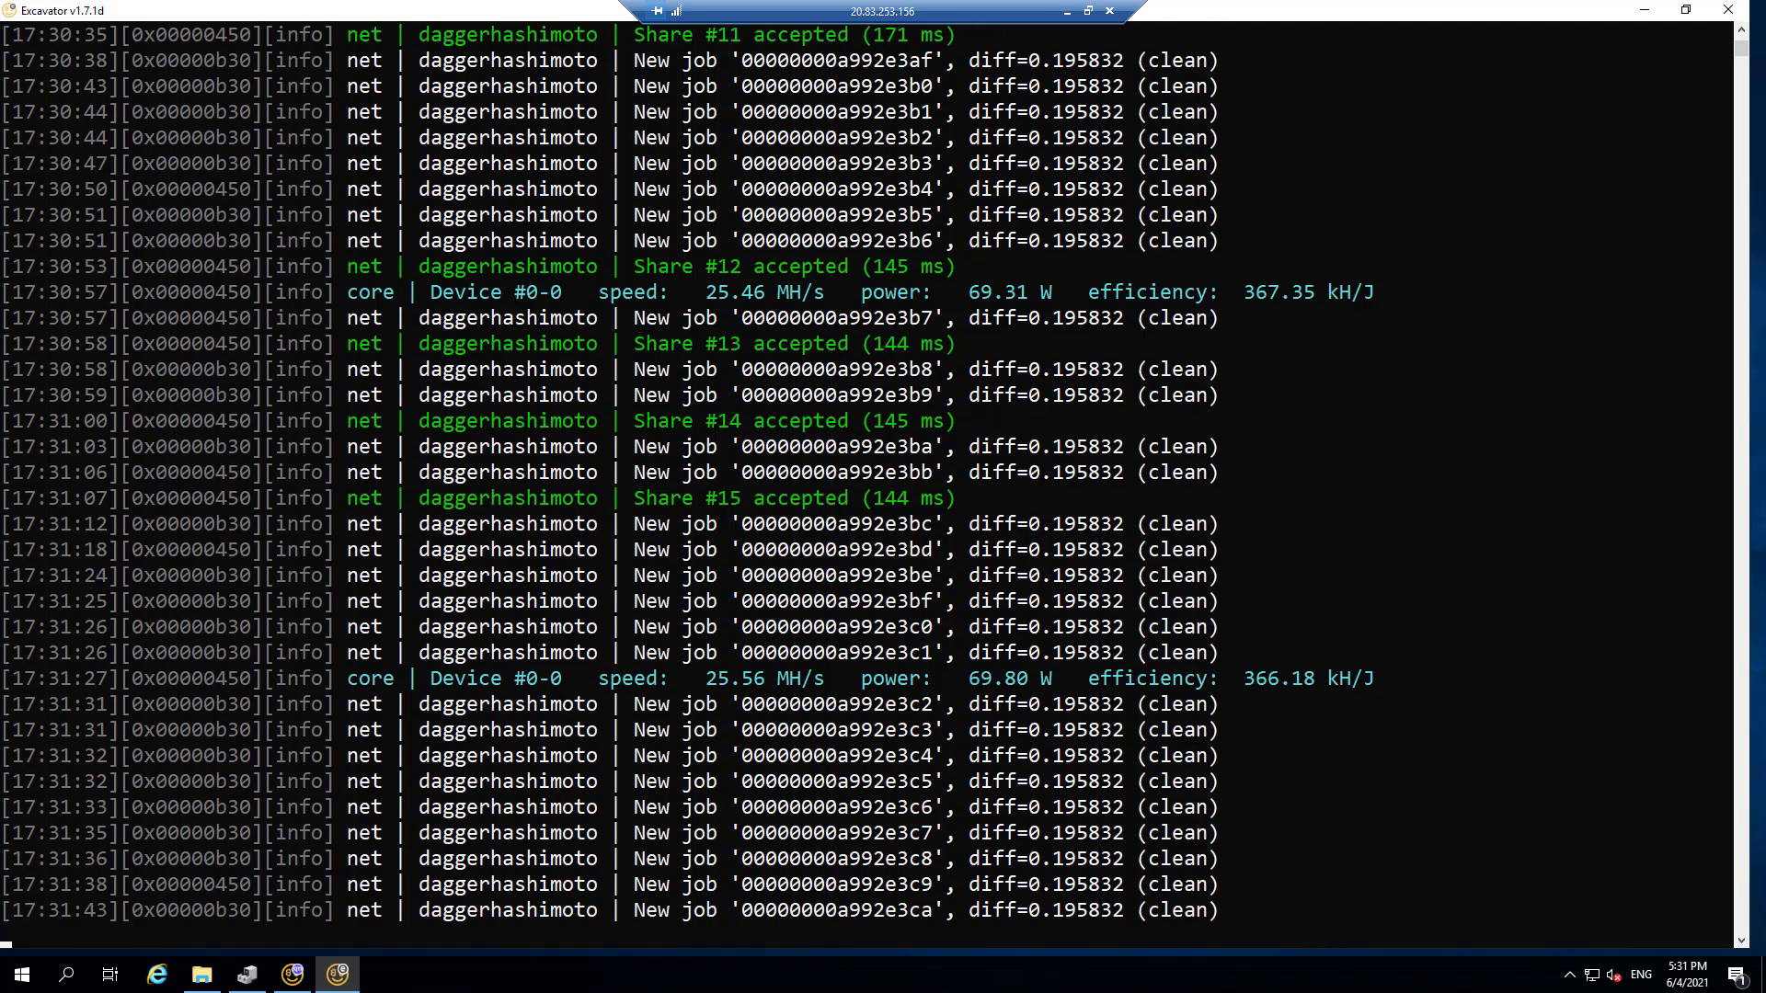
- Review the Azure GPU pricing page, noting the NC4as T4 v3 has a single NVIDIA T4
scroll("down", 3)
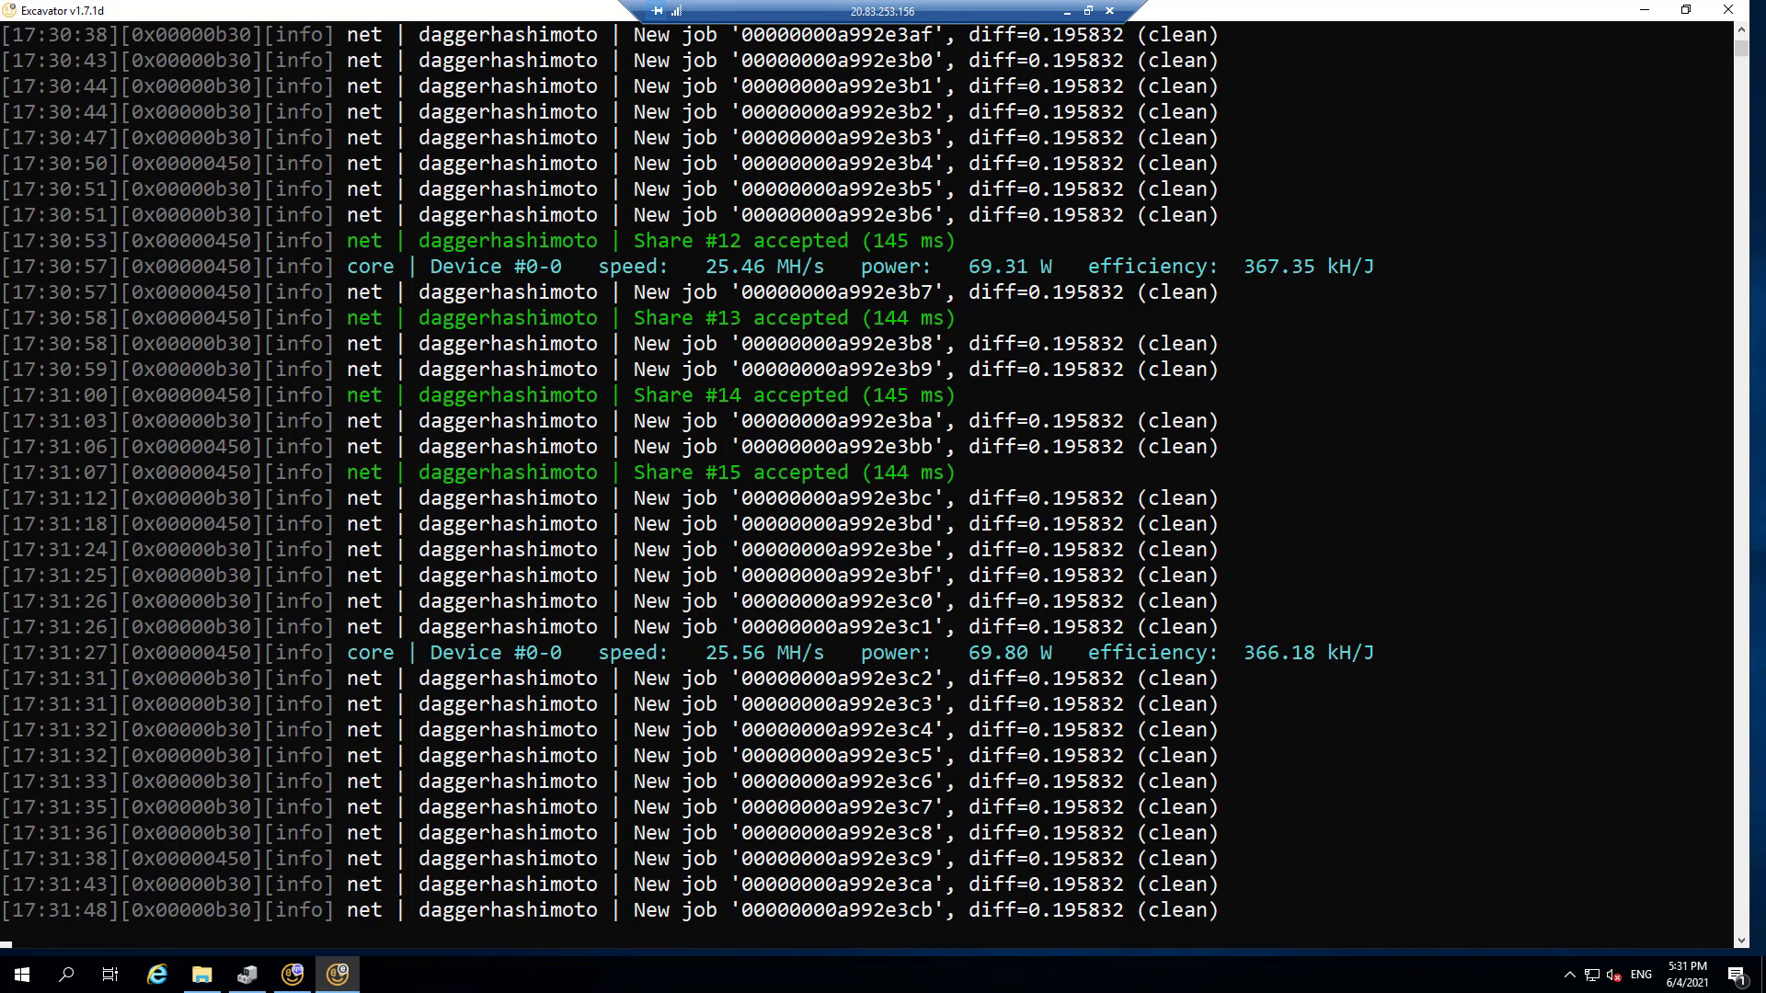
scroll("down", 3)
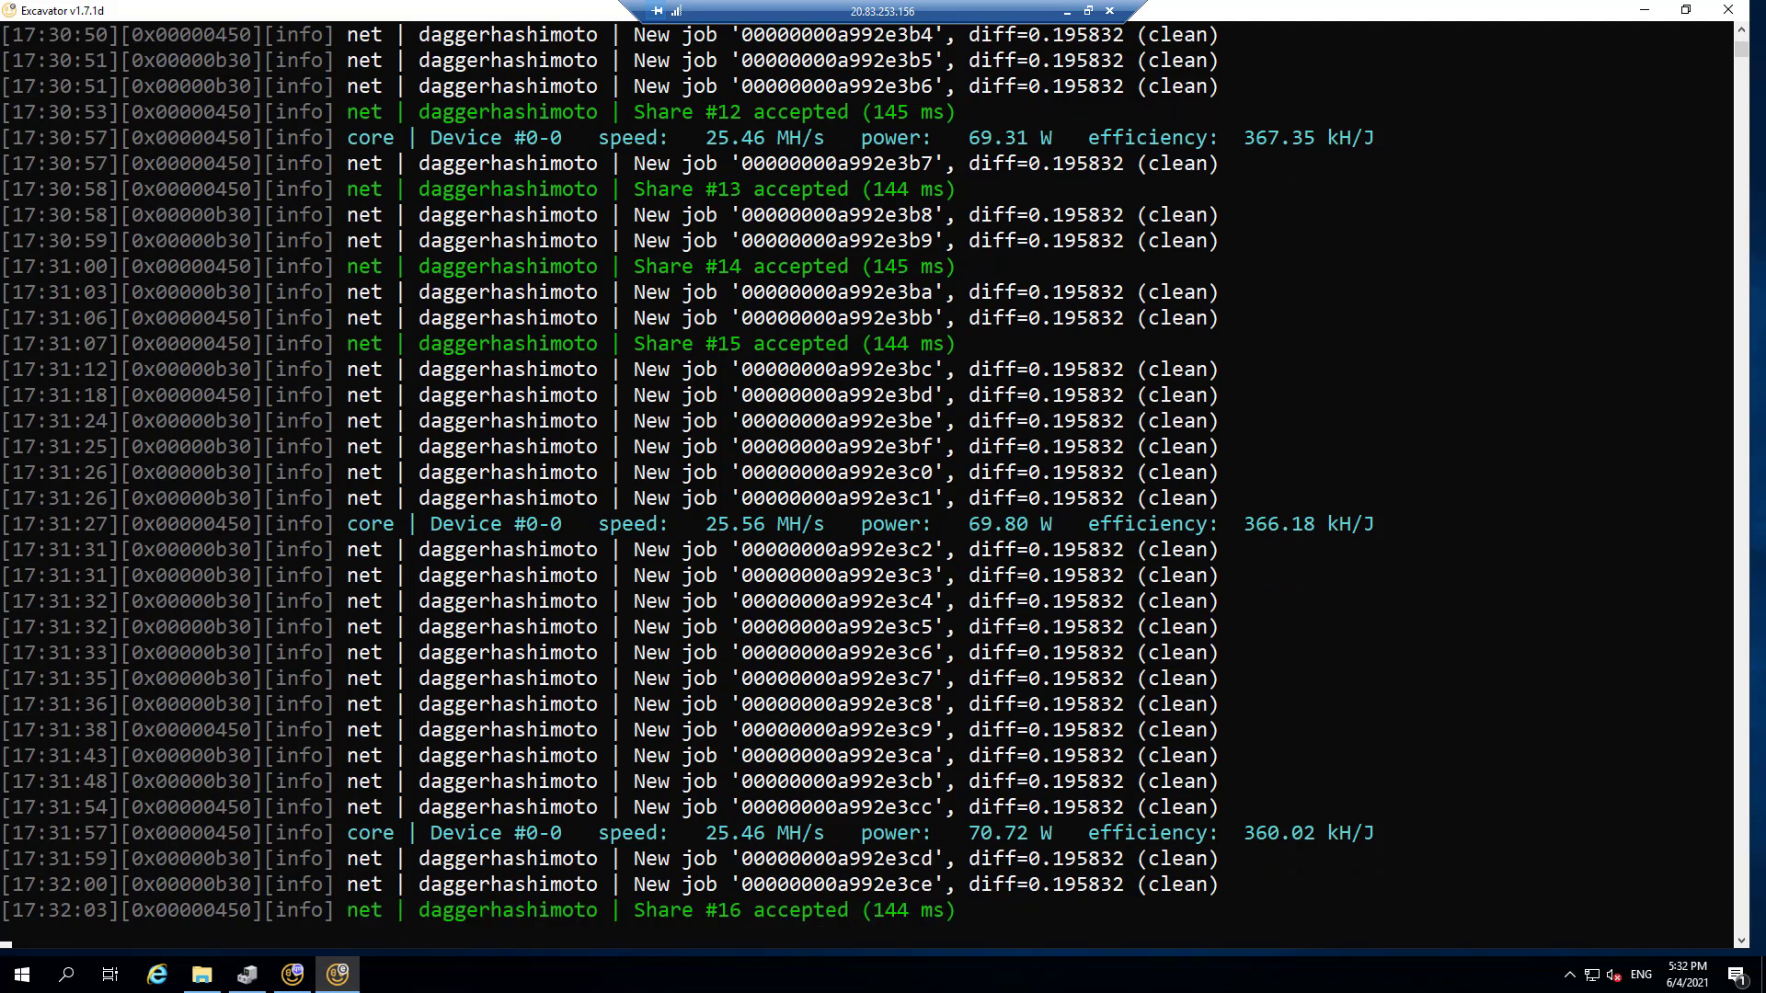
scroll("down", 3)
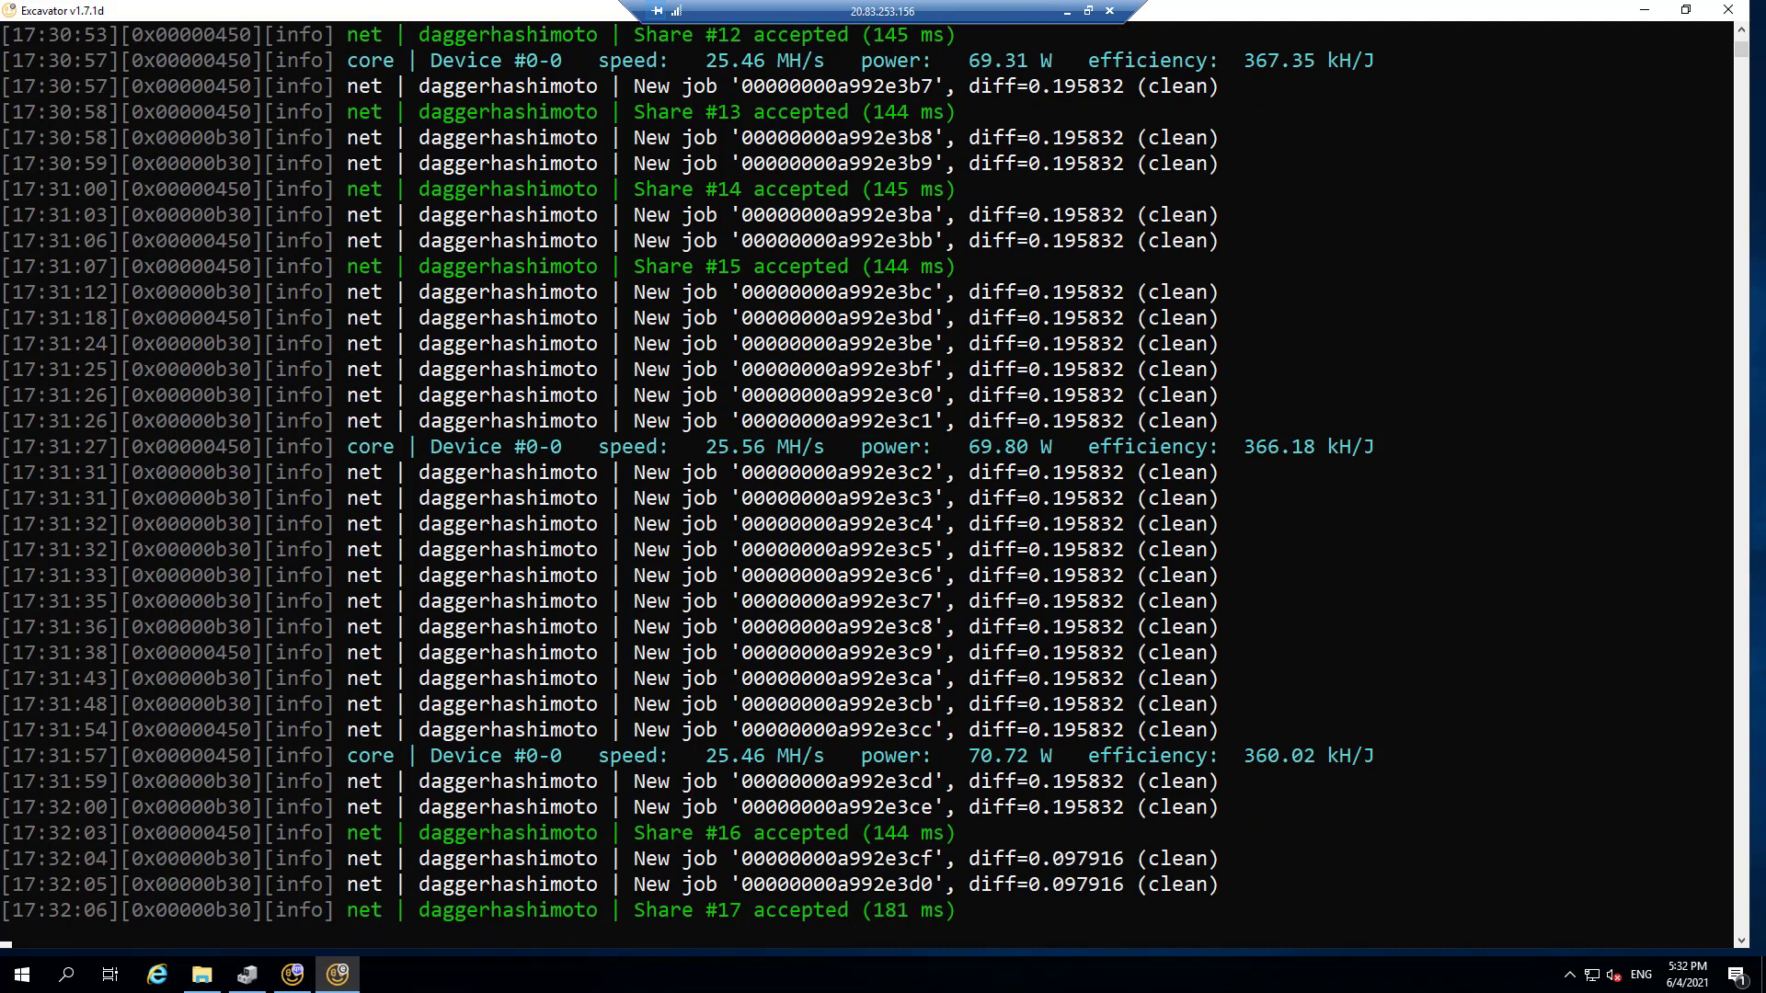
scroll("down", 3)
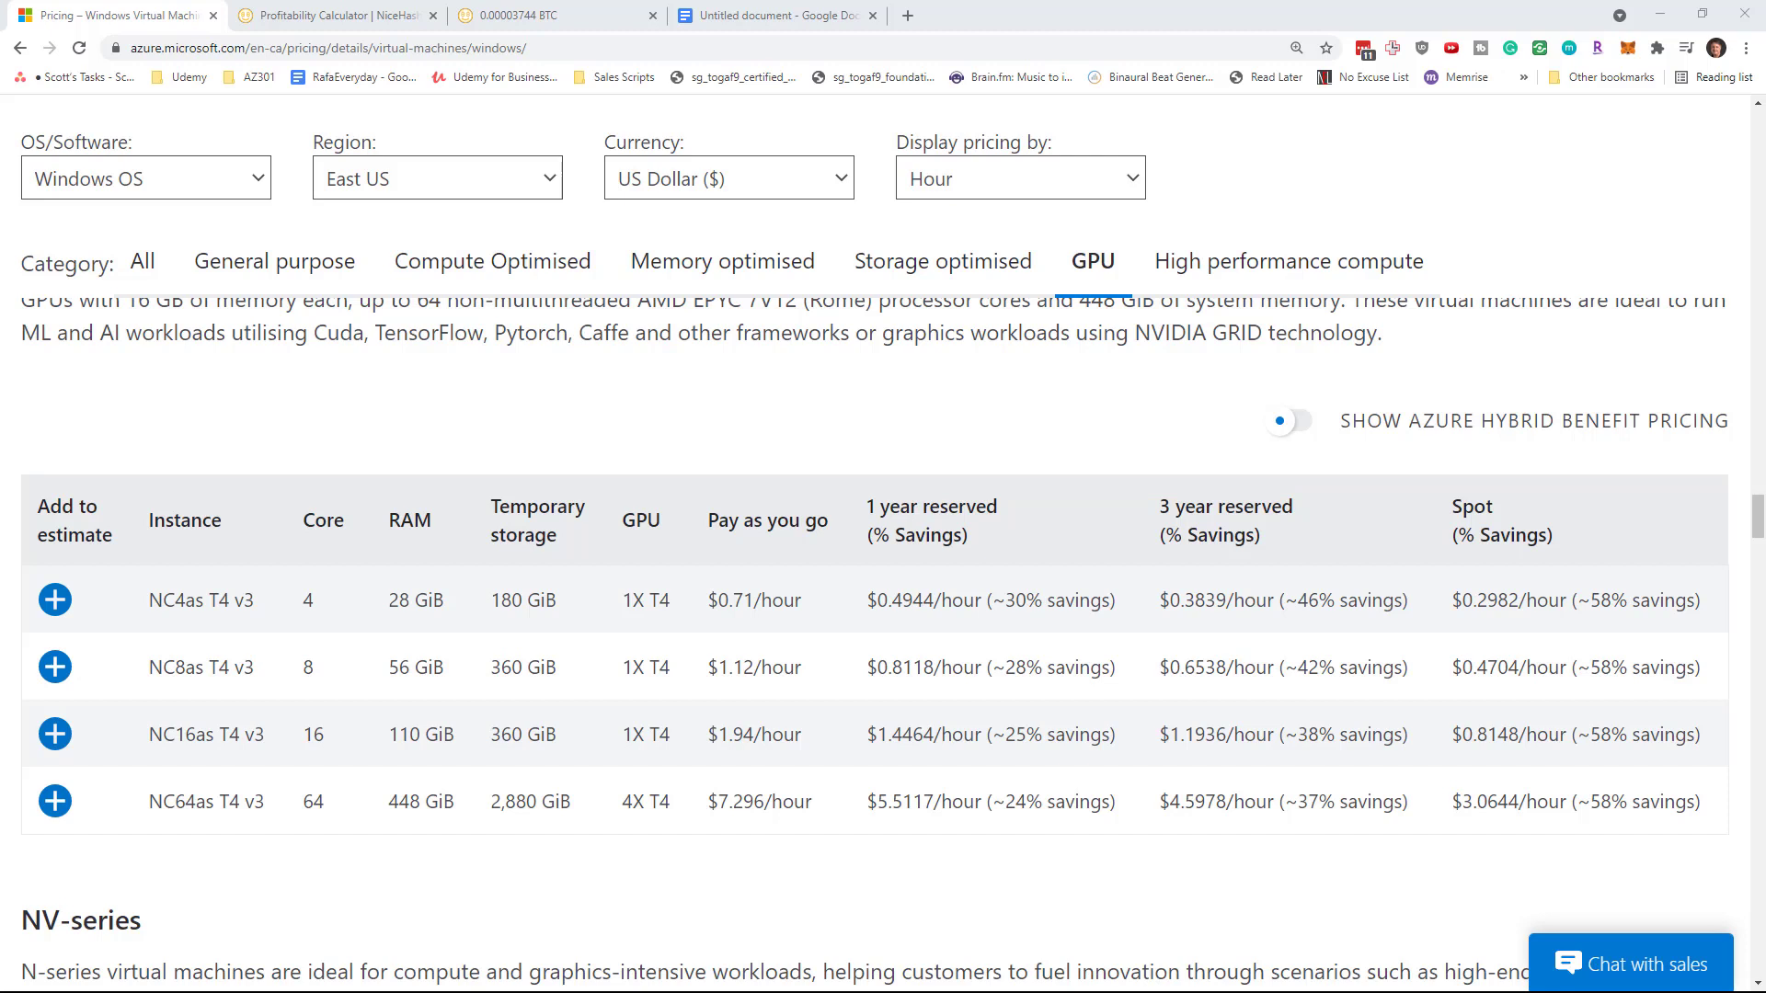
scroll("up", 3)
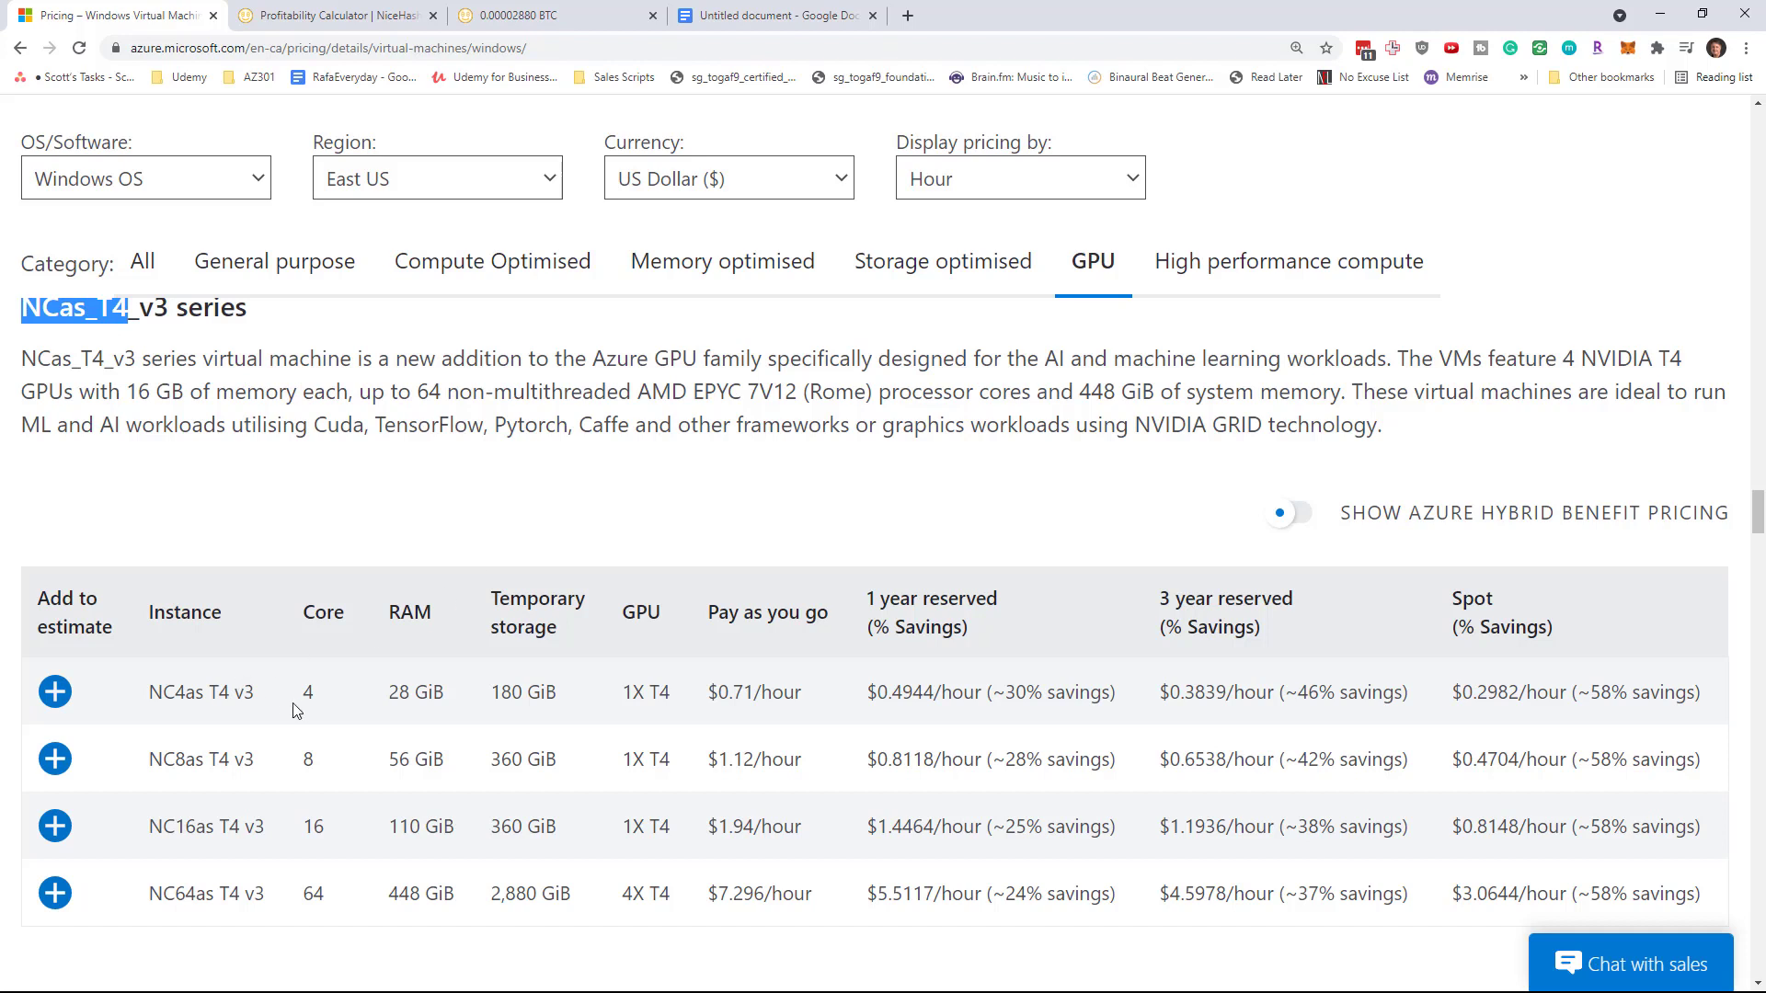
mouse_move(844, 462)
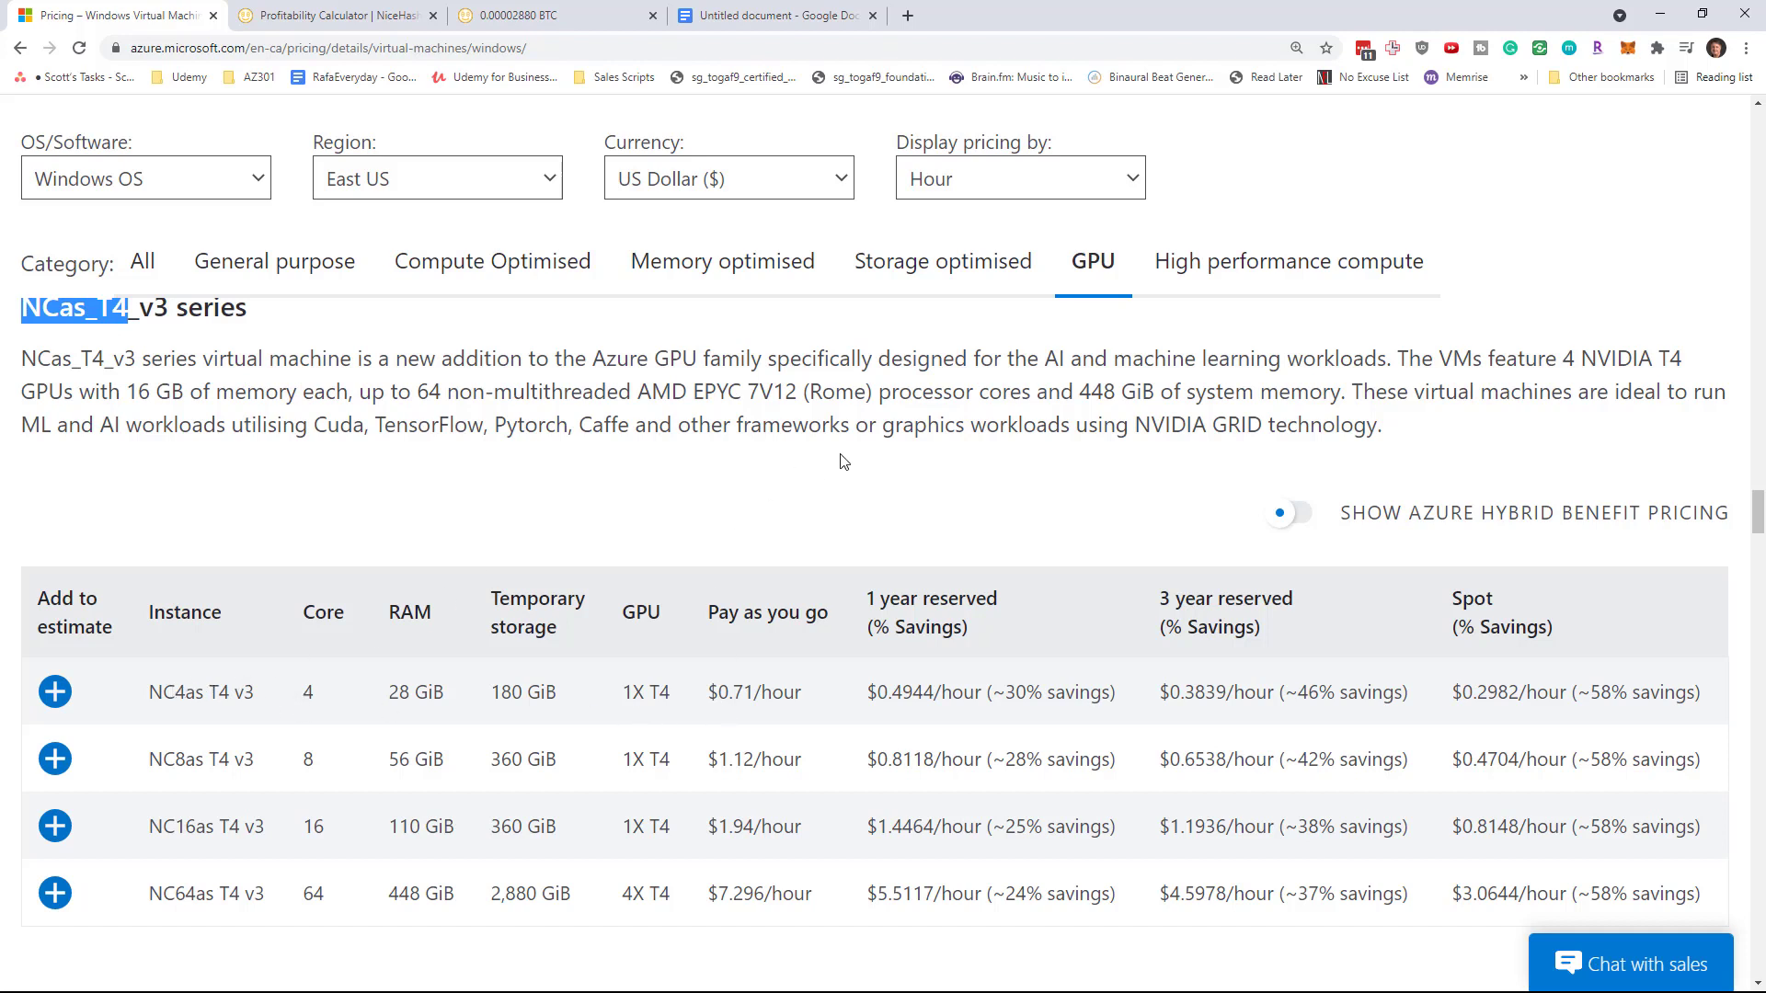
double_click(1617, 359)
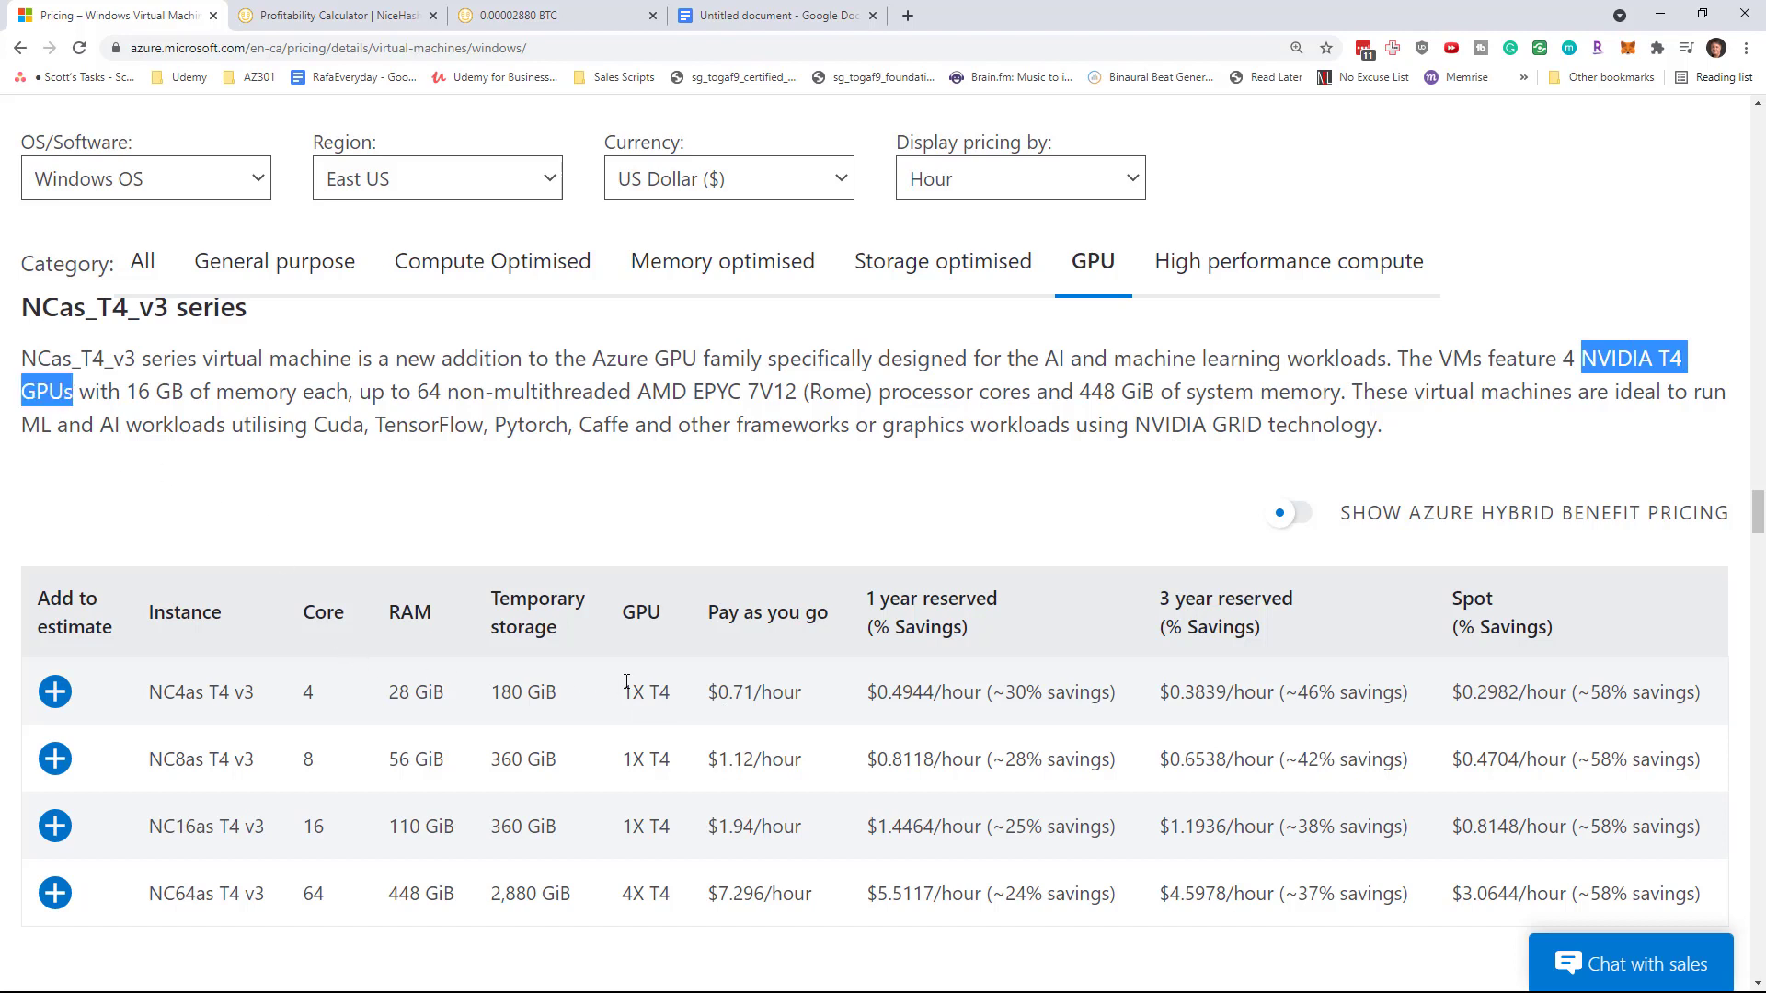
double_click(645, 692)
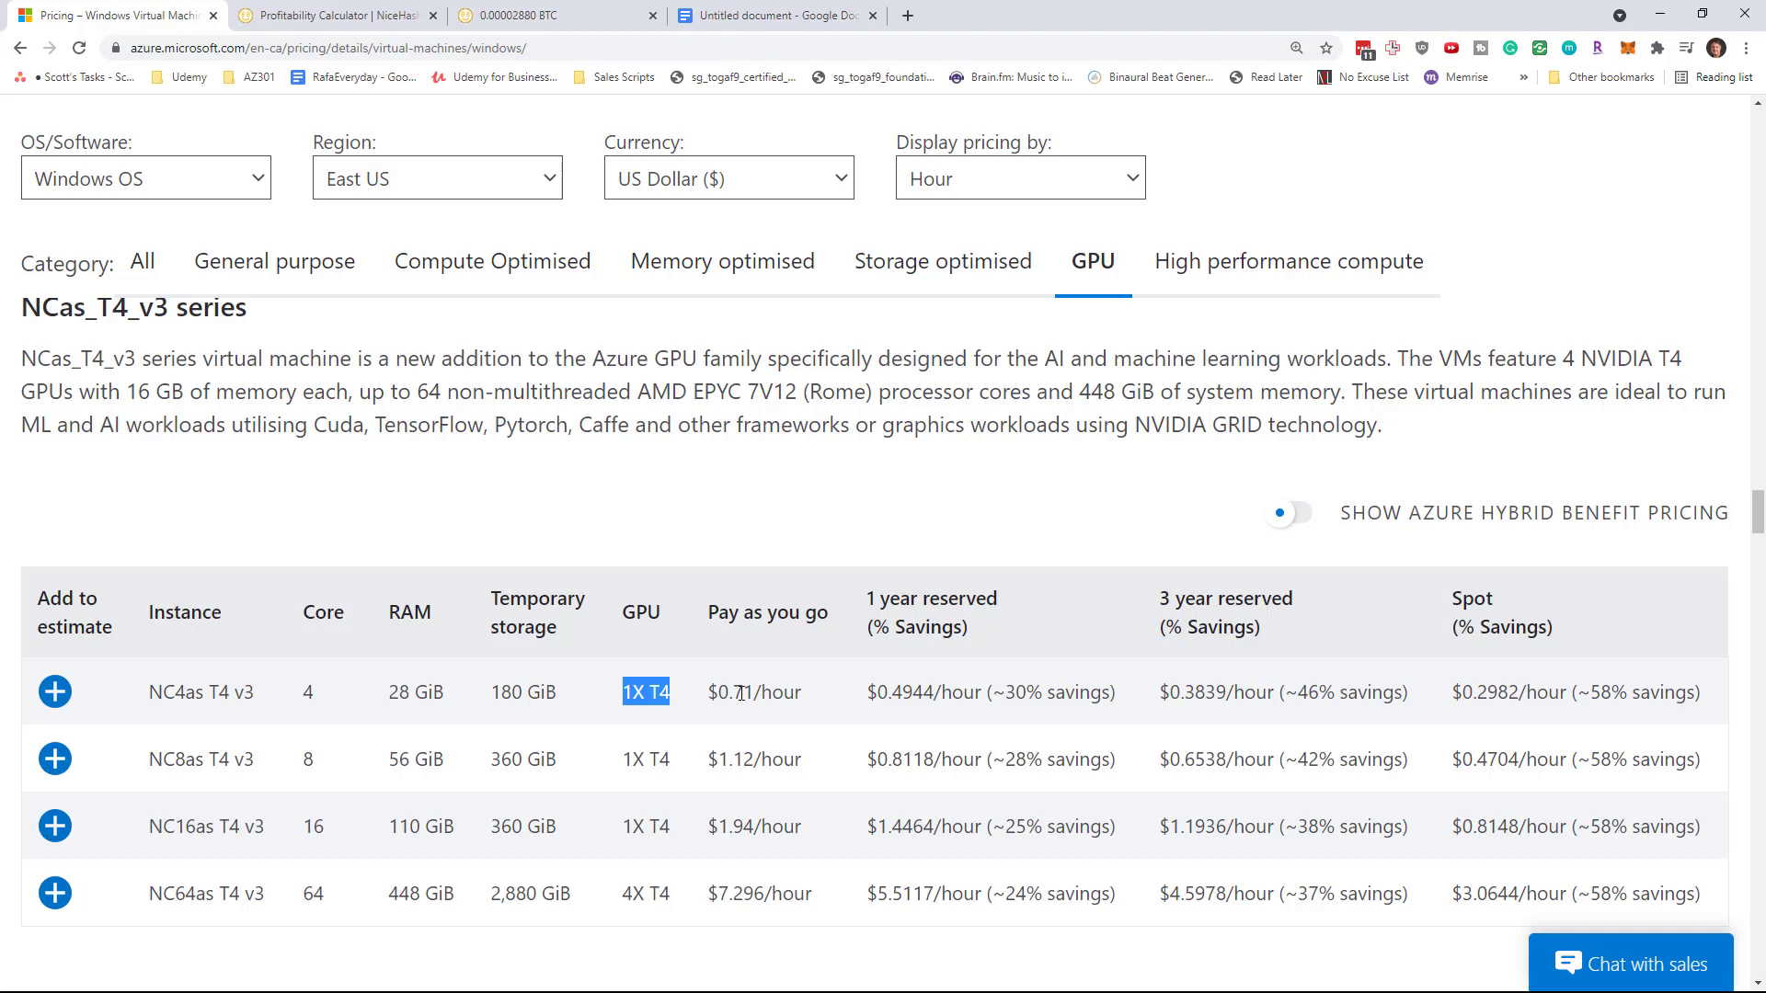
mouse_move(762, 691)
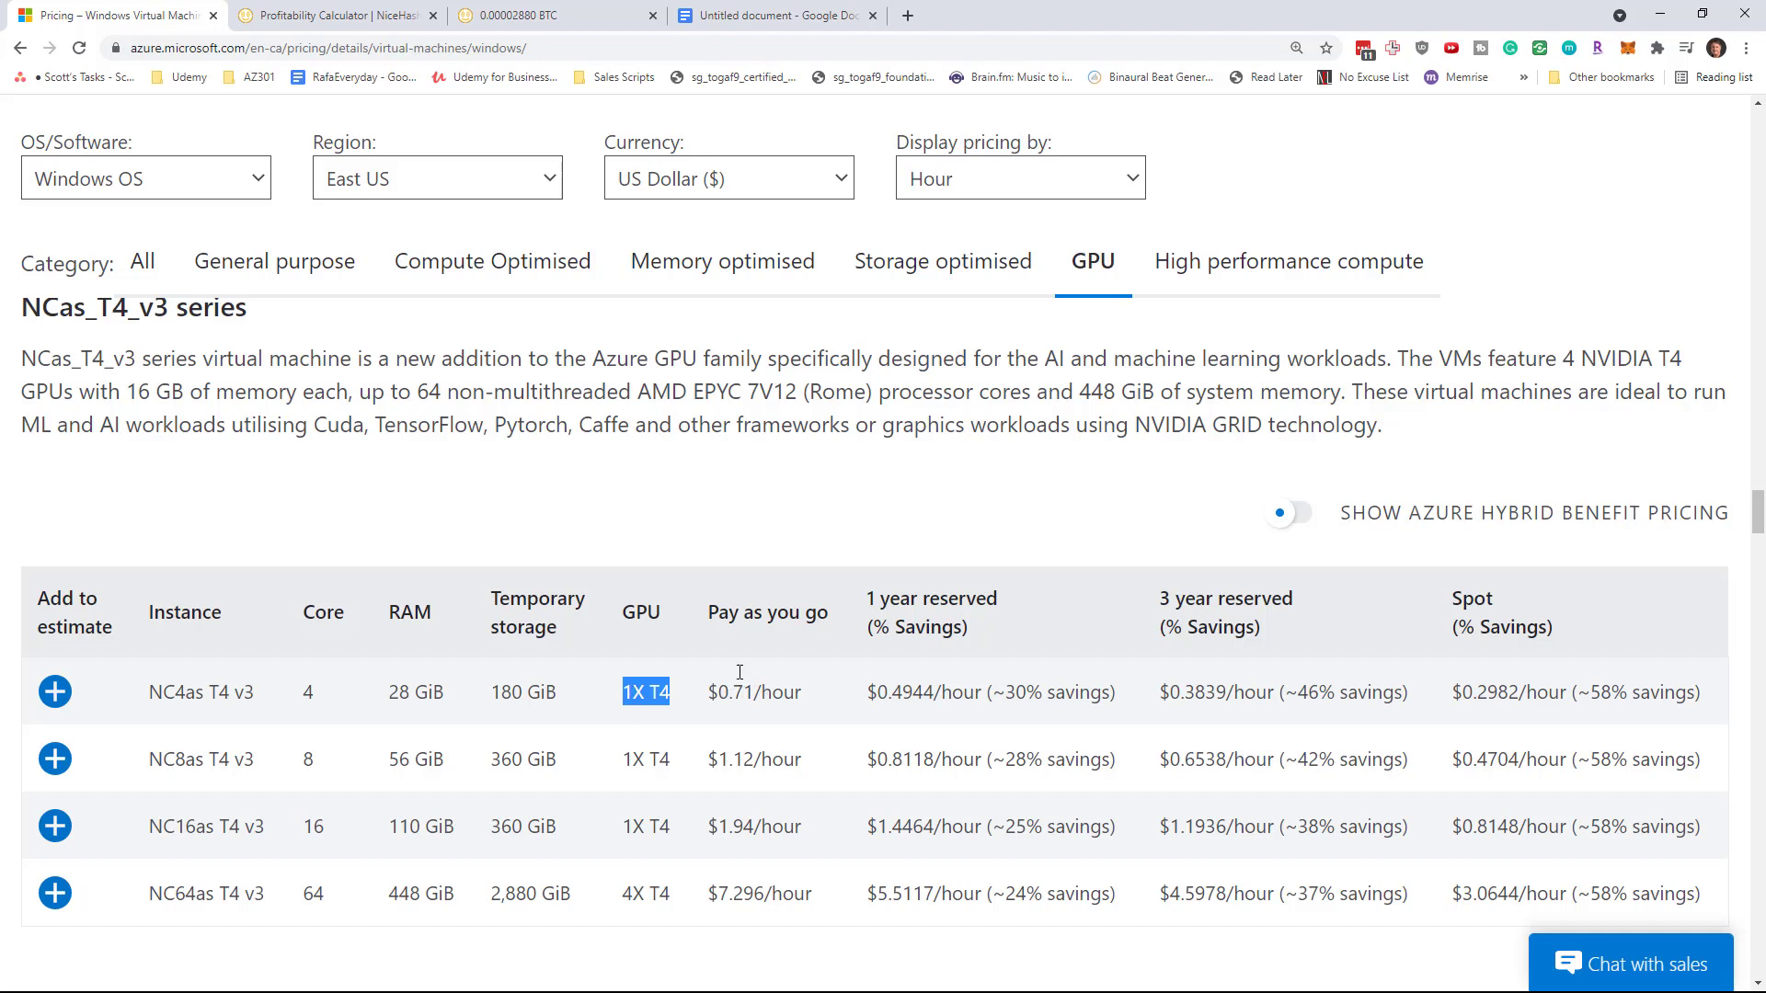
- In the NiceHash calculator, manually add one NVIDIA Tesla T4 and calculate its earnings
left_click(333, 15)
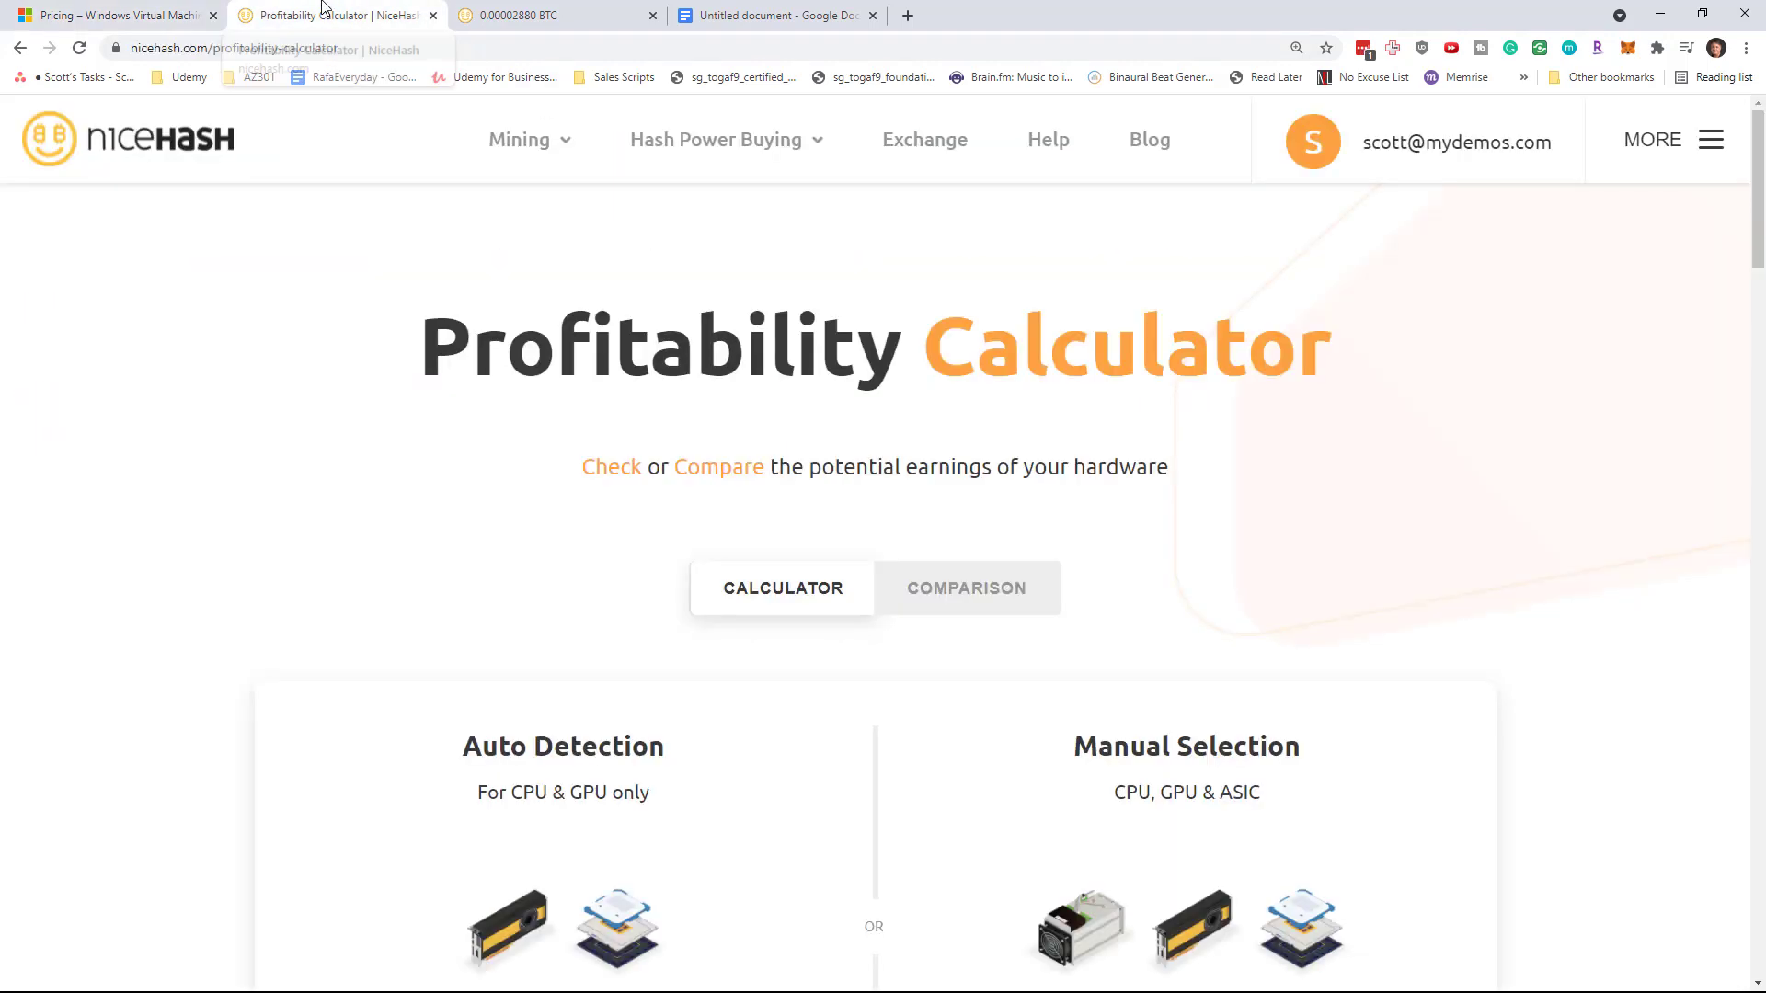
scroll("down", 3)
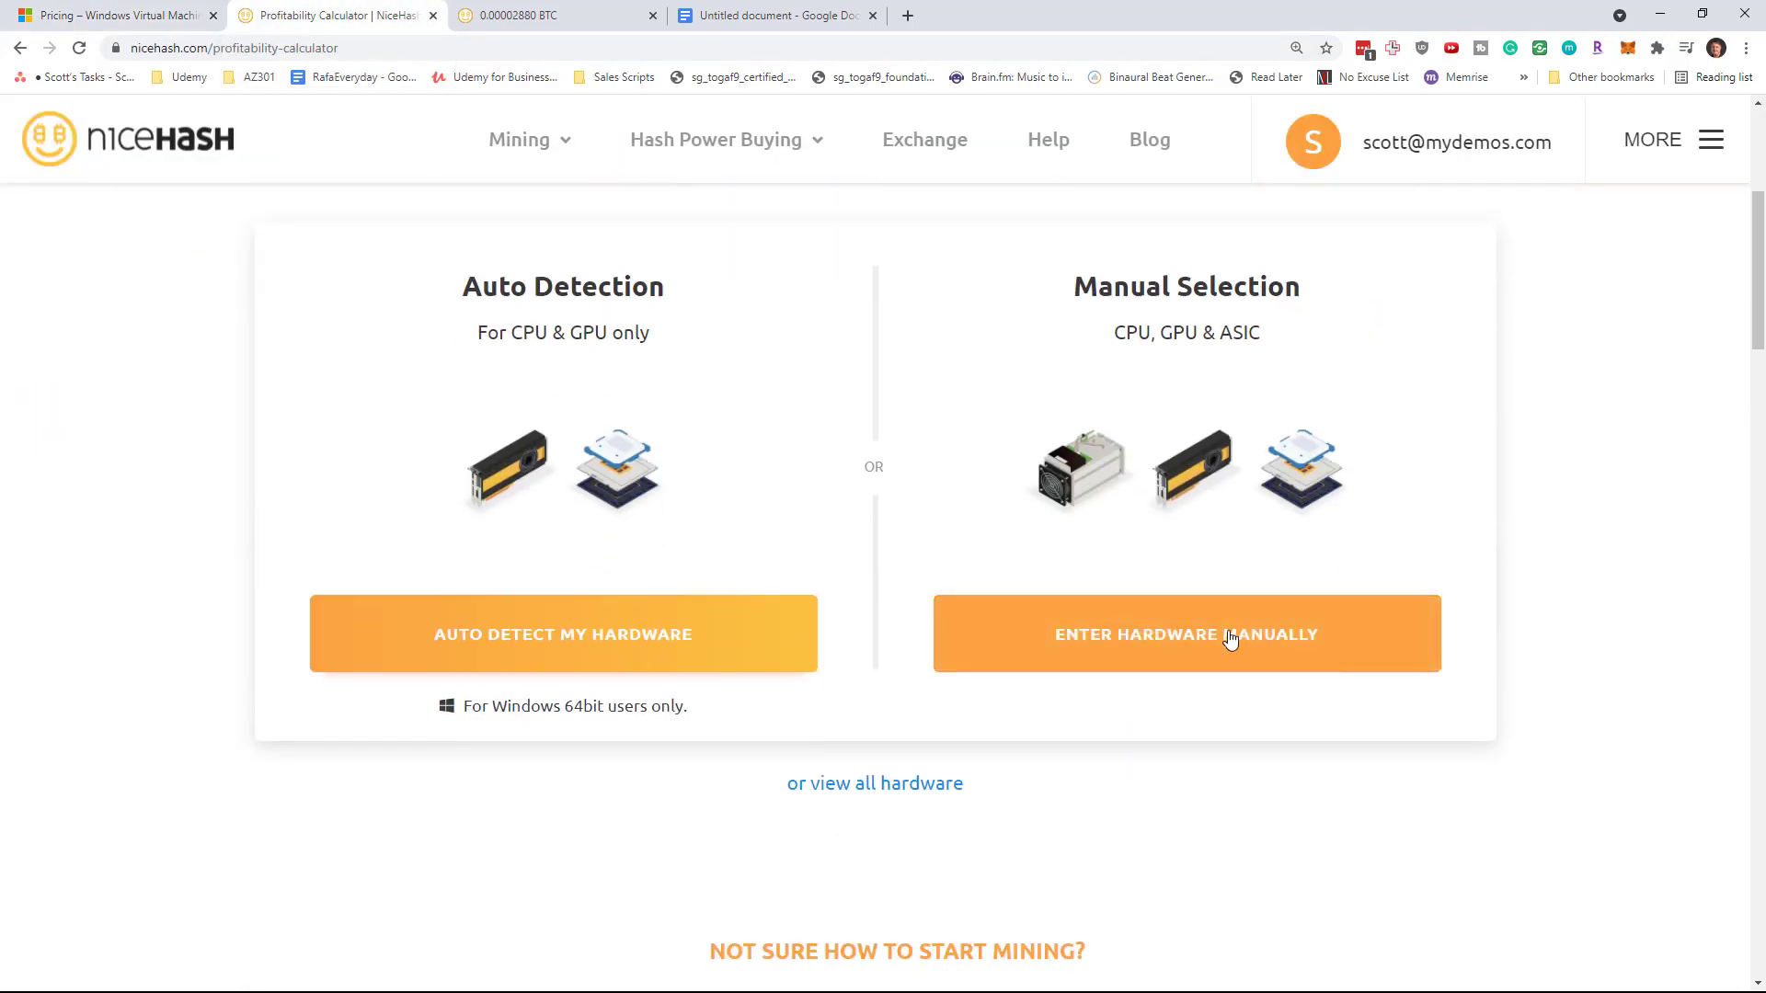
left_click(1186, 634)
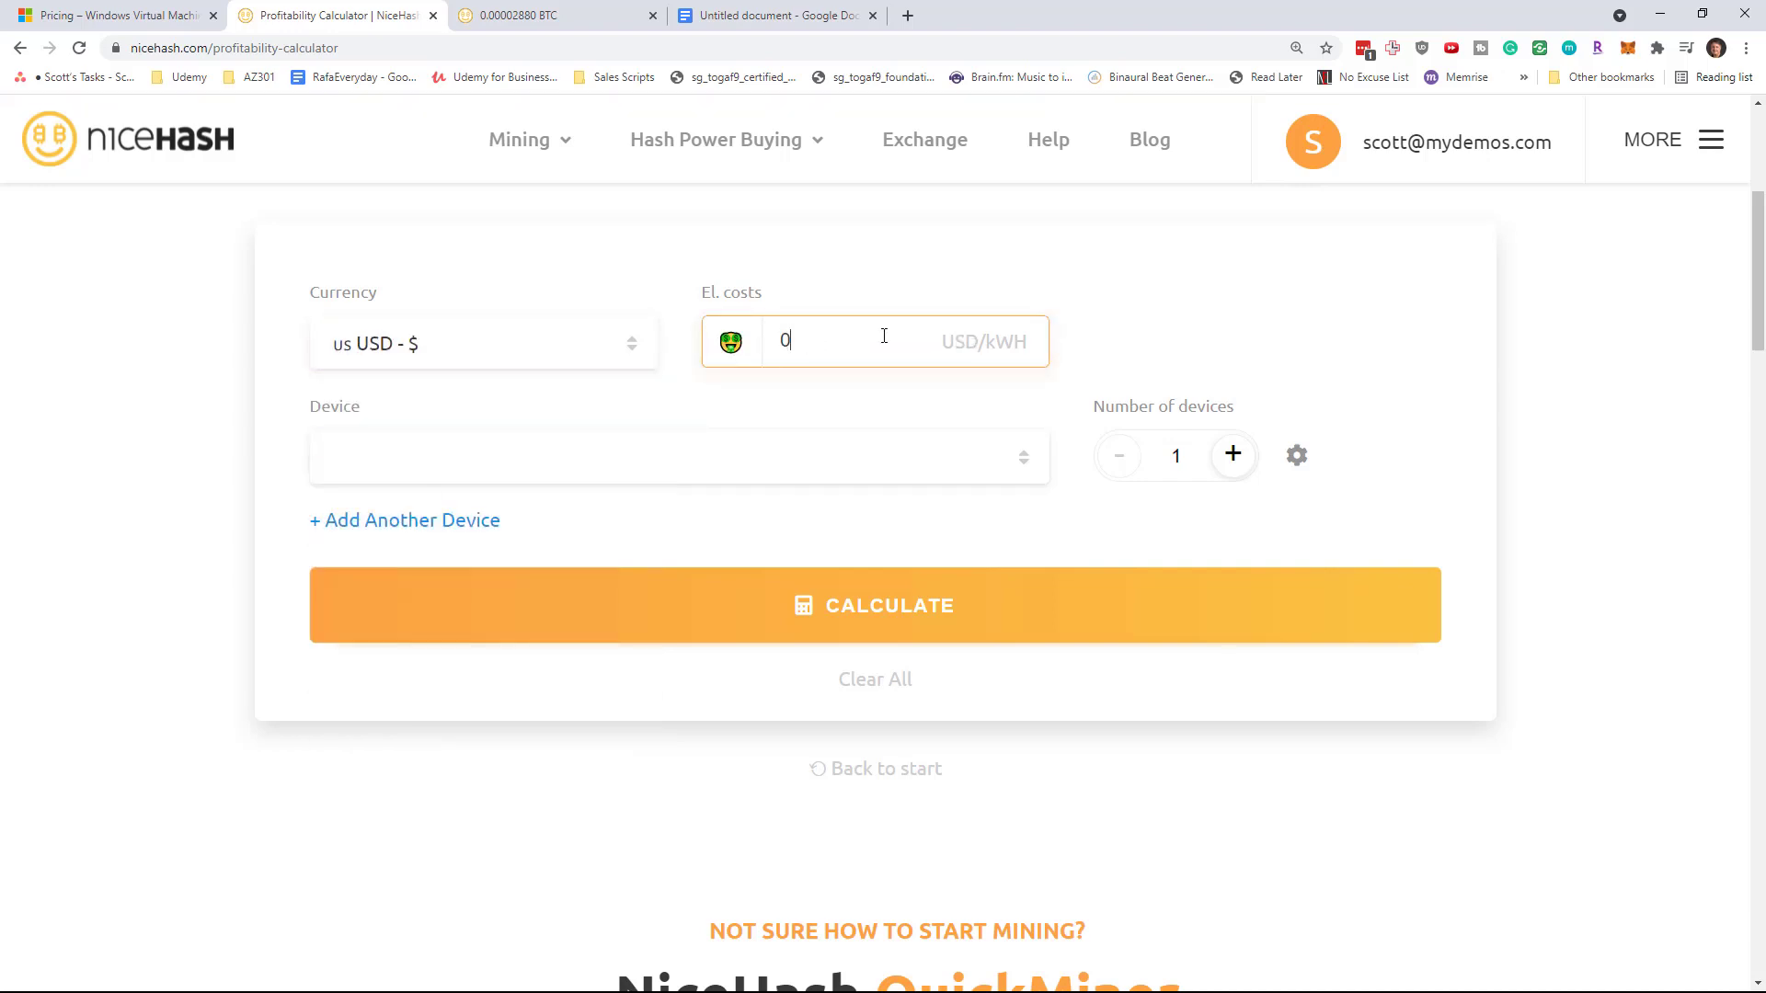
left_click(679, 456)
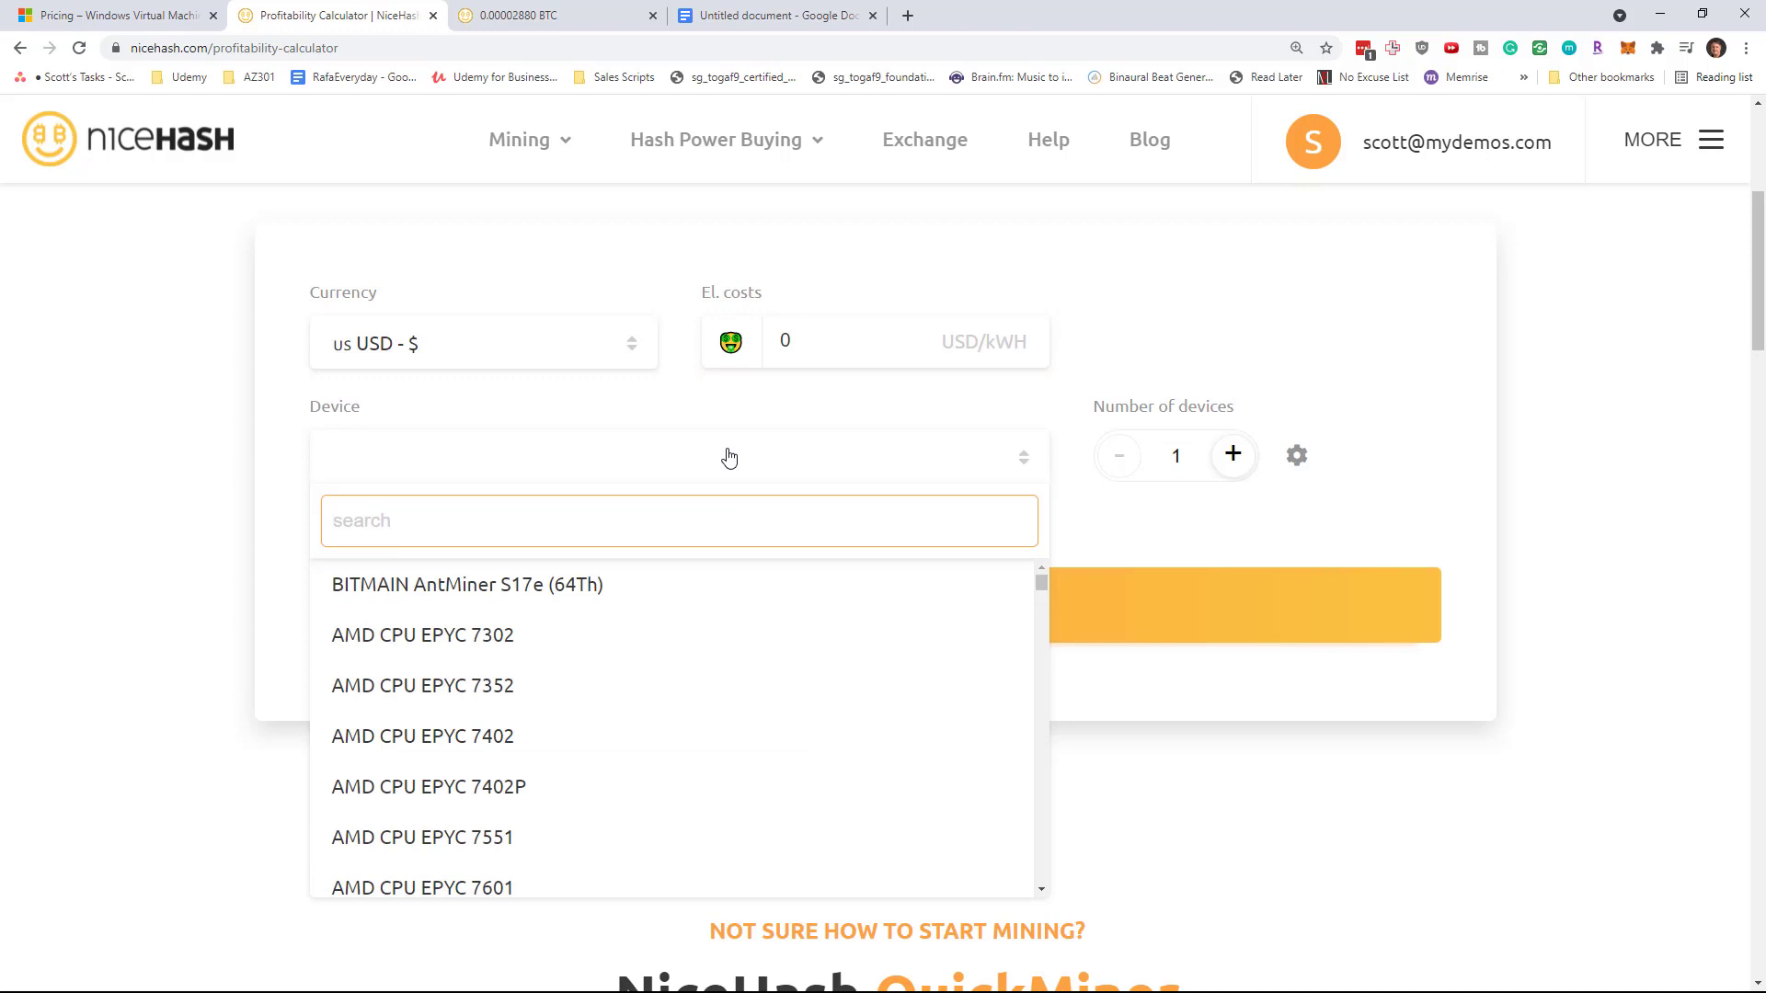
type("t4")
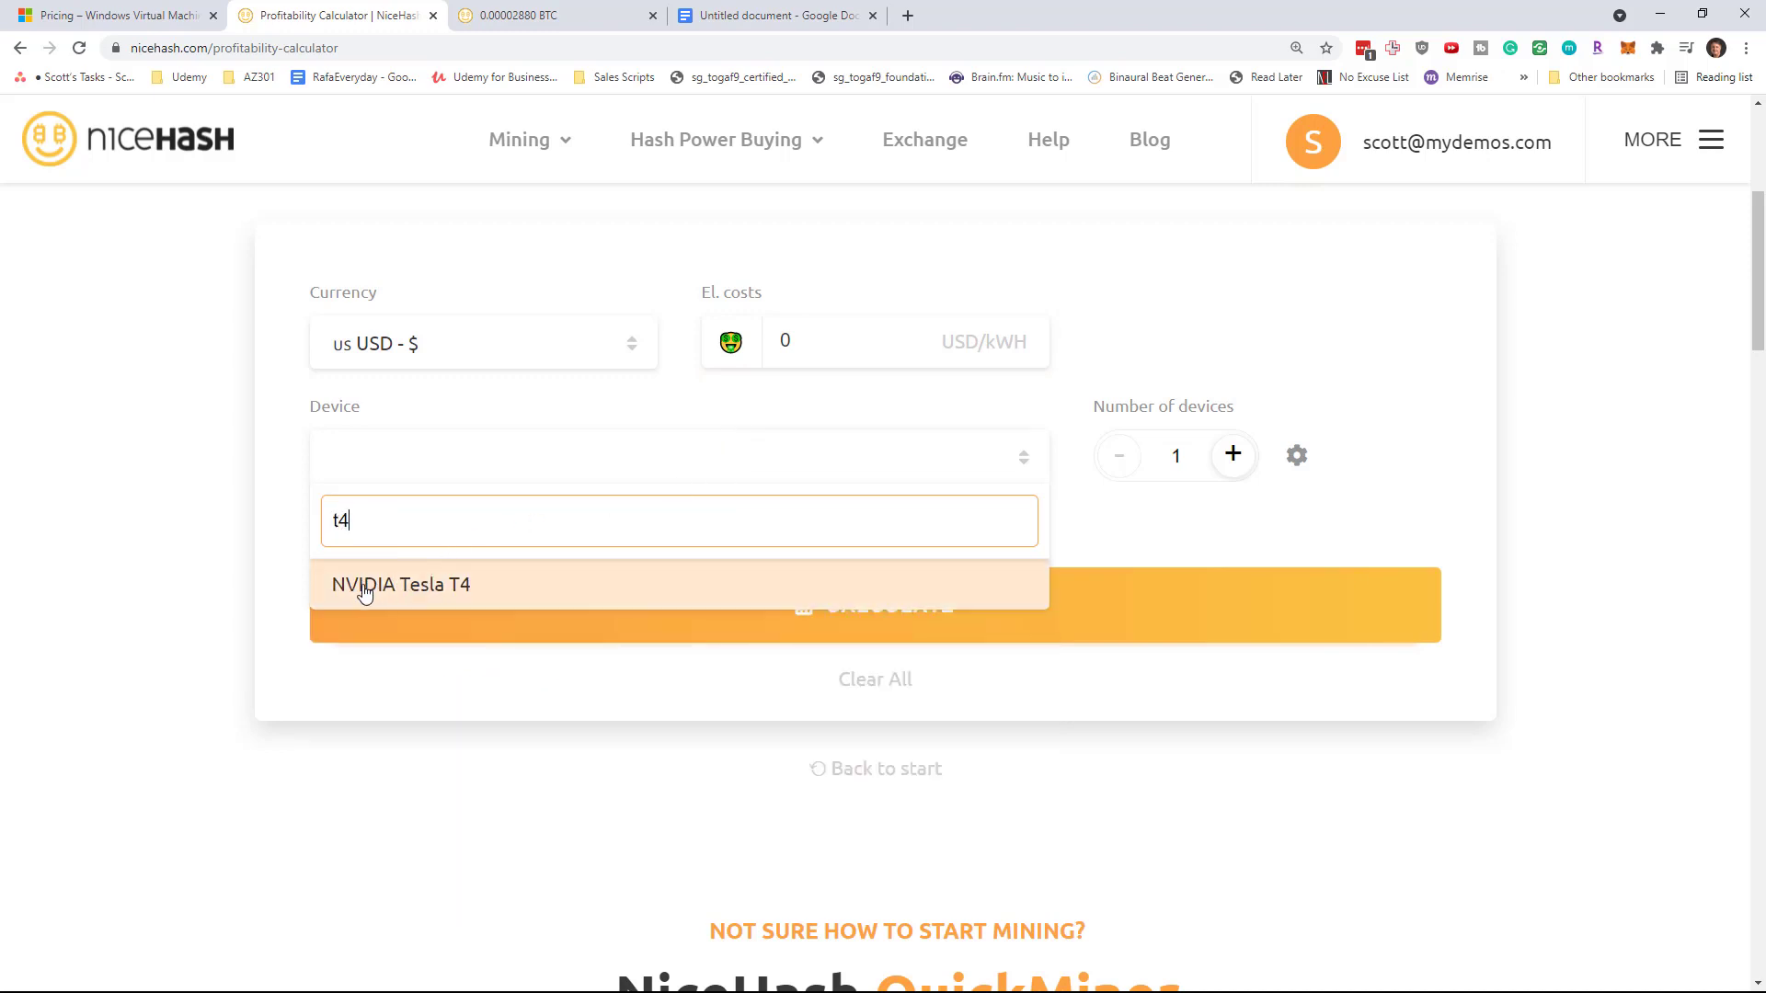
left_click(401, 585)
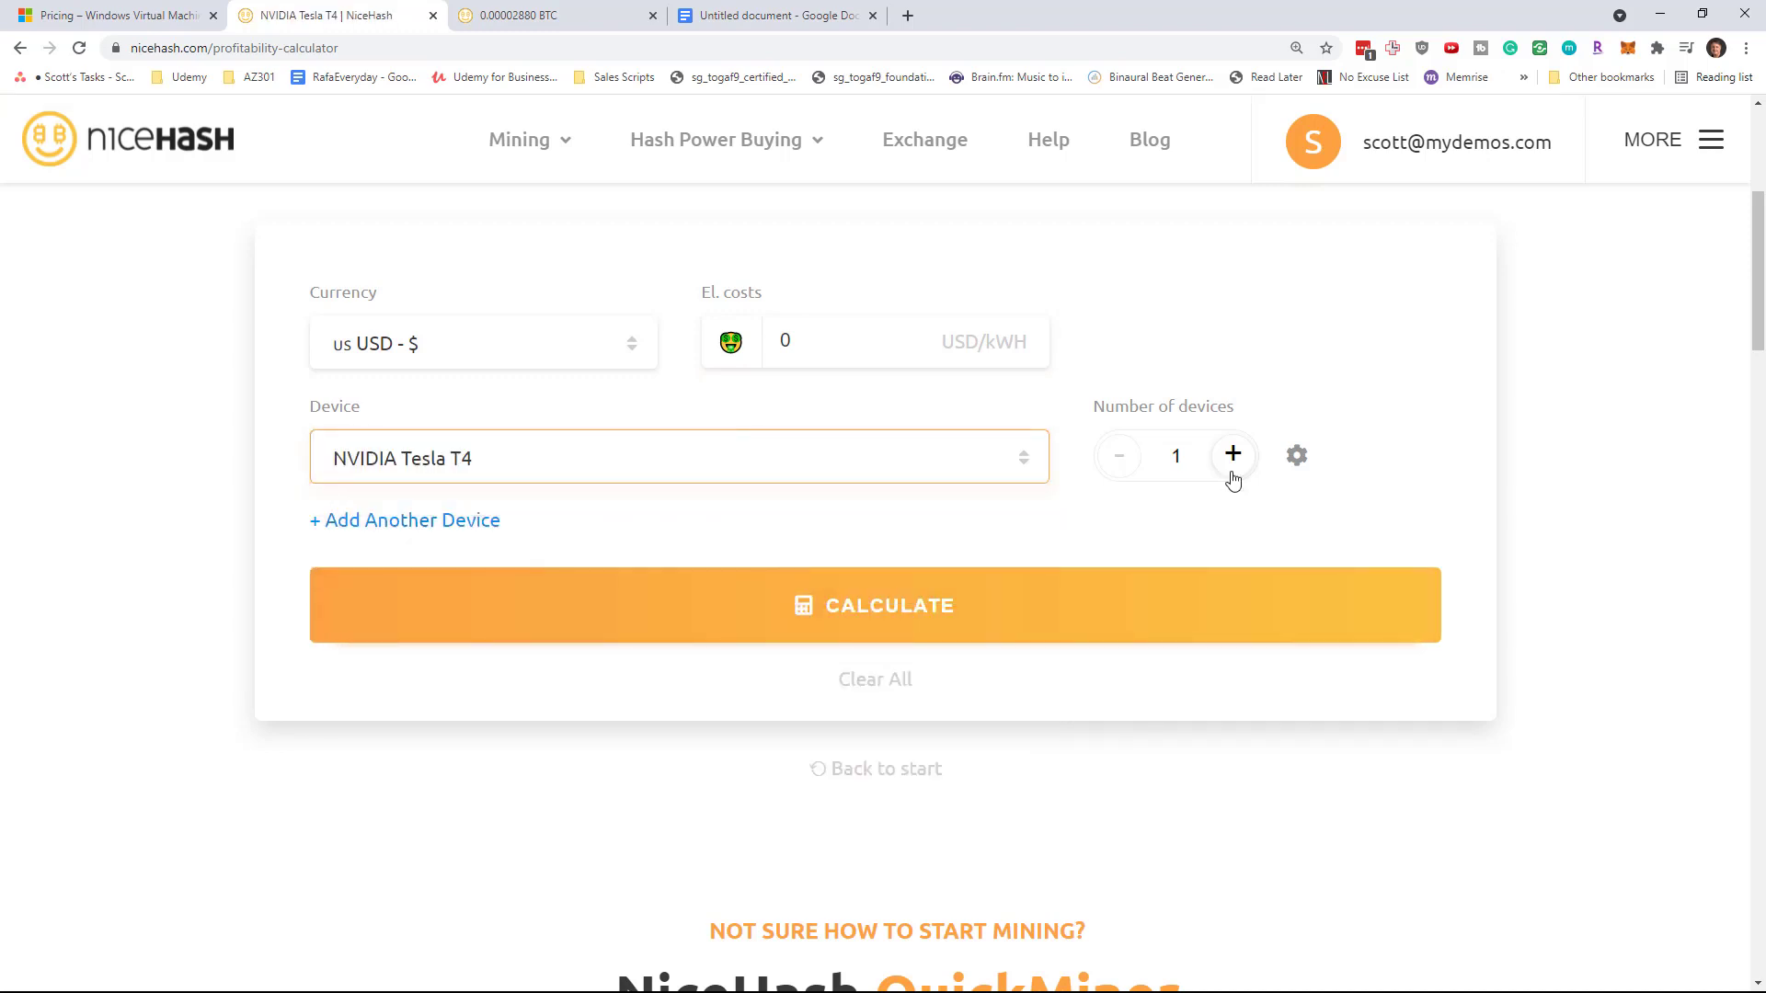
mouse_move(575, 620)
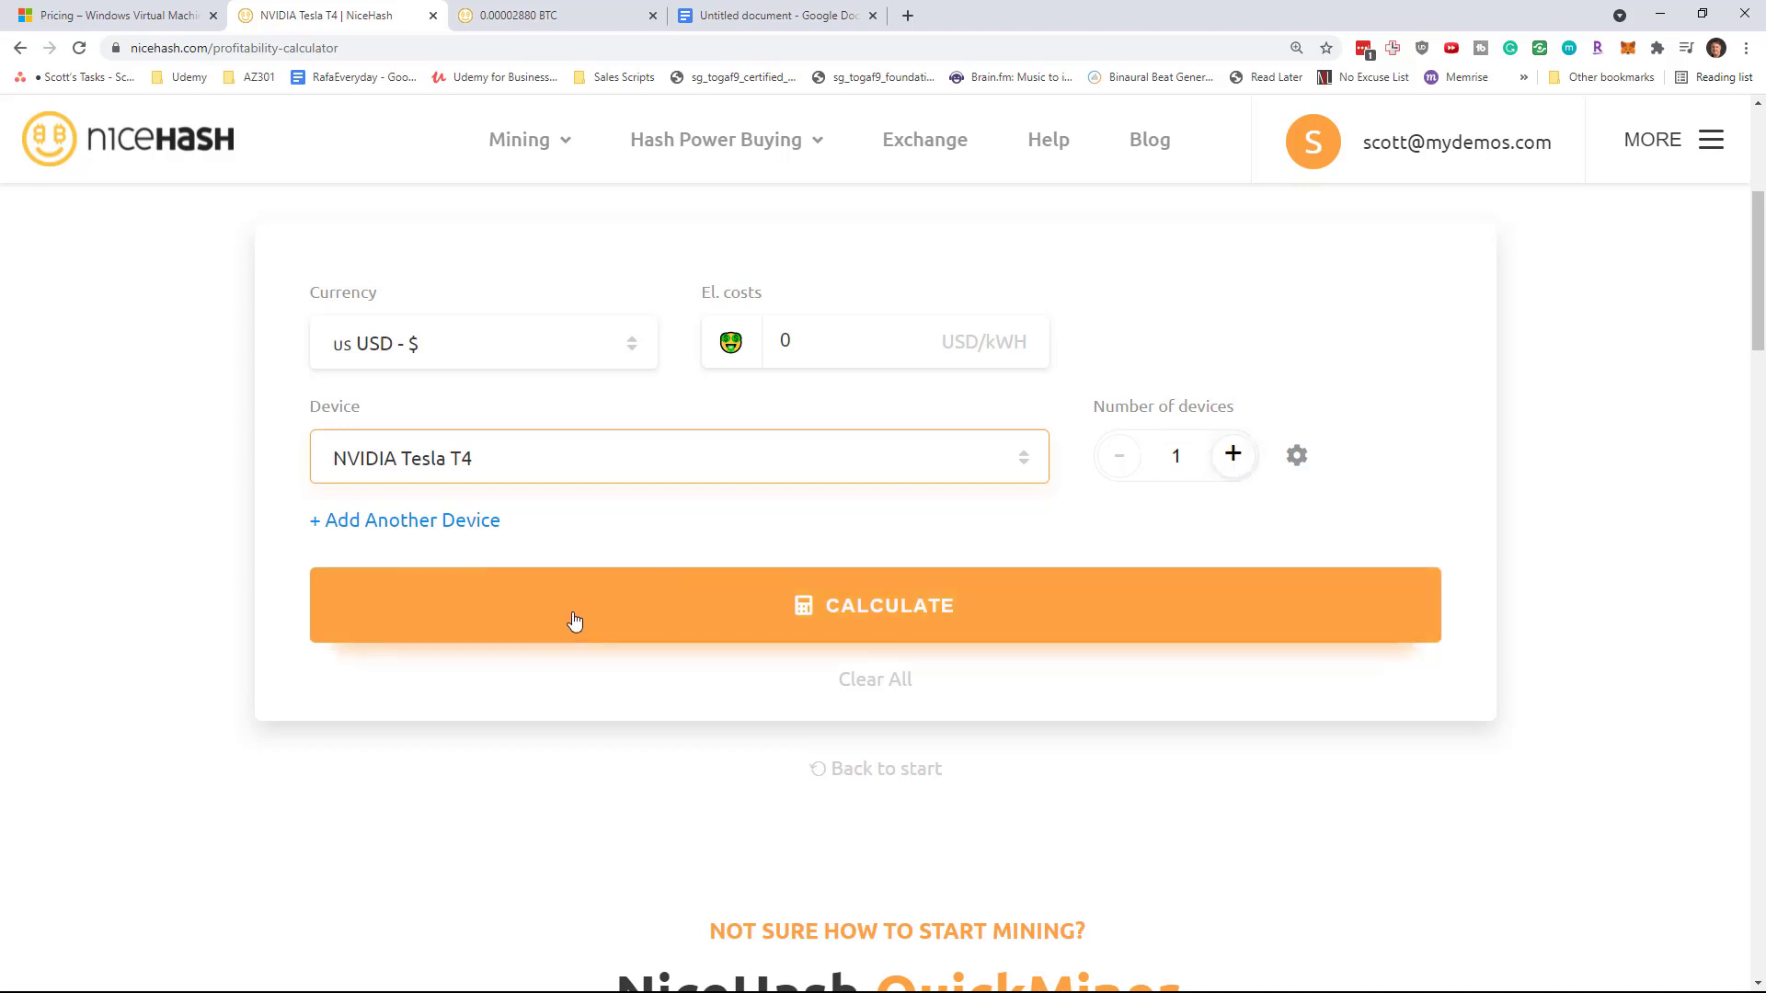
left_click(874, 606)
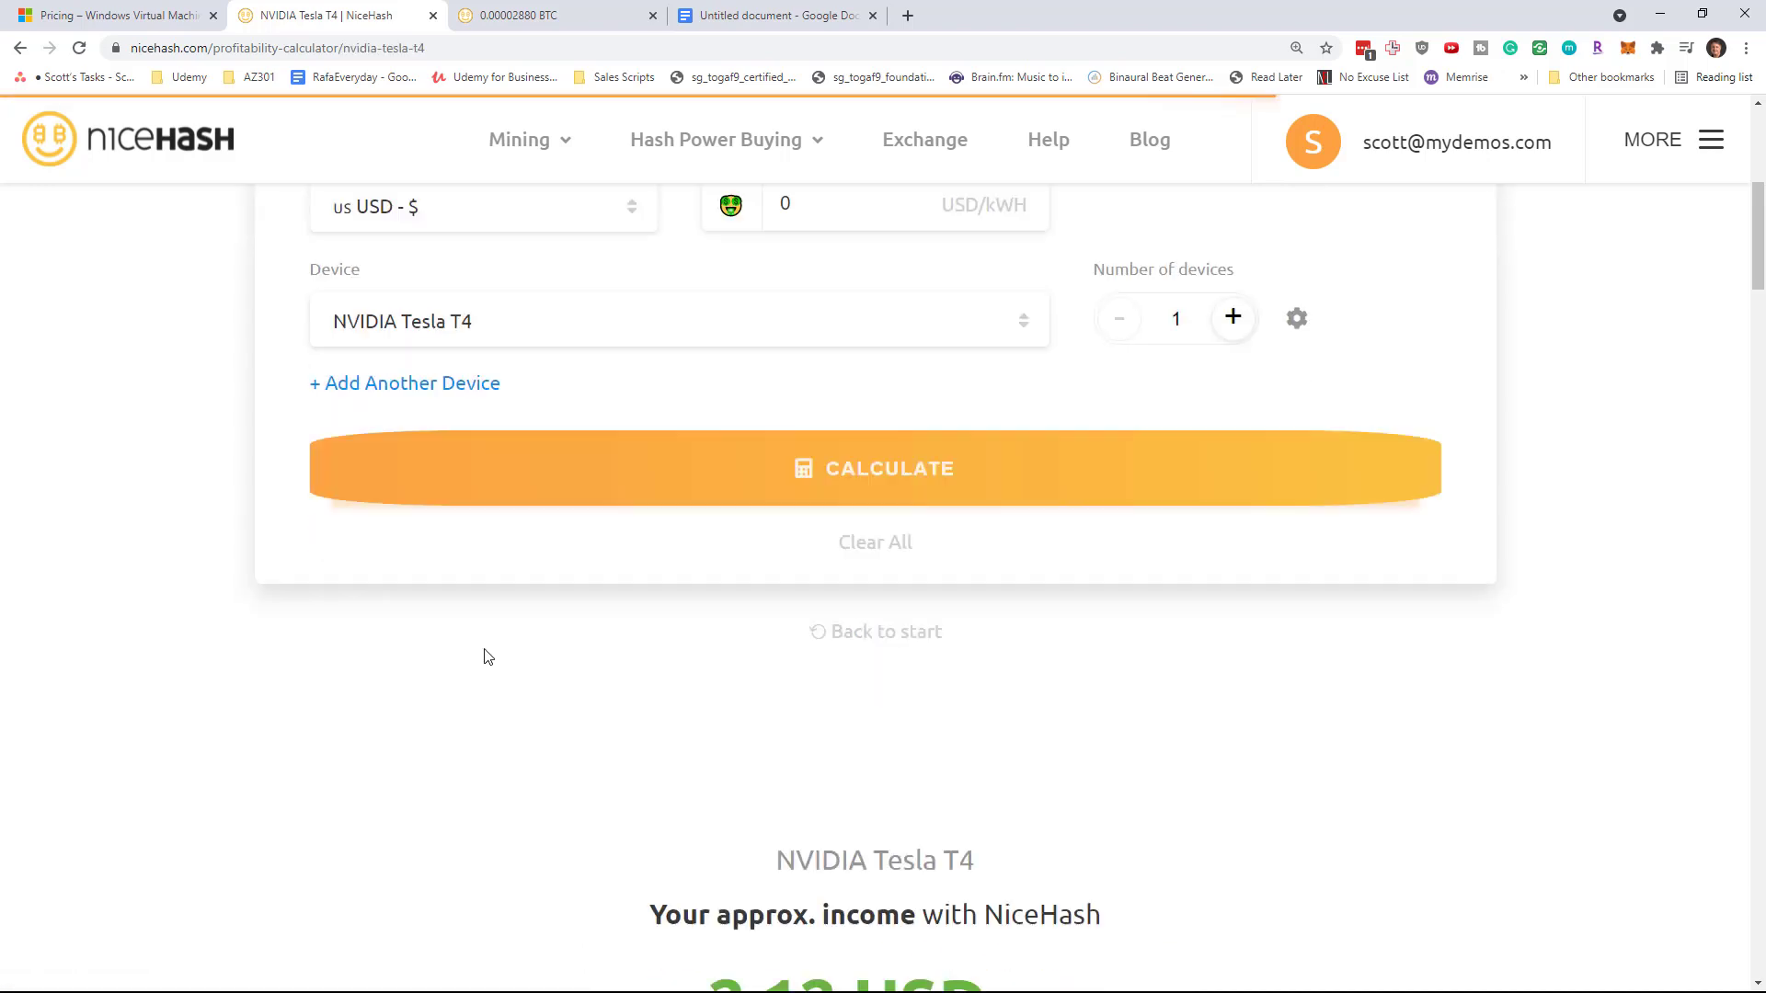
scroll("down", 3)
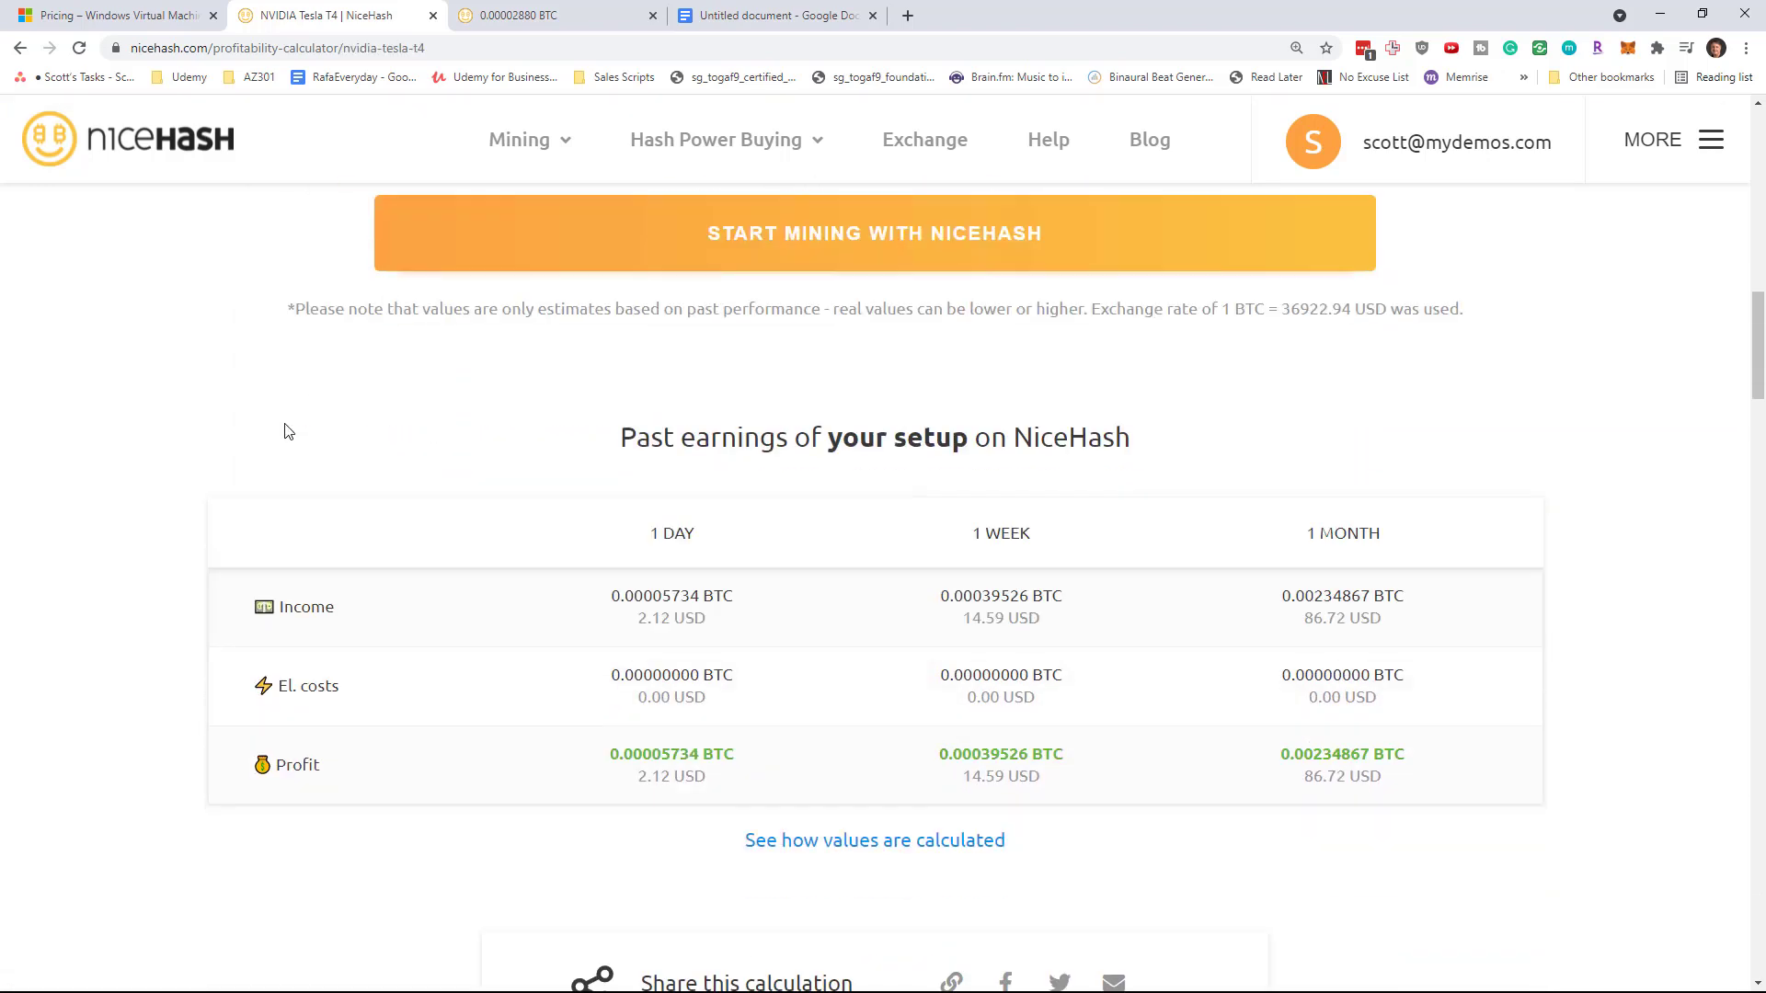
scroll("up", 3)
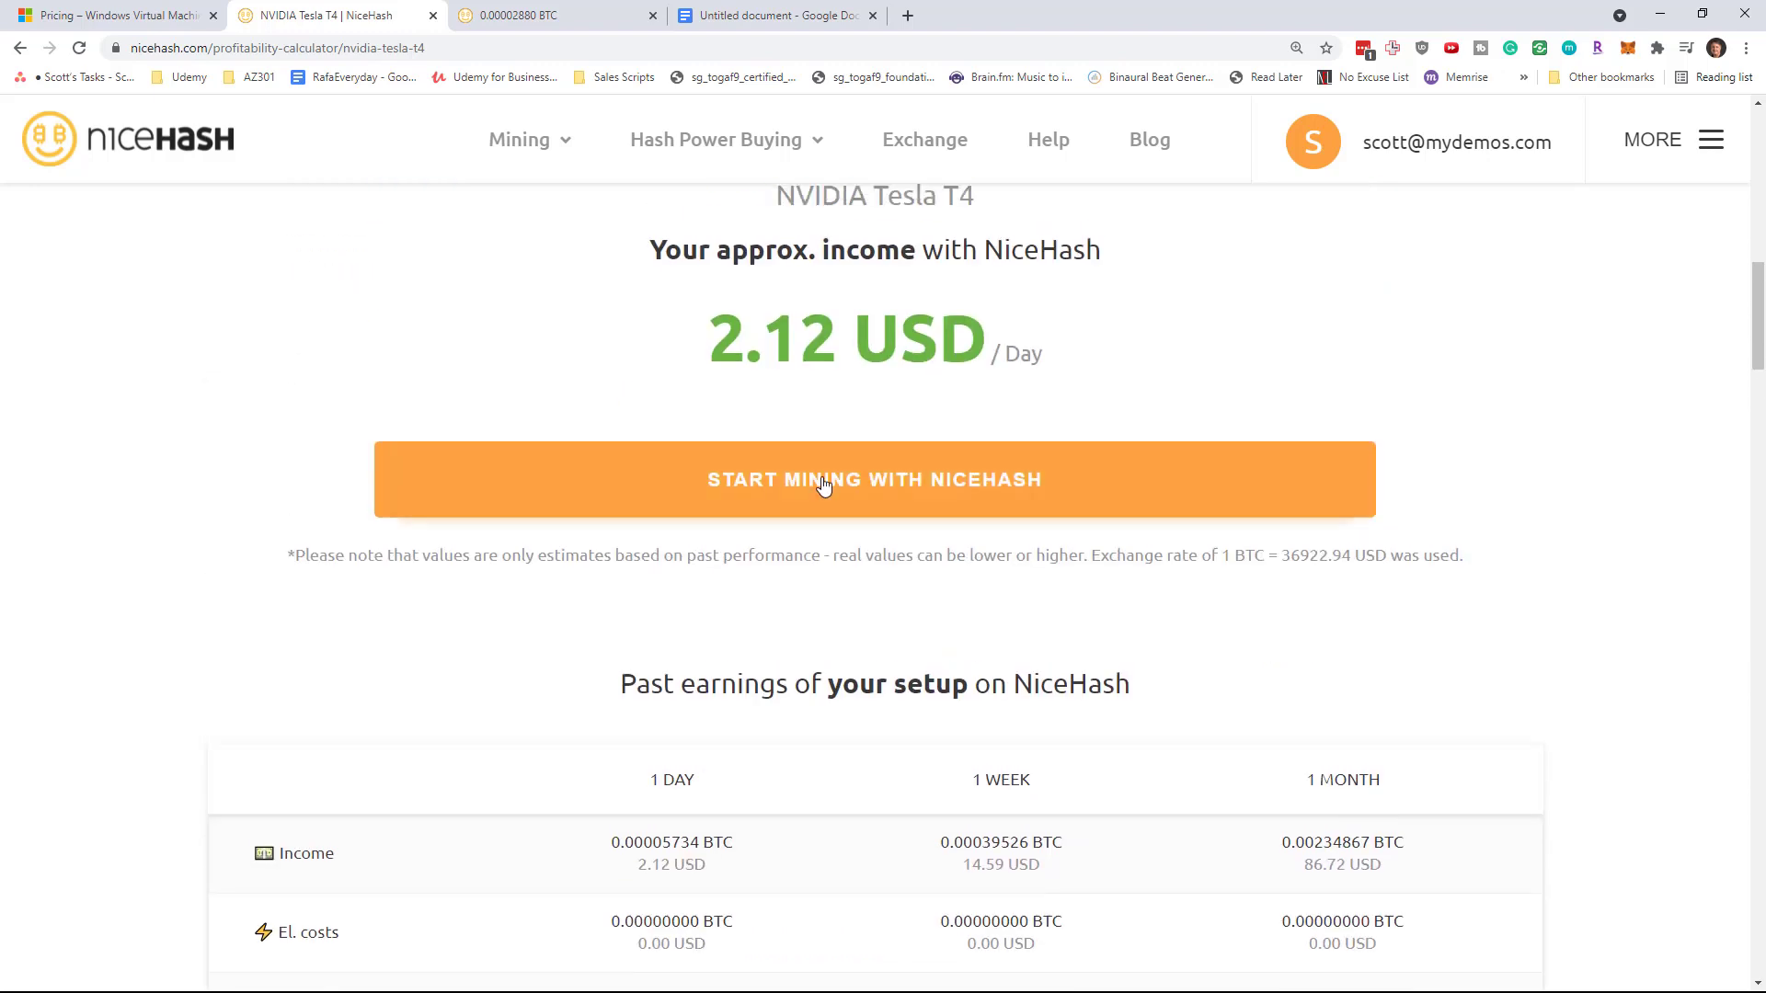
- Compare the Tesla T4's 2.12 USD/day estimate against the Azure hourly price and review past earnings
double_click(844, 338)
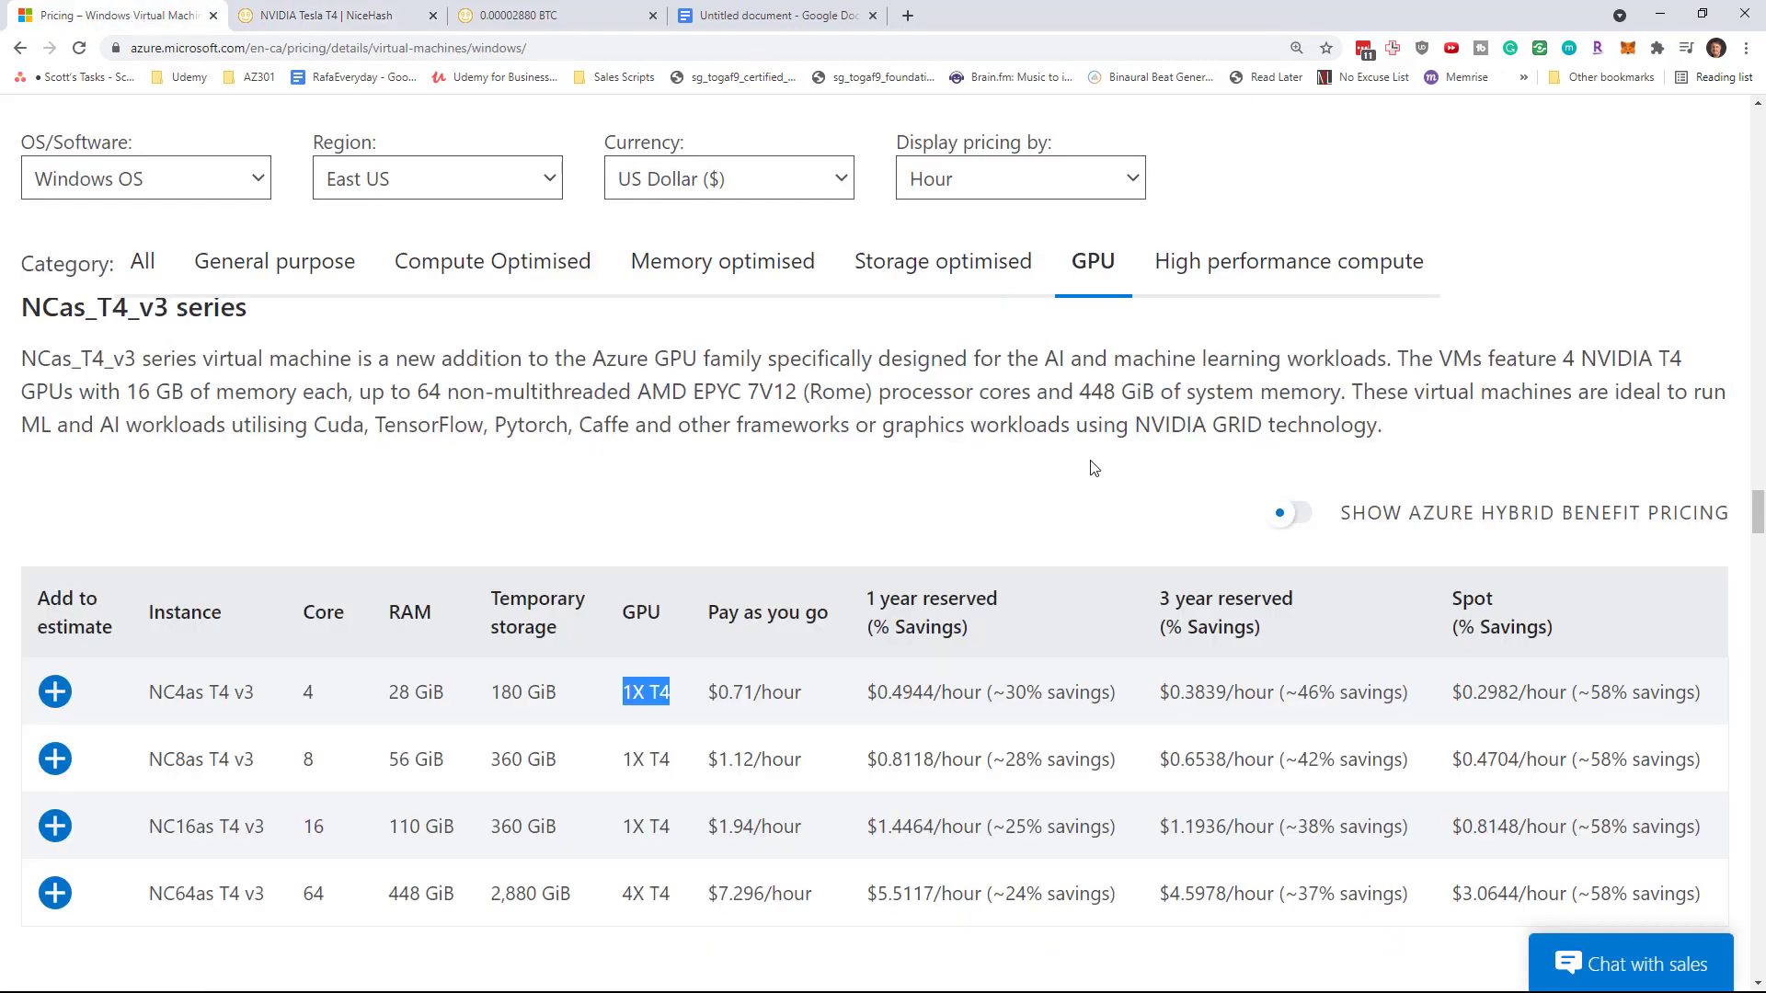
mouse_move(726, 687)
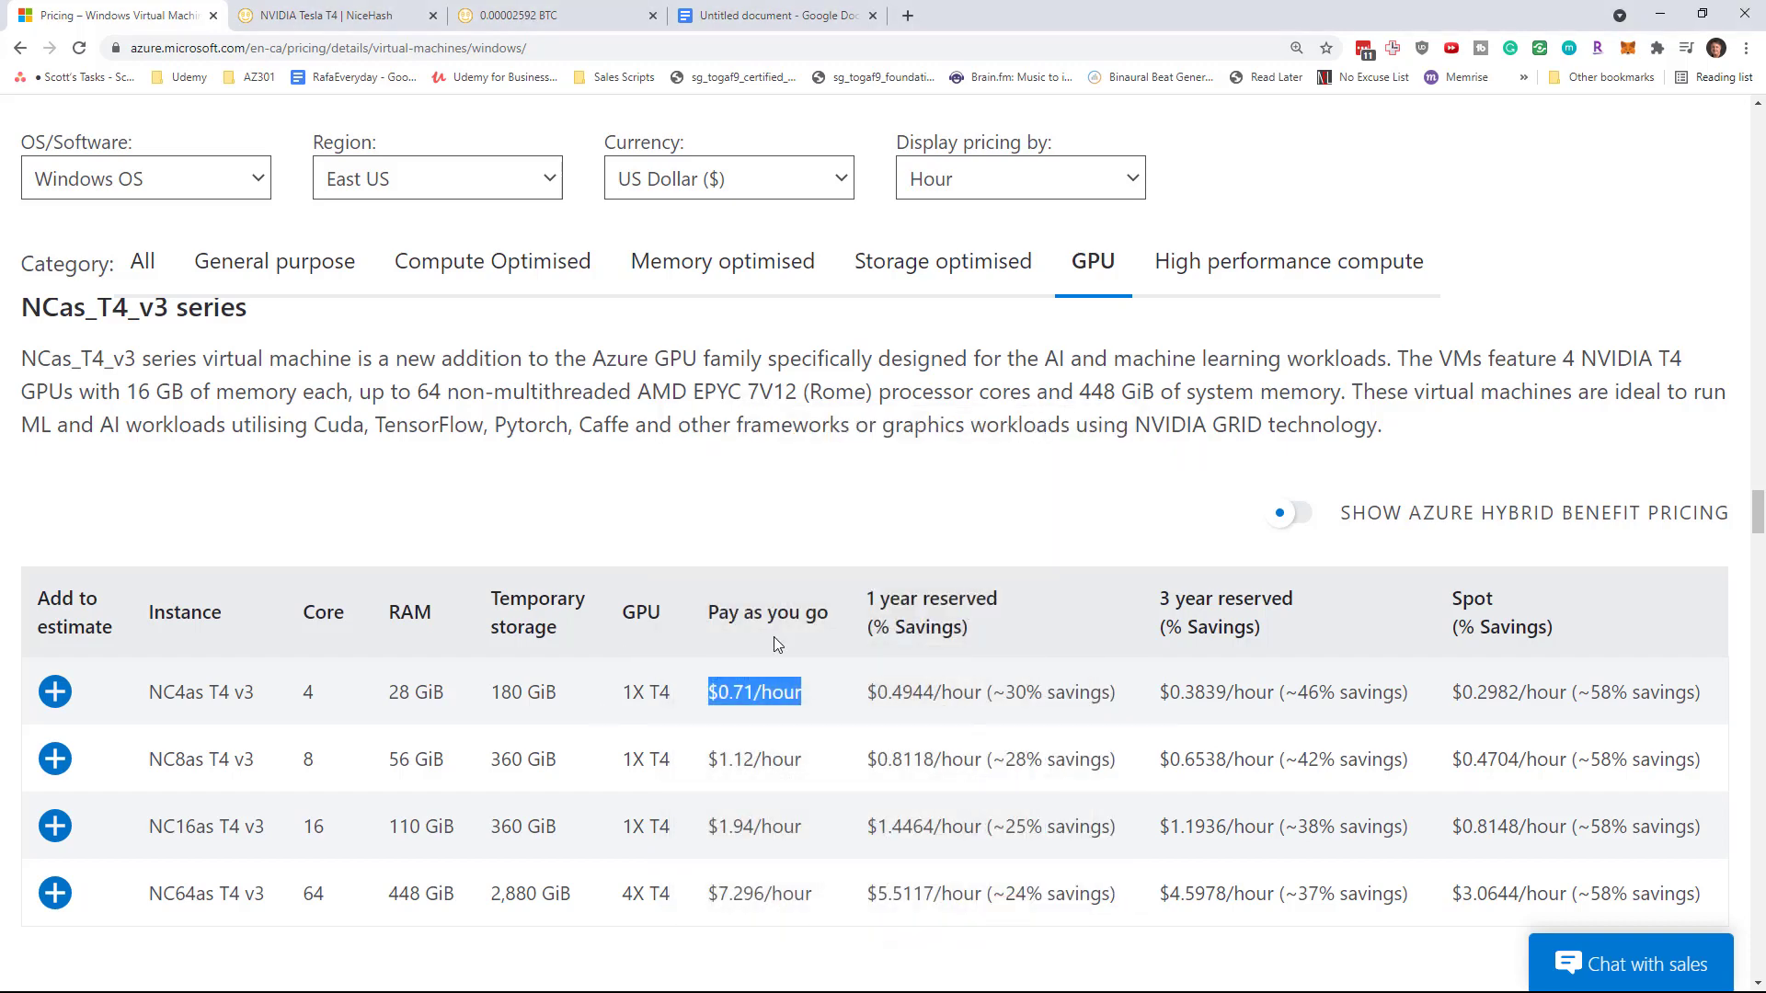
mouse_move(361, 9)
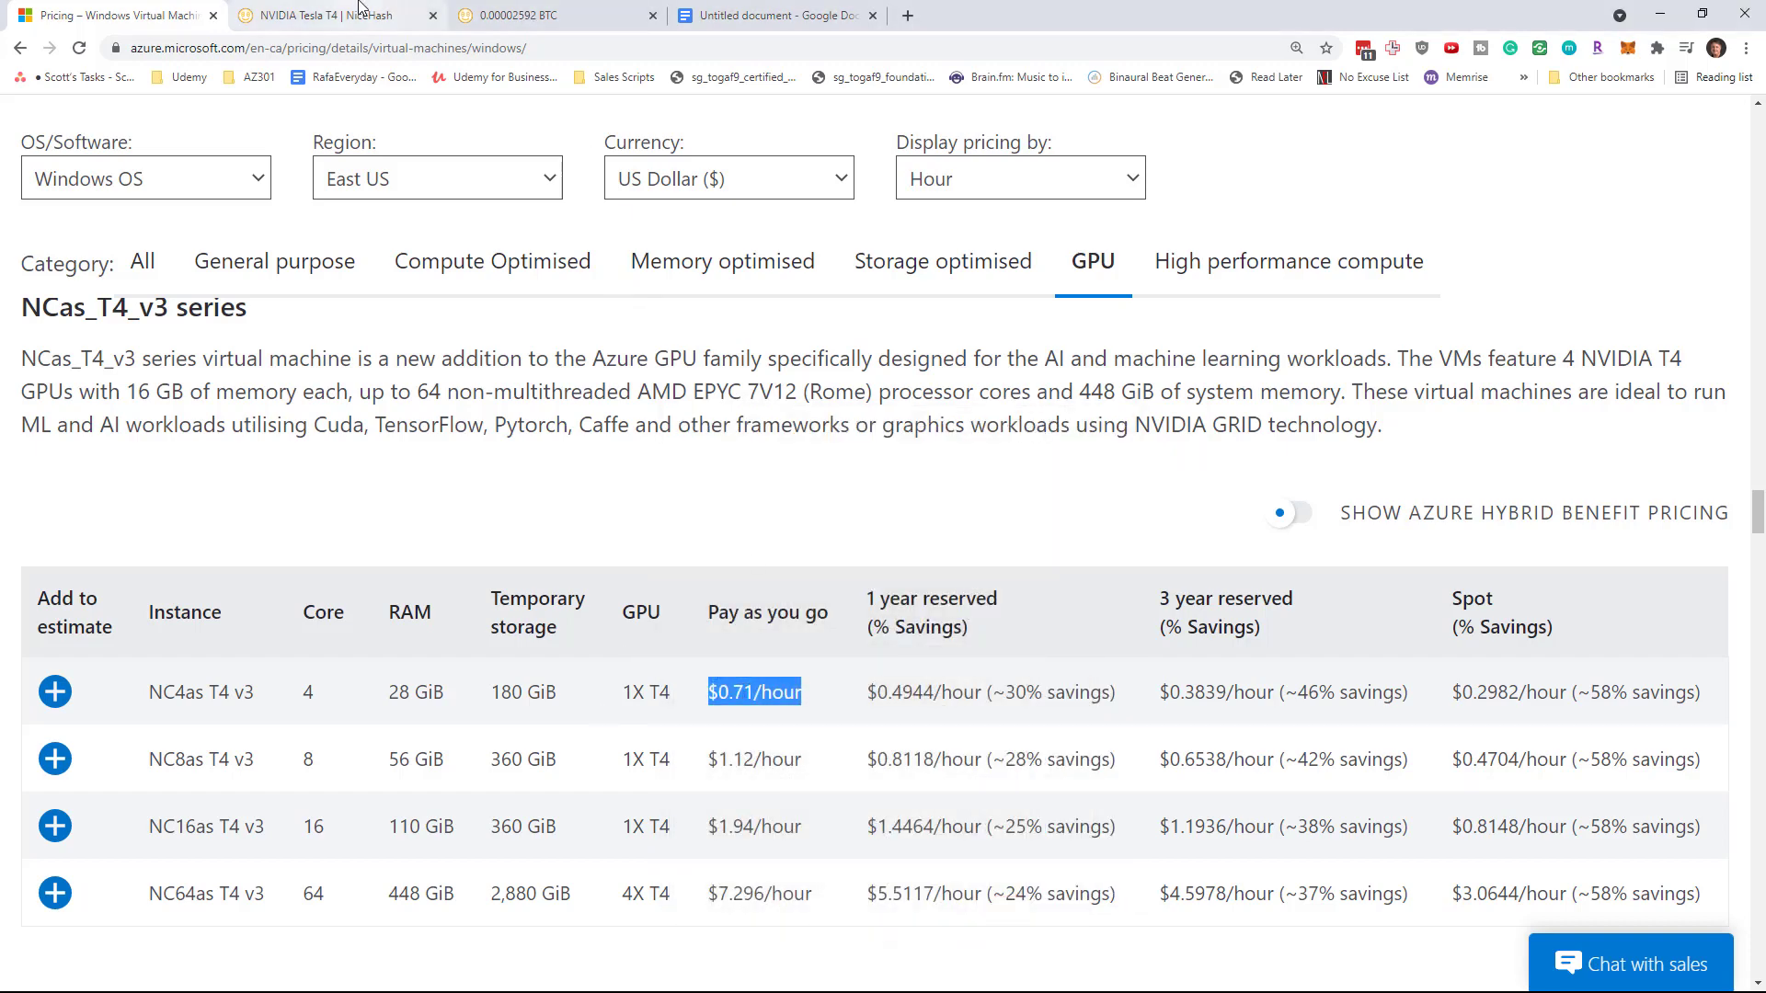
left_click(327, 15)
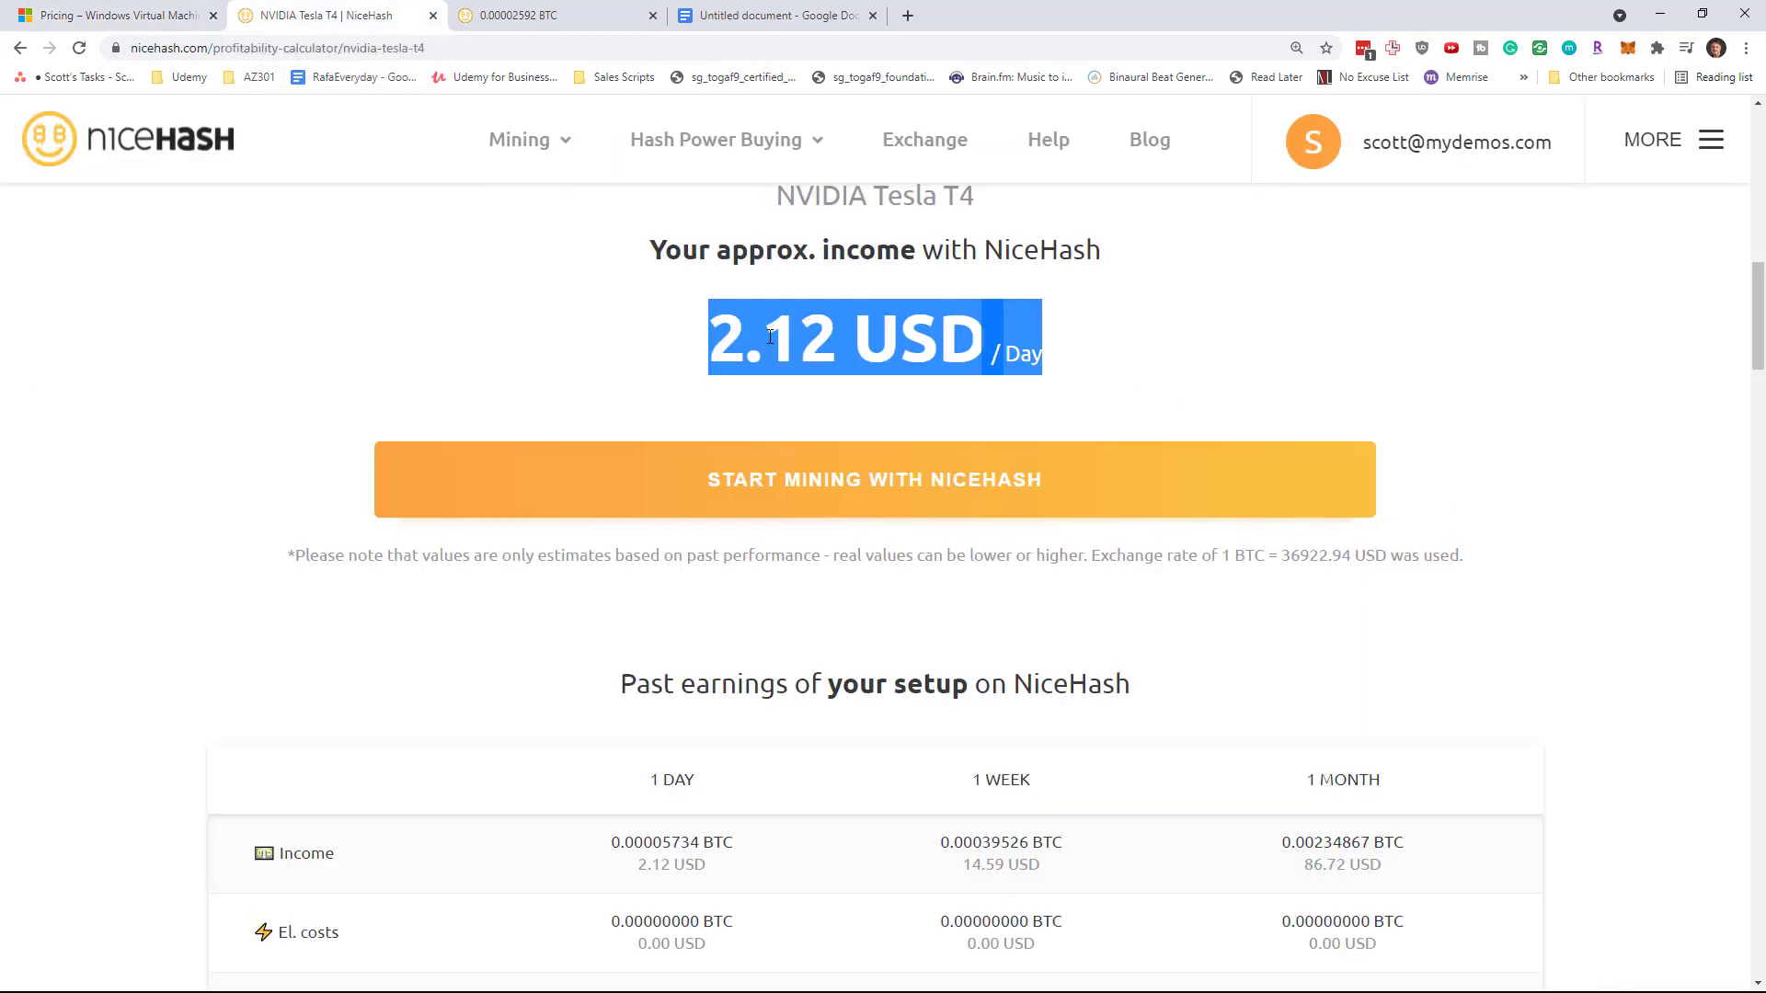
mouse_move(610, 353)
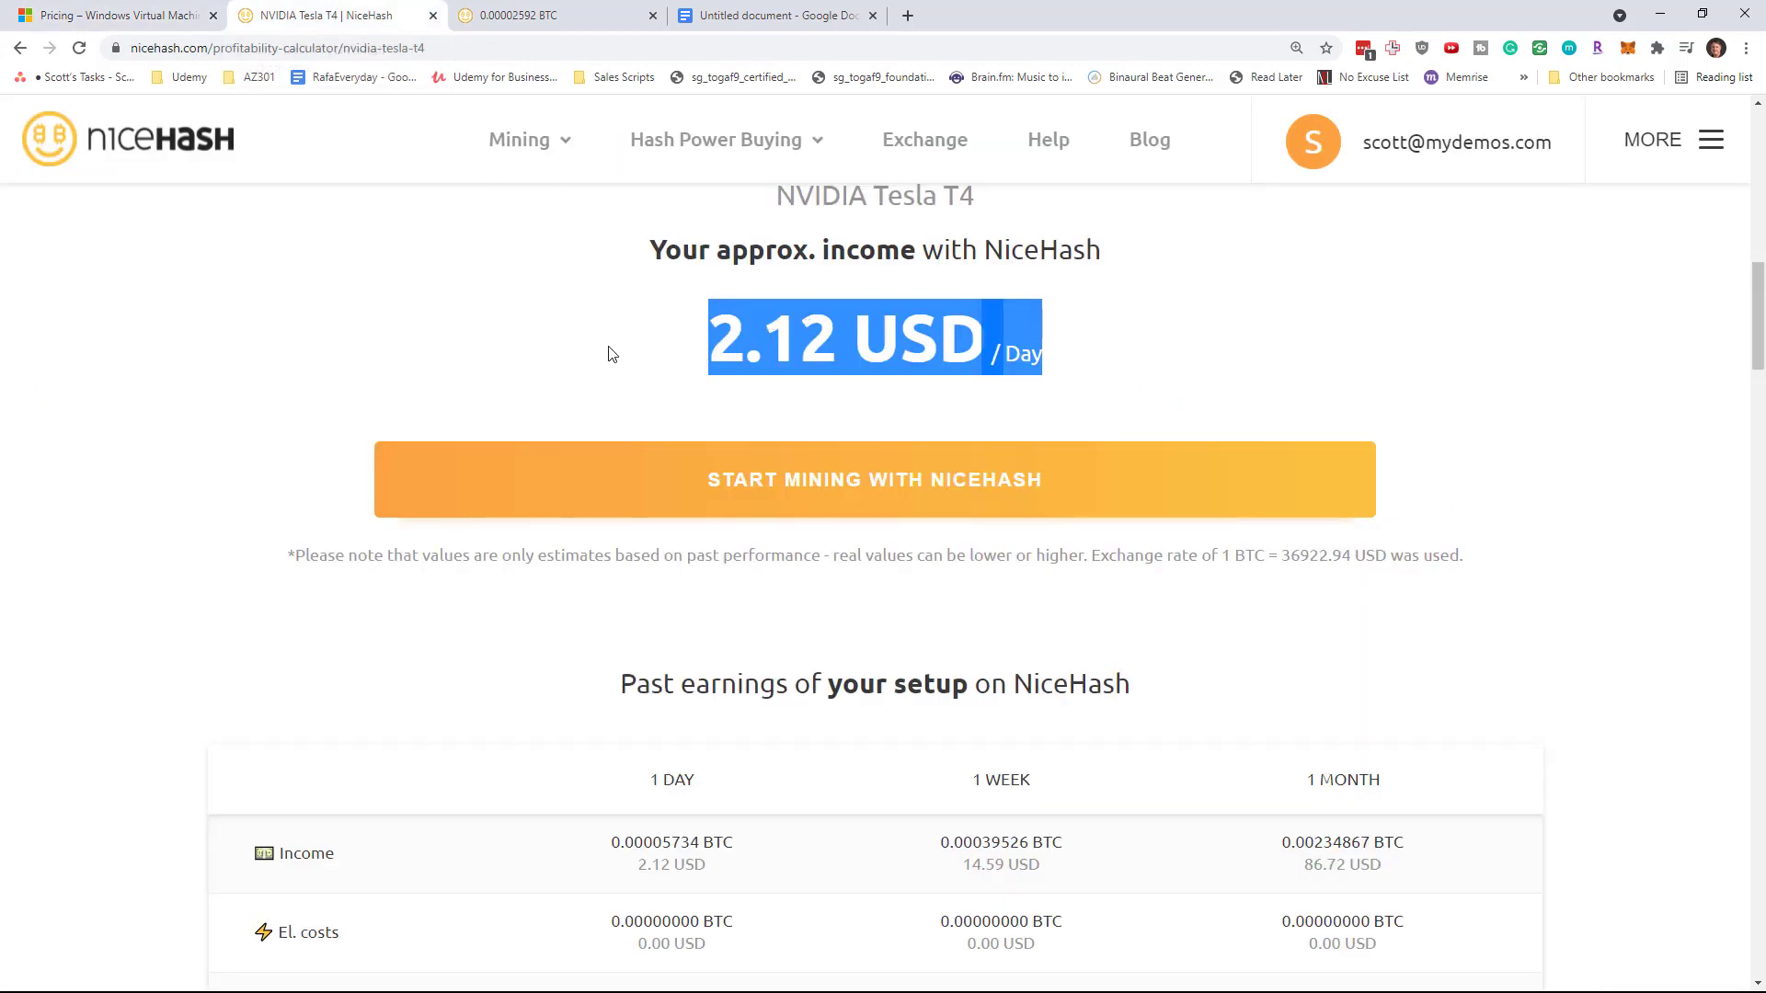
mouse_move(176, 399)
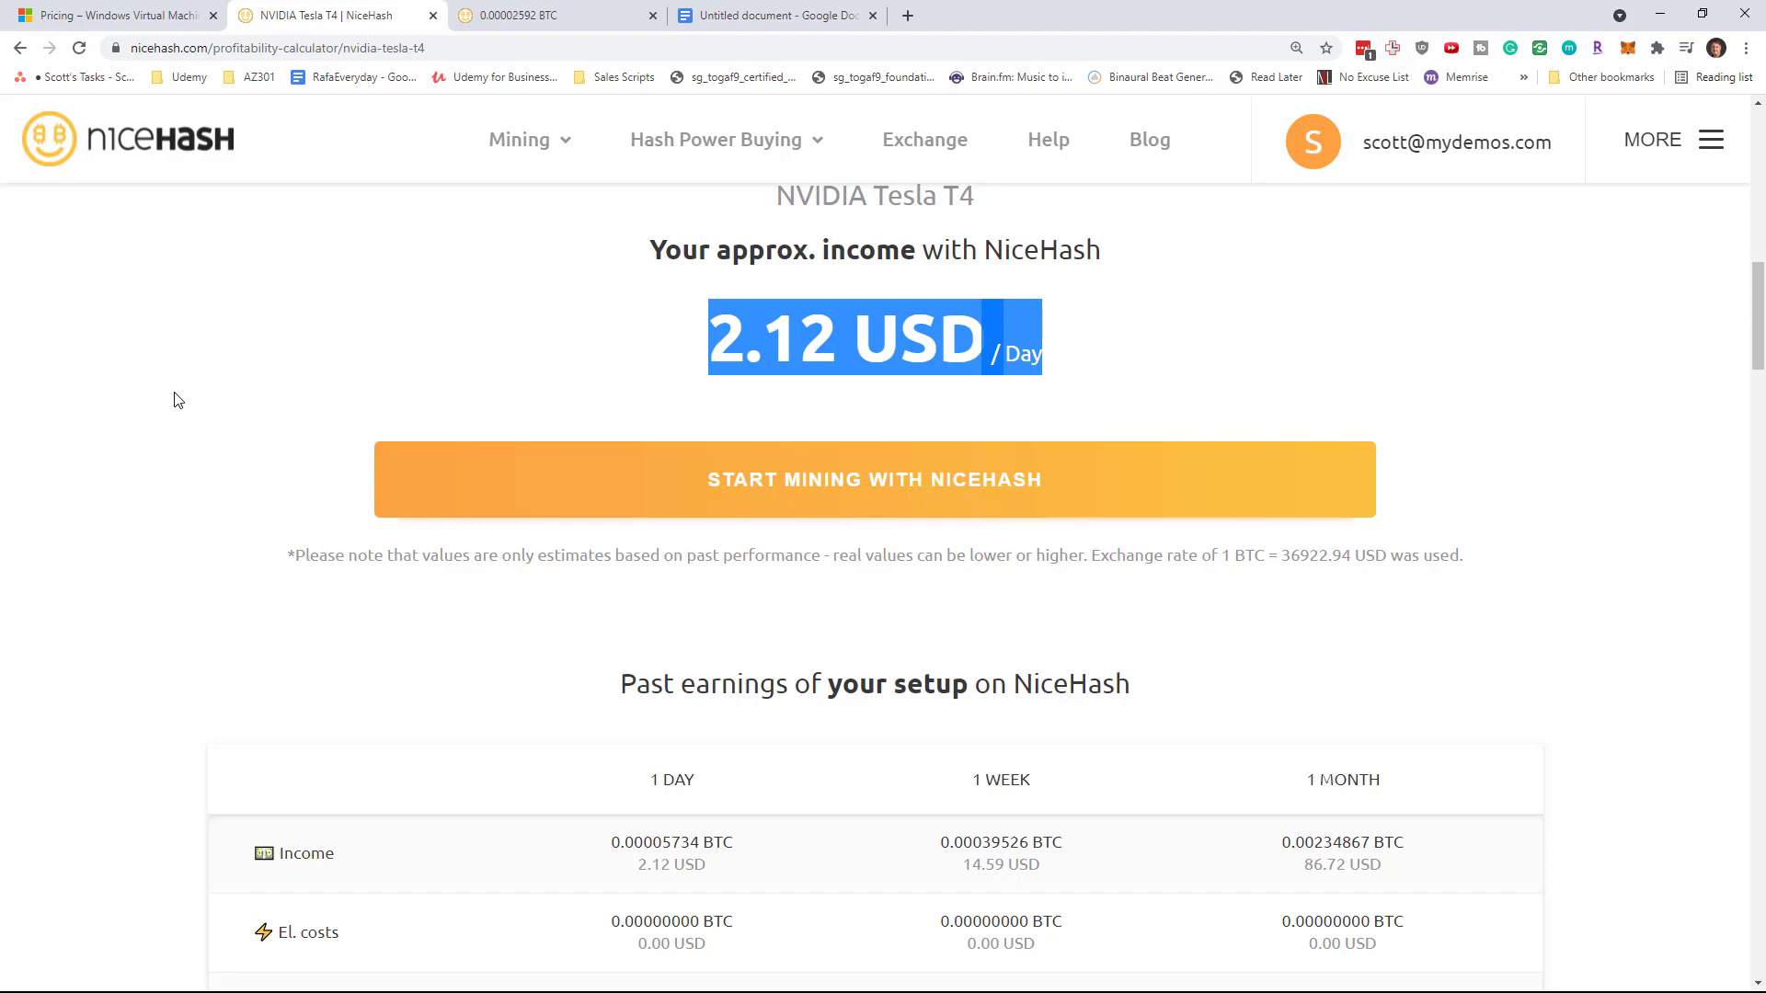
mouse_move(154, 484)
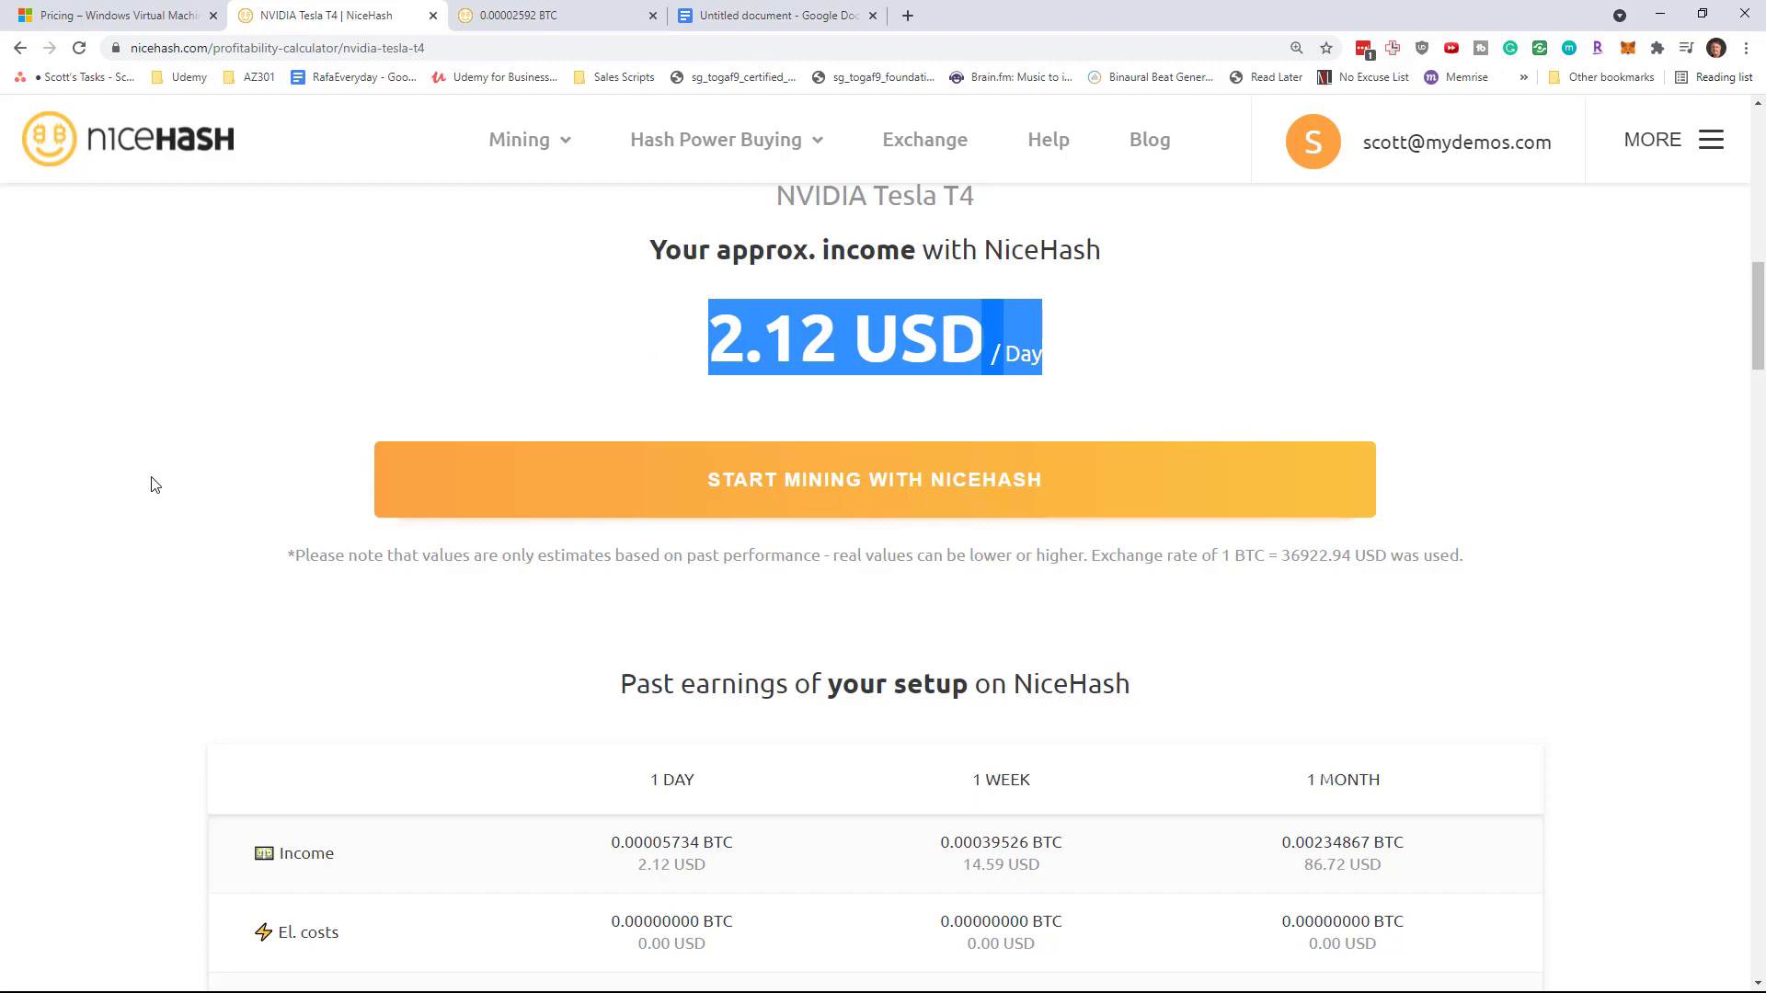
mouse_move(199, 477)
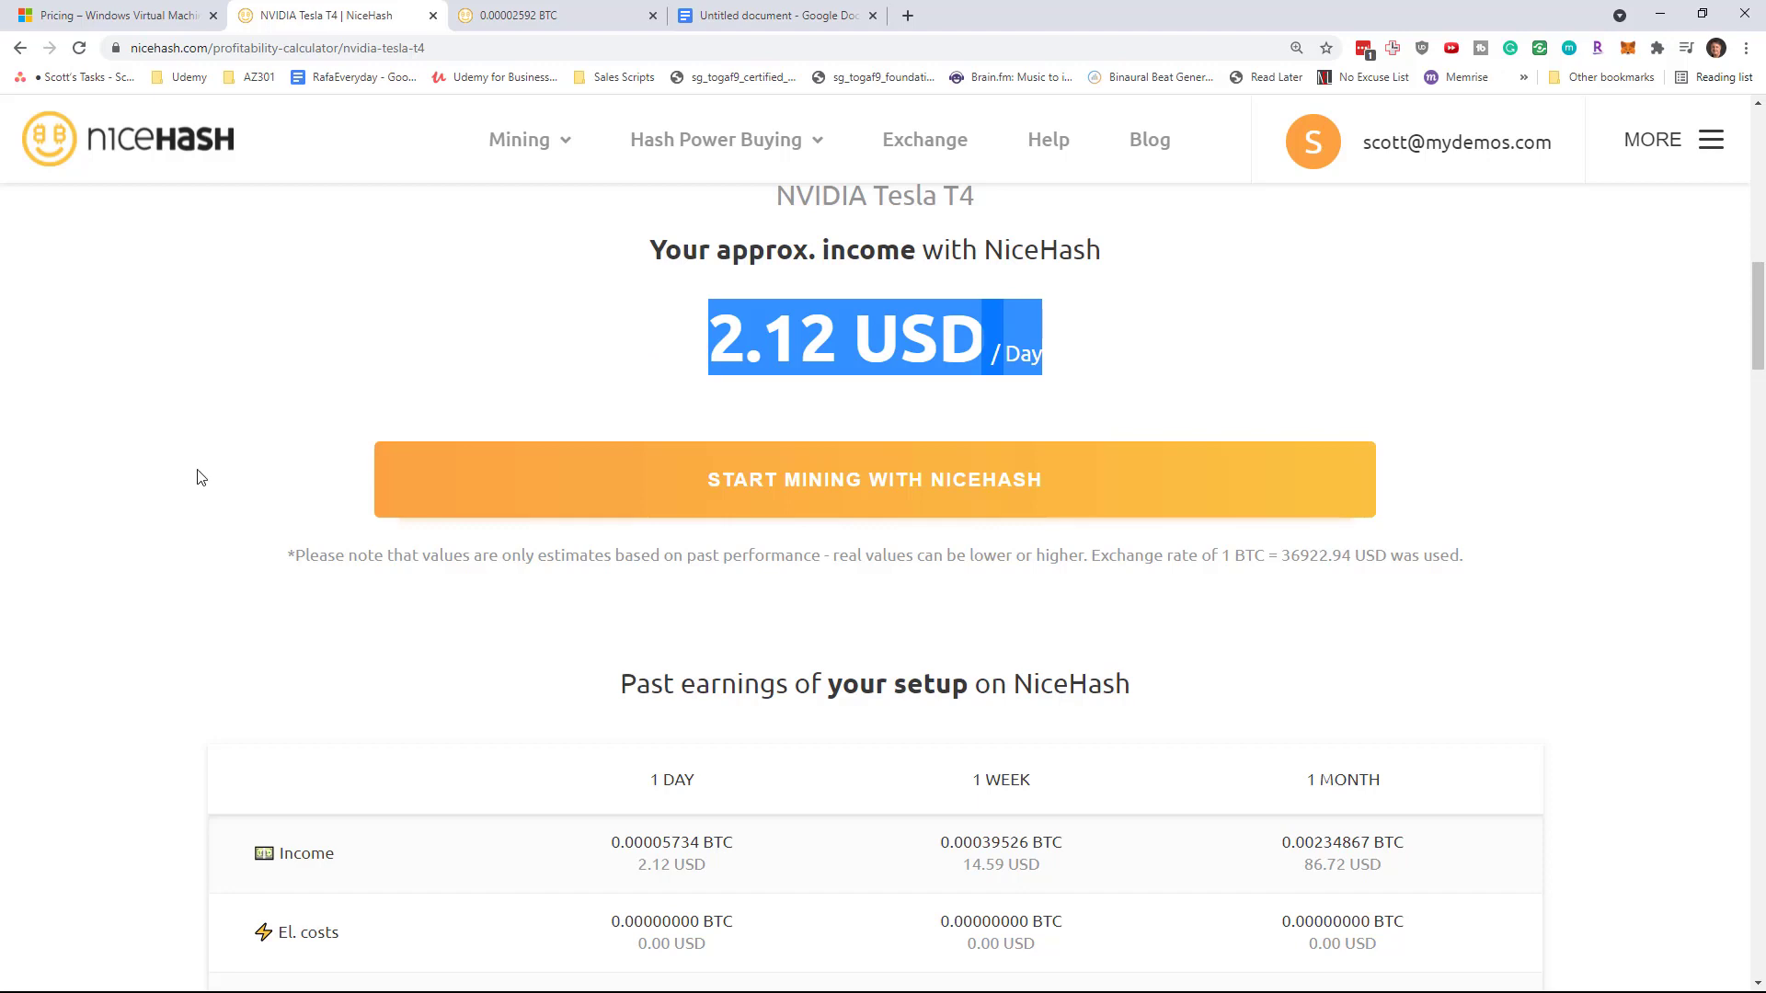
mouse_move(663, 339)
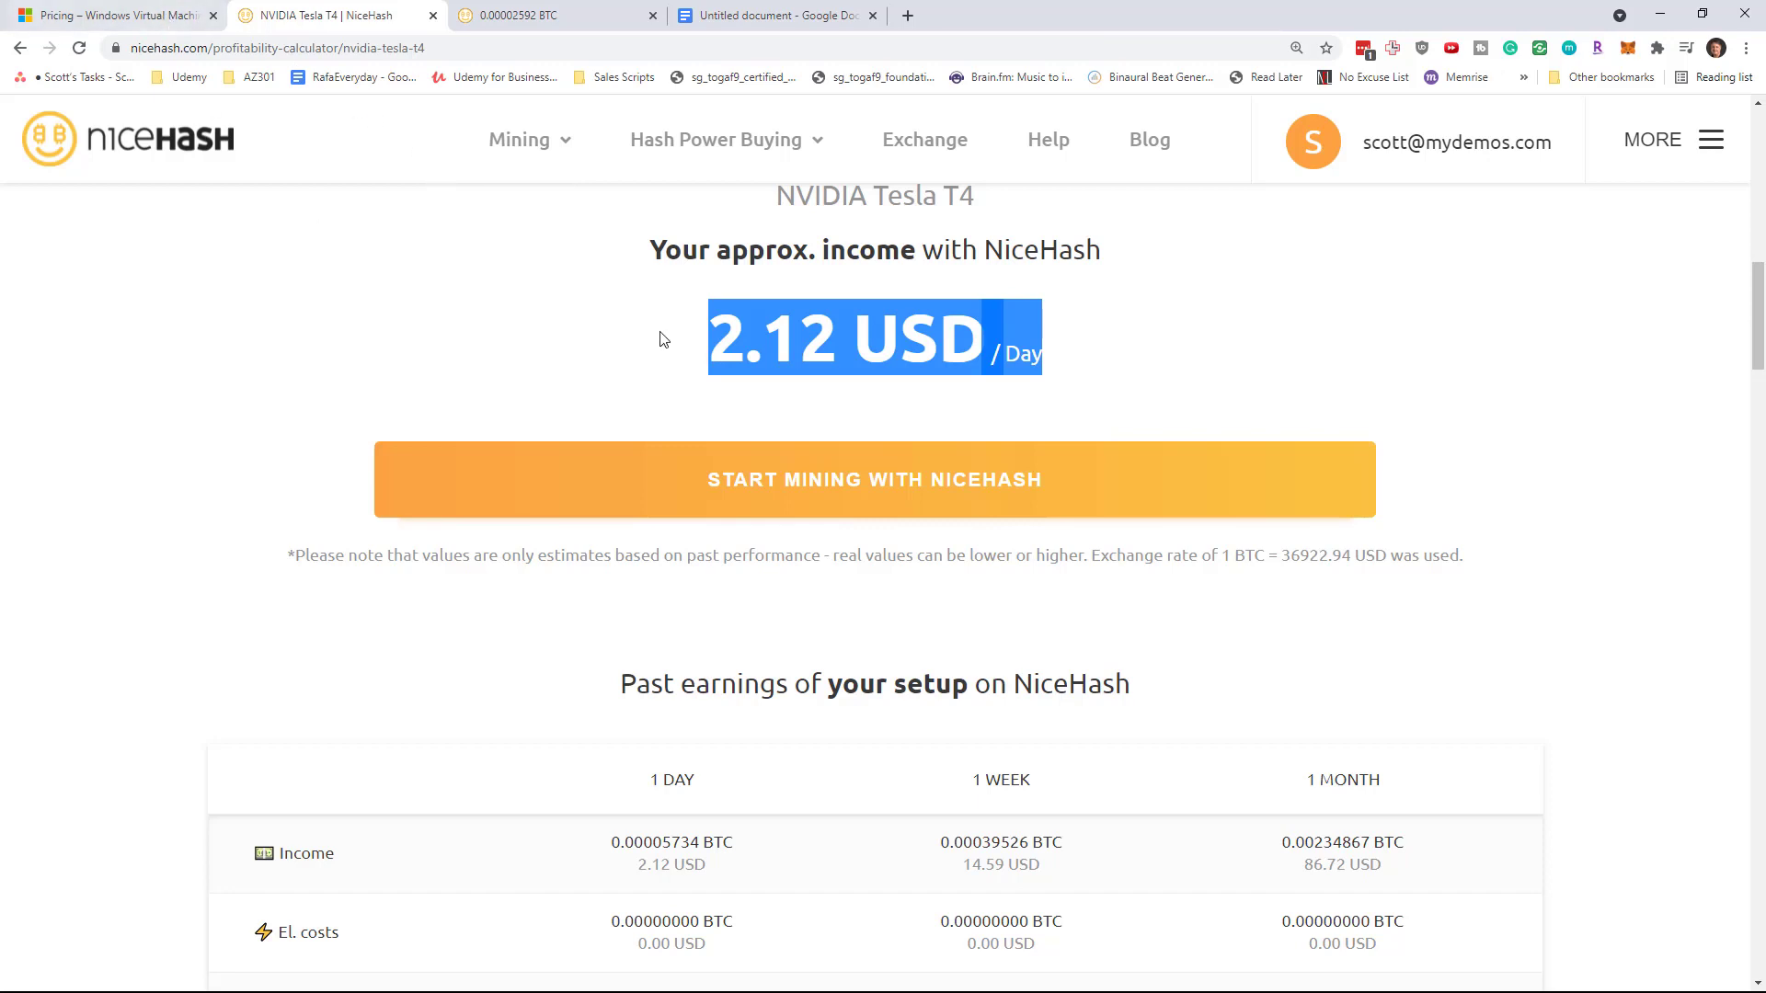
left_click(112, 15)
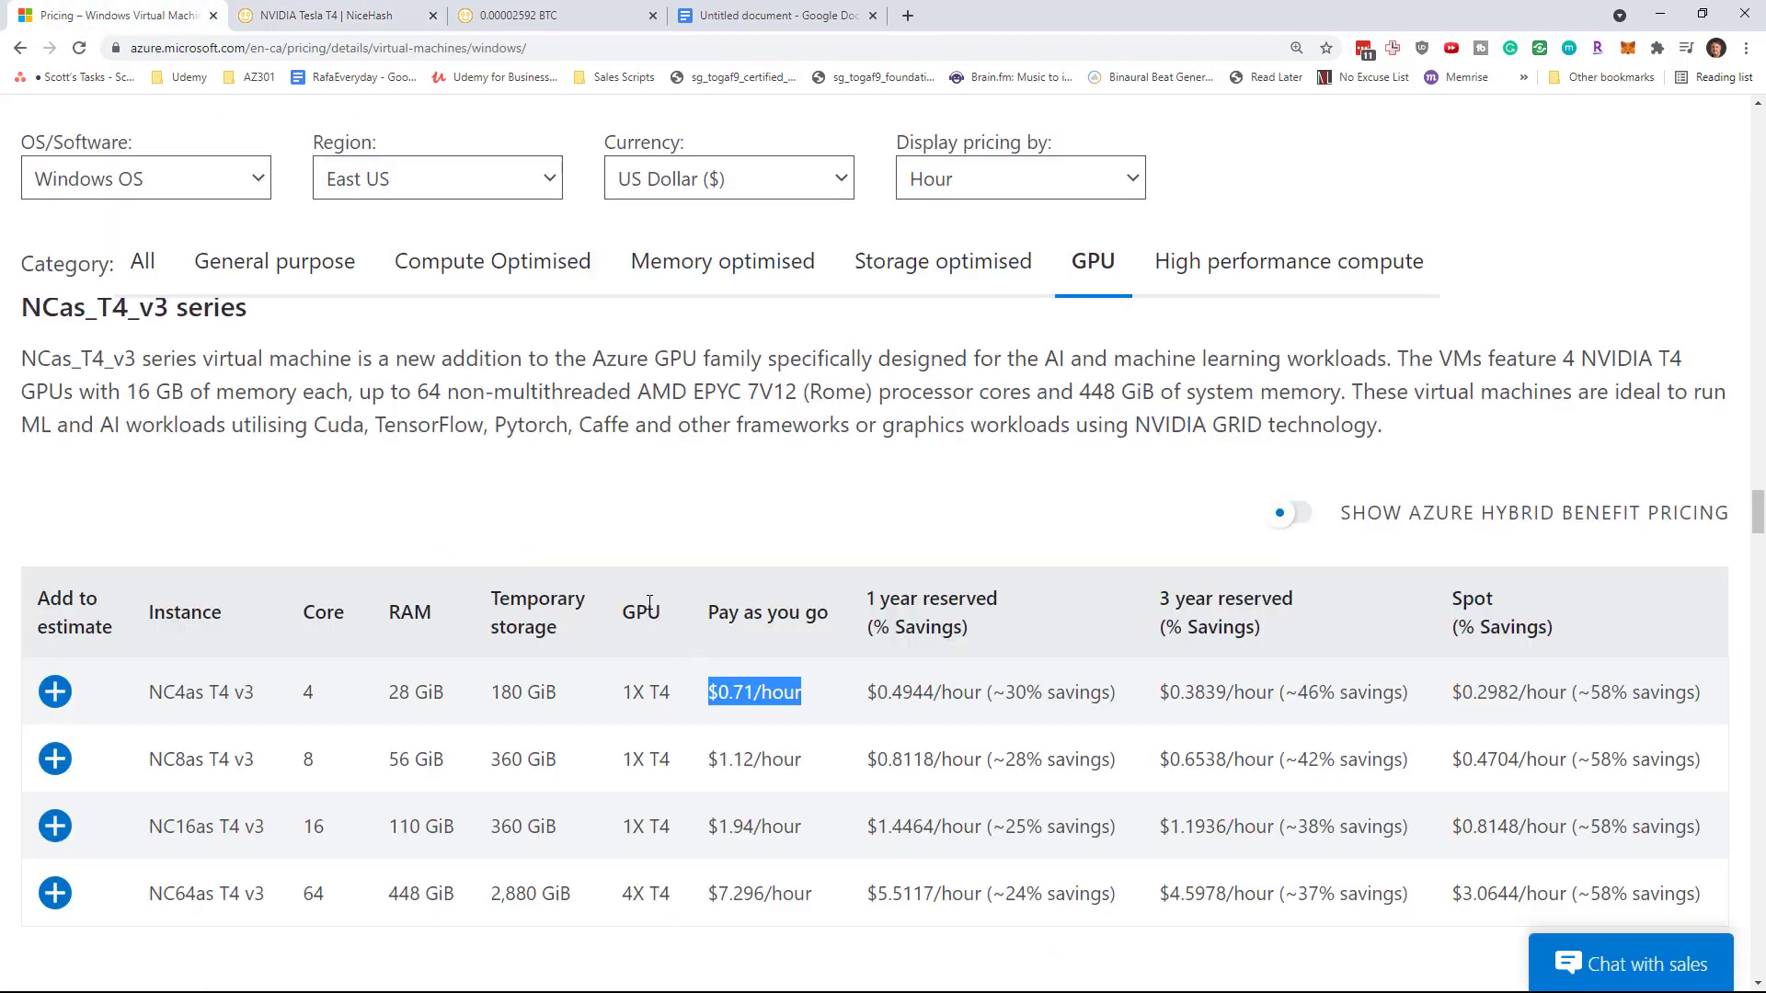
left_click(325, 14)
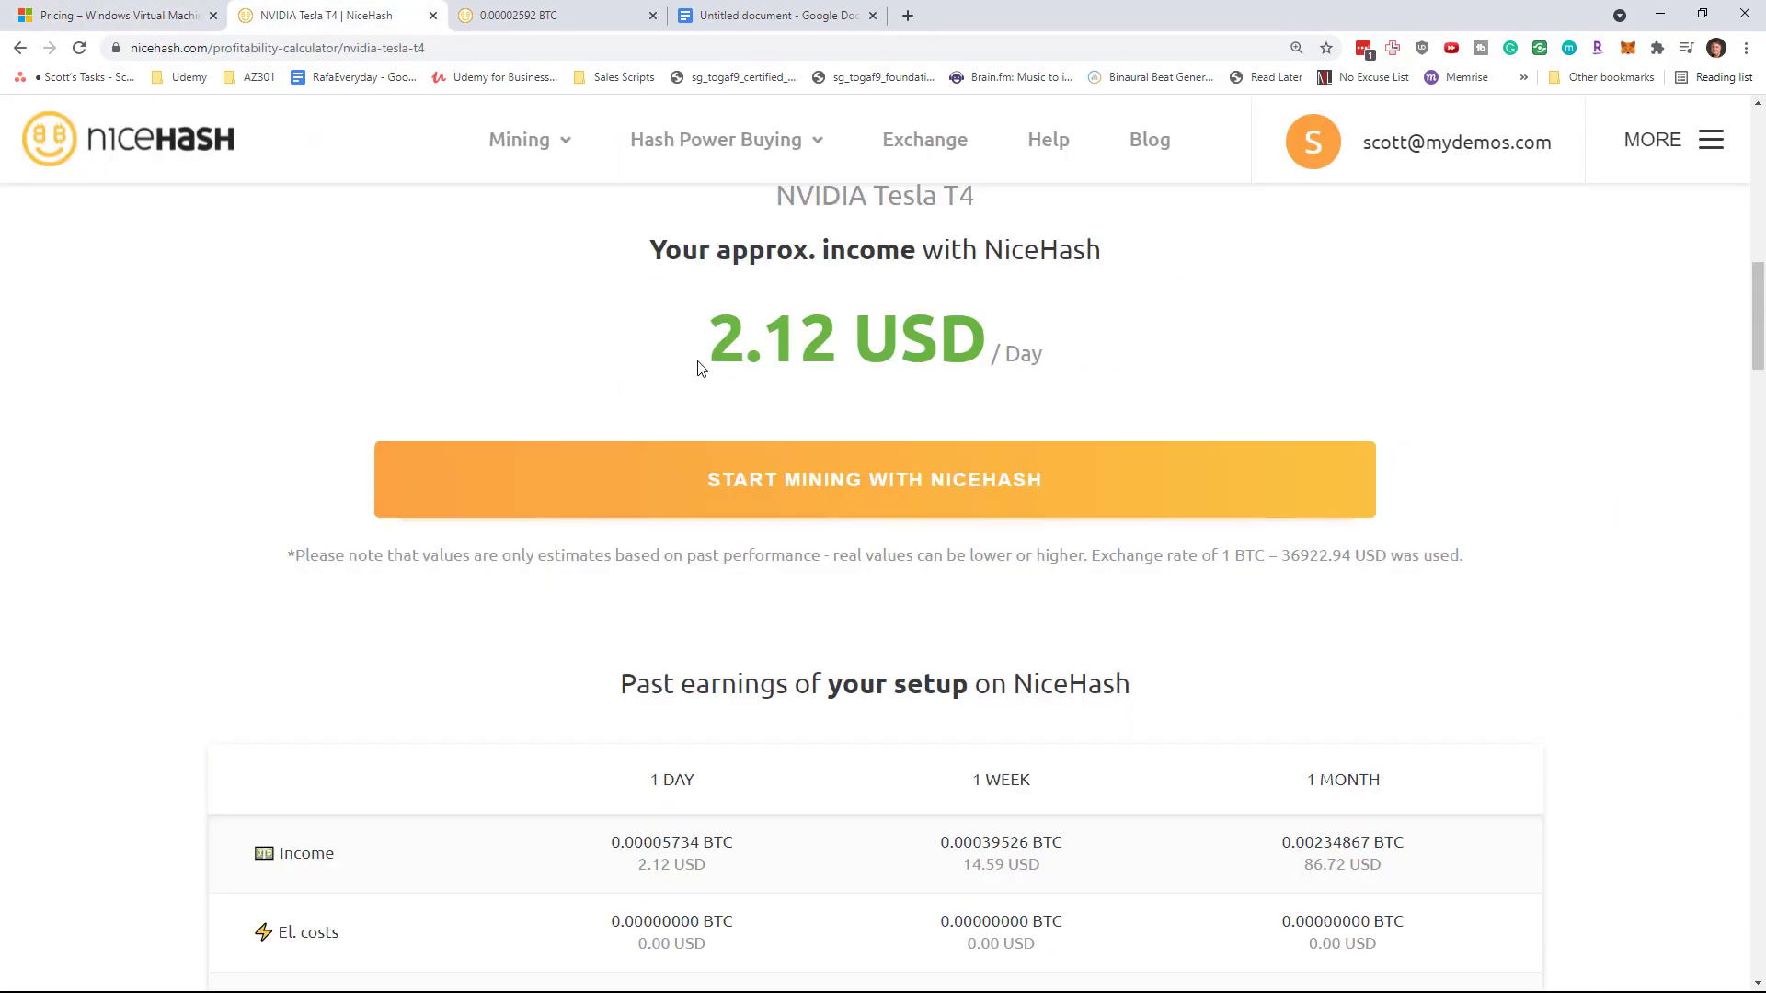
mouse_move(730, 327)
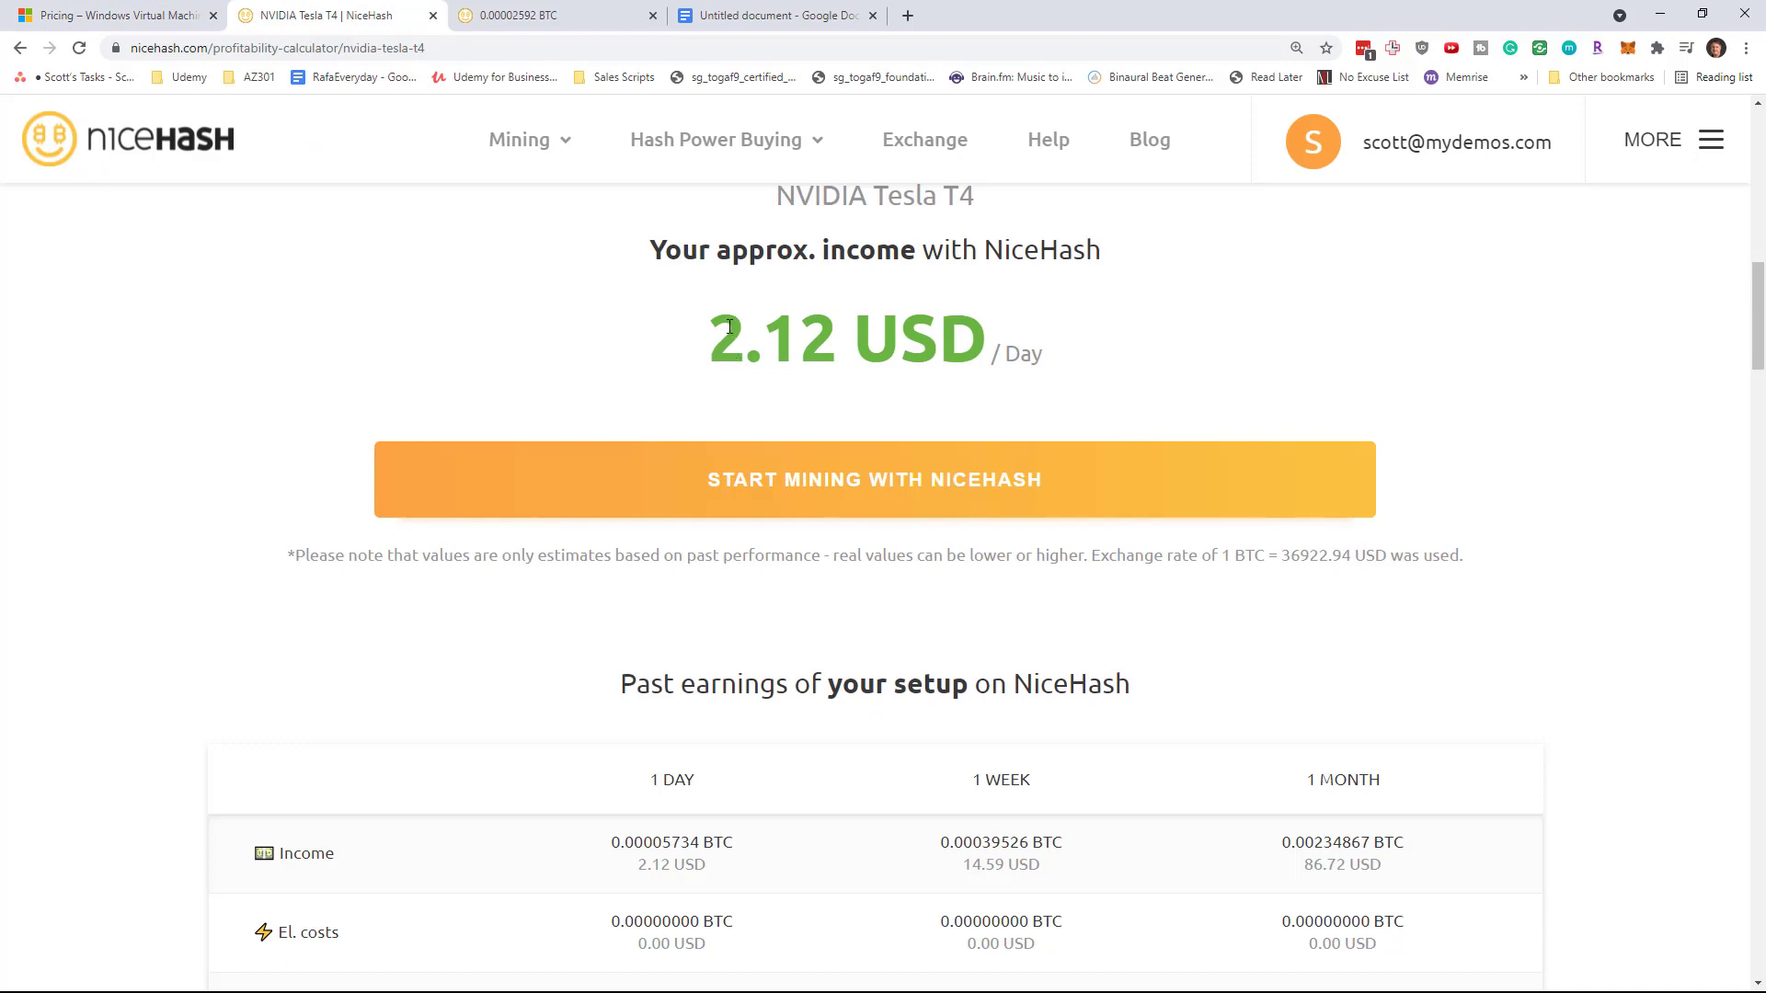
mouse_move(727, 326)
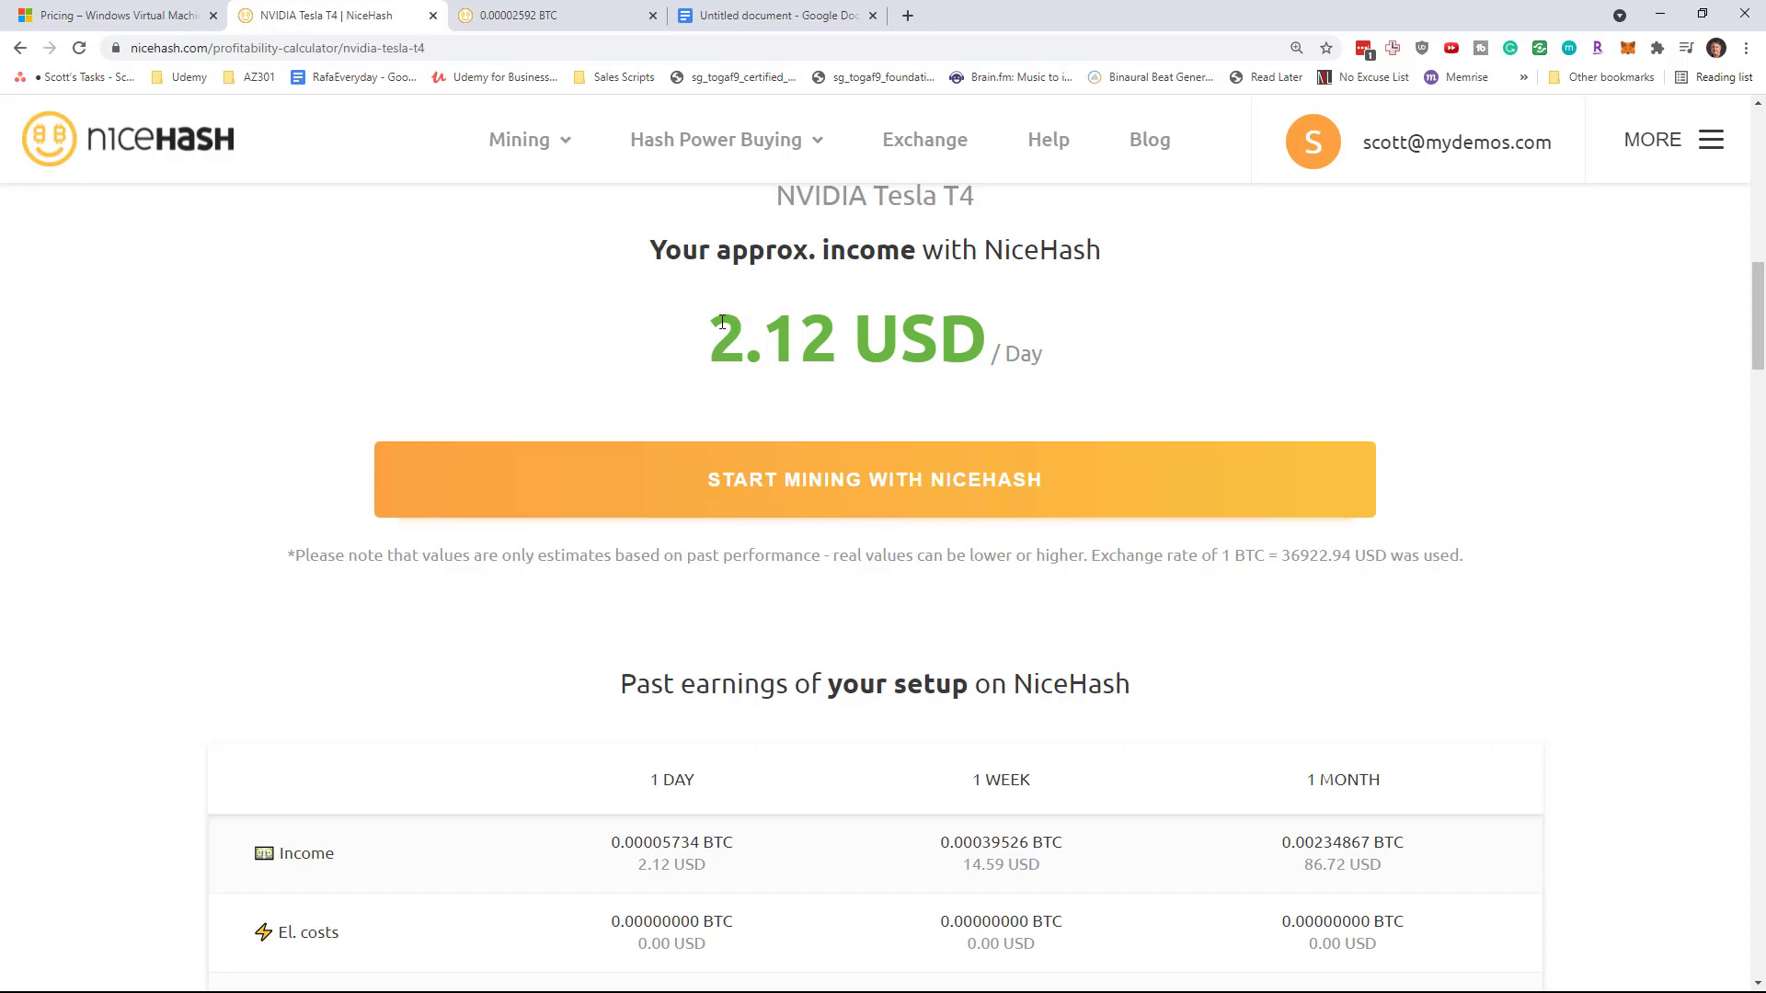
mouse_move(706, 313)
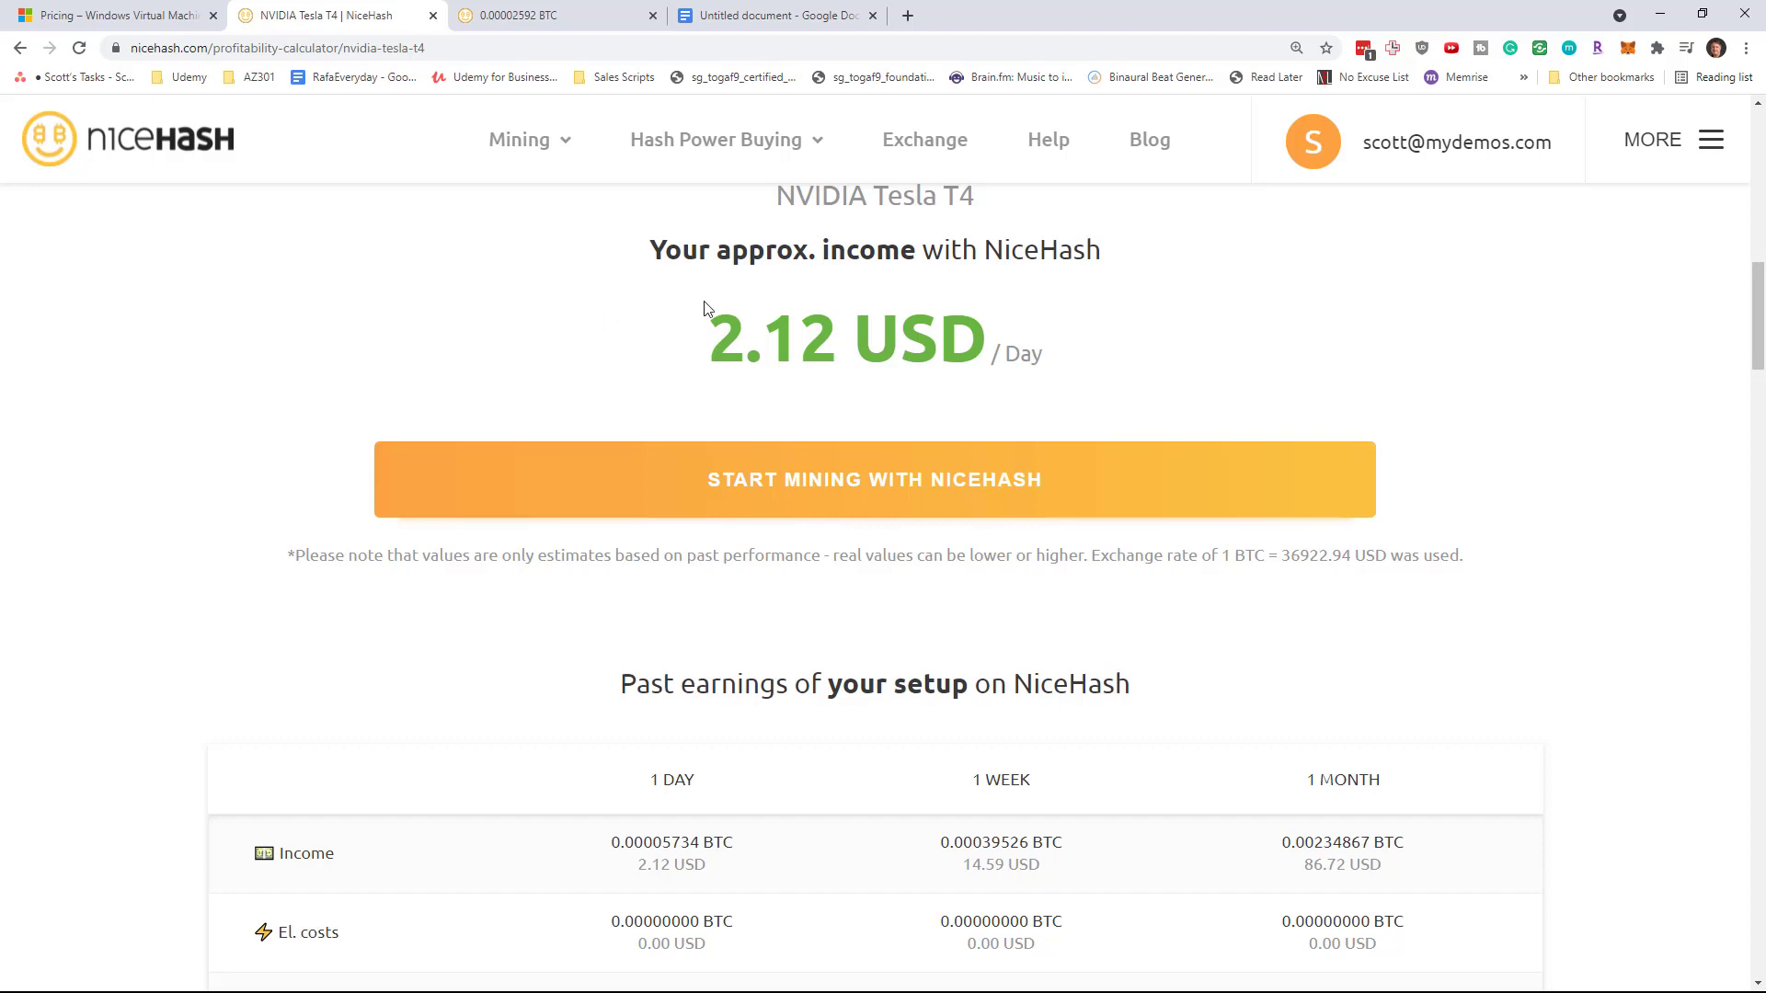
scroll("up", 3)
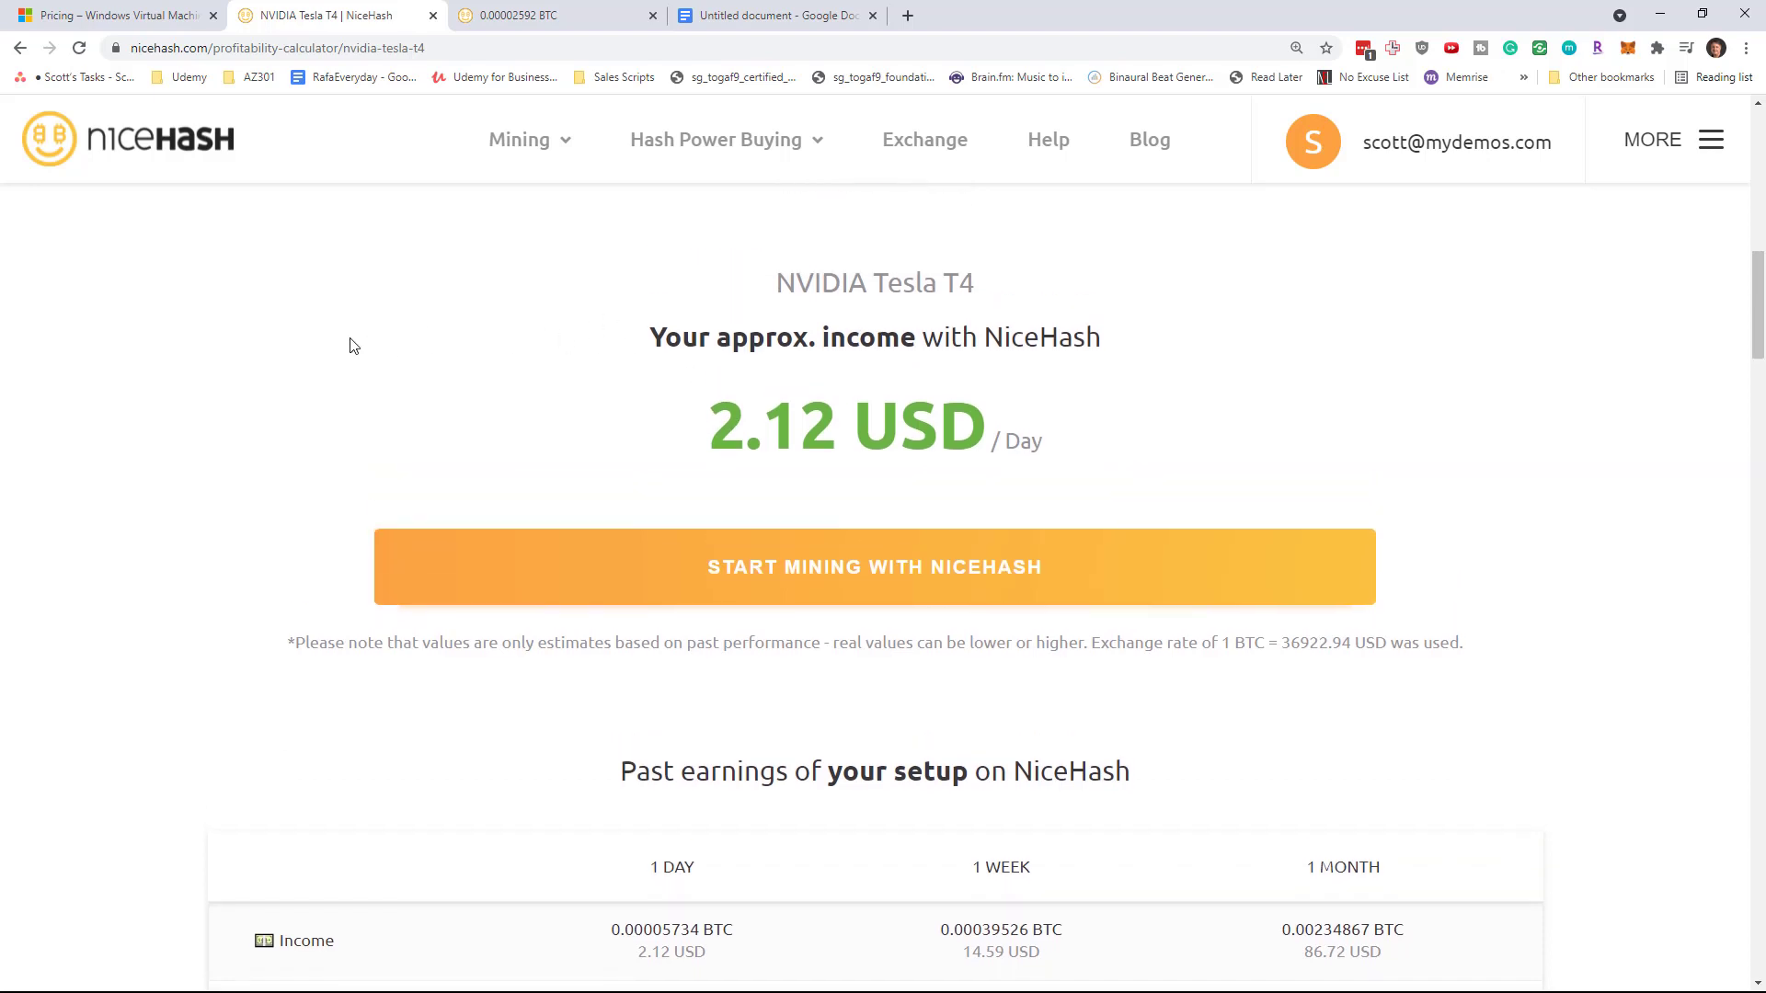
scroll("down", 3)
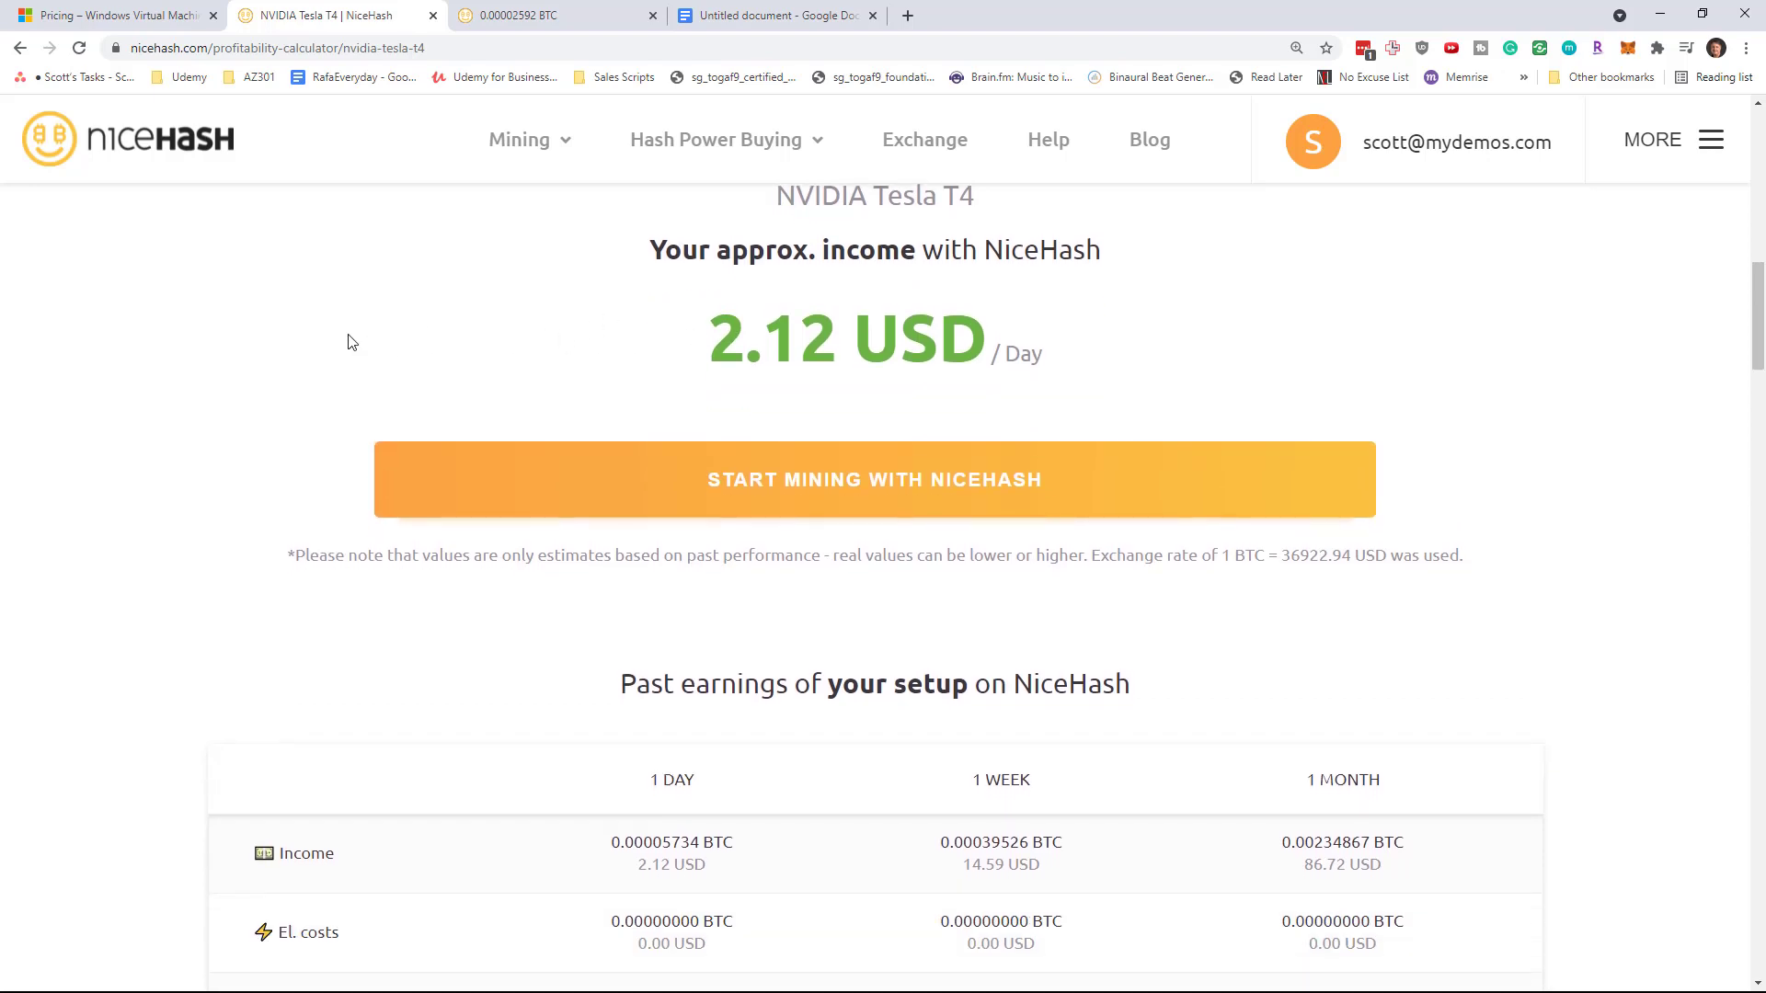
mouse_move(460, 307)
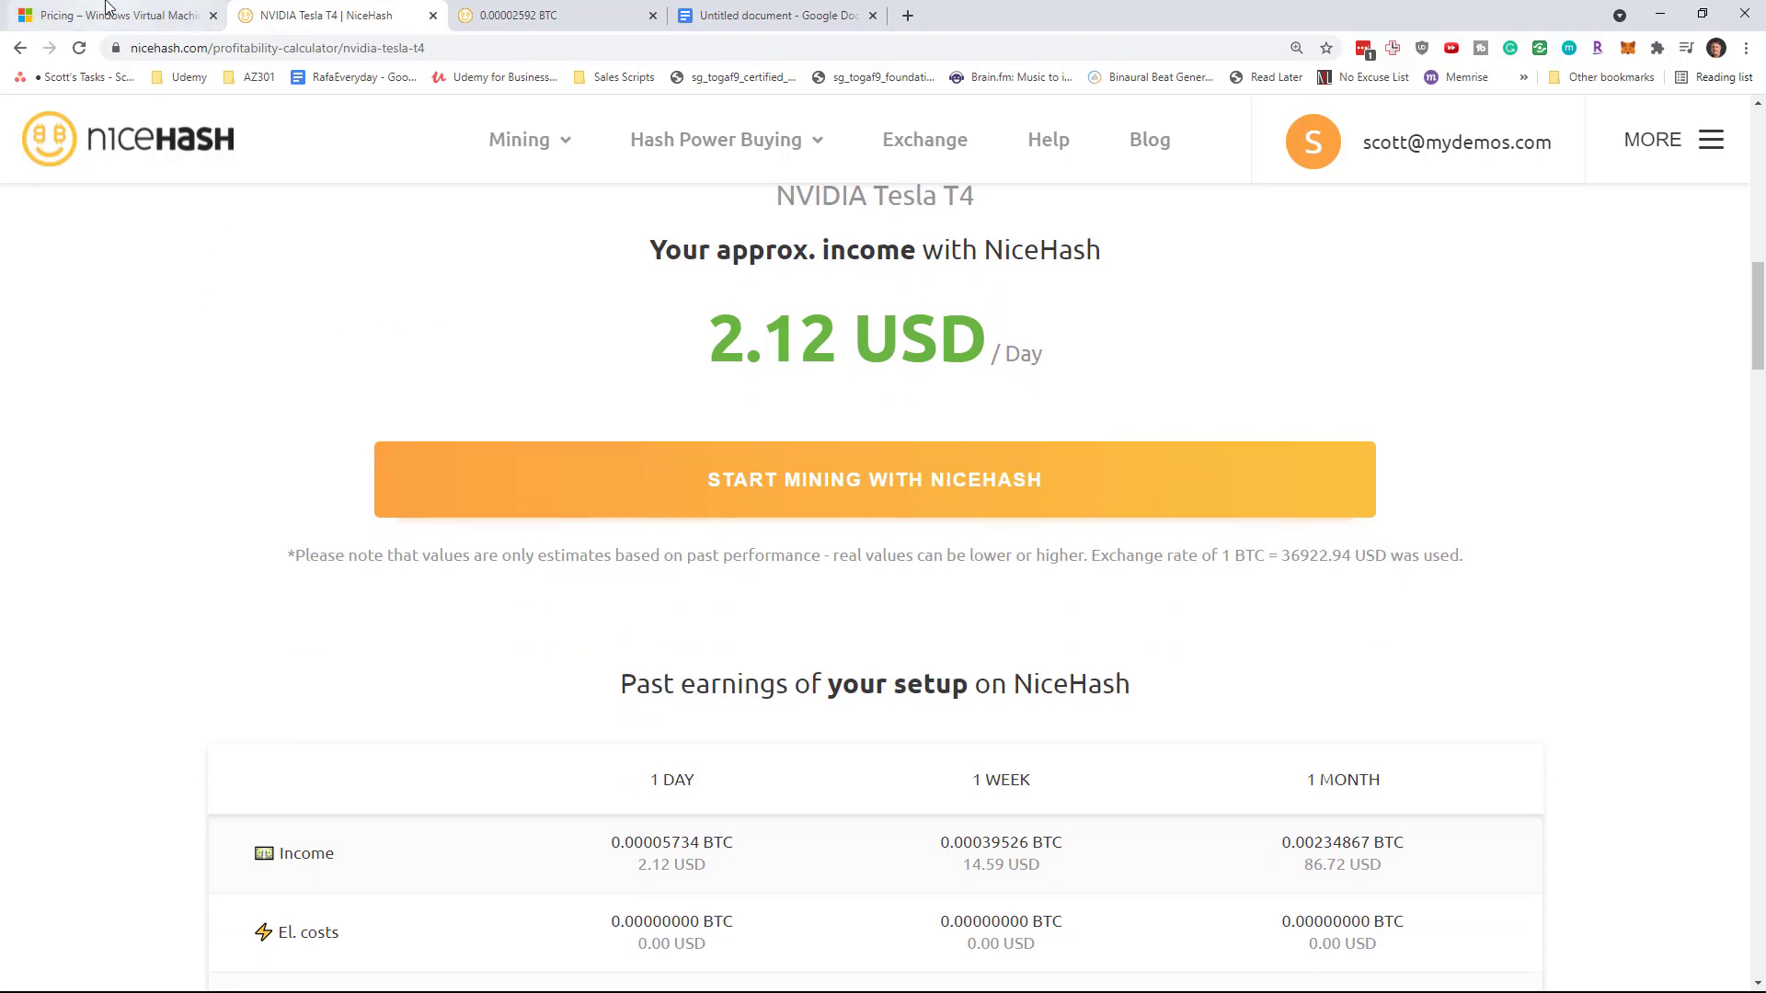
- Check the NC4as T4 v3 at $0.71/hour on Azure pricing, then return to the NiceHash estimate
left_click(112, 14)
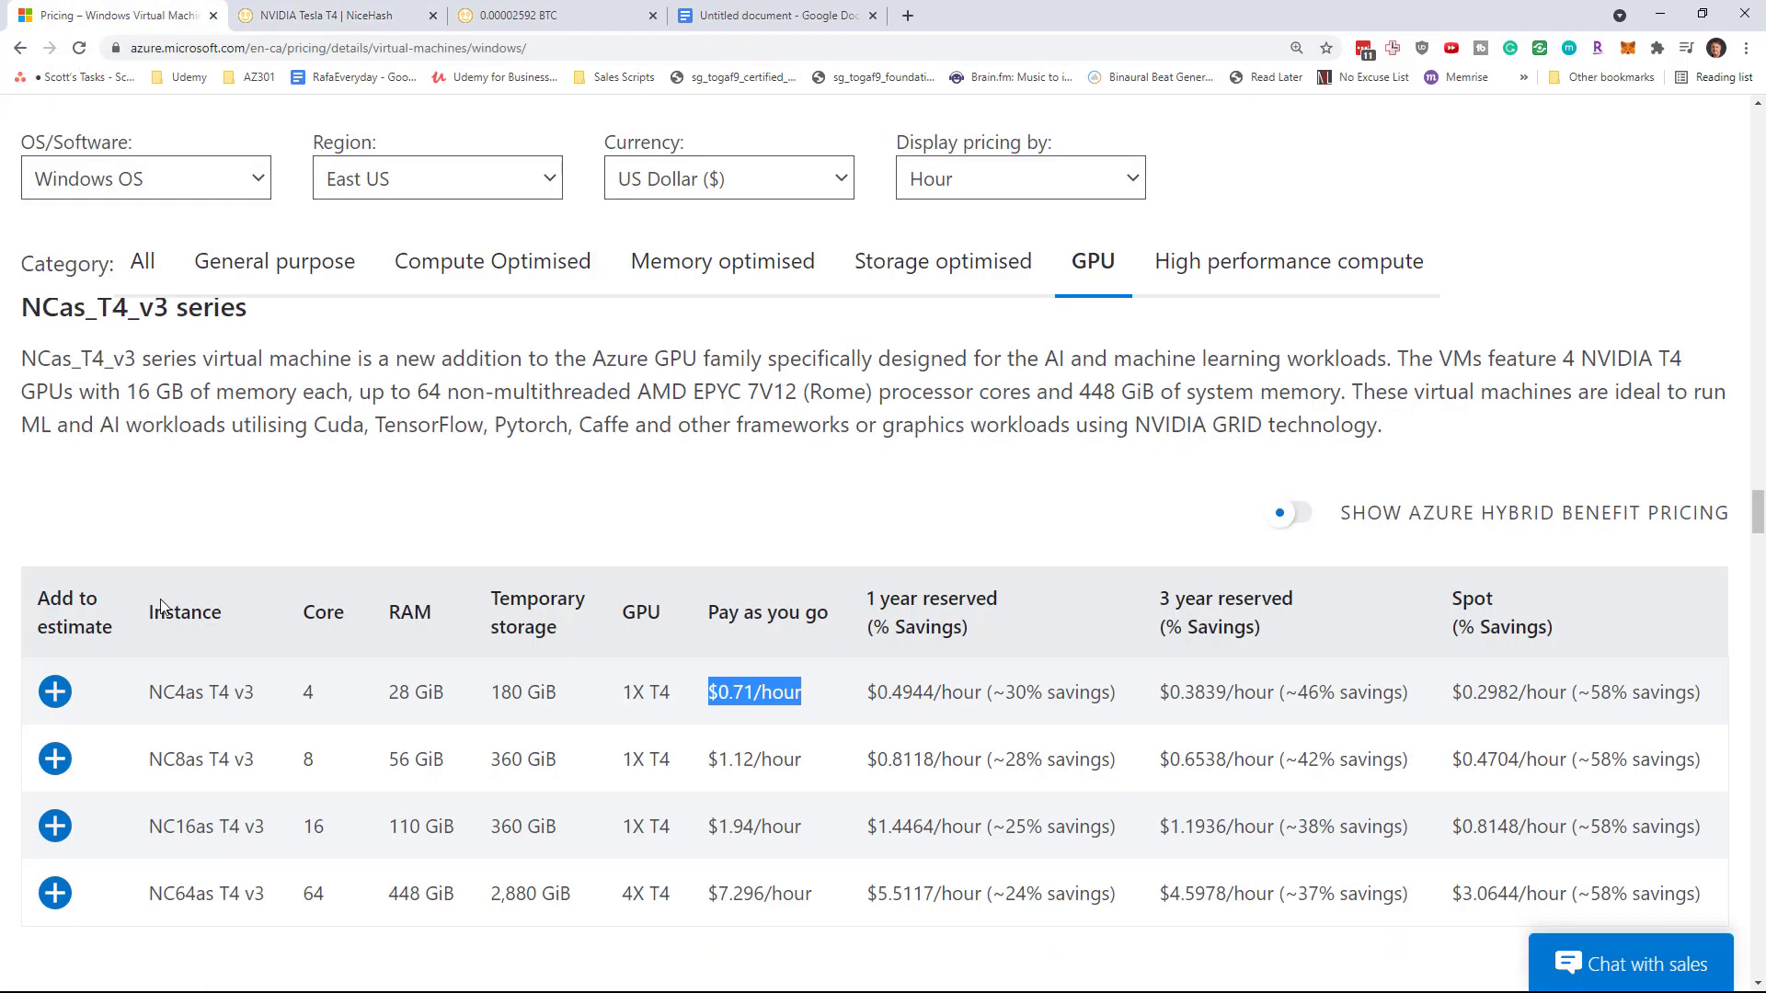
double_click(175, 692)
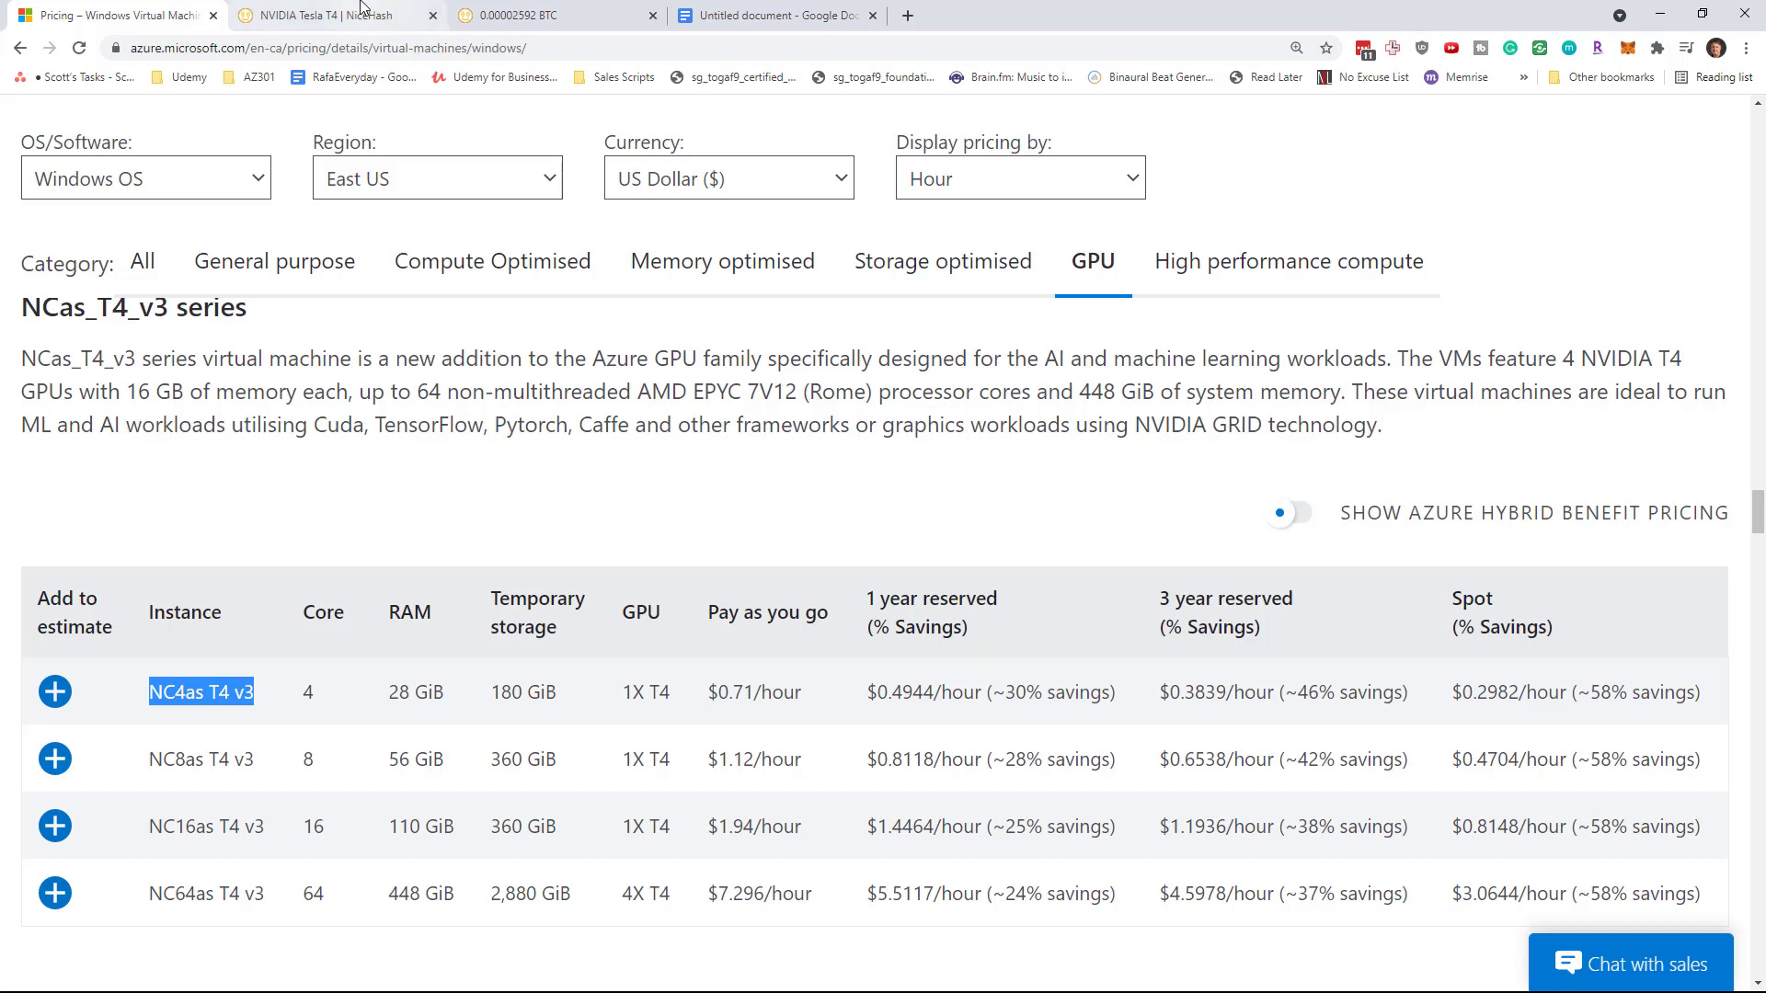
left_click(328, 15)
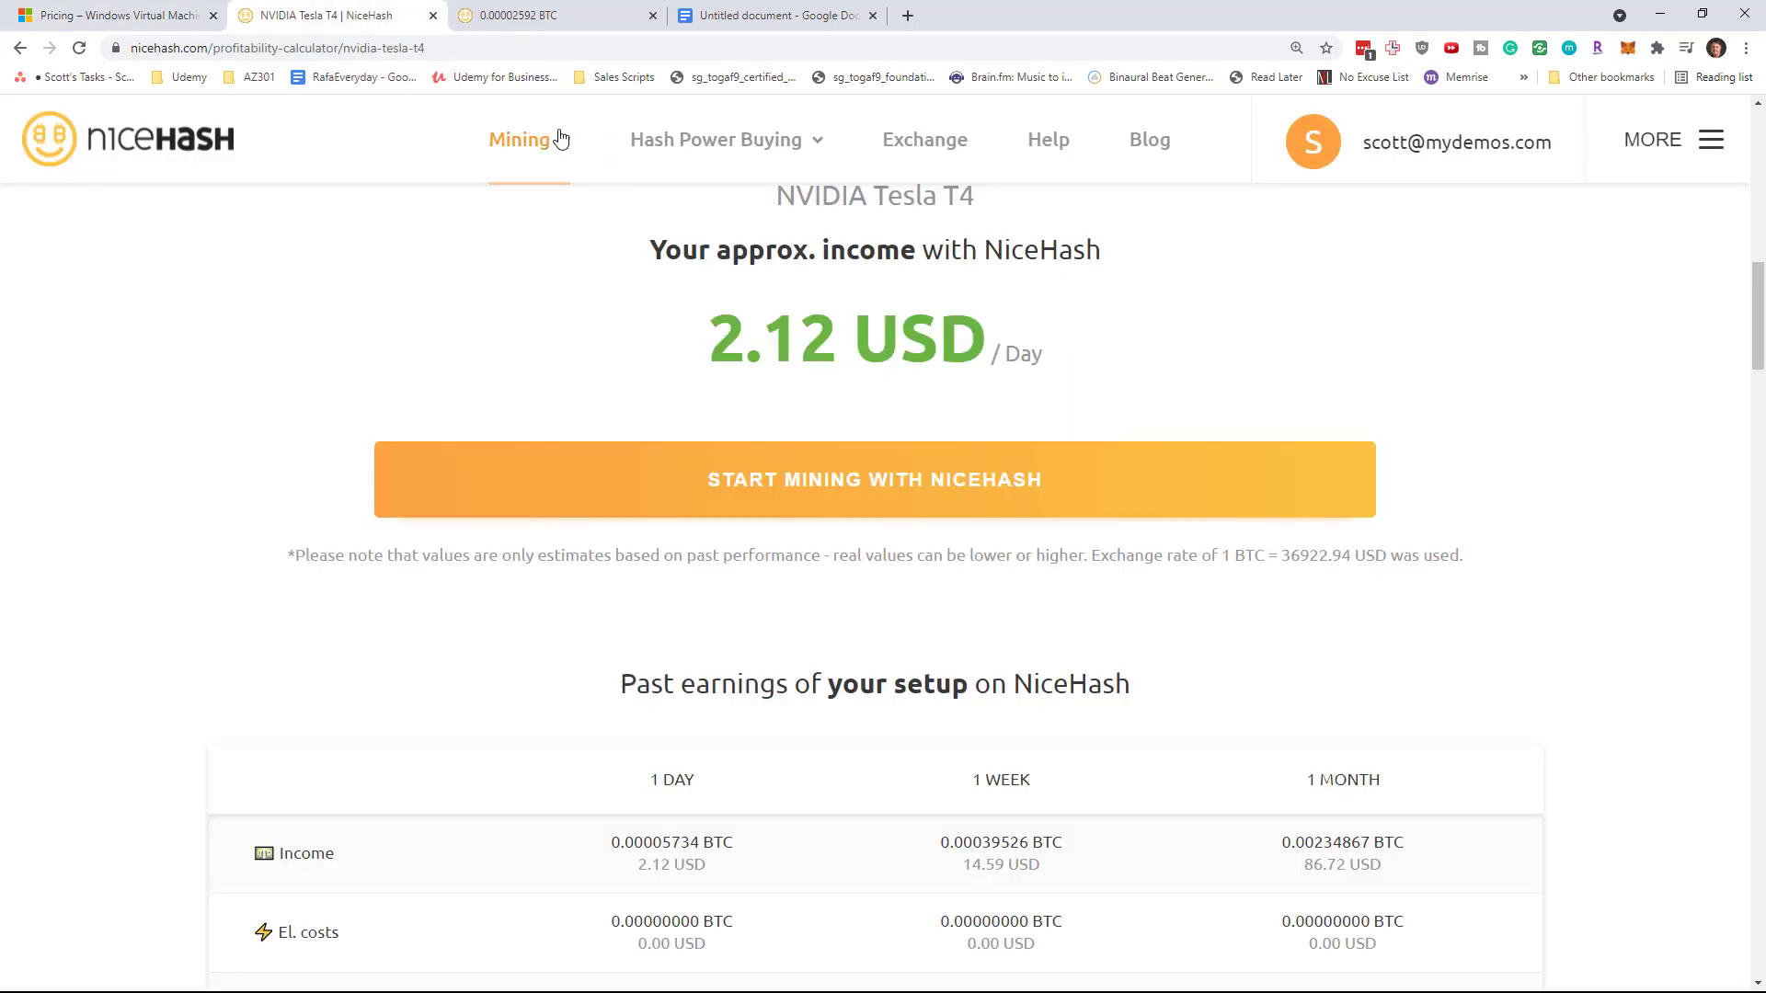
mouse_move(615, 362)
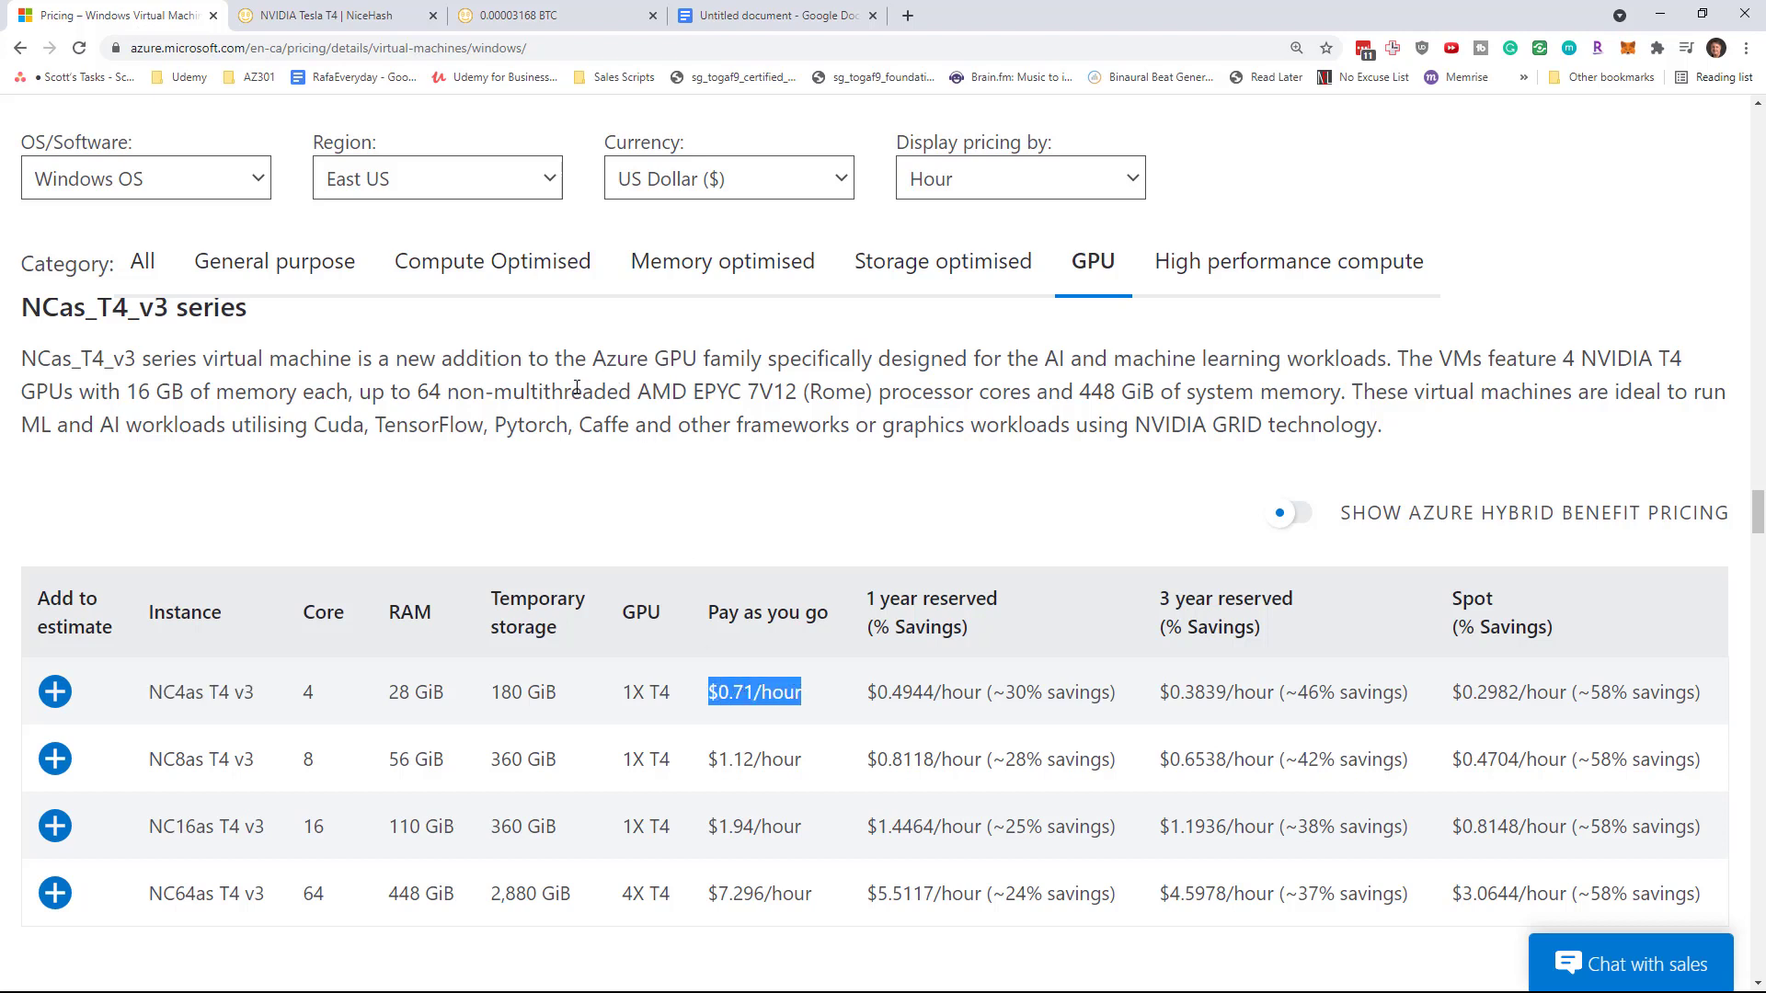
mouse_move(699, 490)
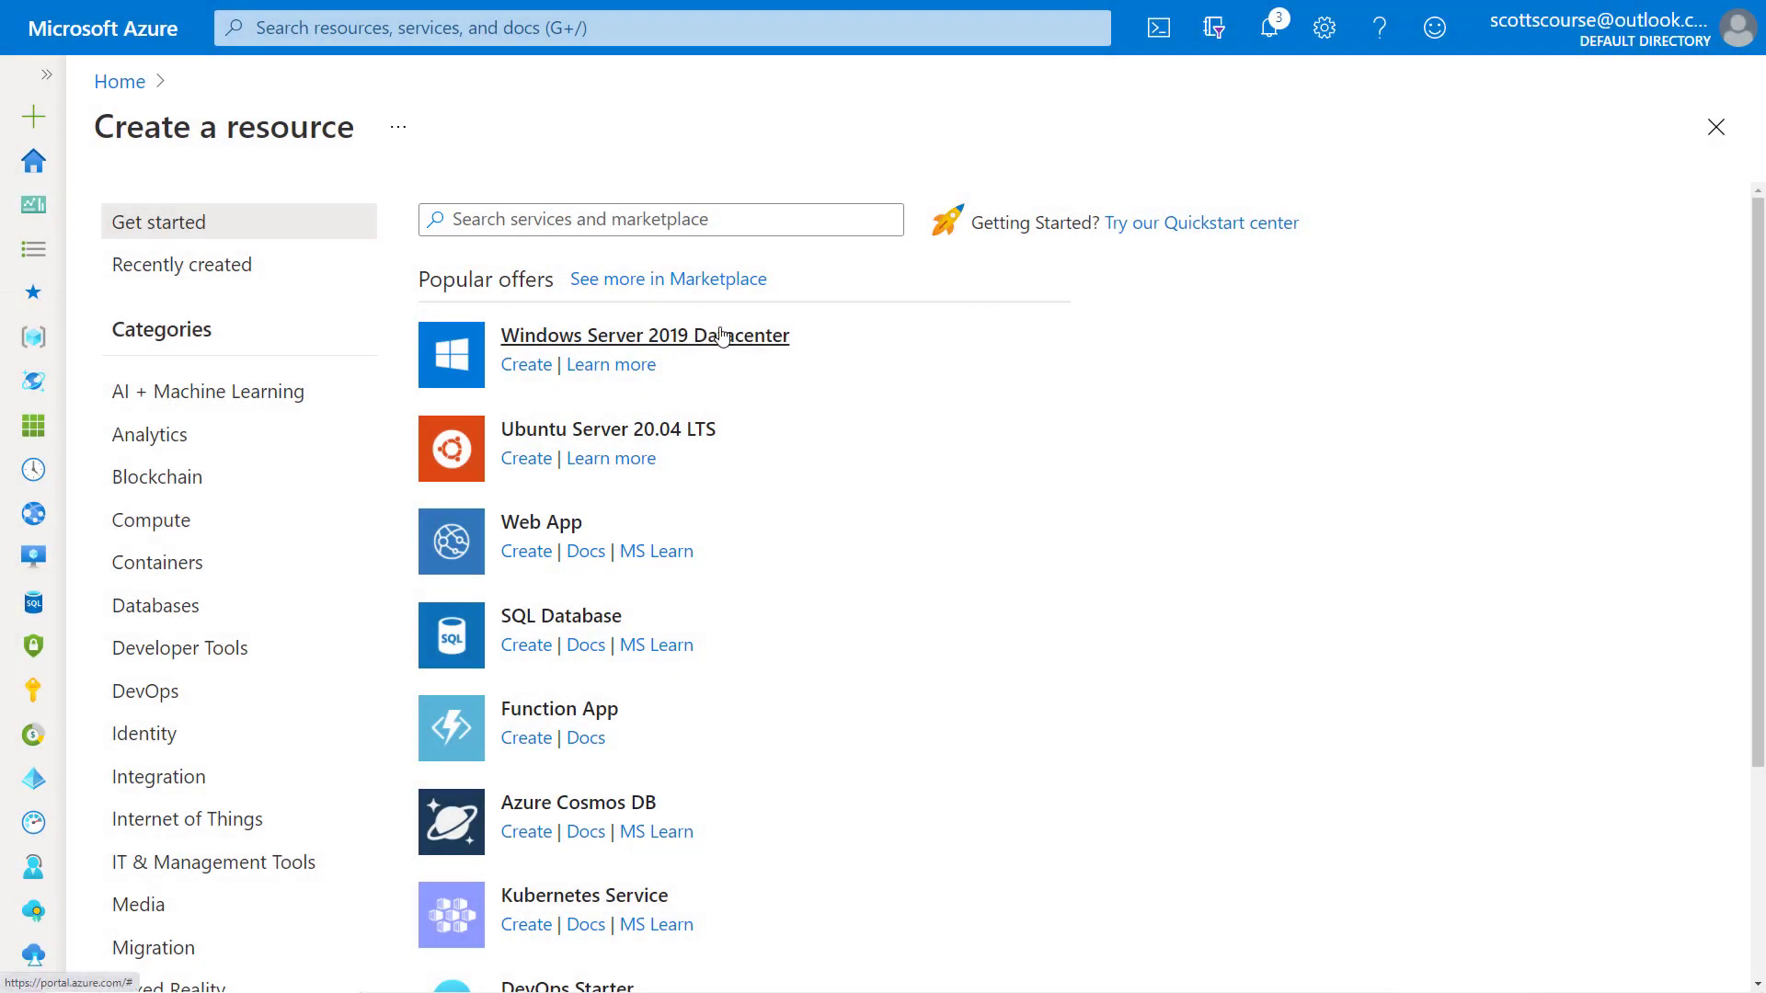
- Start a Windows Server 2019 Datacenter VM in a new resource group named myminer
left_click(524, 364)
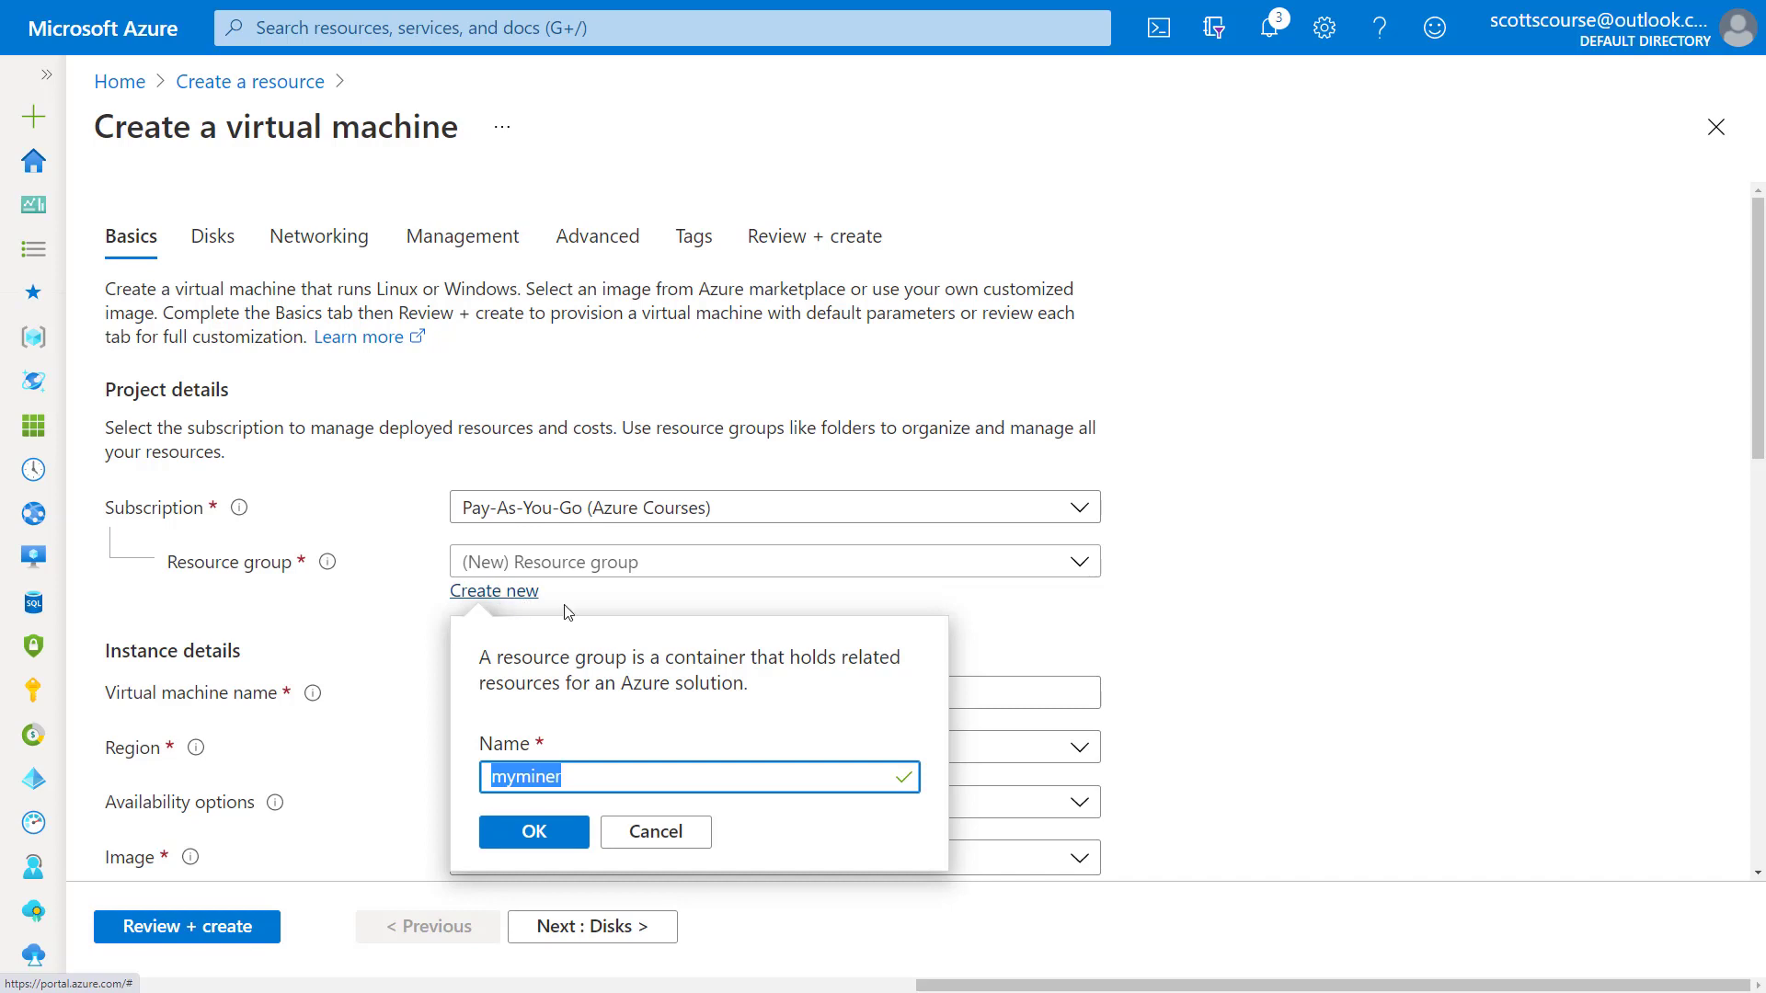
left_click(533, 832)
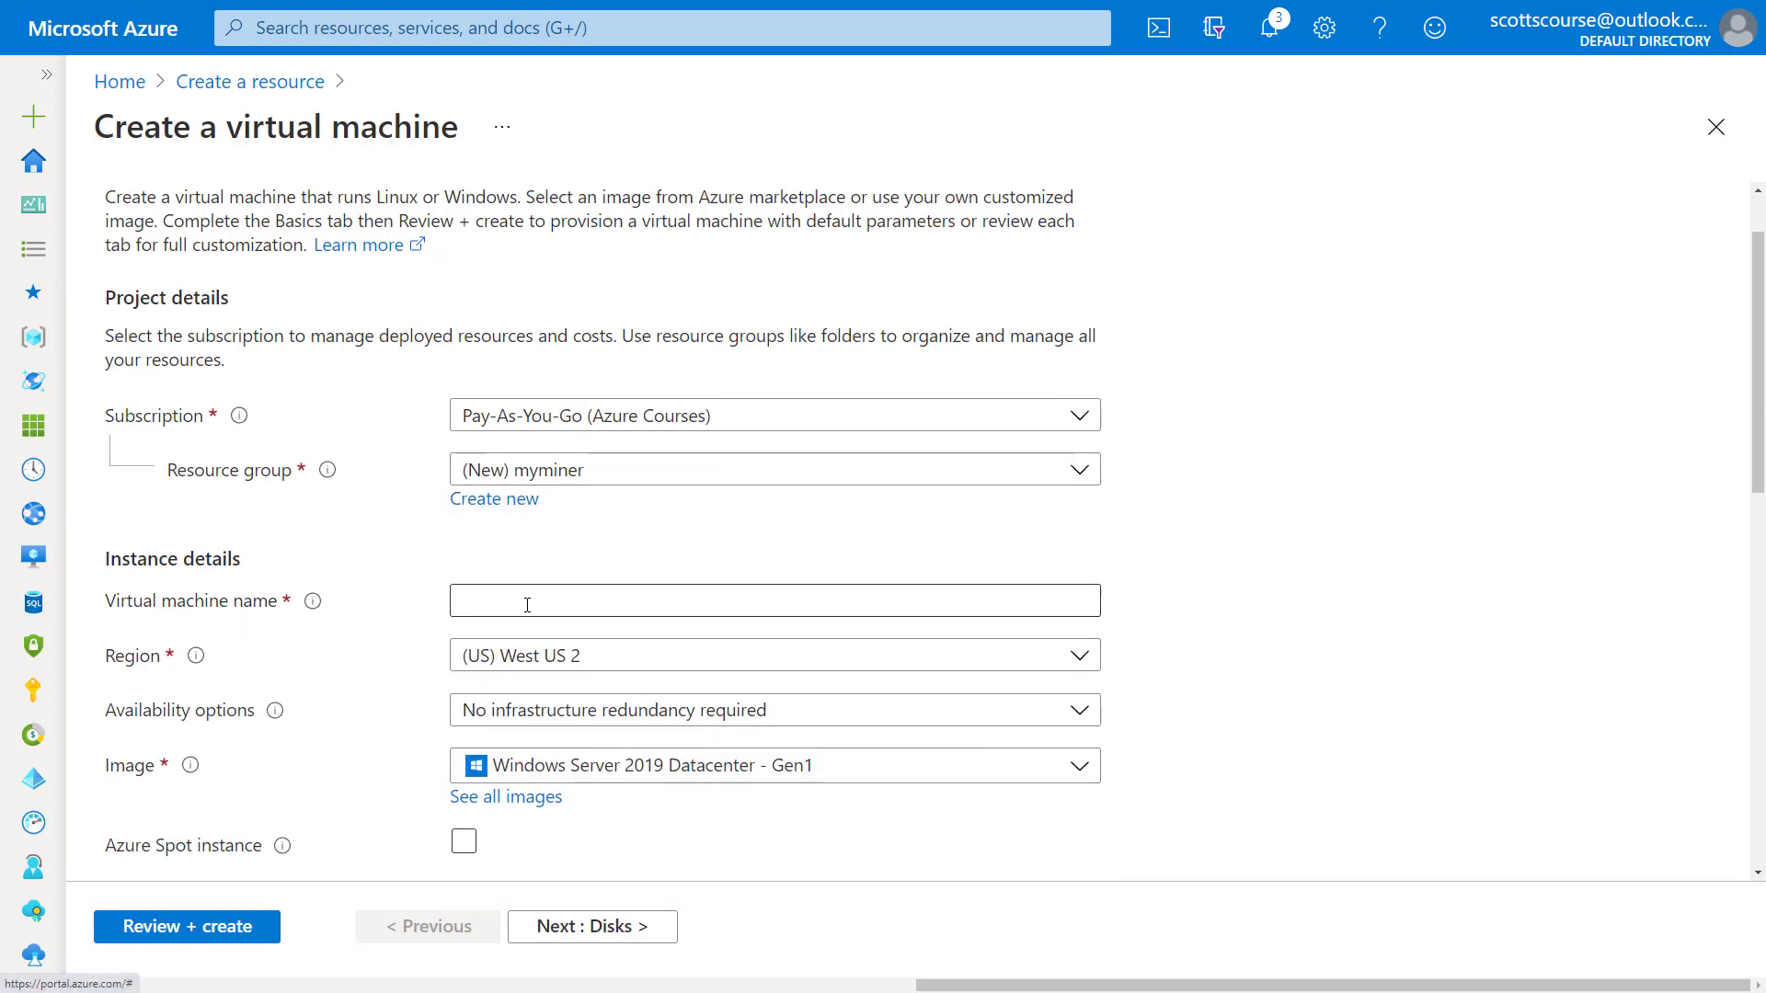
- Name the VM myminer and filter the full size list to 'nc' sizes
type("myminer")
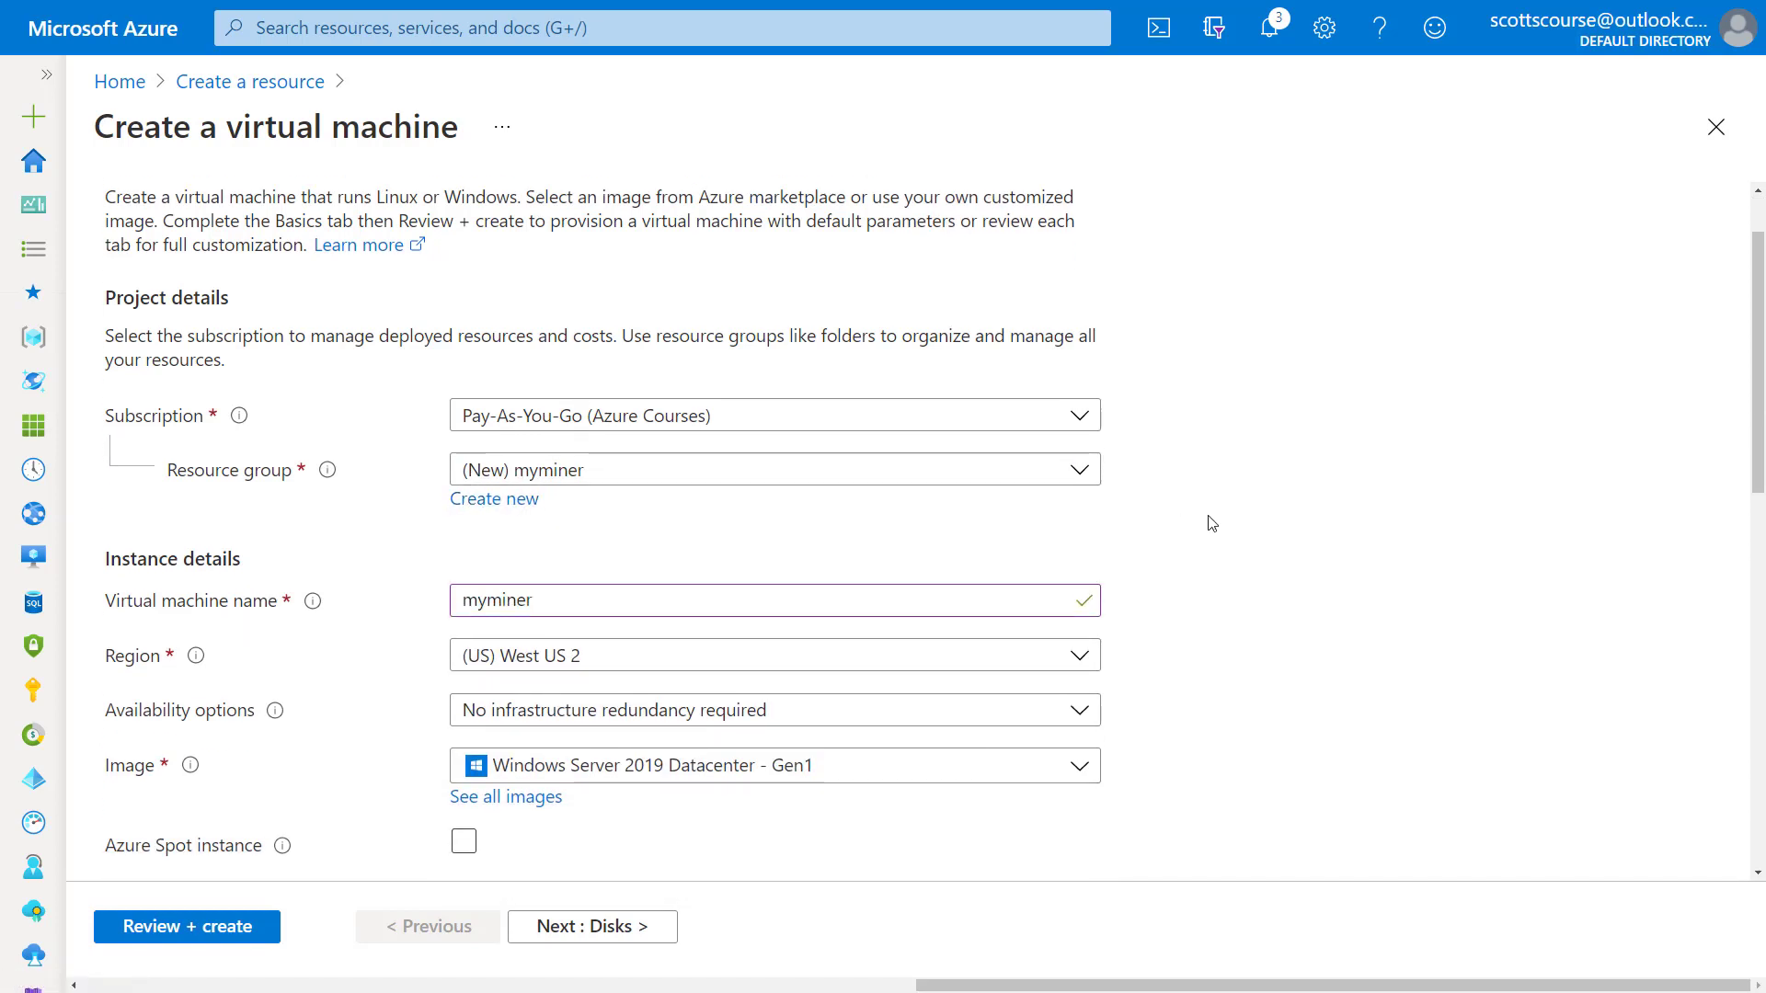
scroll("down", 3)
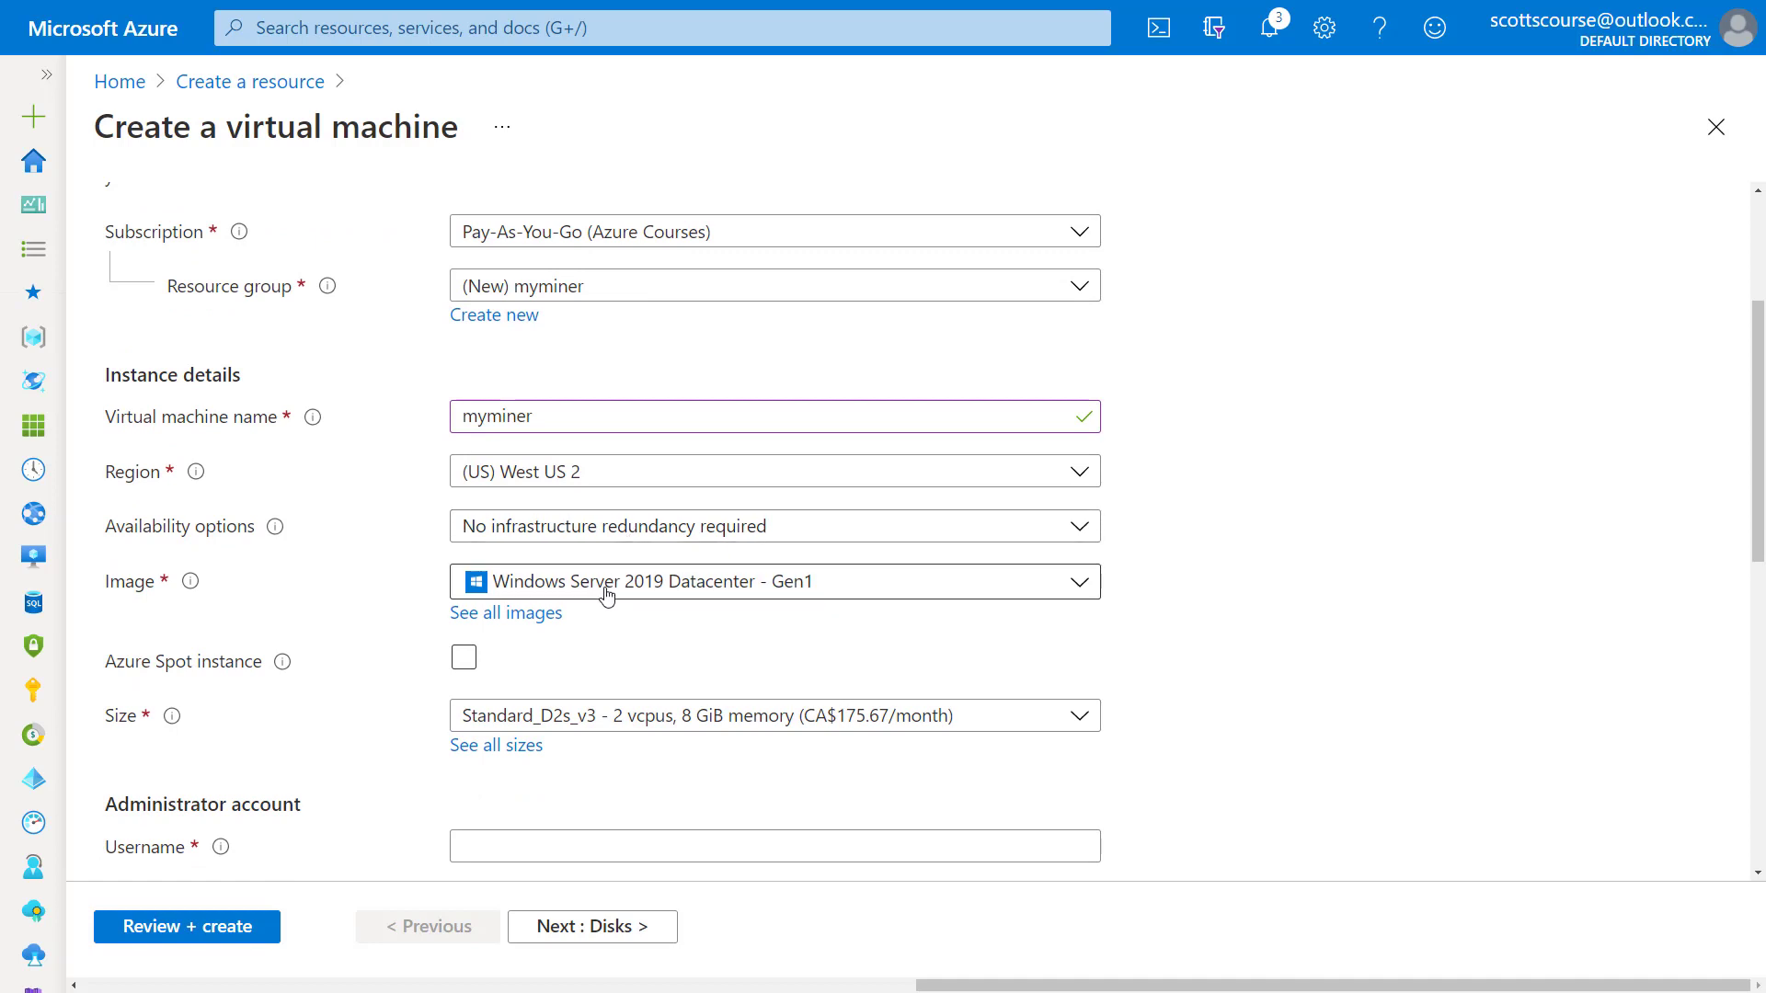
left_click(494, 745)
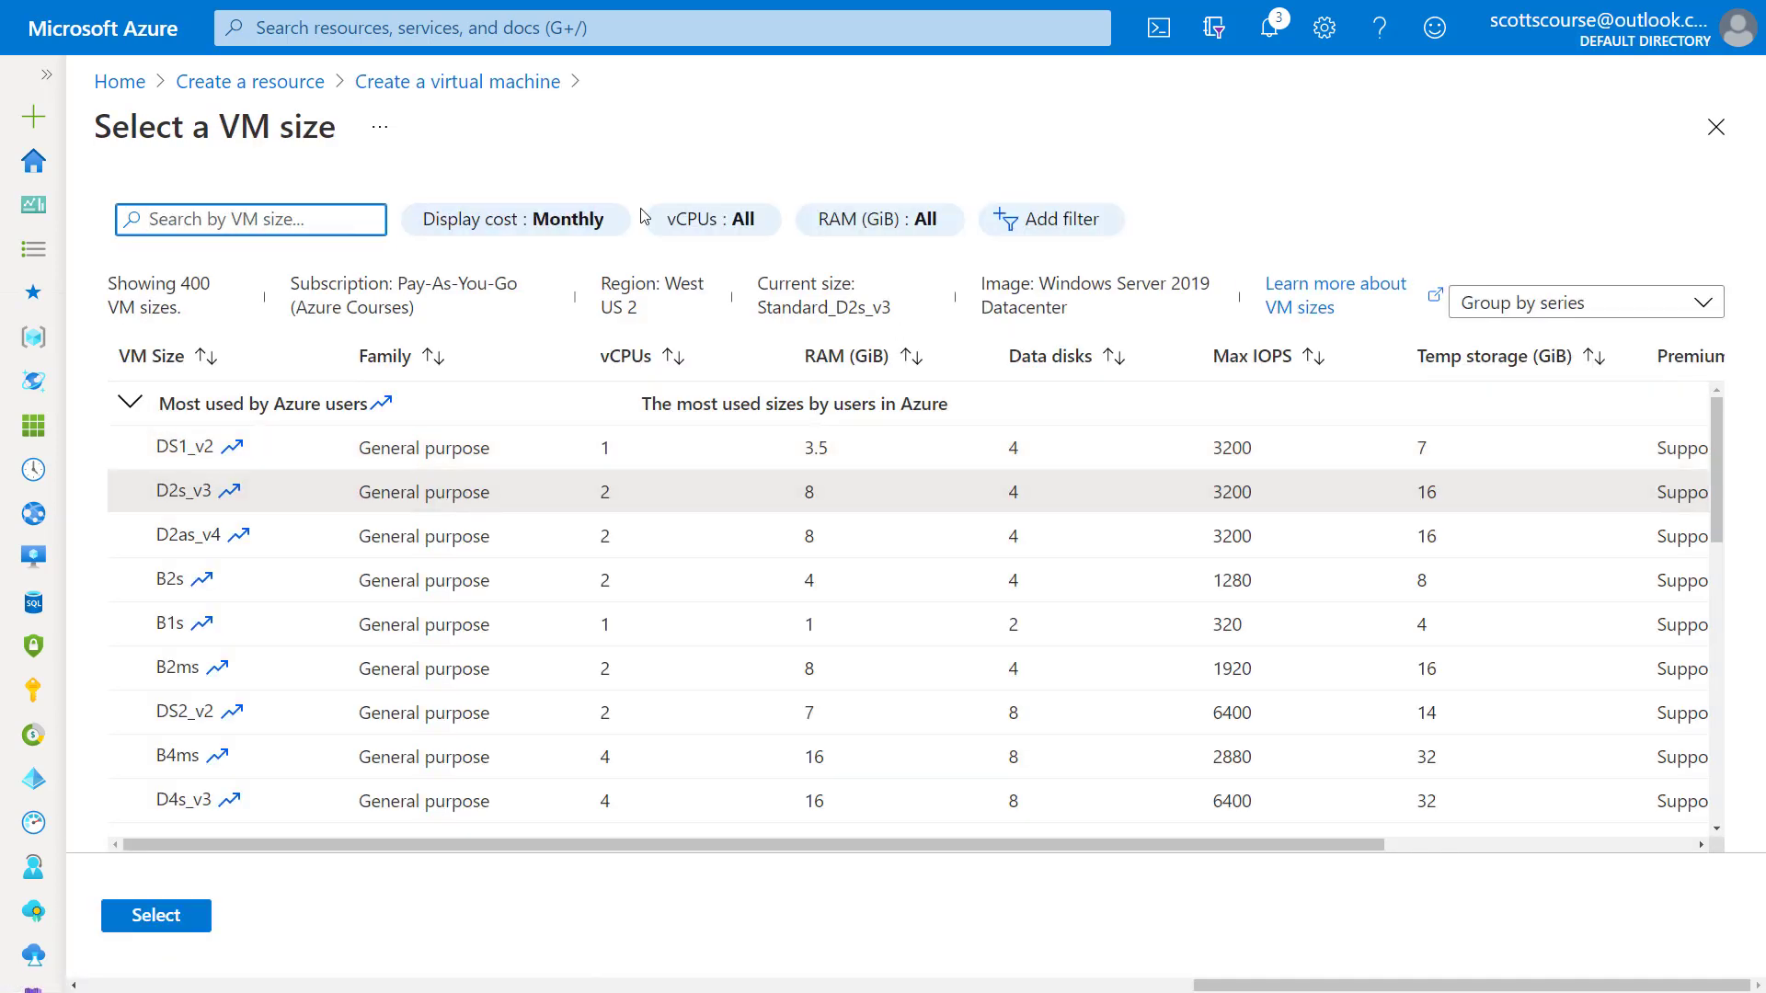
type("n")
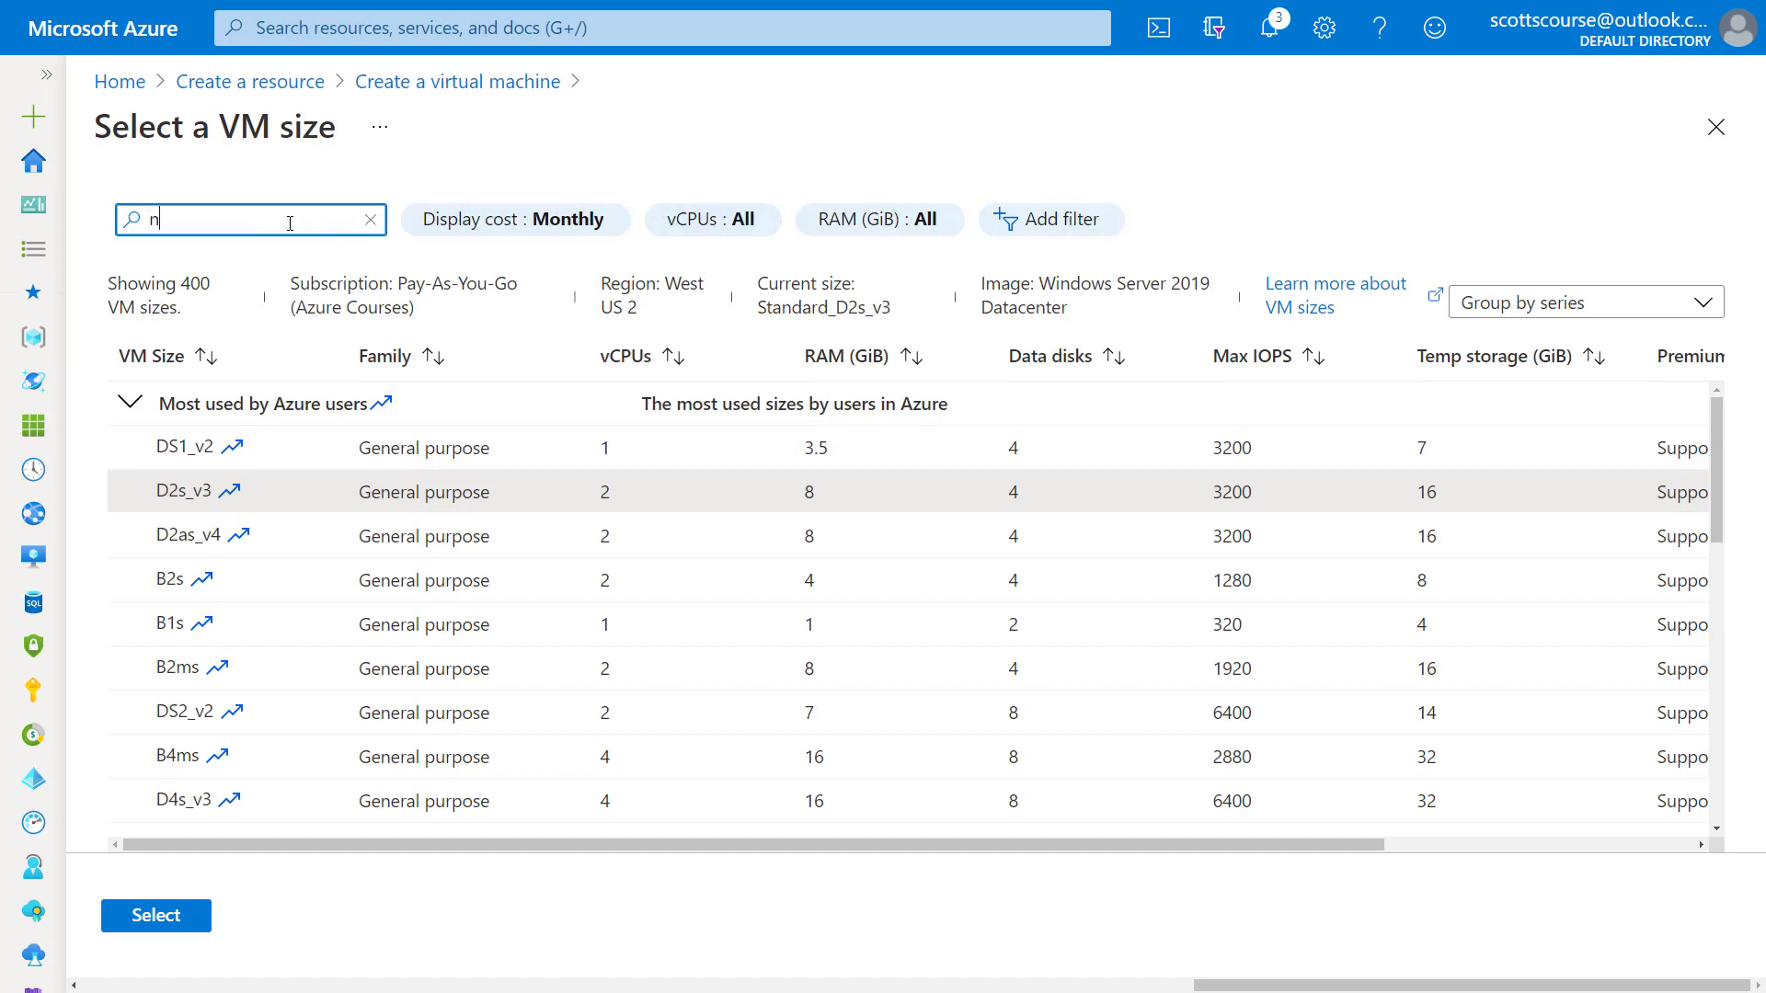
type("c")
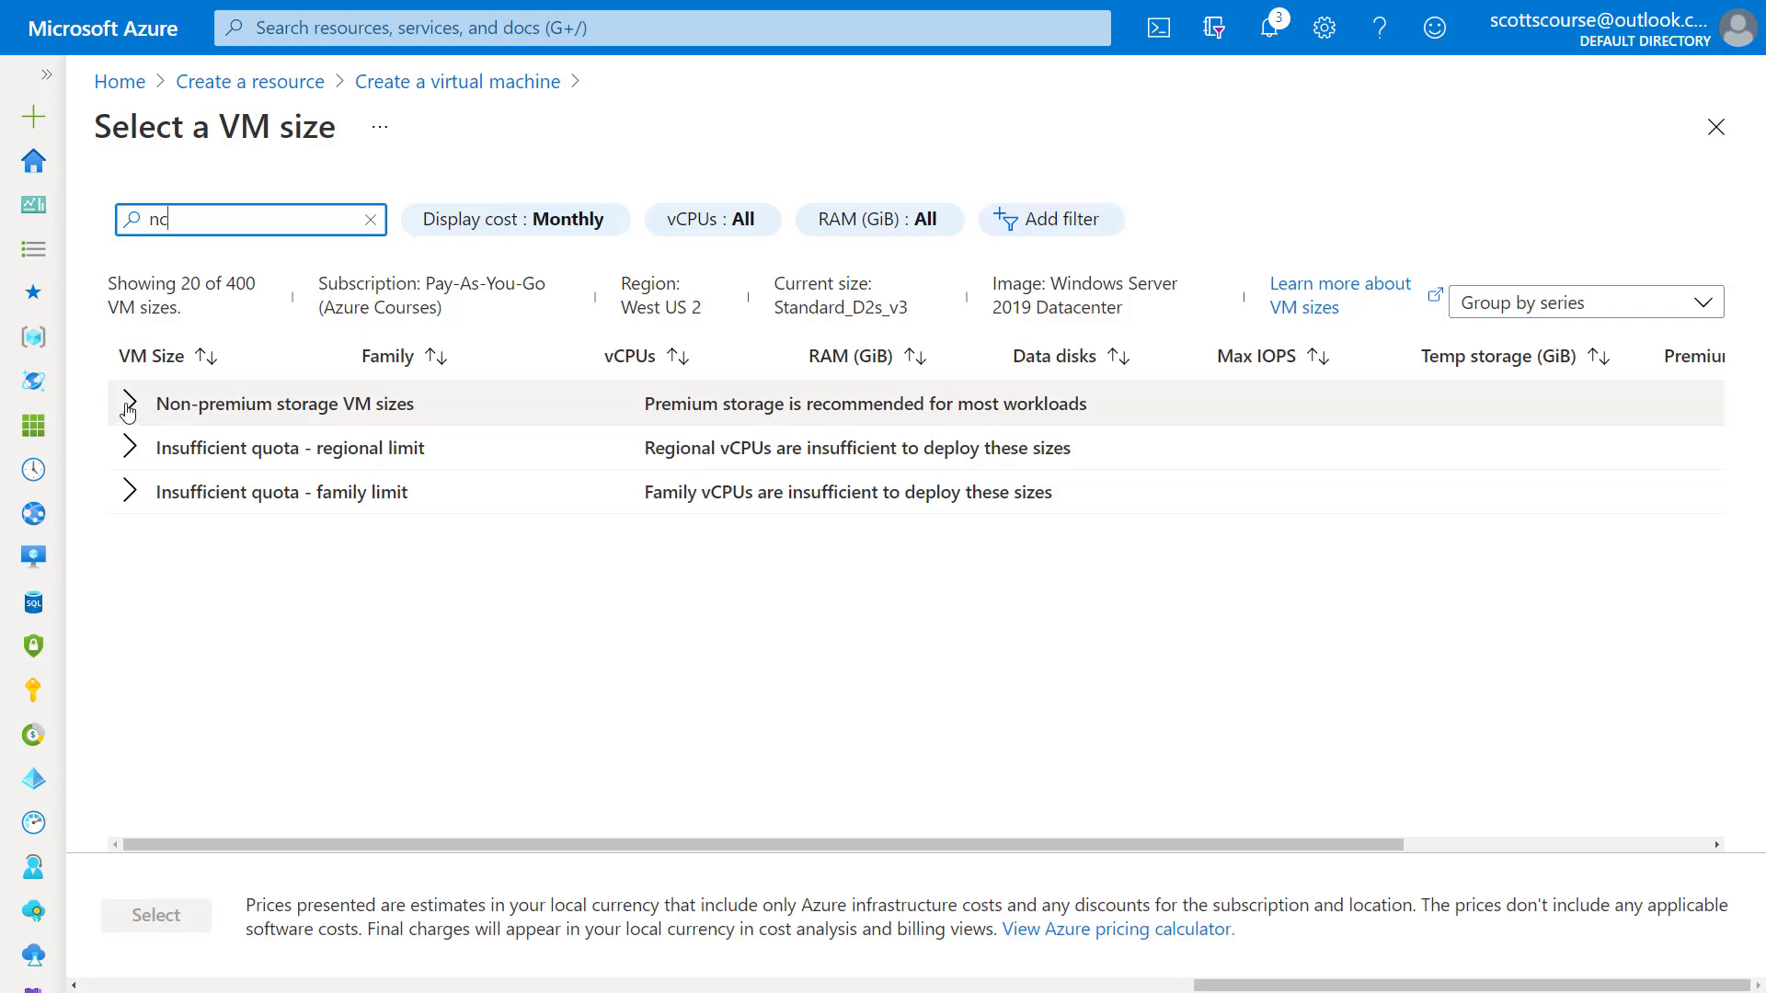
- Expand the non-premium, regional-quota and family-quota size groups to reveal NC4as_T4_v3
left_click(129, 402)
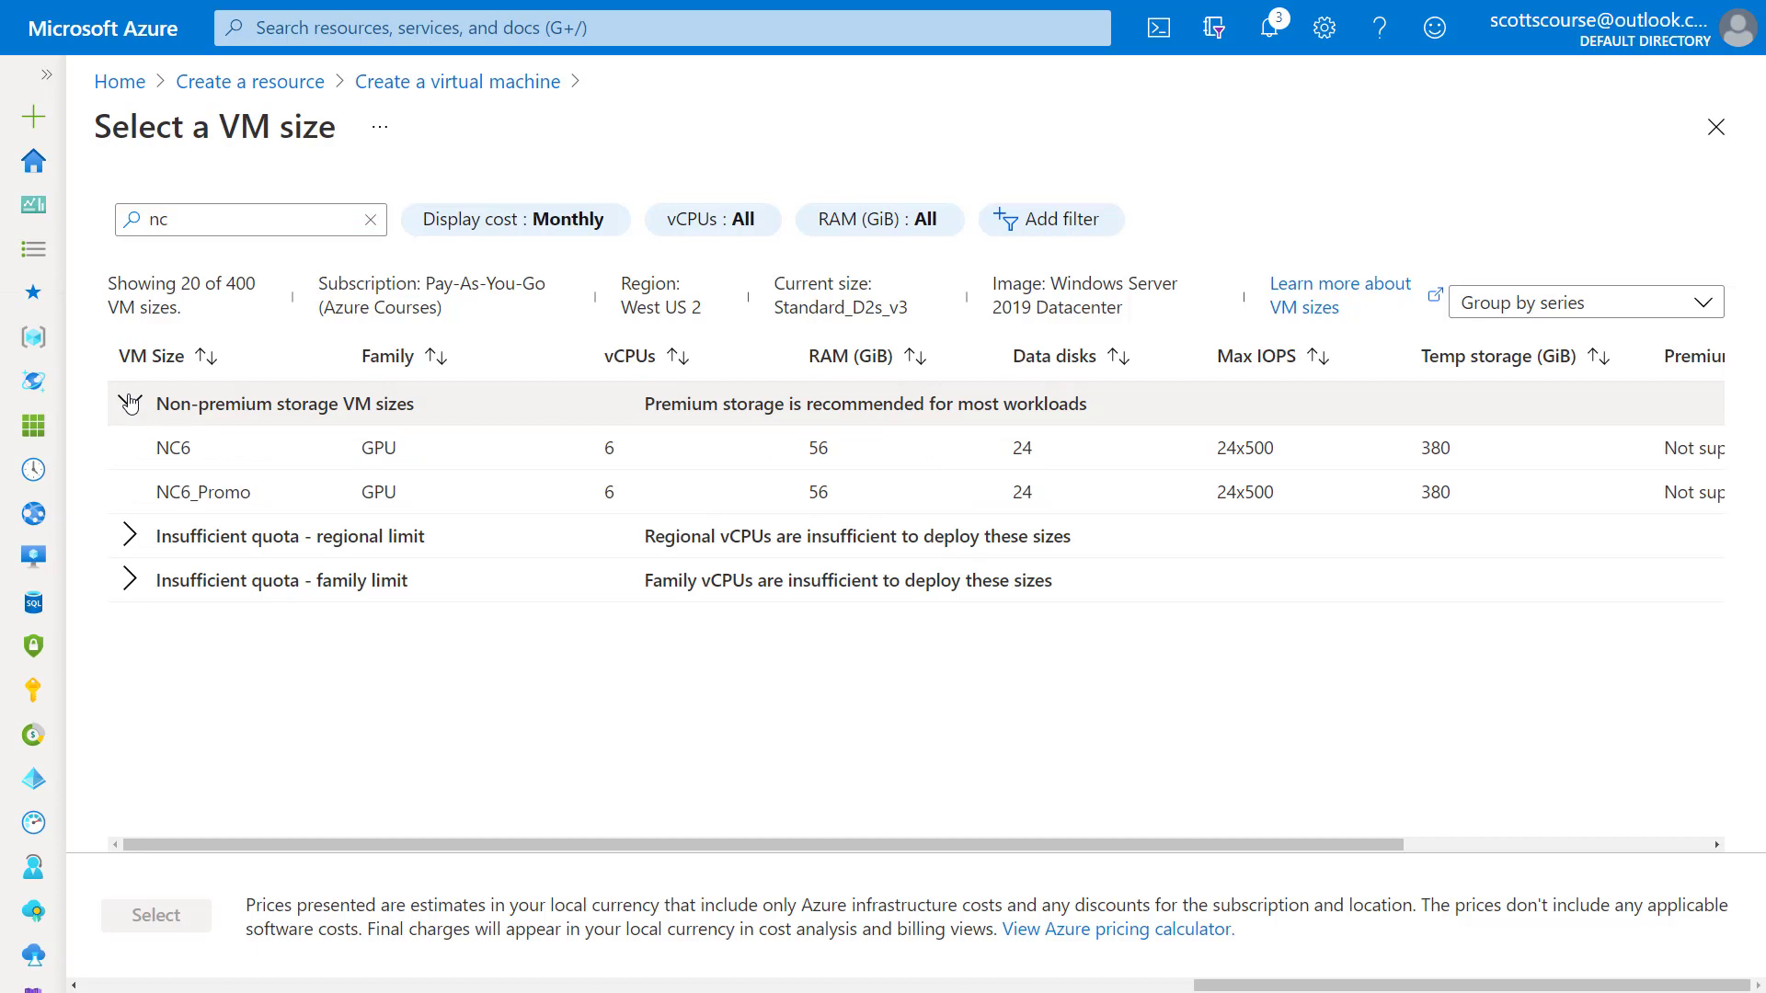
left_click(129, 536)
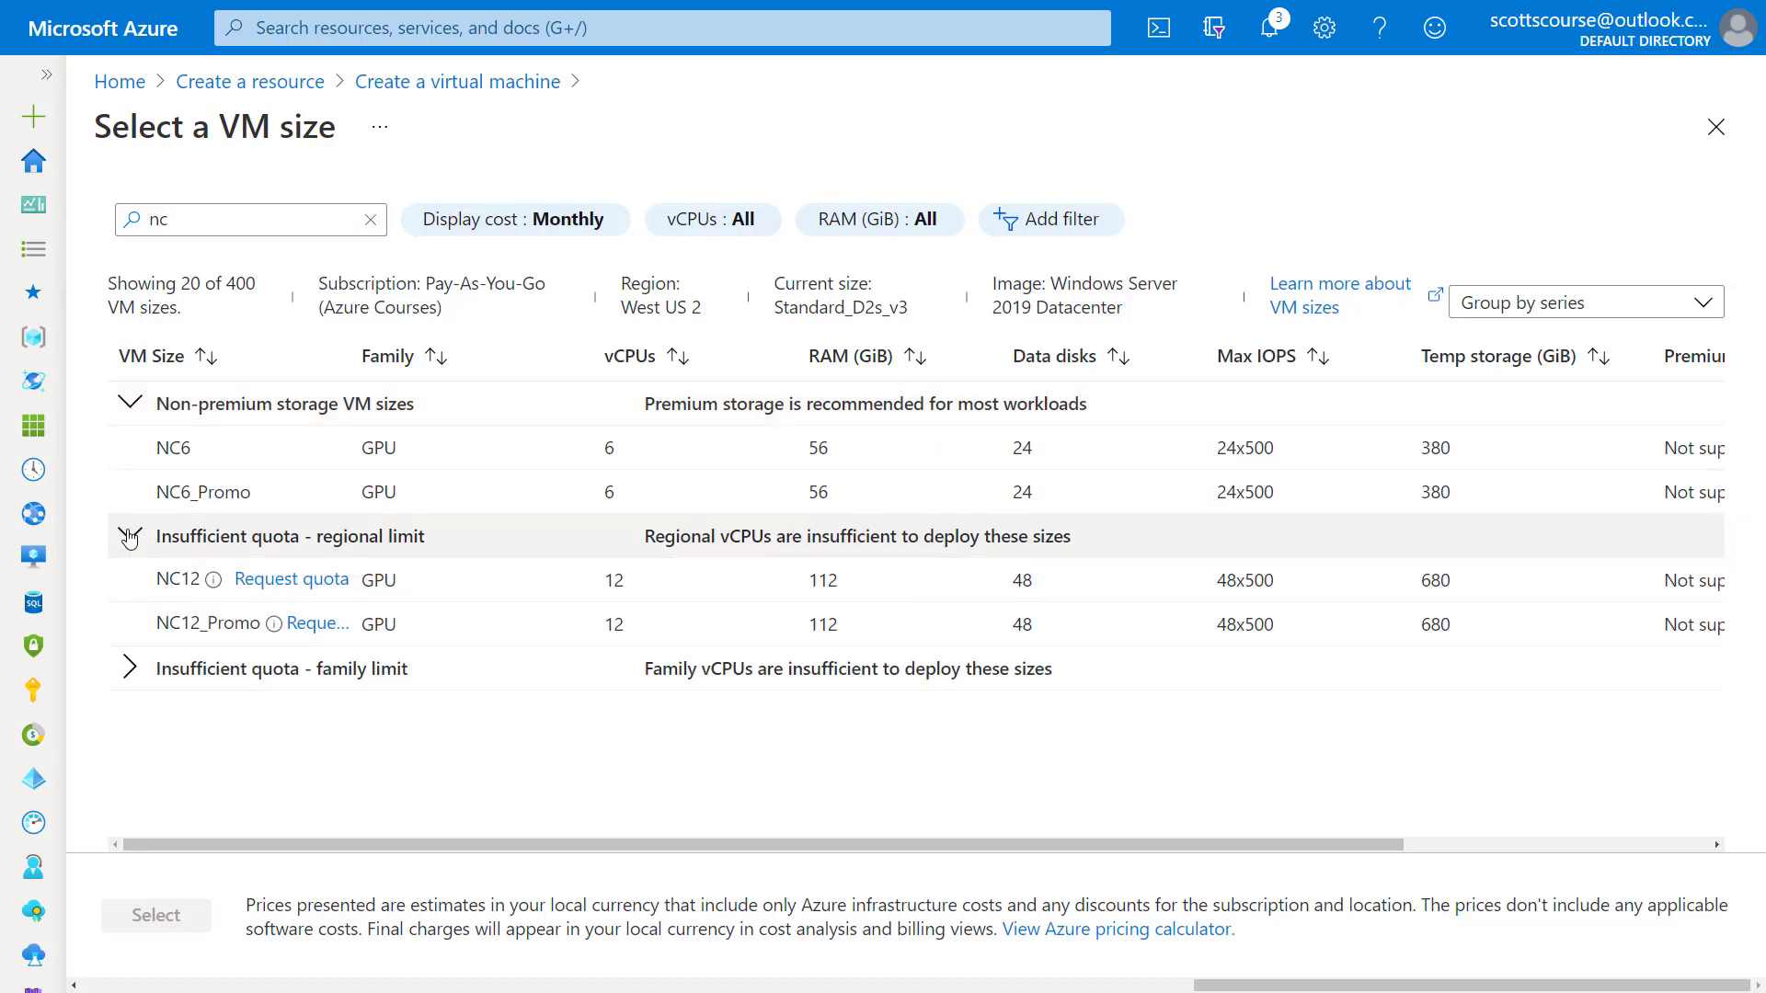
left_click(129, 668)
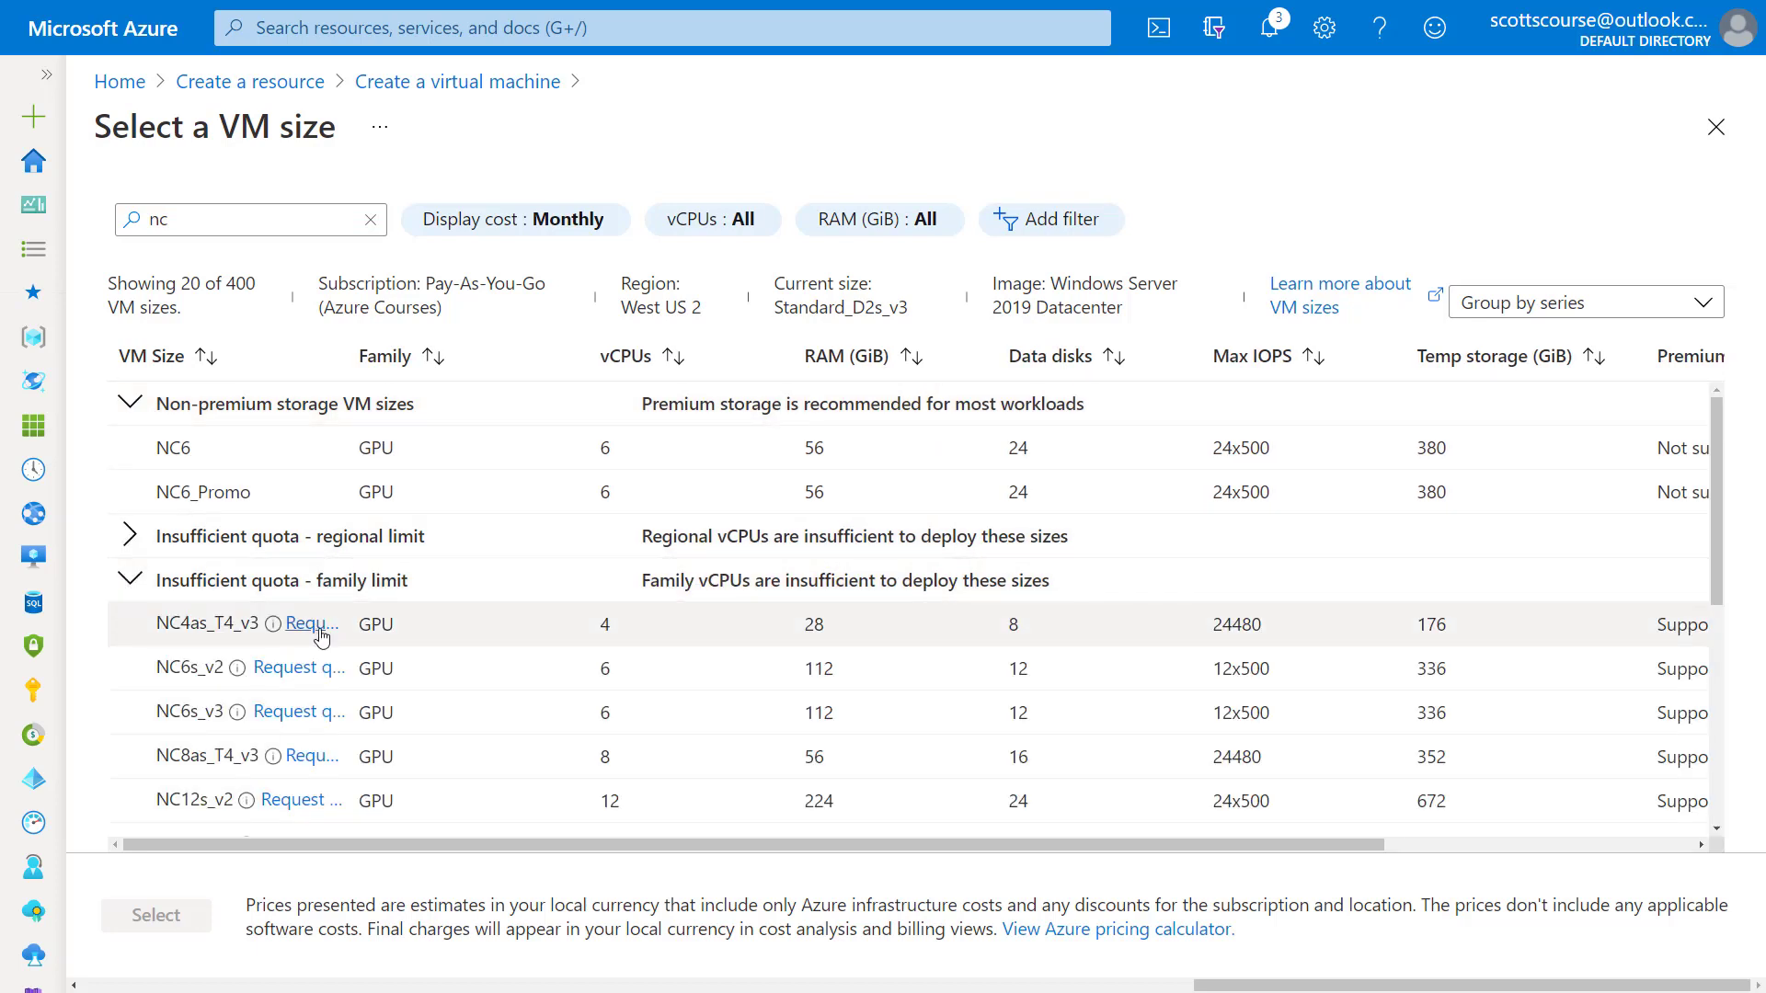
- Request and save a Standard NCASv3_T4 family quota of 4 vCPUs in West US 2
left_click(311, 623)
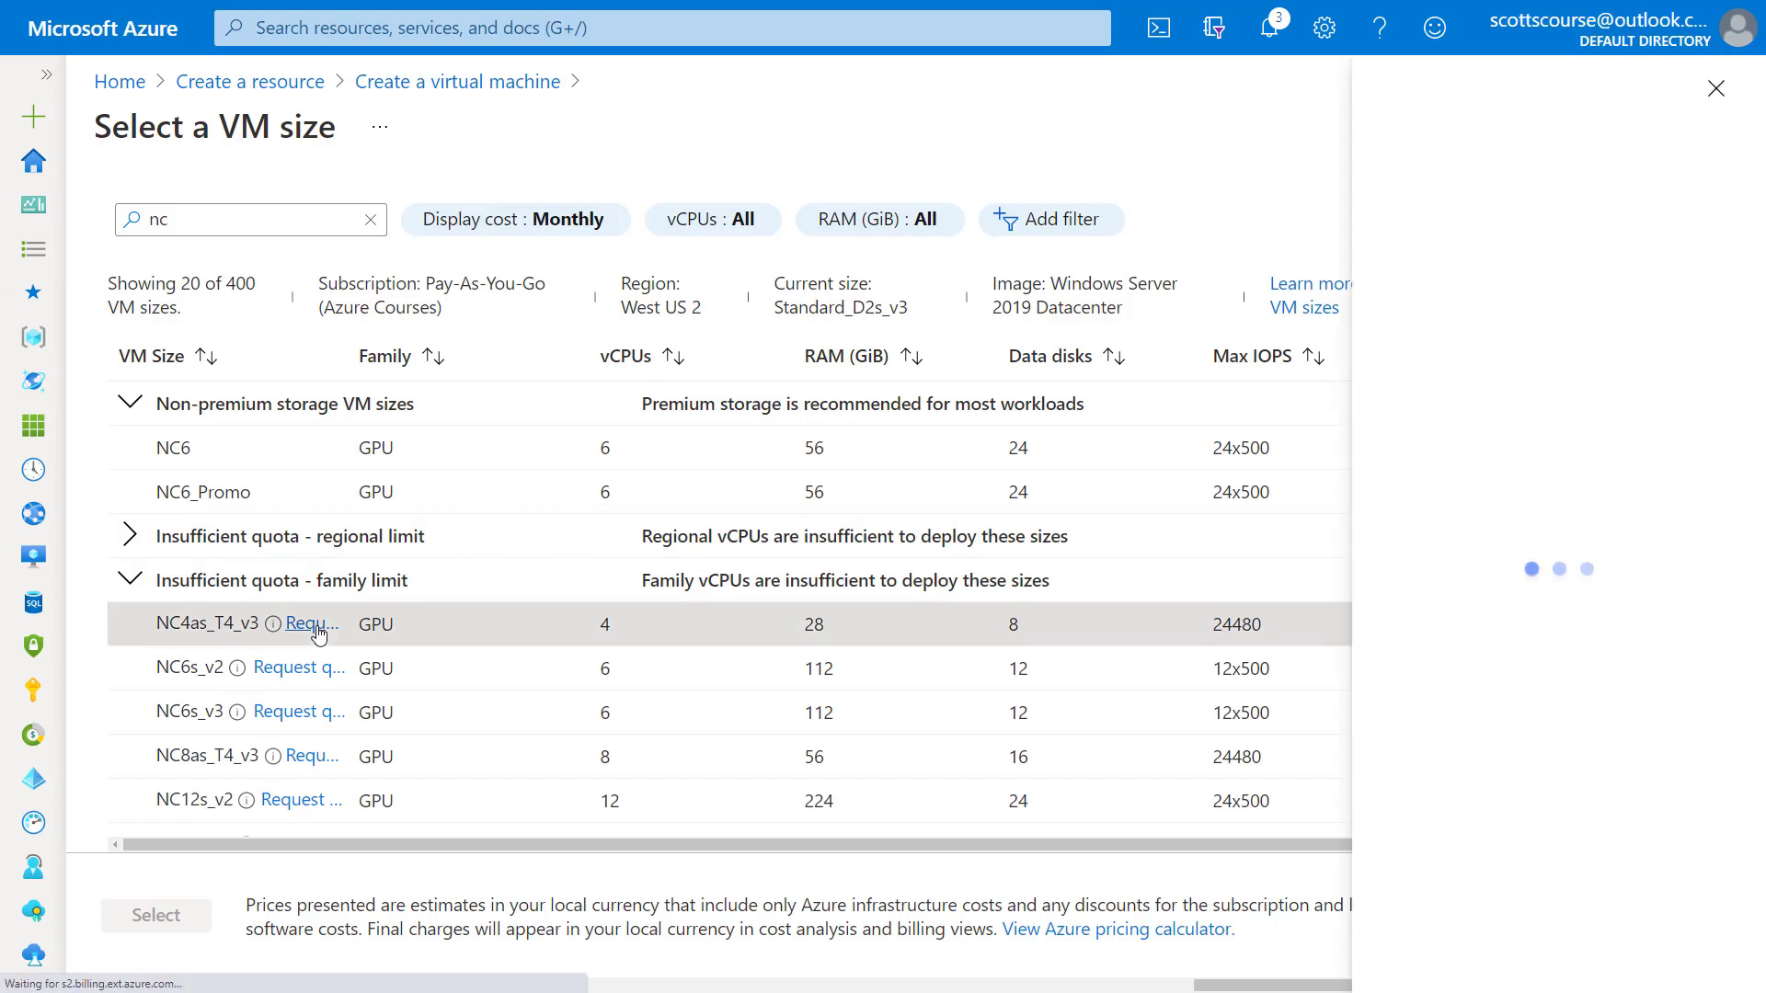
left_click(313, 623)
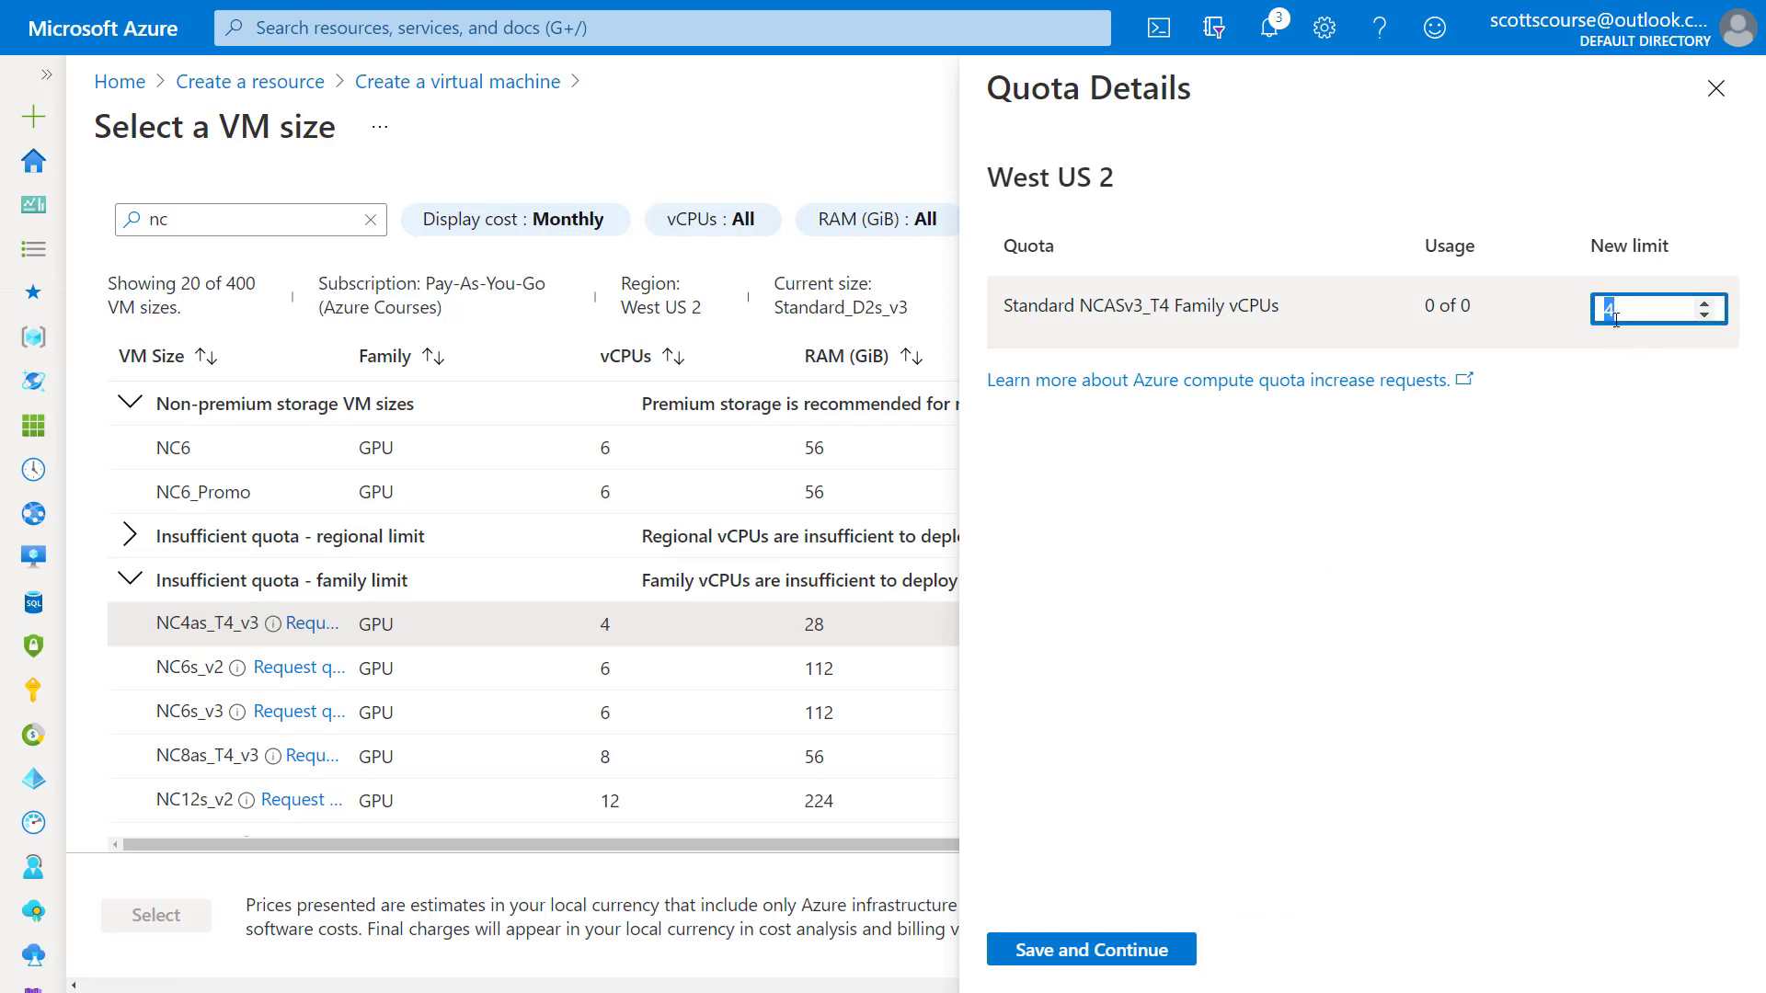
mouse_move(1091, 948)
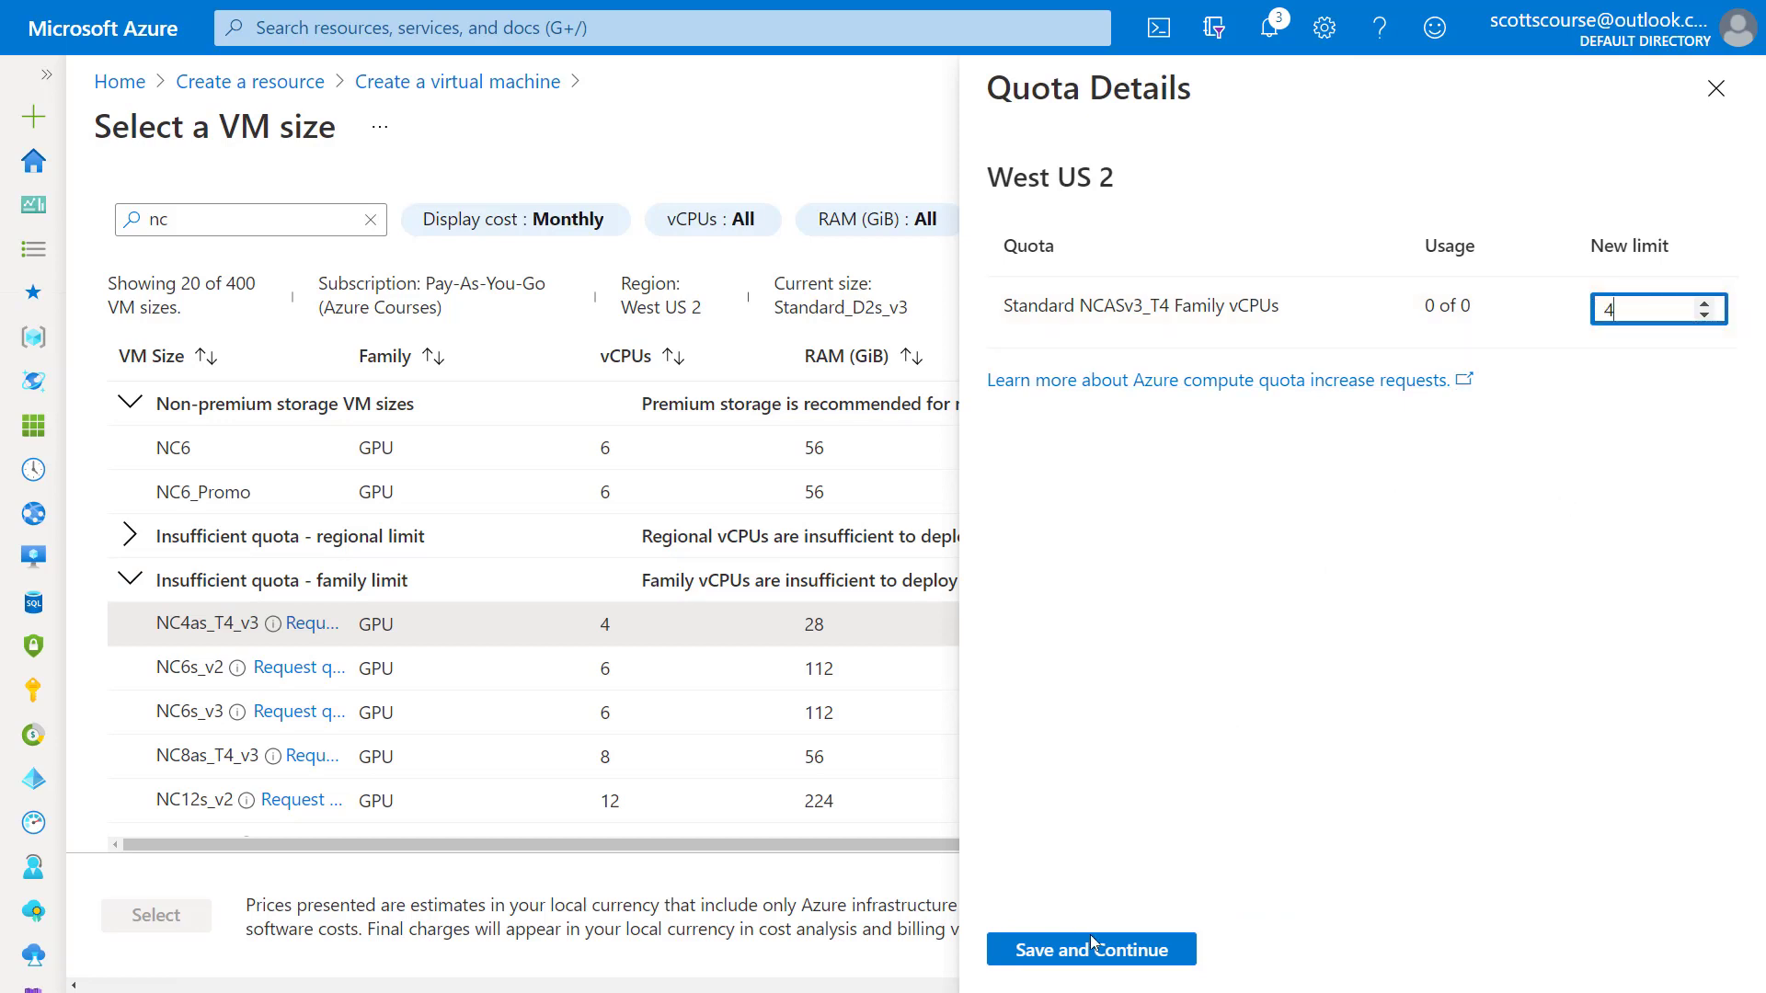
mouse_move(1089, 949)
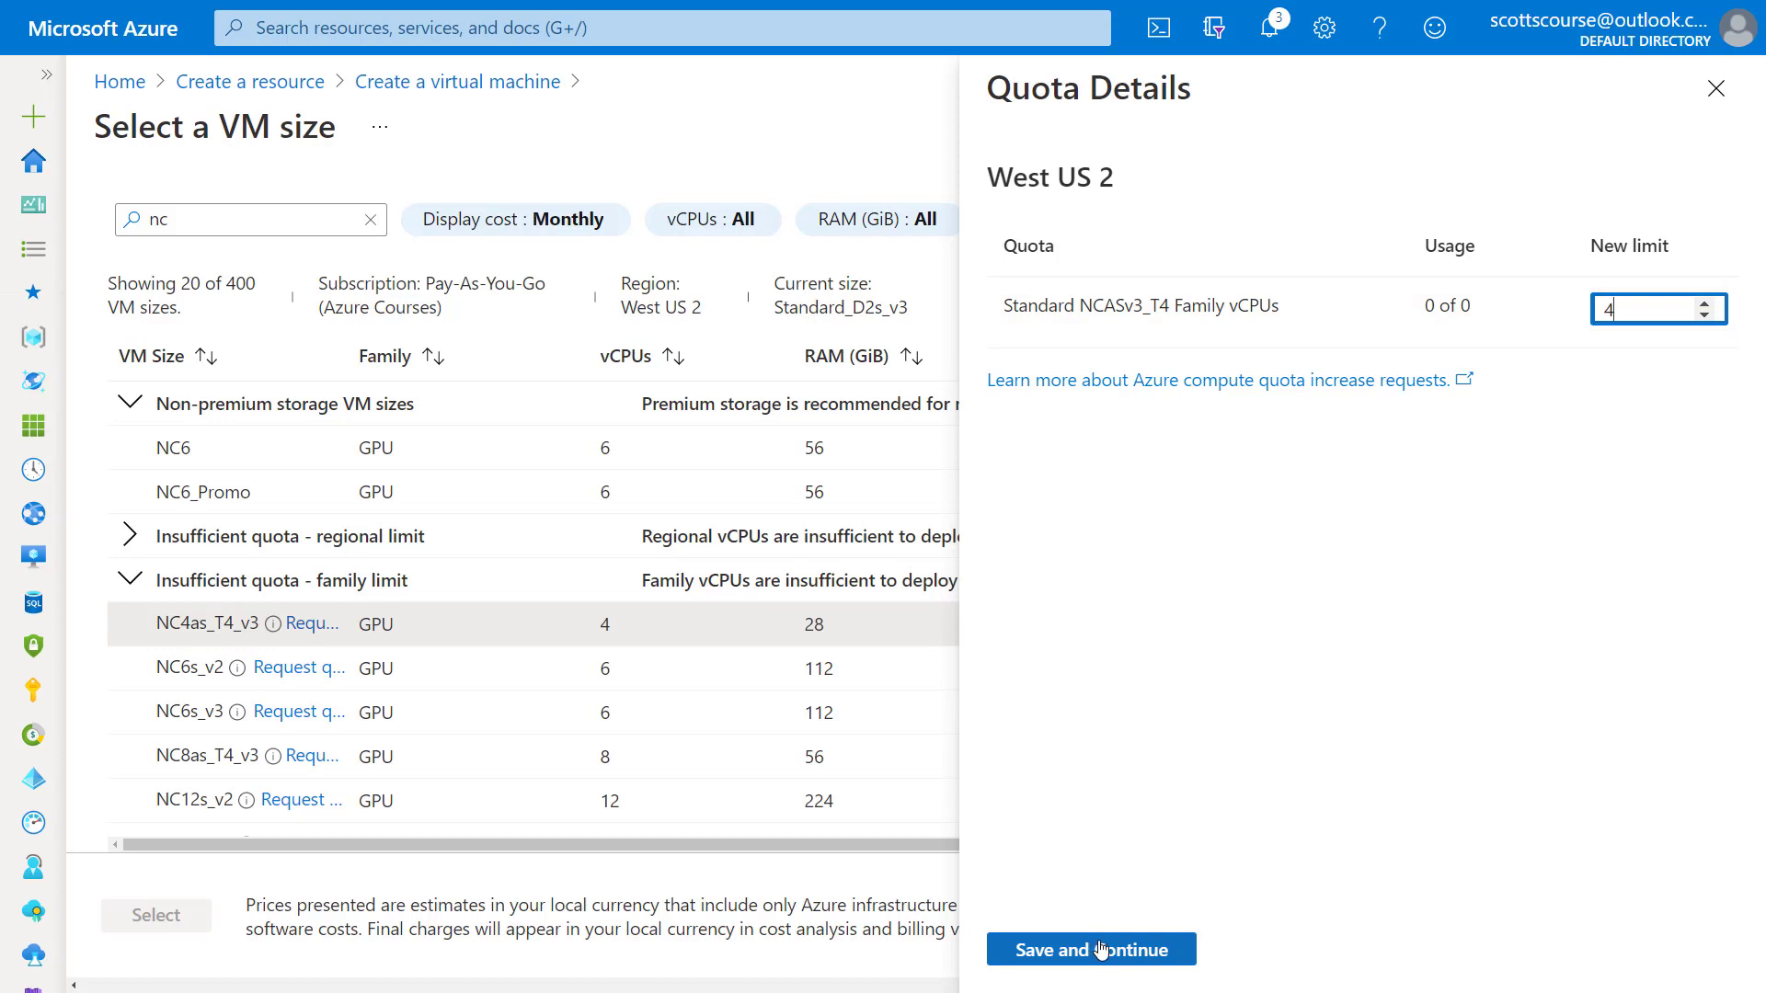
left_click(1089, 949)
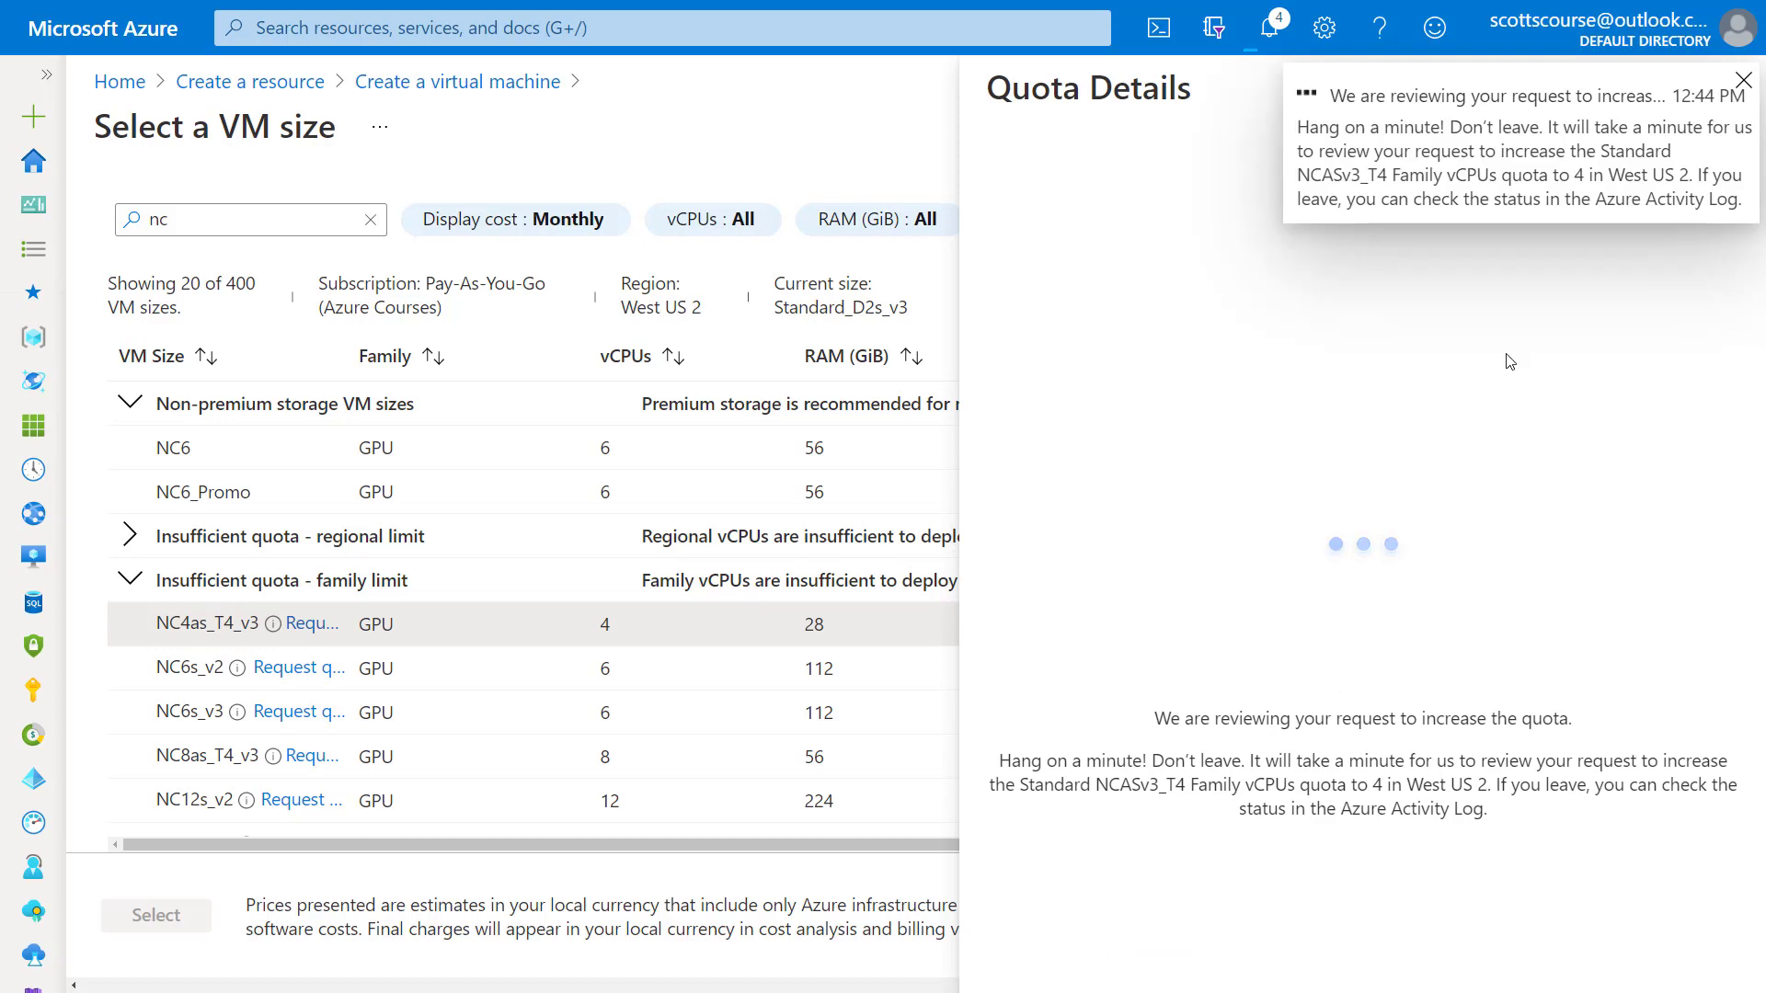
mouse_move(1521, 287)
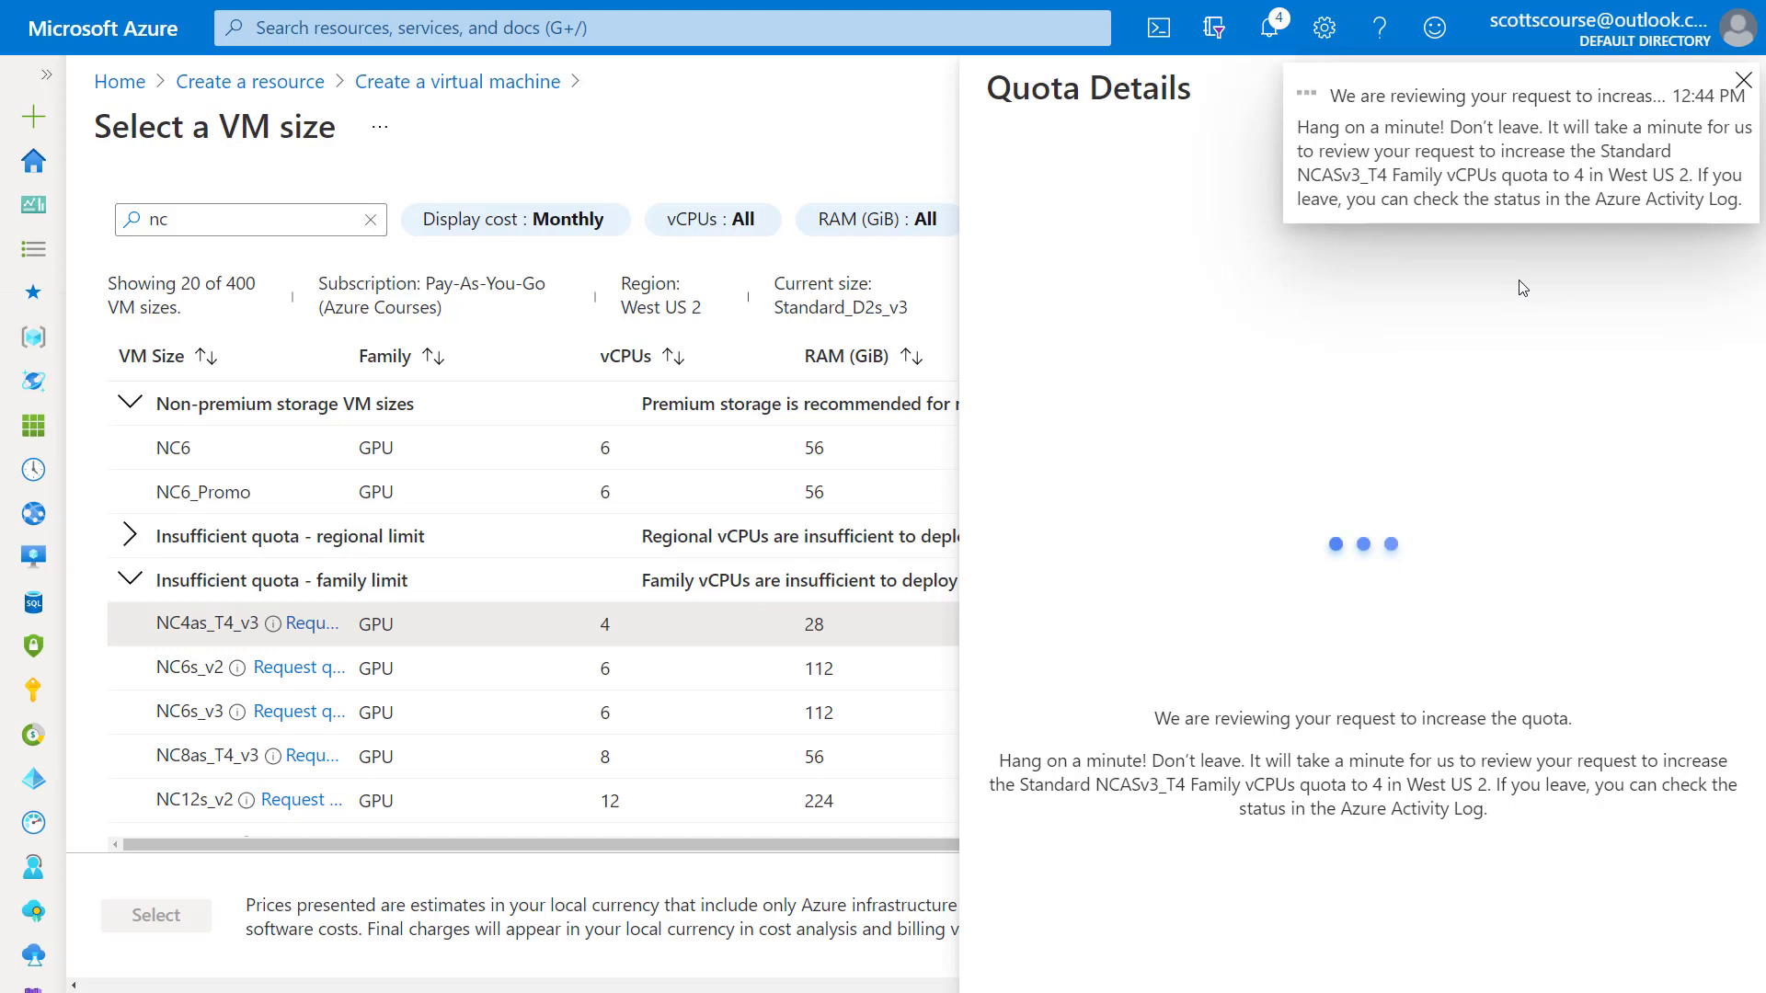
left_click(1742, 79)
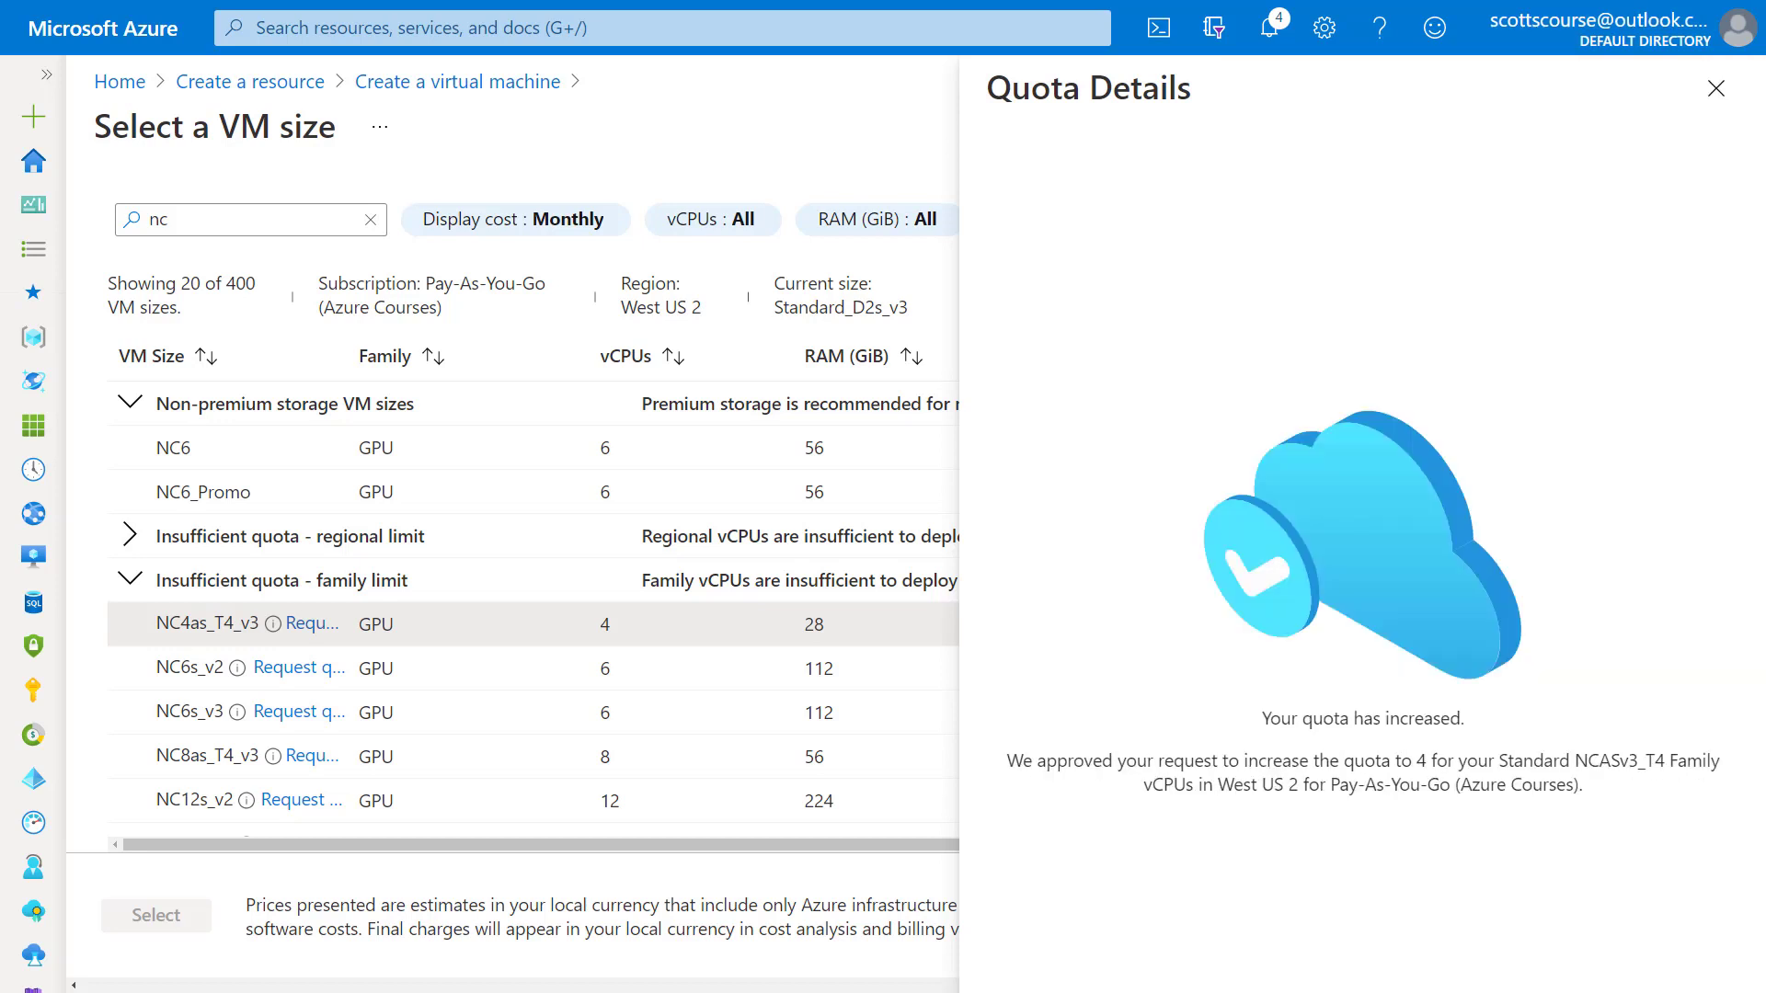
mouse_move(1630, 158)
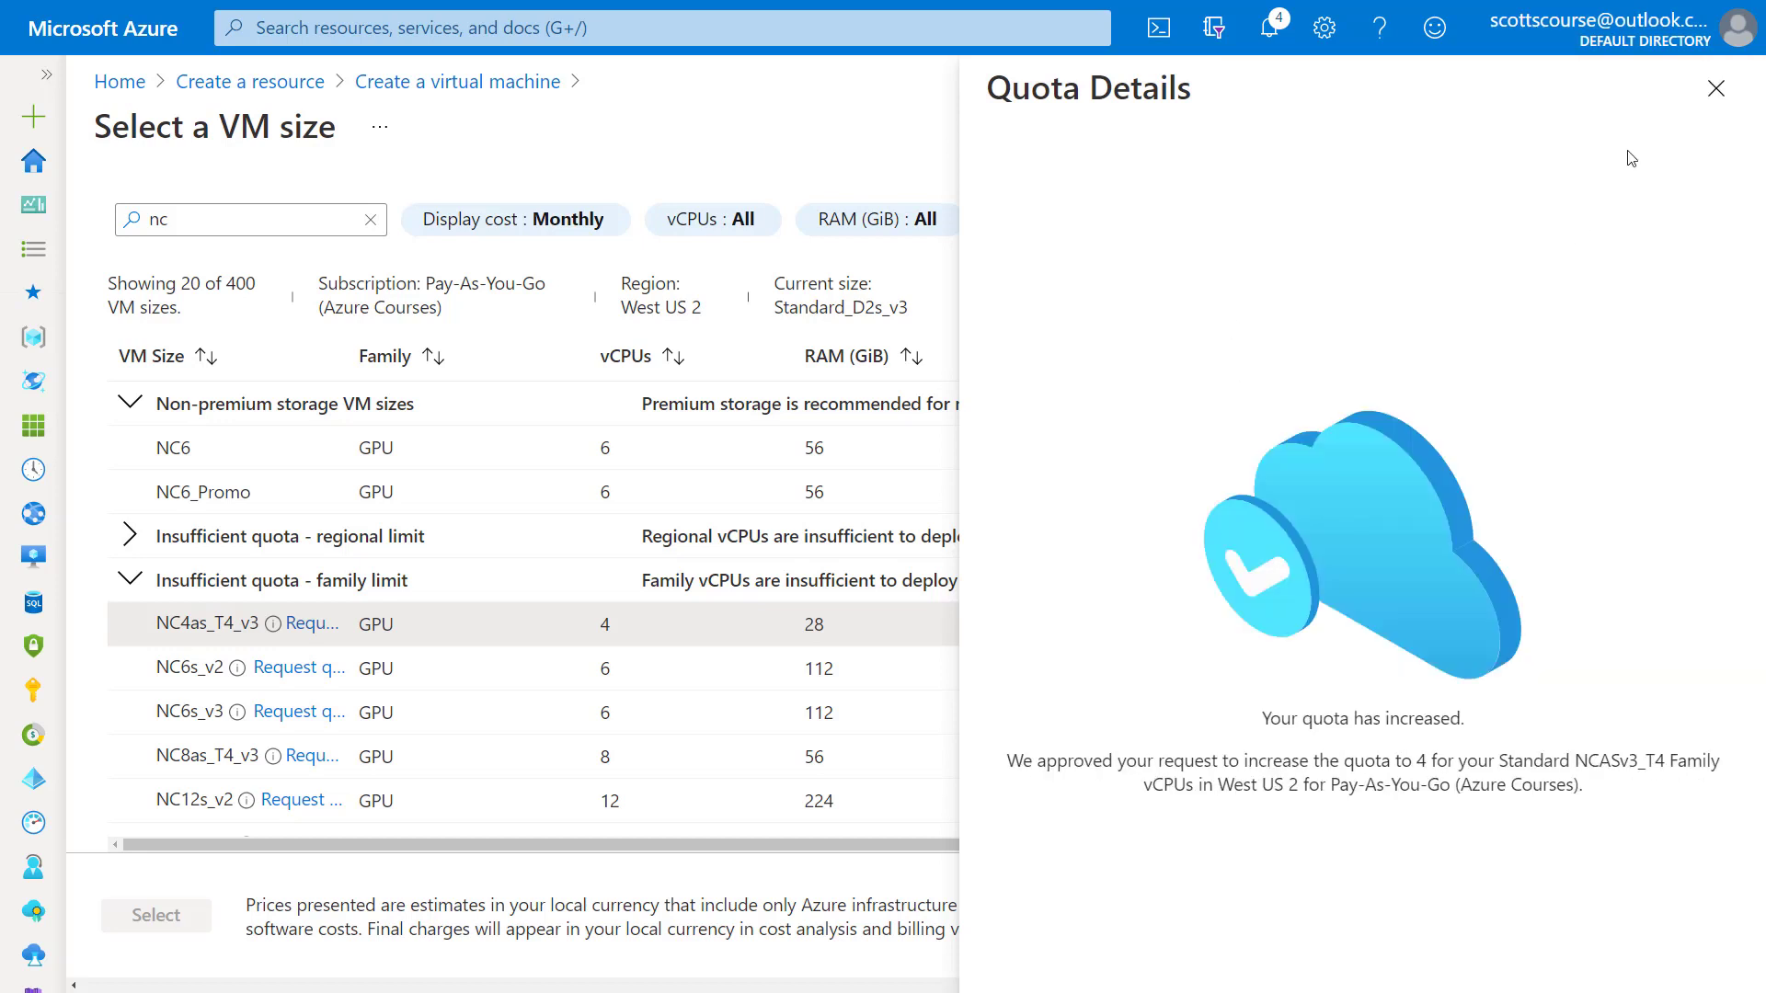
left_click(1714, 88)
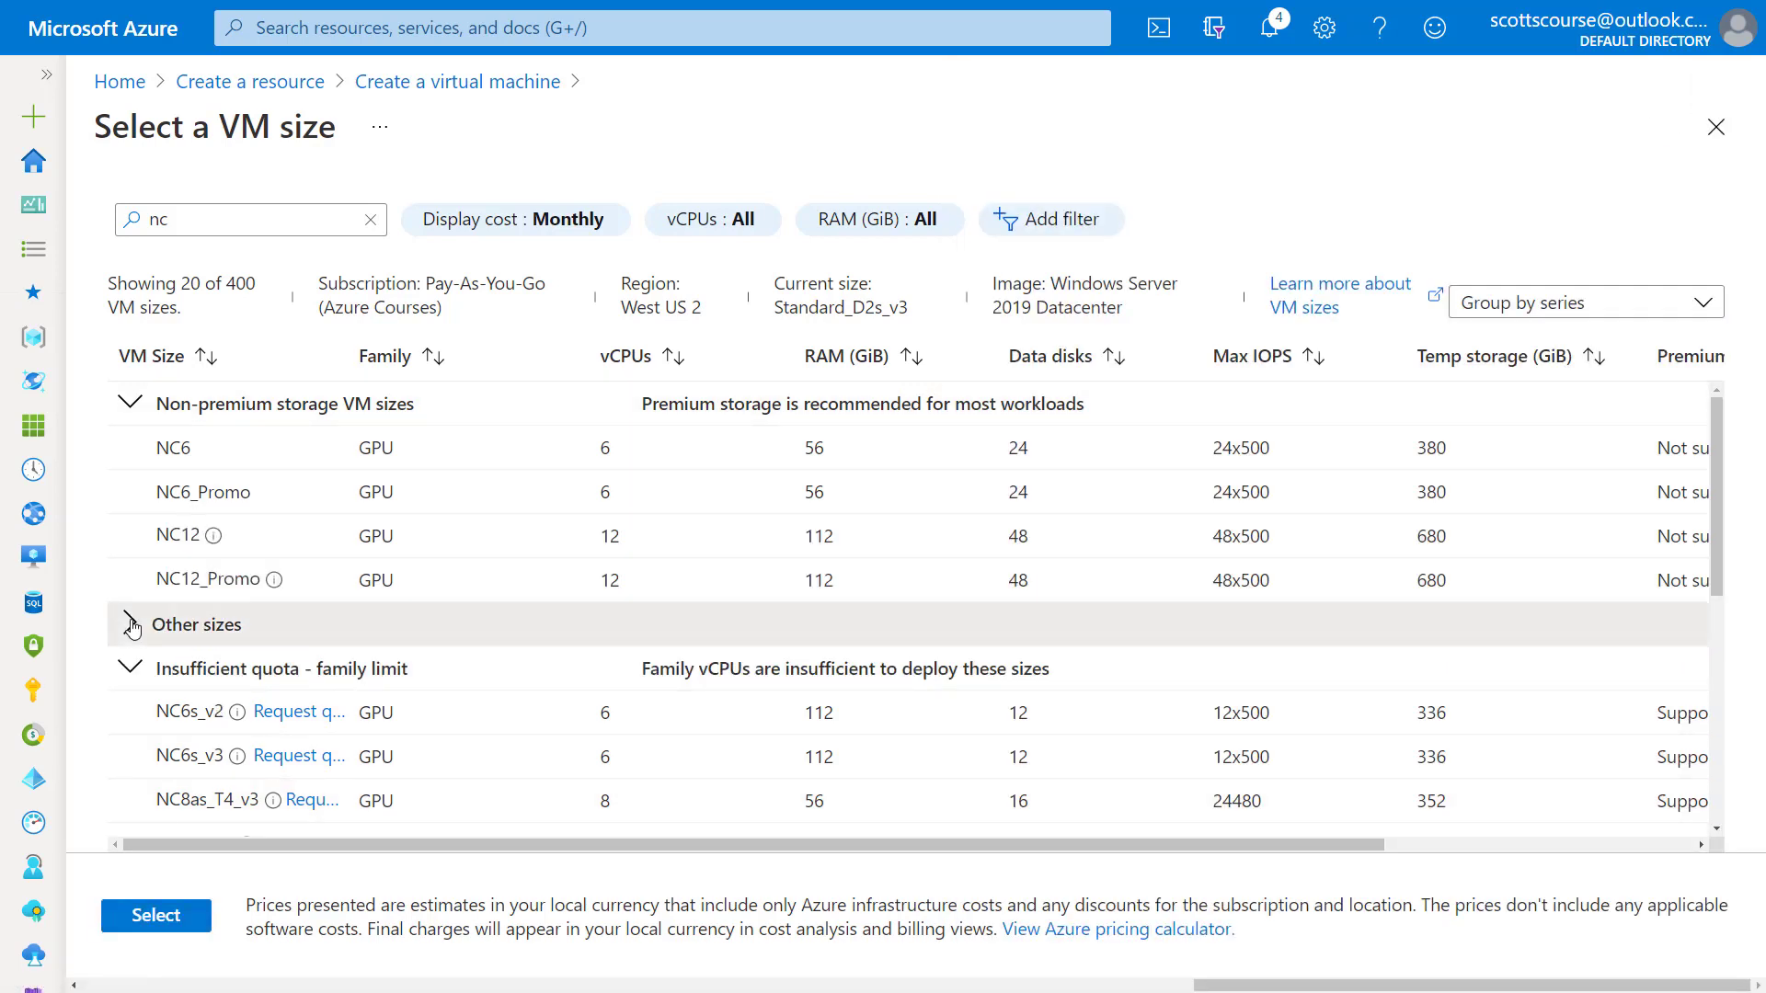
left_click(130, 625)
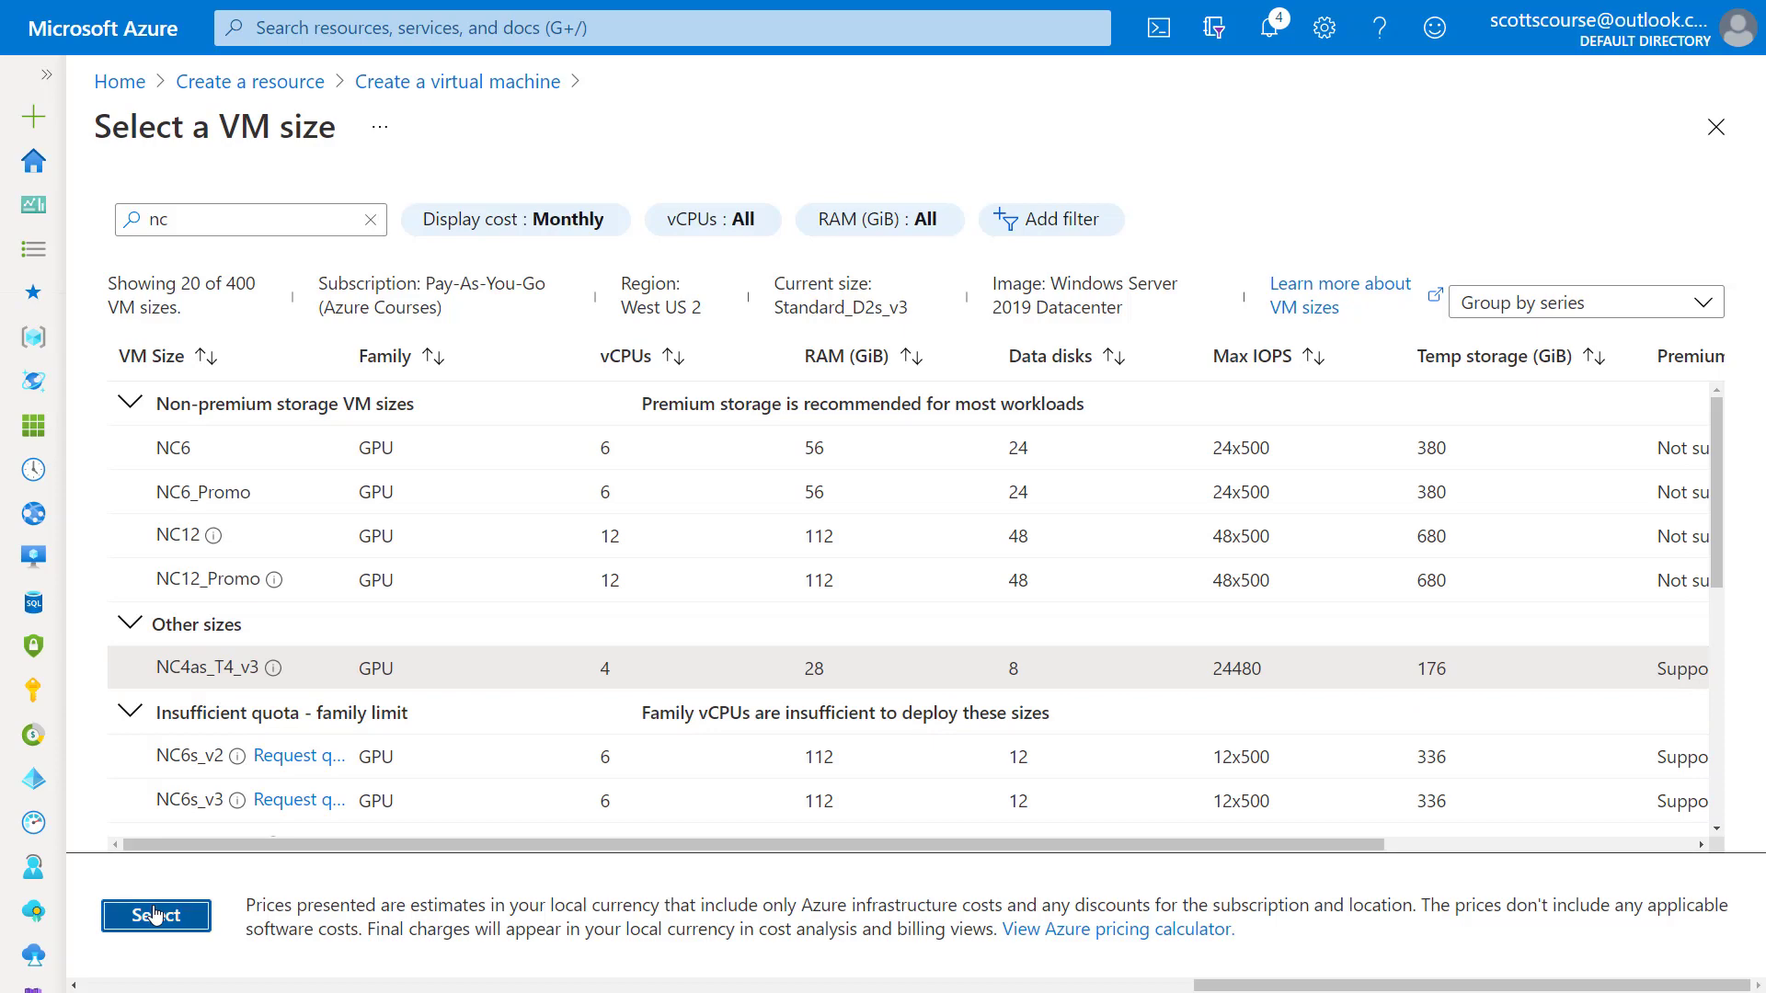
left_click(154, 916)
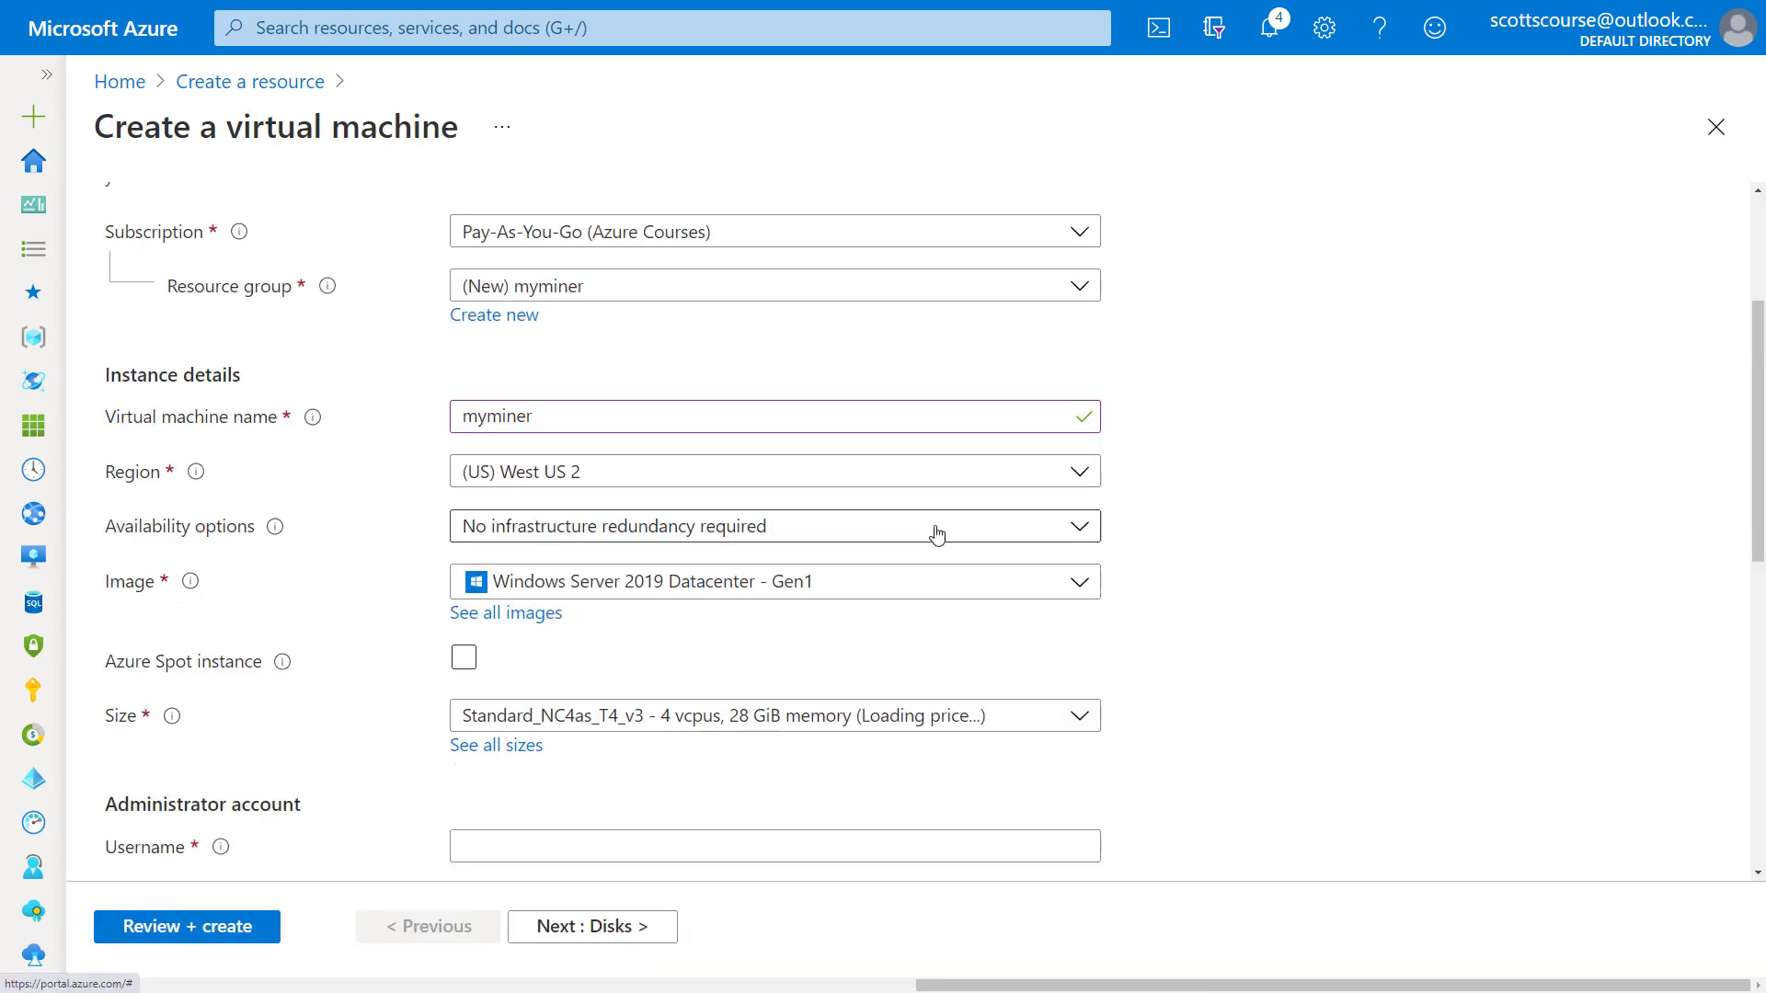
left_click(463, 657)
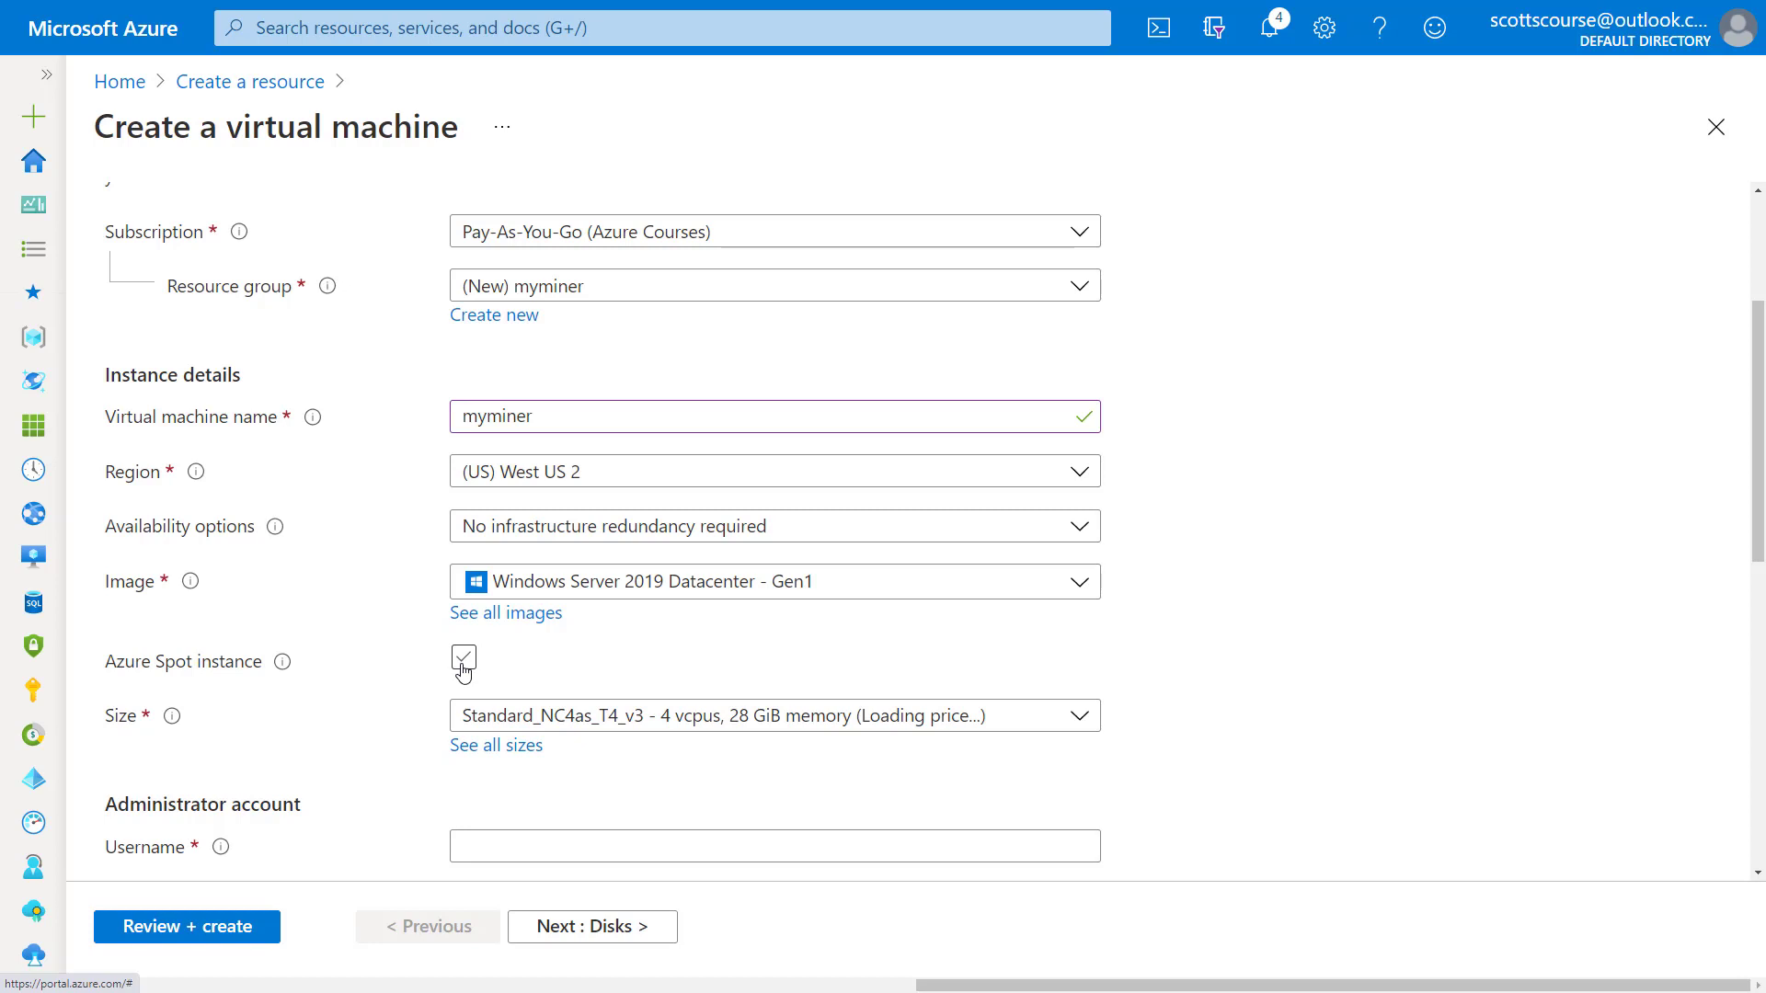
mouse_move(509, 673)
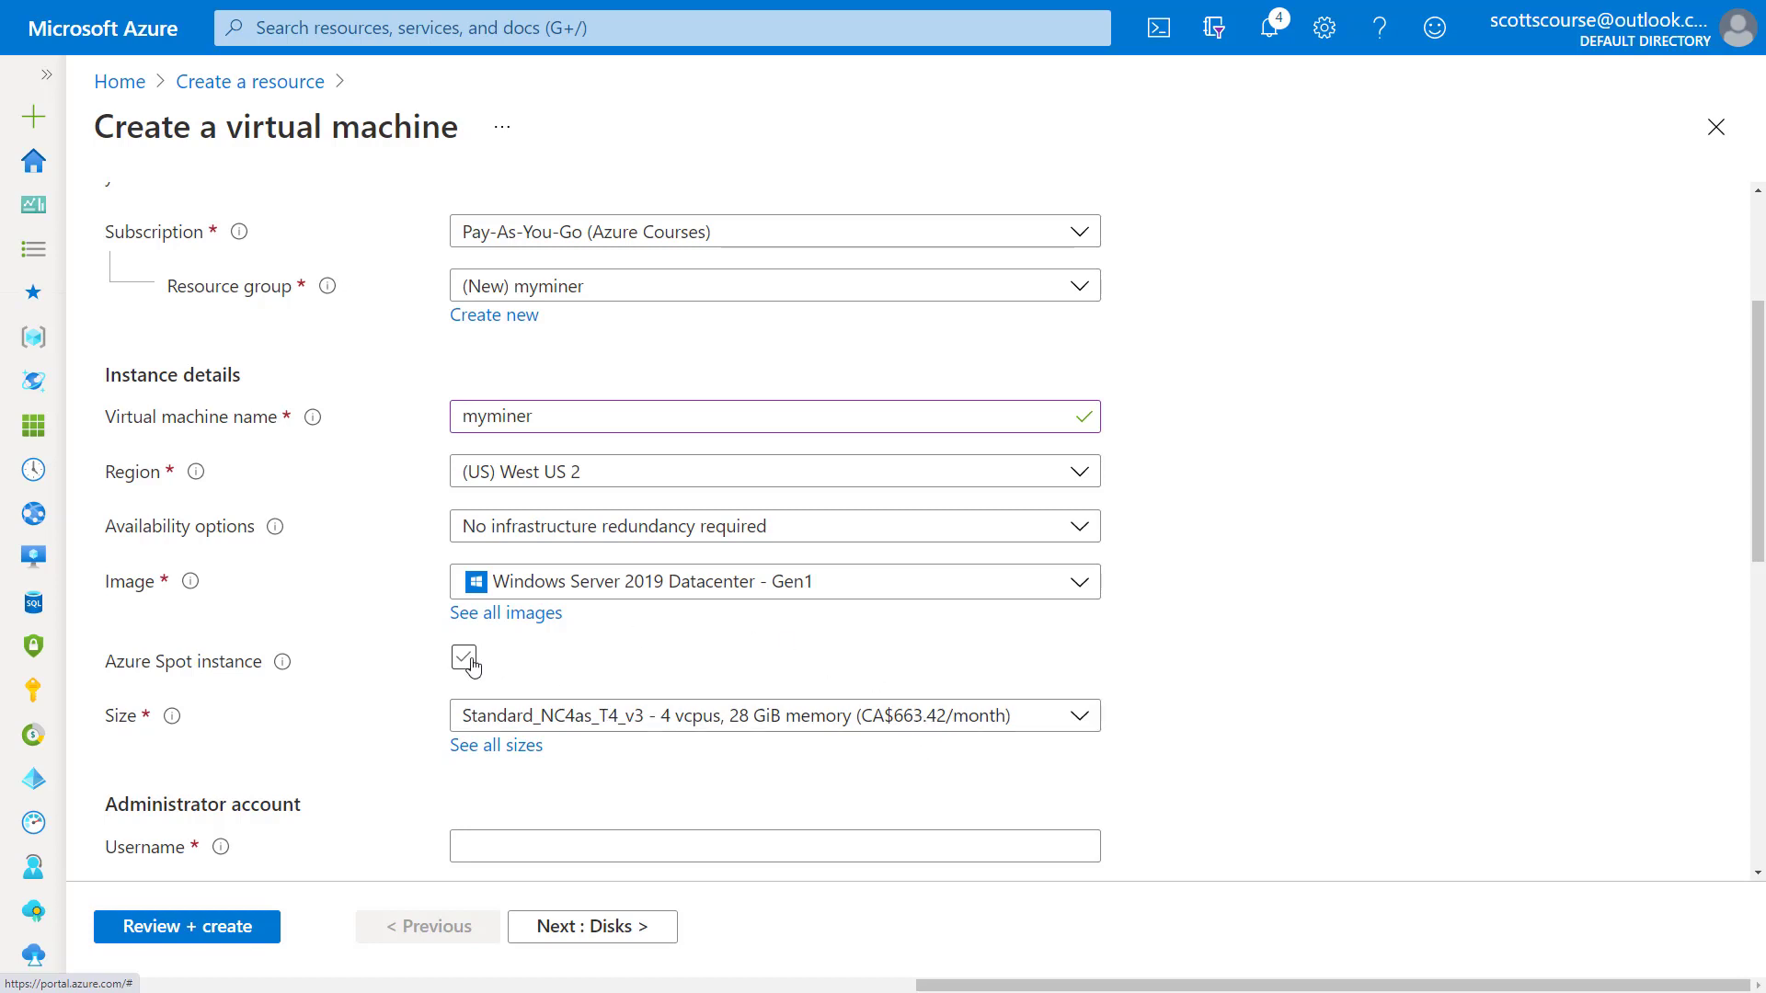
left_click(464, 658)
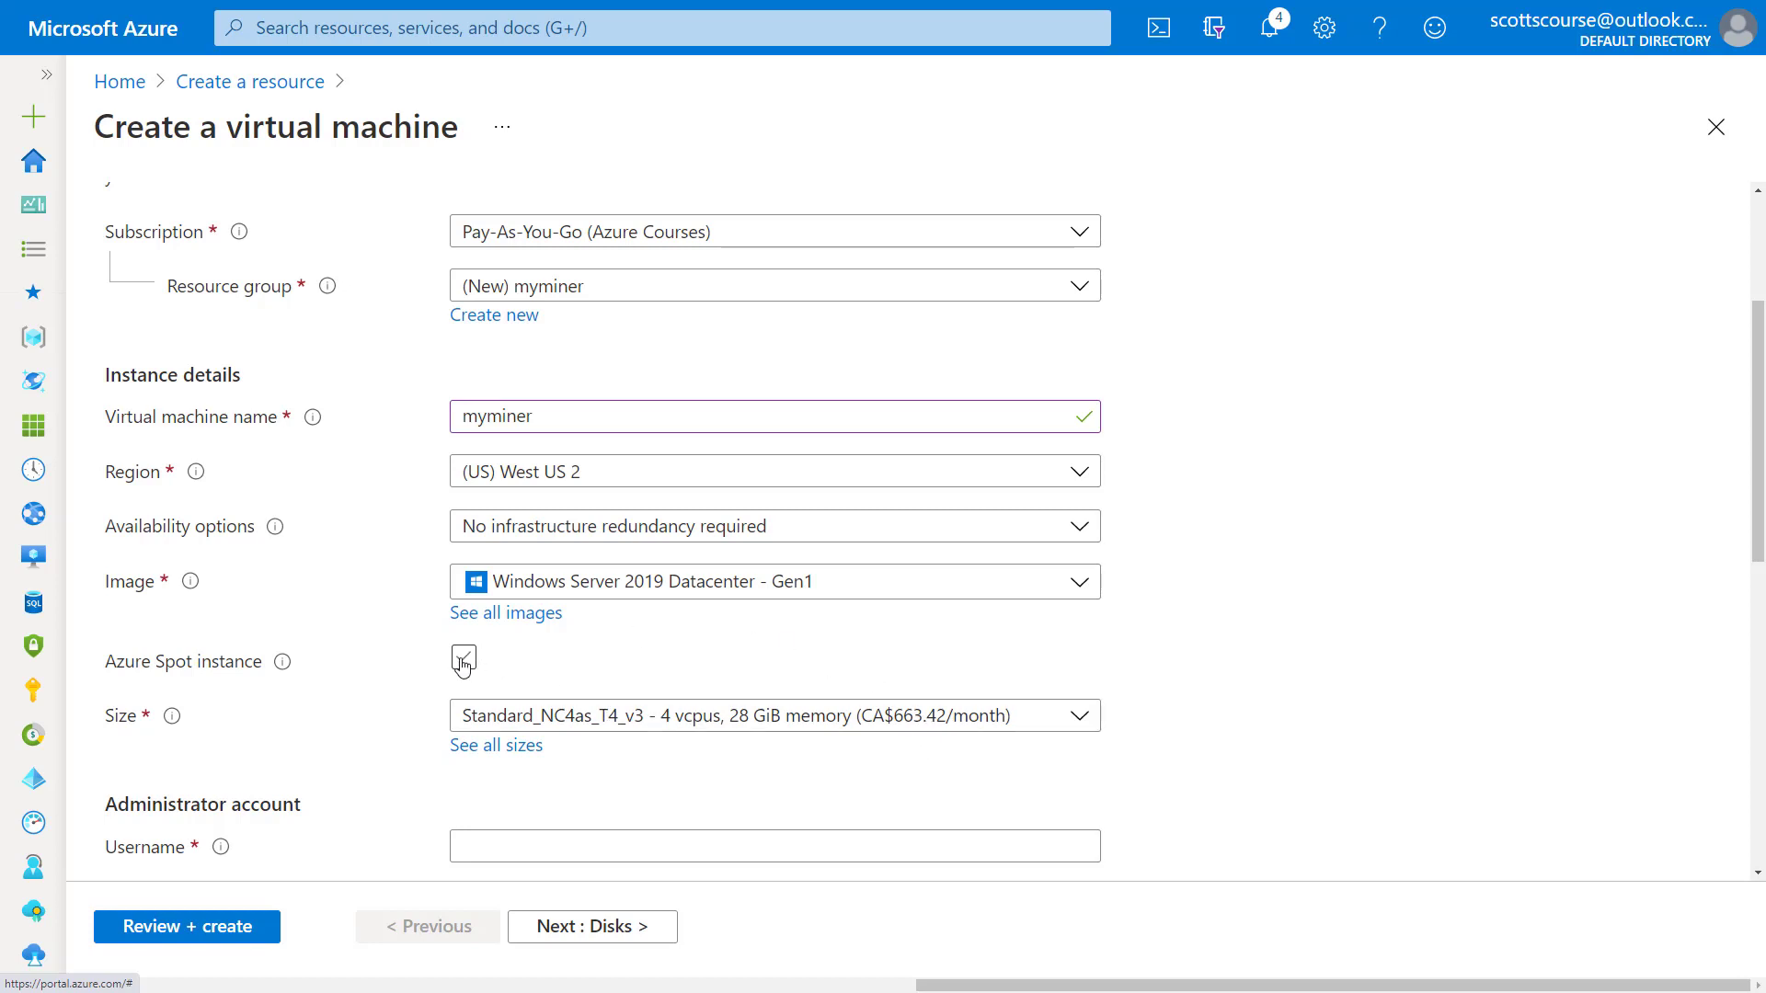
left_click(464, 657)
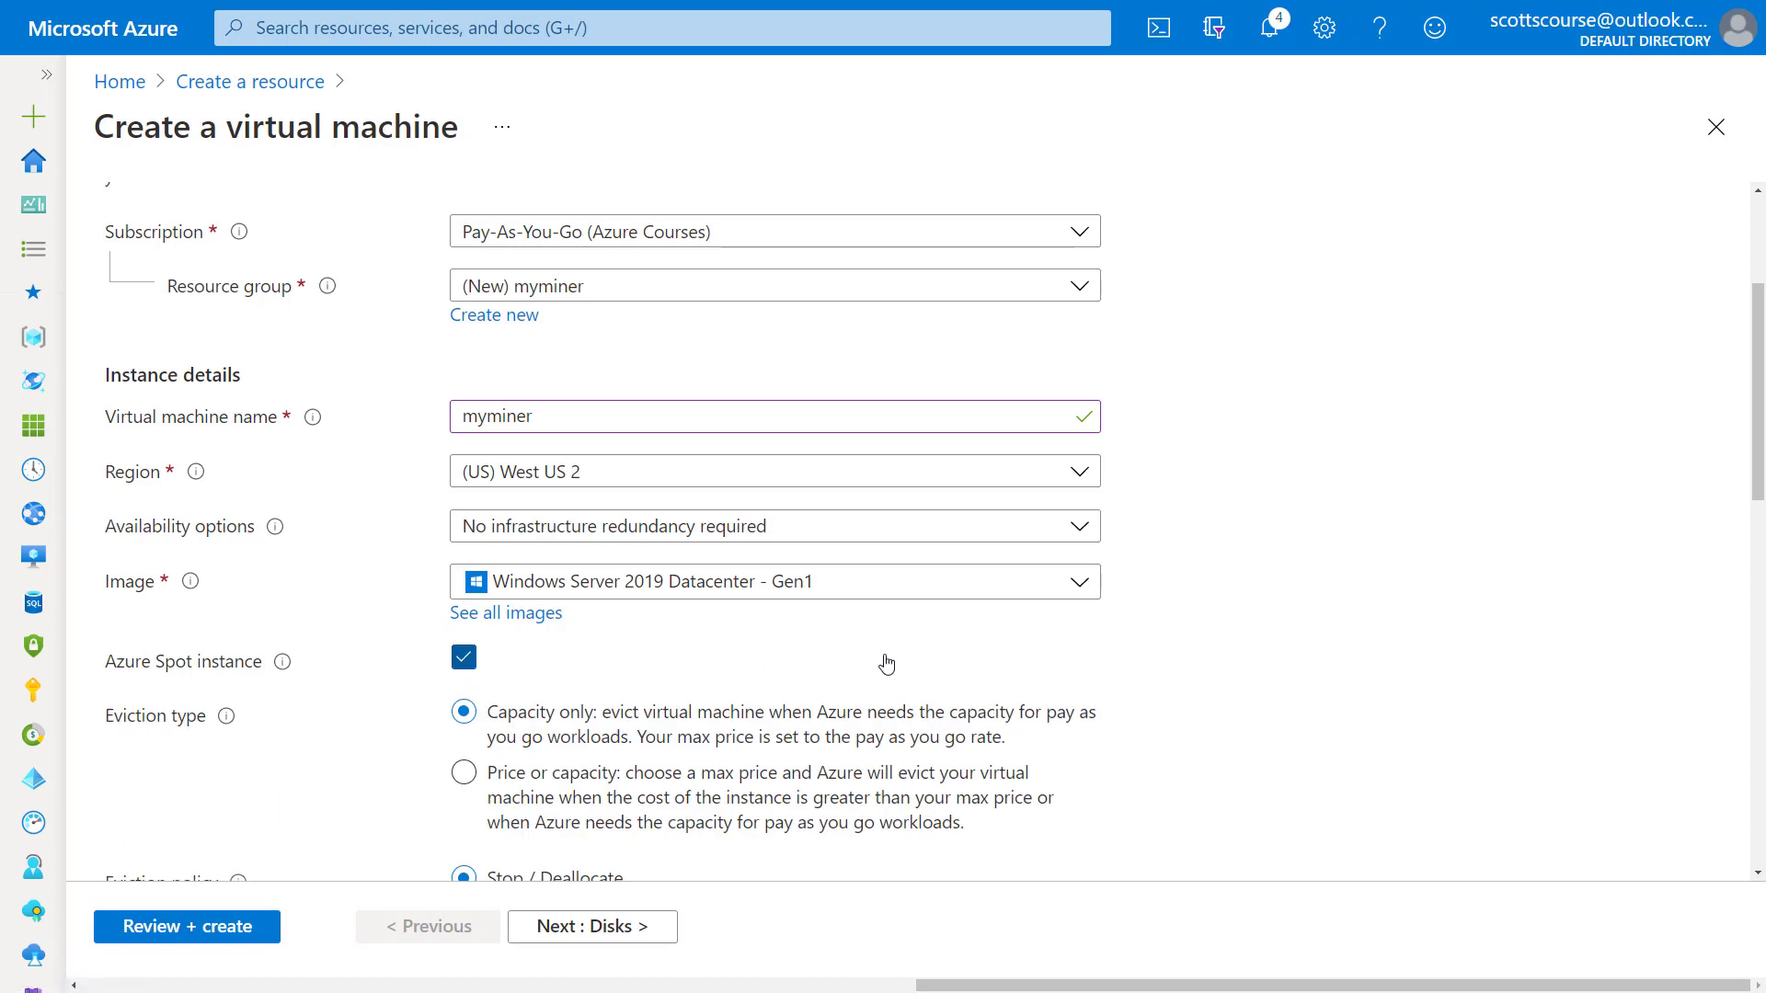
scroll("down", 3)
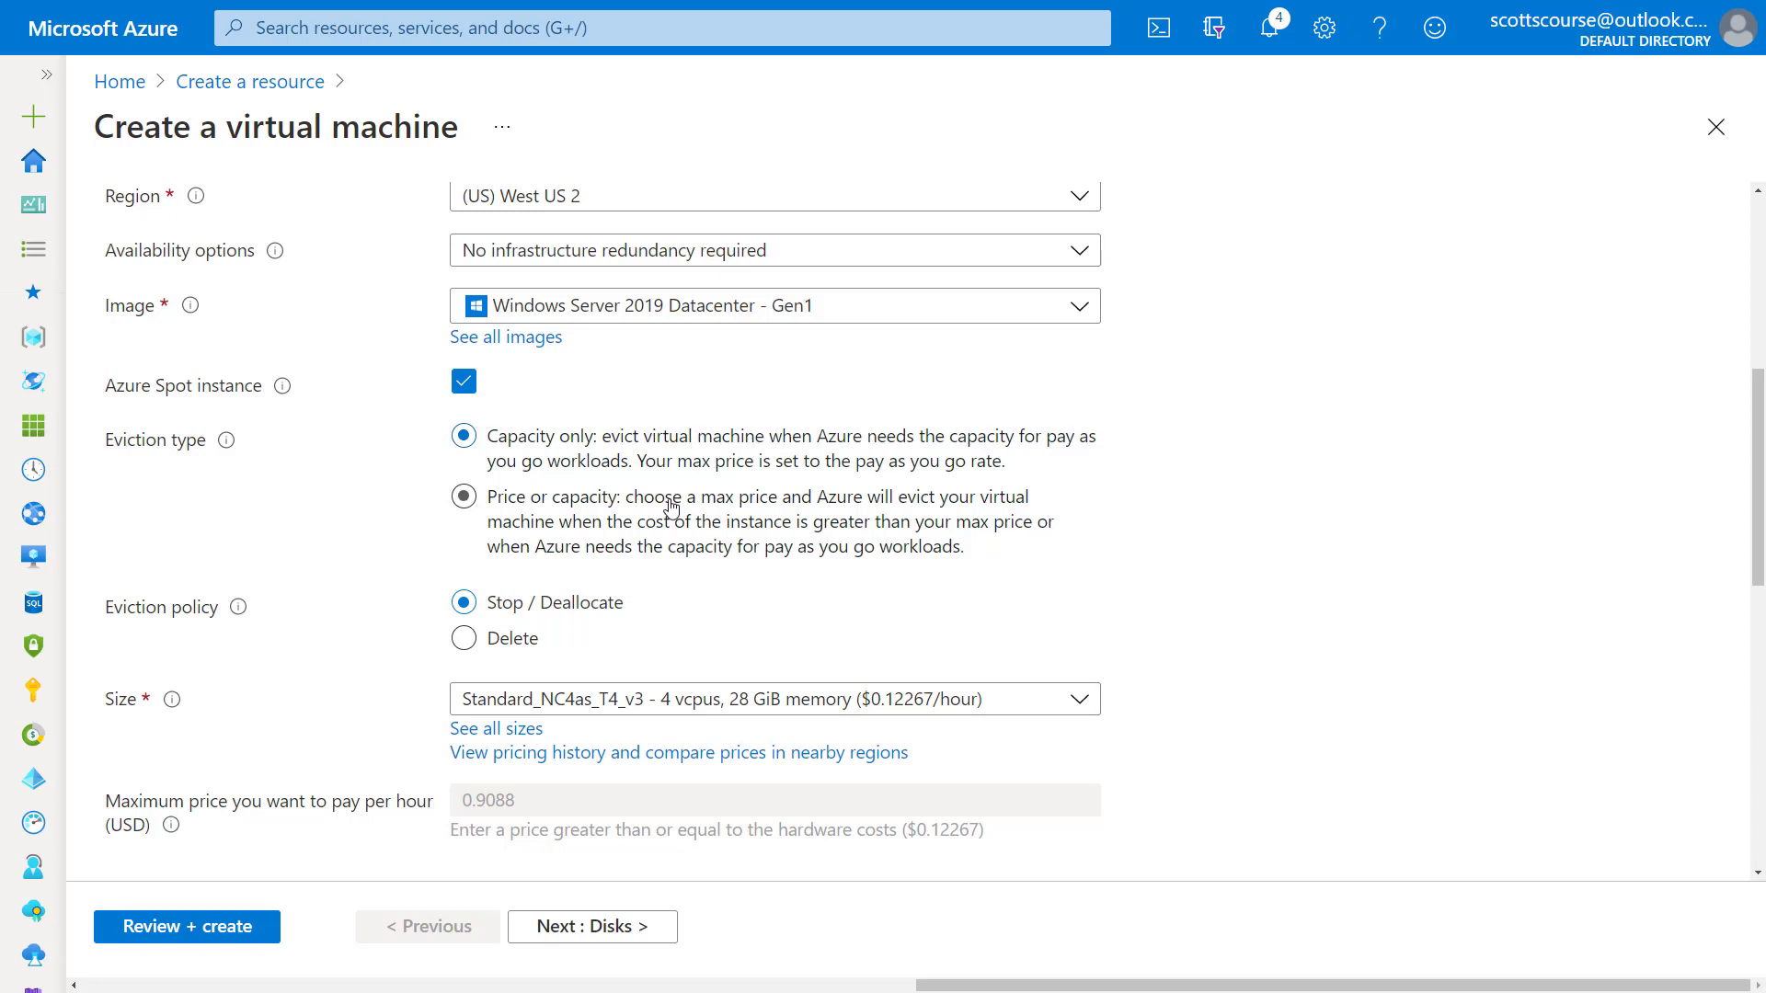
left_click(463, 436)
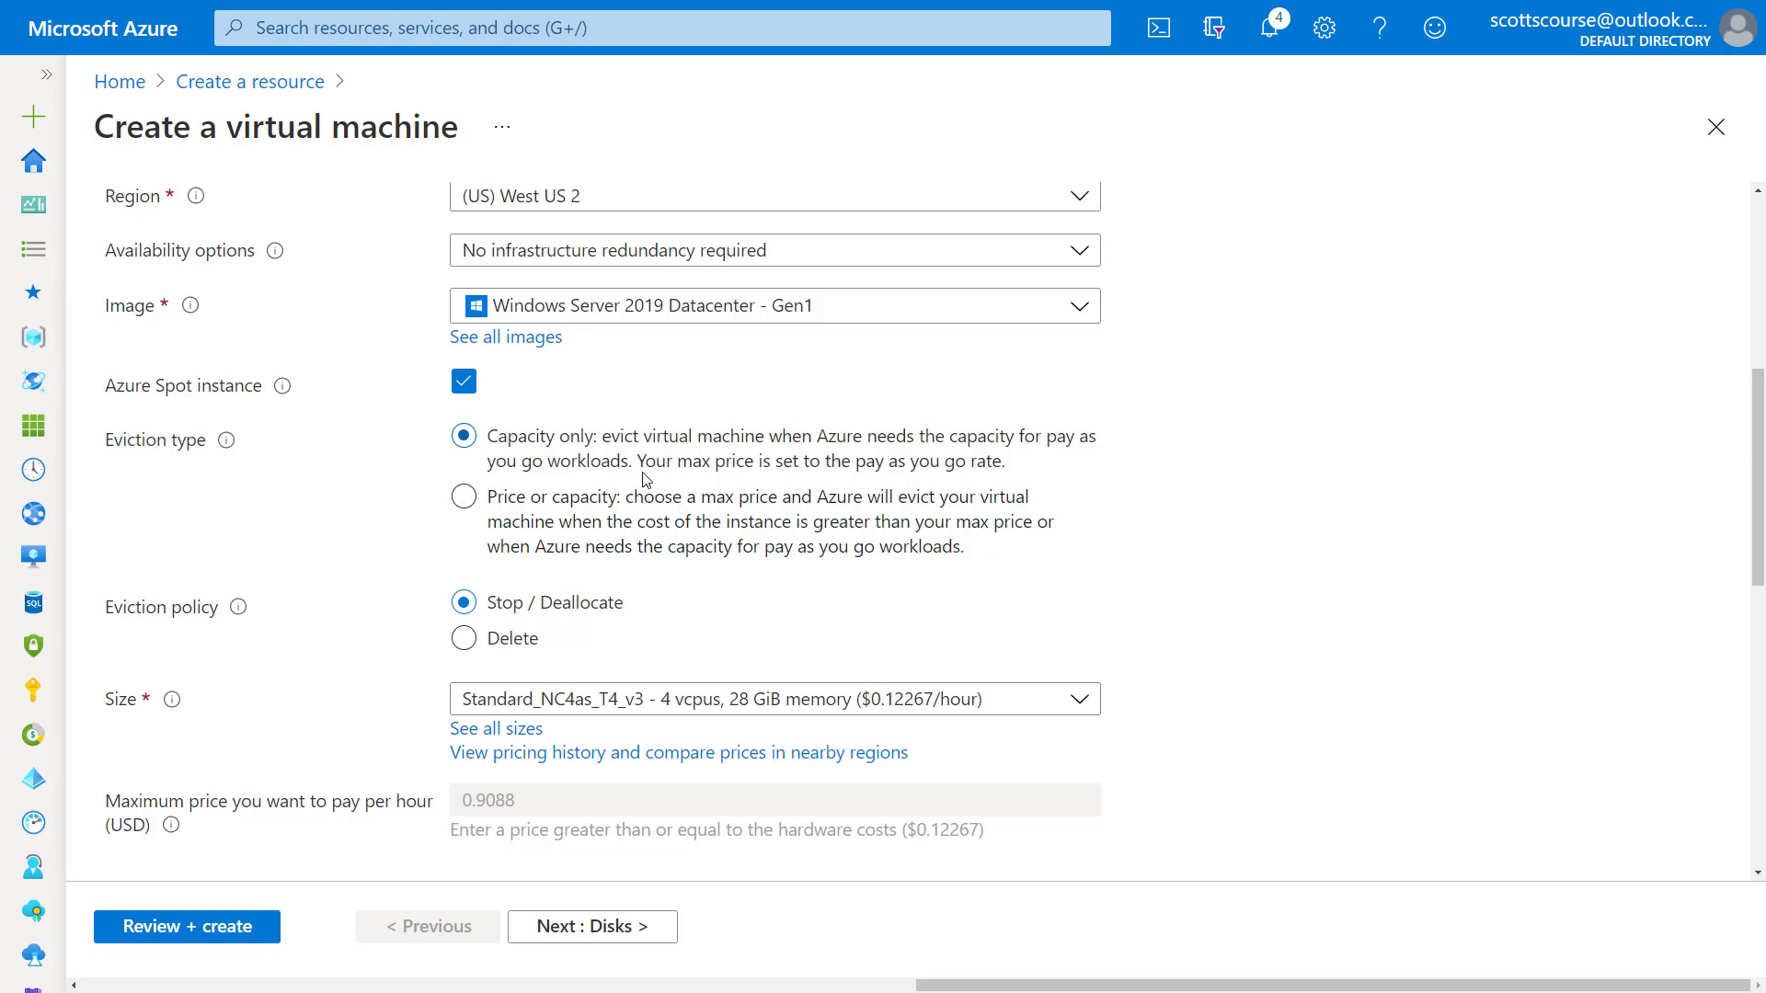
left_click(463, 381)
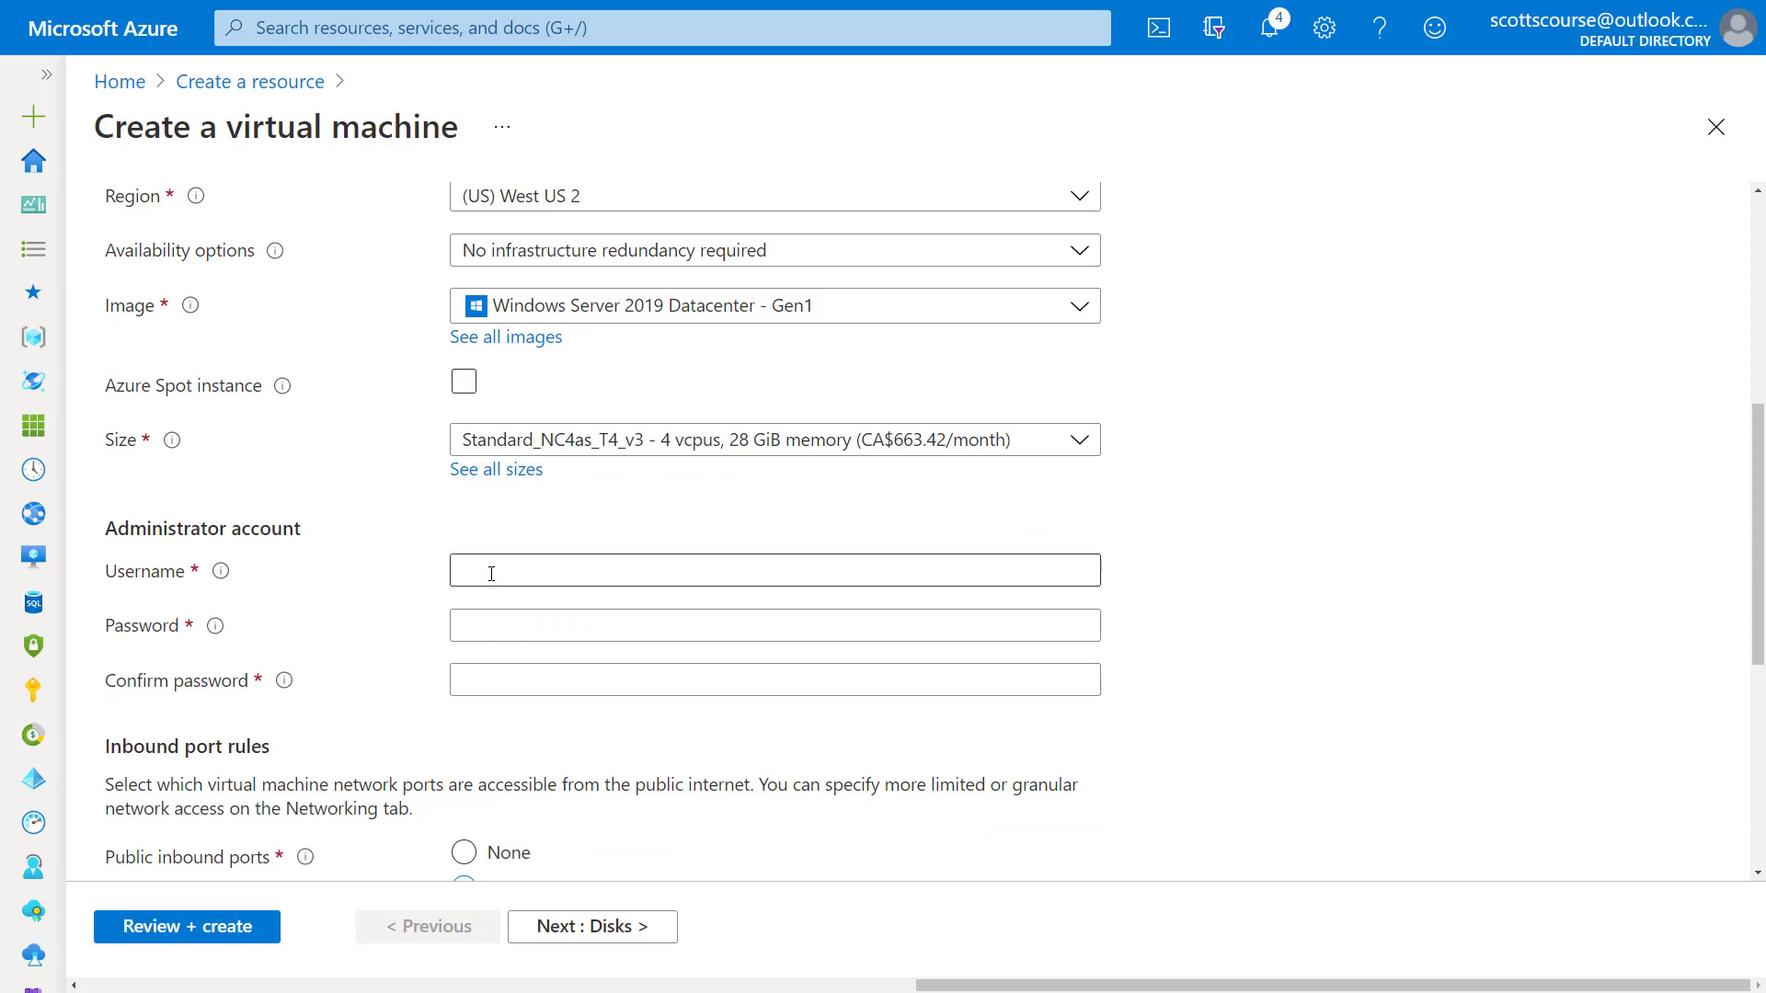
- Enter administrator username azsjdtest with password, keeping inbound RDP (3389) allowed
type("azsjdtestuser")
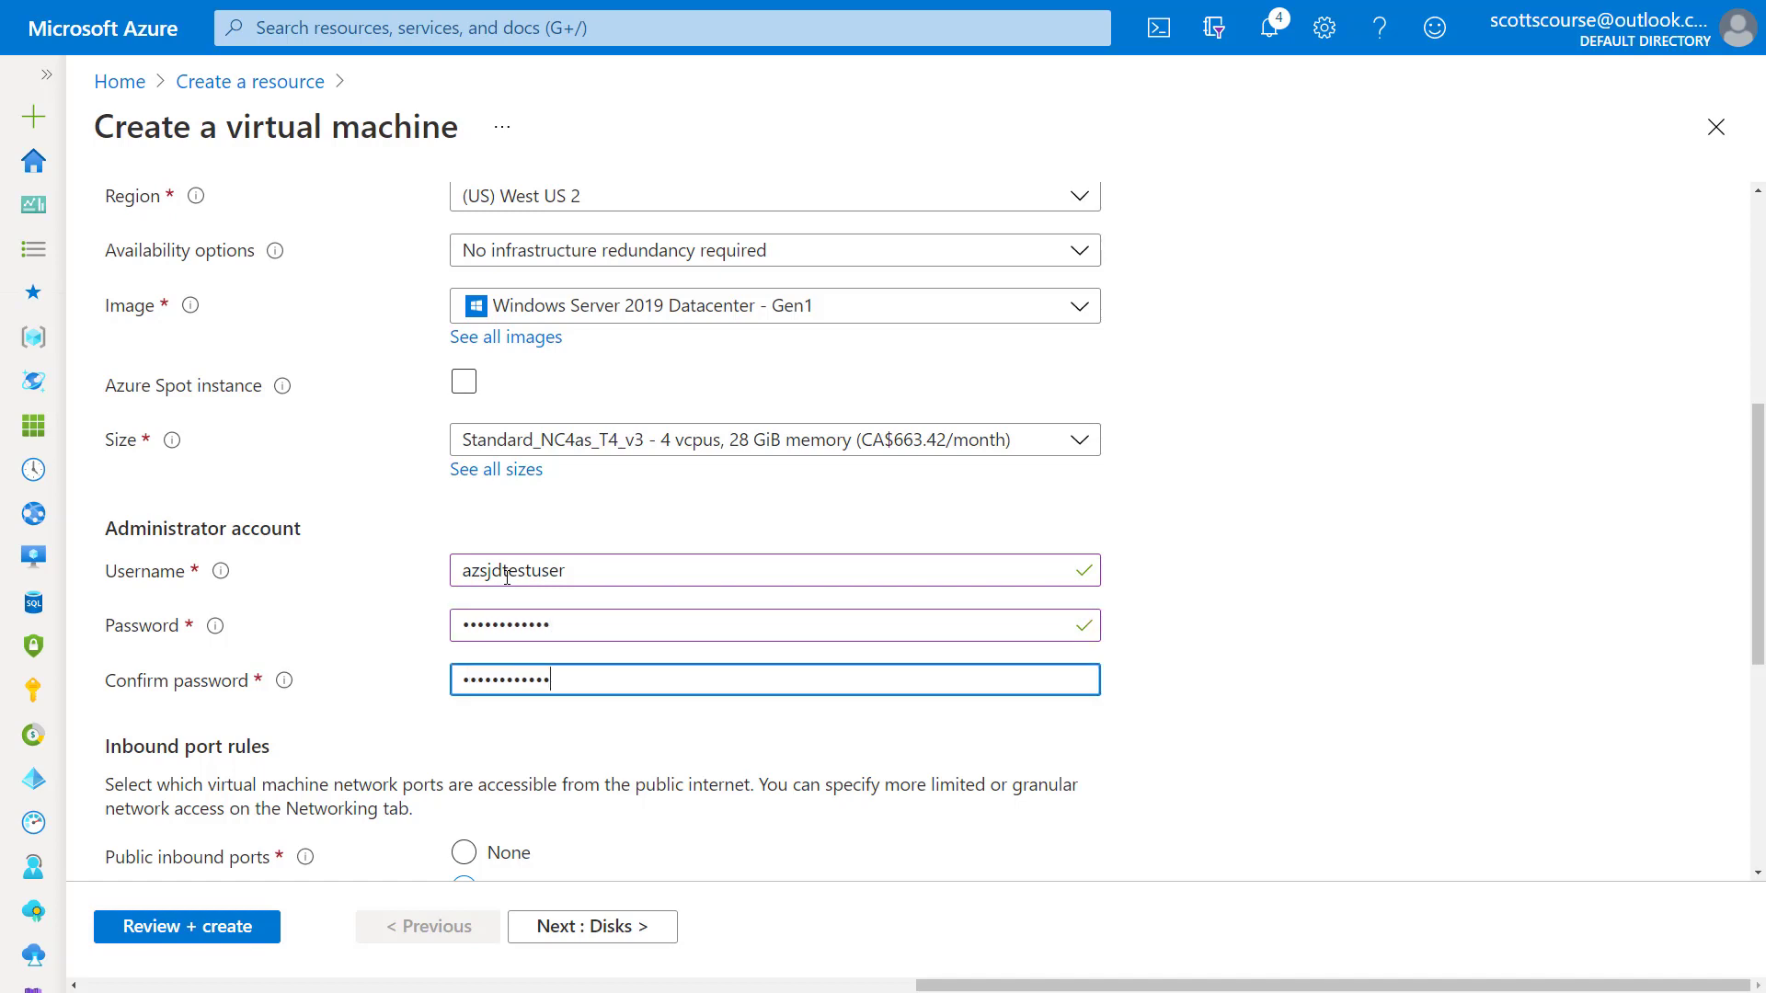
scroll("down", 3)
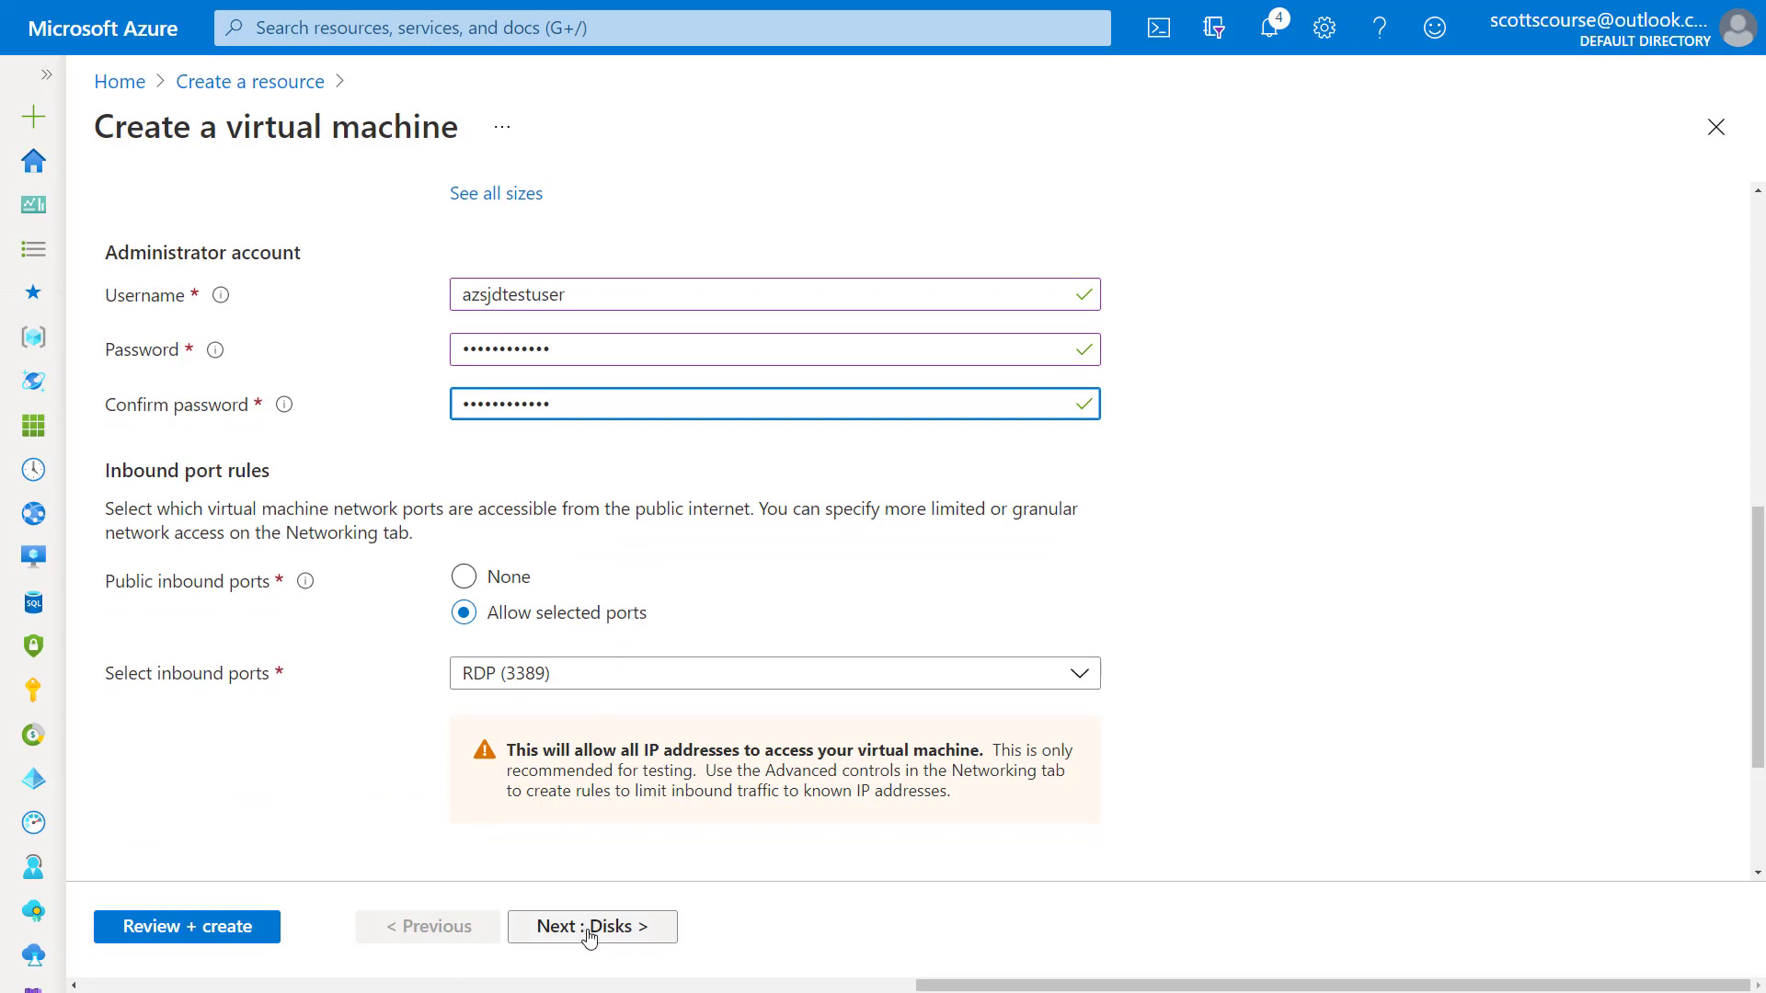
- Keep defaults on the Disks, Networking and Management steps and move to Advanced
left_click(590, 925)
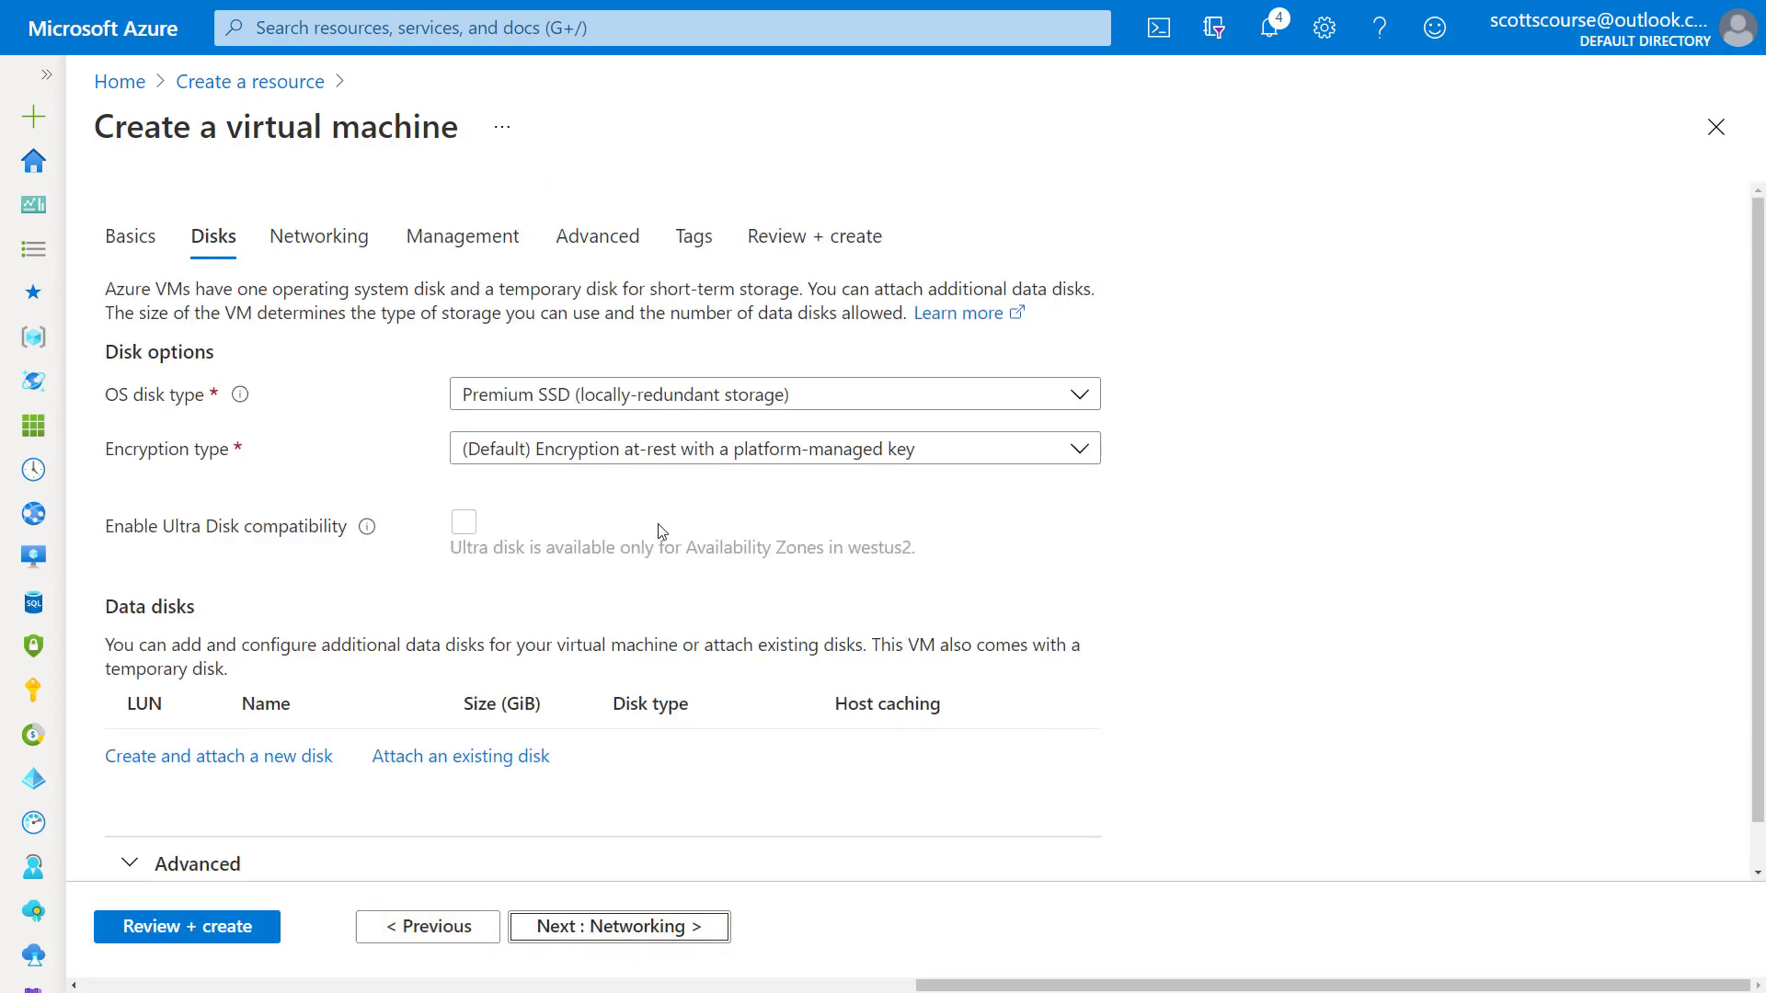
mouse_move(583, 530)
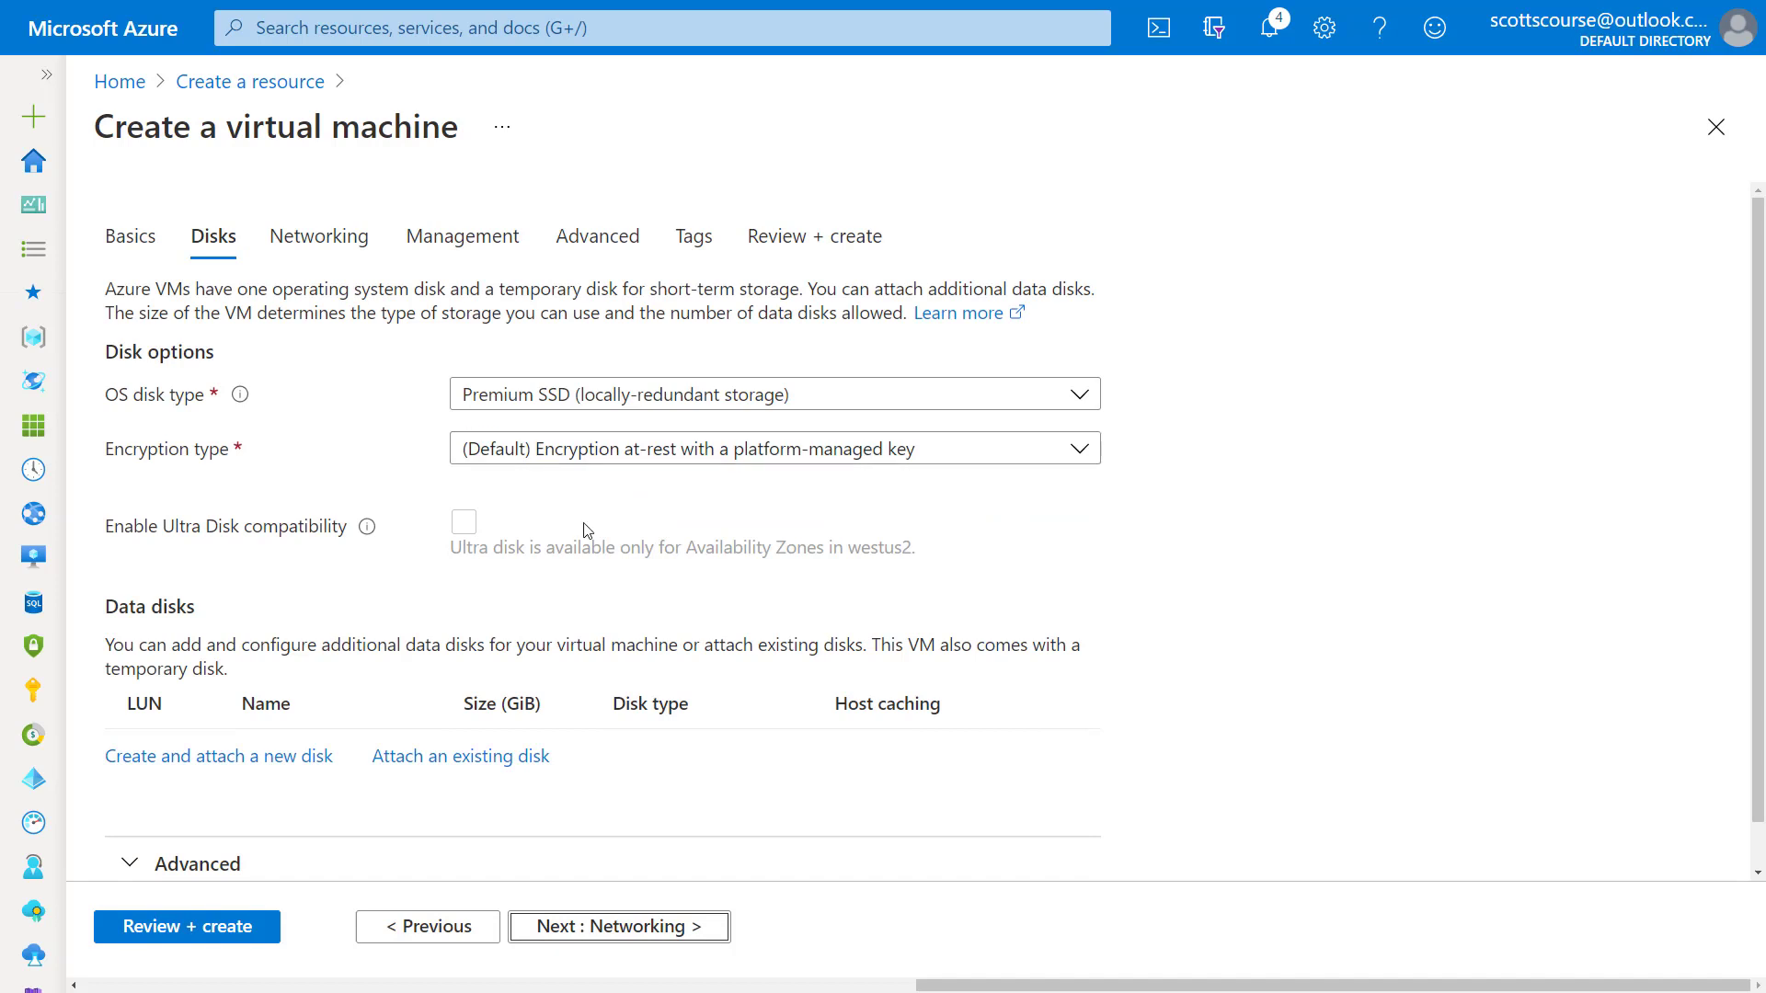
mouse_move(618, 926)
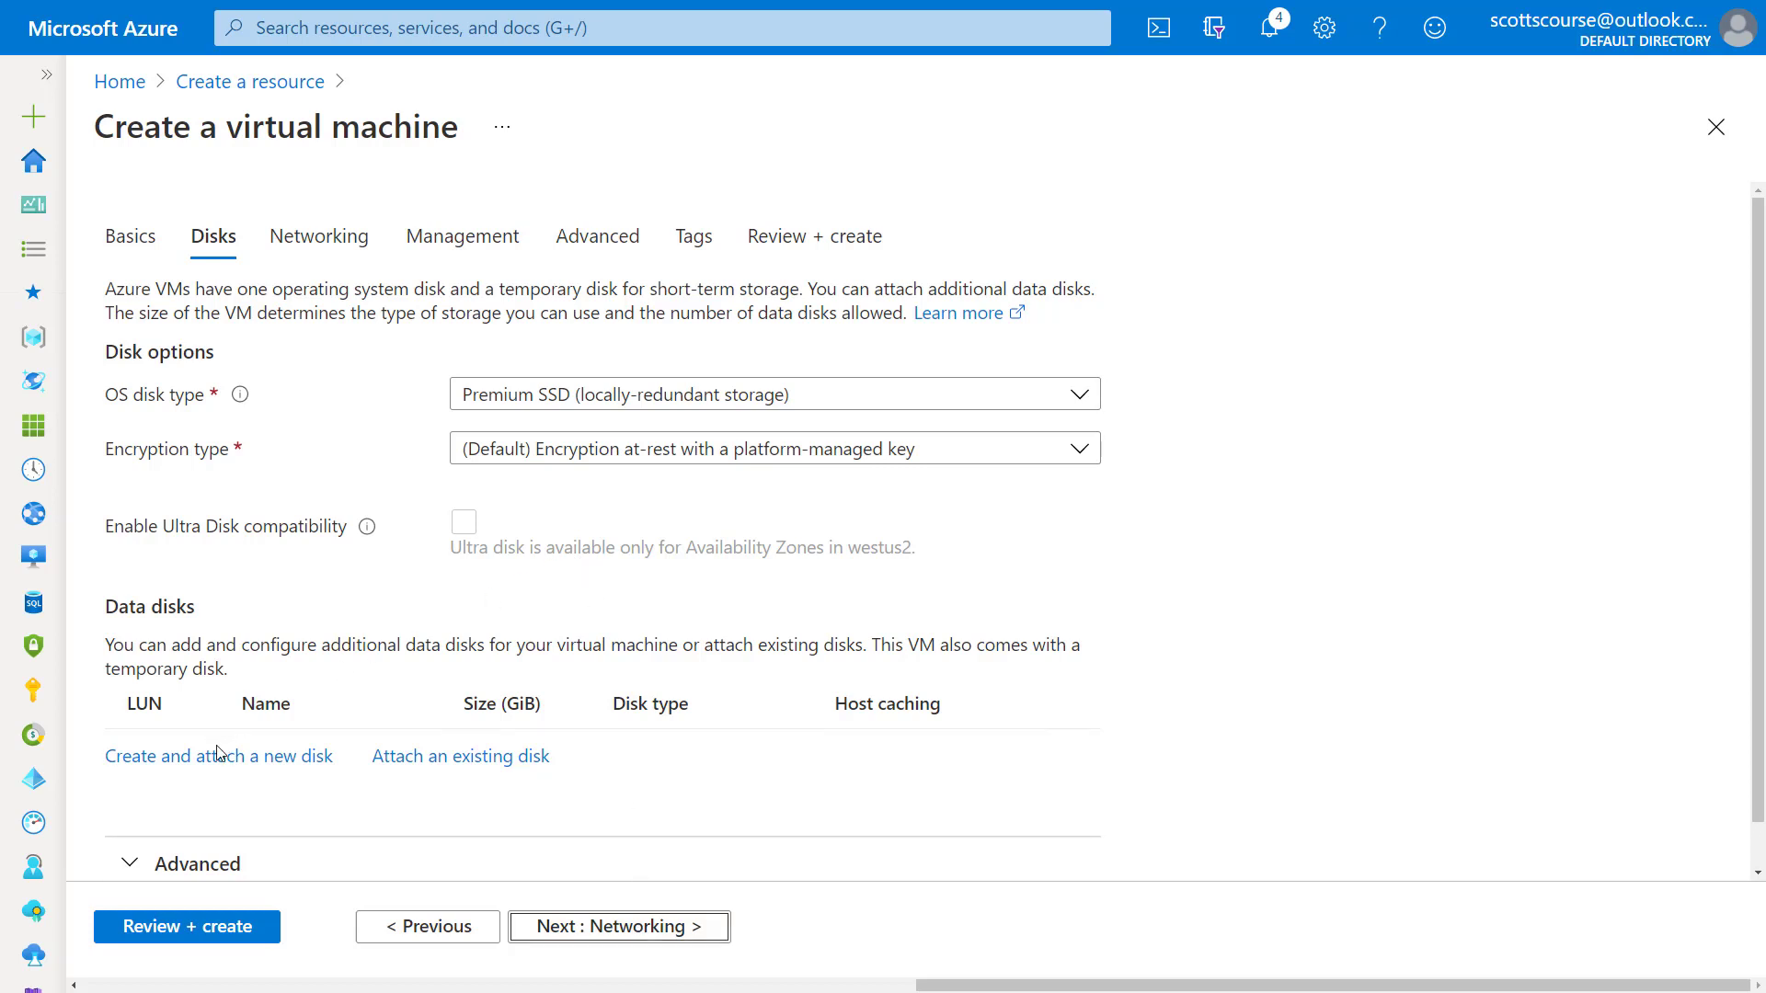
mouse_move(352, 820)
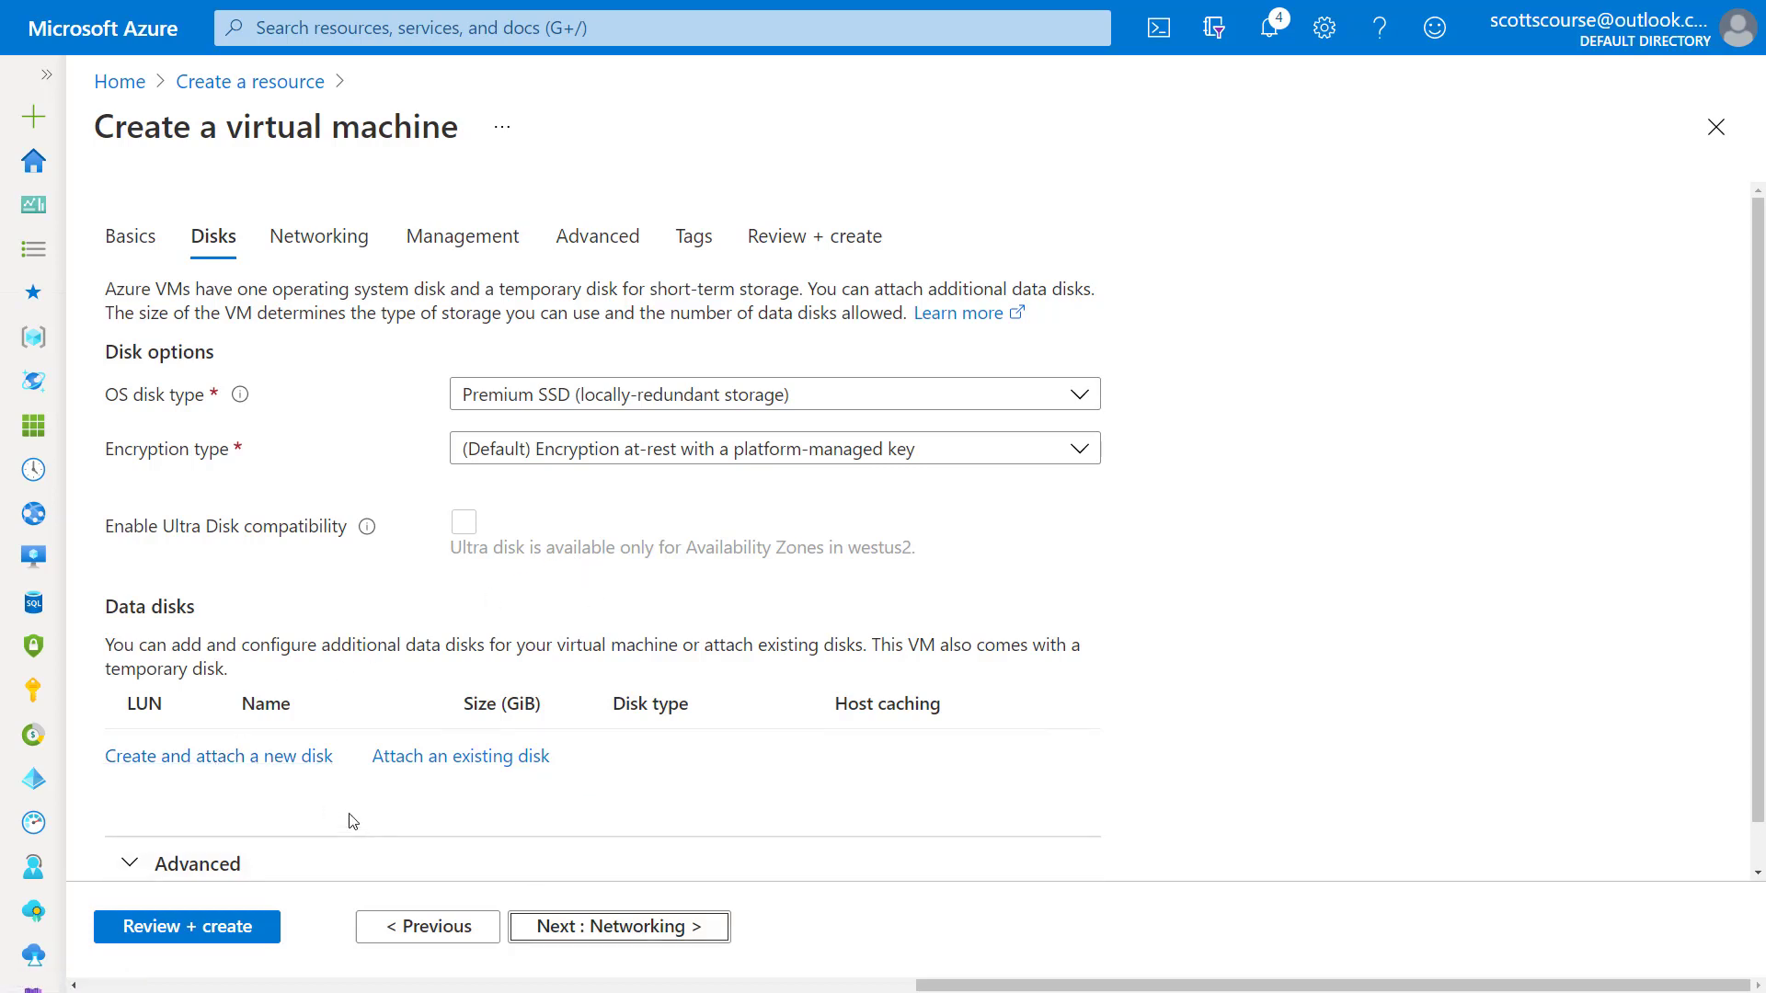
mouse_move(218, 756)
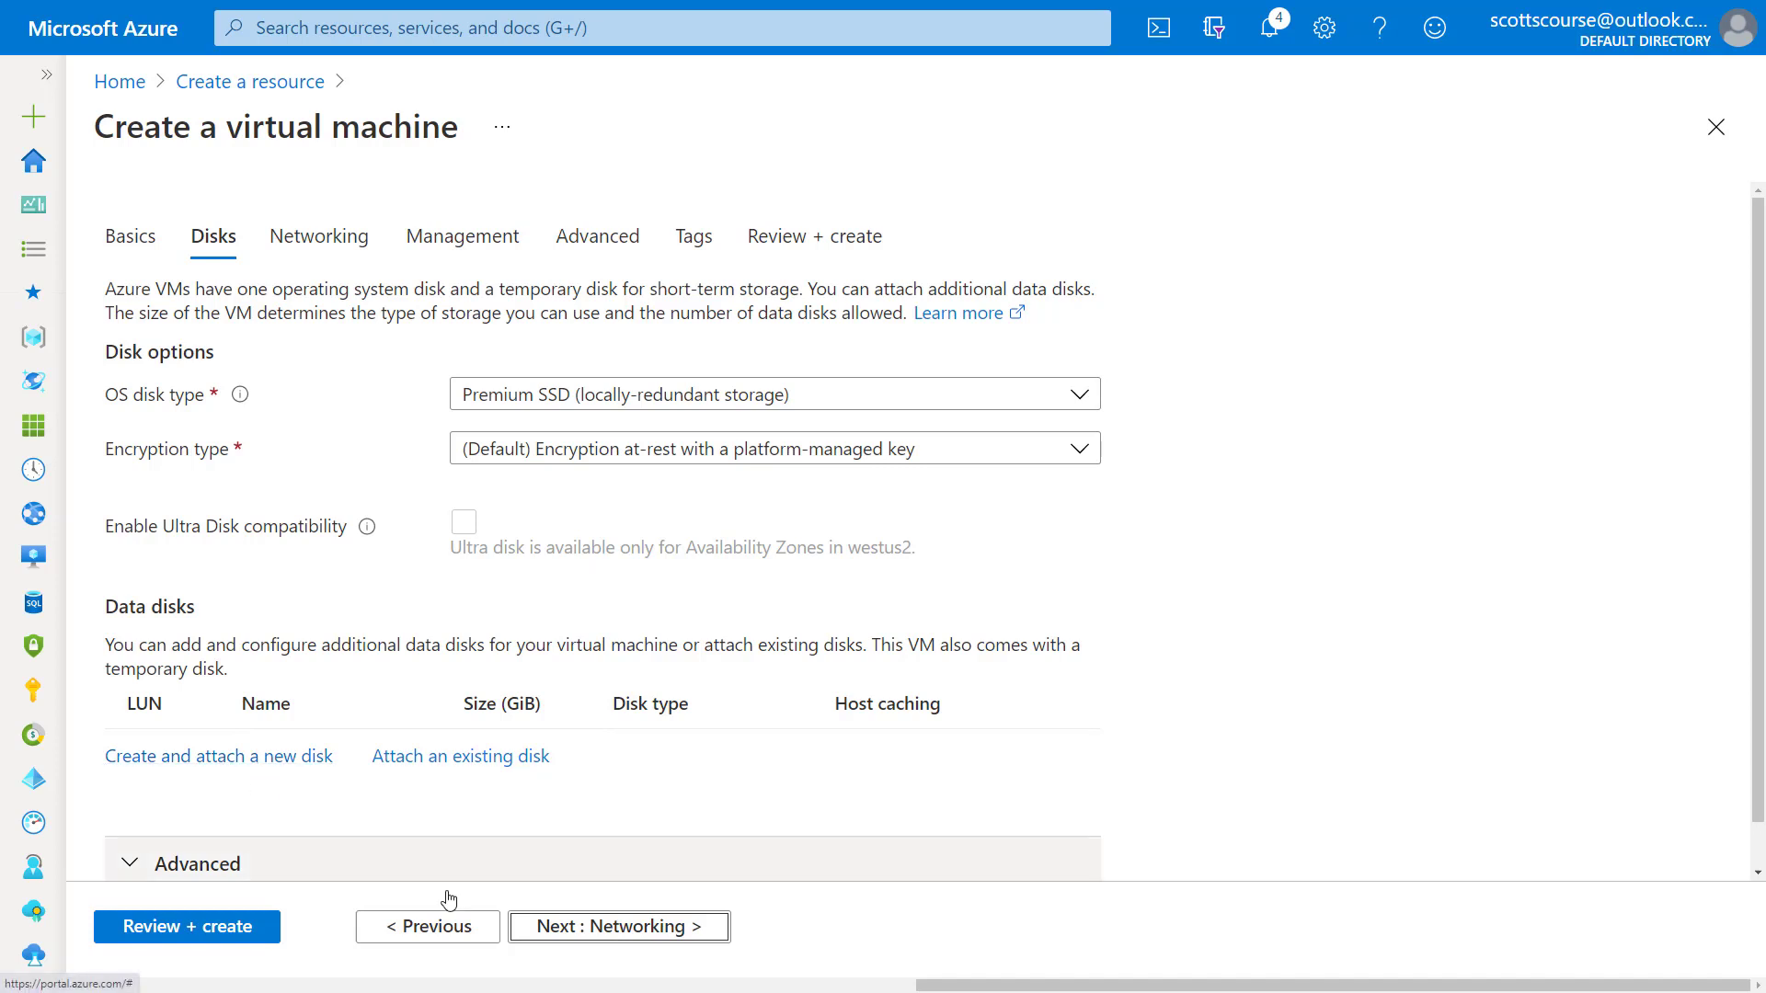
left_click(618, 925)
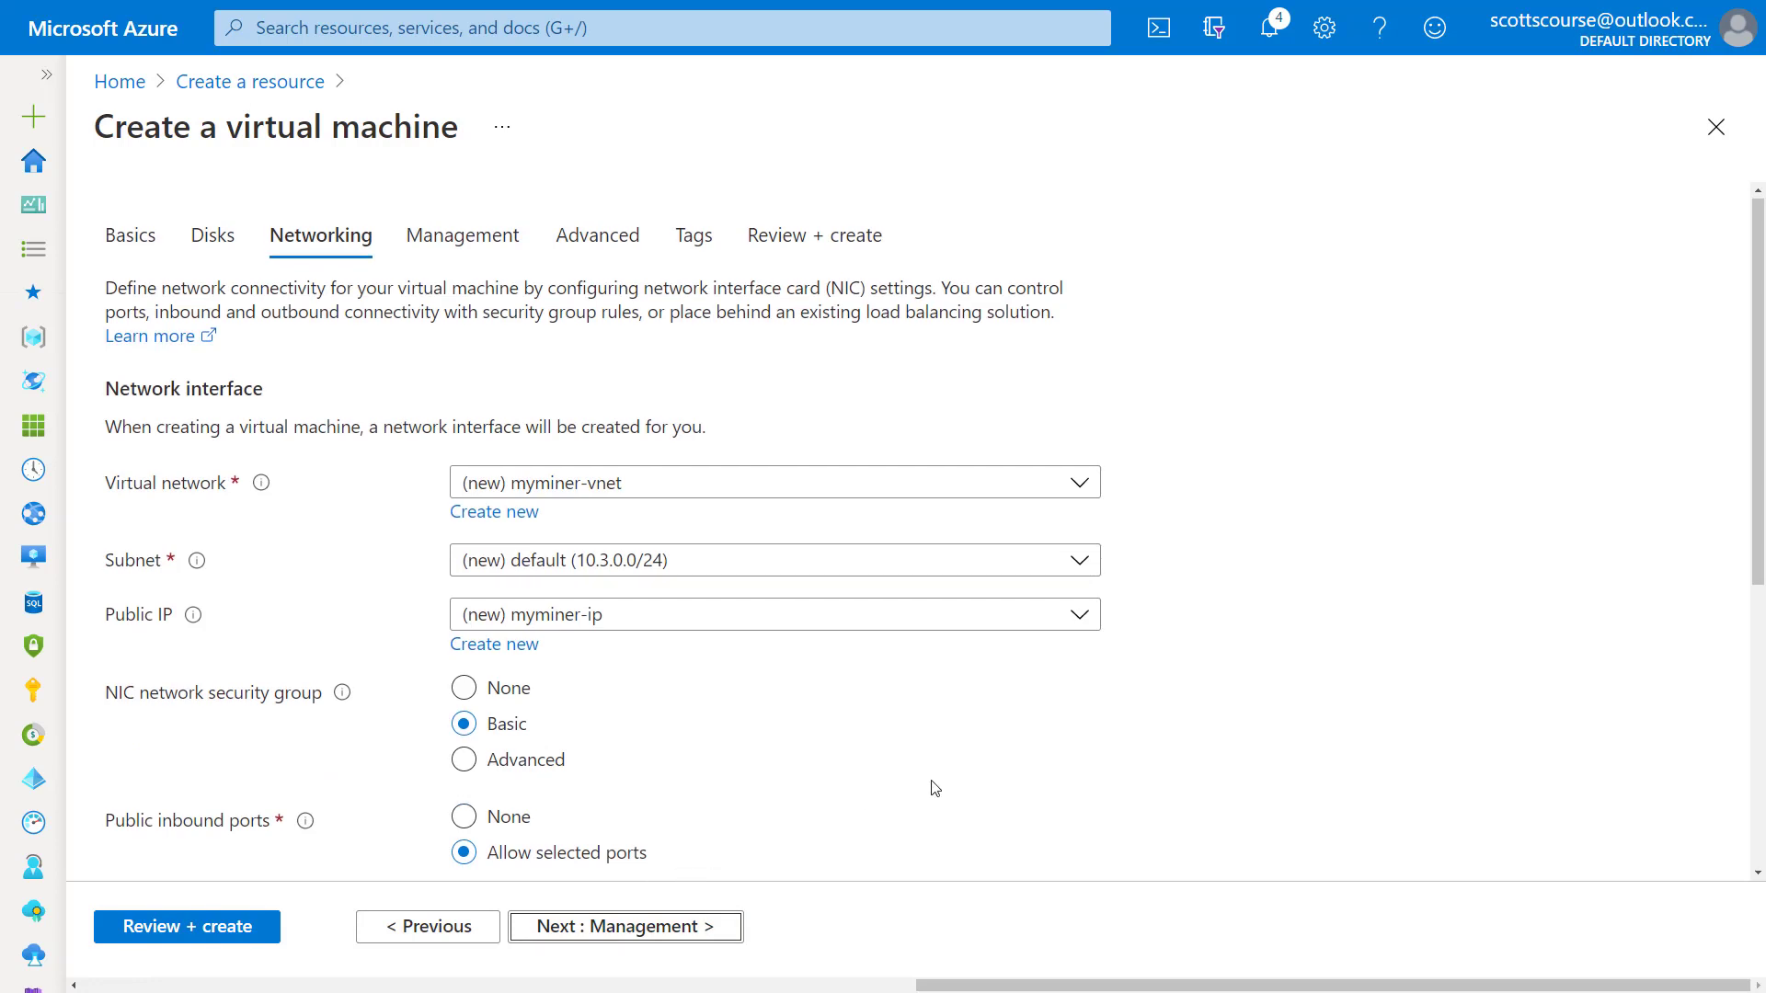
scroll("down", 3)
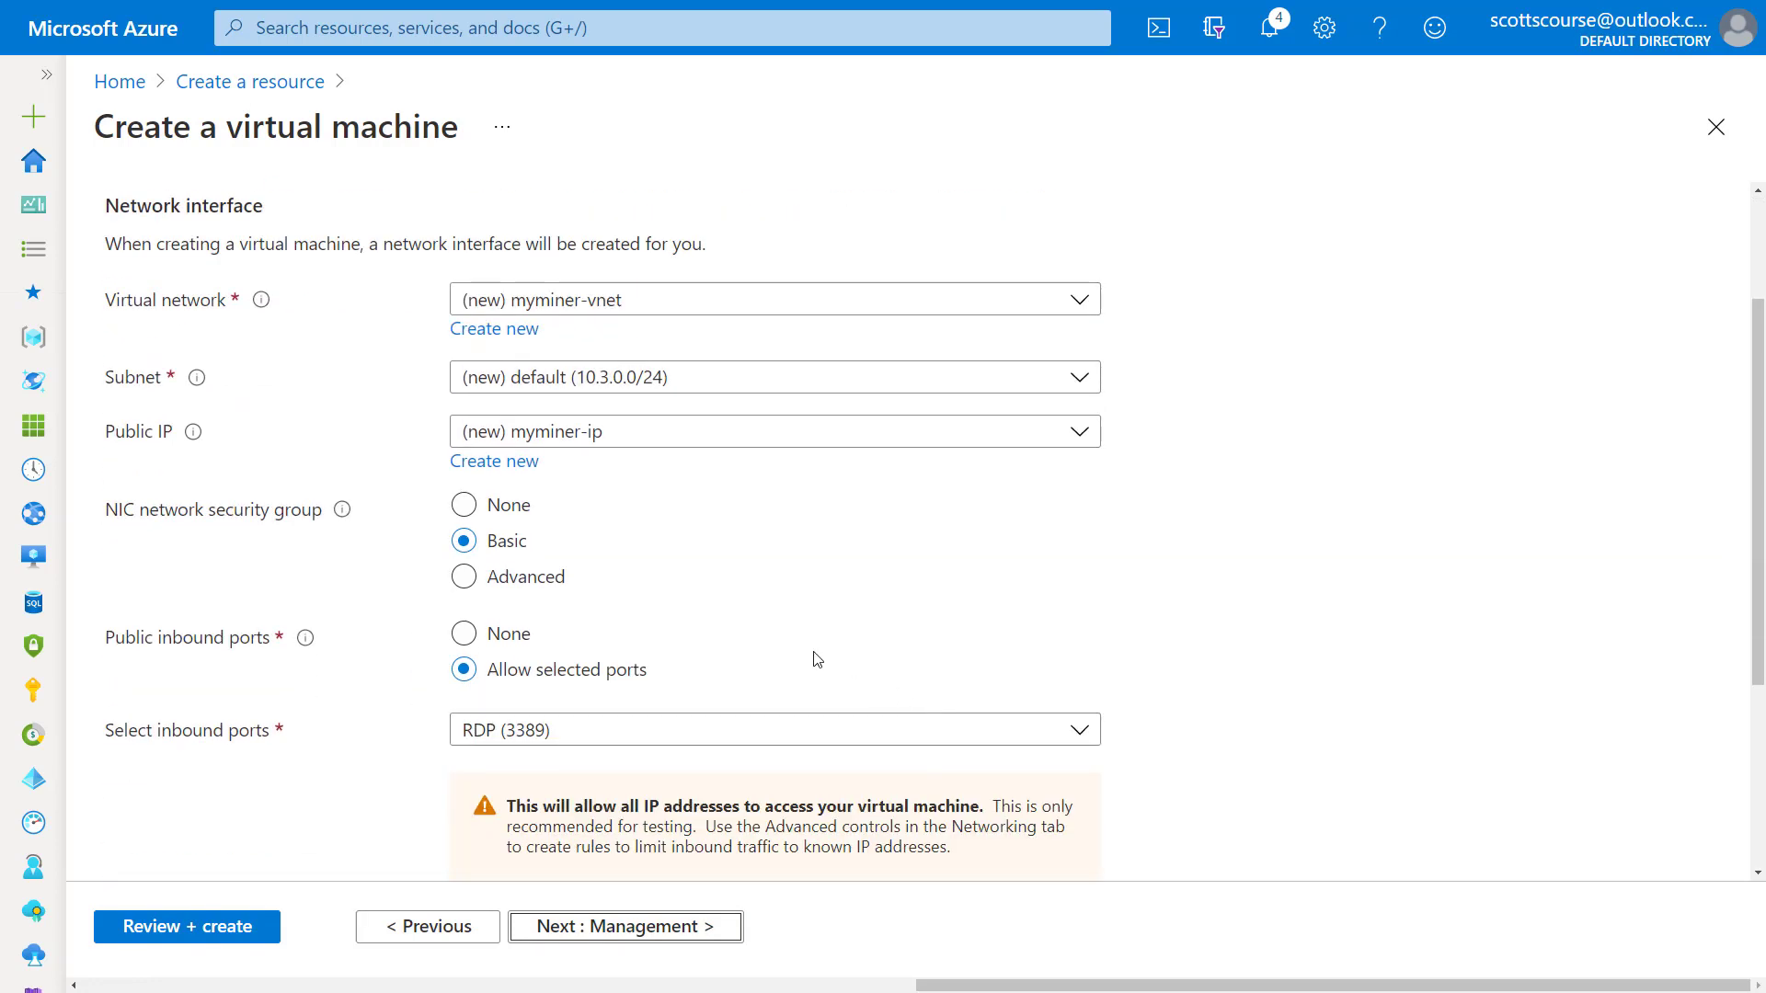
left_click(623, 925)
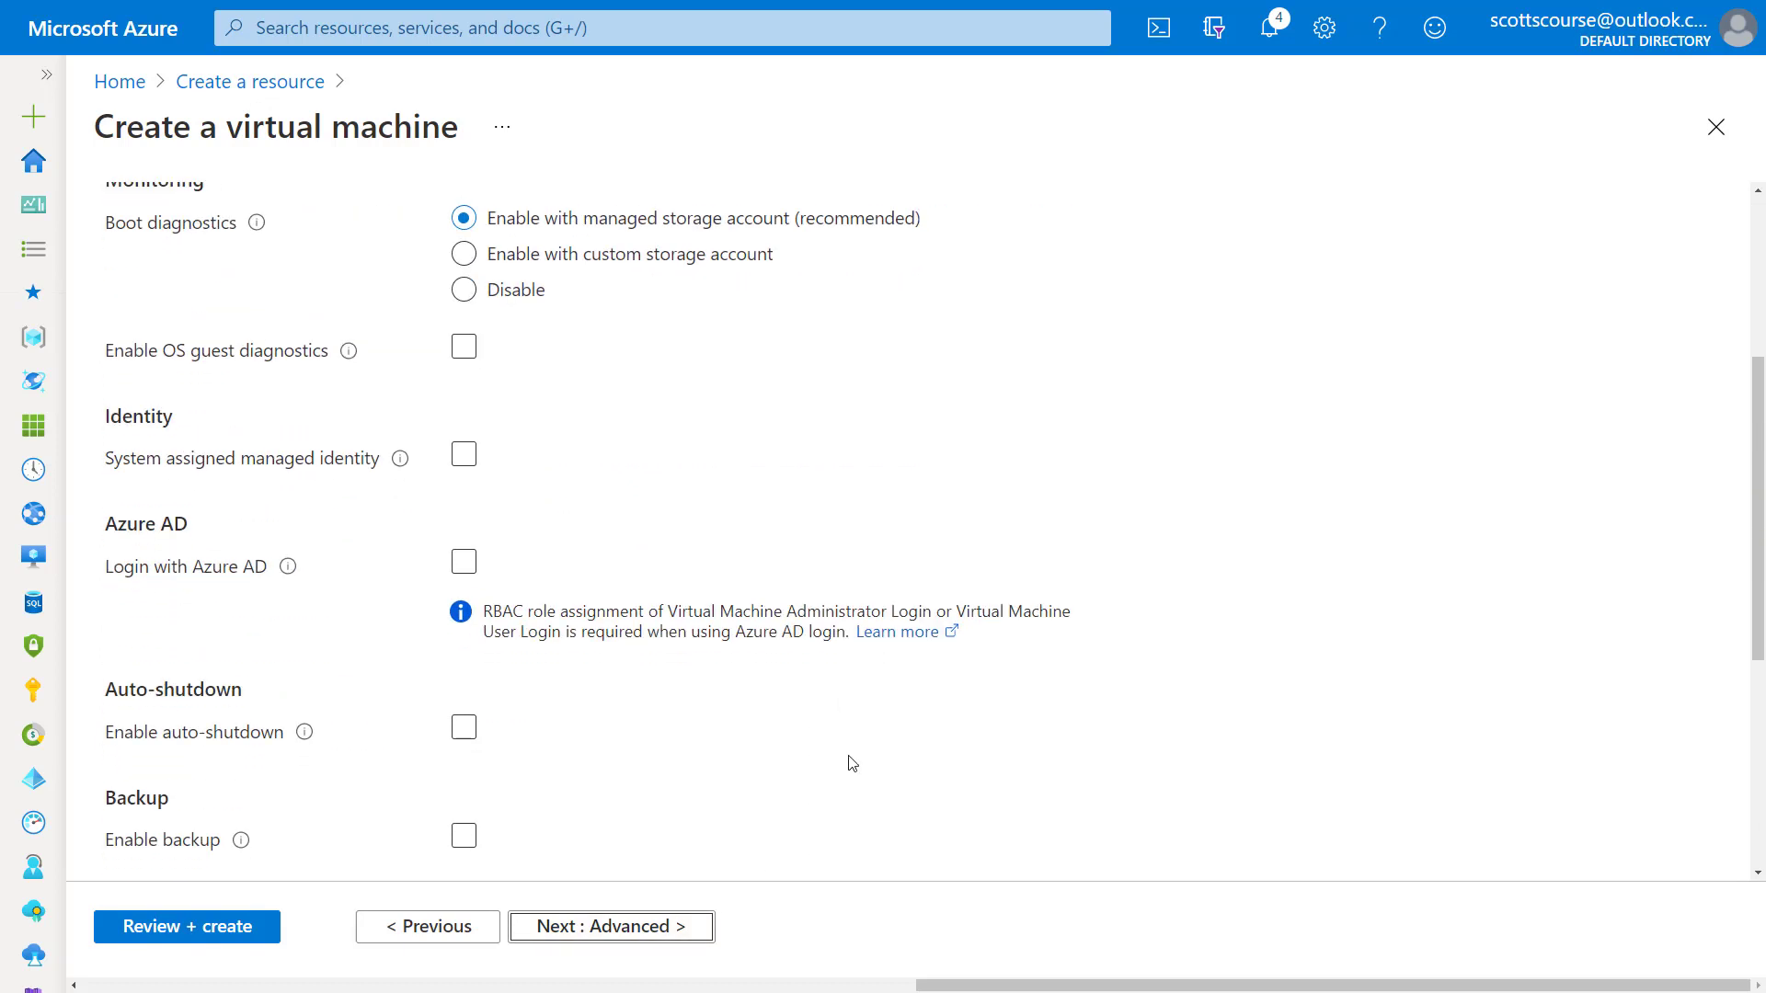
scroll("down", 3)
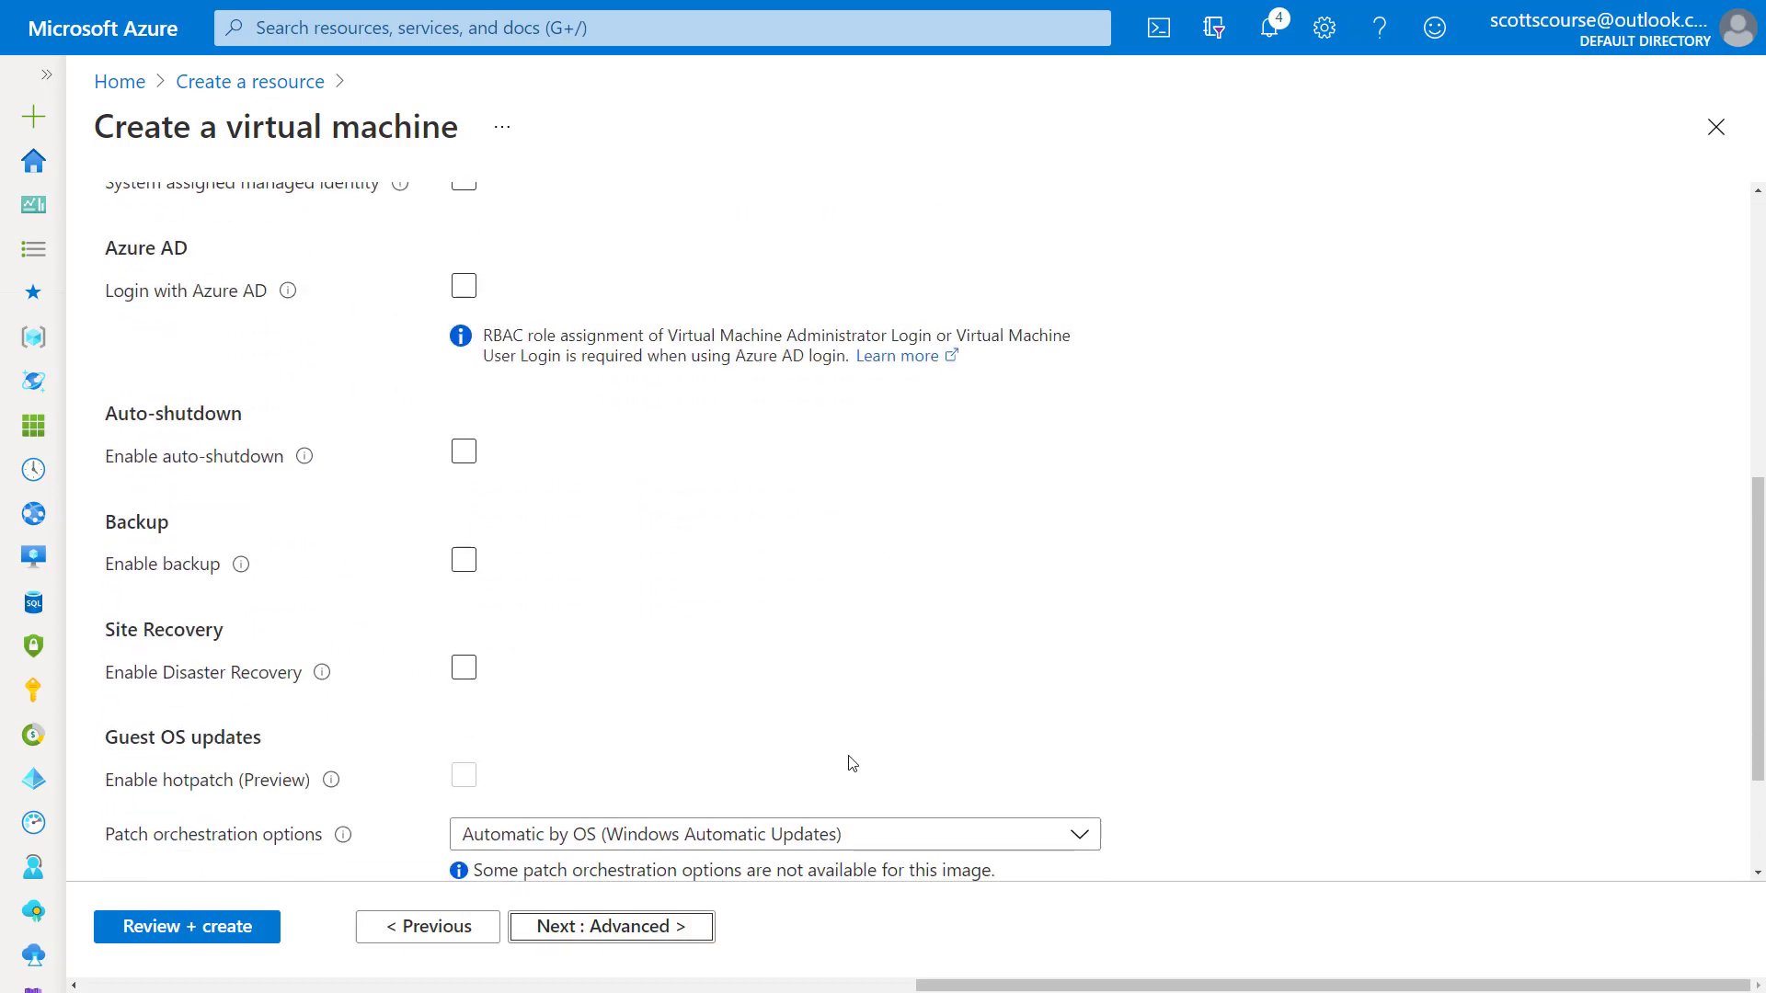
scroll("down", 3)
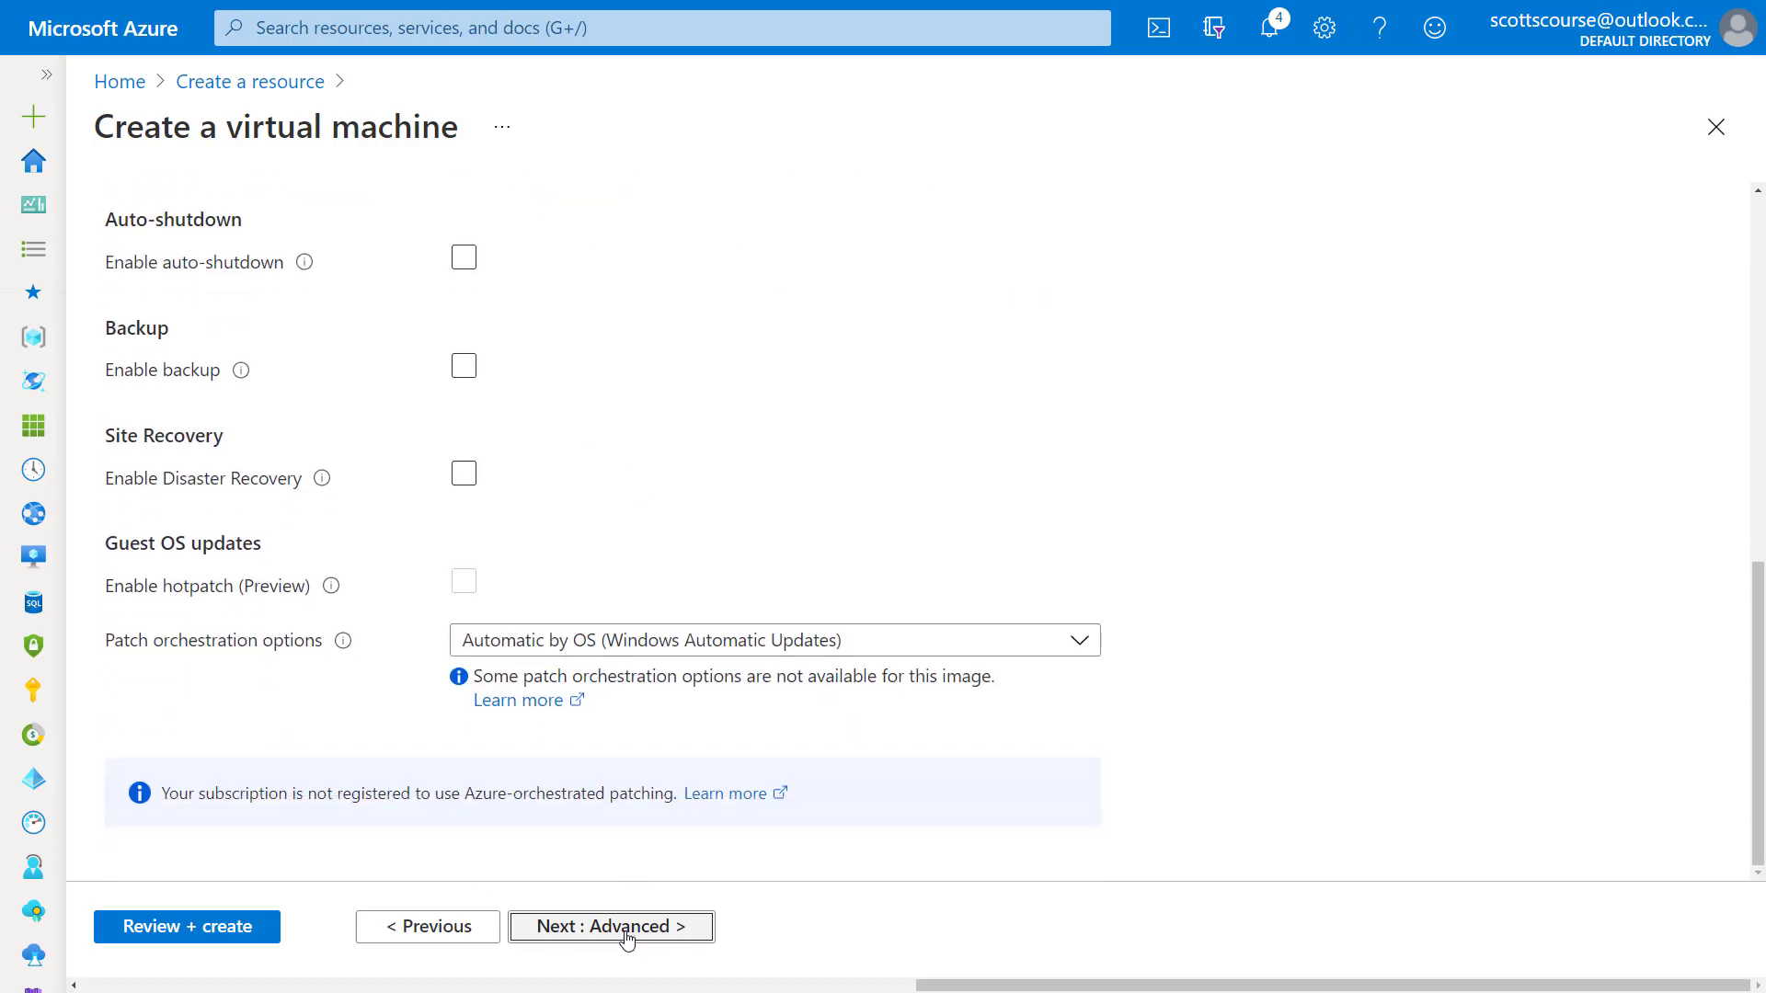
left_click(611, 925)
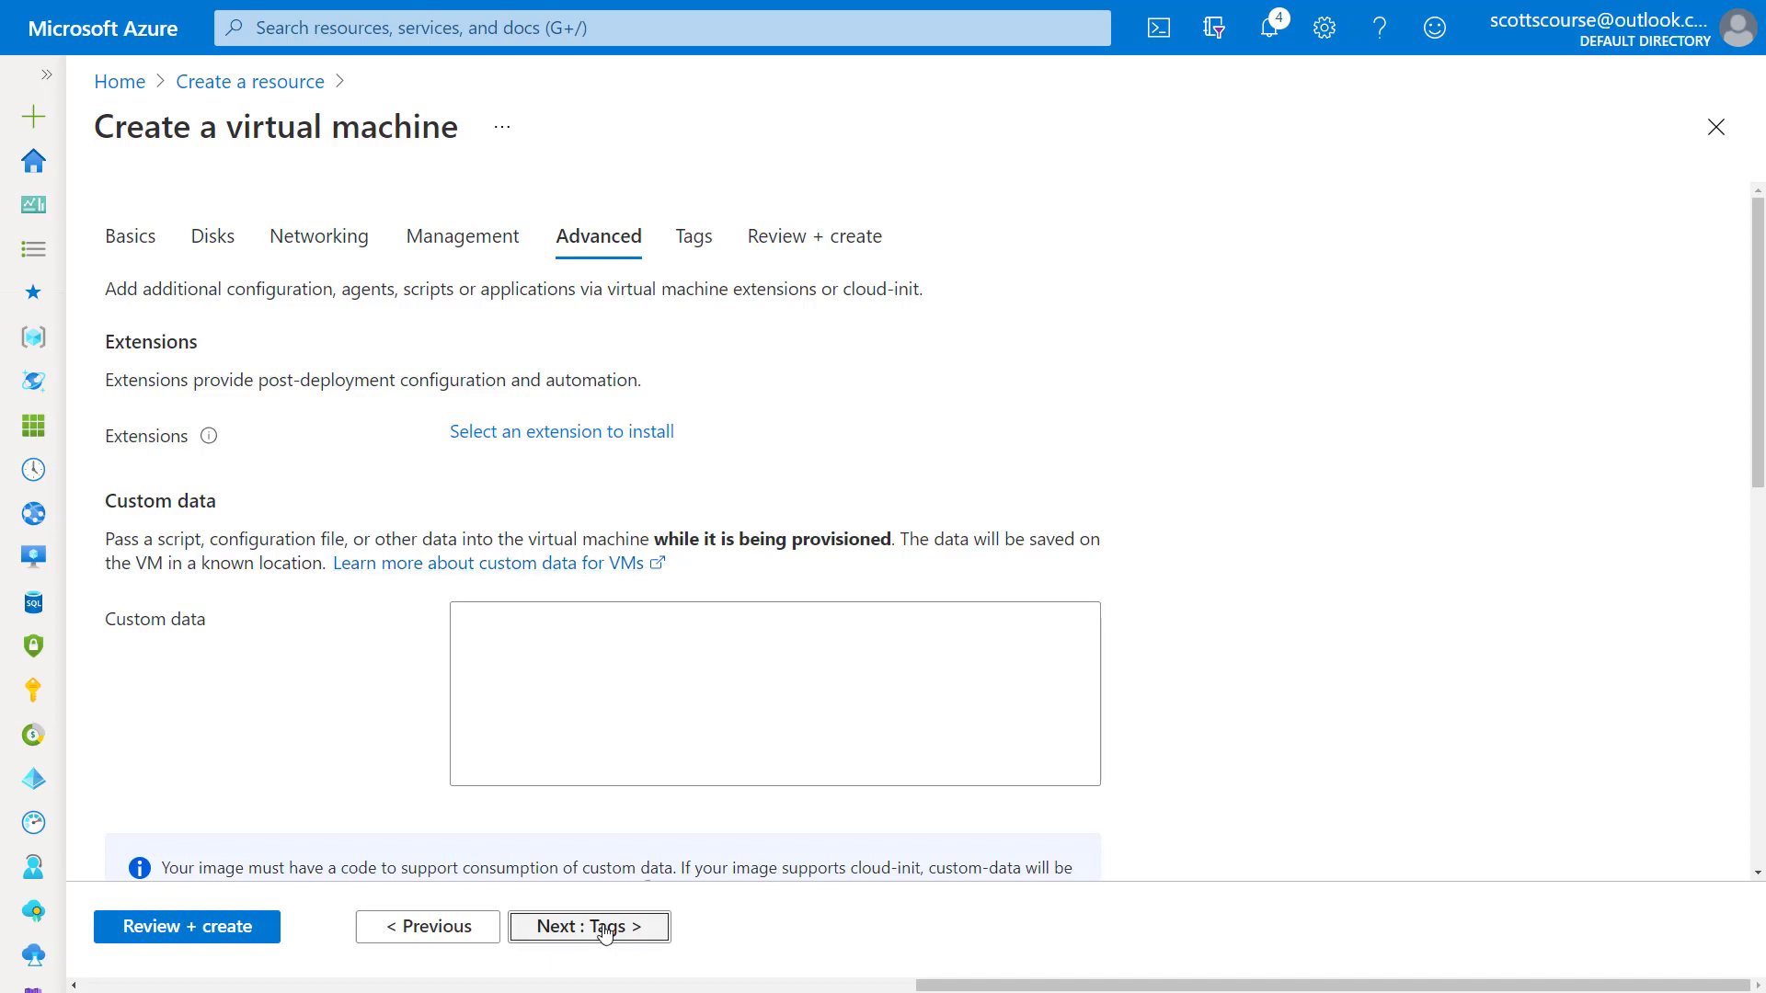
- Review the validated summary at 0.9088 CAD/hr for NC4as_T4_v3 and create the VM
left_click(589, 926)
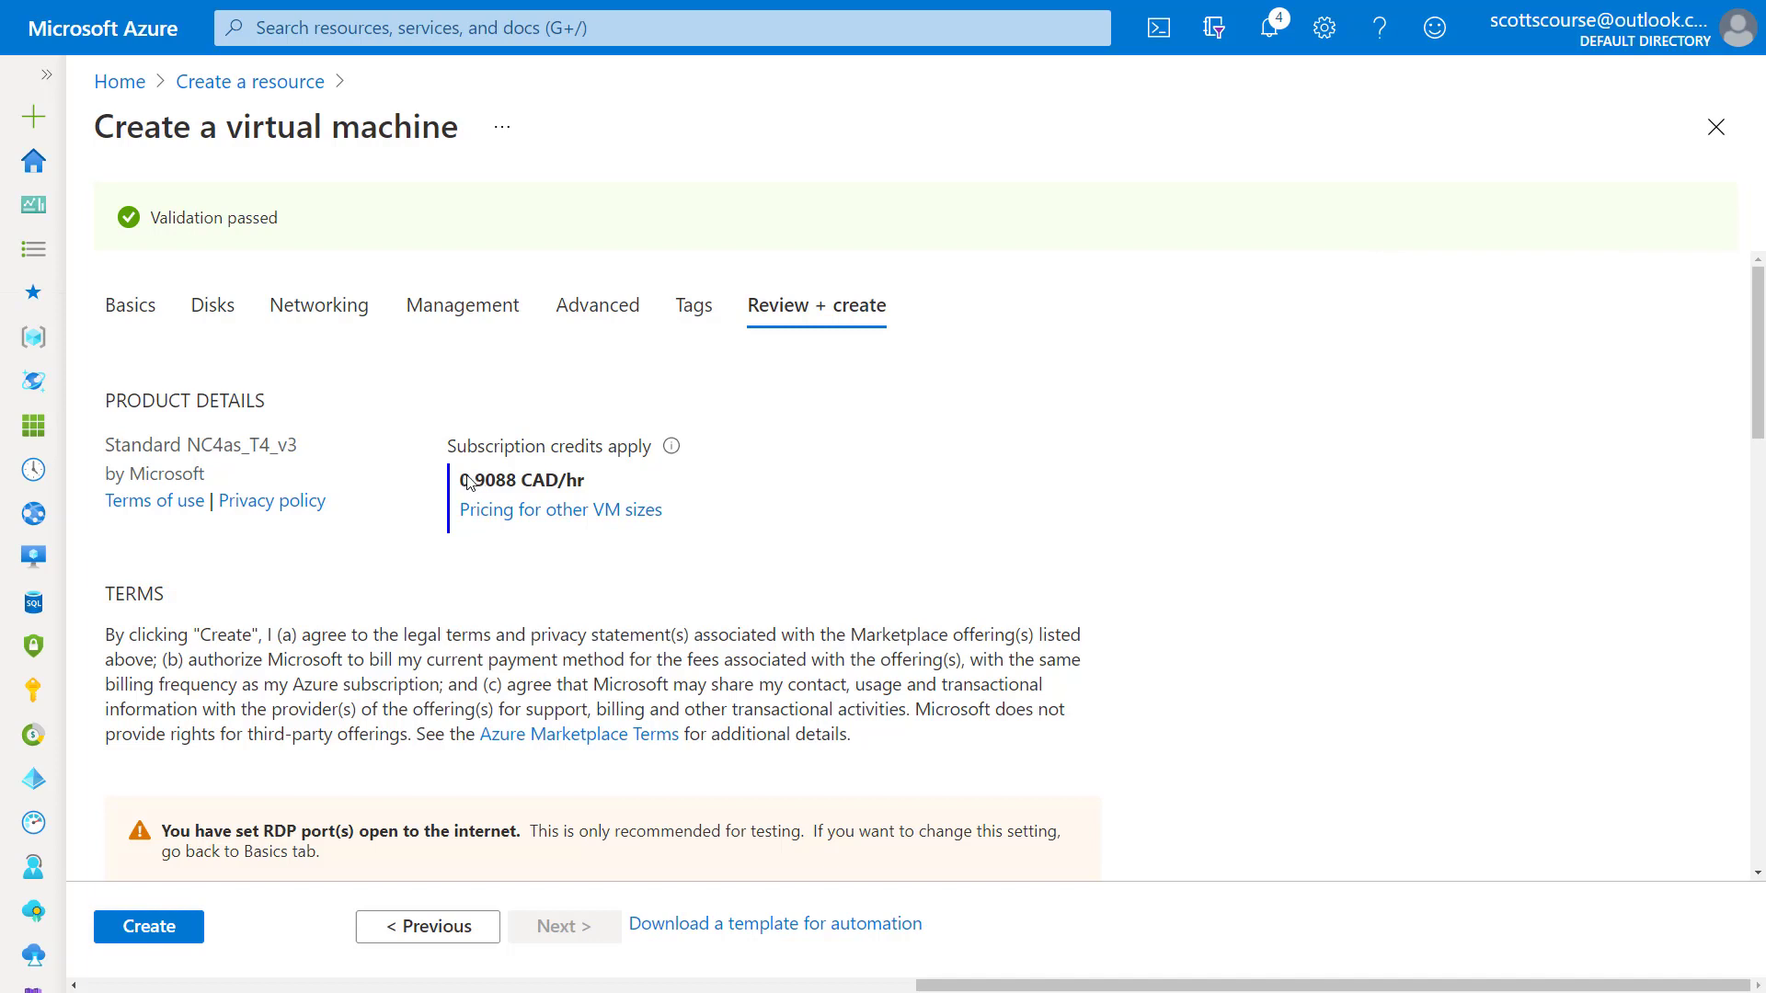
double_click(520, 480)
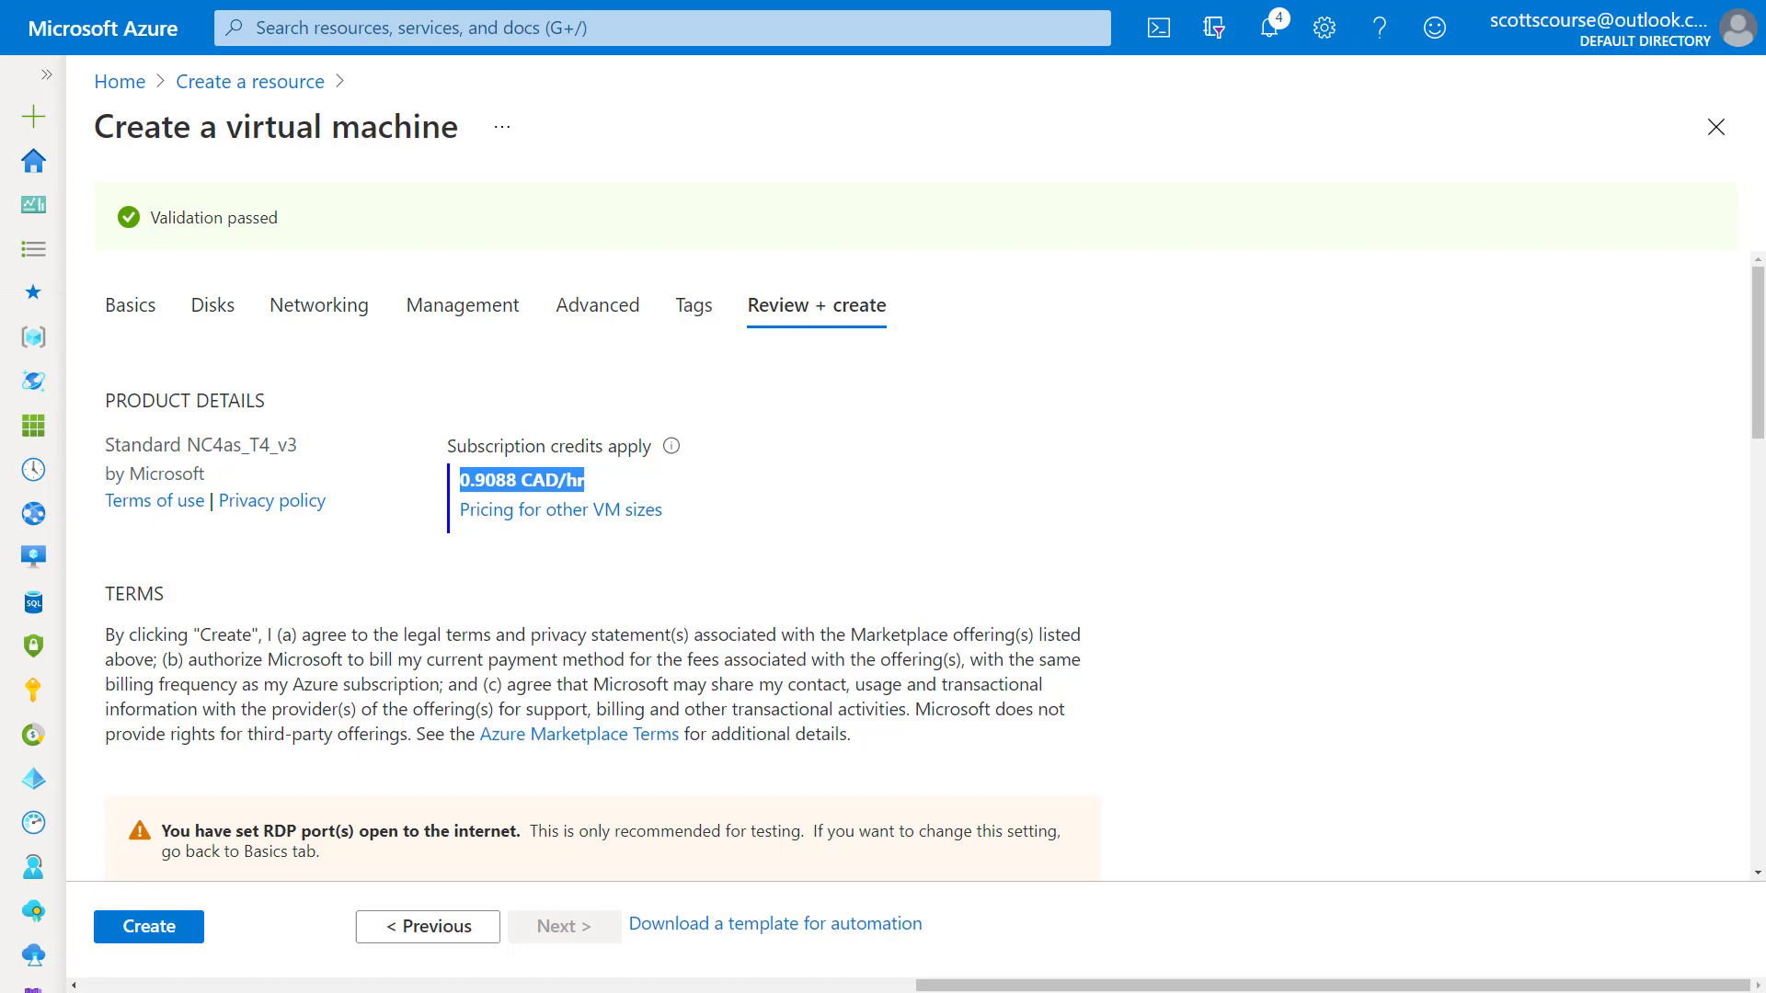
scroll("down", 3)
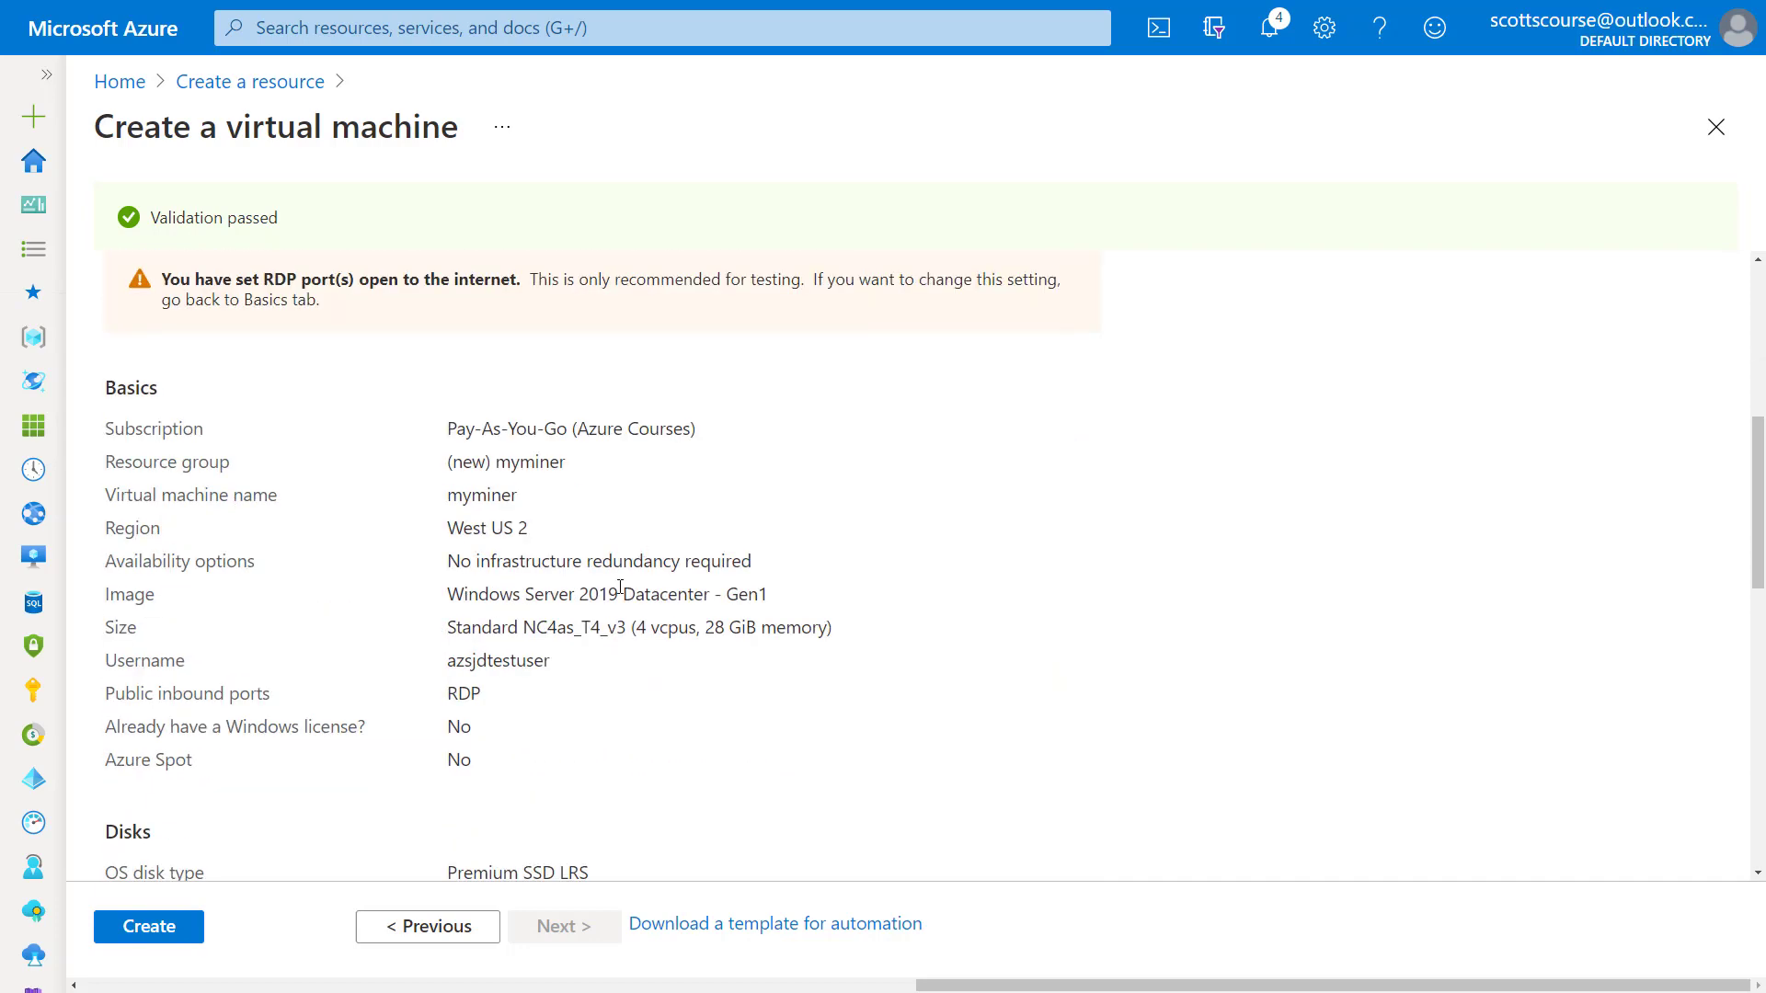
scroll("up", 3)
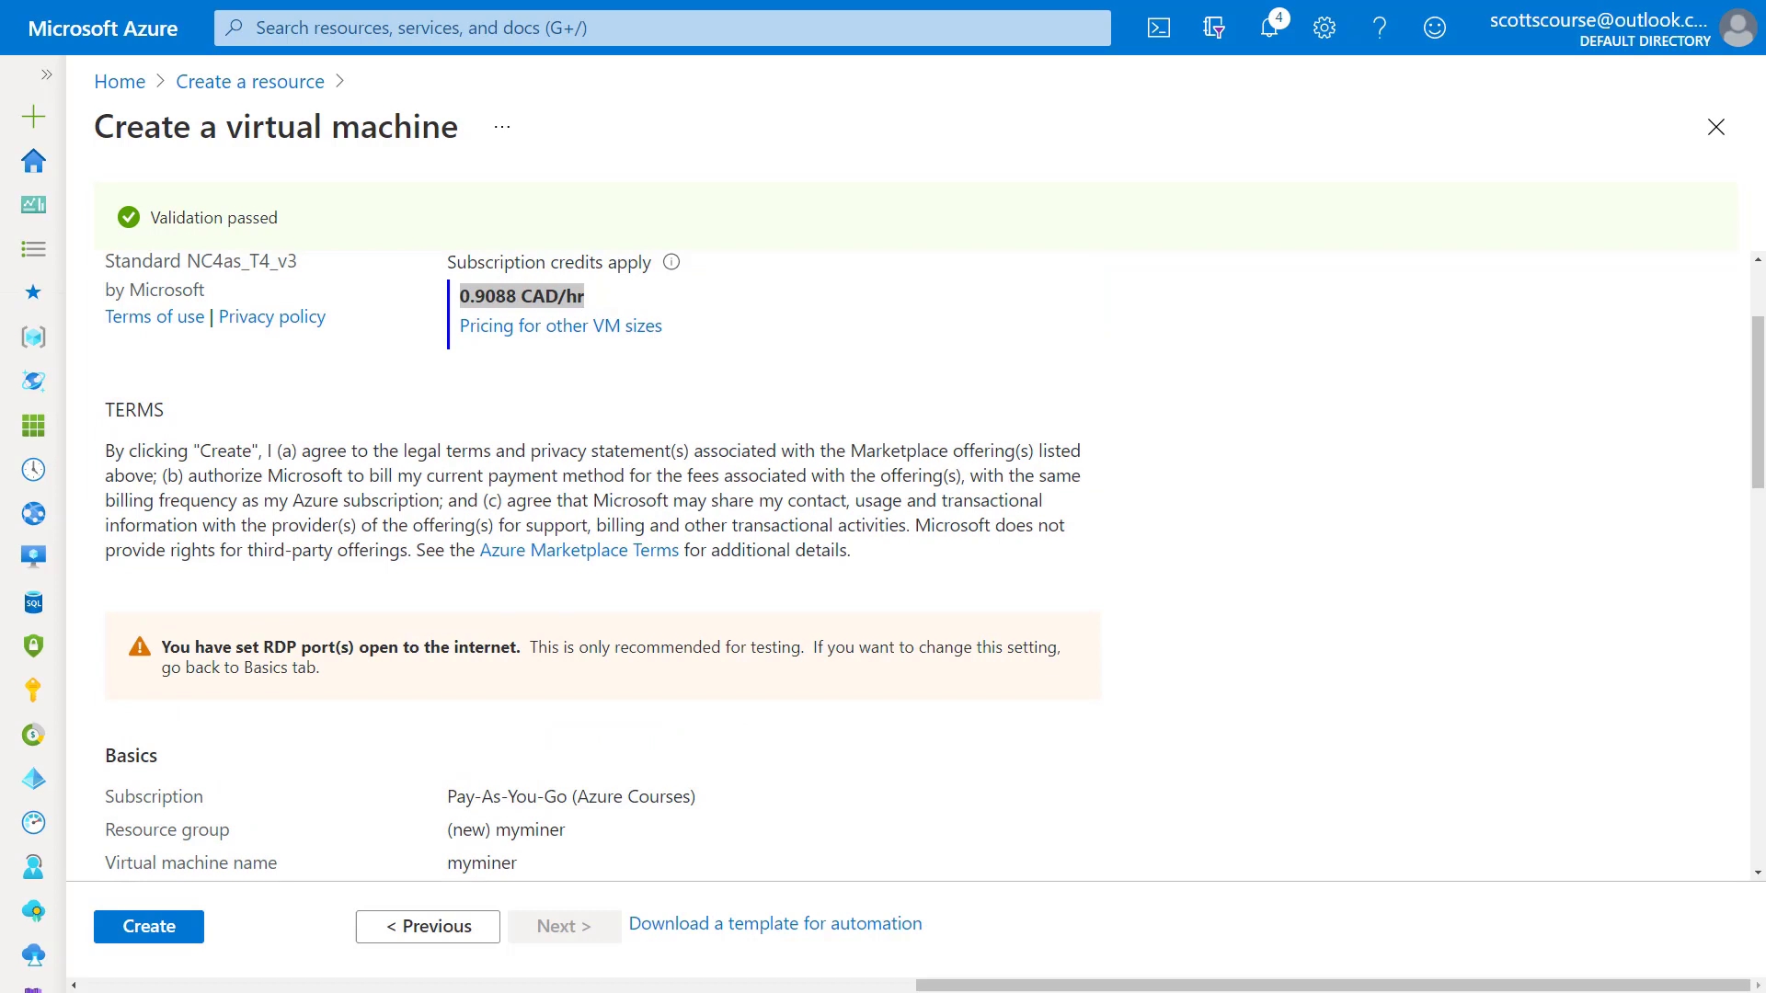
mouse_move(1350, 572)
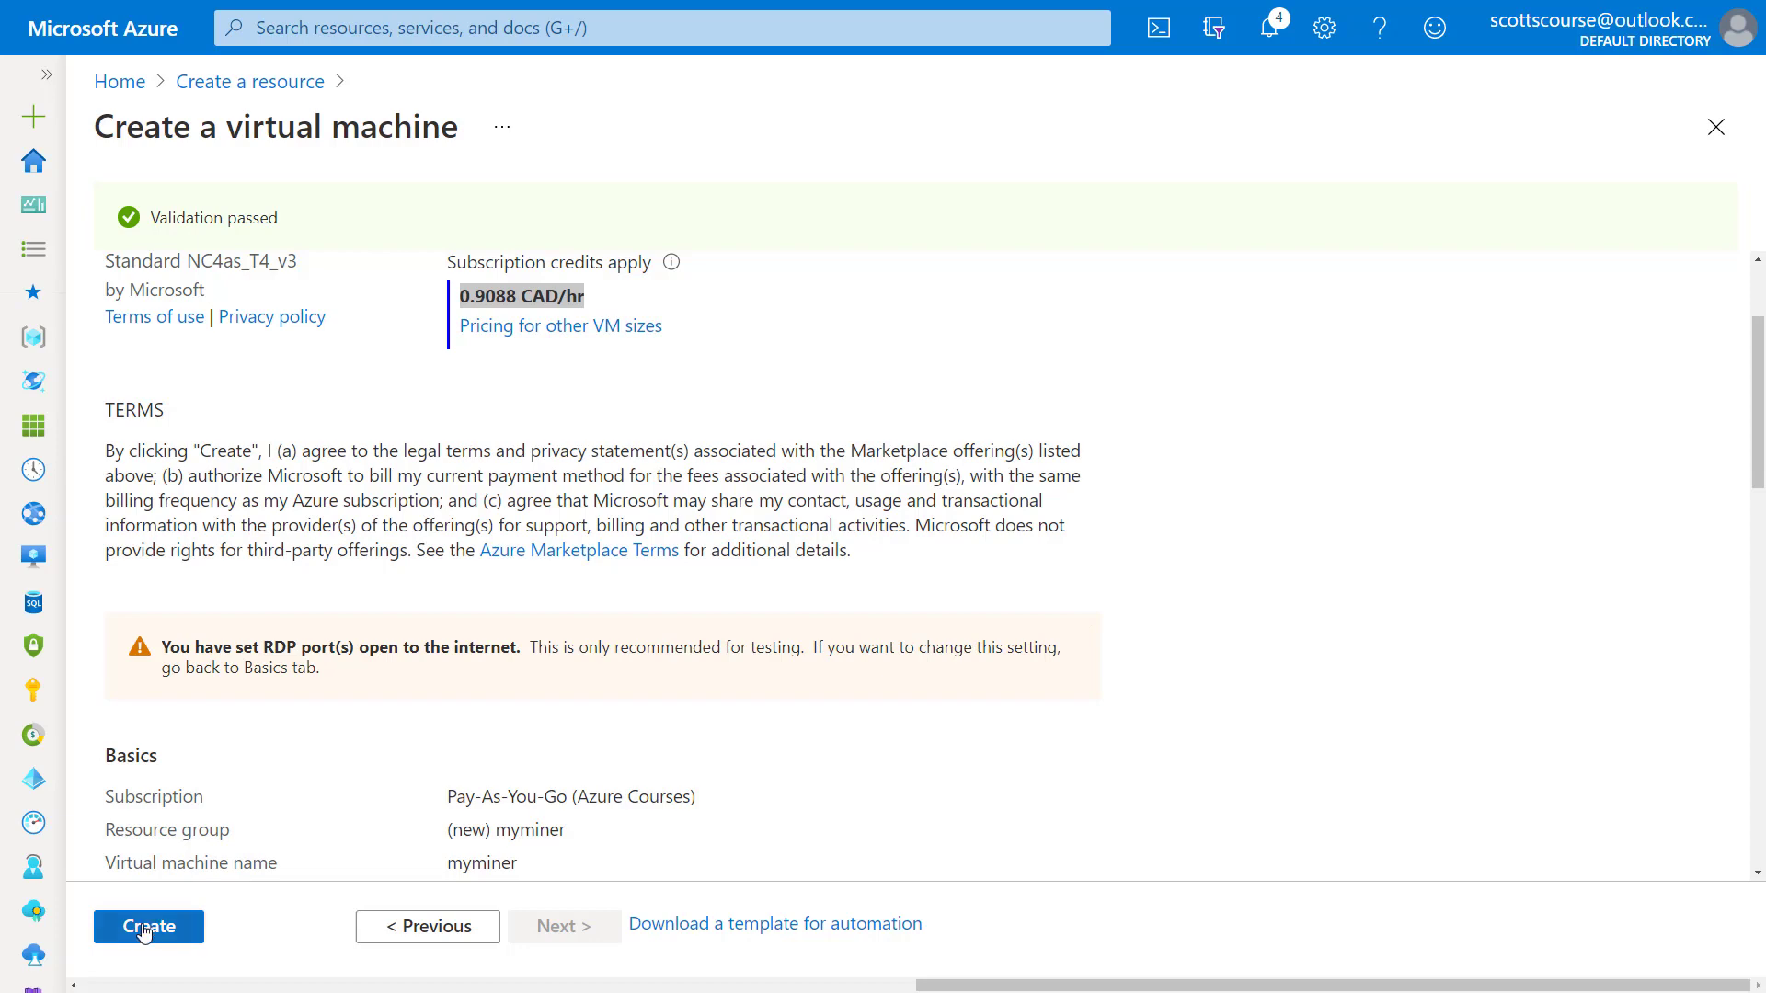
left_click(147, 925)
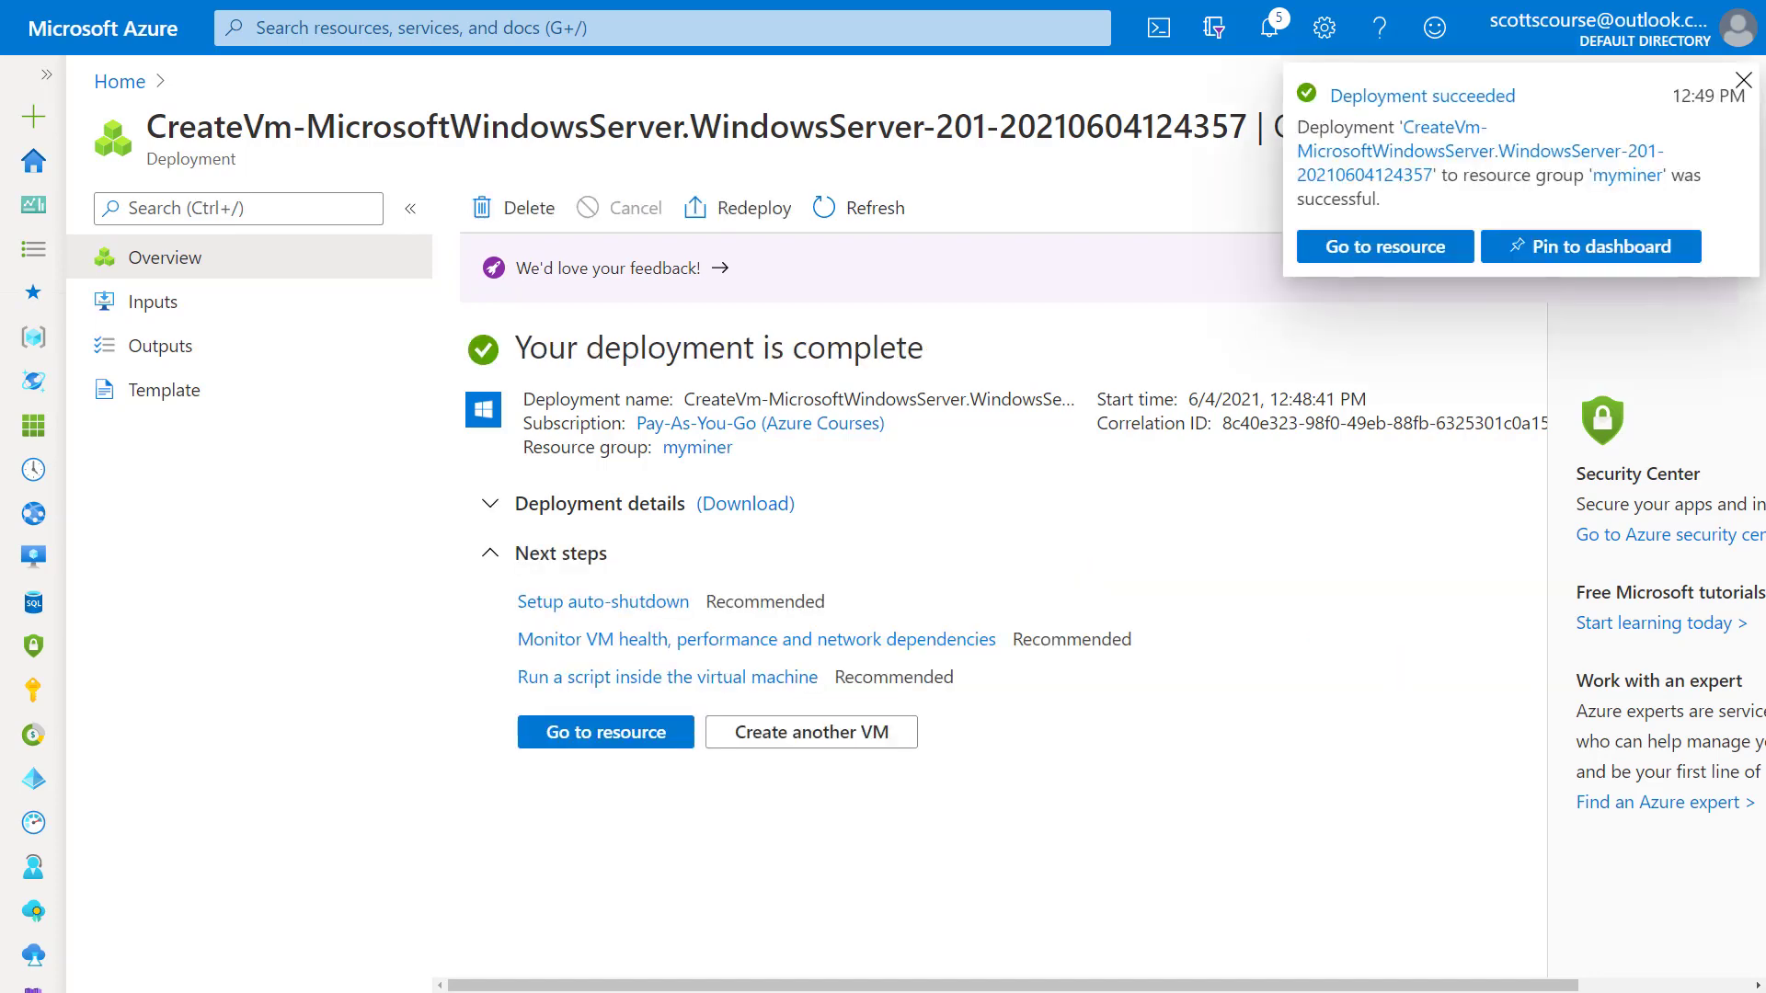
- Go to the deployed myminer VM's overview showing it Running in West US 2
left_click(1383, 245)
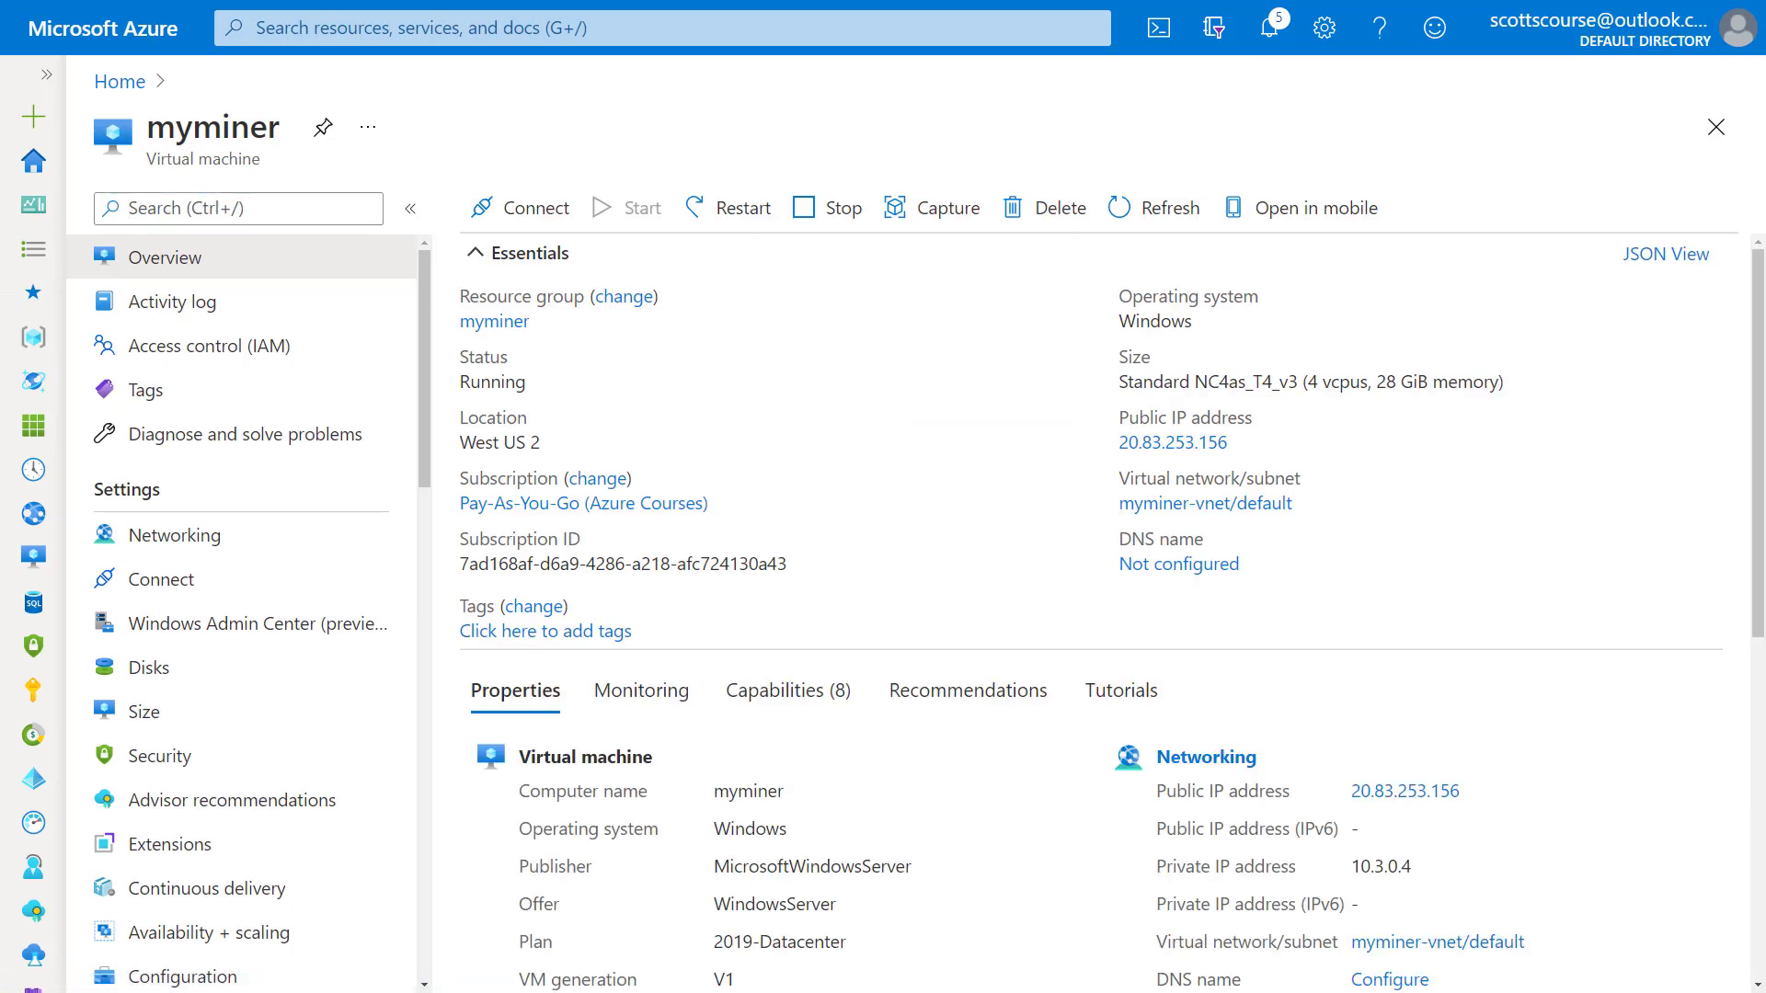
mouse_move(907, 434)
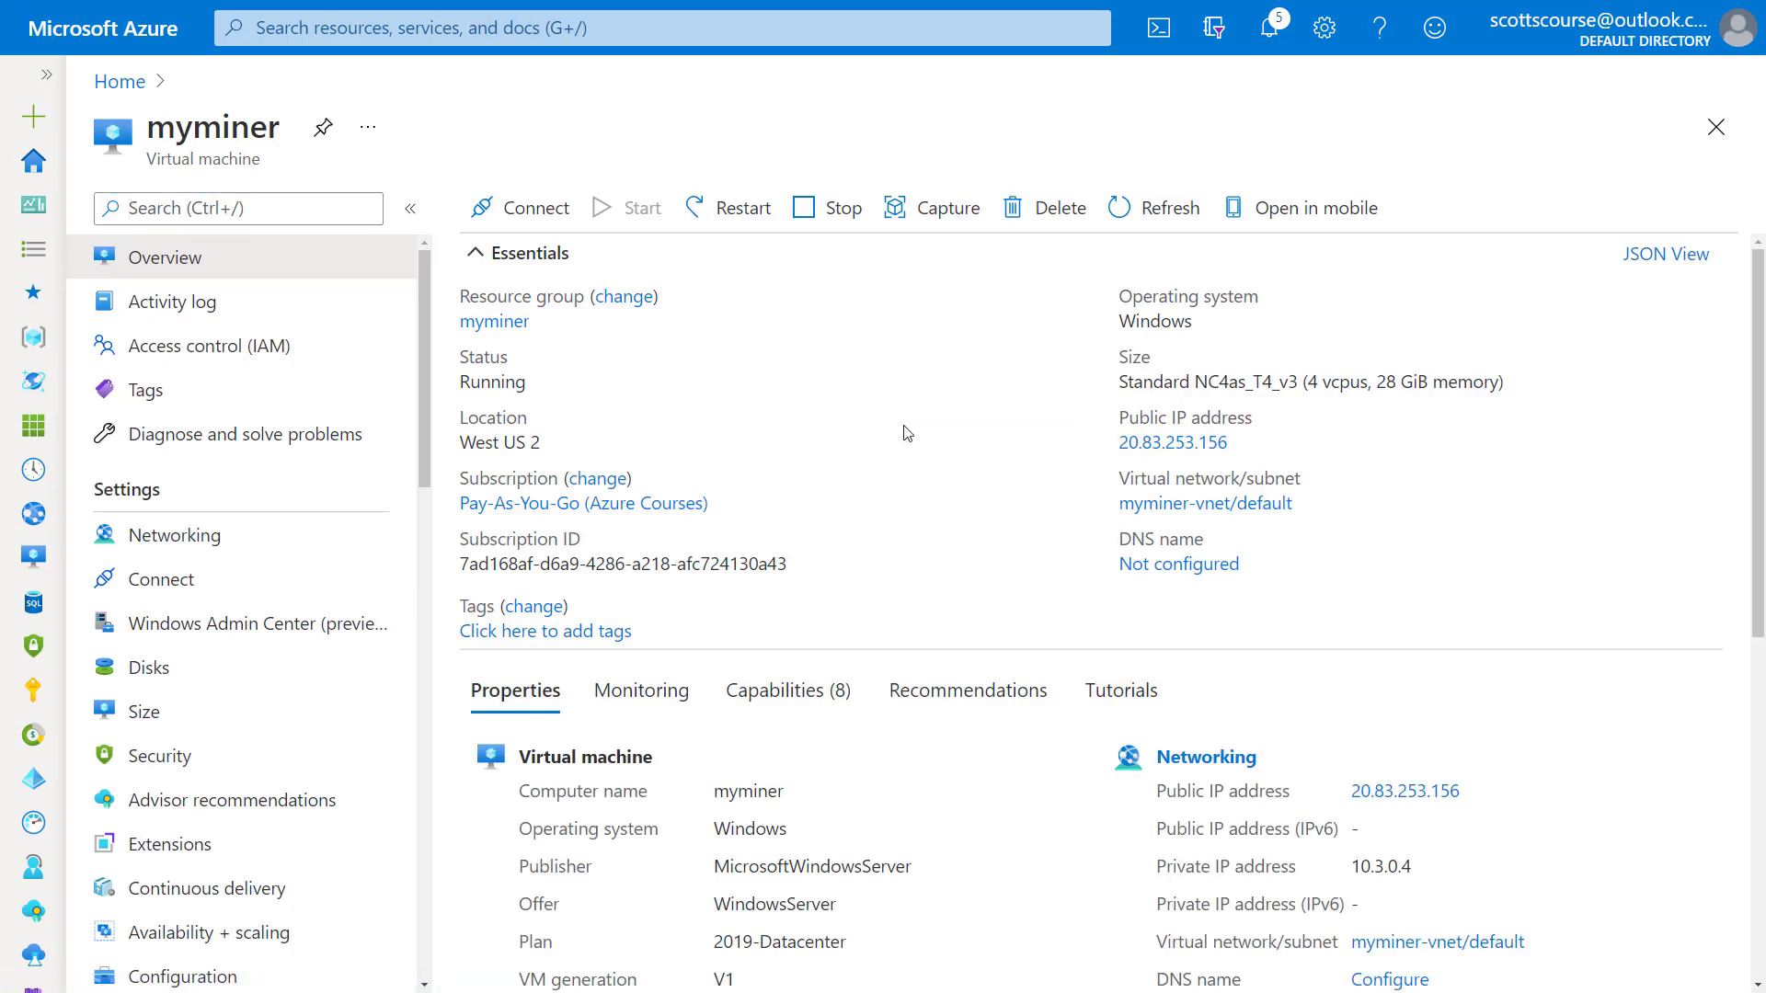
mouse_move(758, 394)
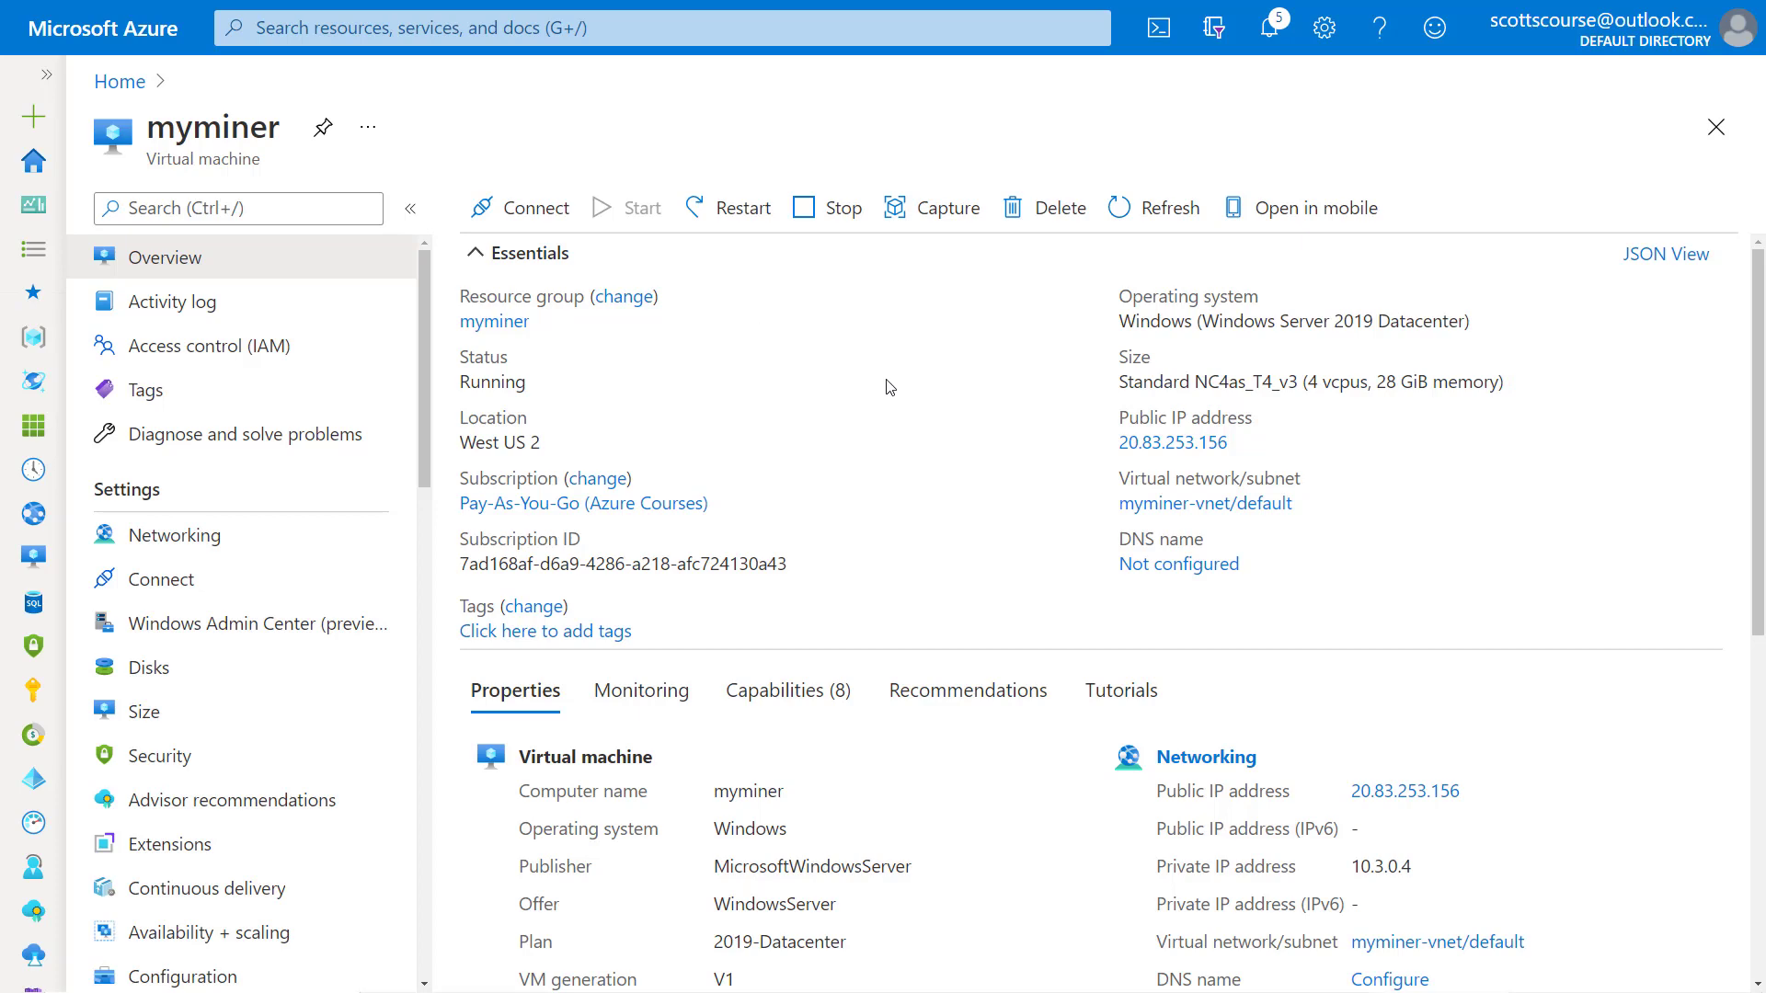
- Download myminer's RDP file from Connect > RDP and launch it past the publisher warning
left_click(520, 208)
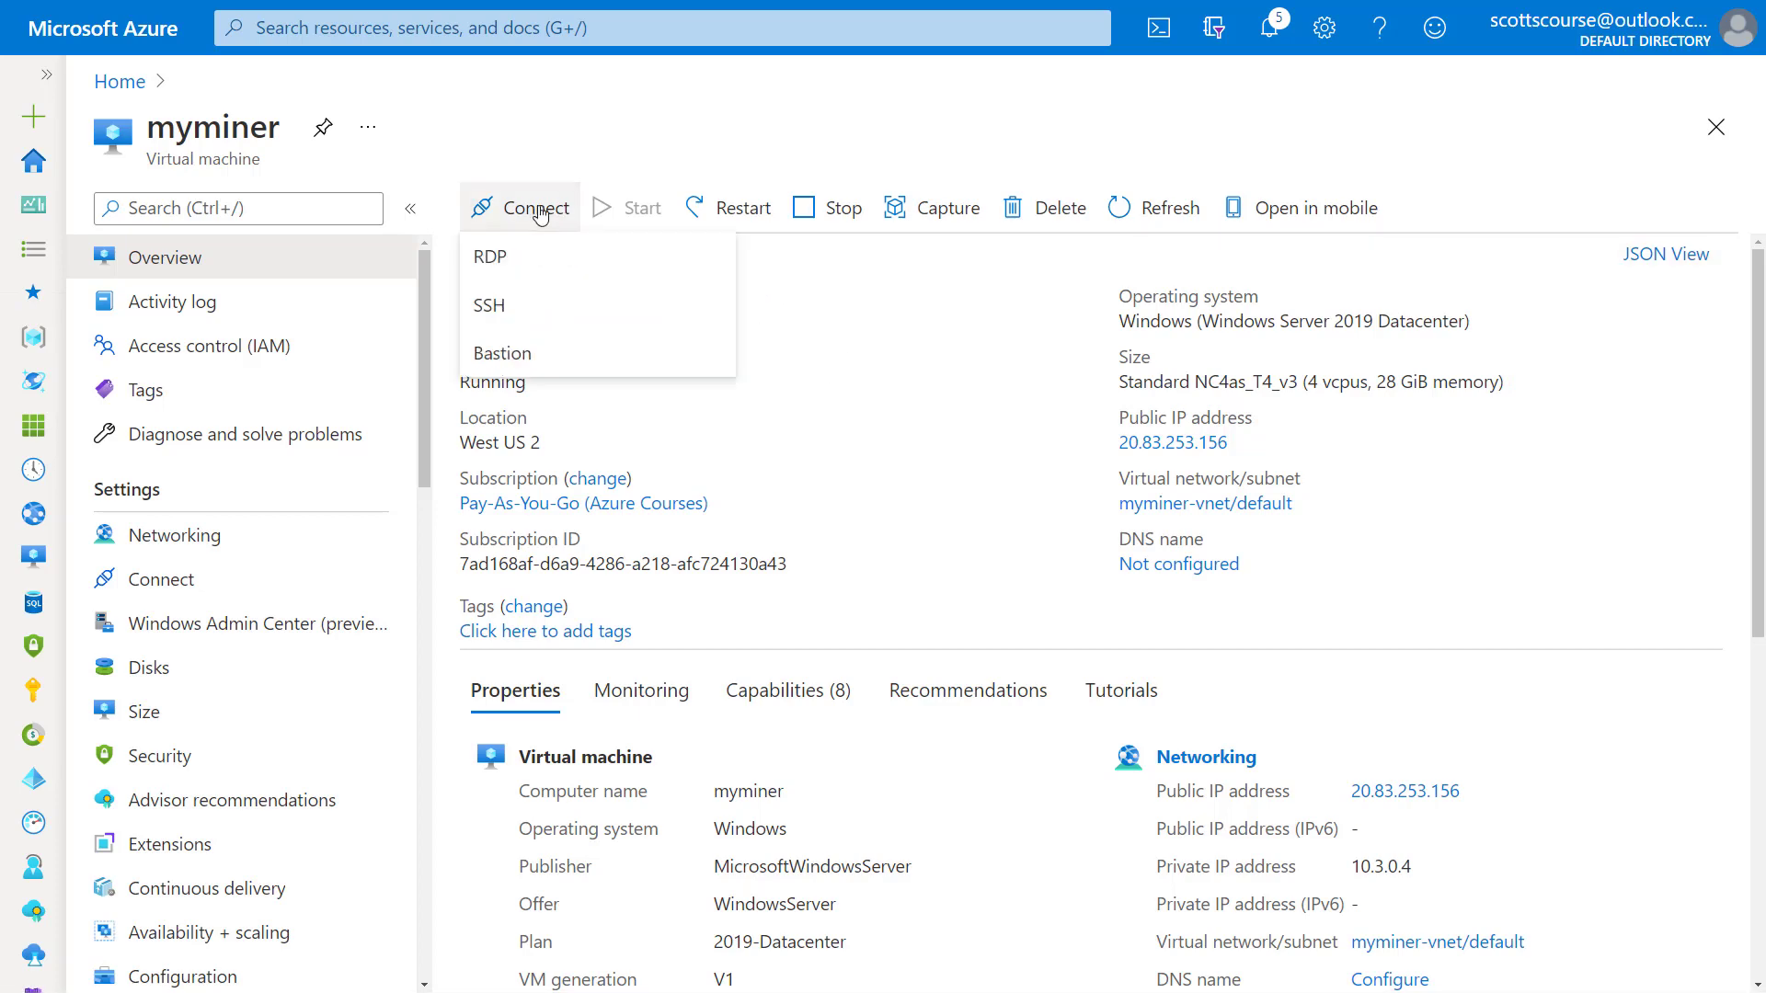
left_click(489, 258)
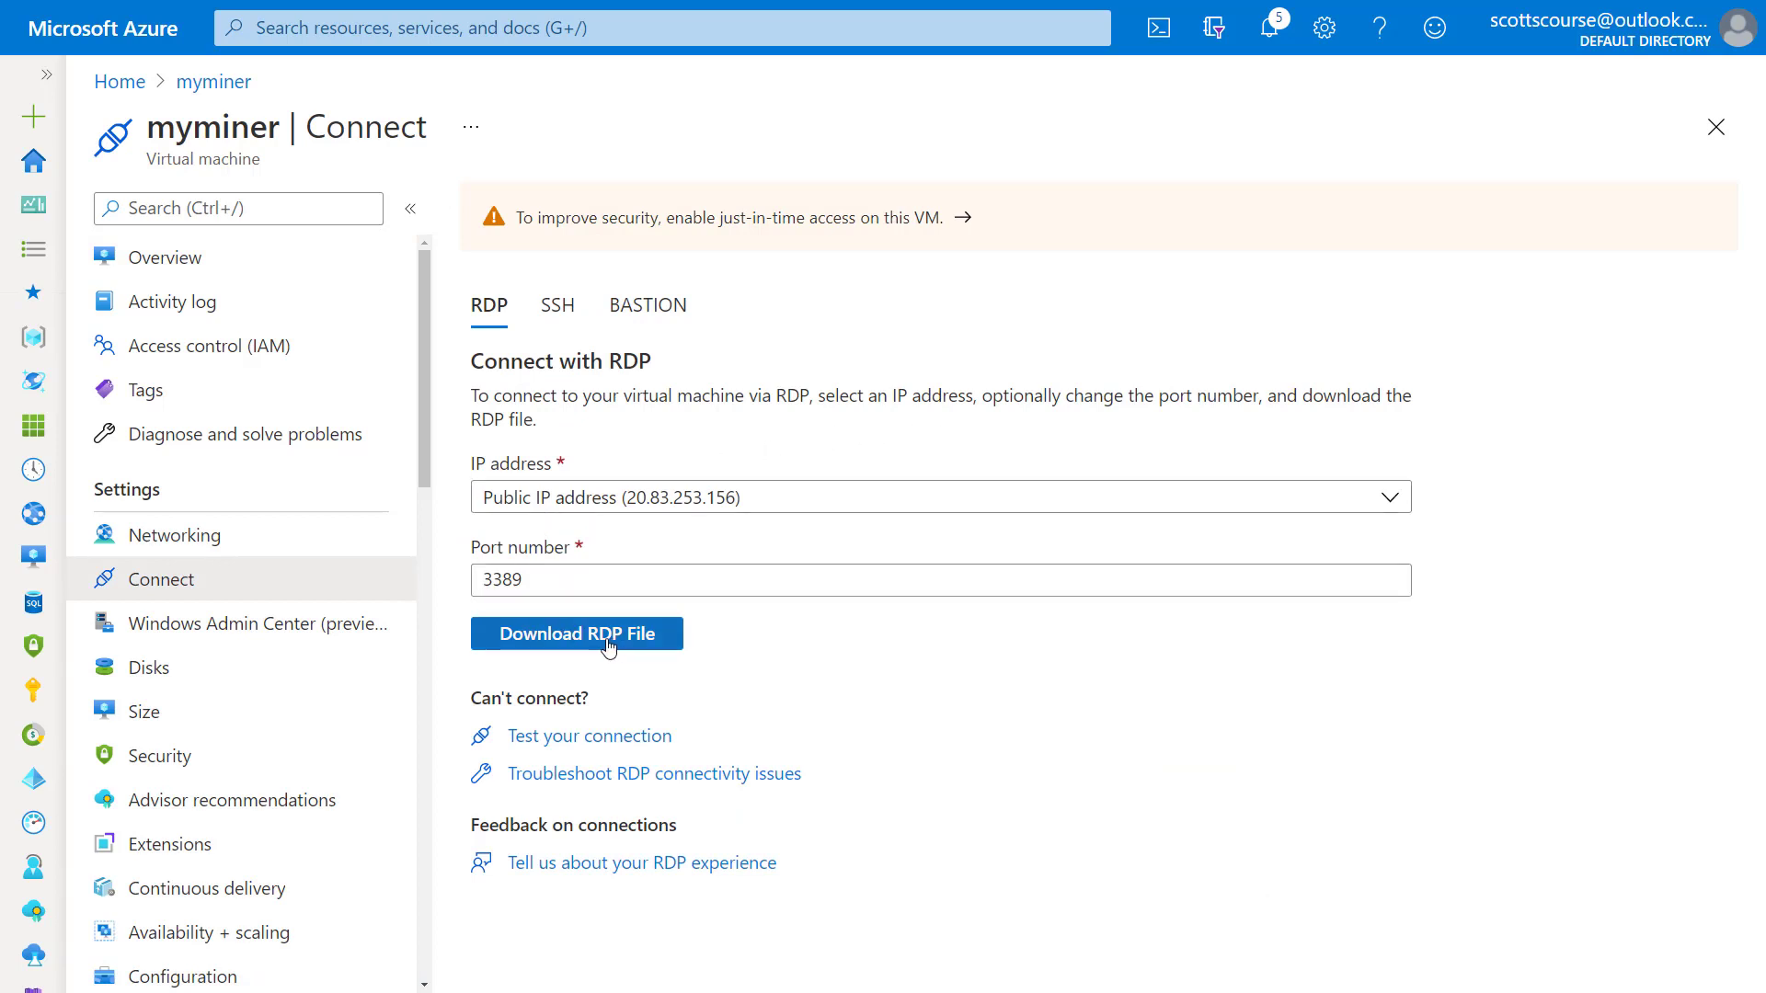
left_click(576, 633)
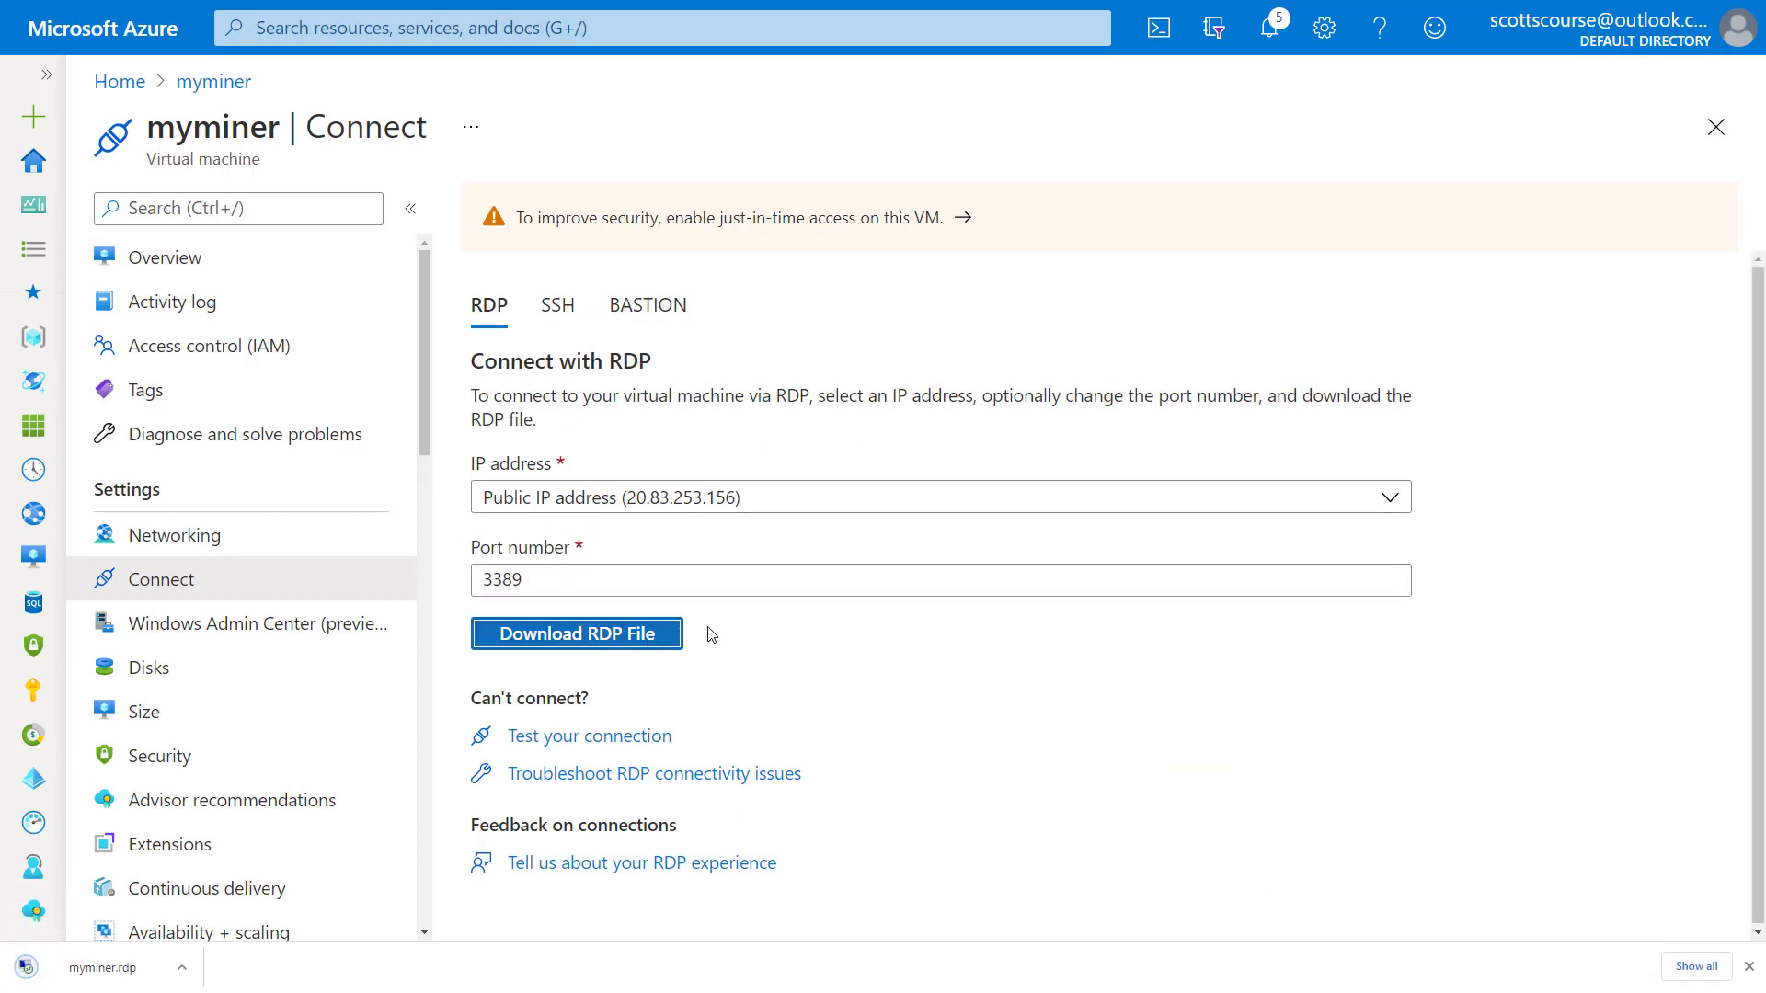
mouse_move(106, 975)
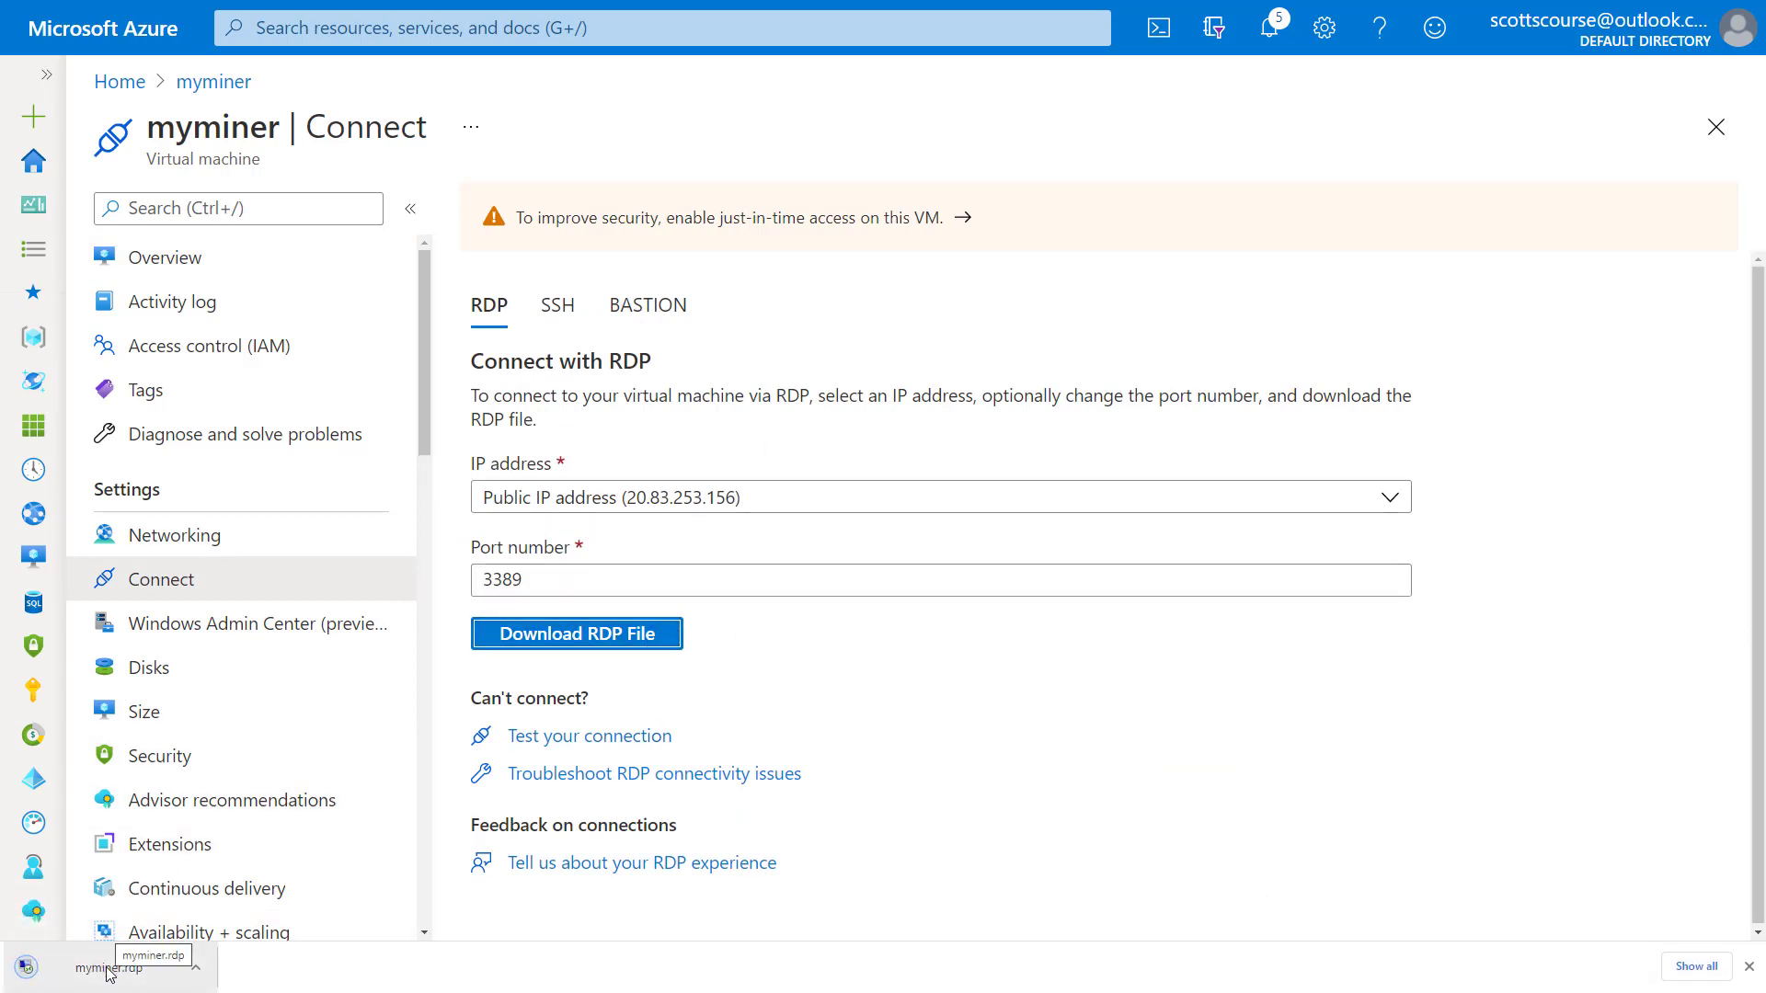
left_click(107, 966)
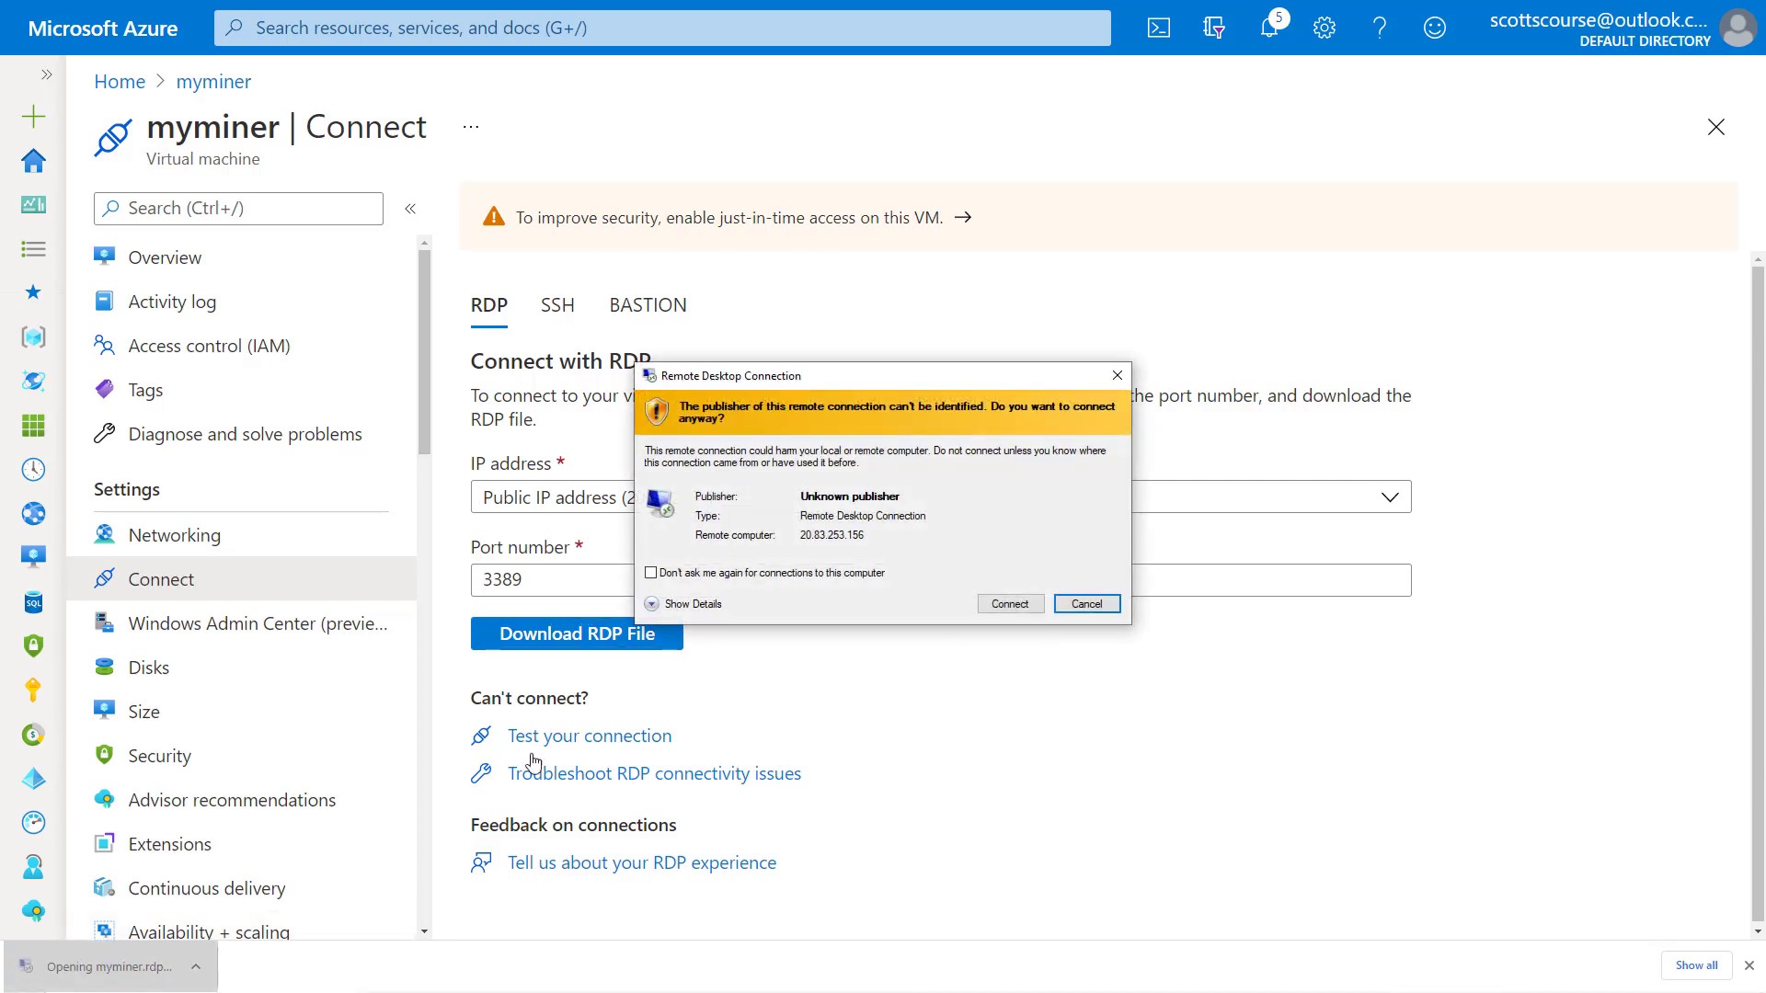
left_click(1007, 604)
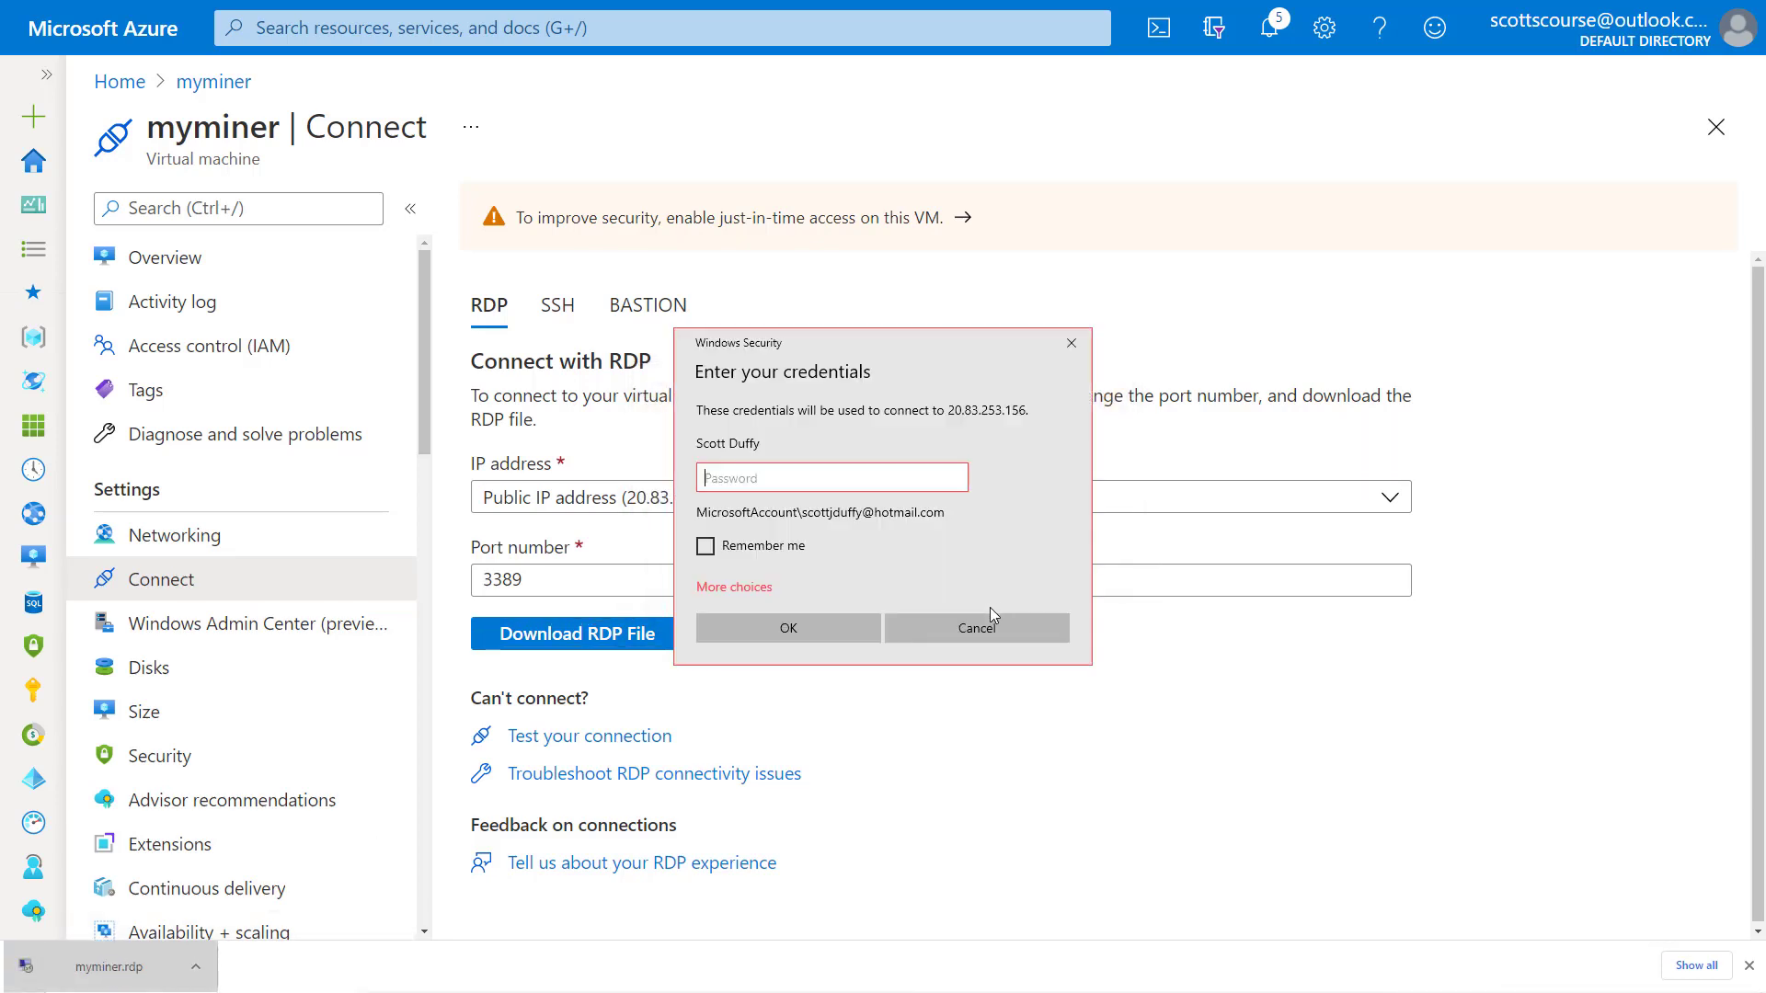
- Sign in to the remote session as a different account, testuser with its password
left_click(734, 585)
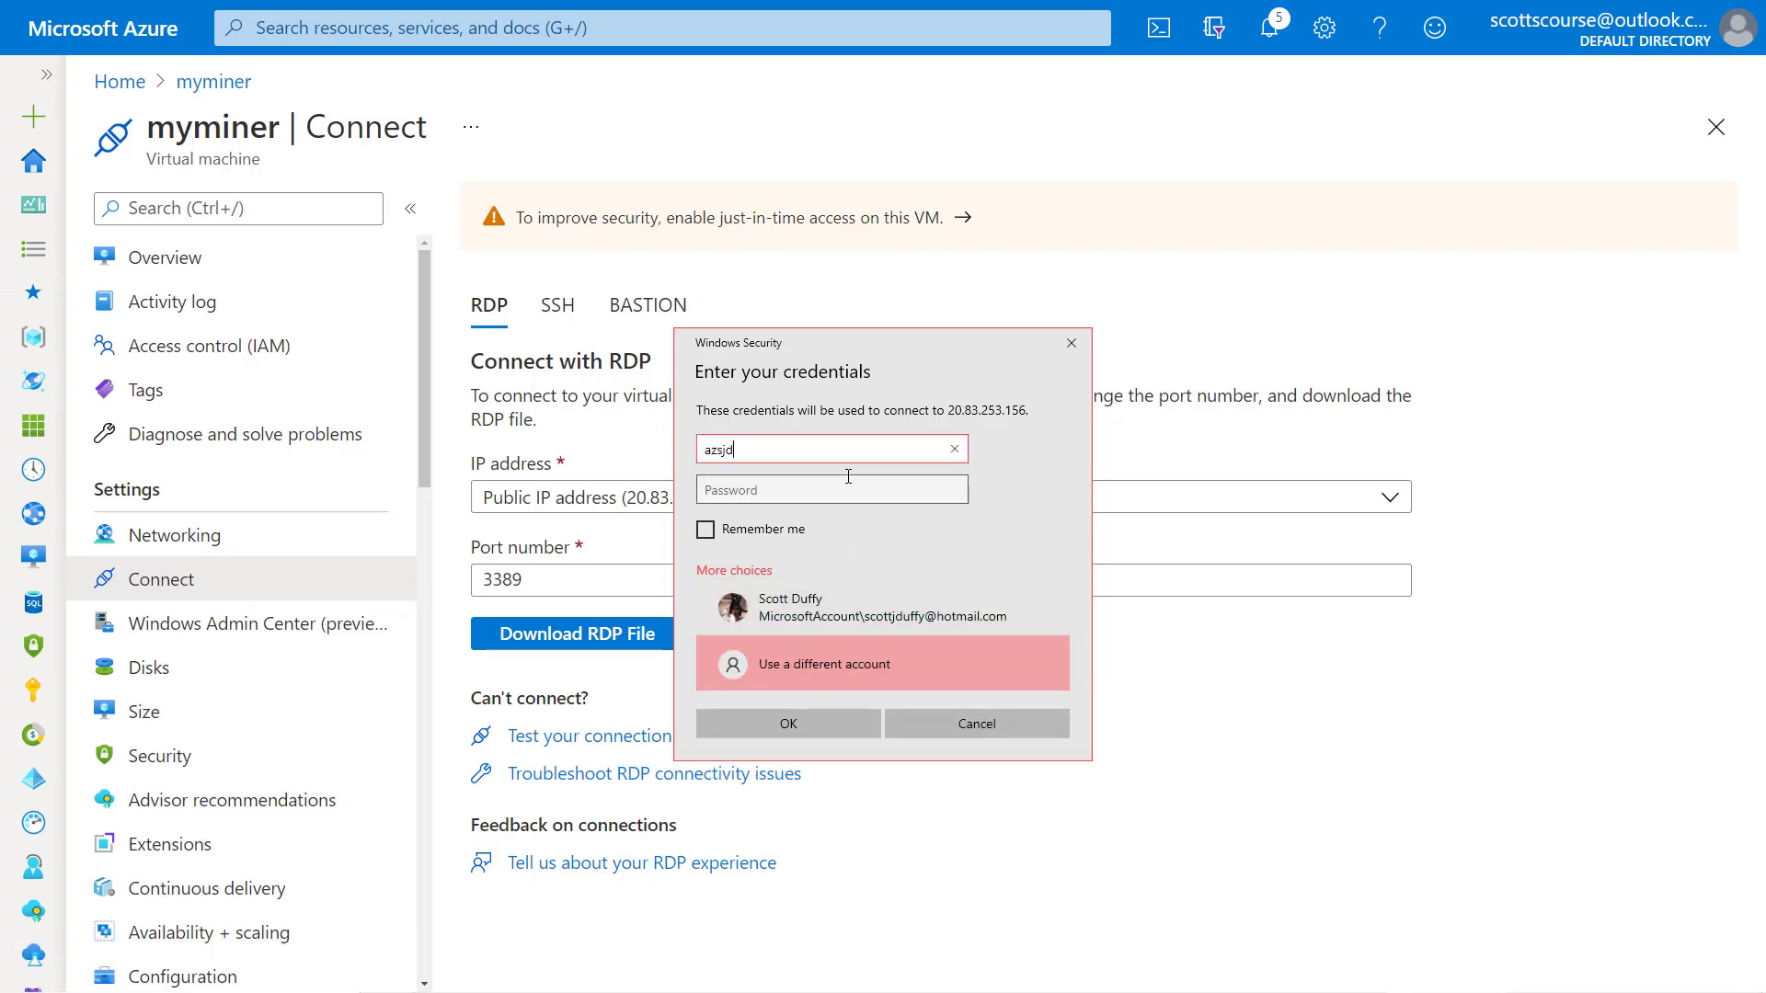
type("testuser")
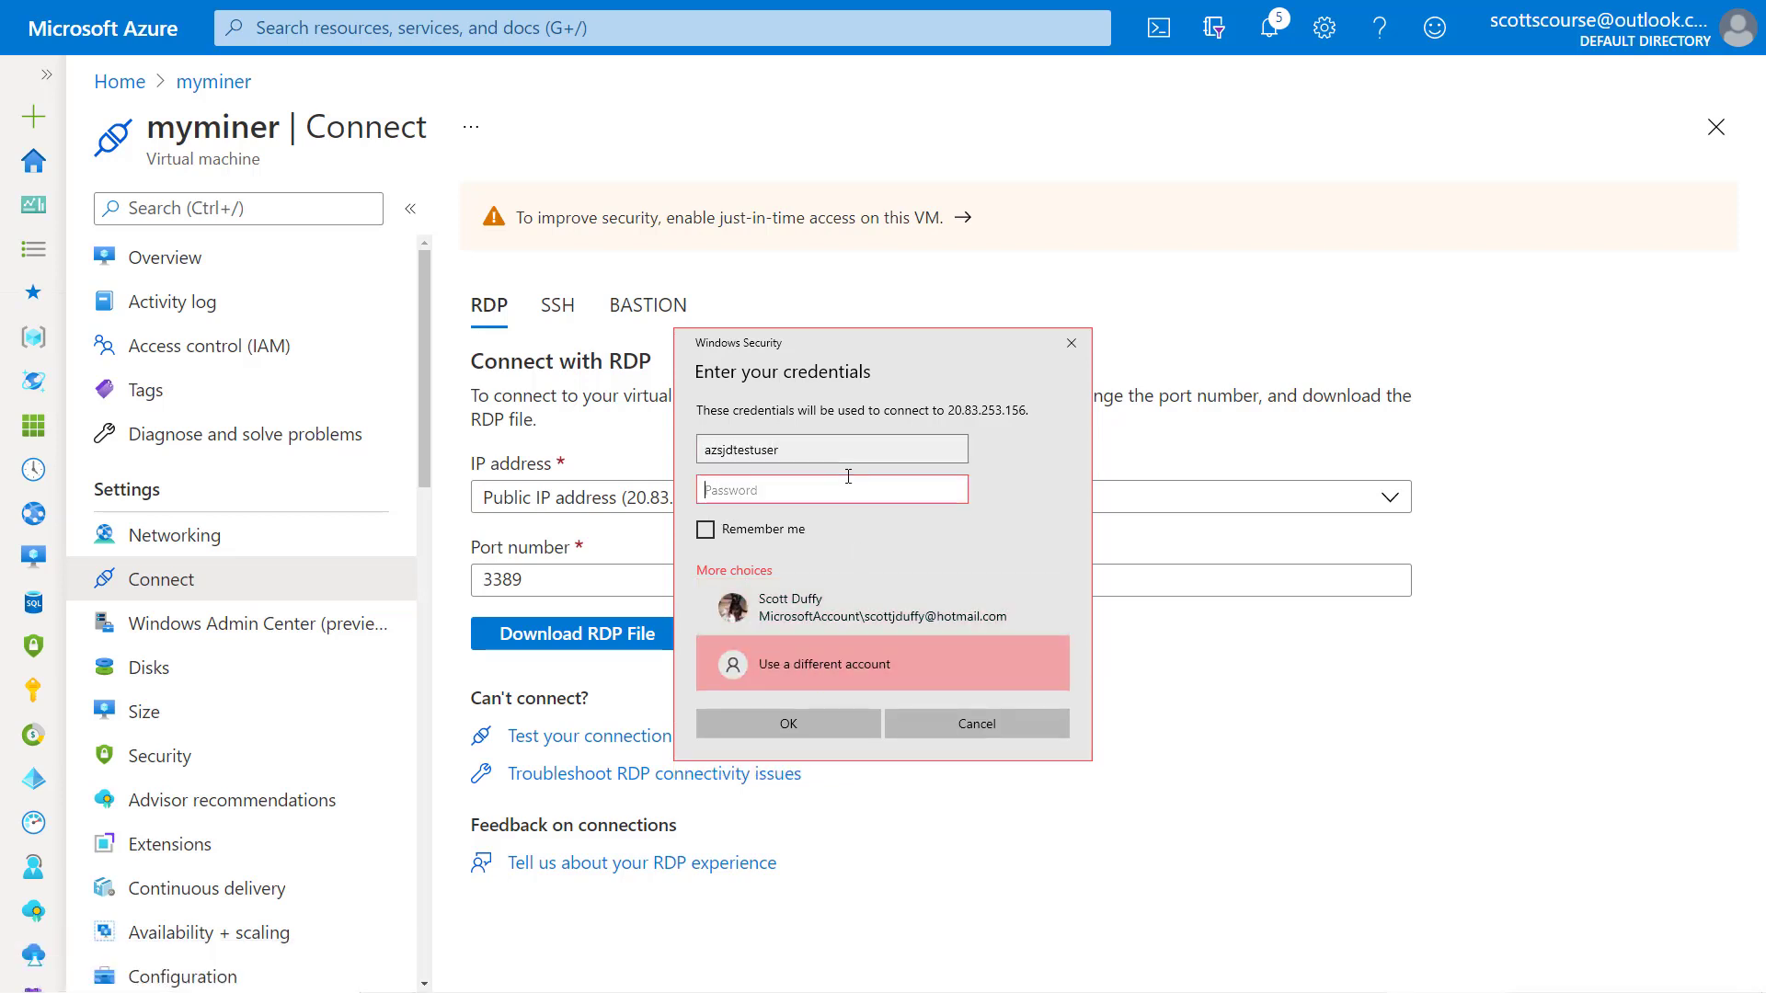
type("password")
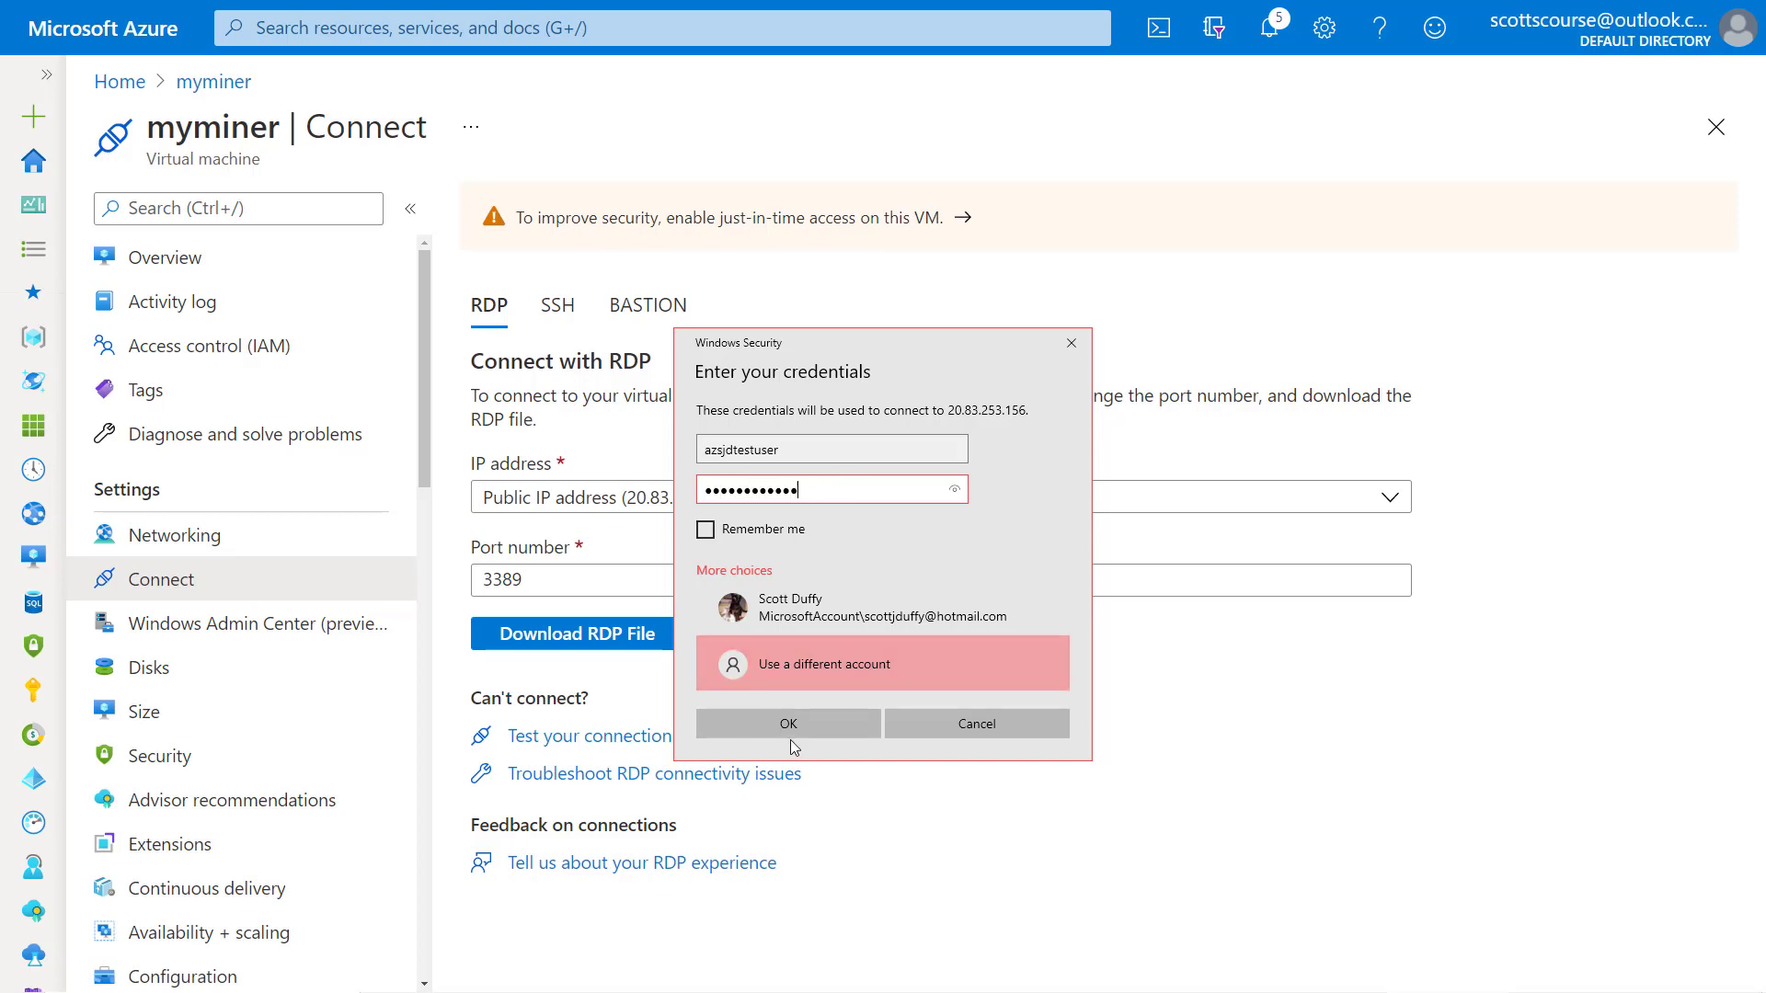
left_click(787, 723)
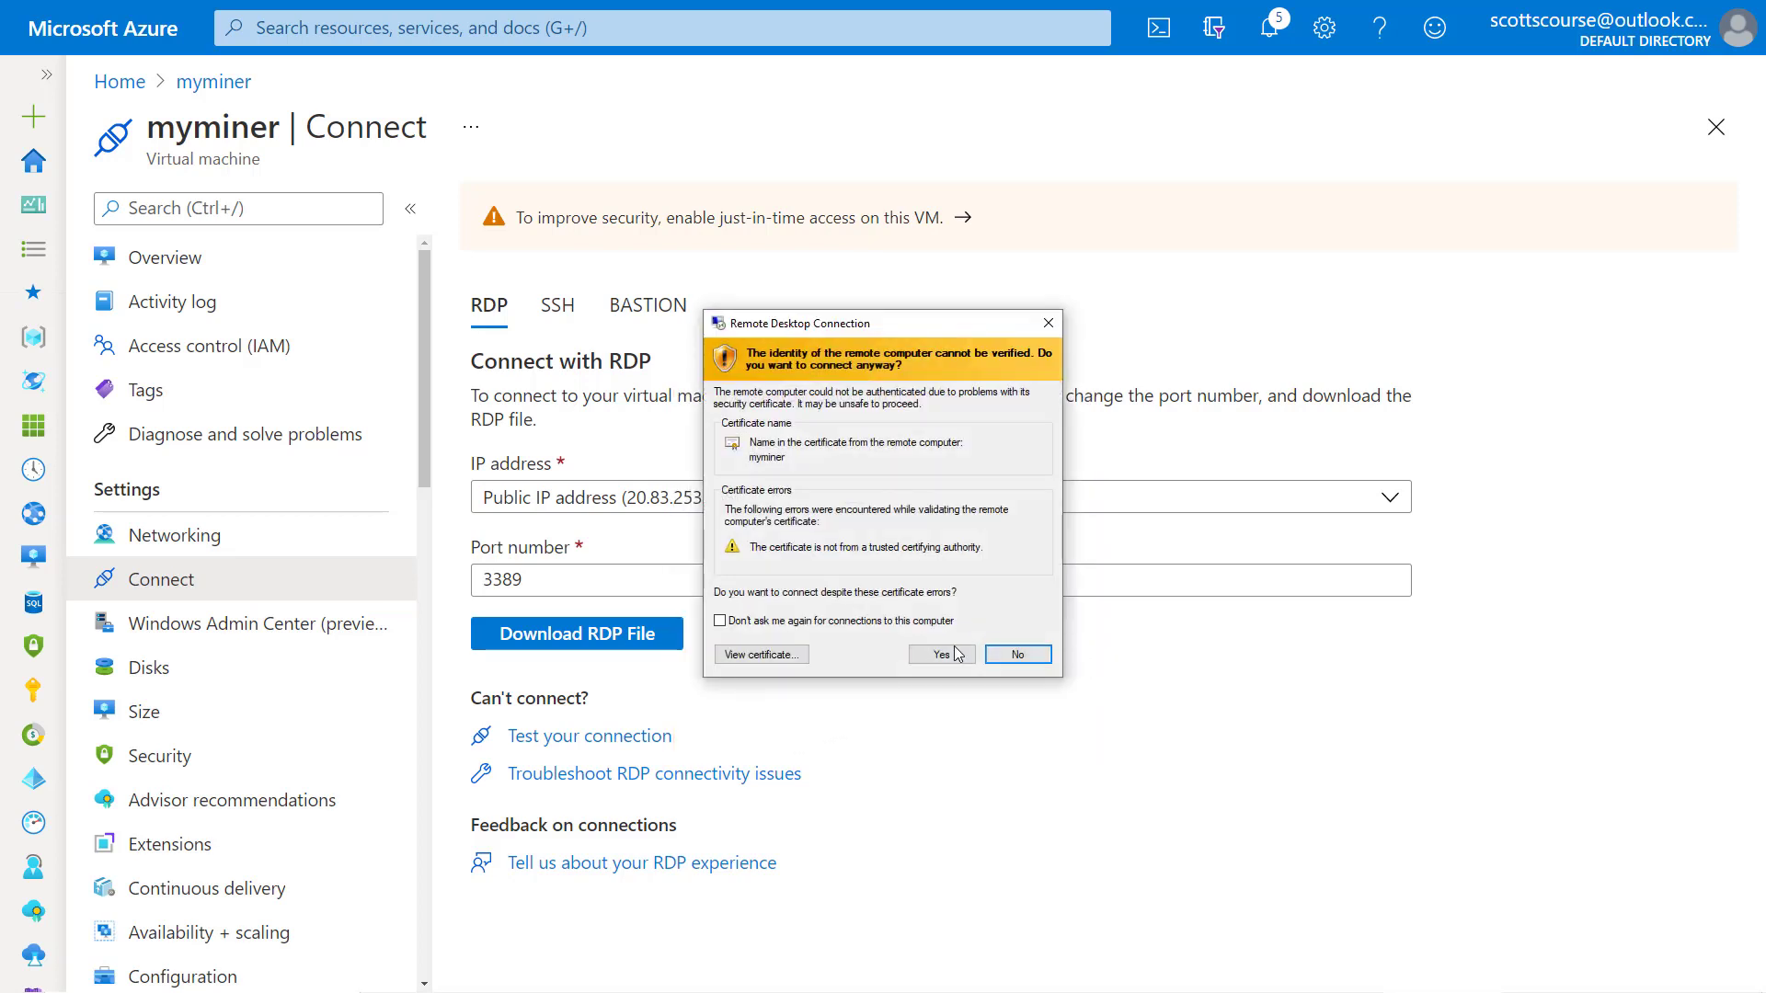
- Accept the certificate warning, decline network discovery and dismiss the Windows Admin Center notice
left_click(940, 655)
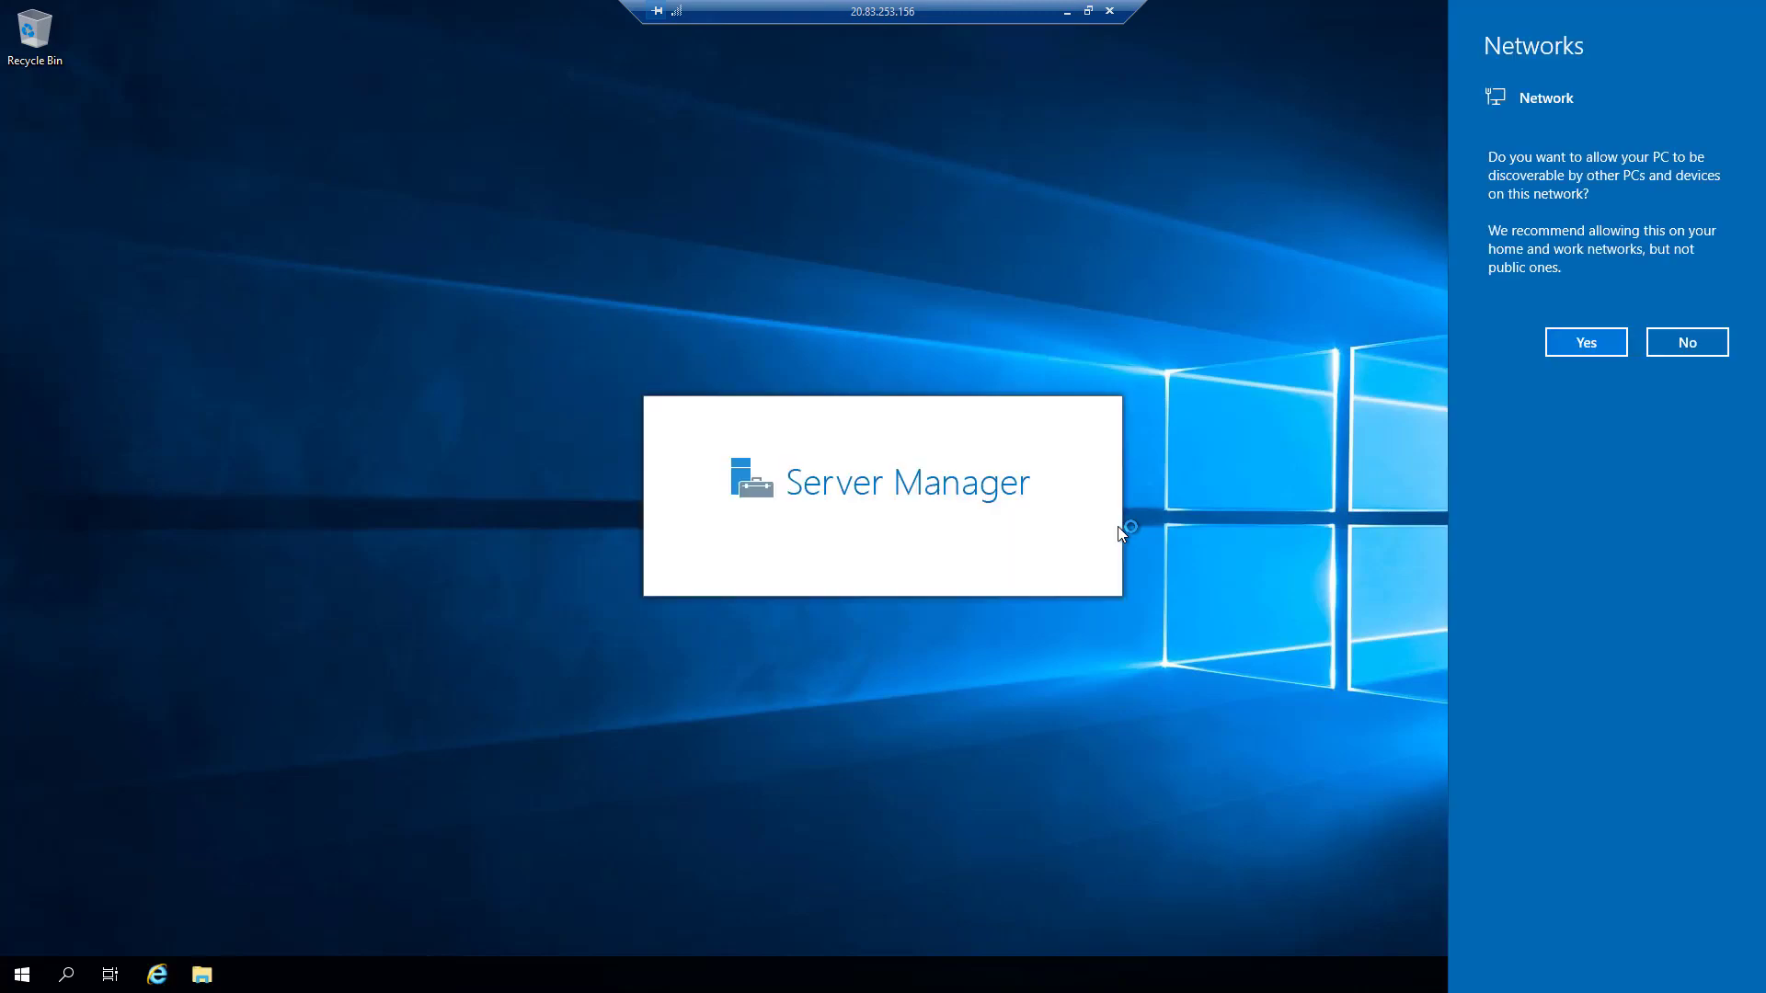
mouse_move(1687, 342)
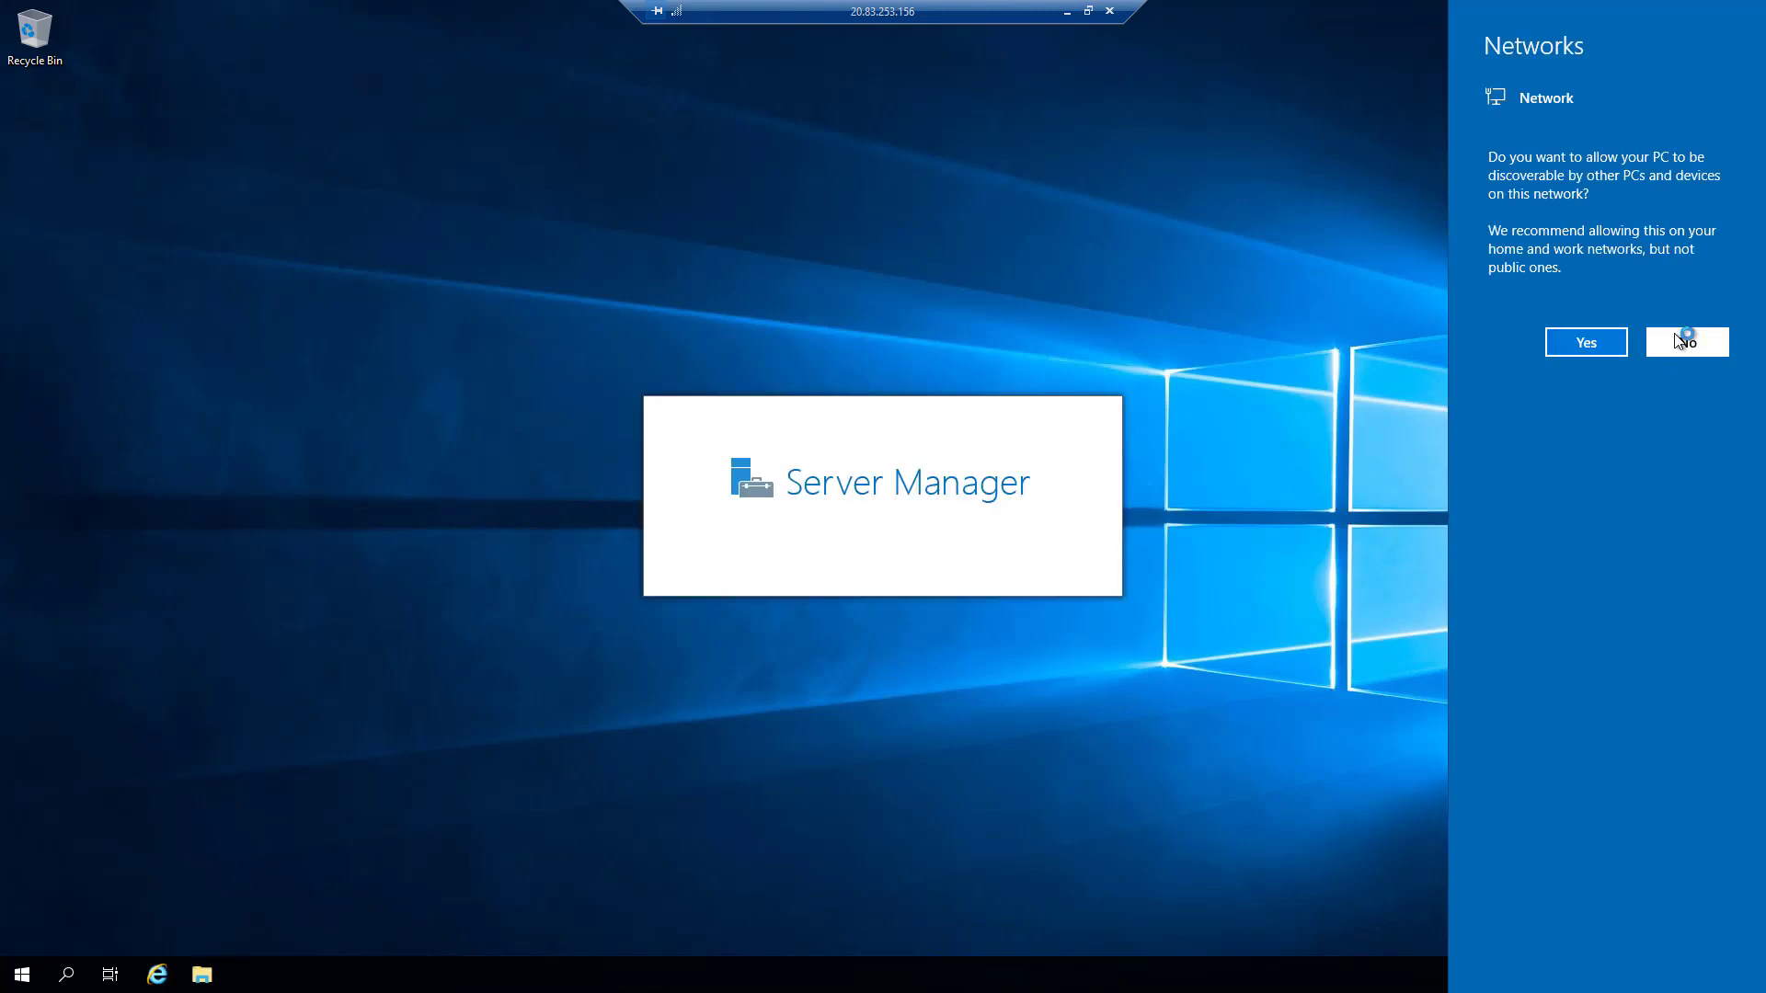
left_click(1686, 343)
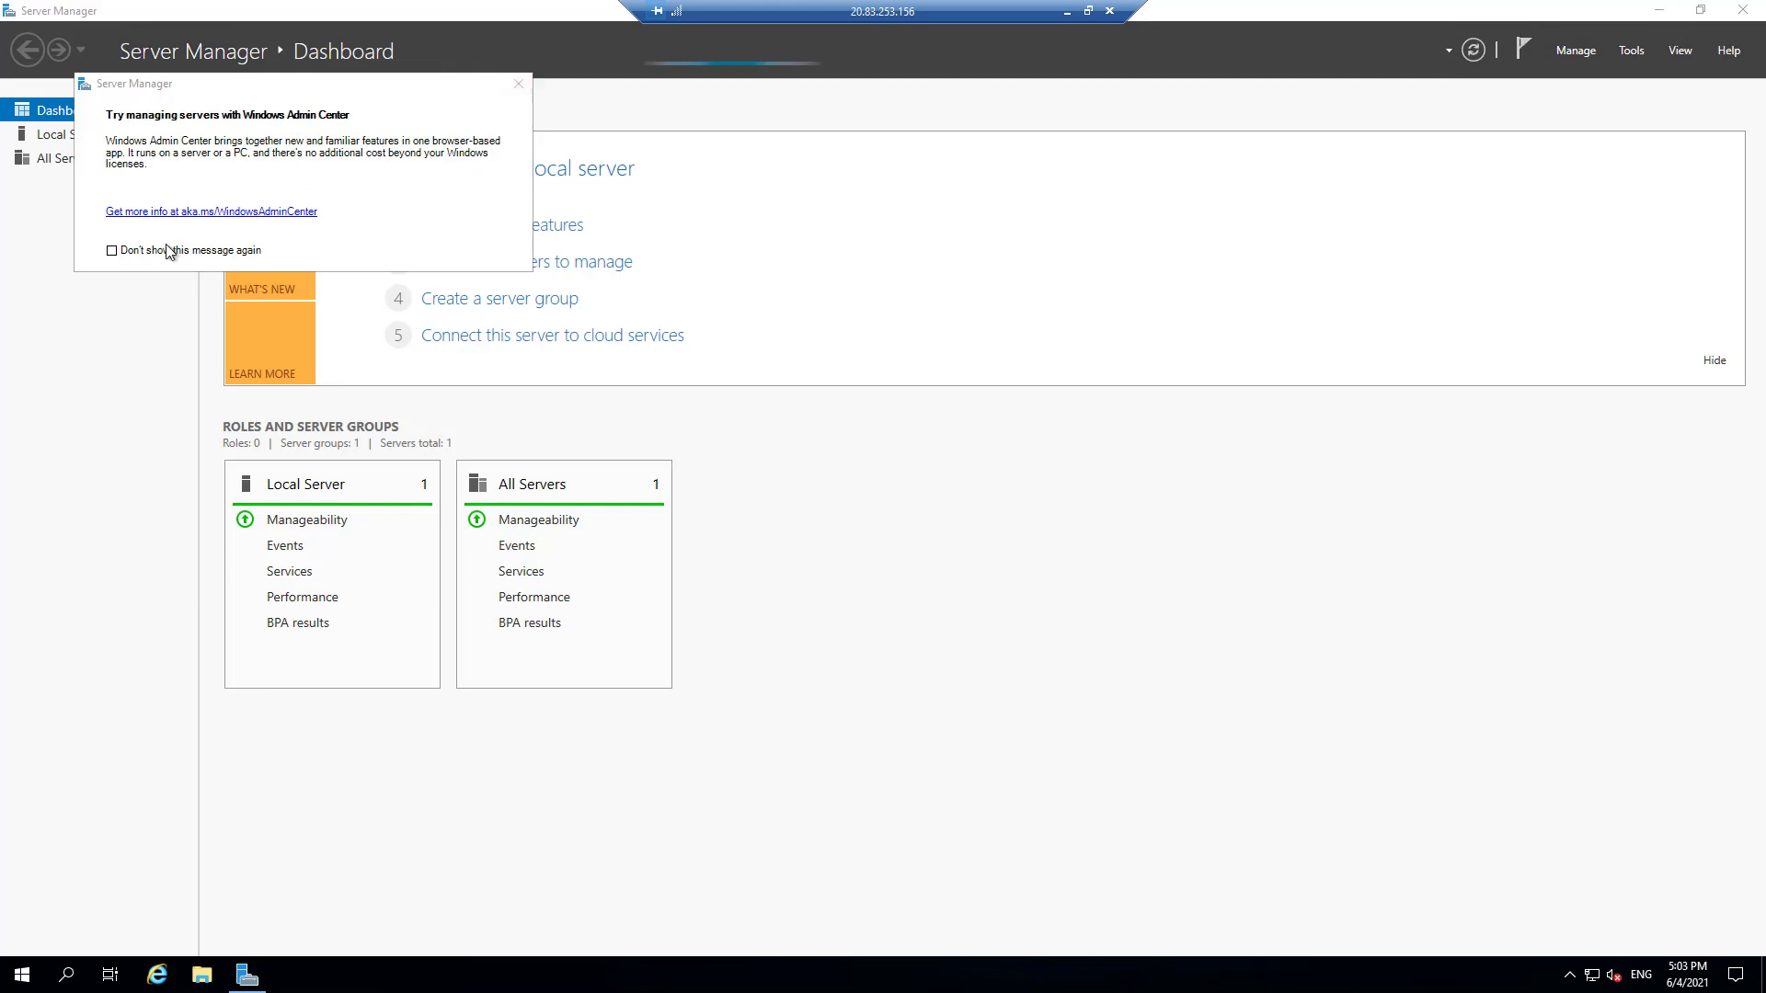
left_click(519, 83)
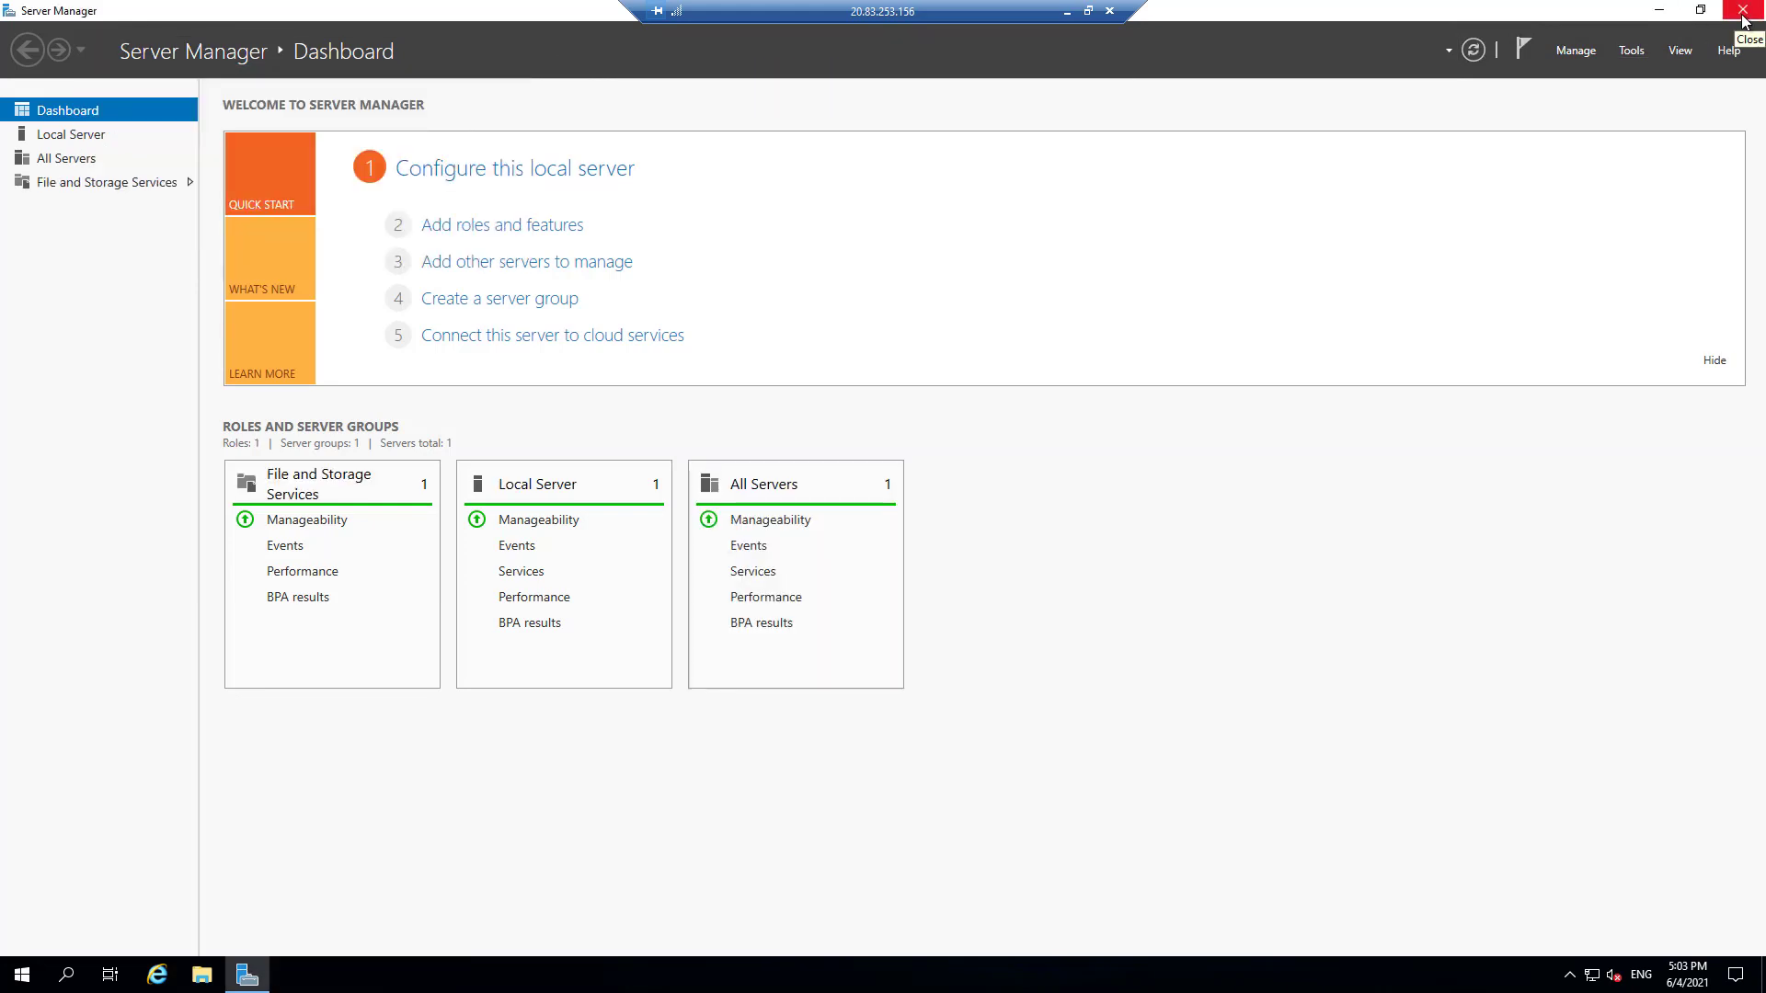
- Close Server Manager and start Internet Explorer with its recommended settings
left_click(1753, 11)
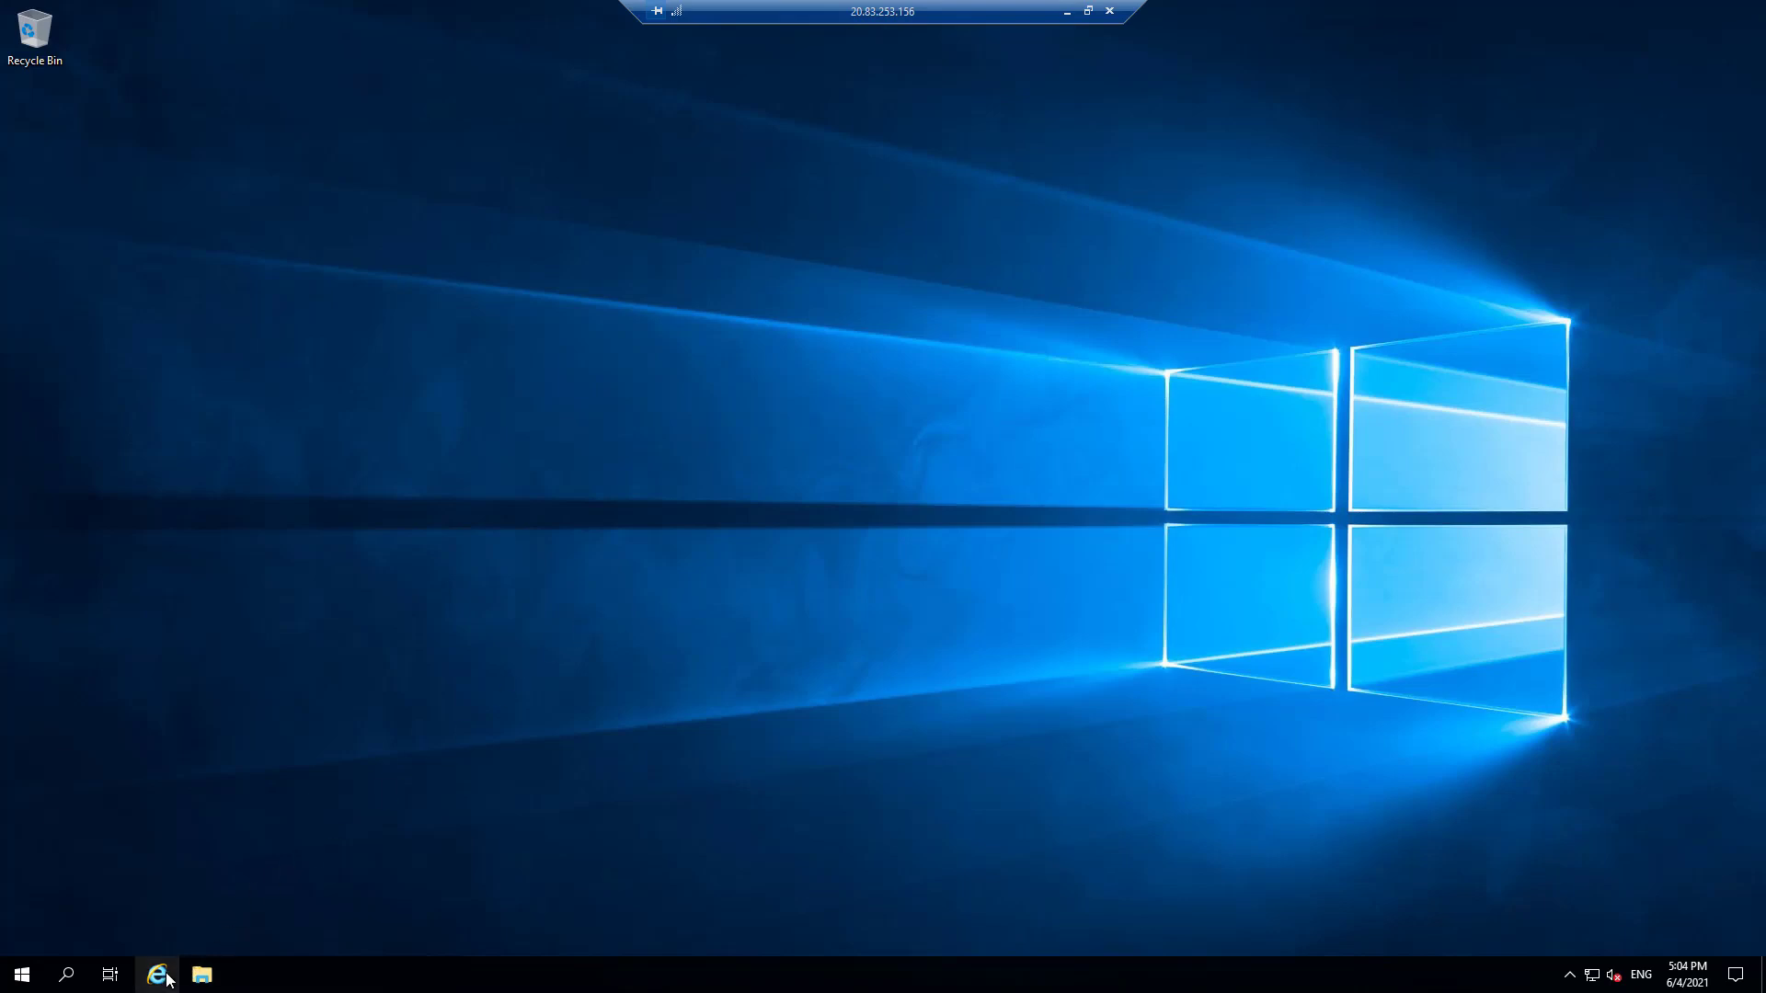
left_click(158, 975)
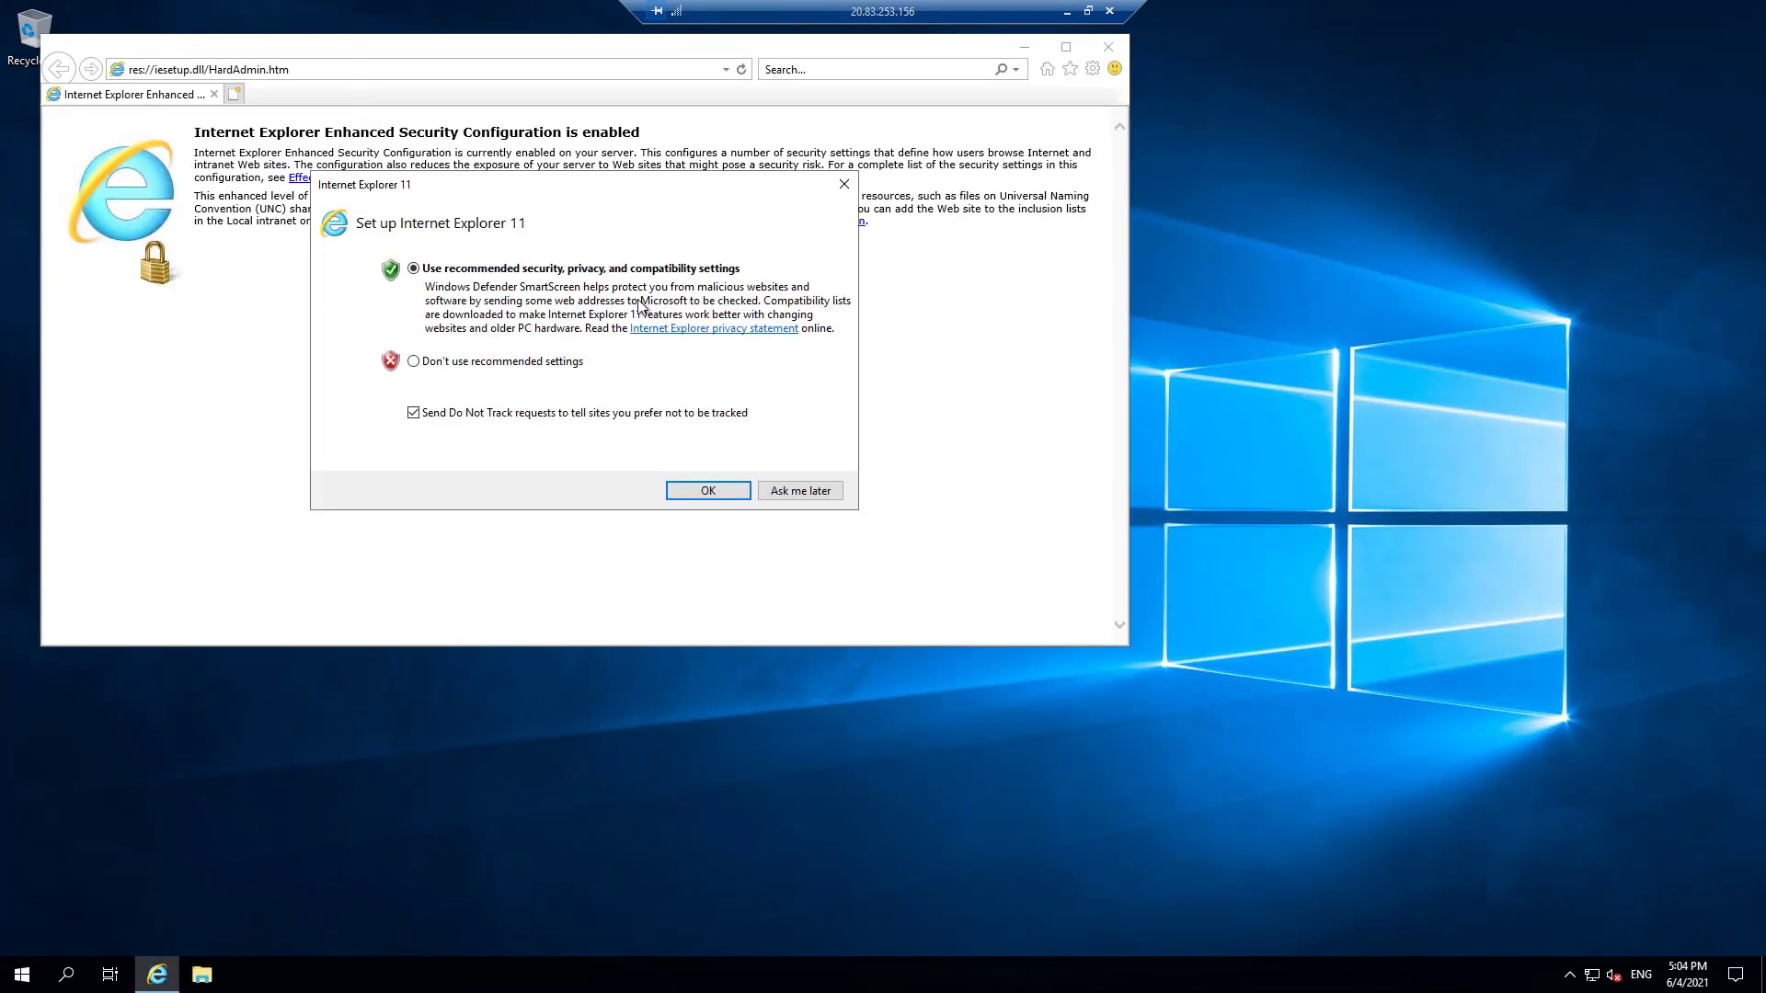
left_click(707, 490)
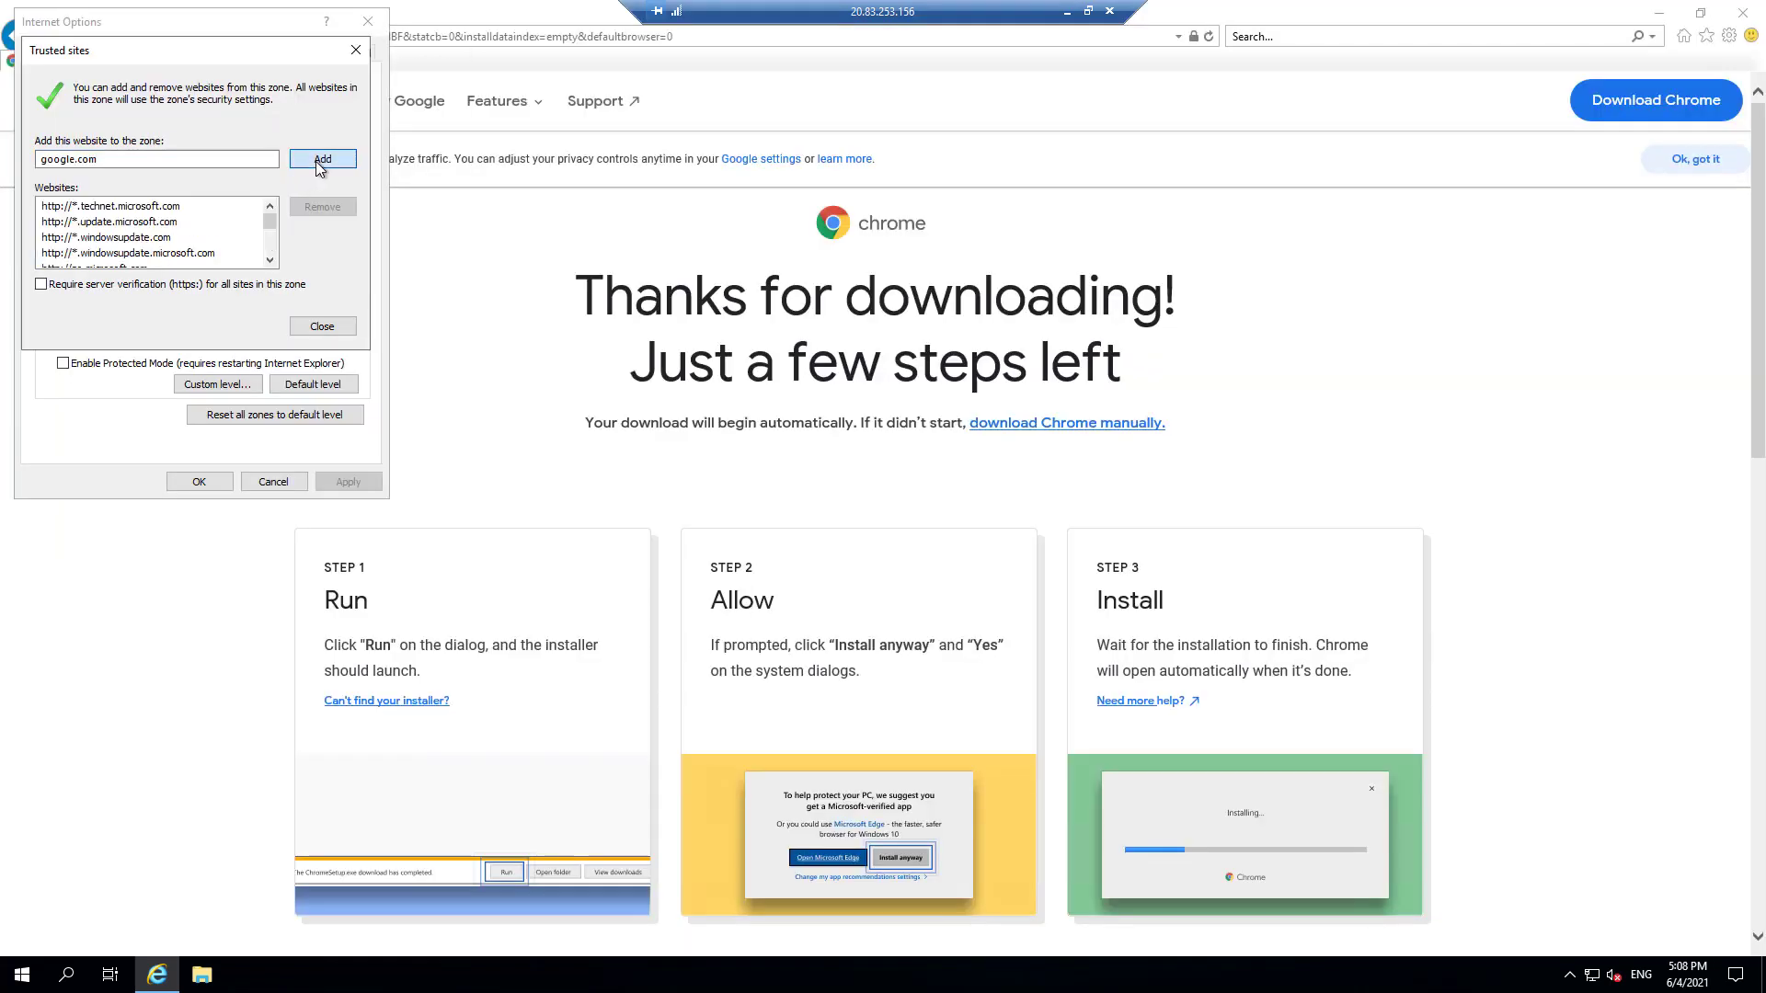
- Add google.com to Trusted sites, then download the Chrome installer manually and save it
left_click(322, 327)
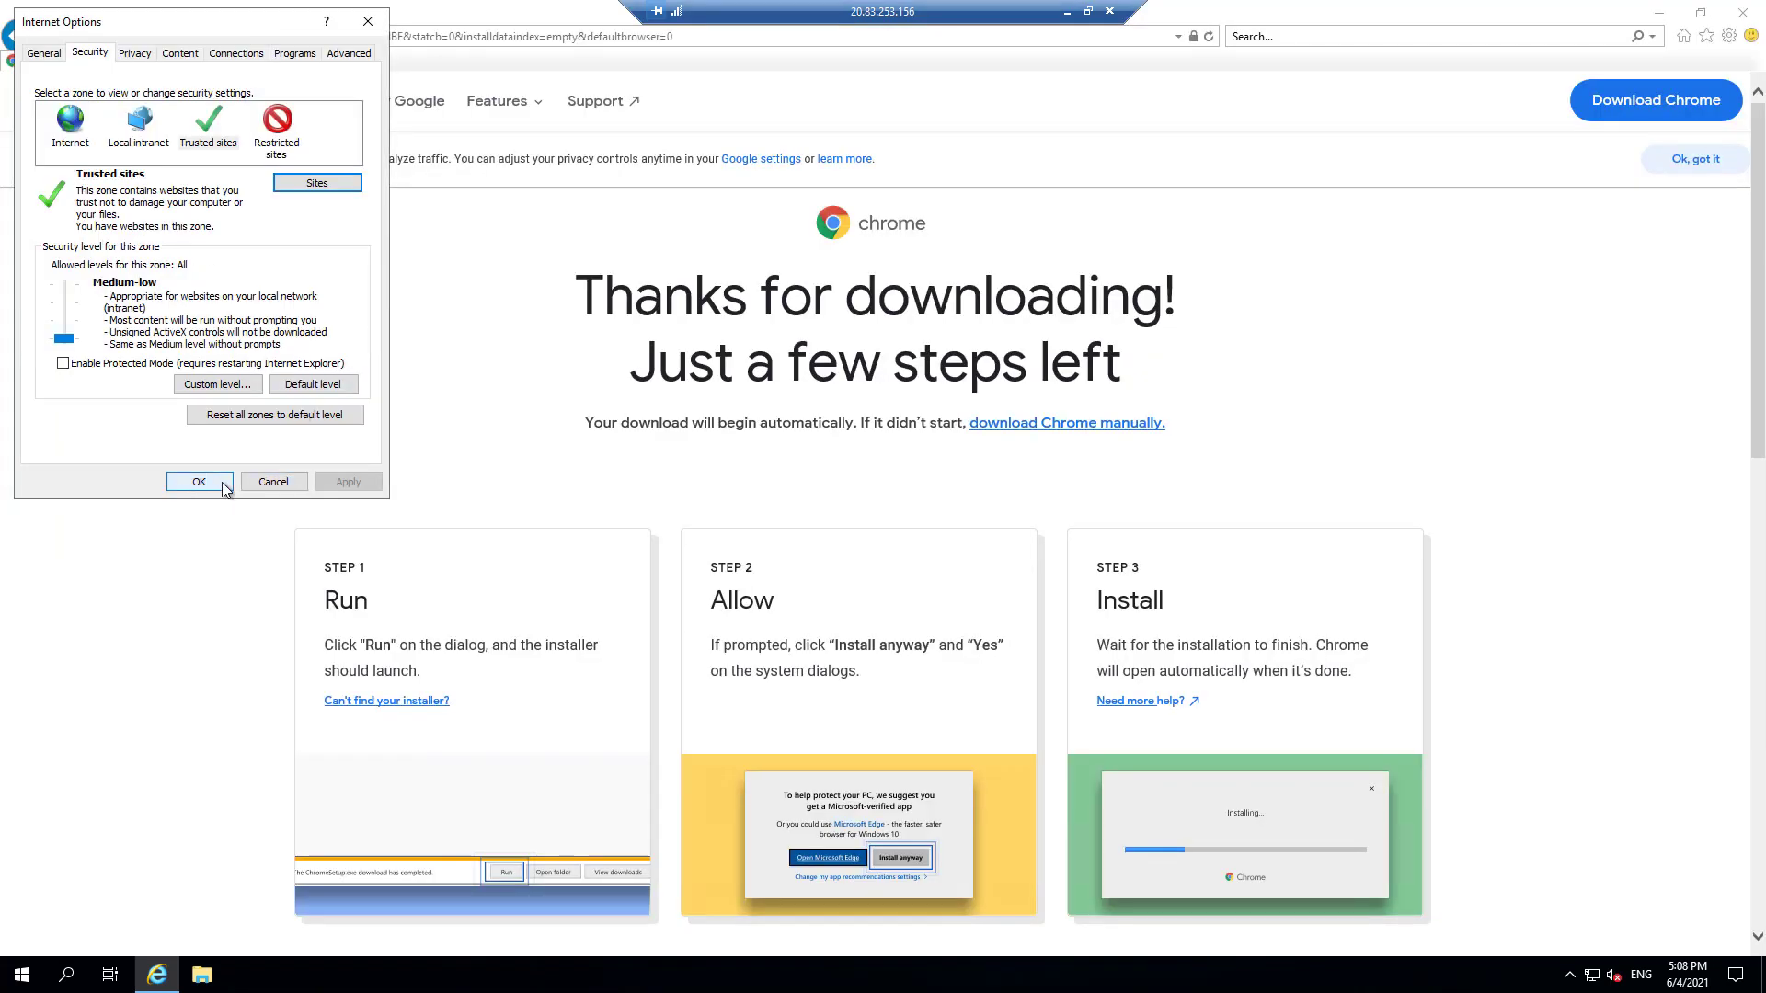
left_click(199, 480)
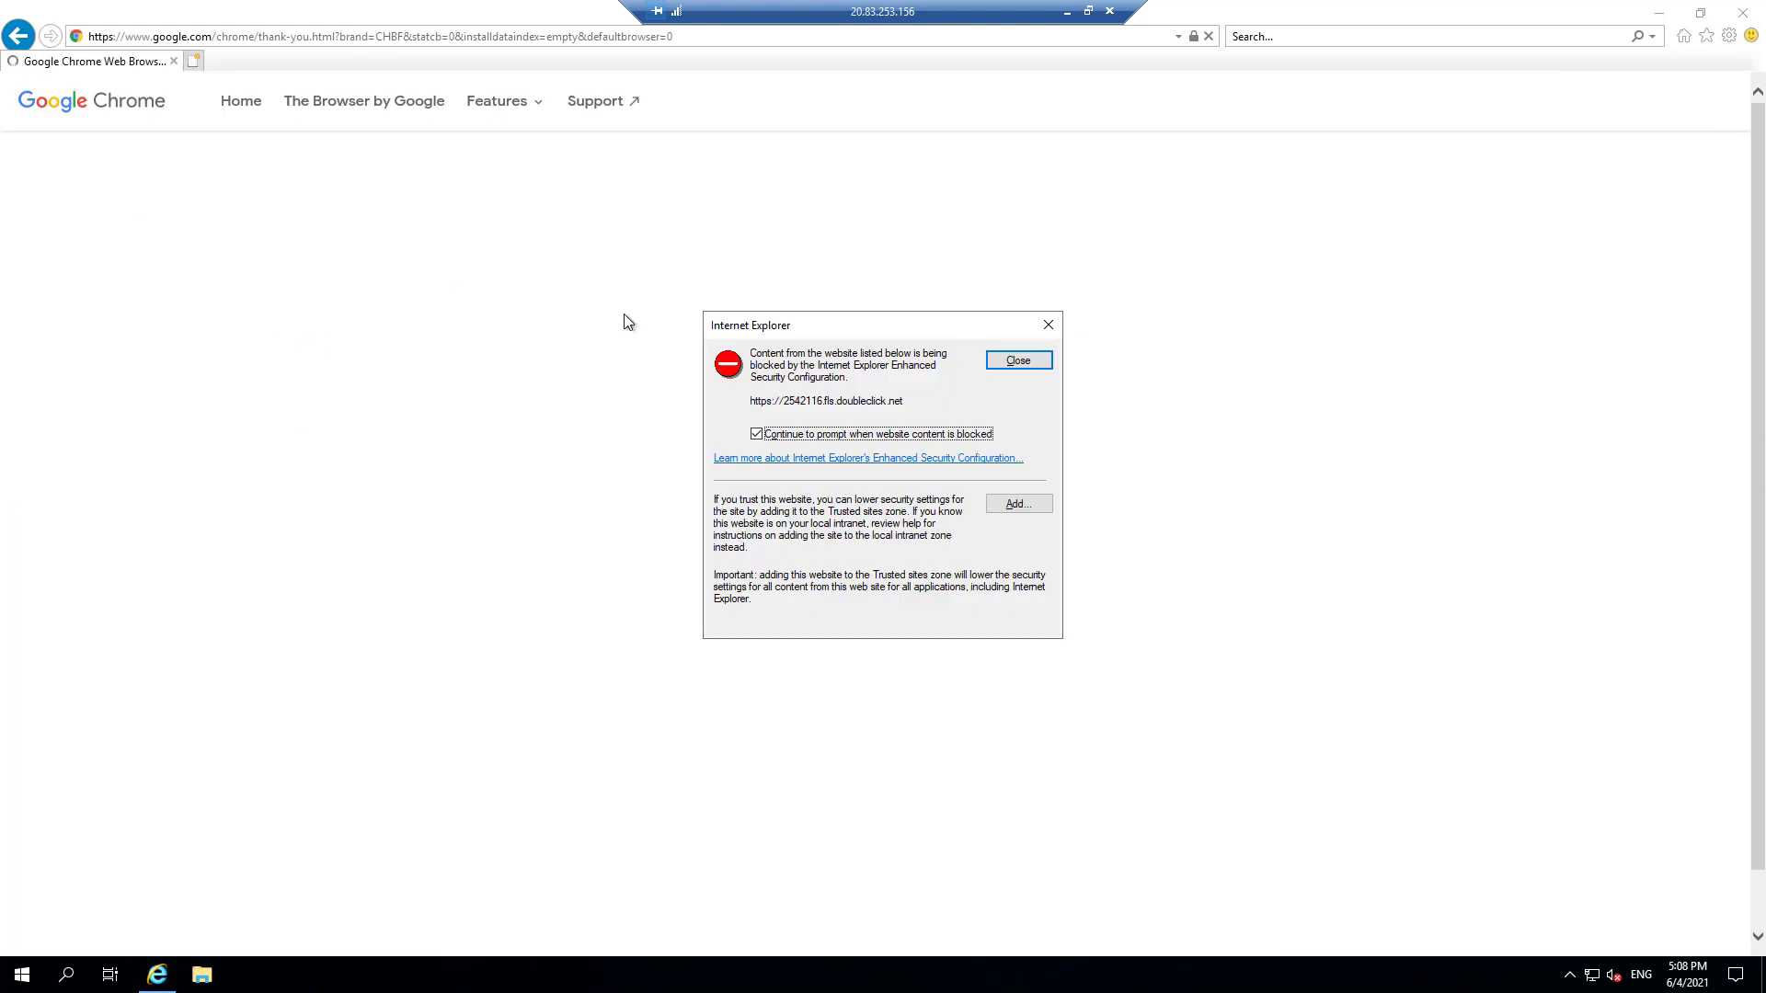
left_click(1015, 360)
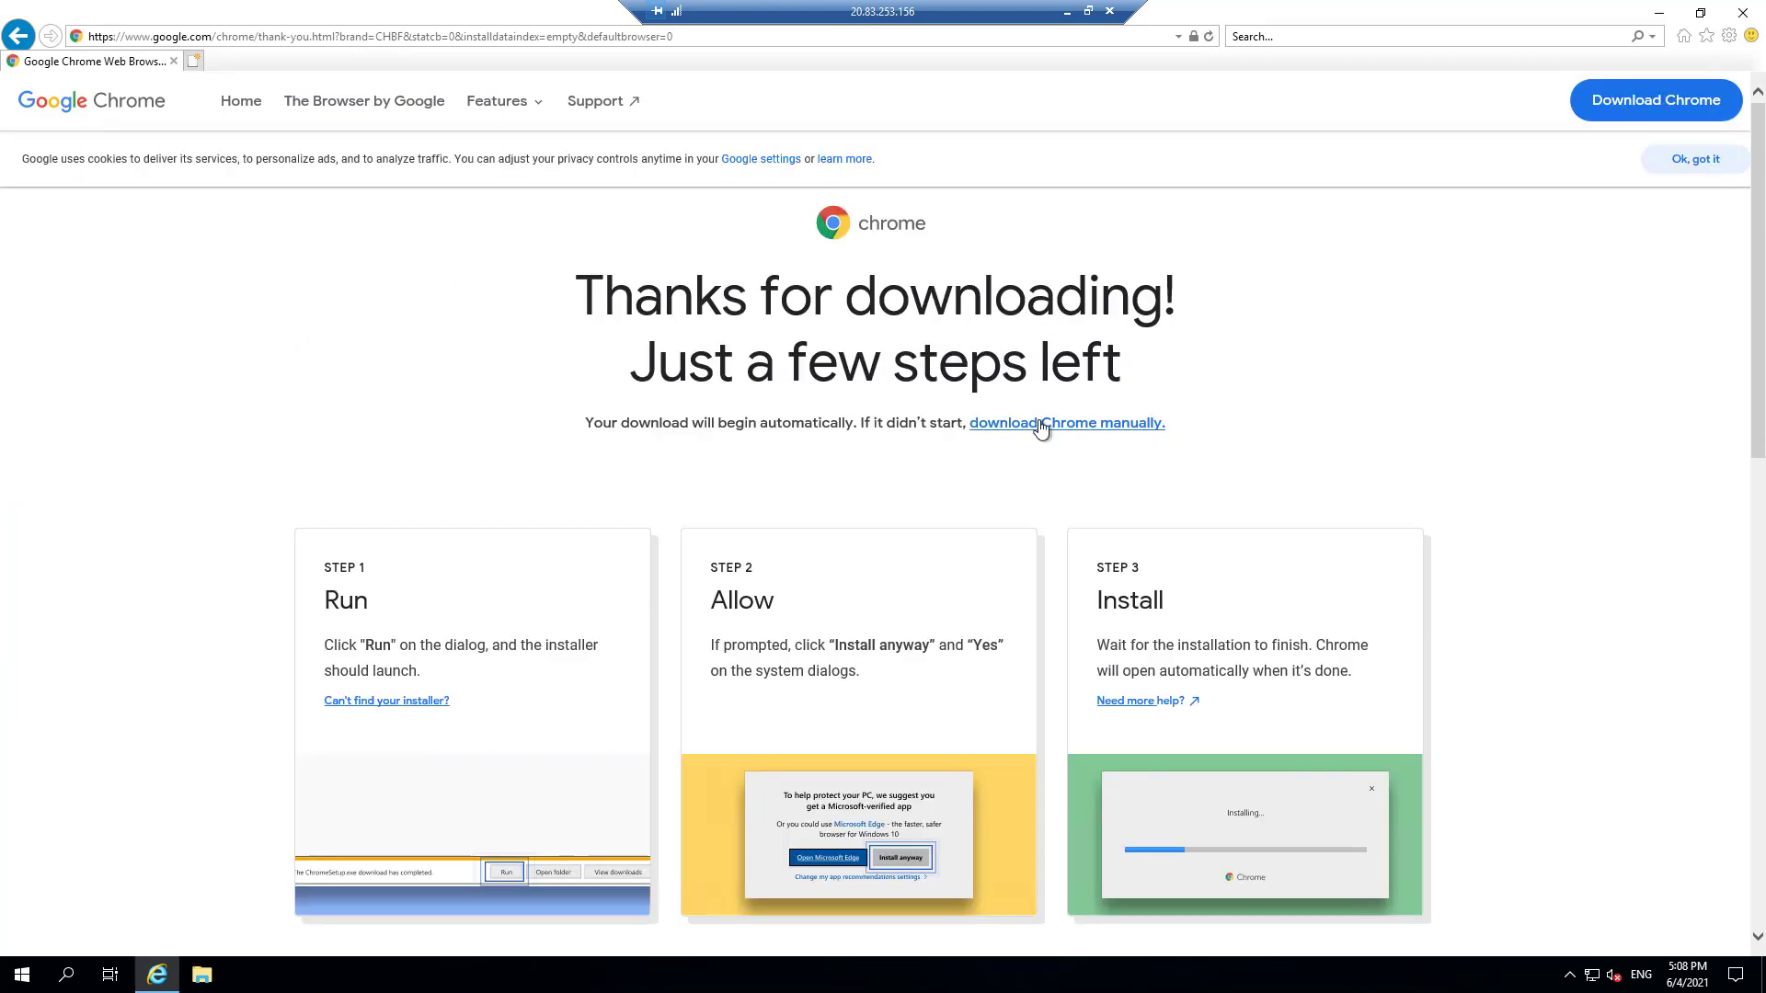
left_click(1065, 423)
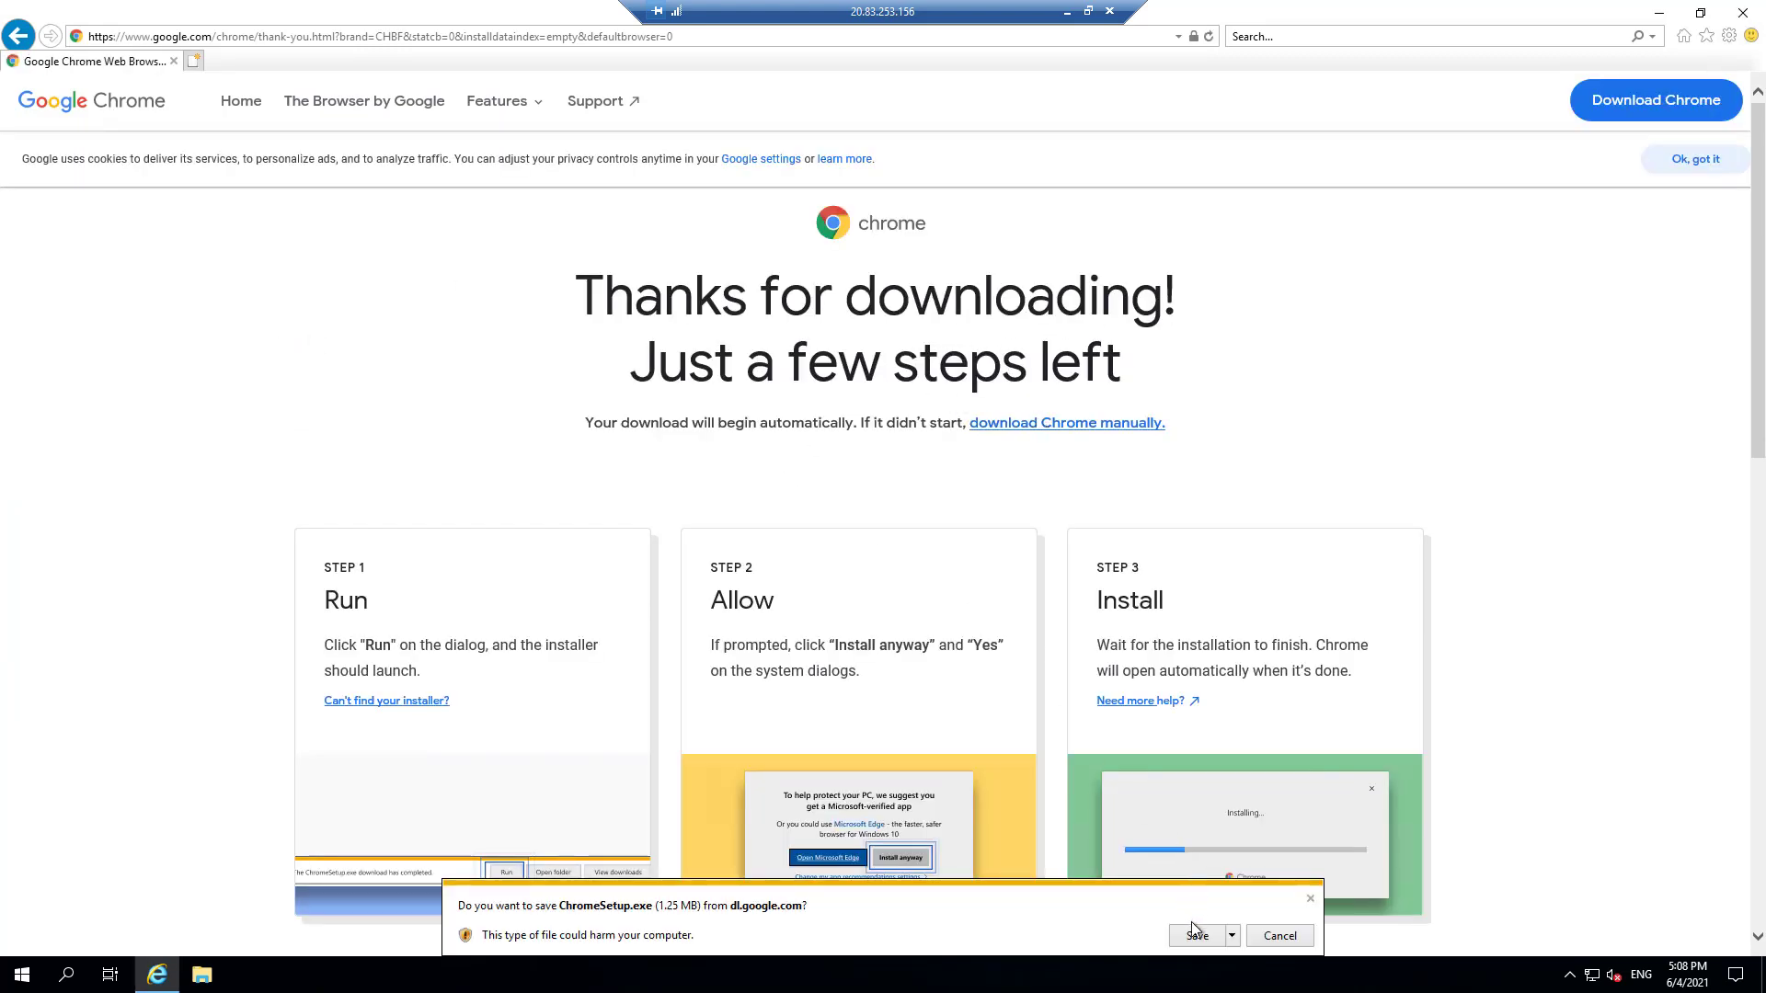
left_click(1196, 934)
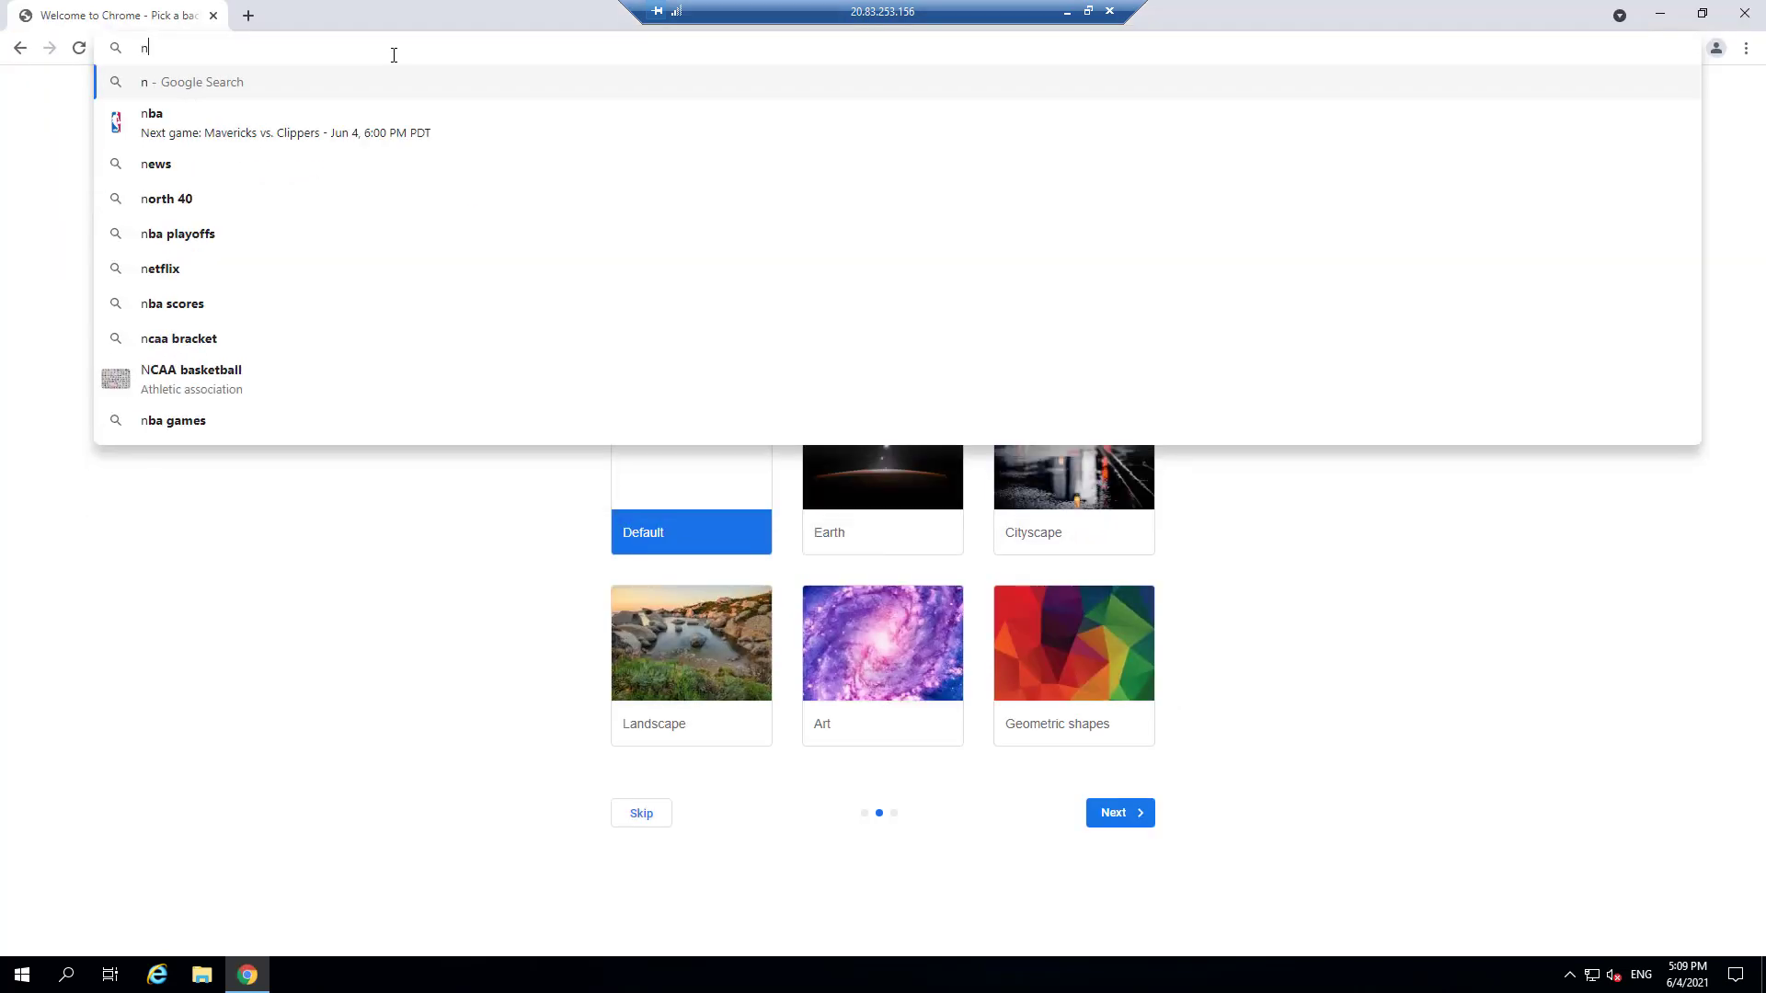
- Go to nicehash.com, open the profitability calculator and start automatic hardware detection
type("icehash.com")
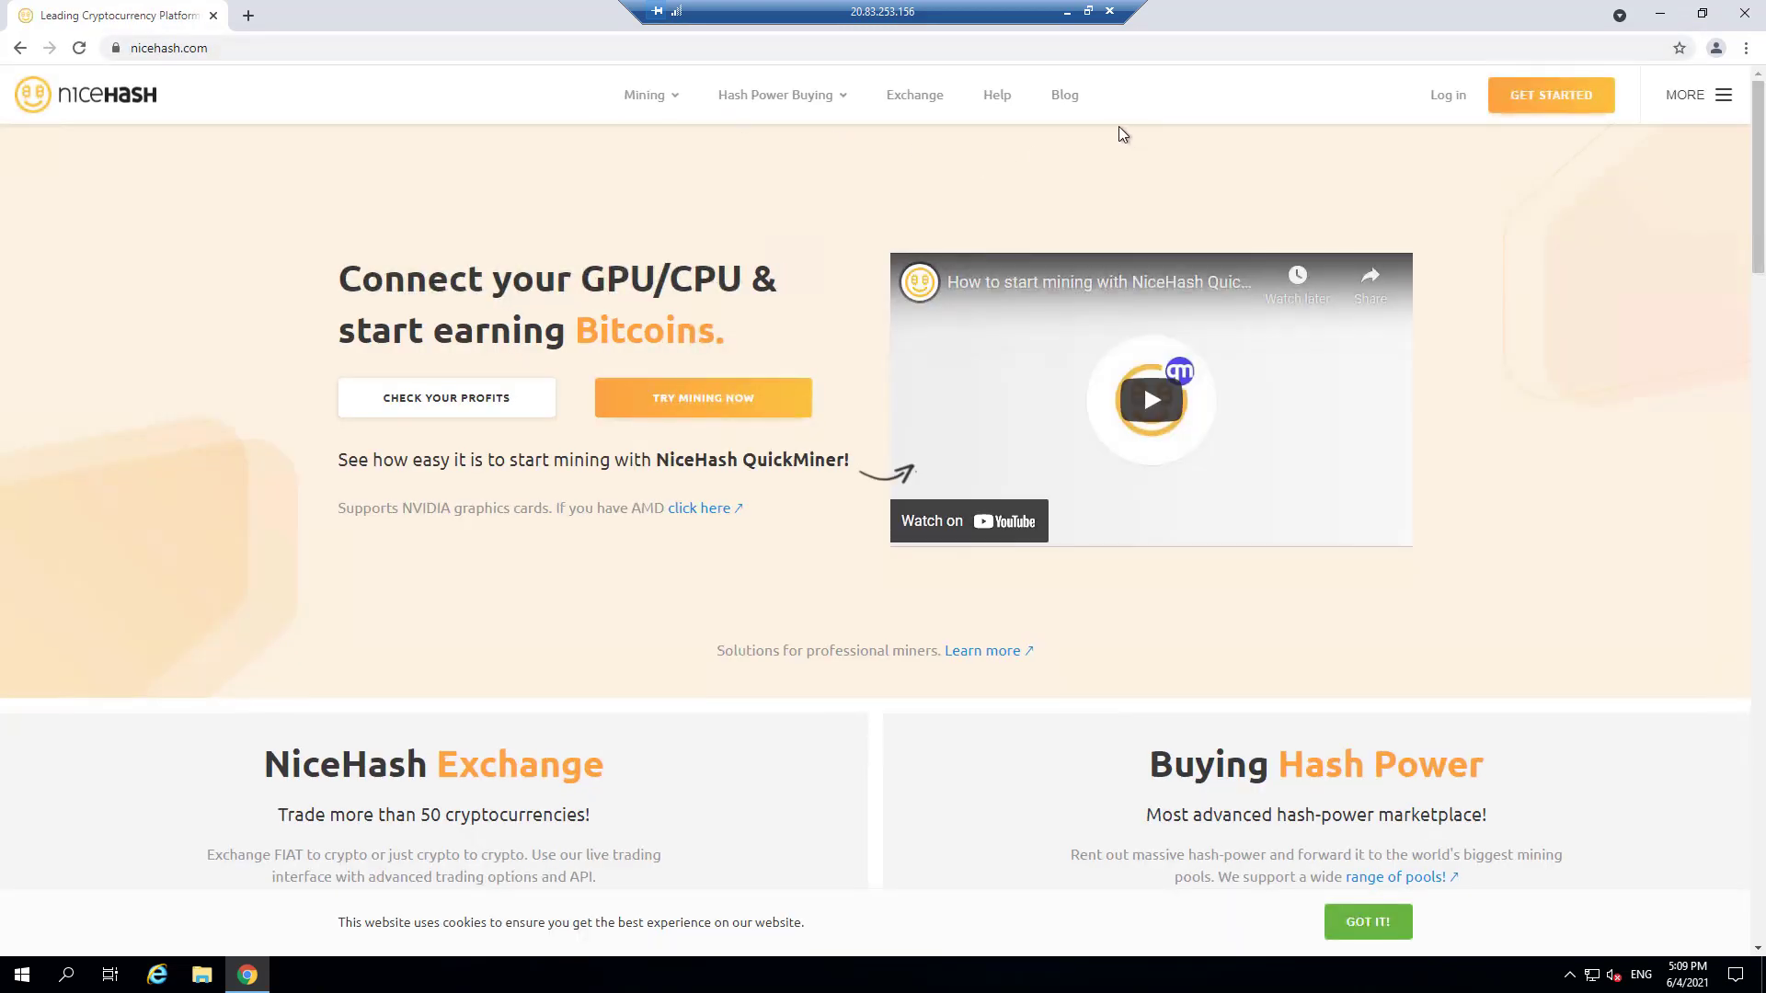
mouse_move(480, 403)
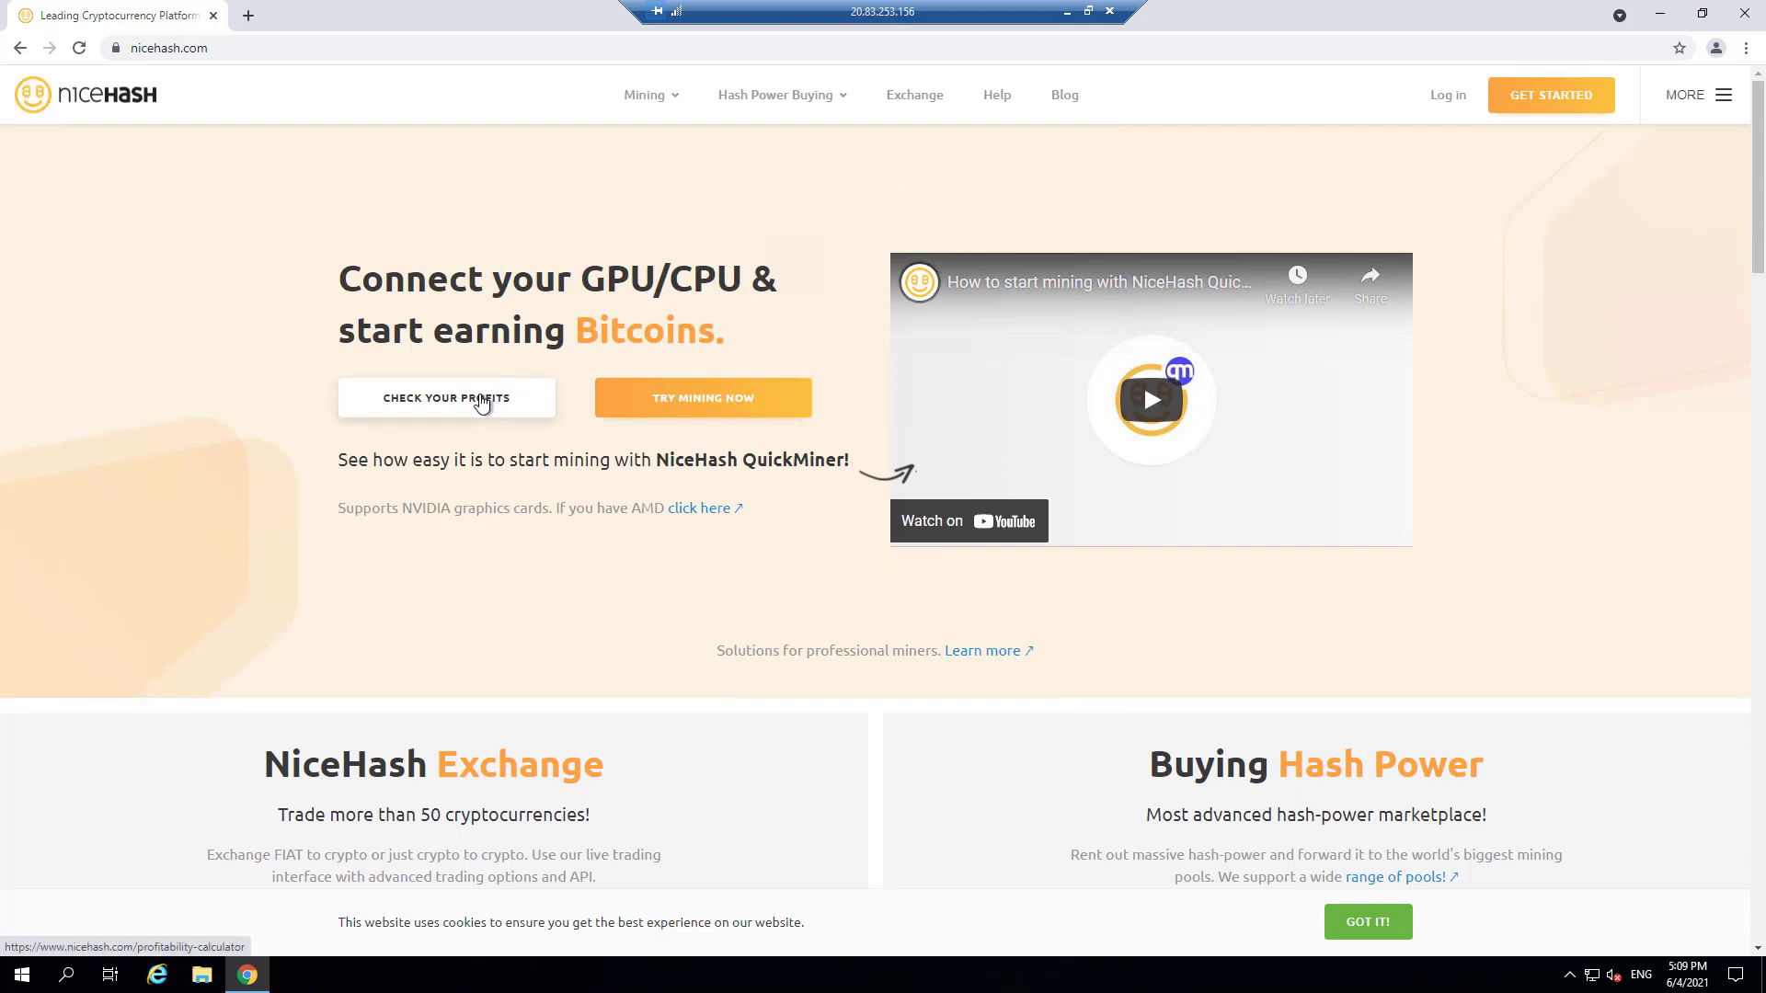
left_click(445, 397)
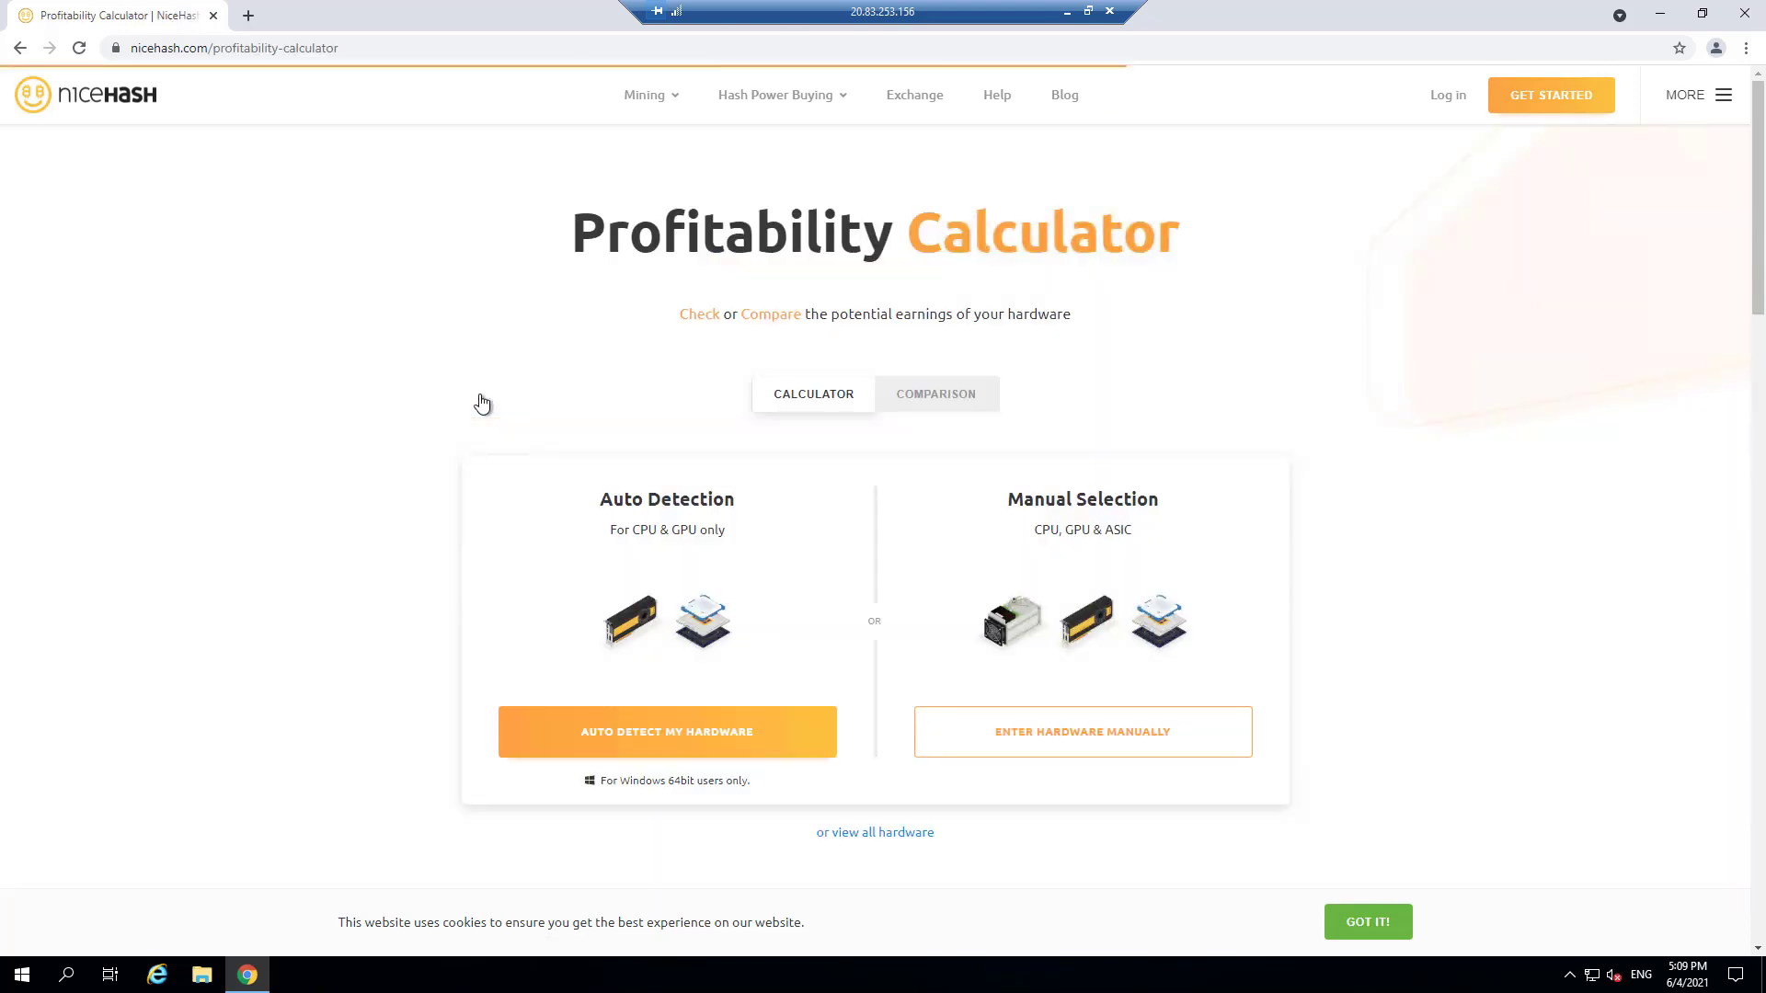
mouse_move(699, 738)
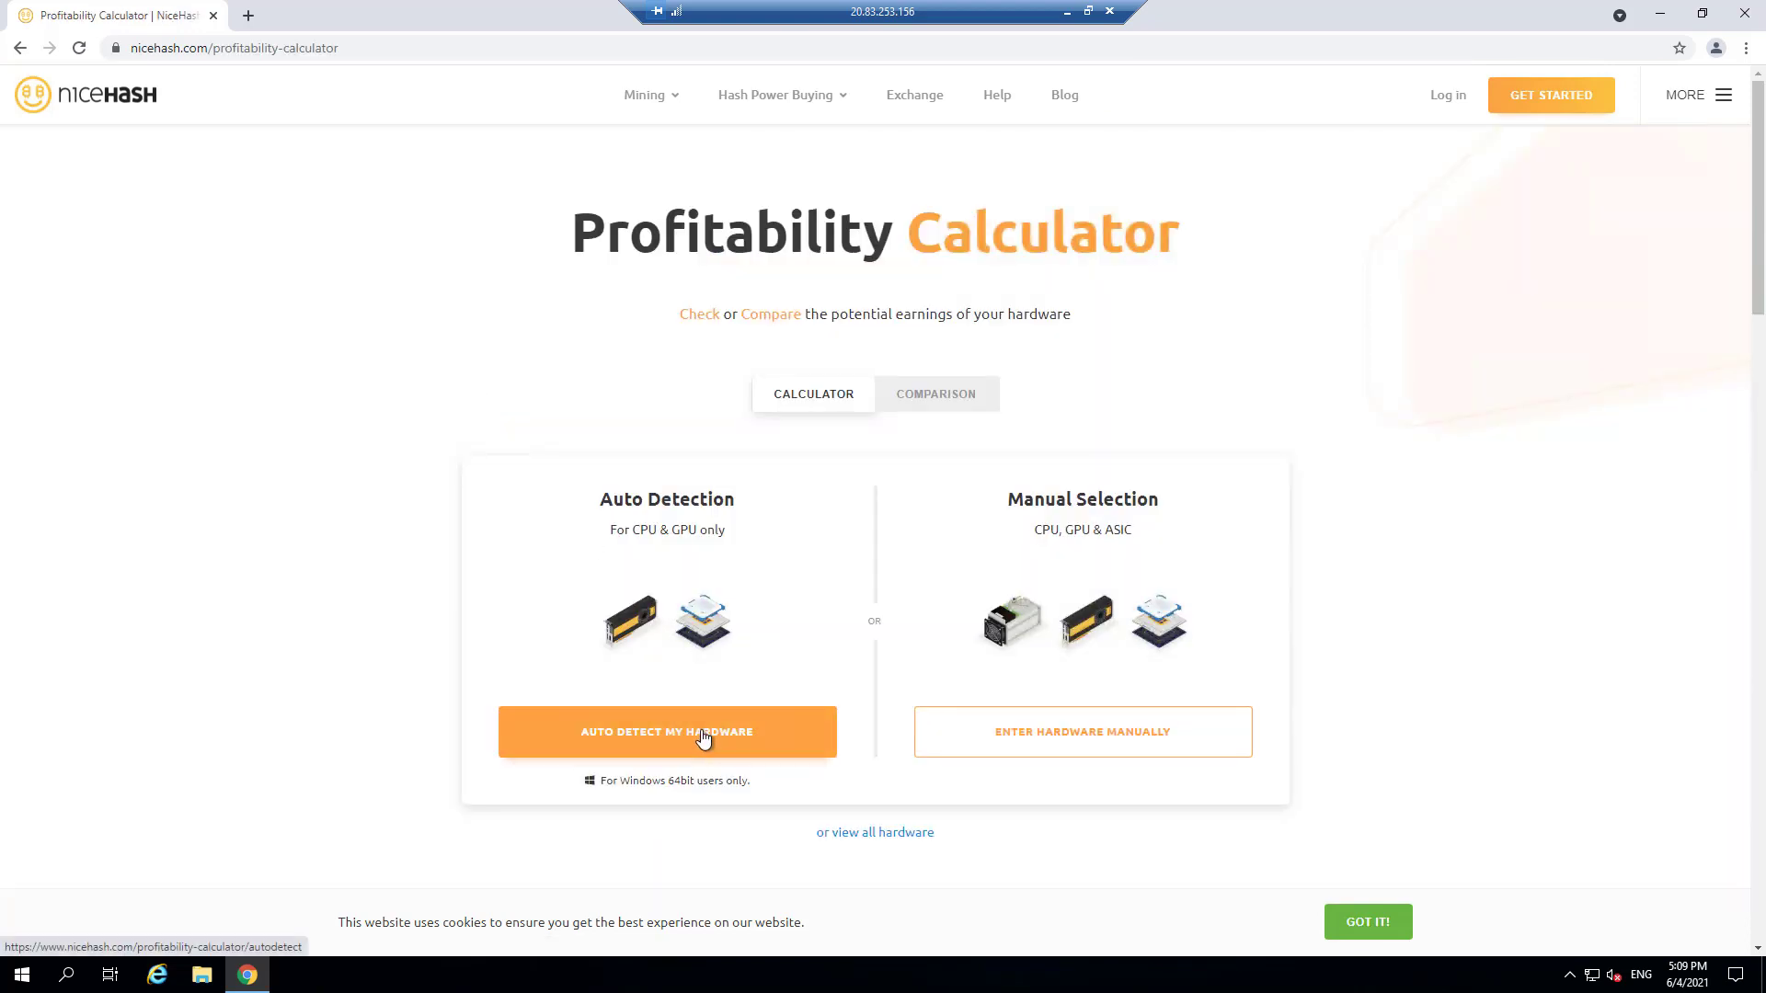
left_click(666, 732)
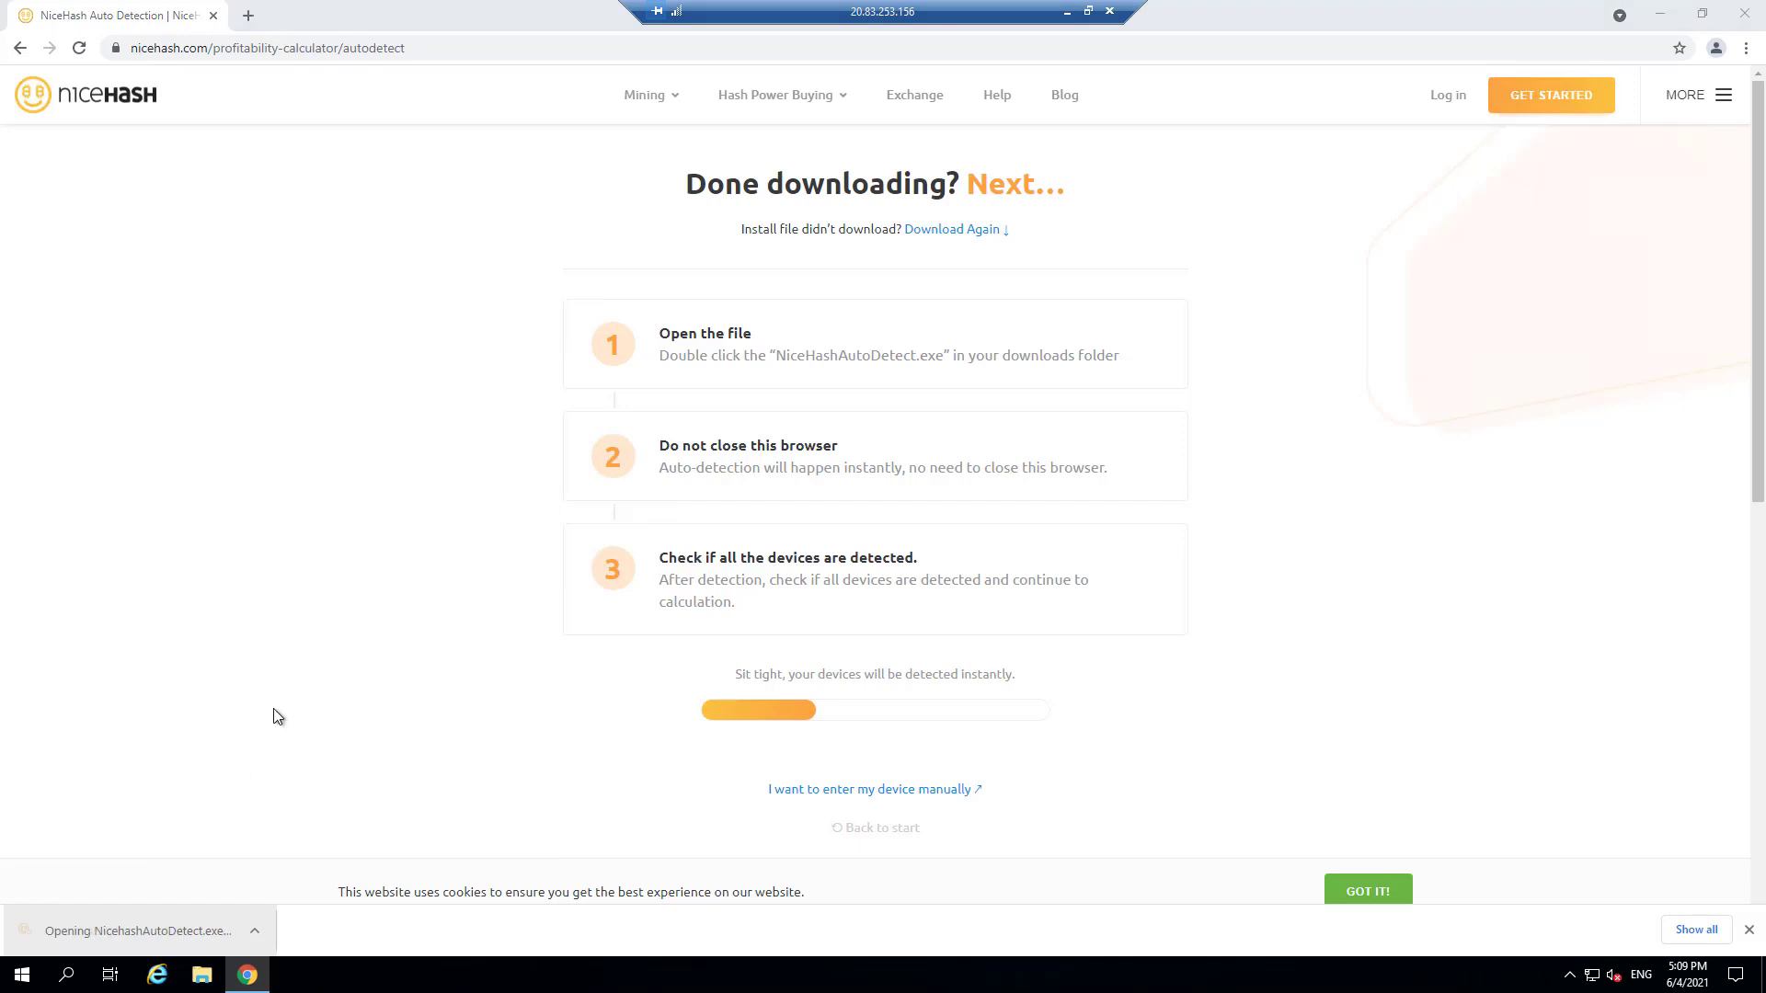
mouse_move(305, 662)
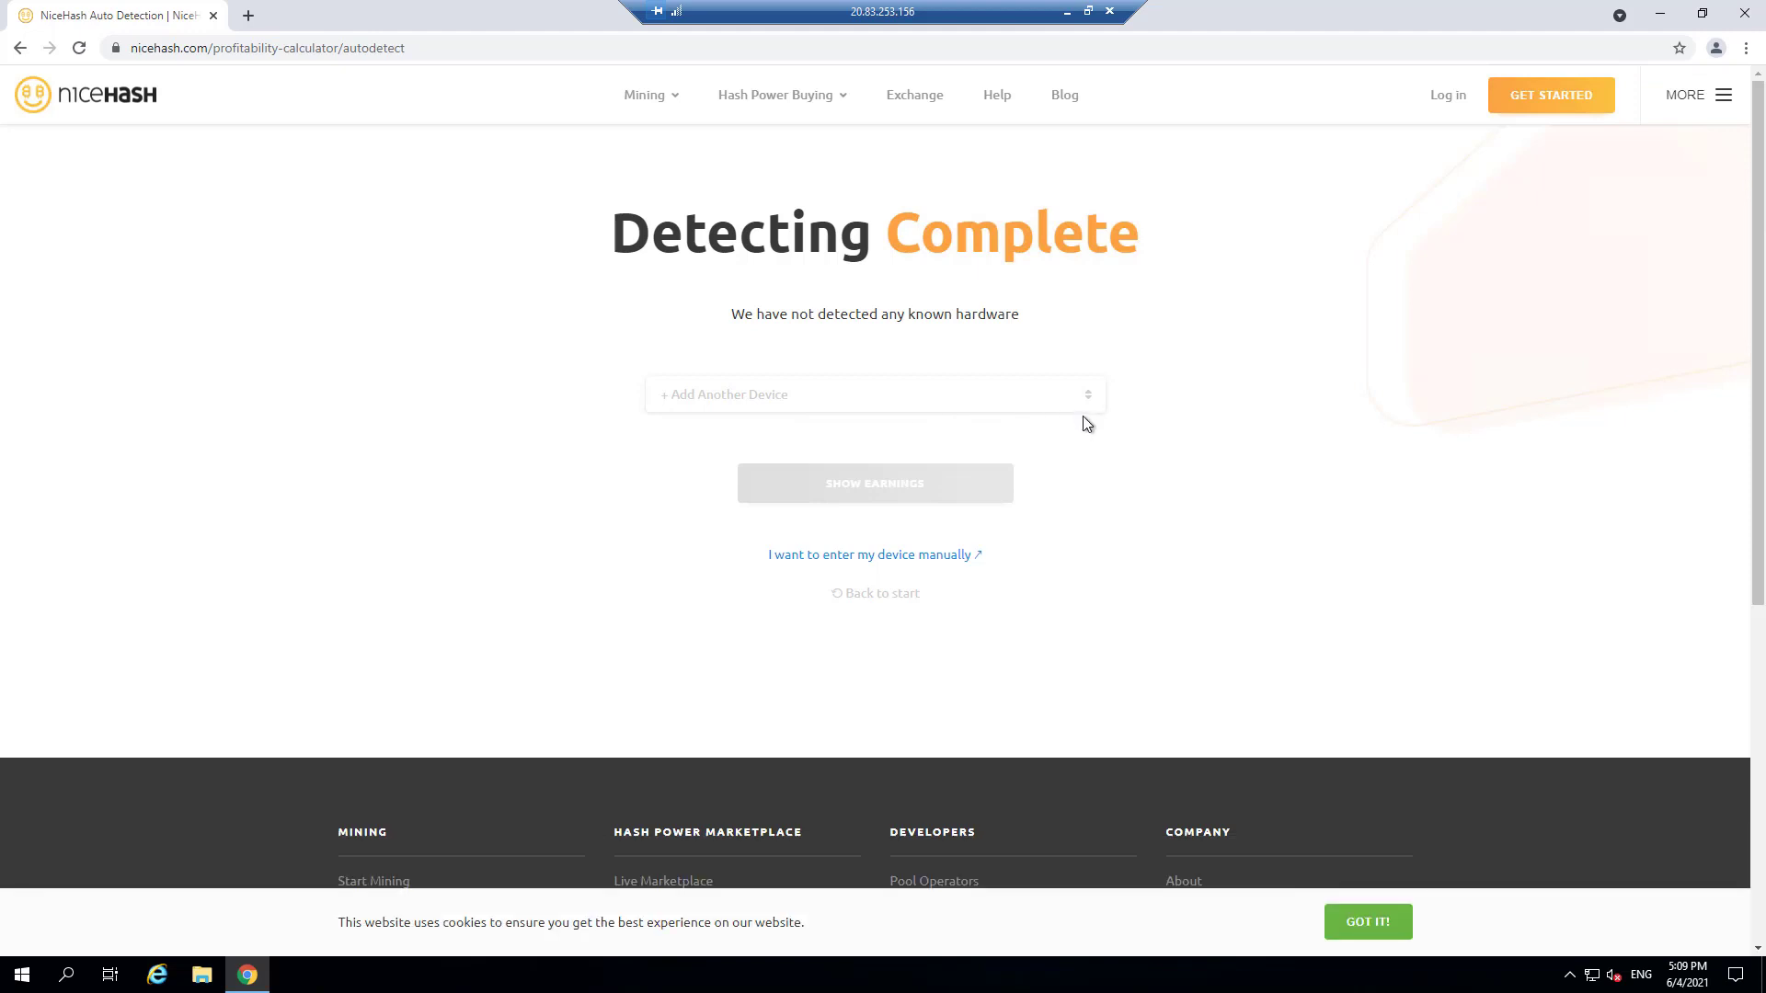
left_click(1367, 921)
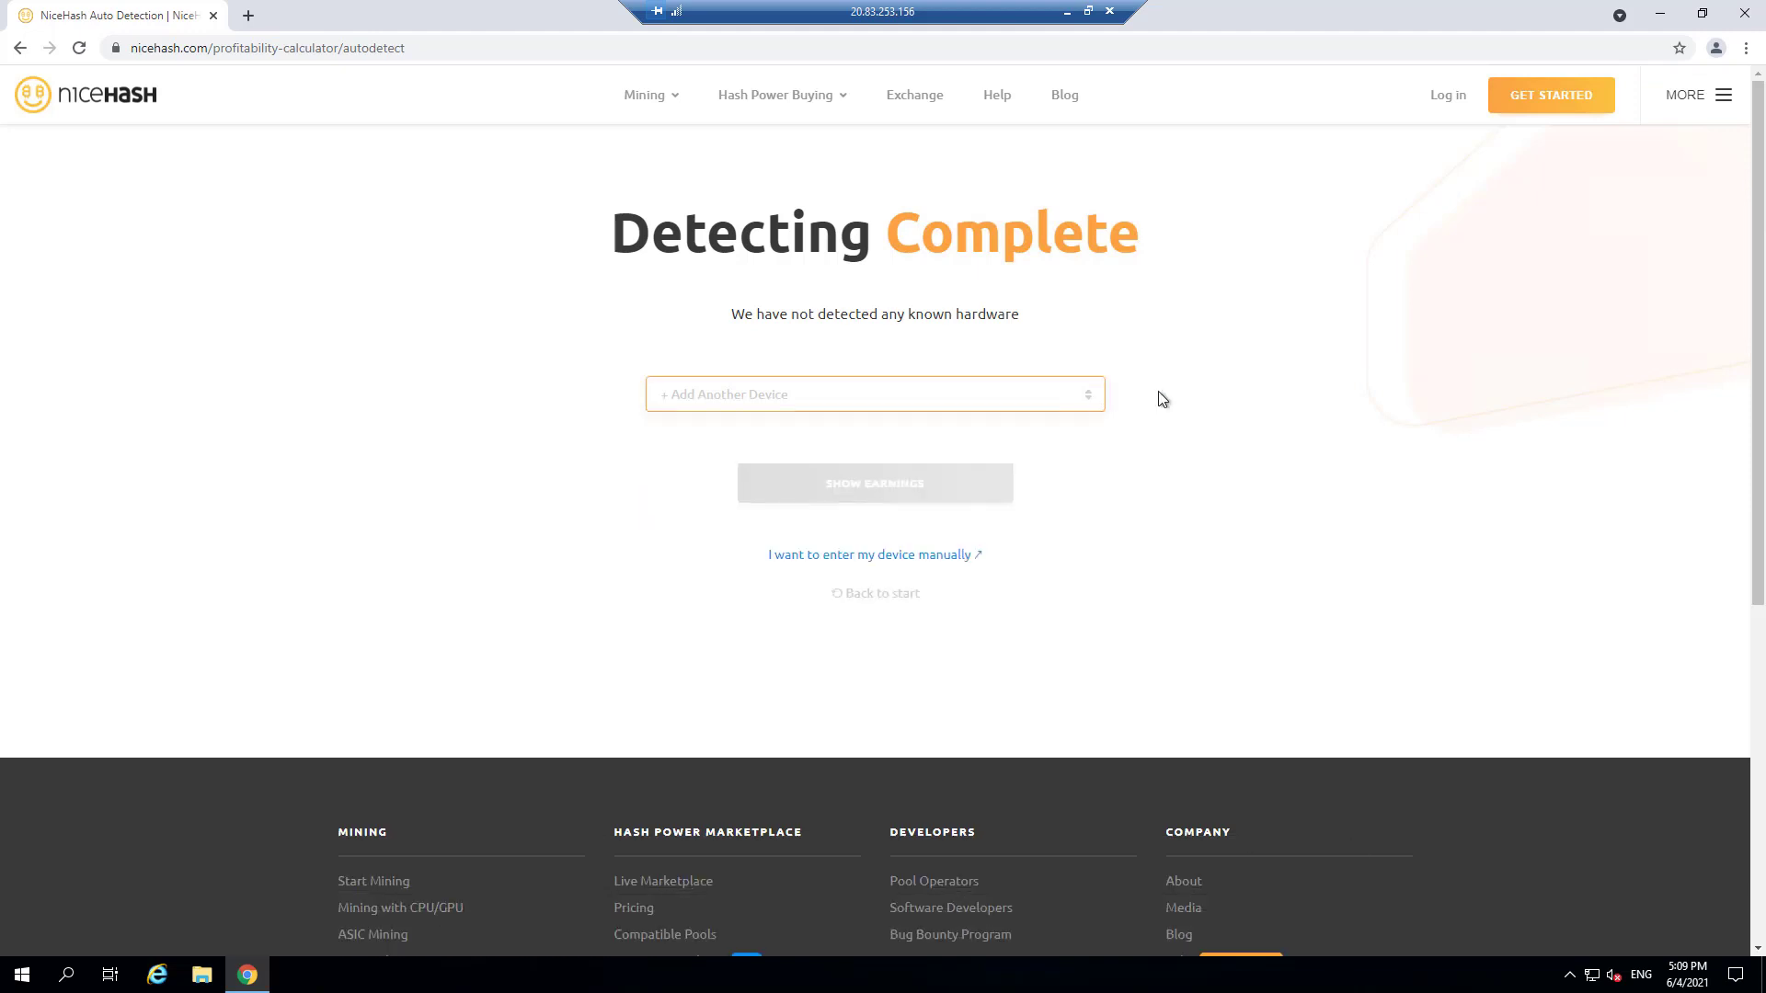
left_click(873, 393)
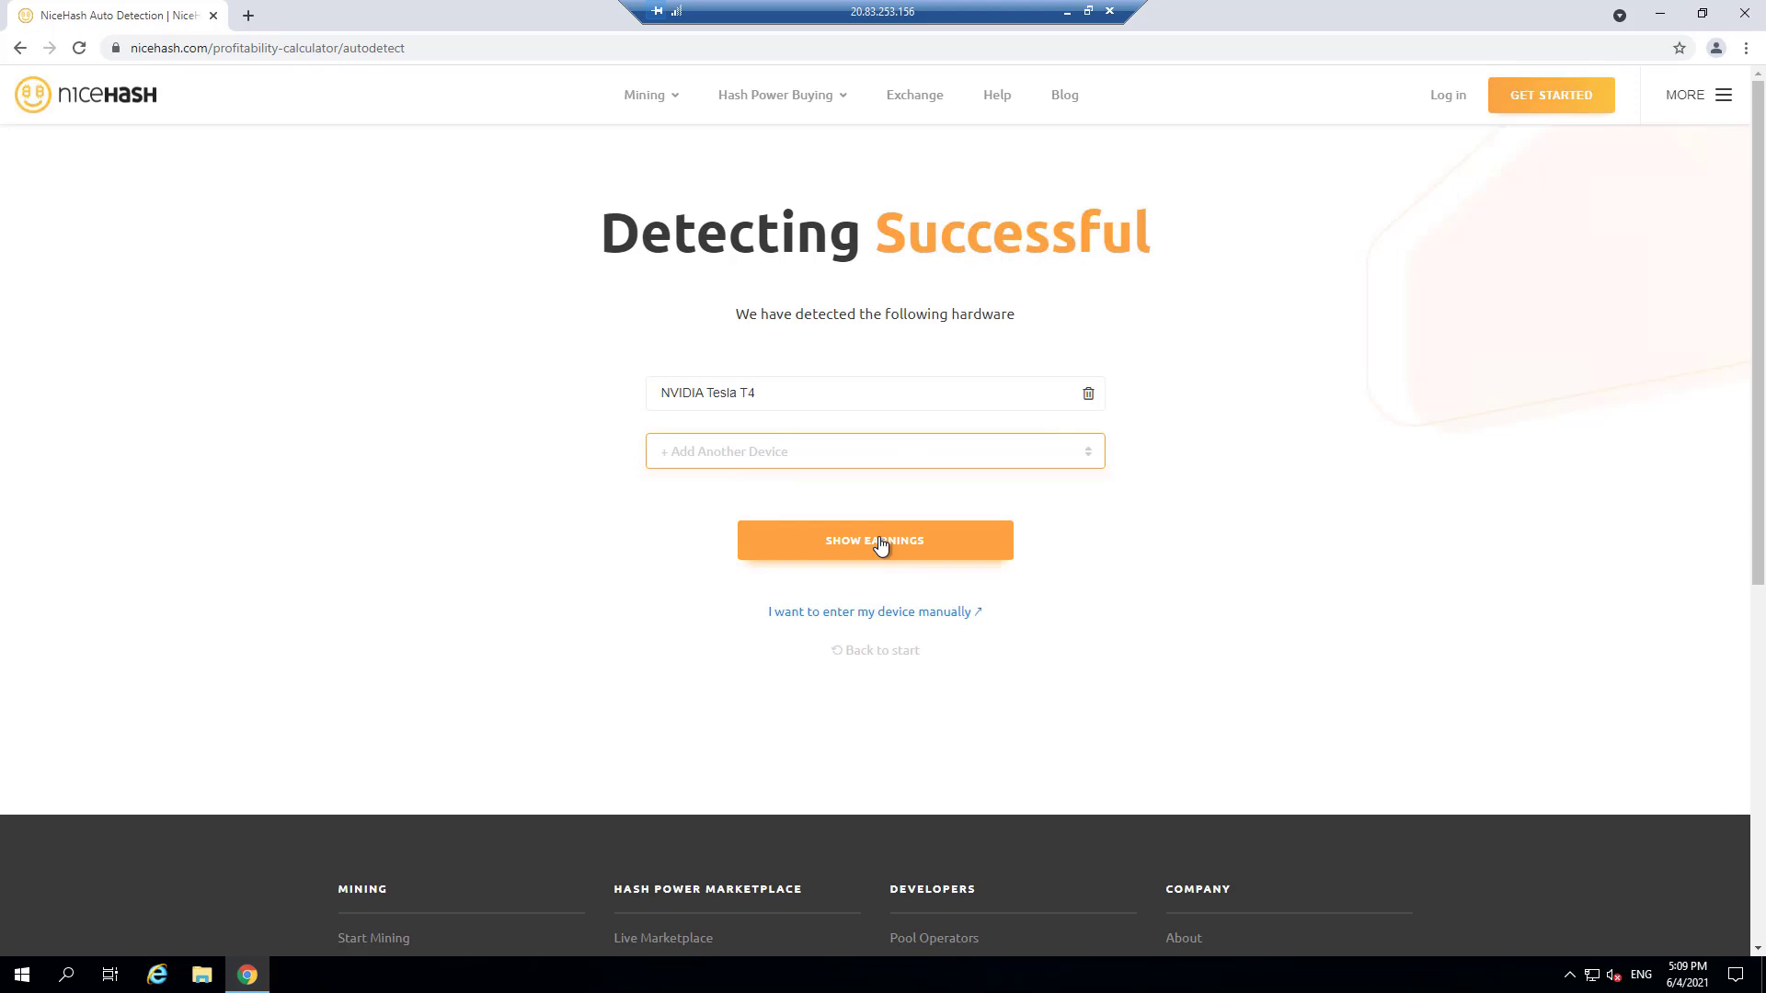
left_click(874, 541)
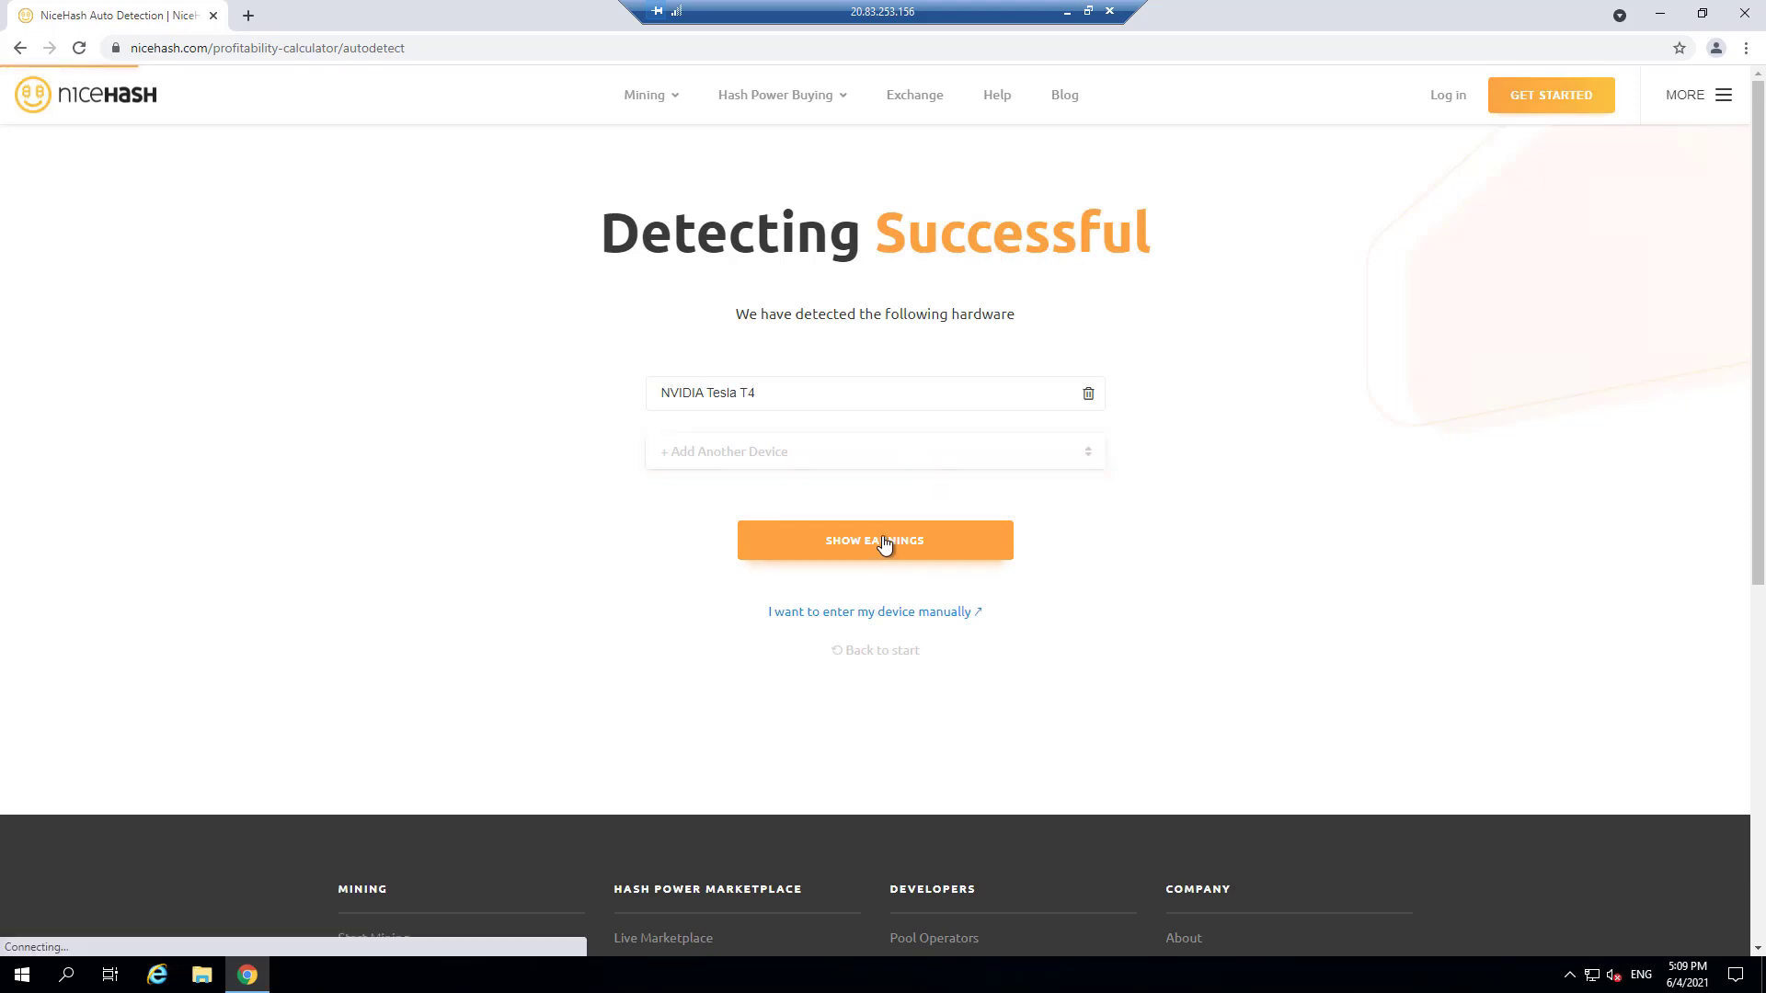
left_click(874, 541)
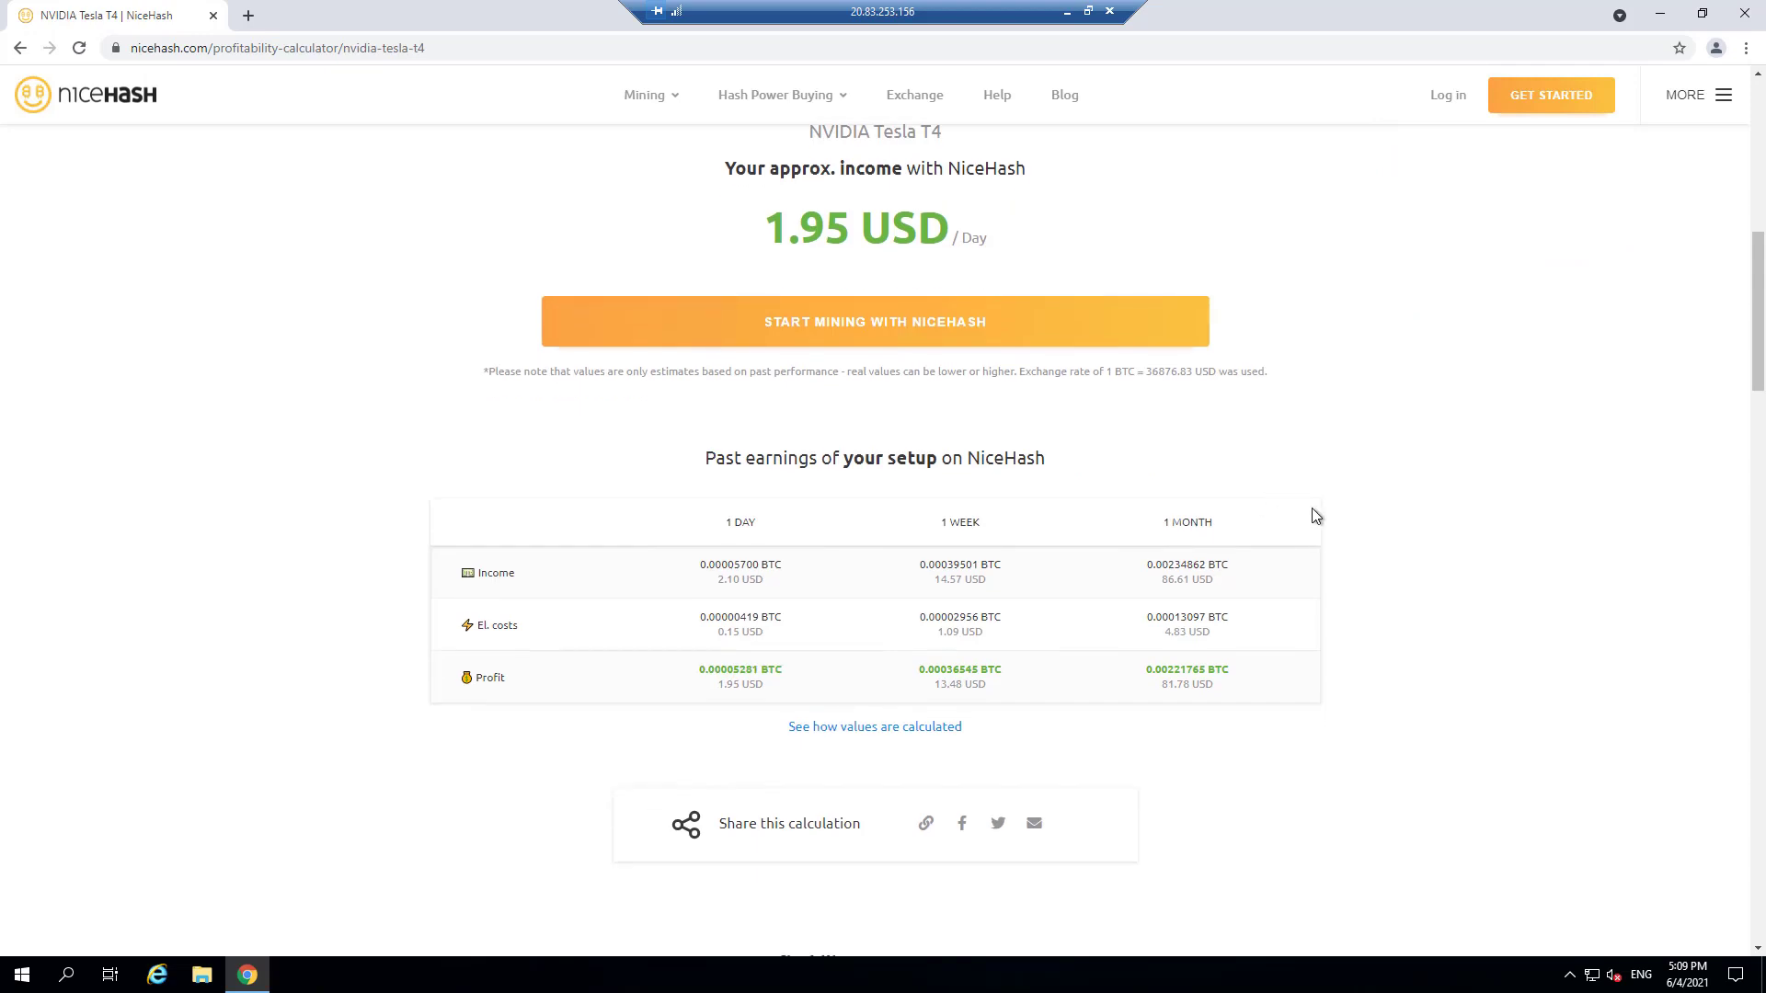
mouse_move(1177, 675)
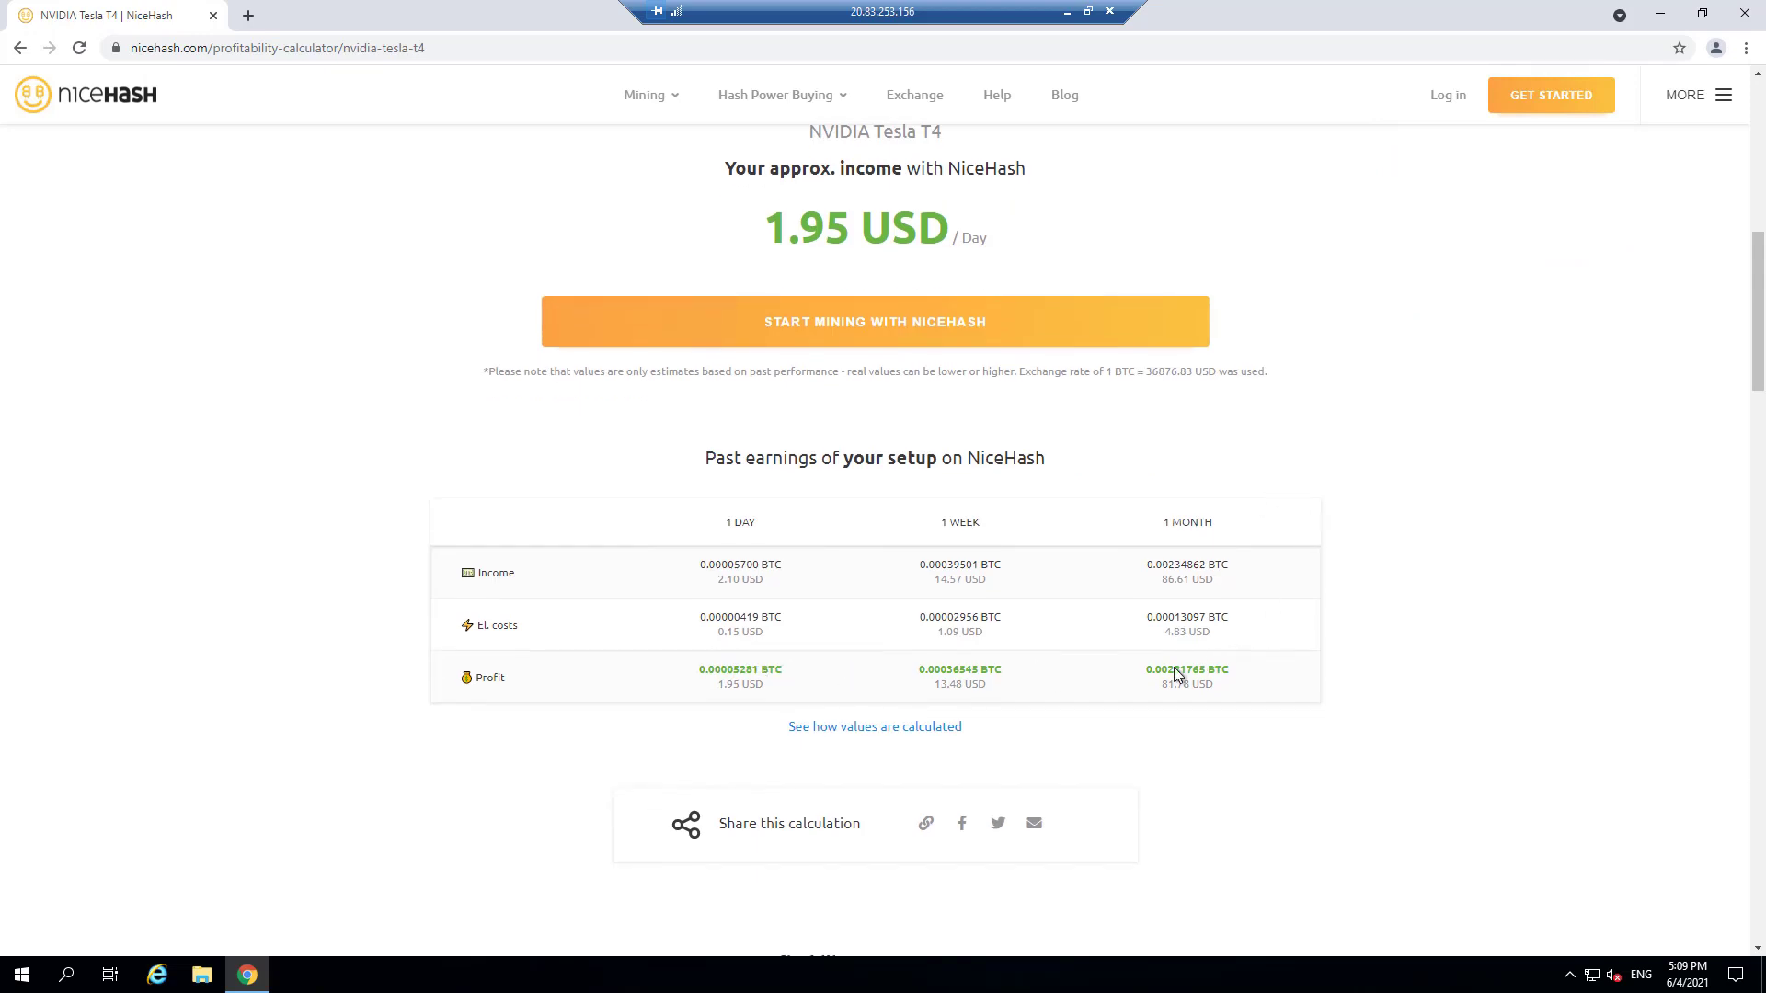
scroll("up", 3)
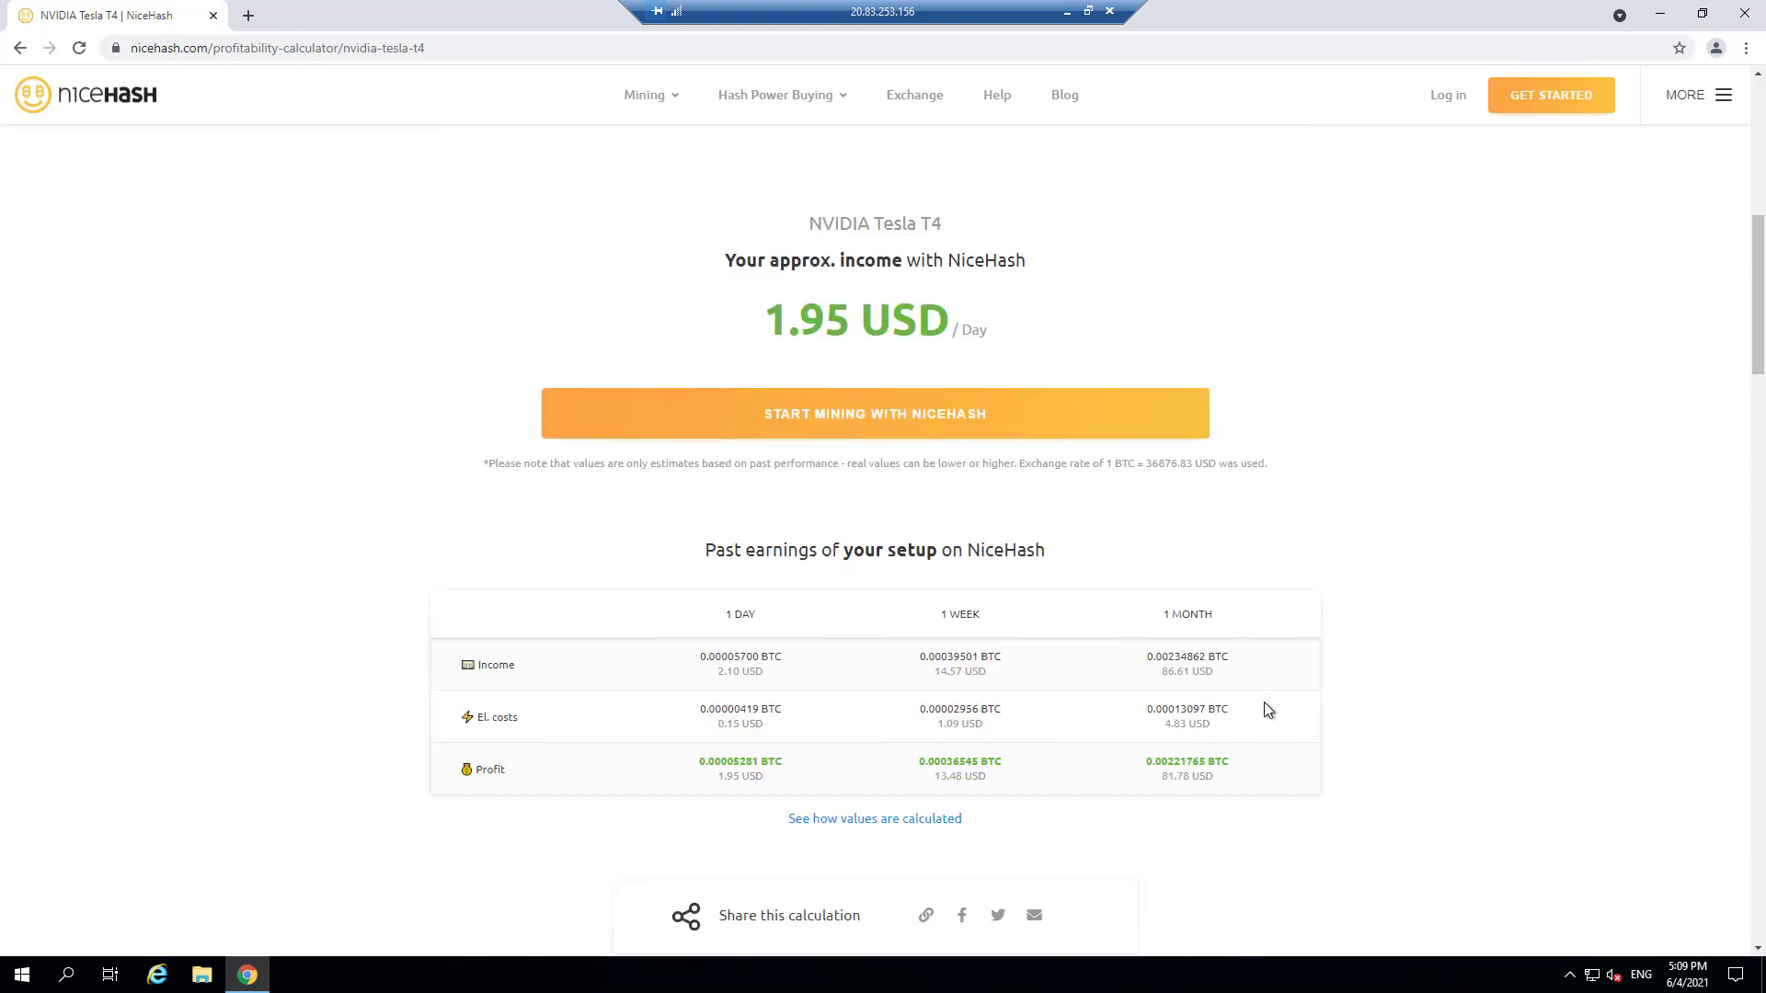
mouse_move(966, 300)
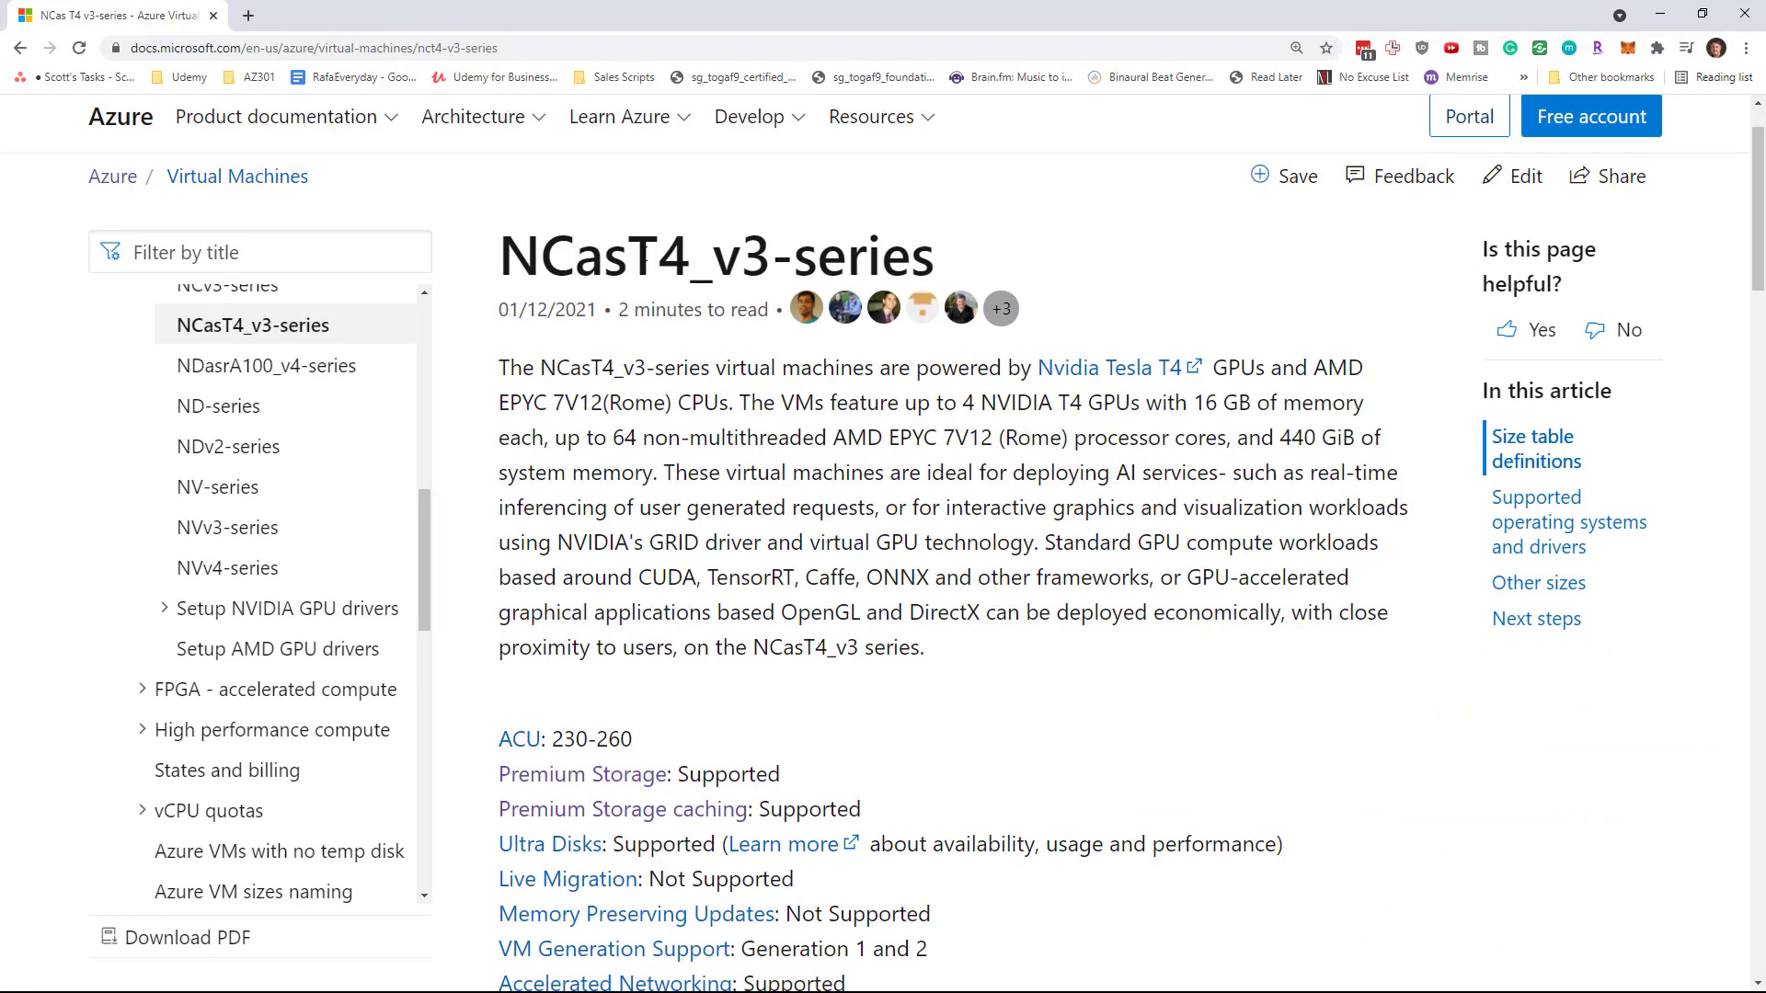
- Scroll the NCasT4_v3-series page down to the size table and back up
scroll("down", 3)
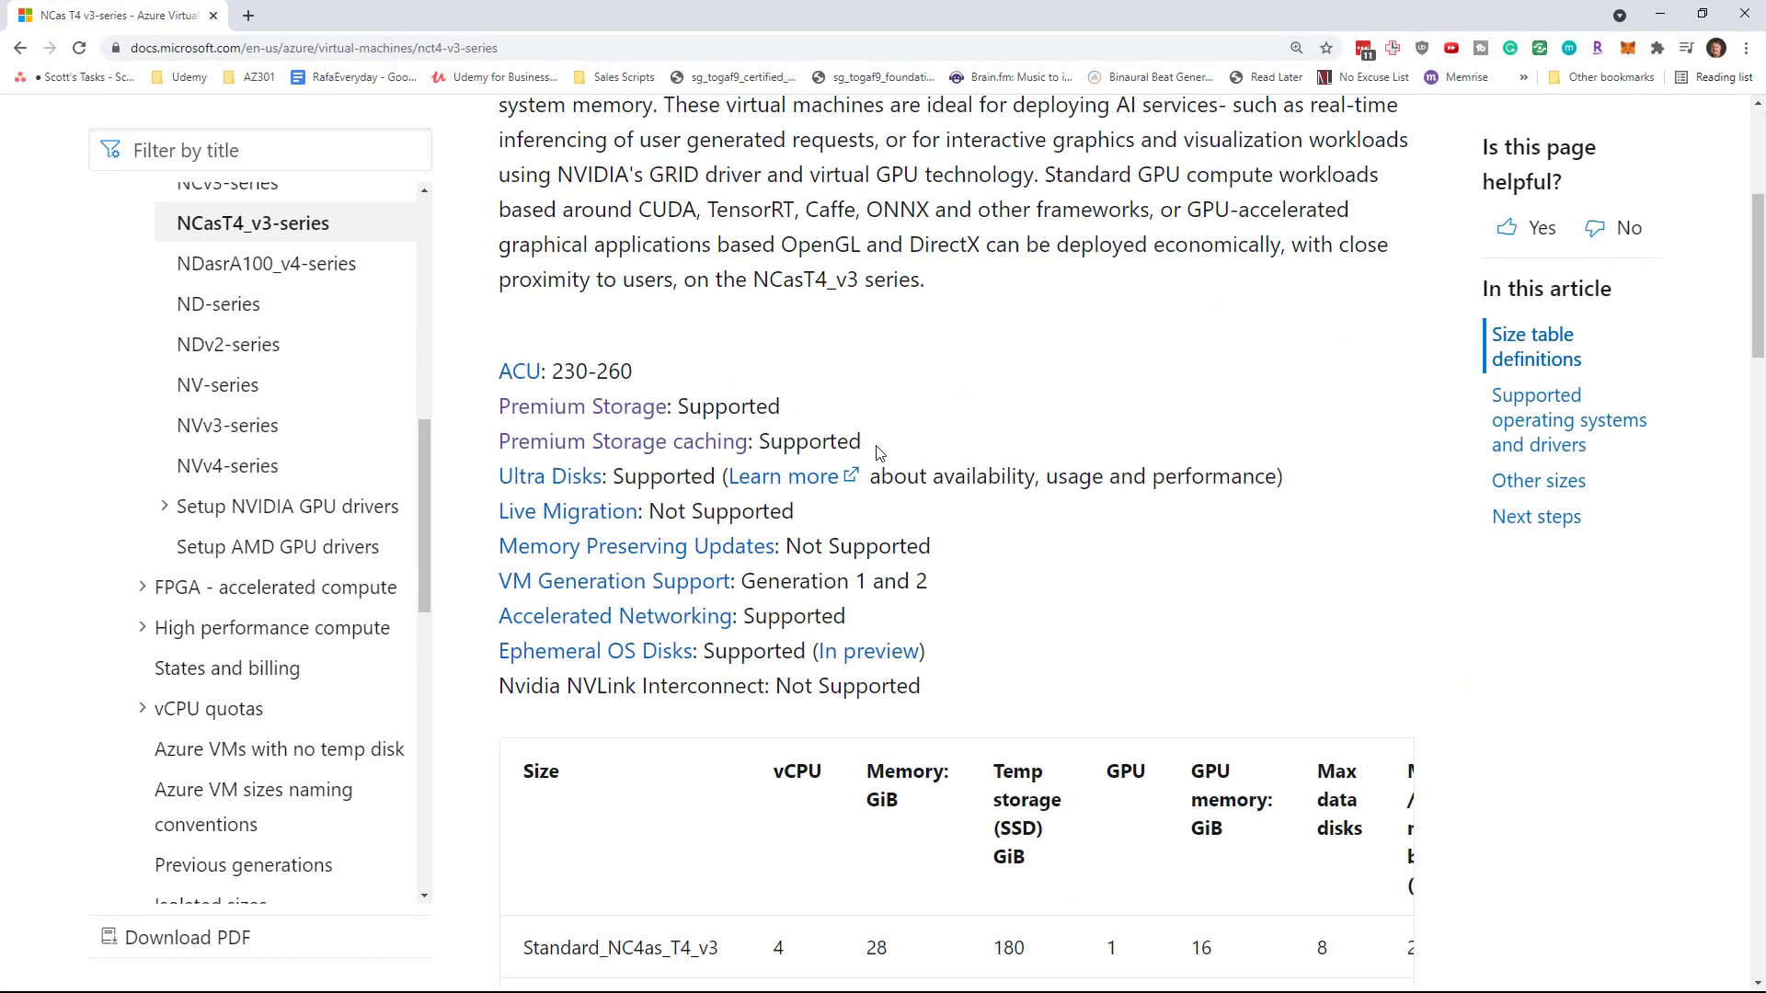
scroll("up", 3)
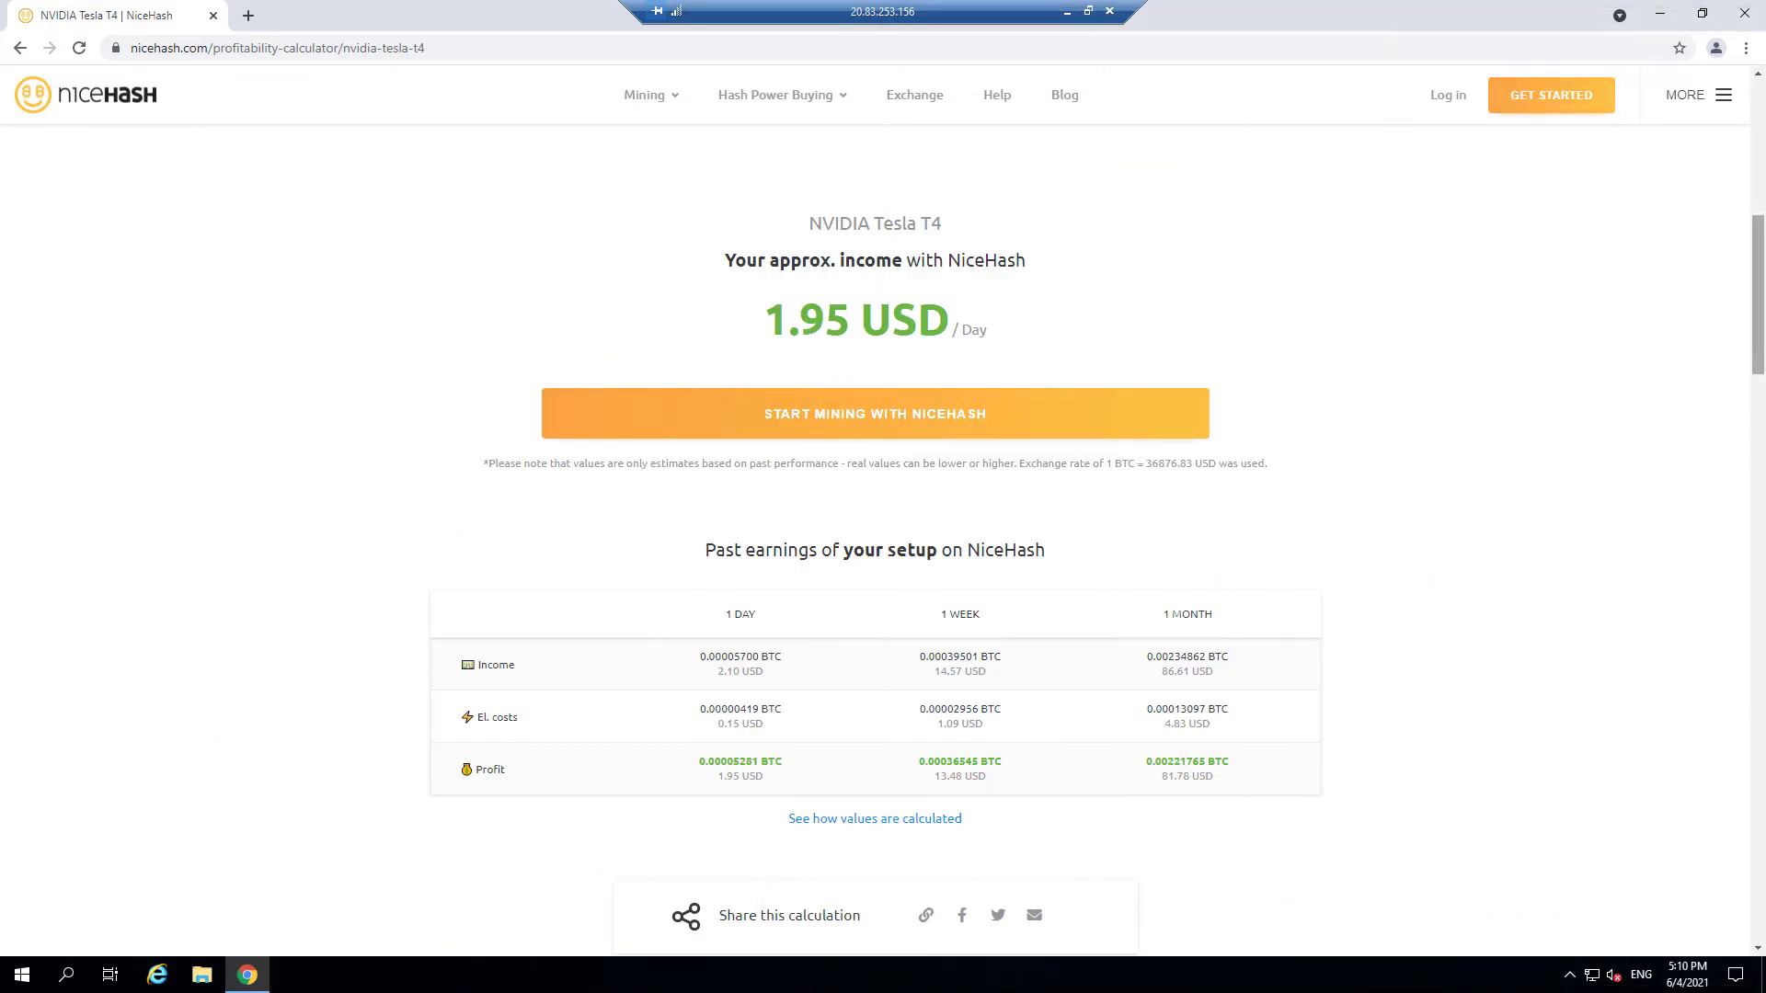
mouse_move(874, 434)
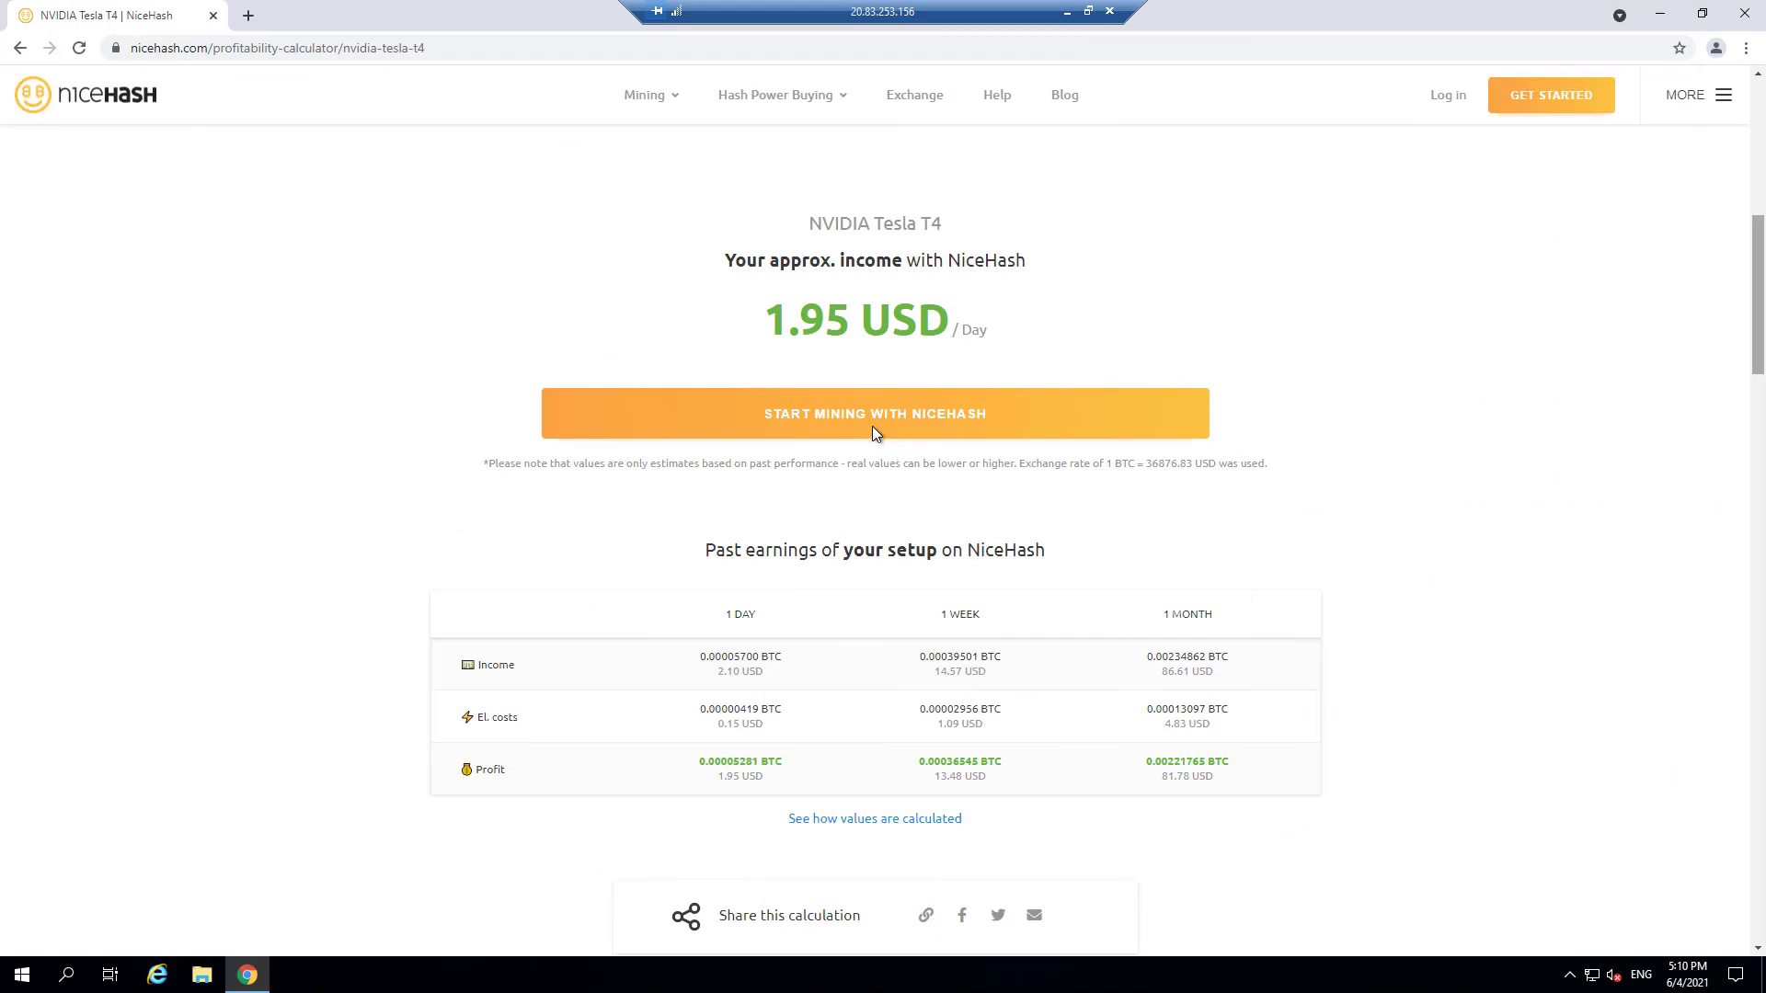
mouse_move(1449, 102)
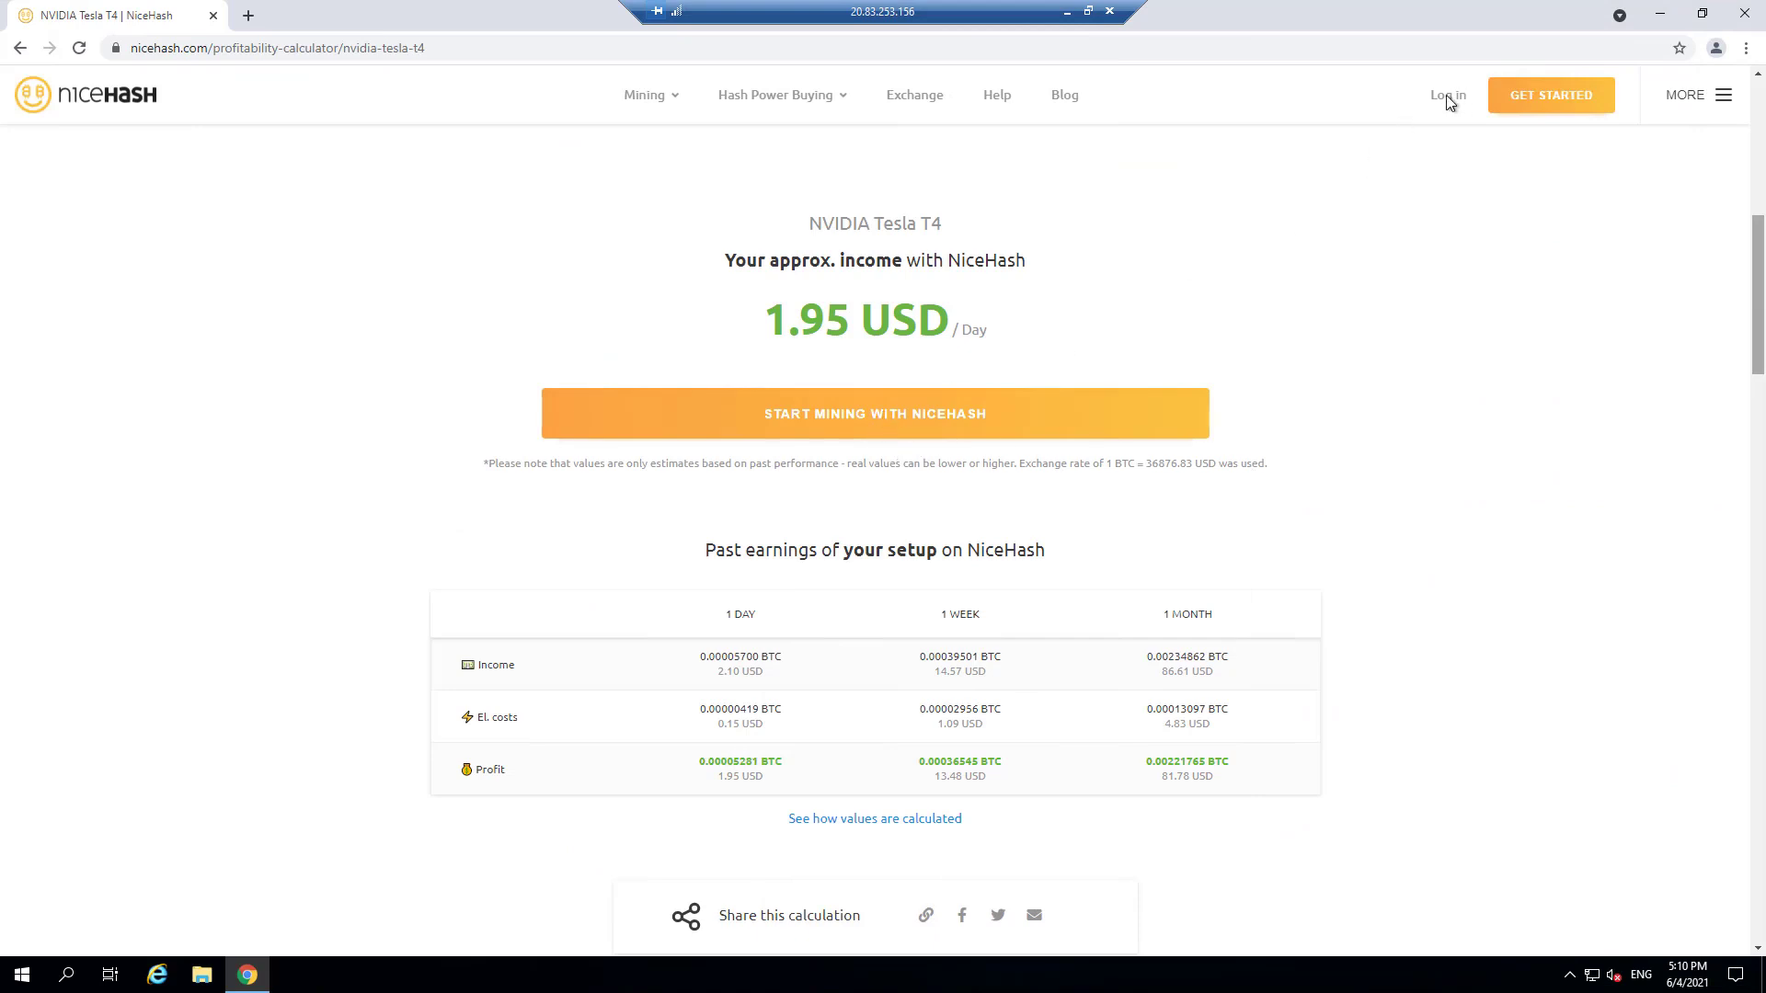
- Go to the NiceHash account login page from the top navigation bar
left_click(1448, 94)
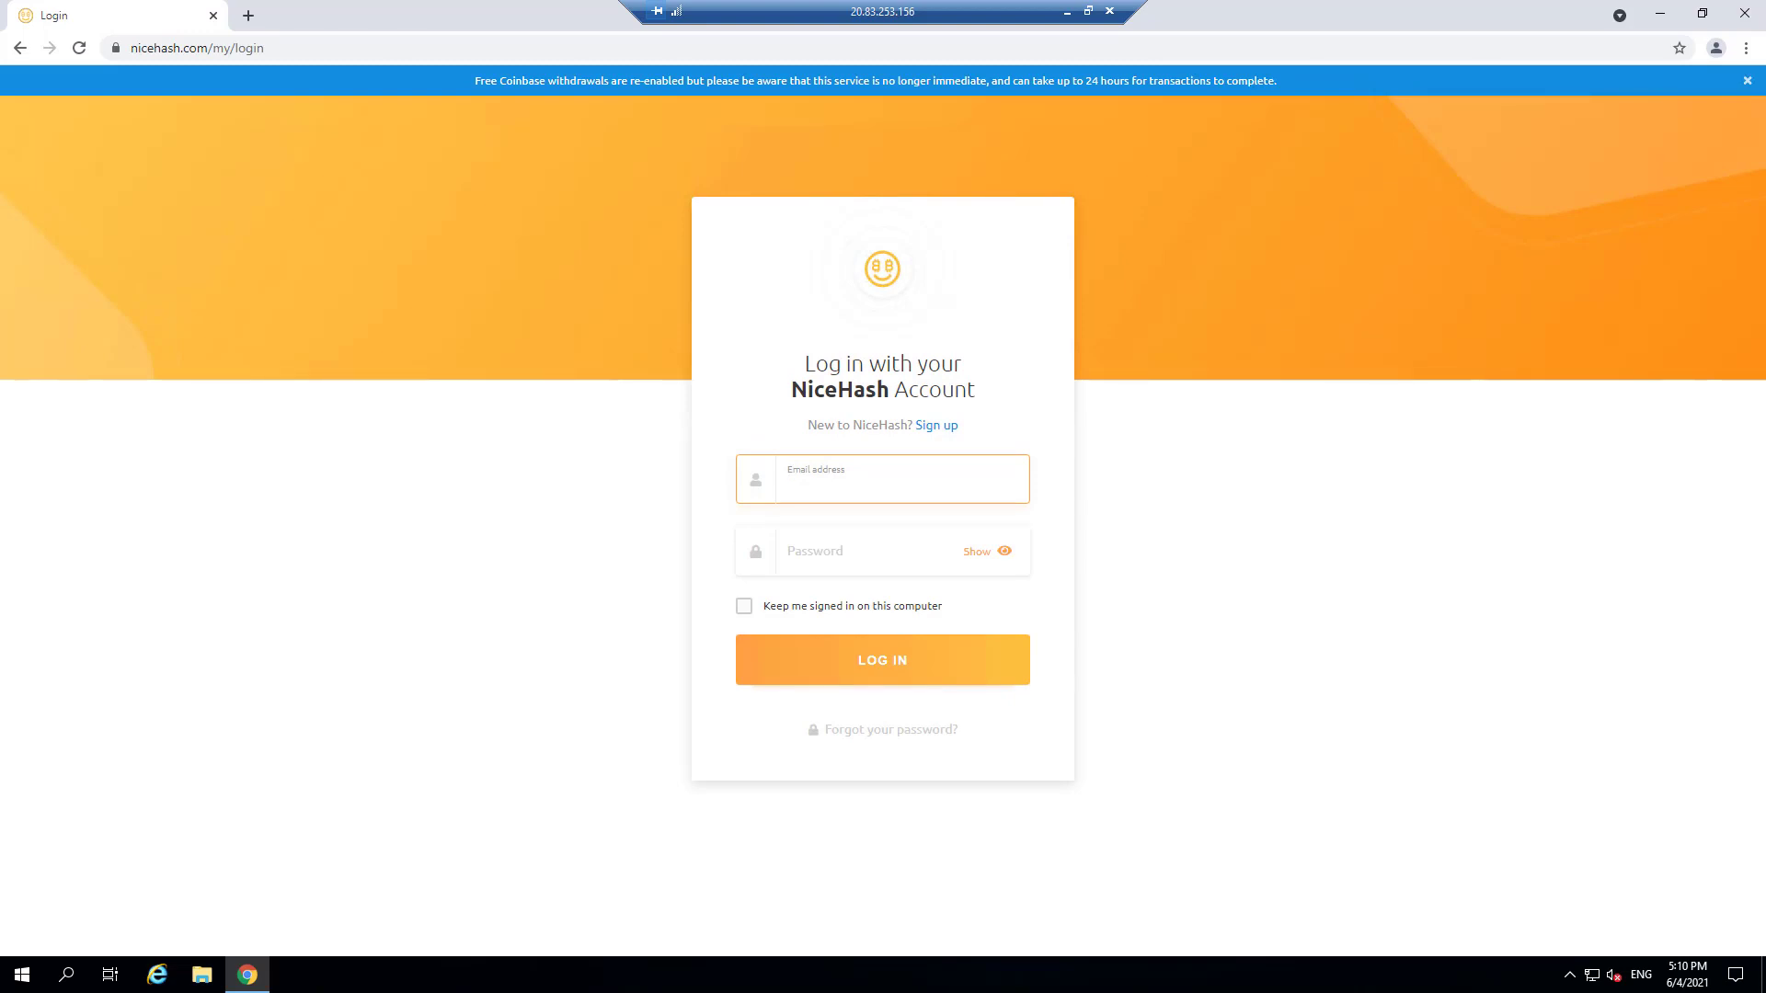
left_click(881, 478)
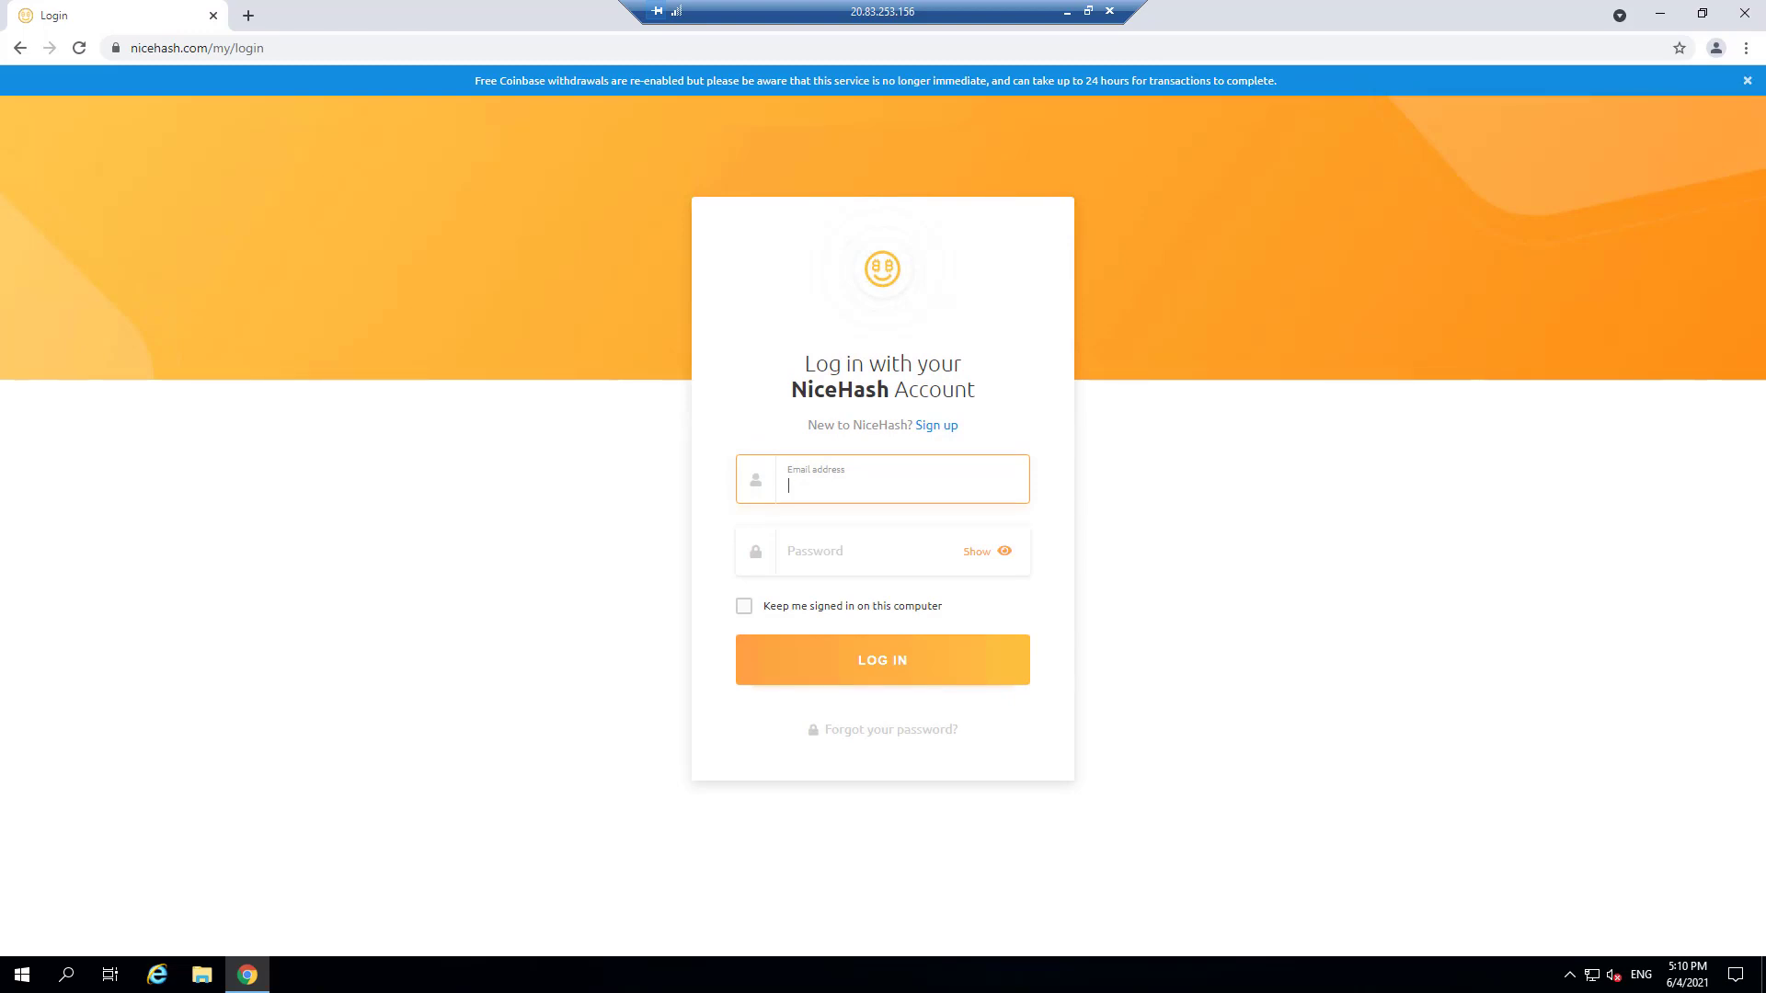
mouse_move(861, 483)
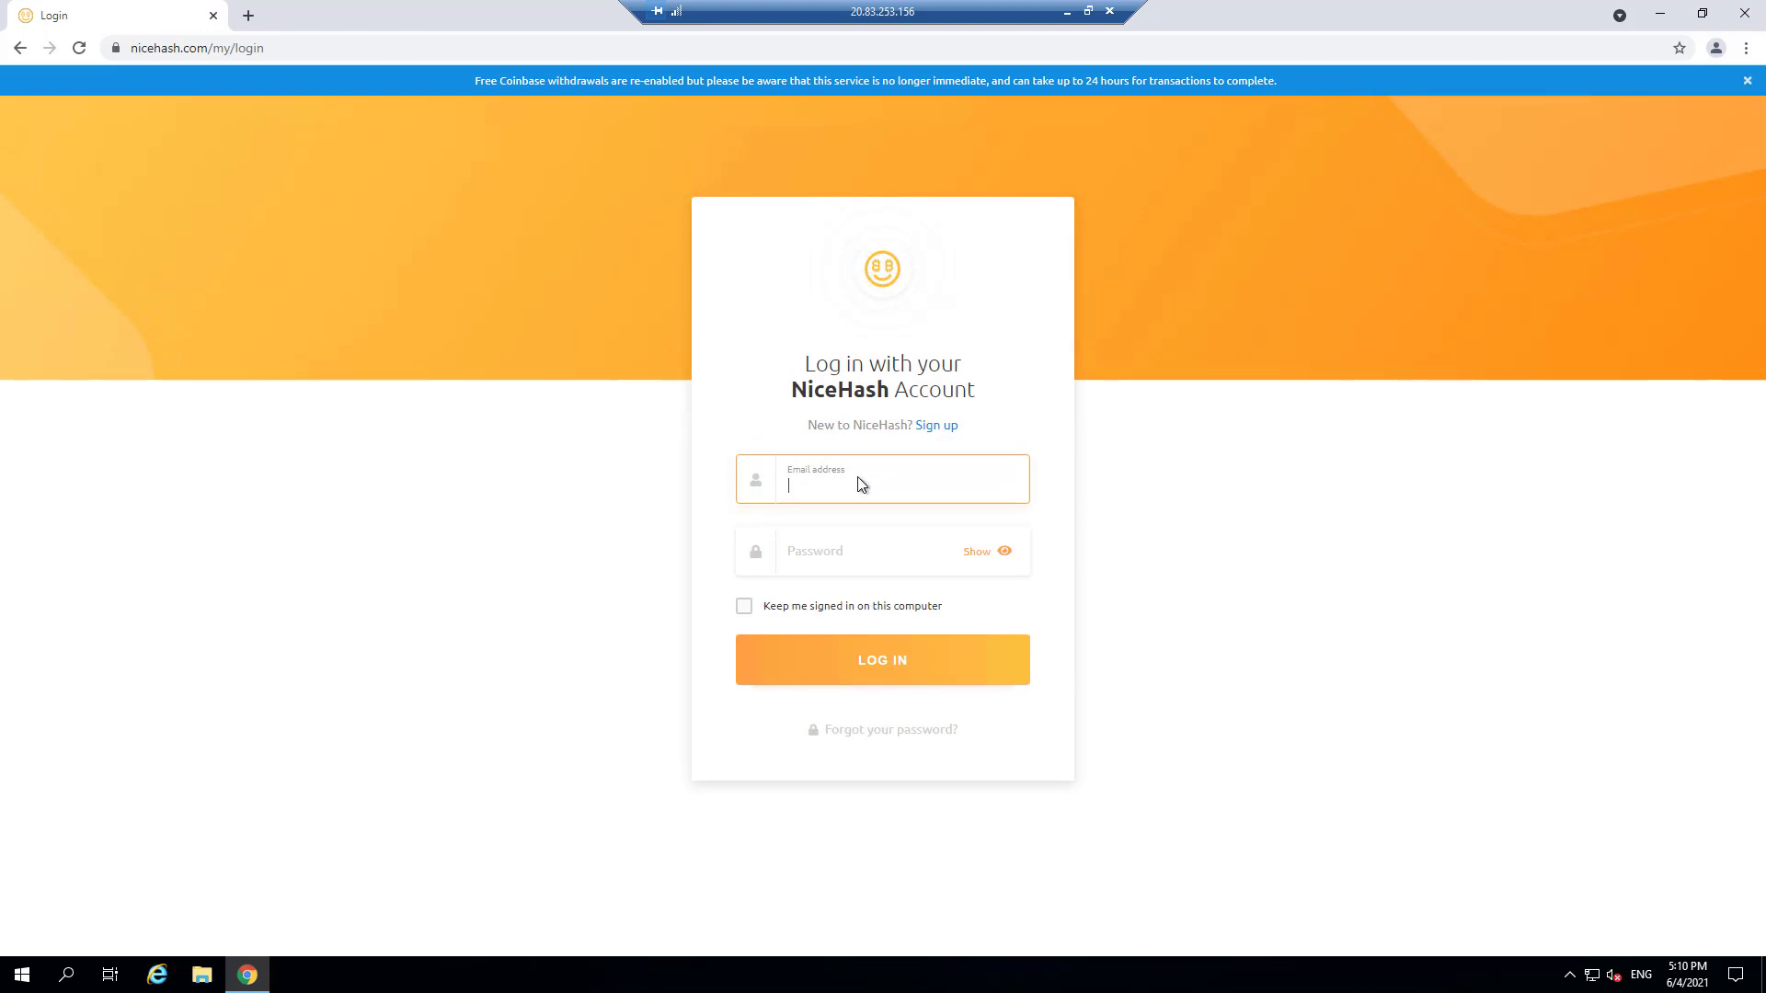
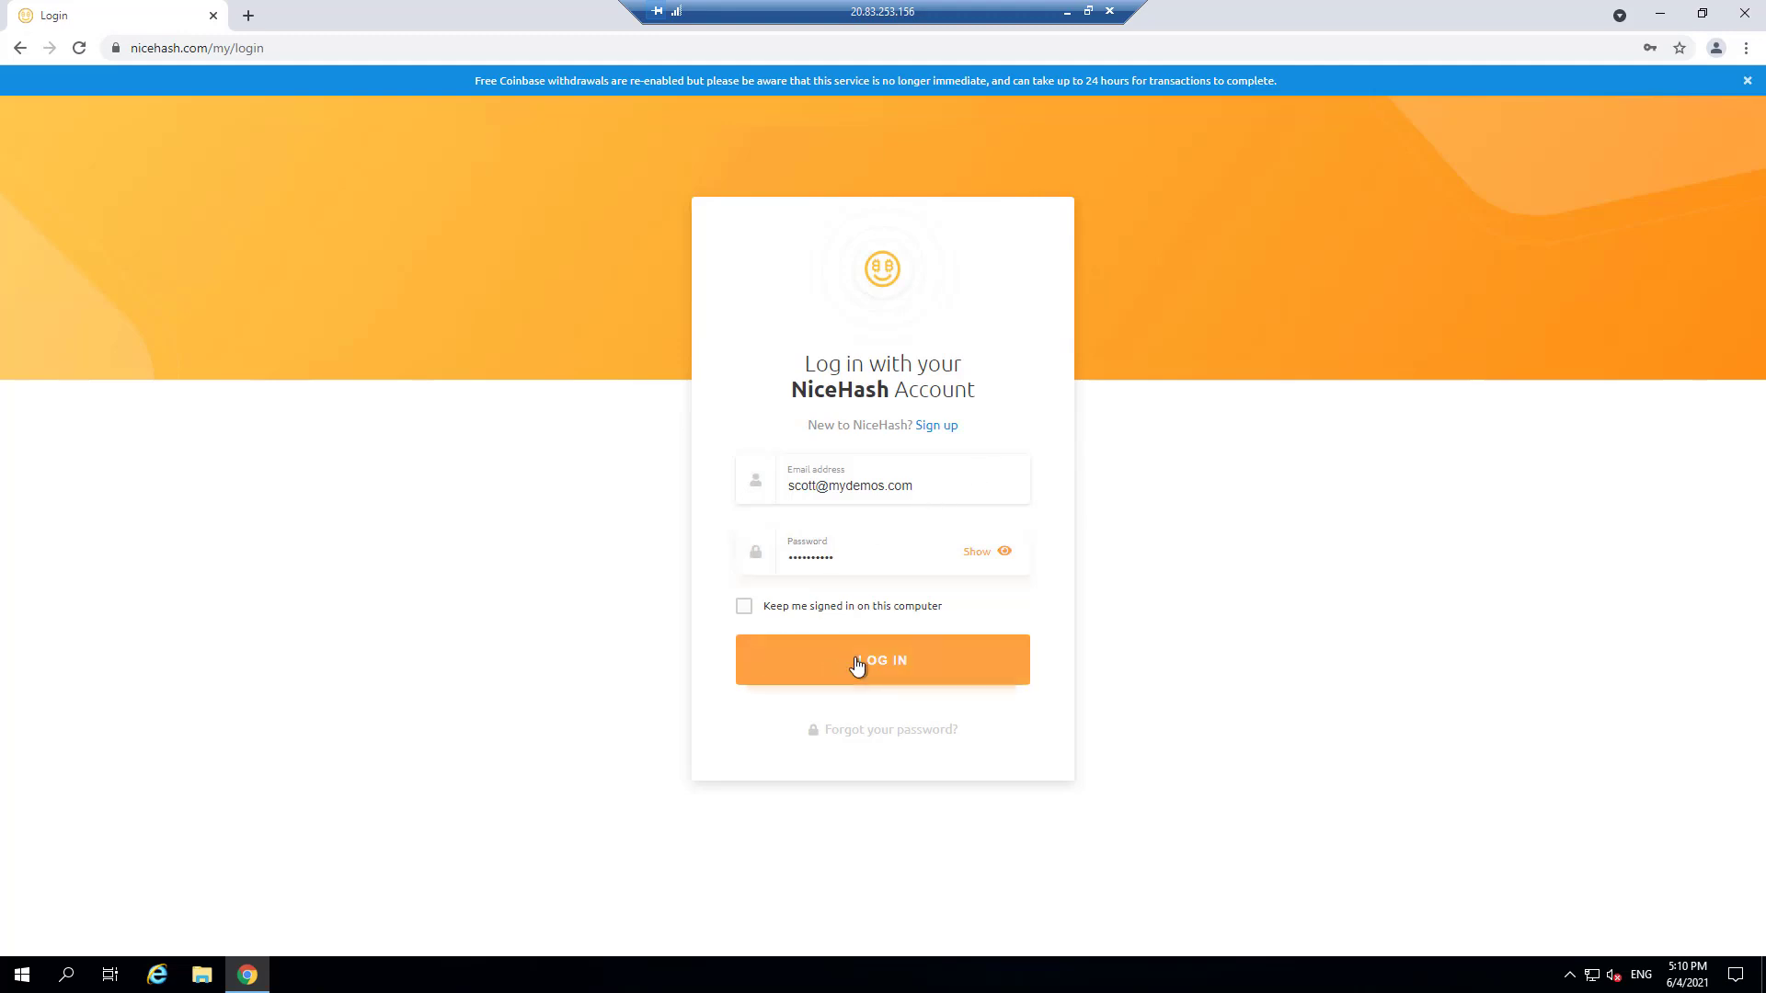
left_click(881, 660)
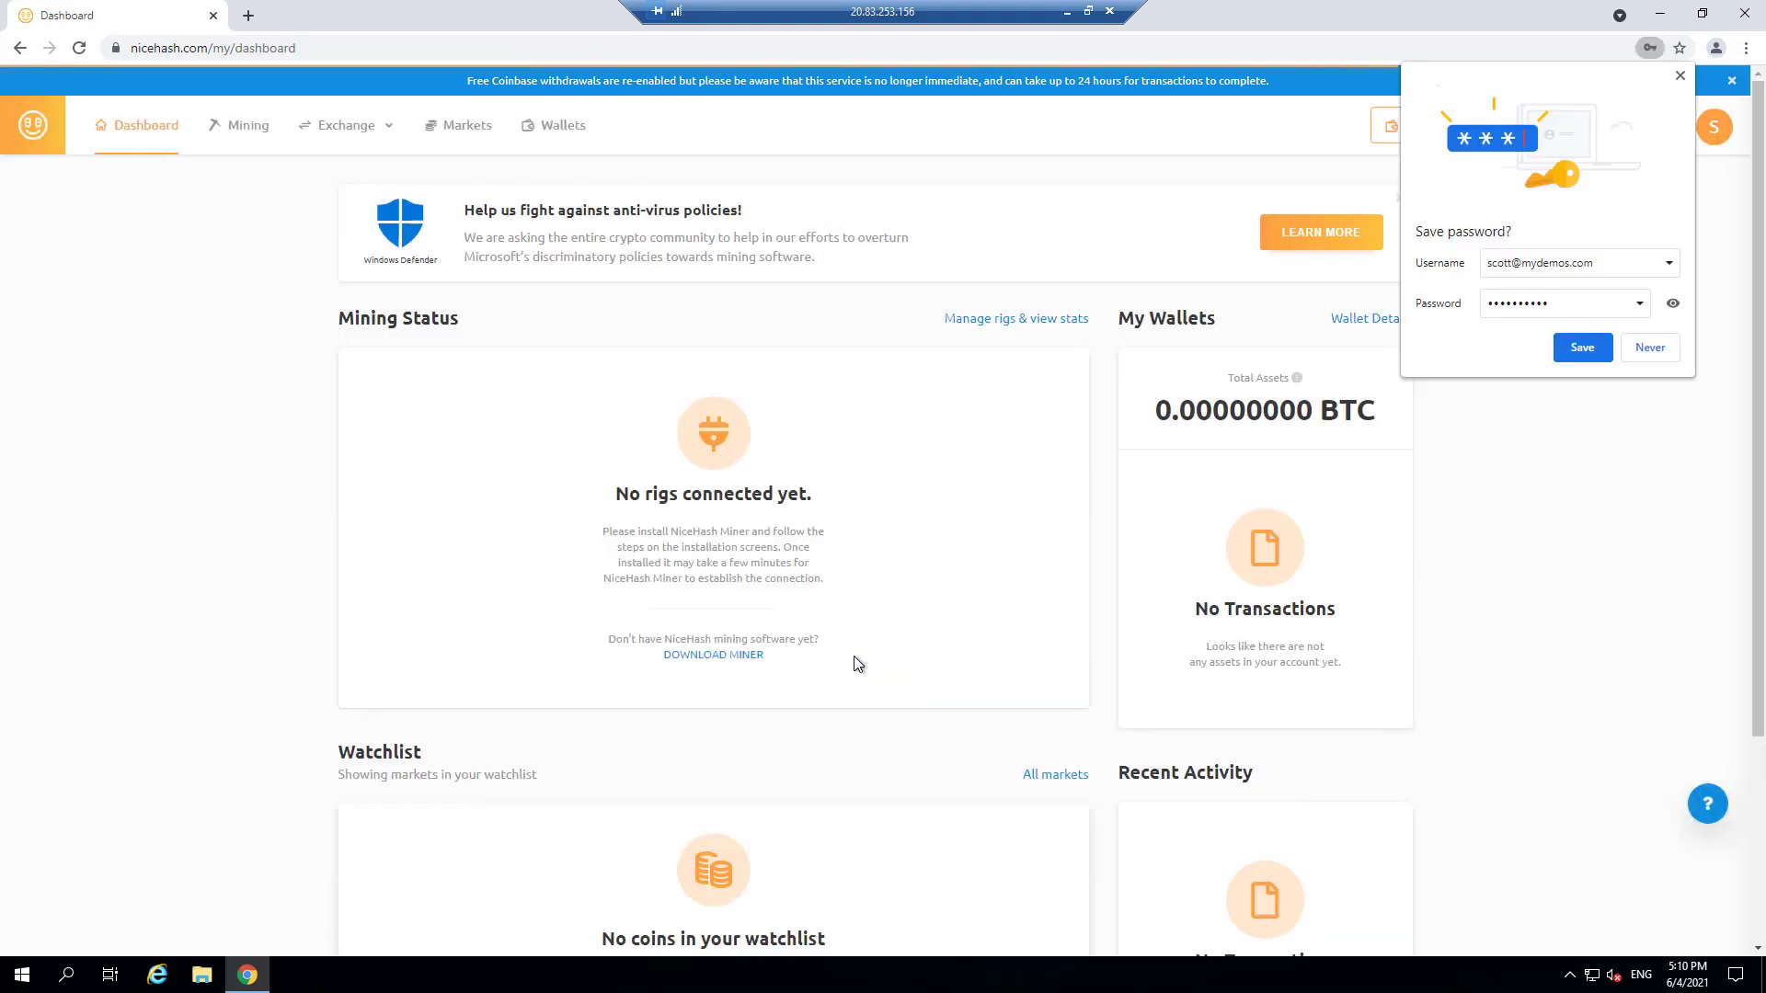
- Decline saving the password and go to Mining > Download miner or add ASIC
left_click(1648, 348)
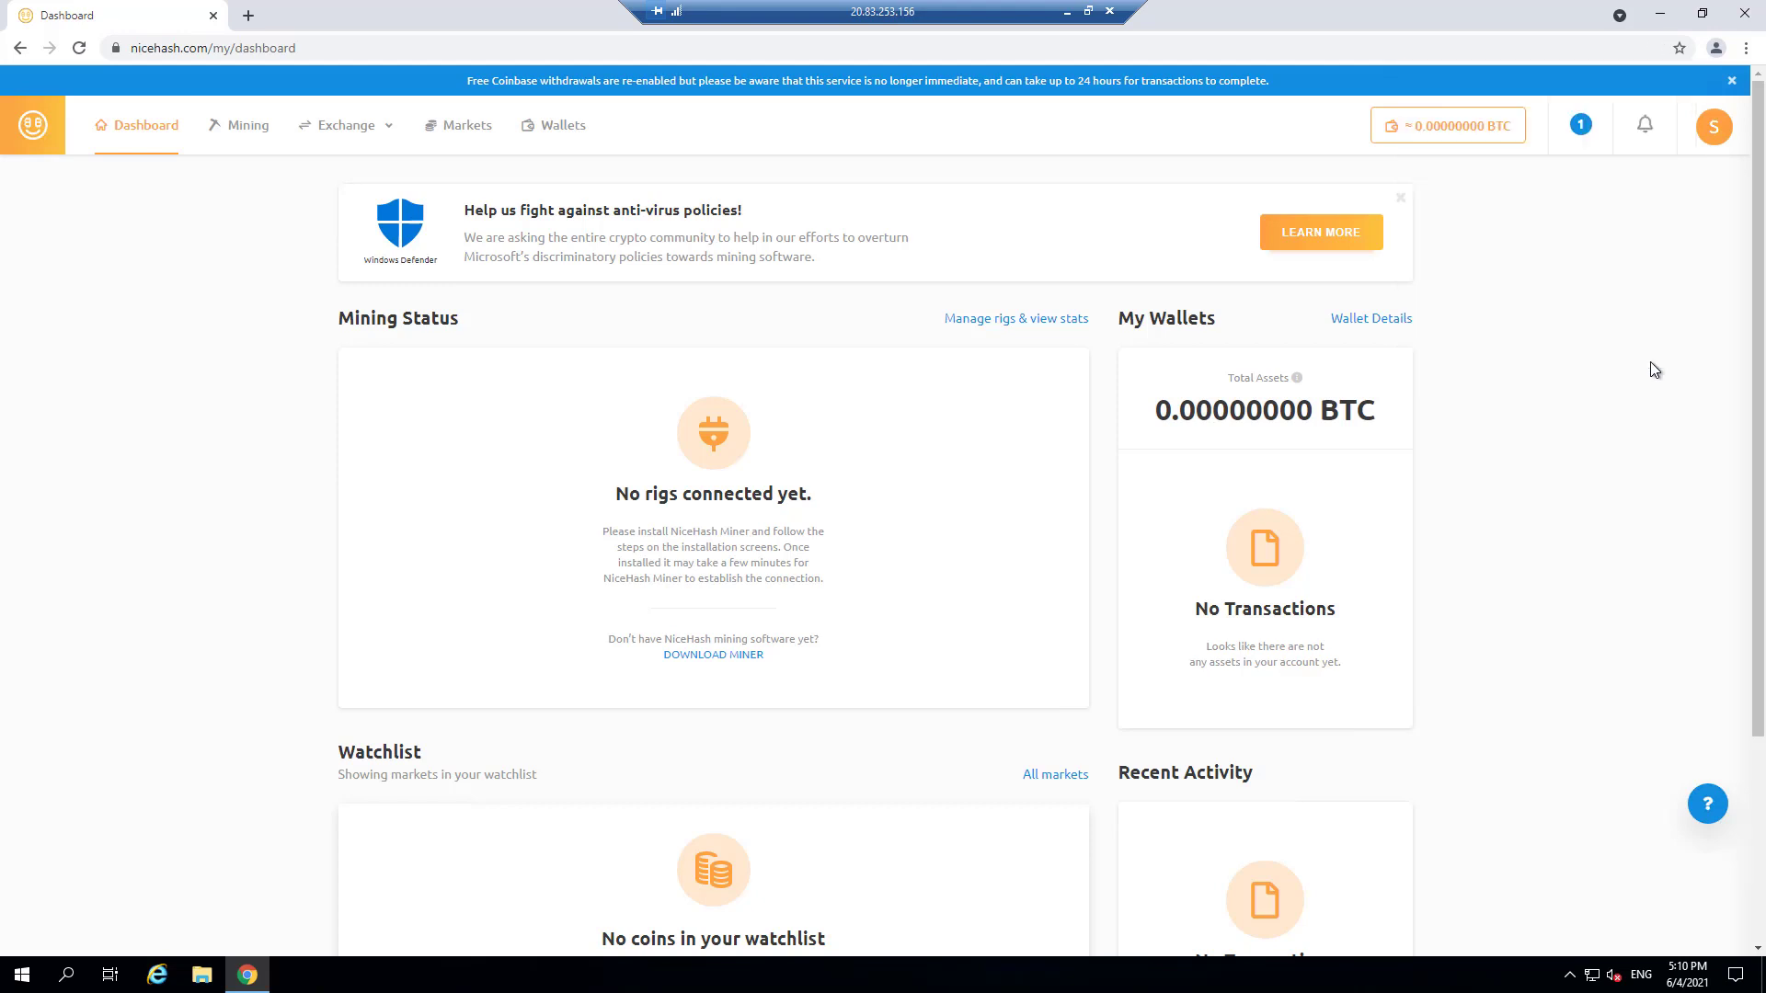
mouse_move(248, 125)
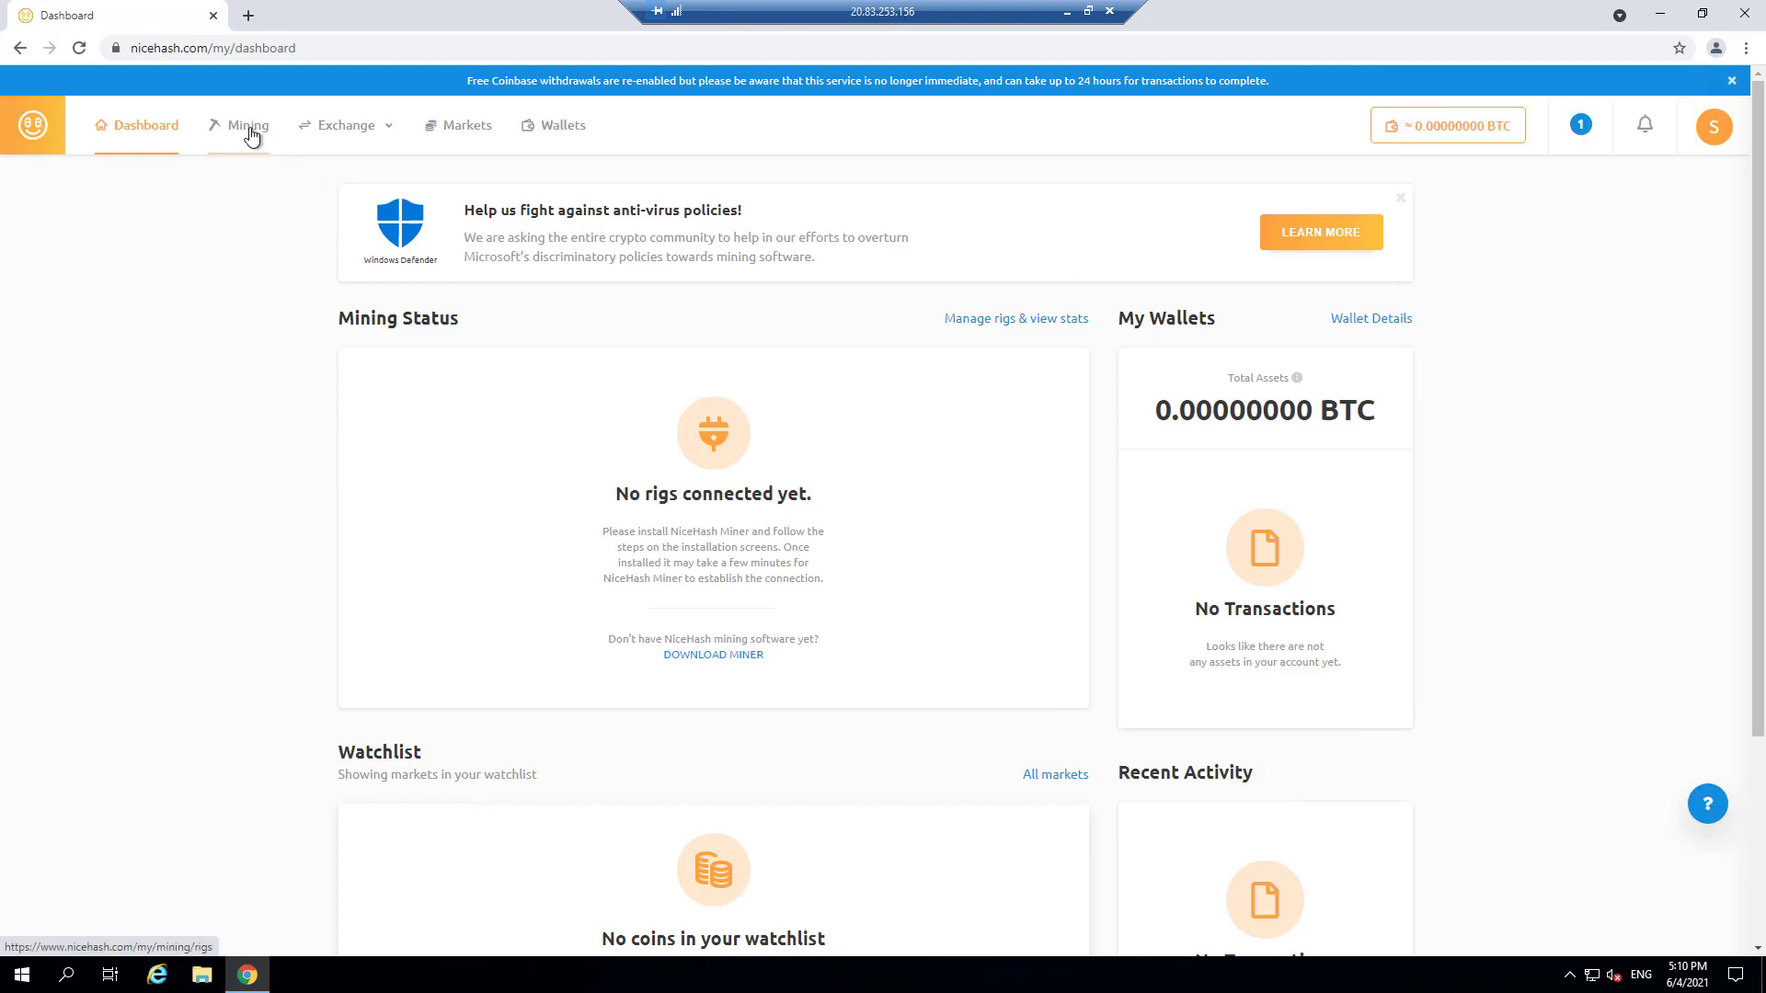
left_click(246, 125)
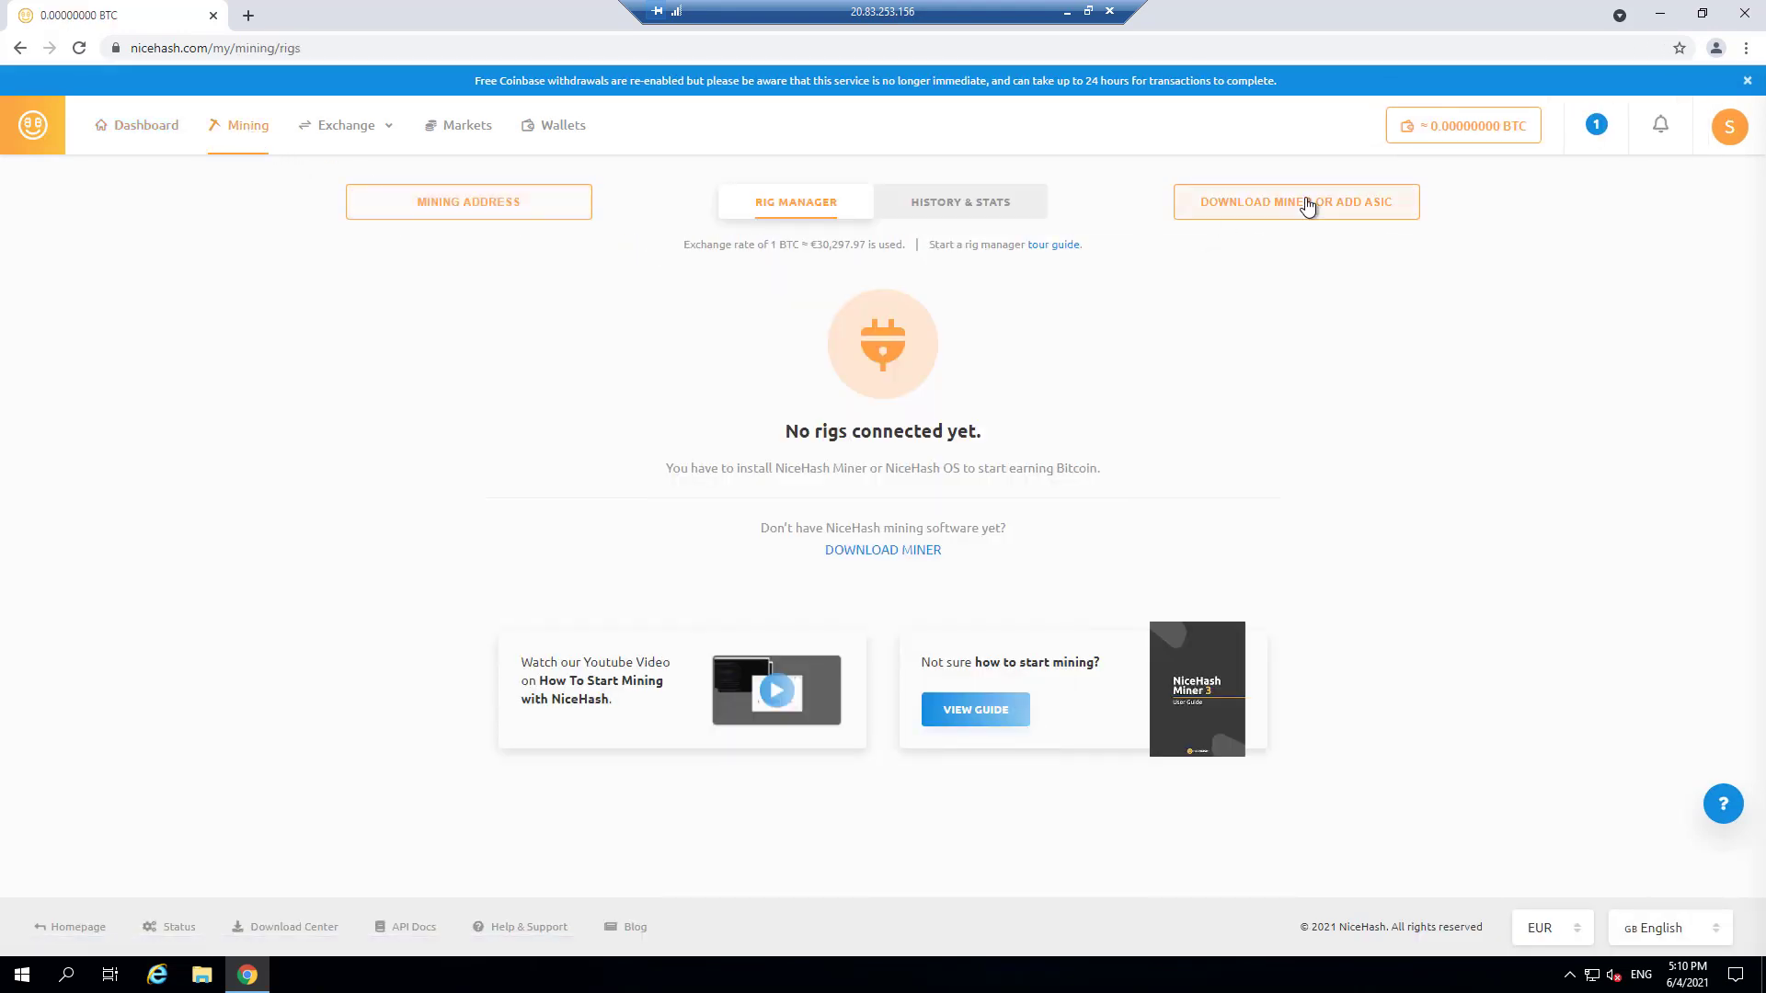
mouse_move(1295, 203)
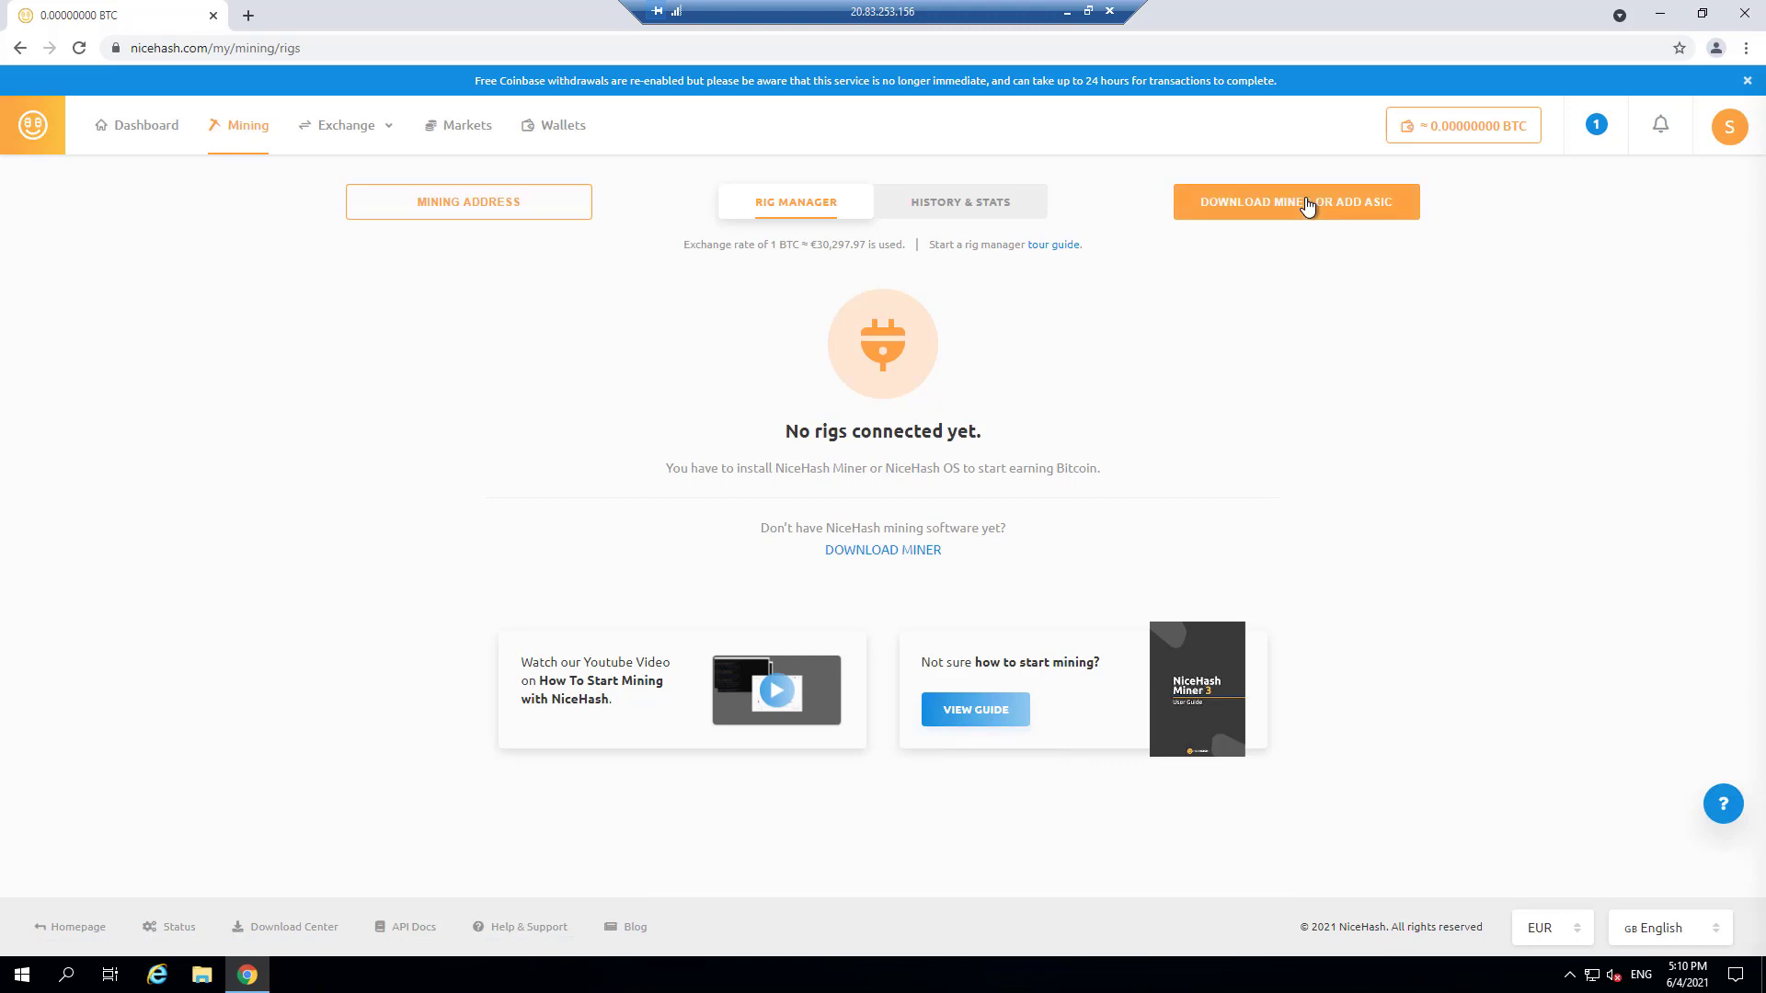
left_click(1295, 202)
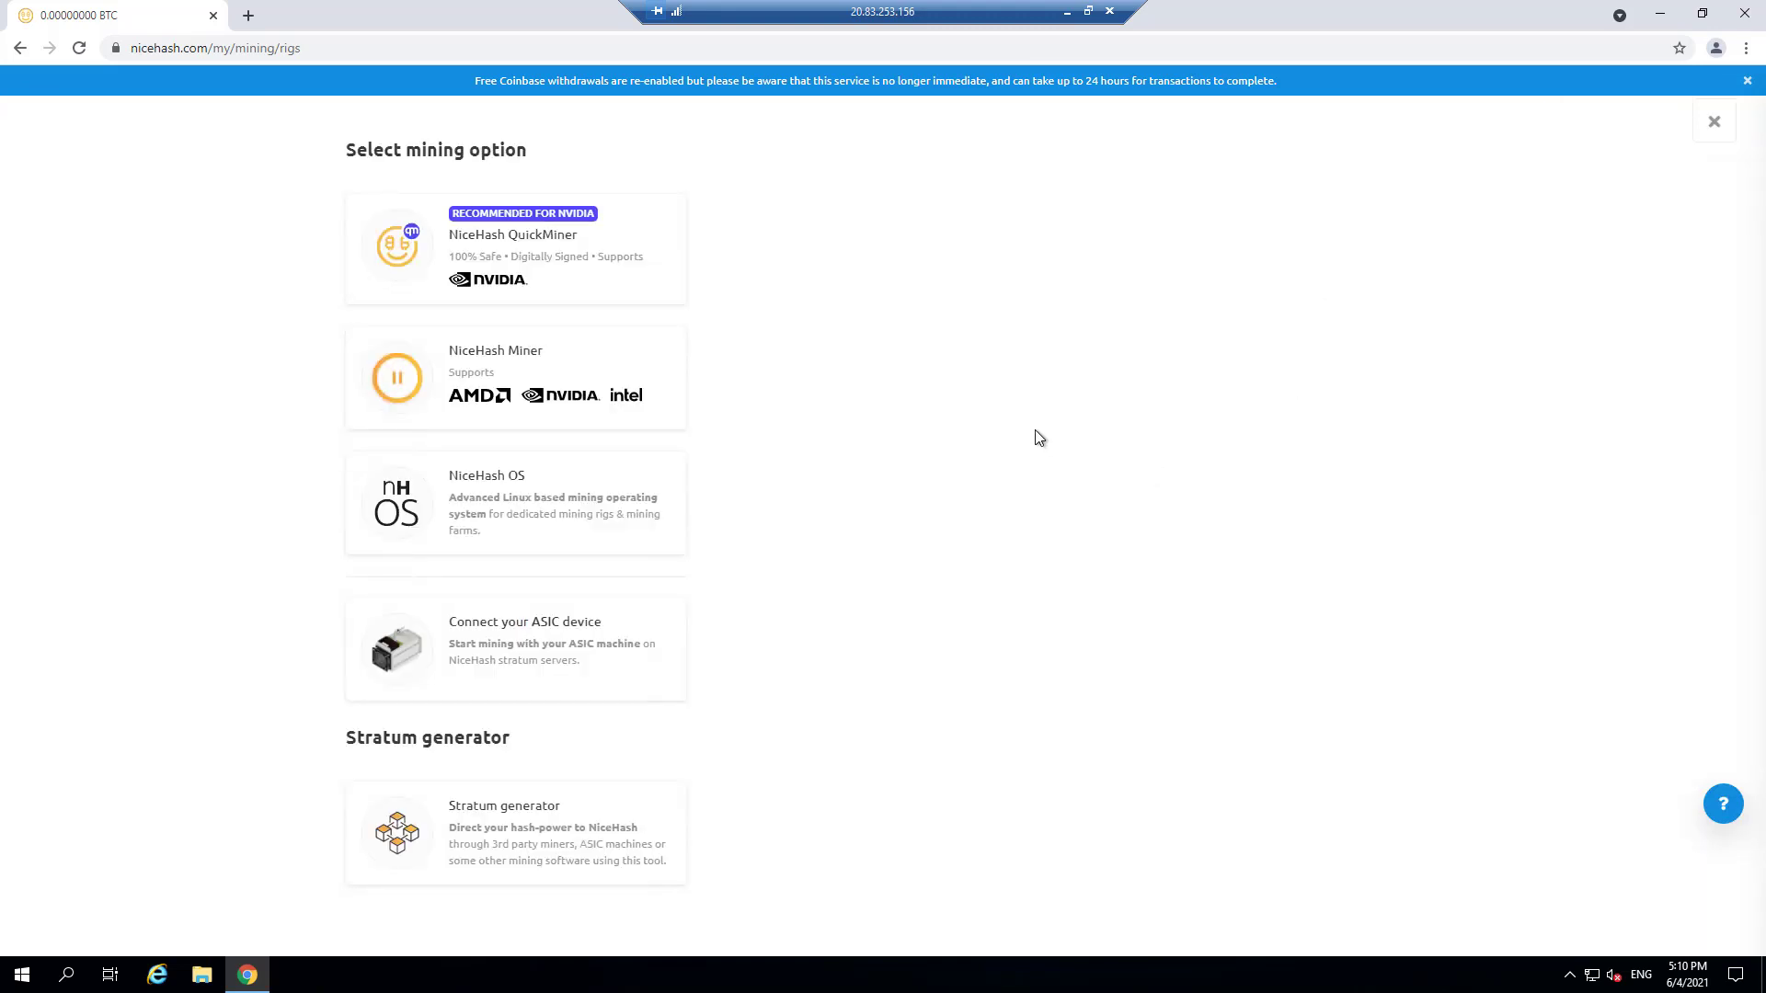
mouse_move(1034, 421)
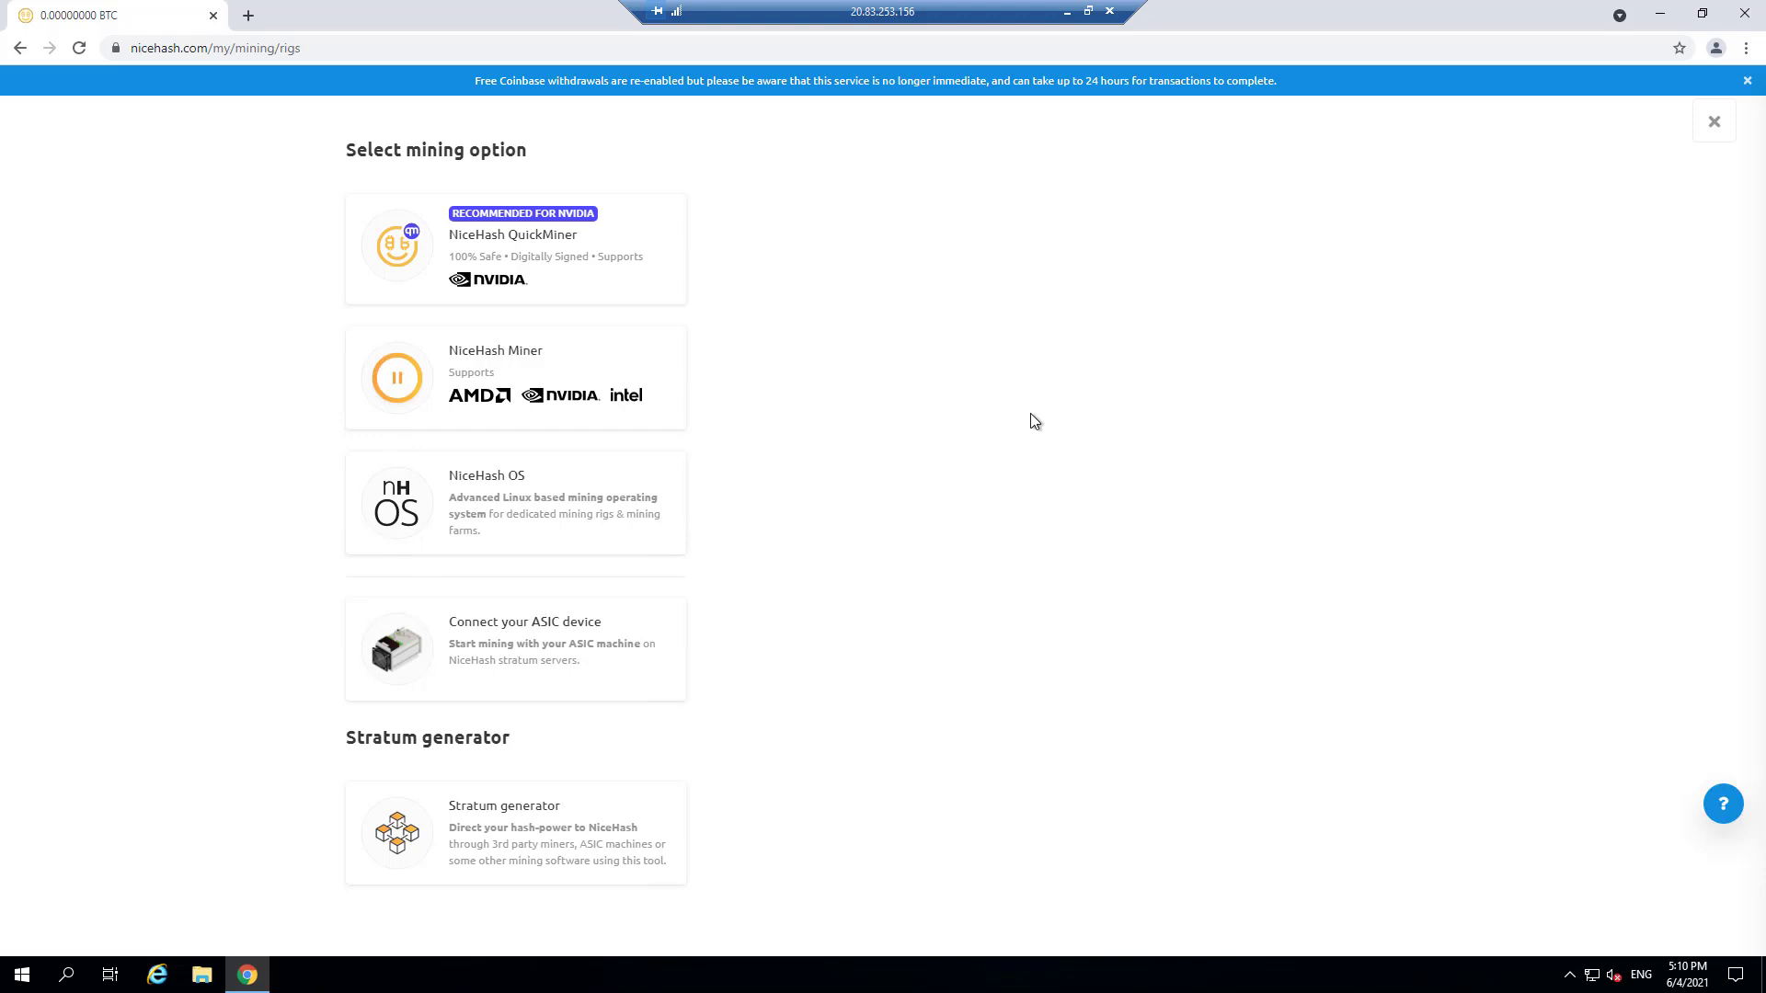
mouse_move(480, 250)
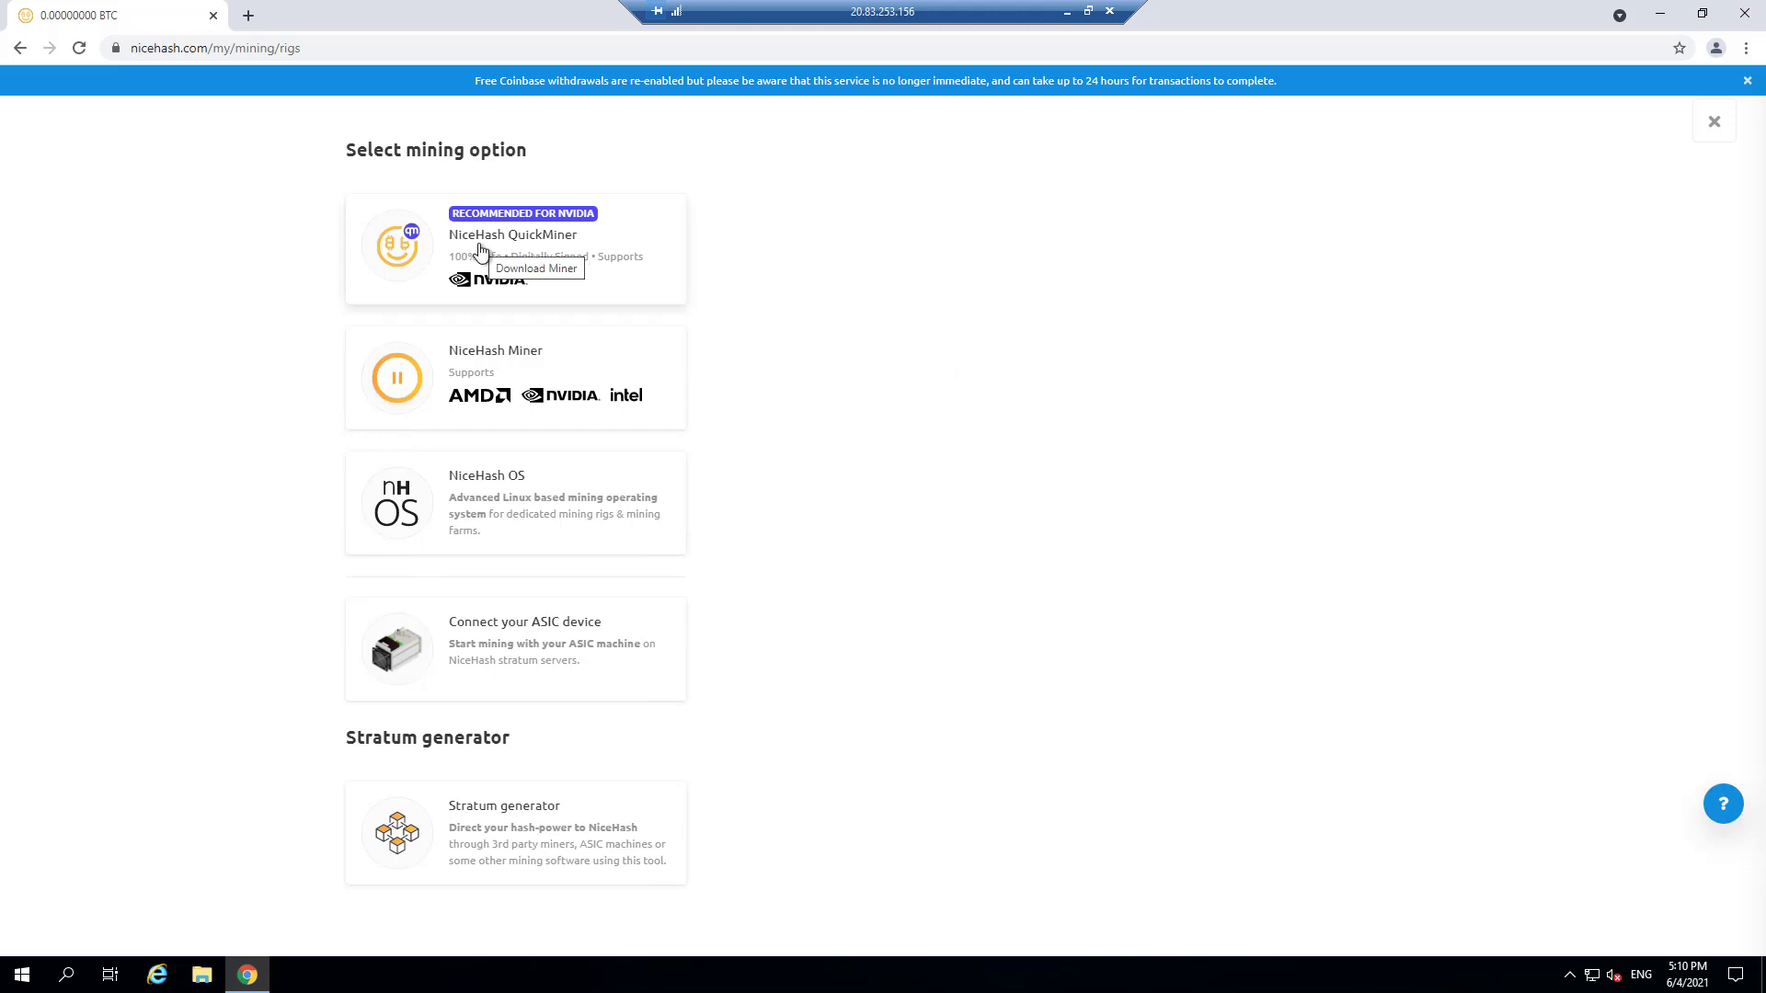
- Choose NiceHash QuickMiner, acknowledge the antivirus exception and proceed to the GitHub download
left_click(513, 248)
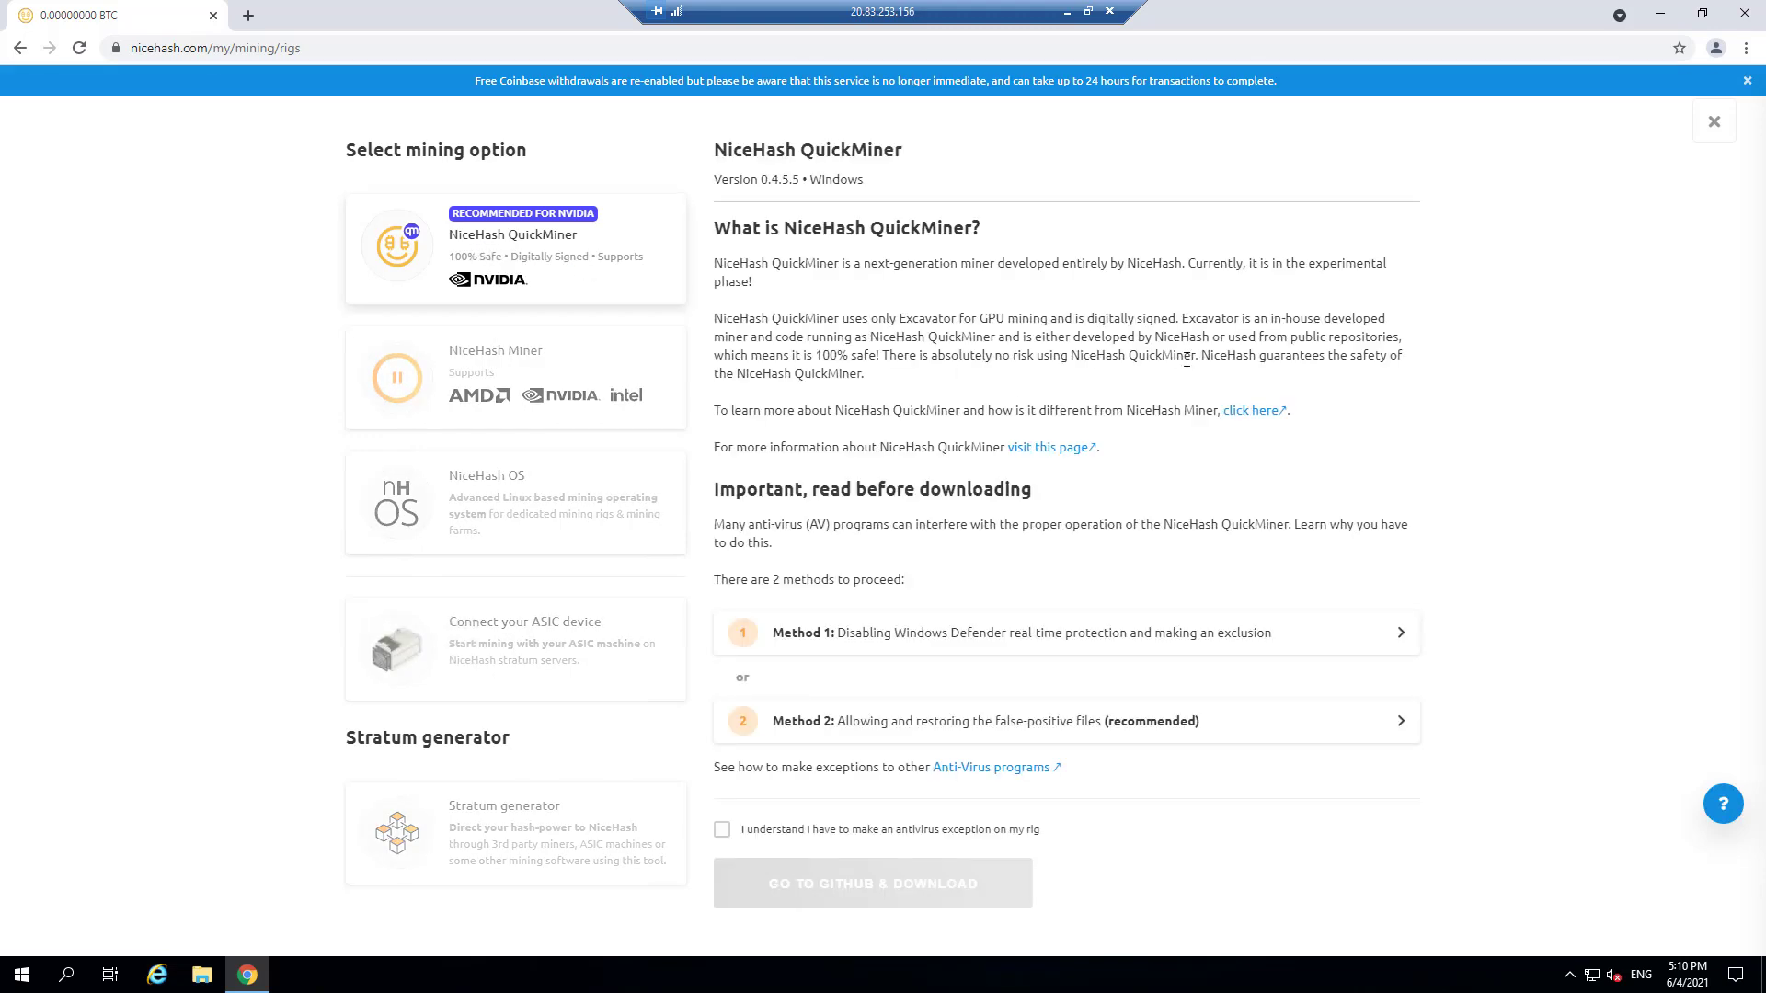
mouse_move(1041, 530)
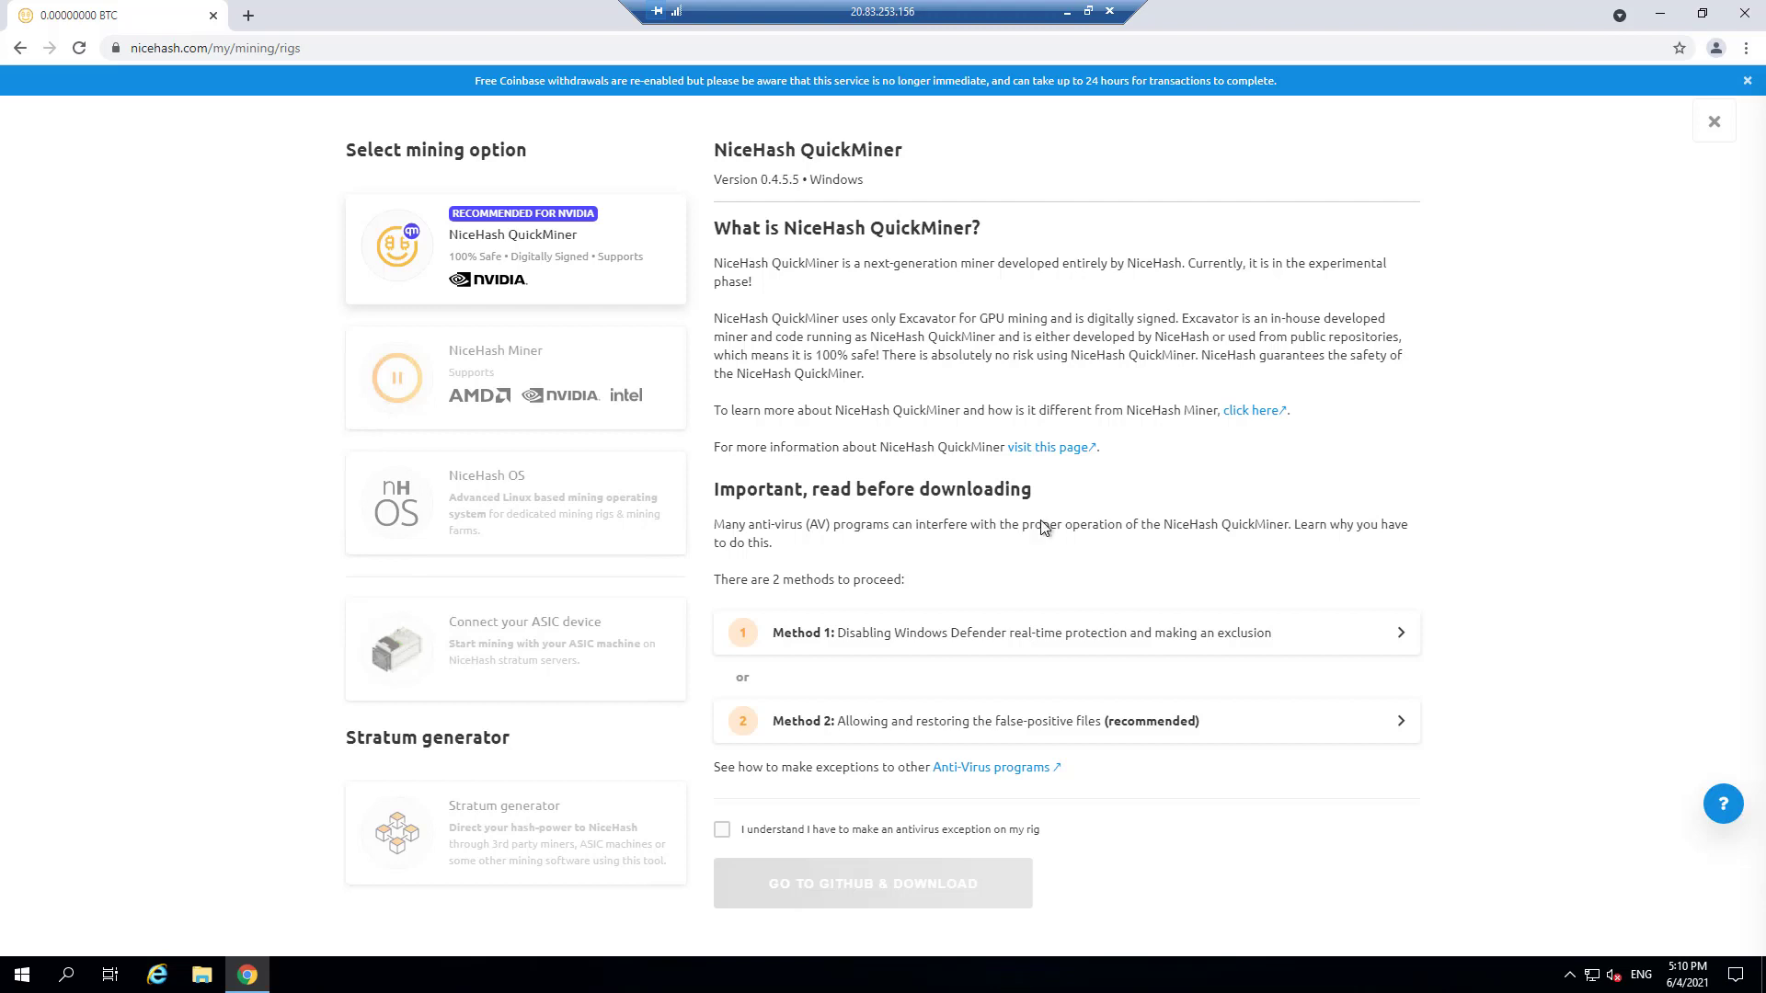
mouse_move(962, 646)
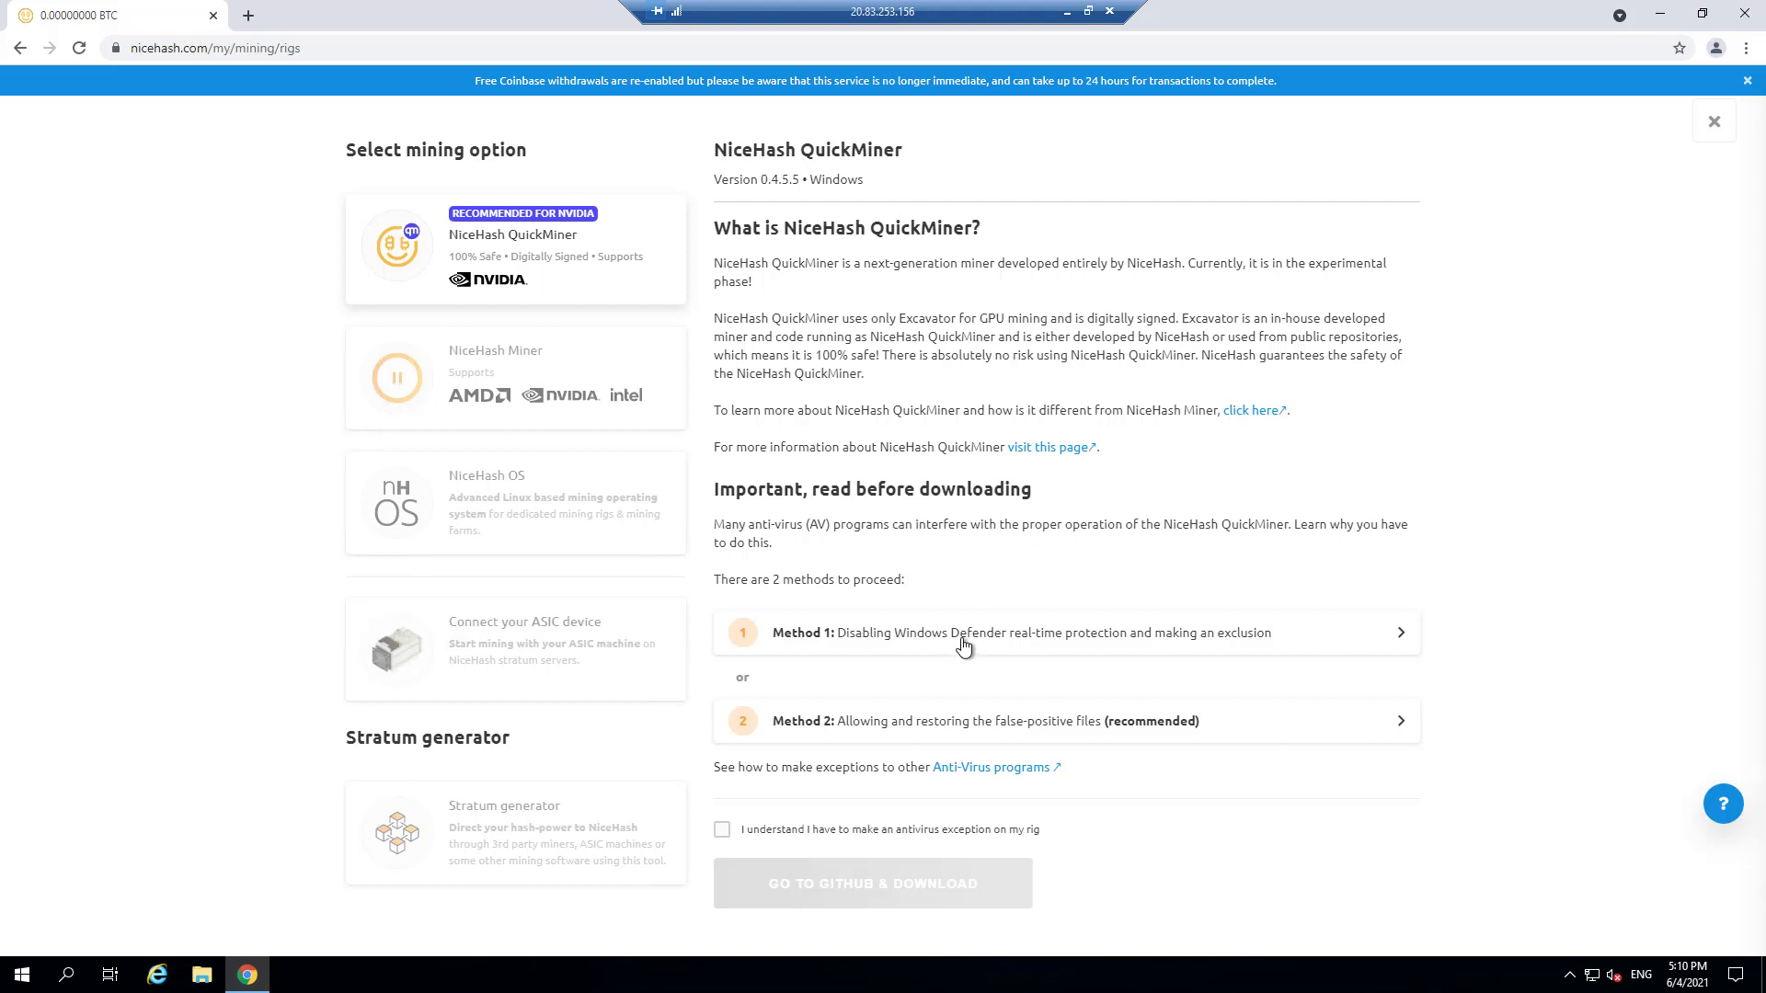
mouse_move(982, 719)
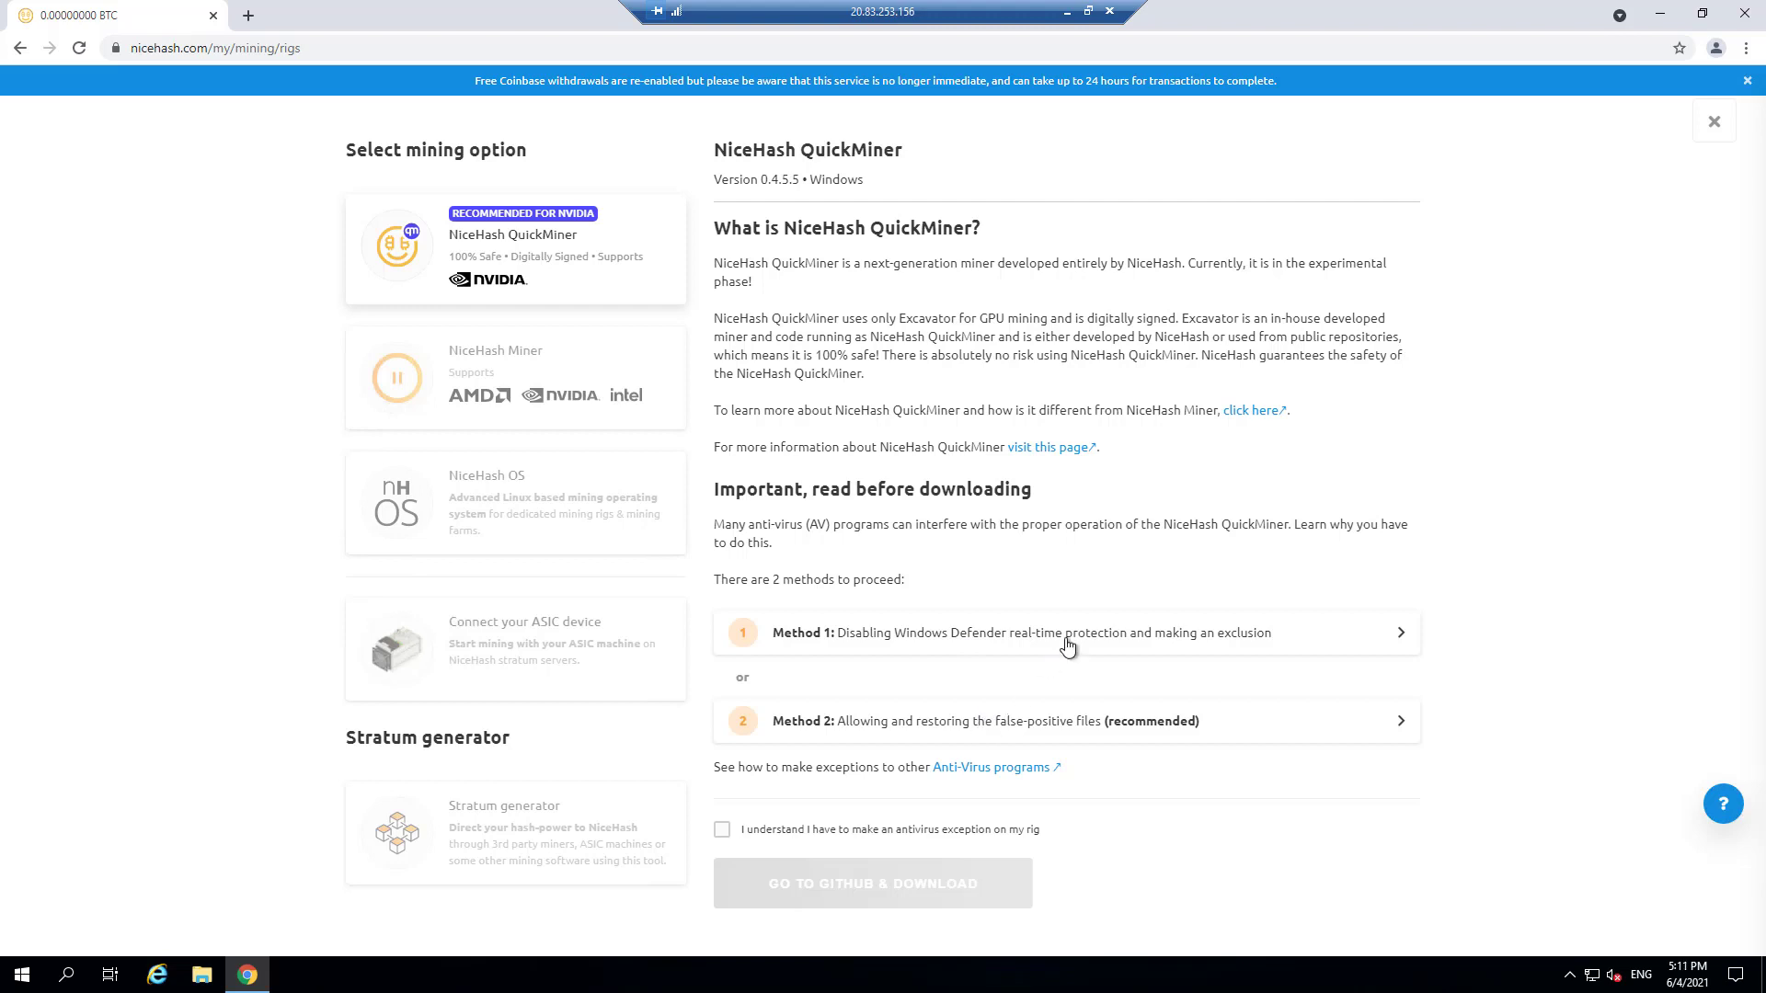
left_click(1065, 631)
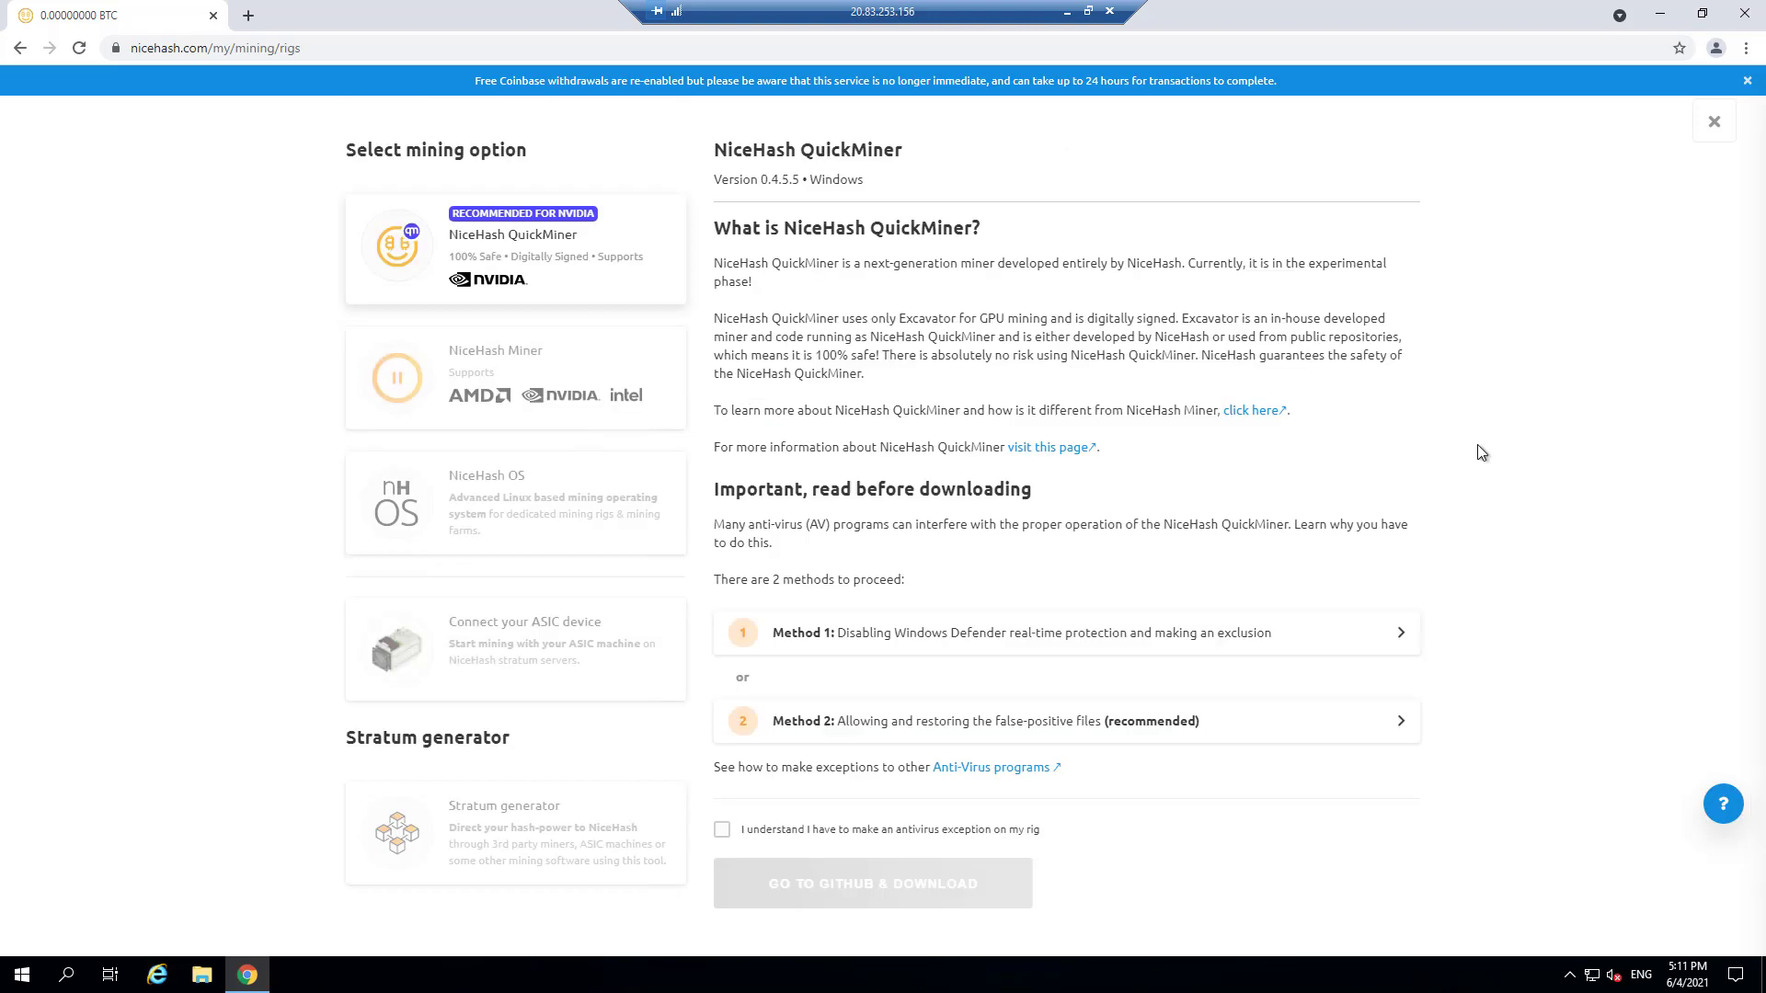
mouse_move(1276, 530)
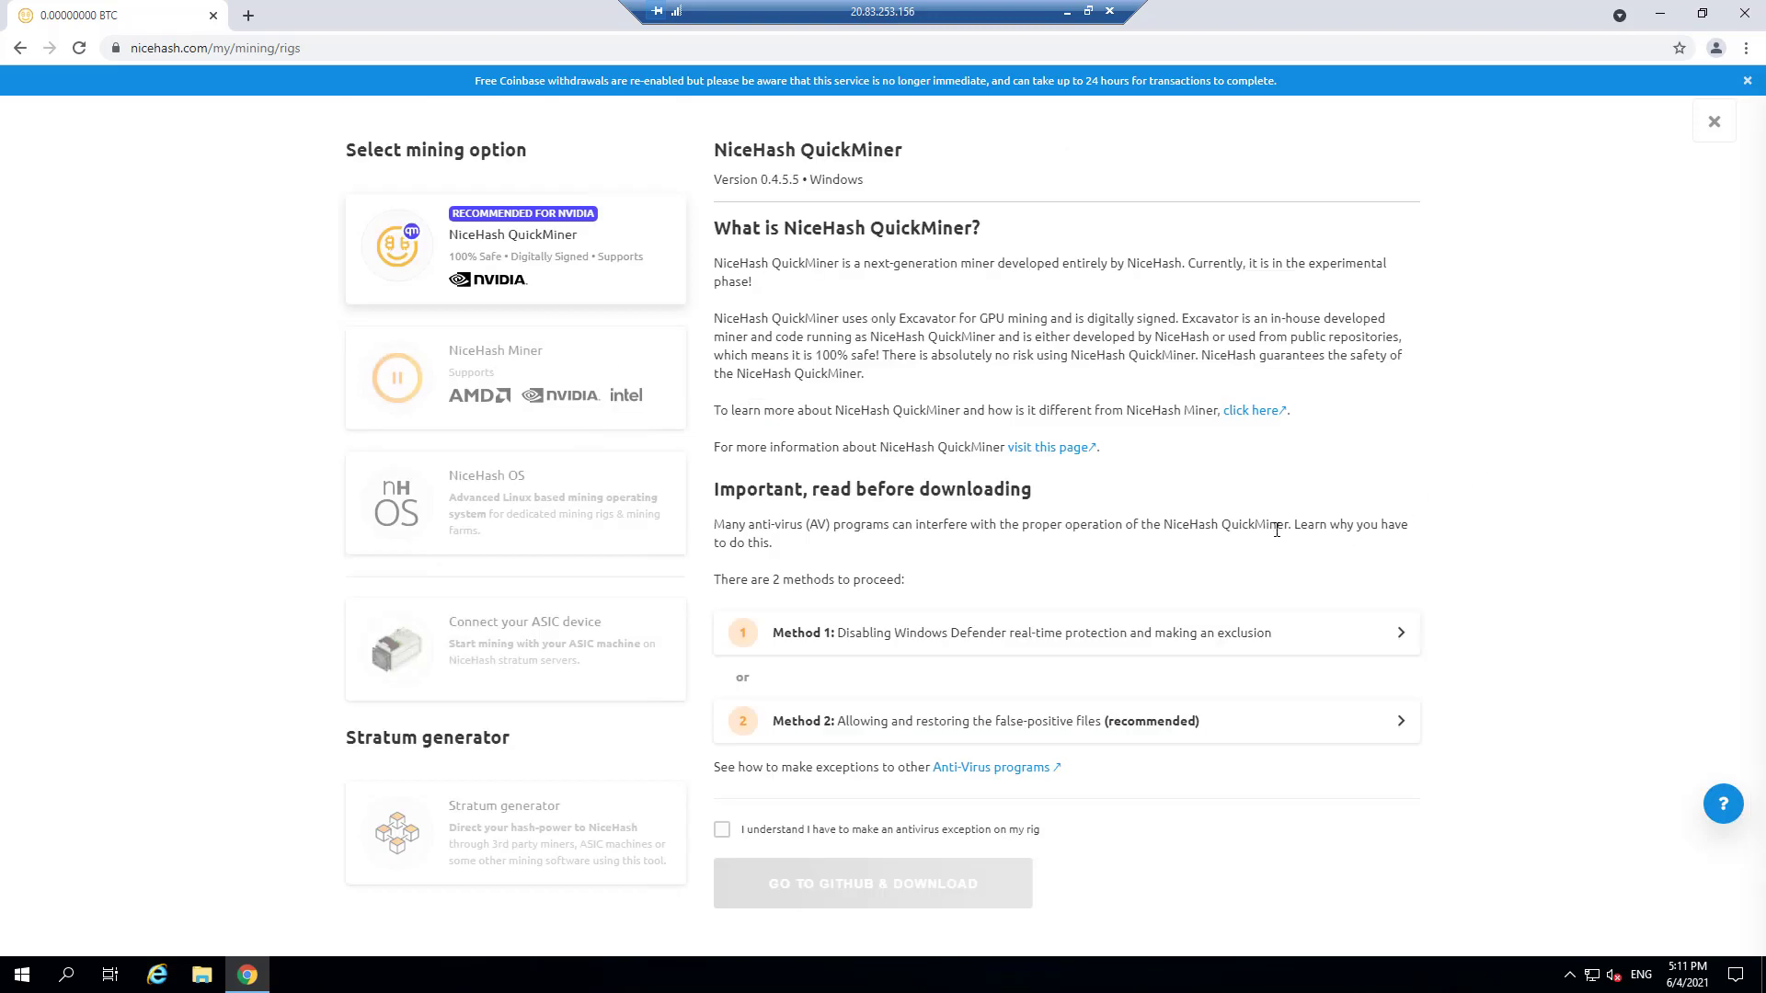
mouse_move(739, 844)
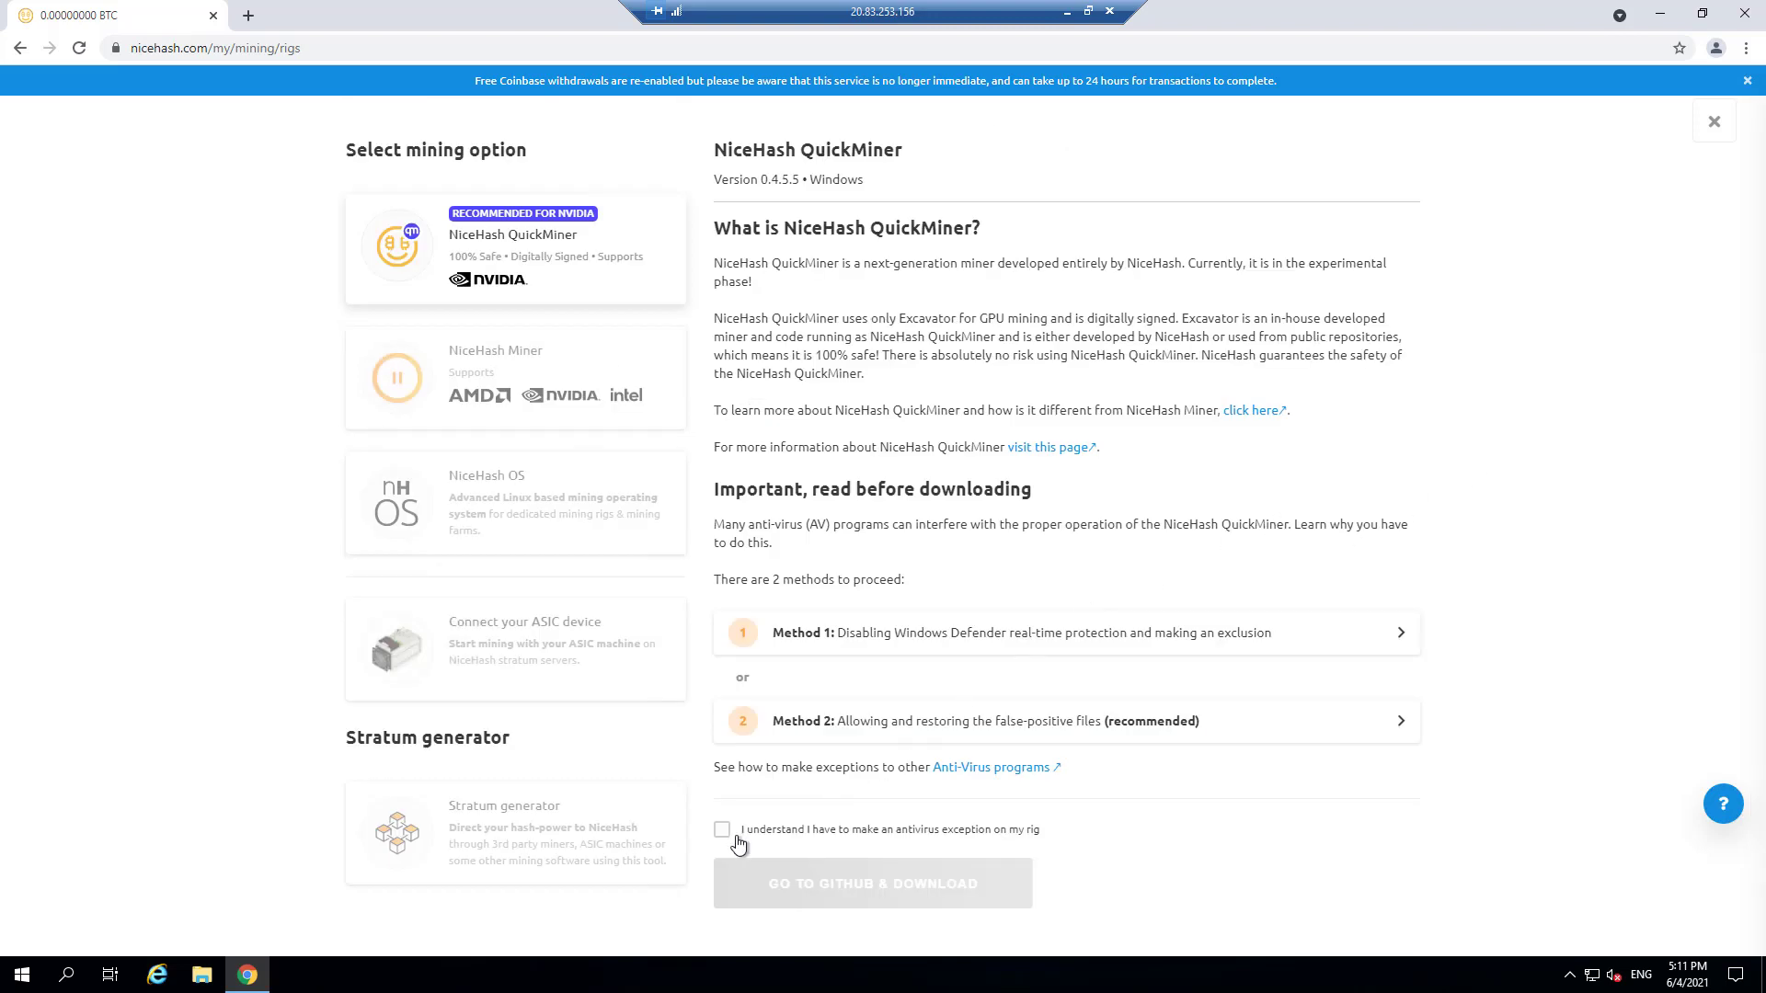
left_click(721, 830)
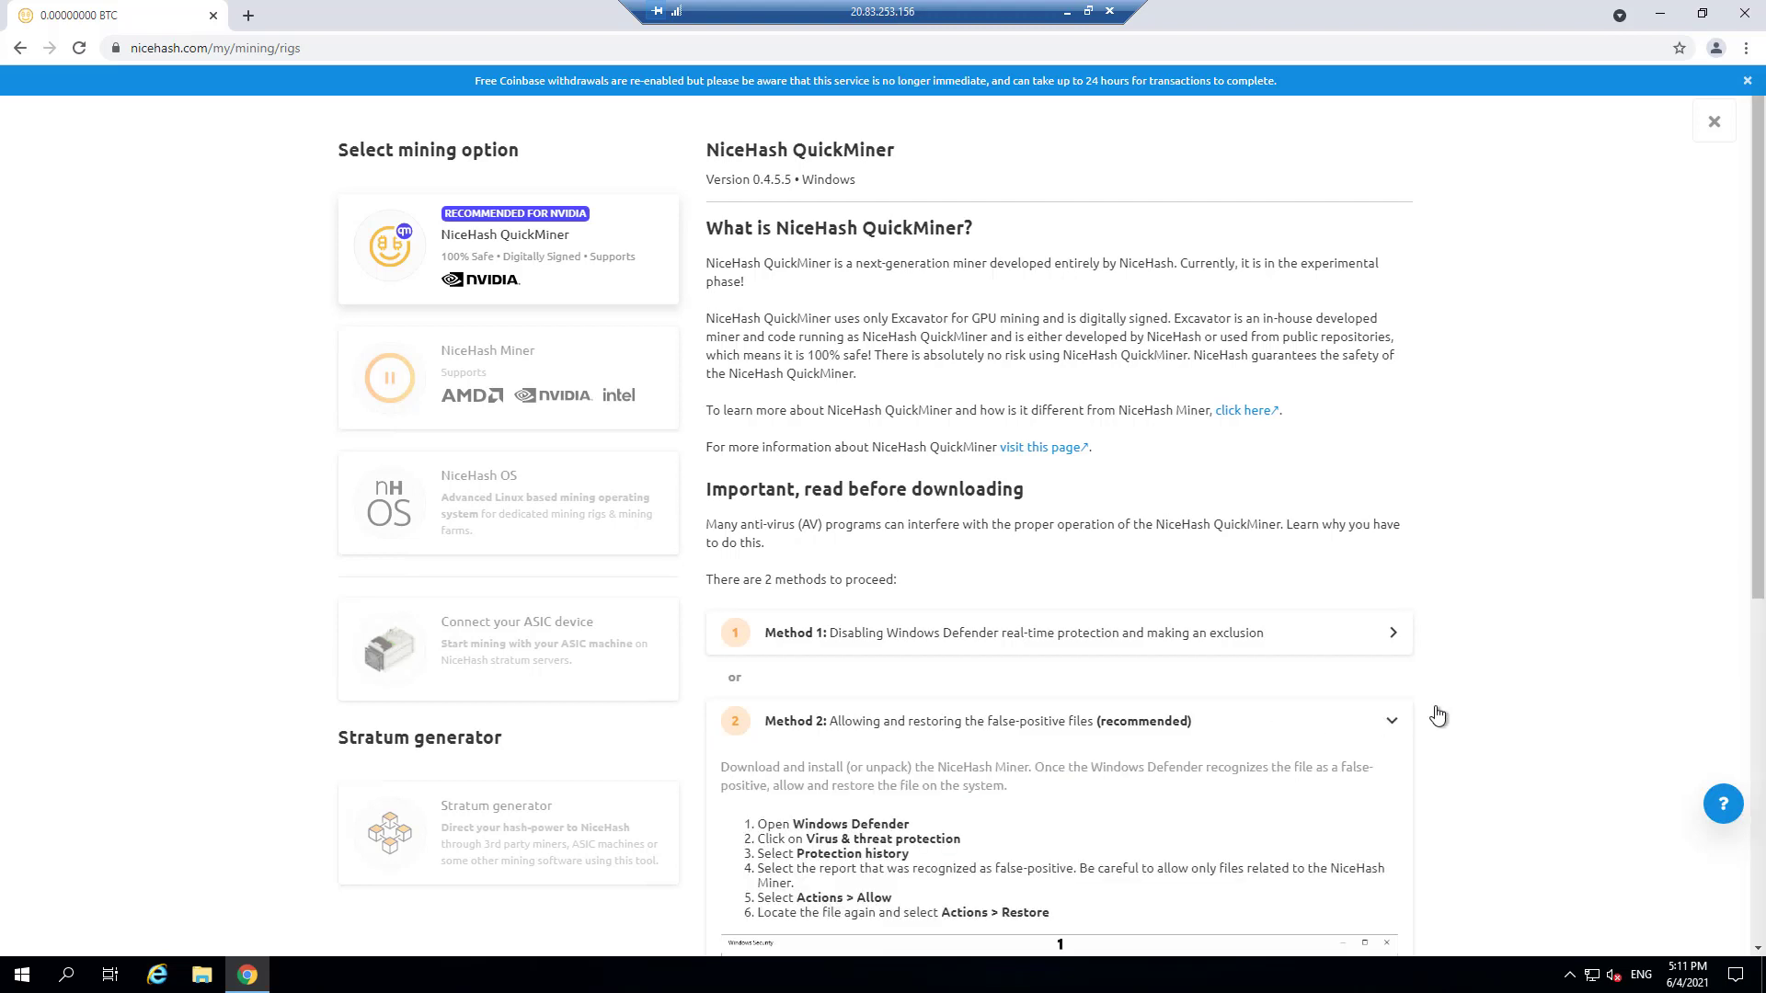
scroll("down", 3)
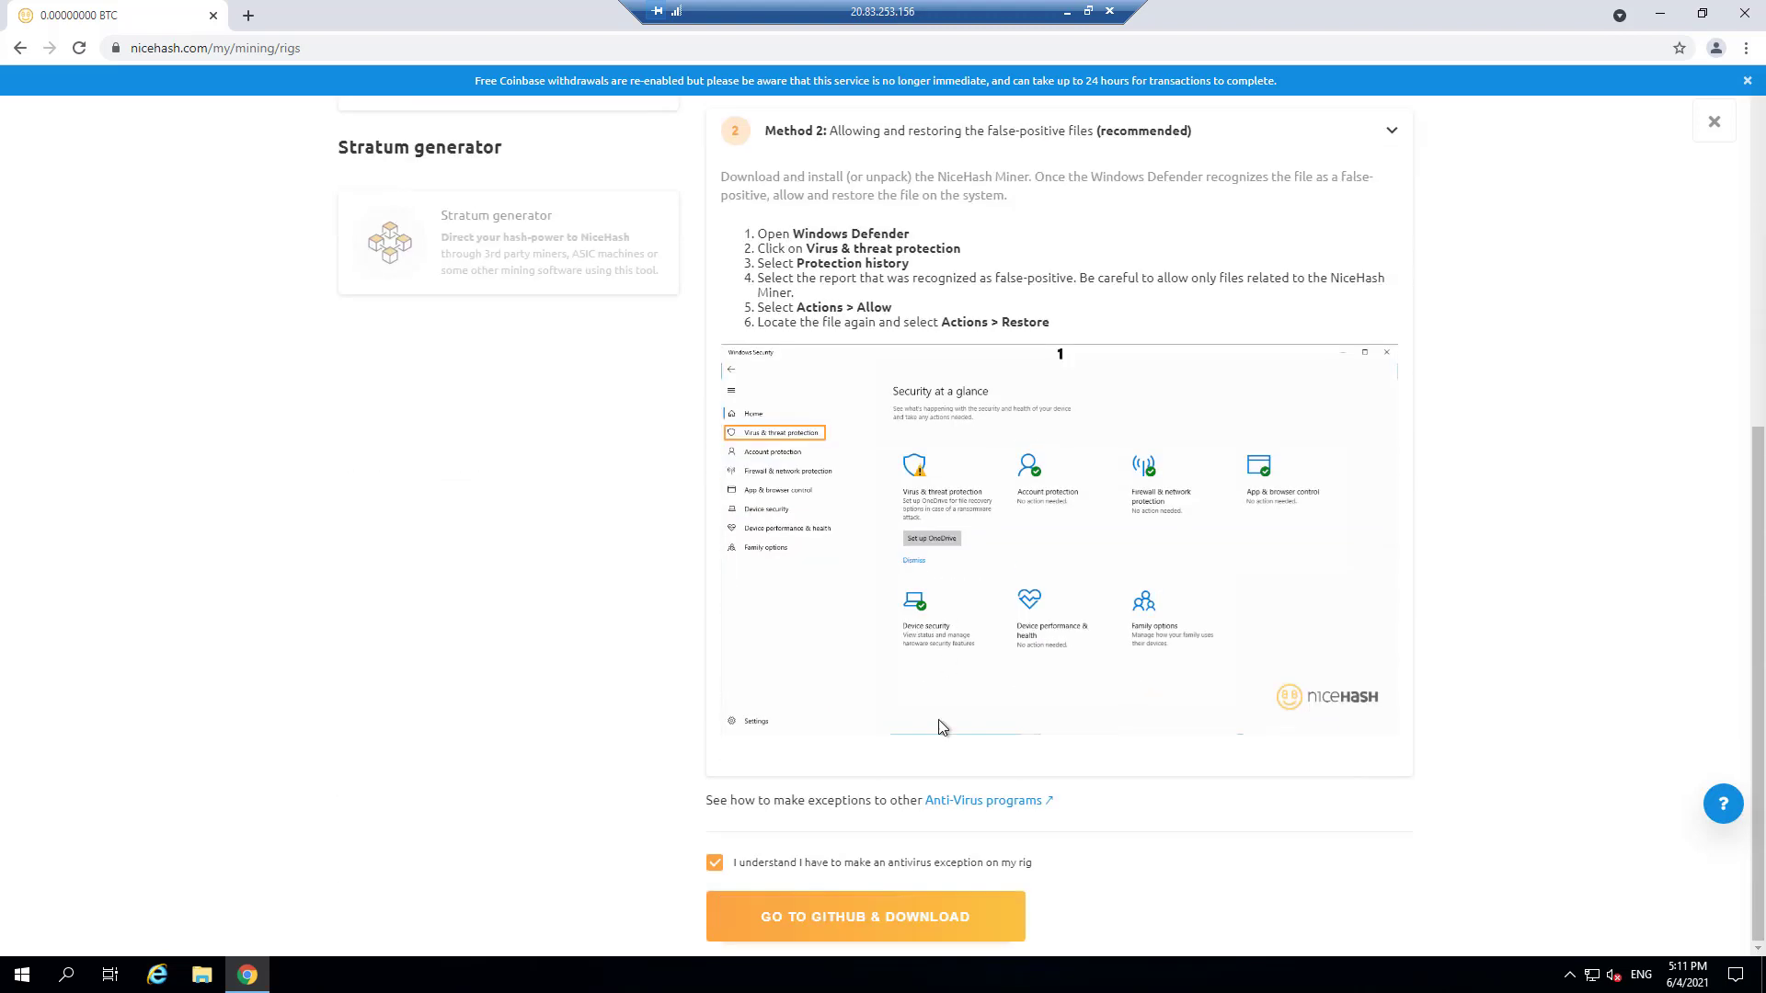
left_click(864, 916)
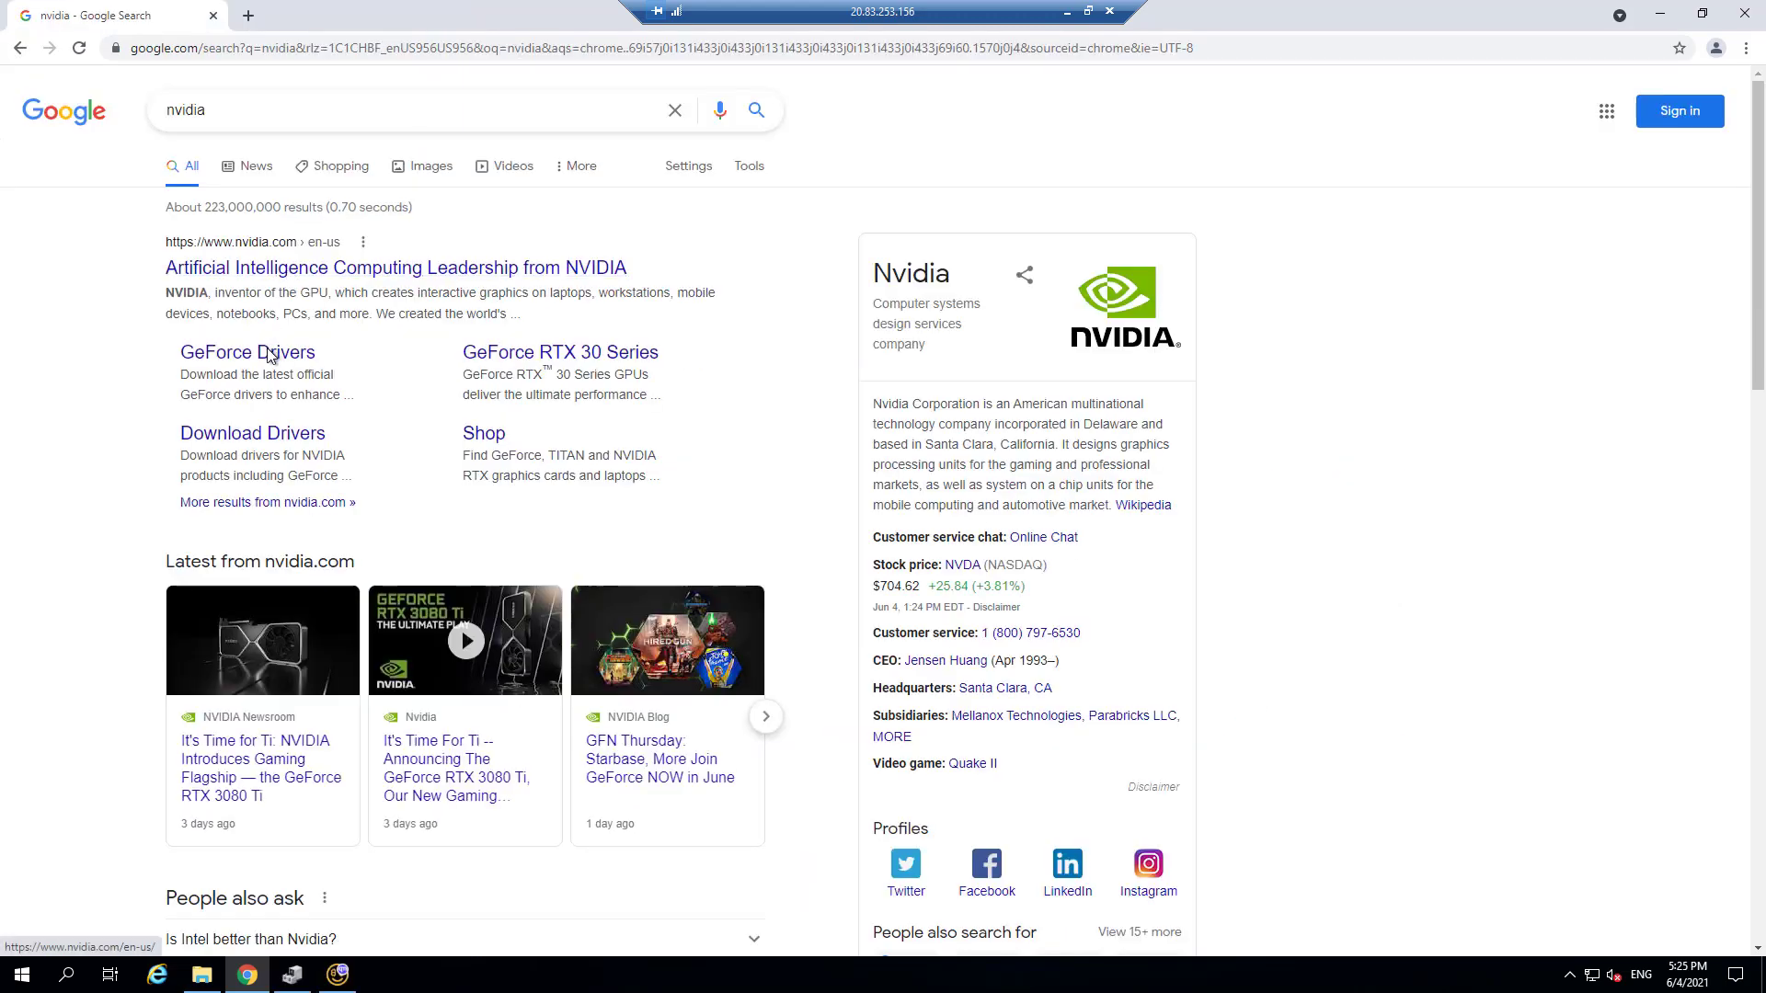
- Go to NVIDIA's Driver Downloads page from the Google results
left_click(252, 432)
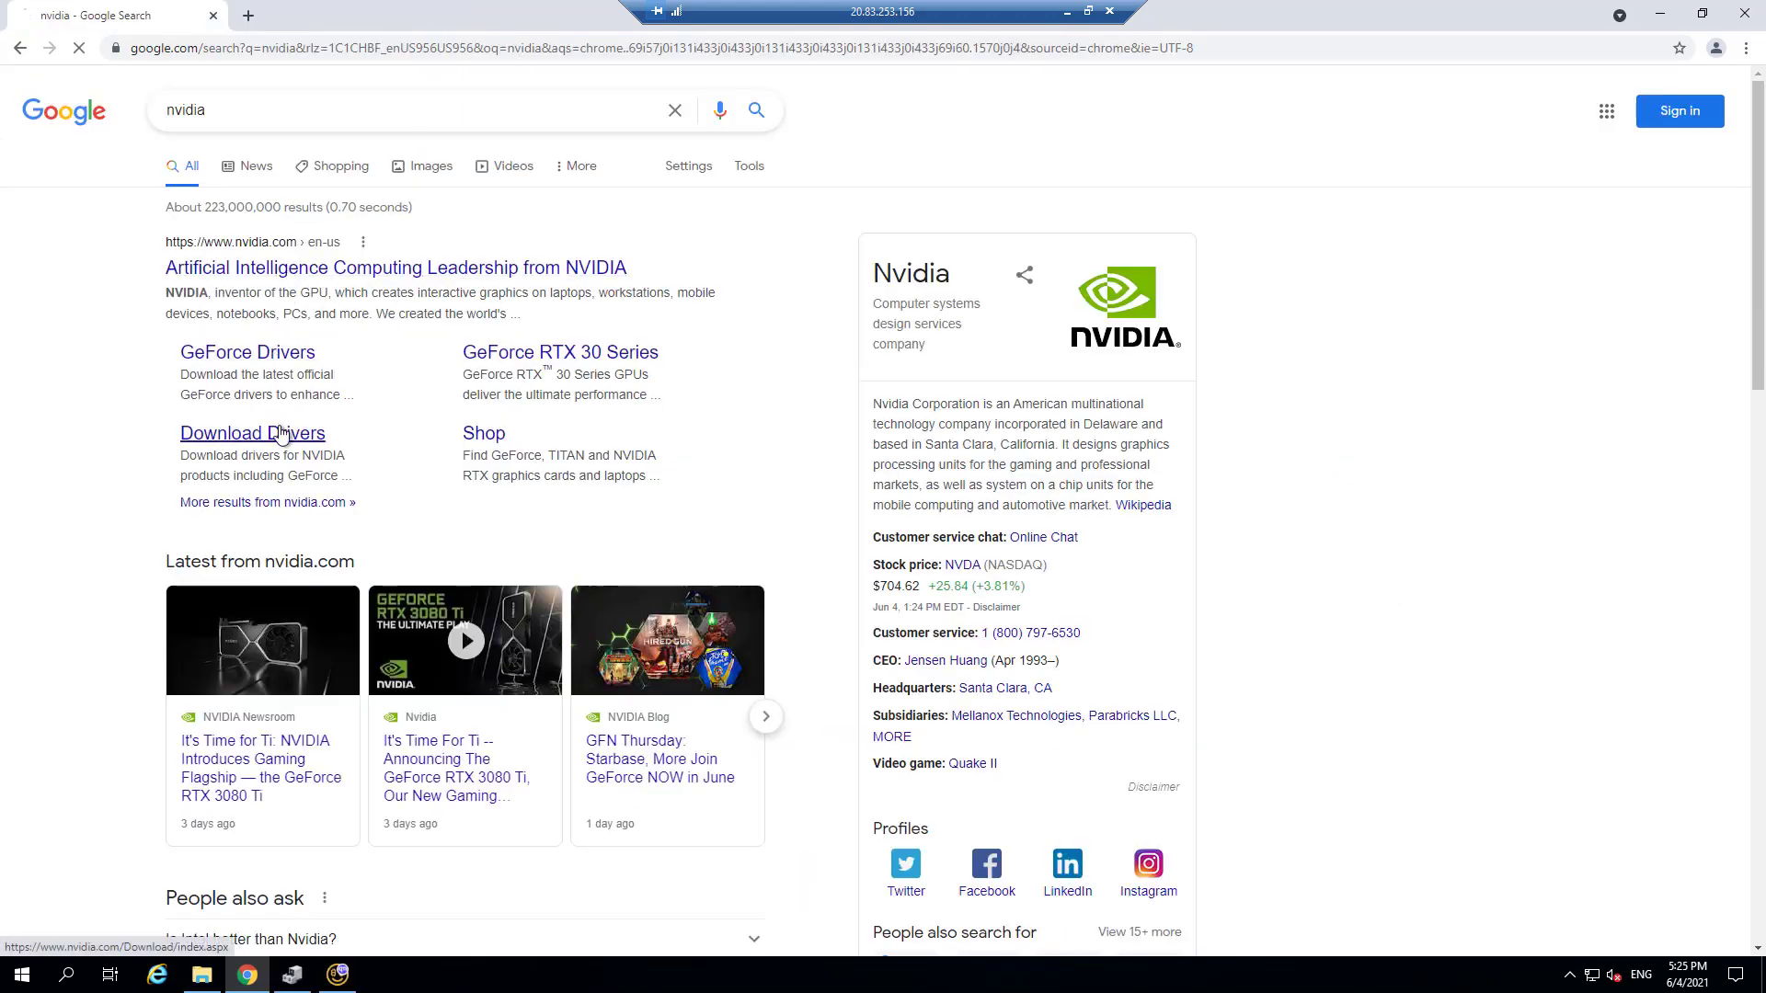
left_click(252, 432)
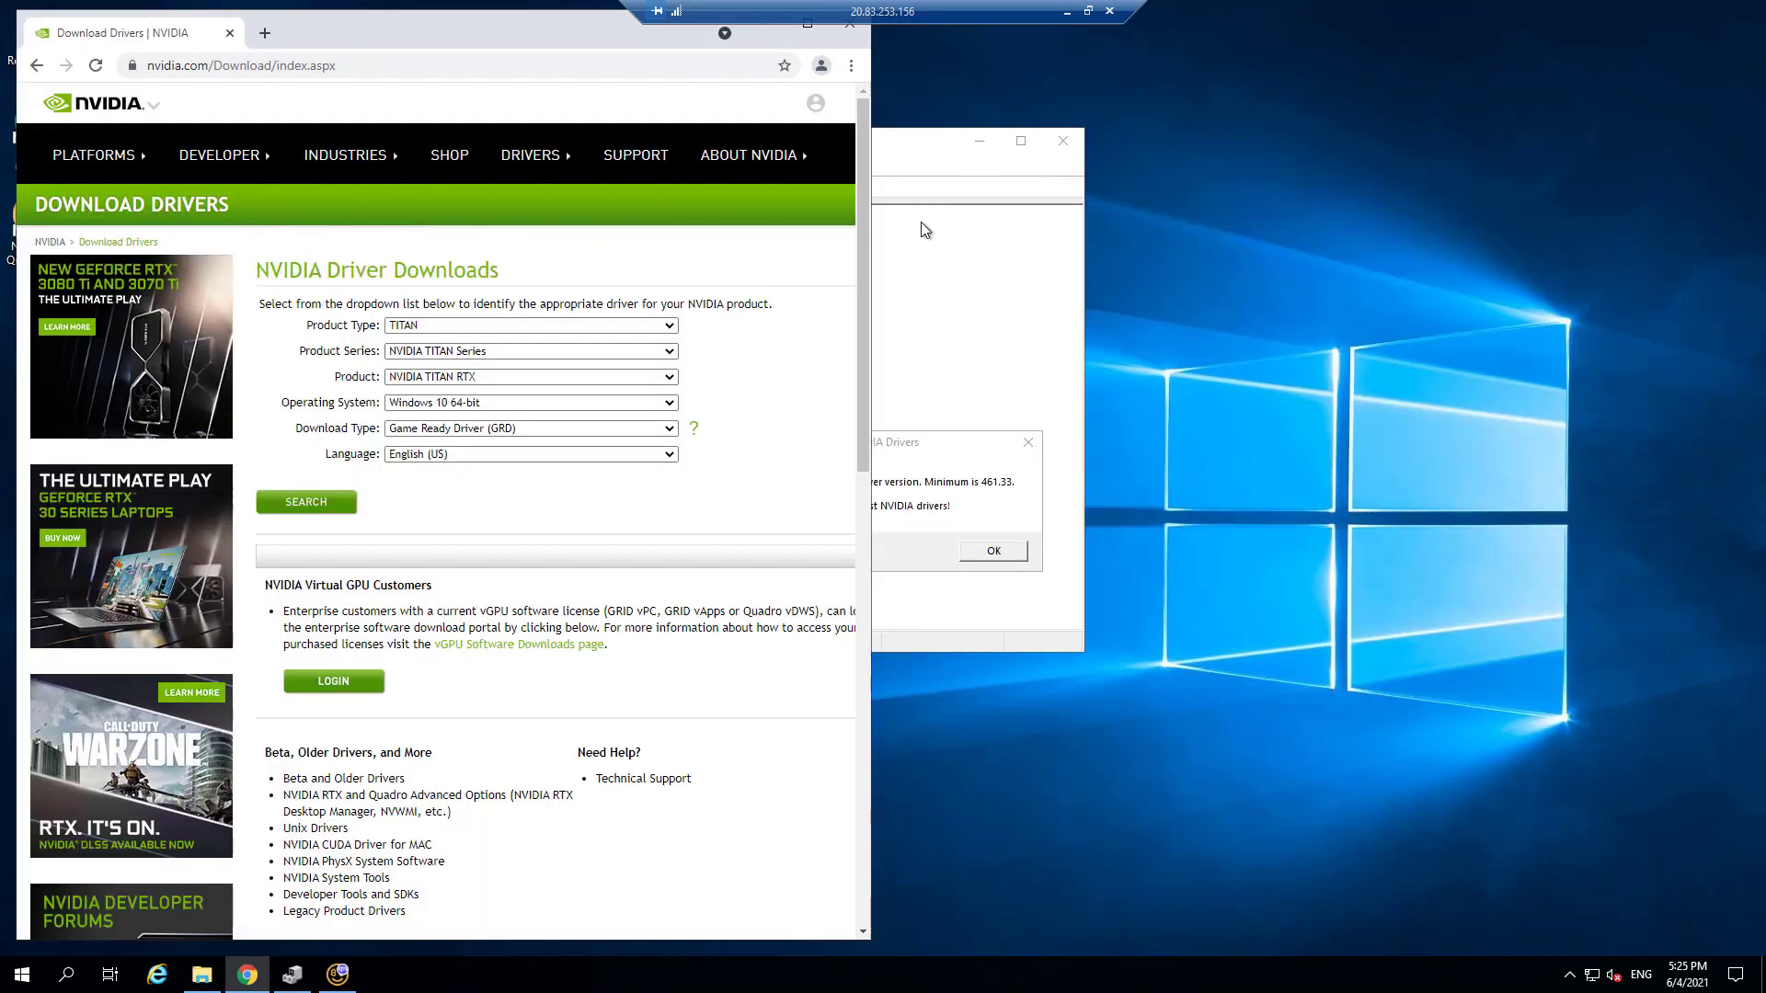
- Set the driver search product to Data Center / Tesla, T-Series, Tesla T4
left_click(530, 325)
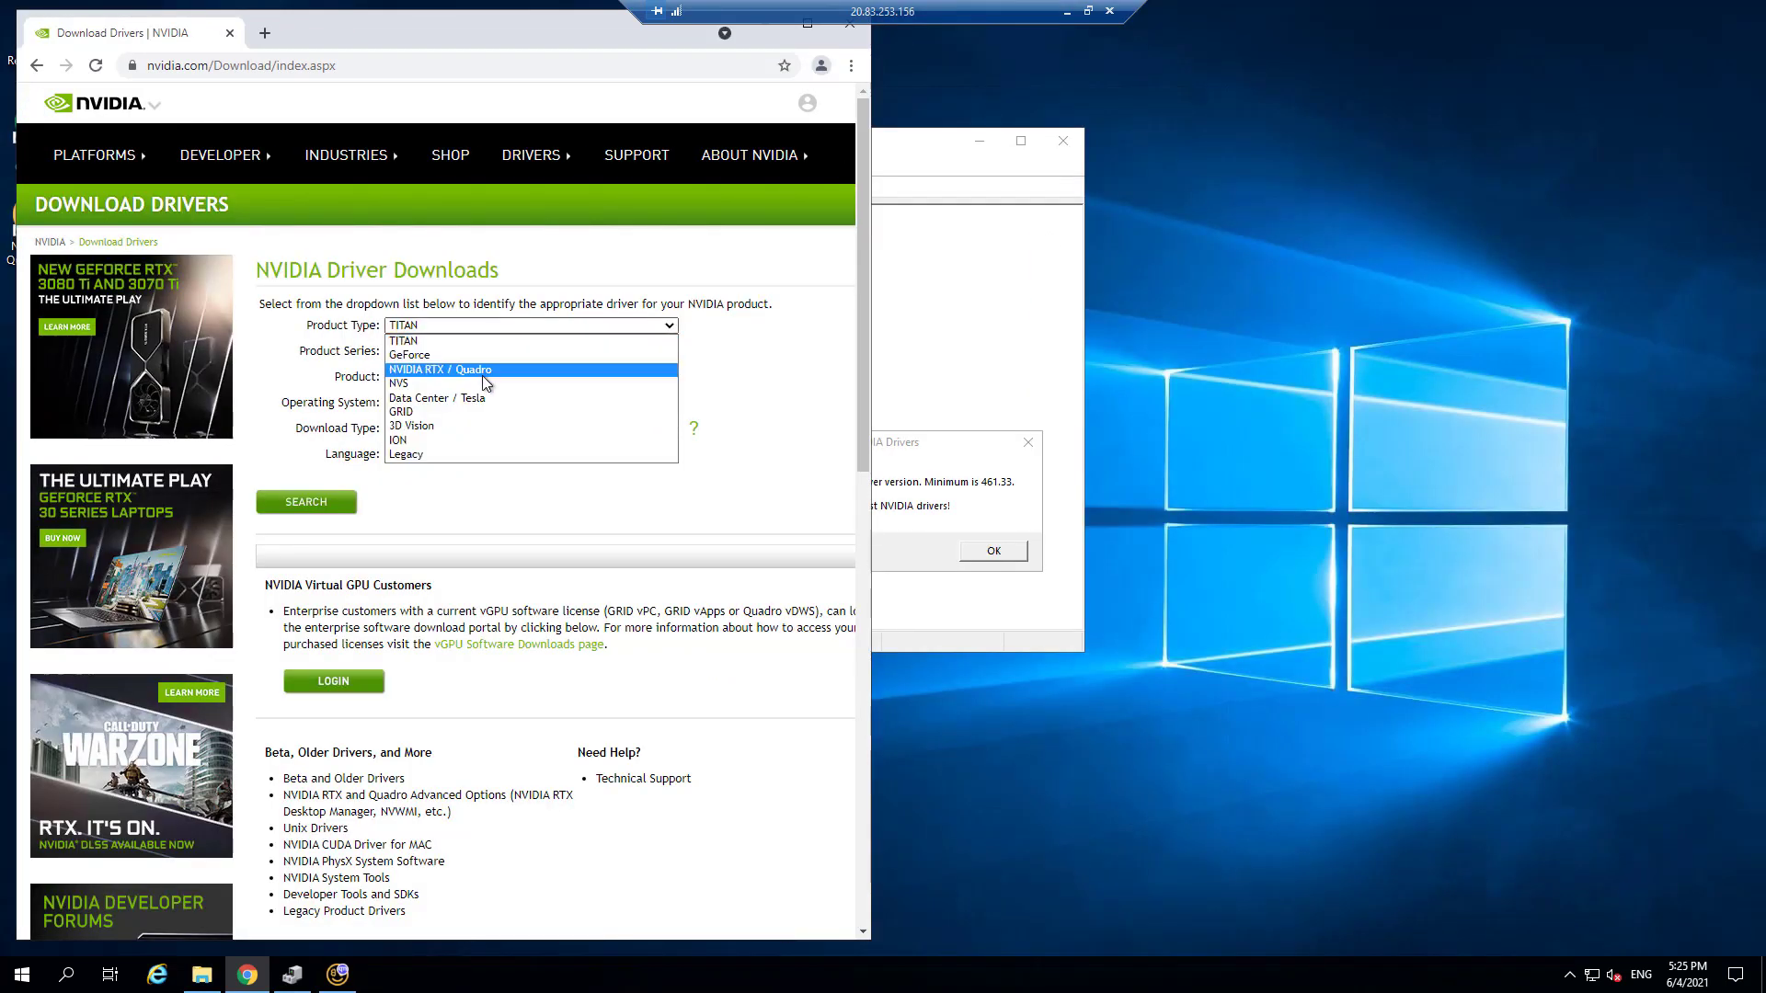
mouse_move(486, 382)
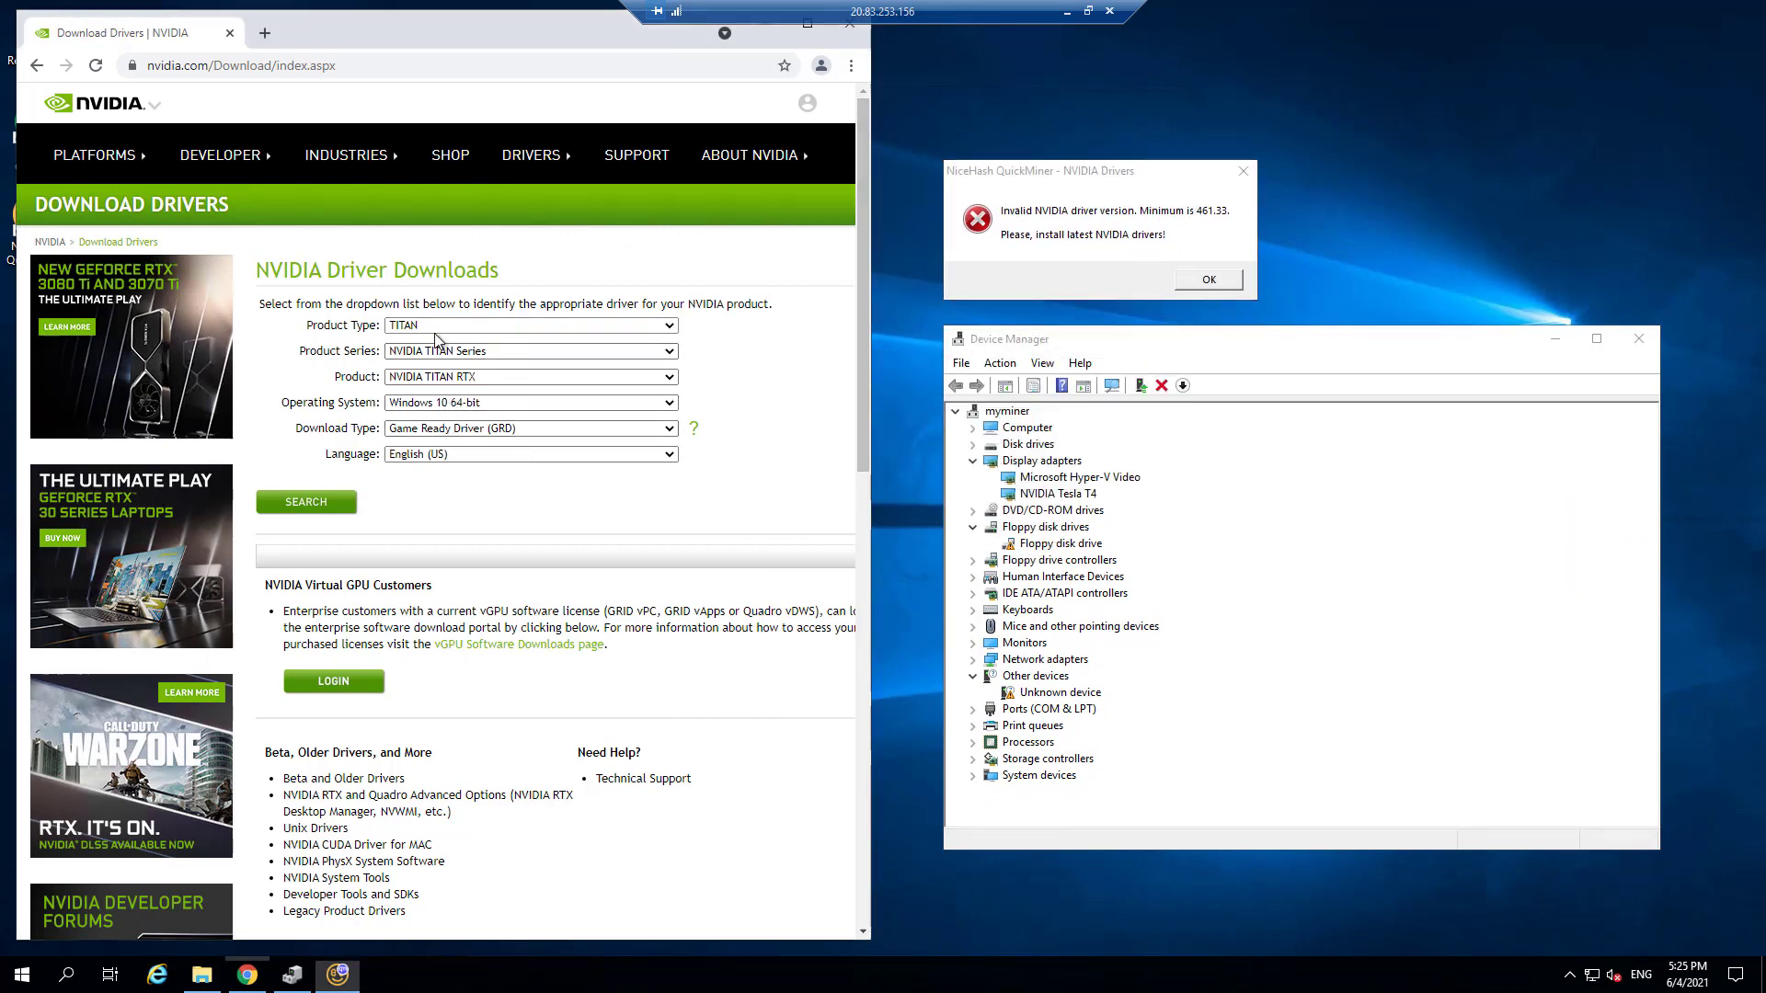
left_click(530, 324)
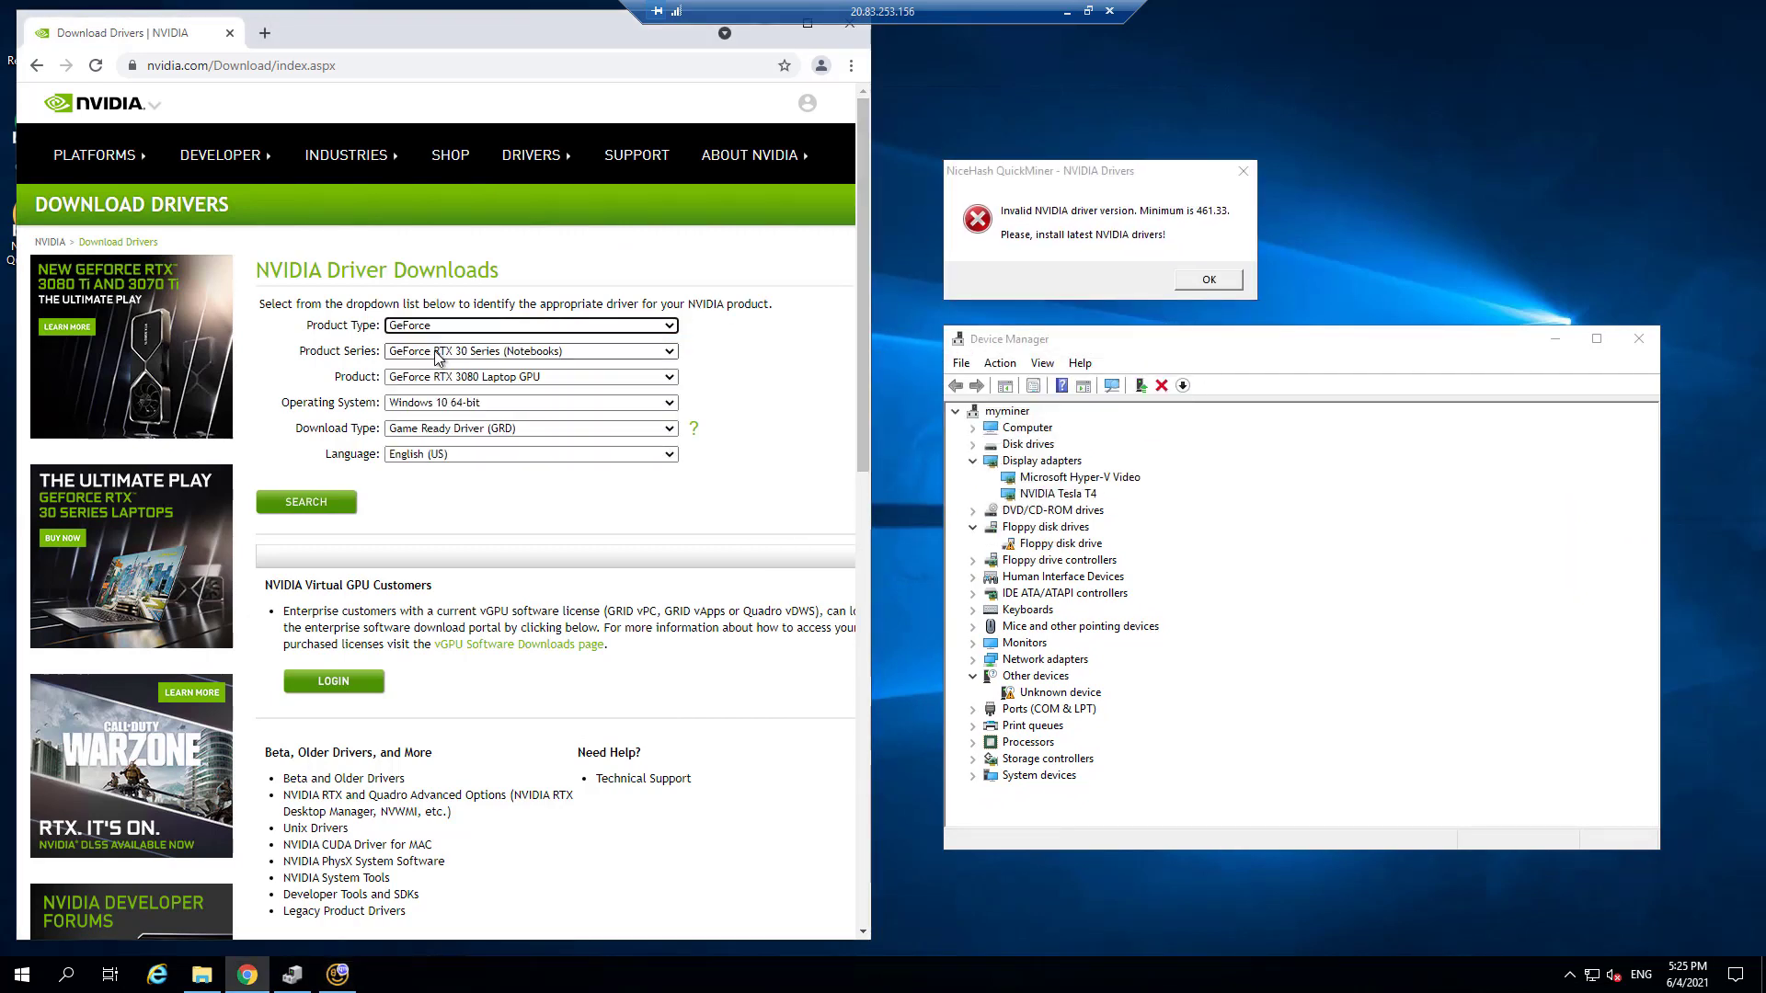
left_click(529, 349)
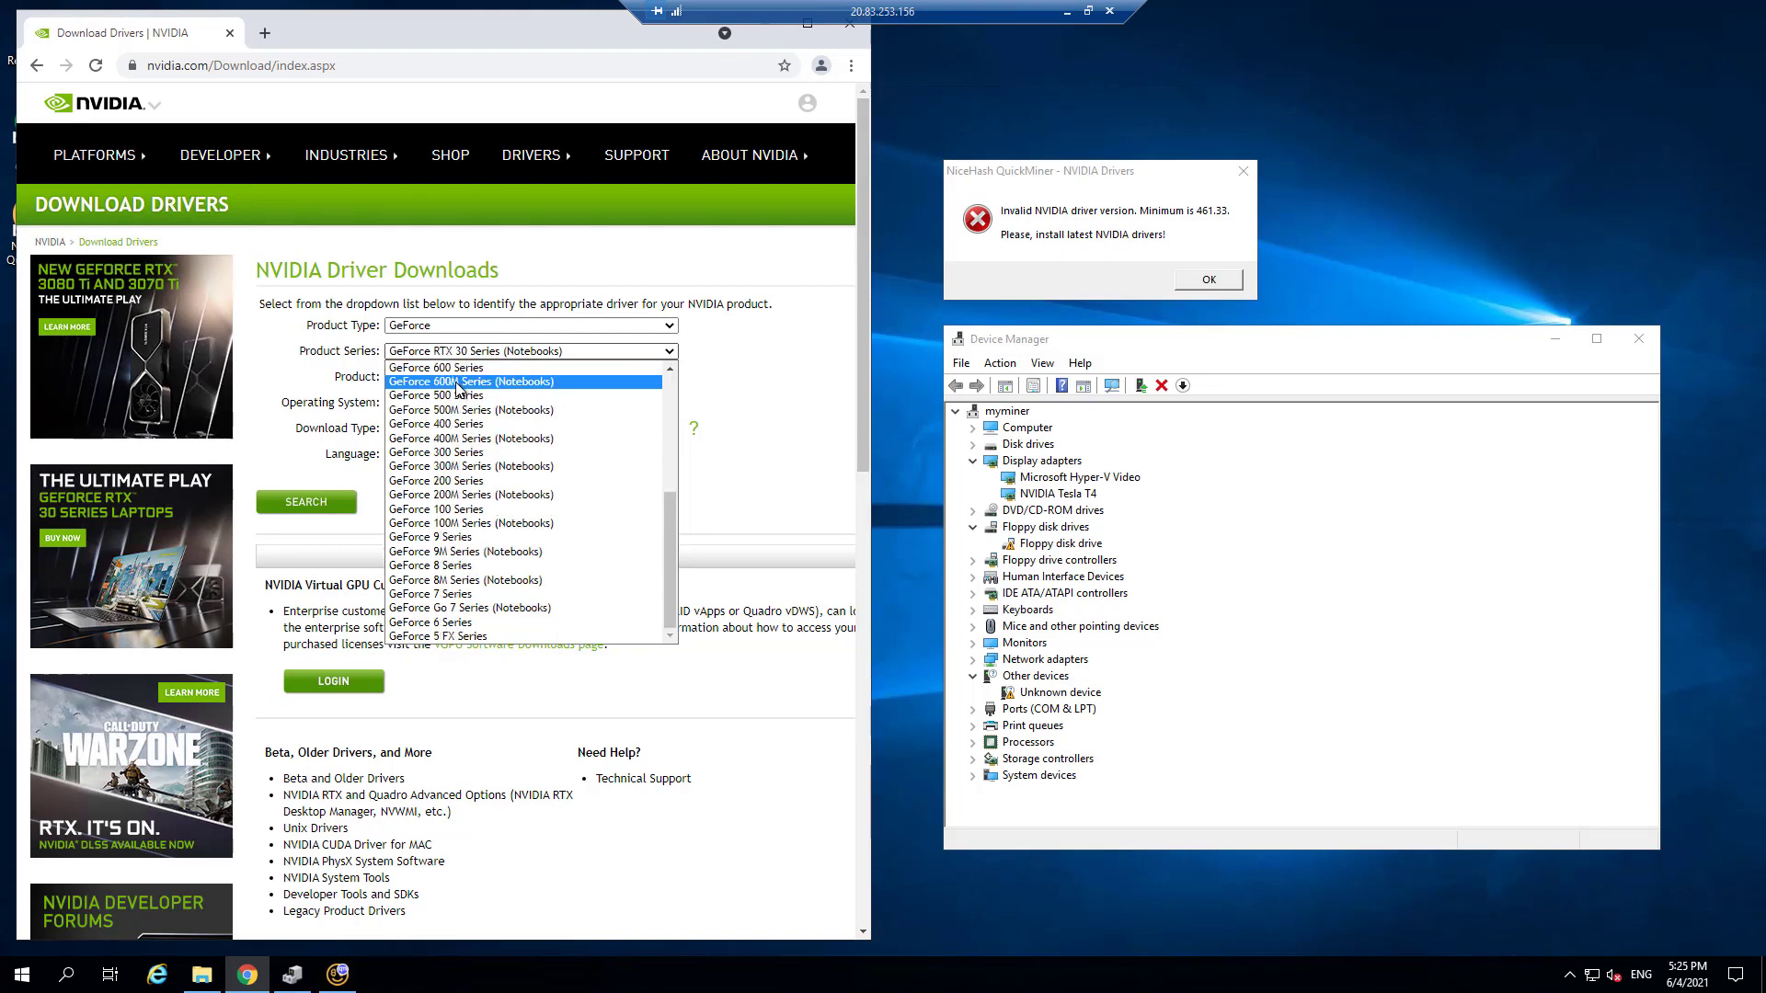
left_click(529, 325)
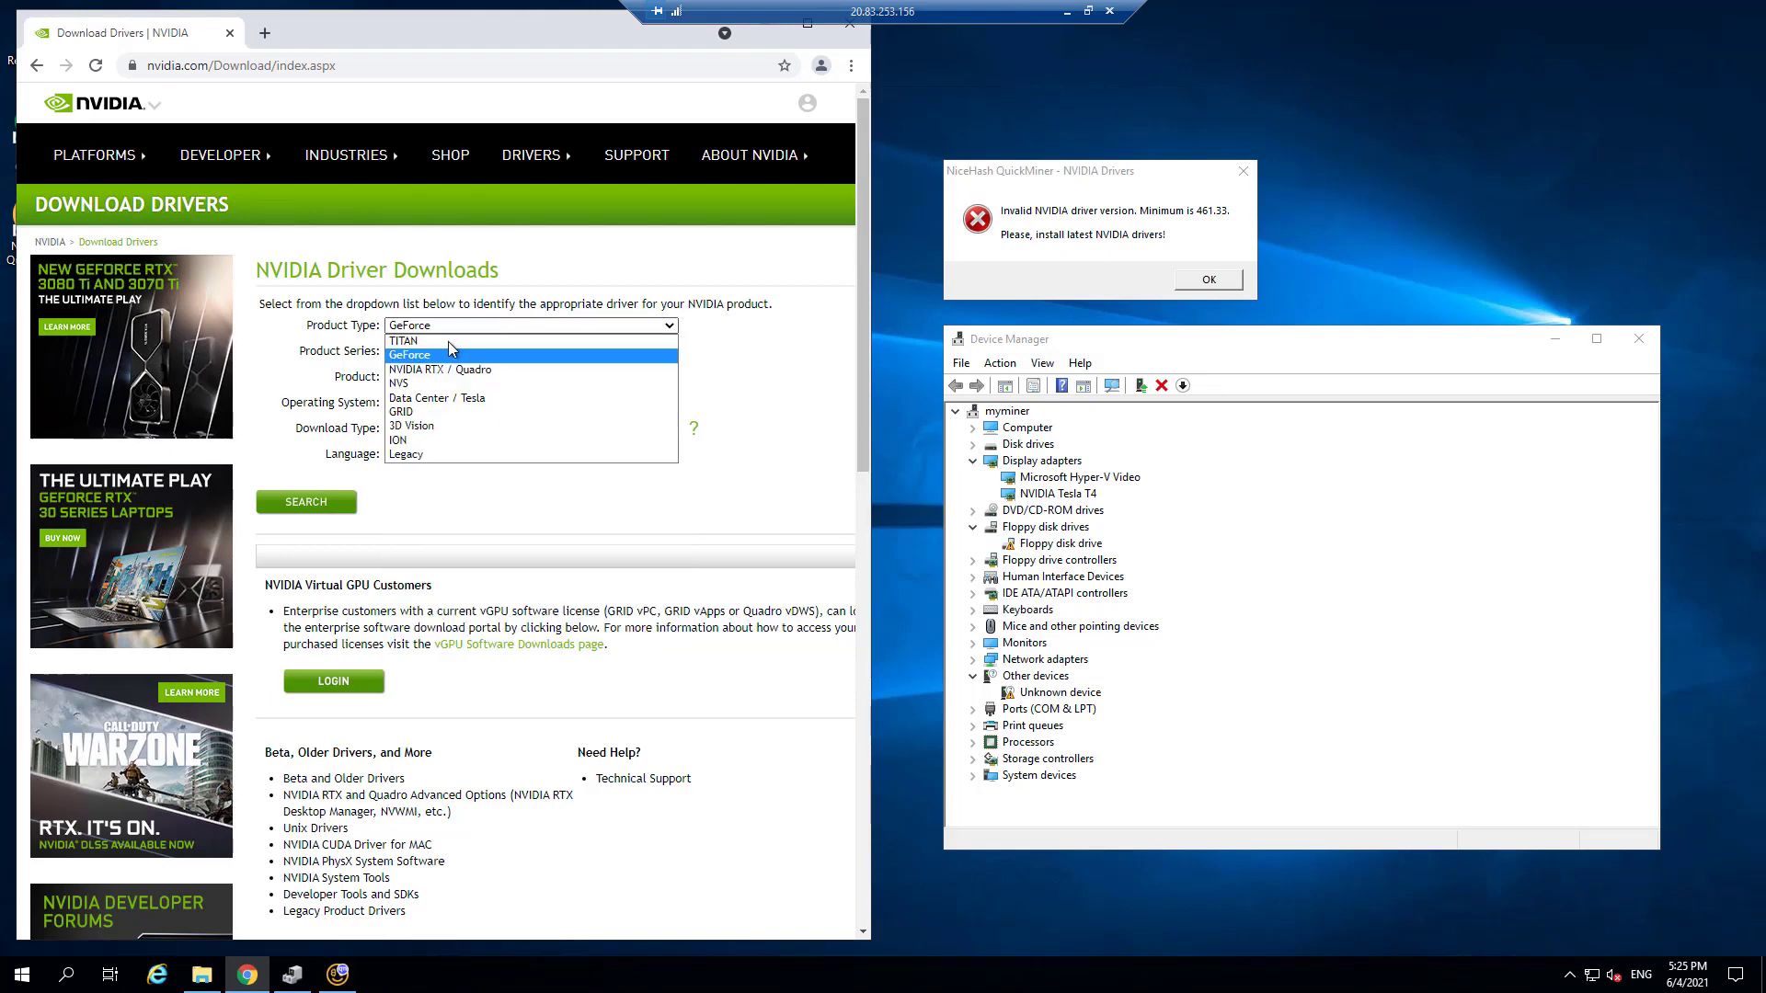
mouse_move(454, 383)
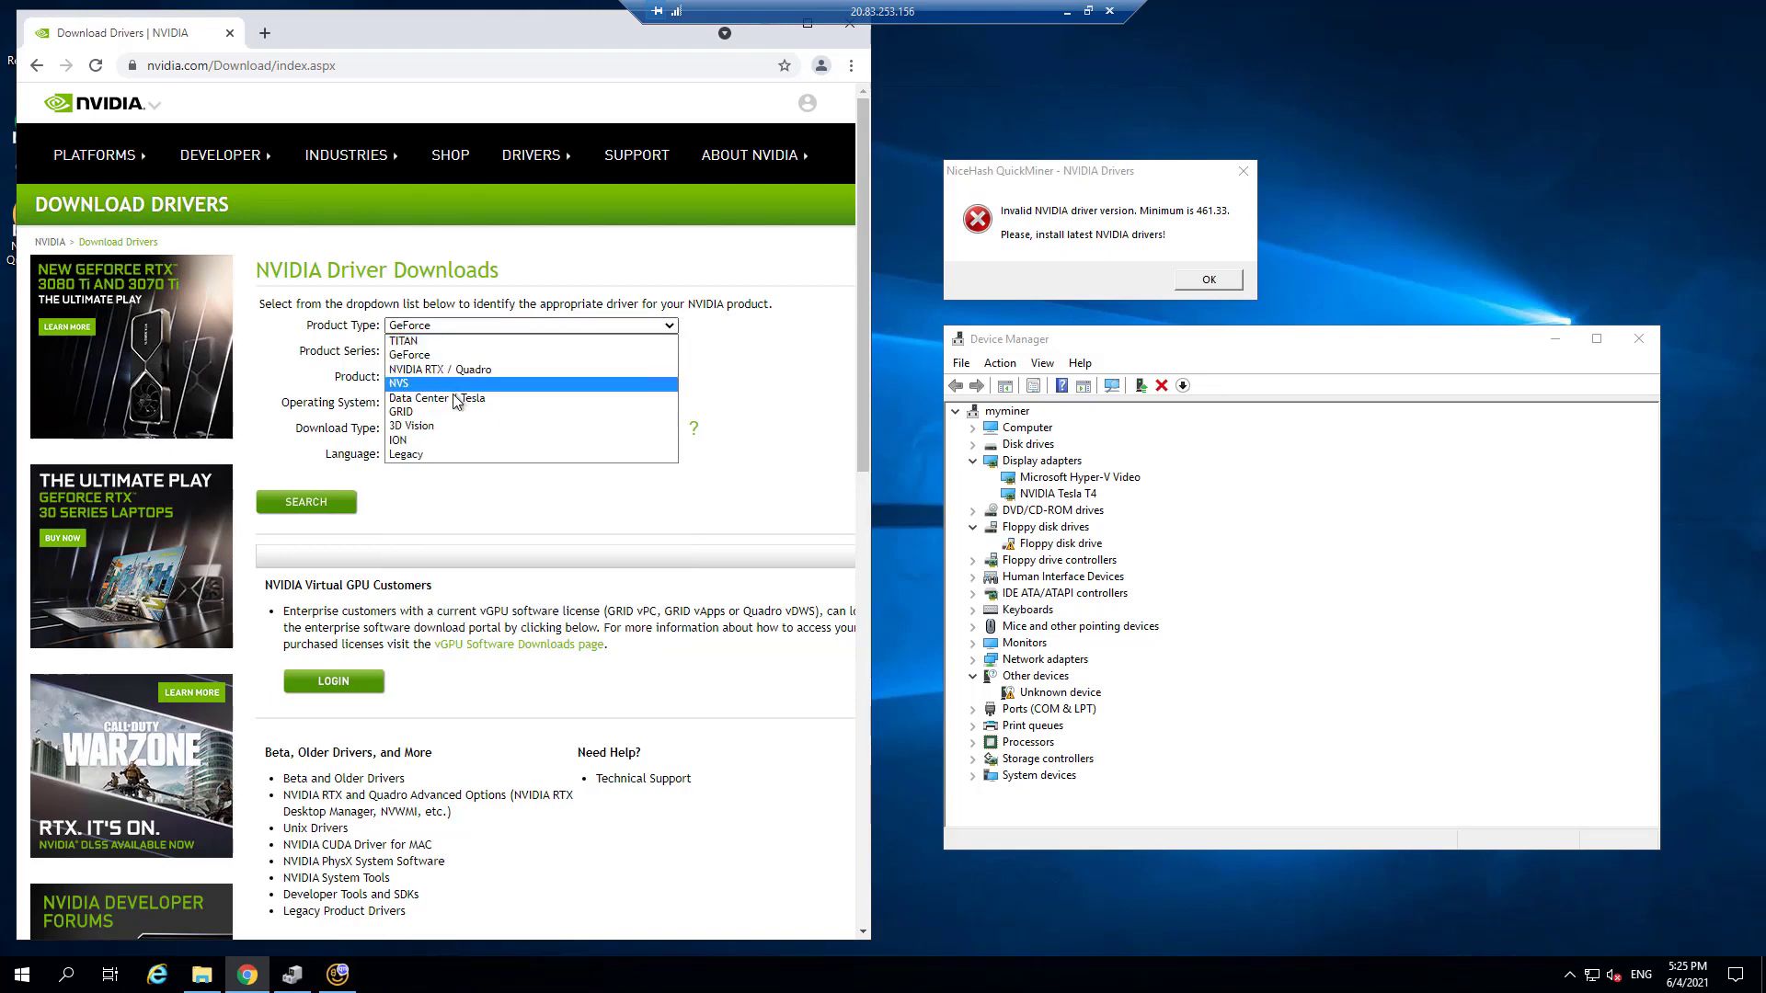
left_click(436, 397)
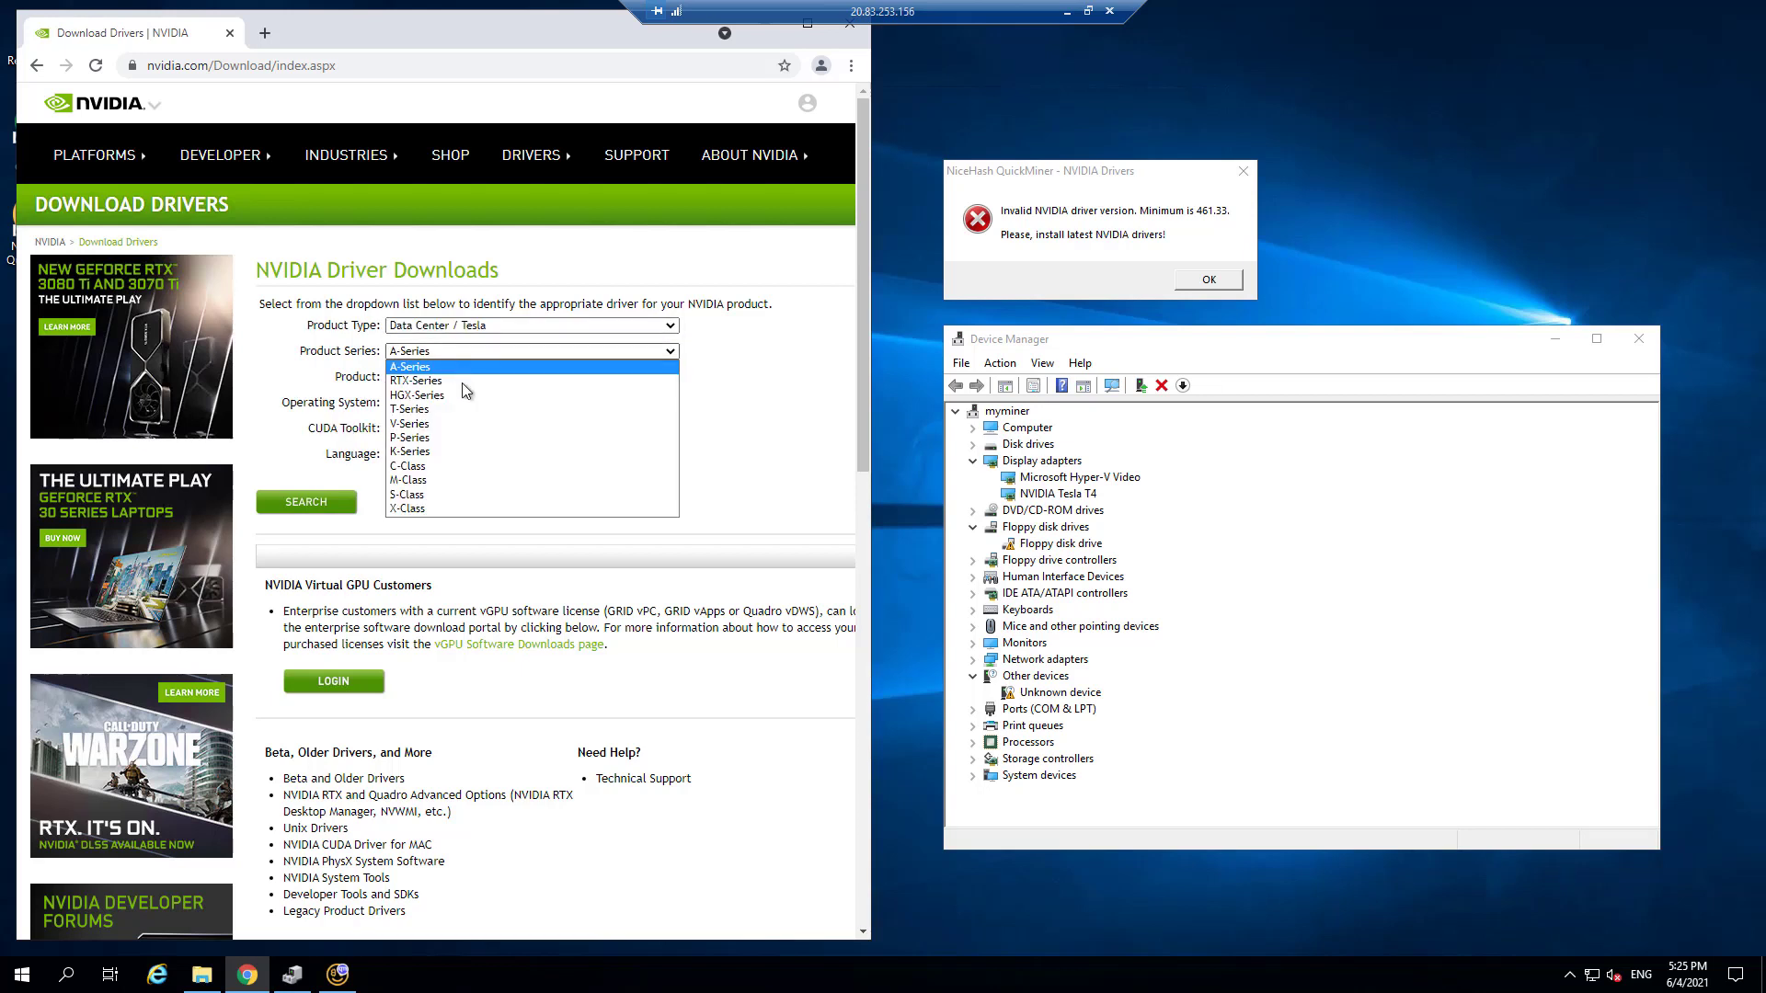
left_click(408, 409)
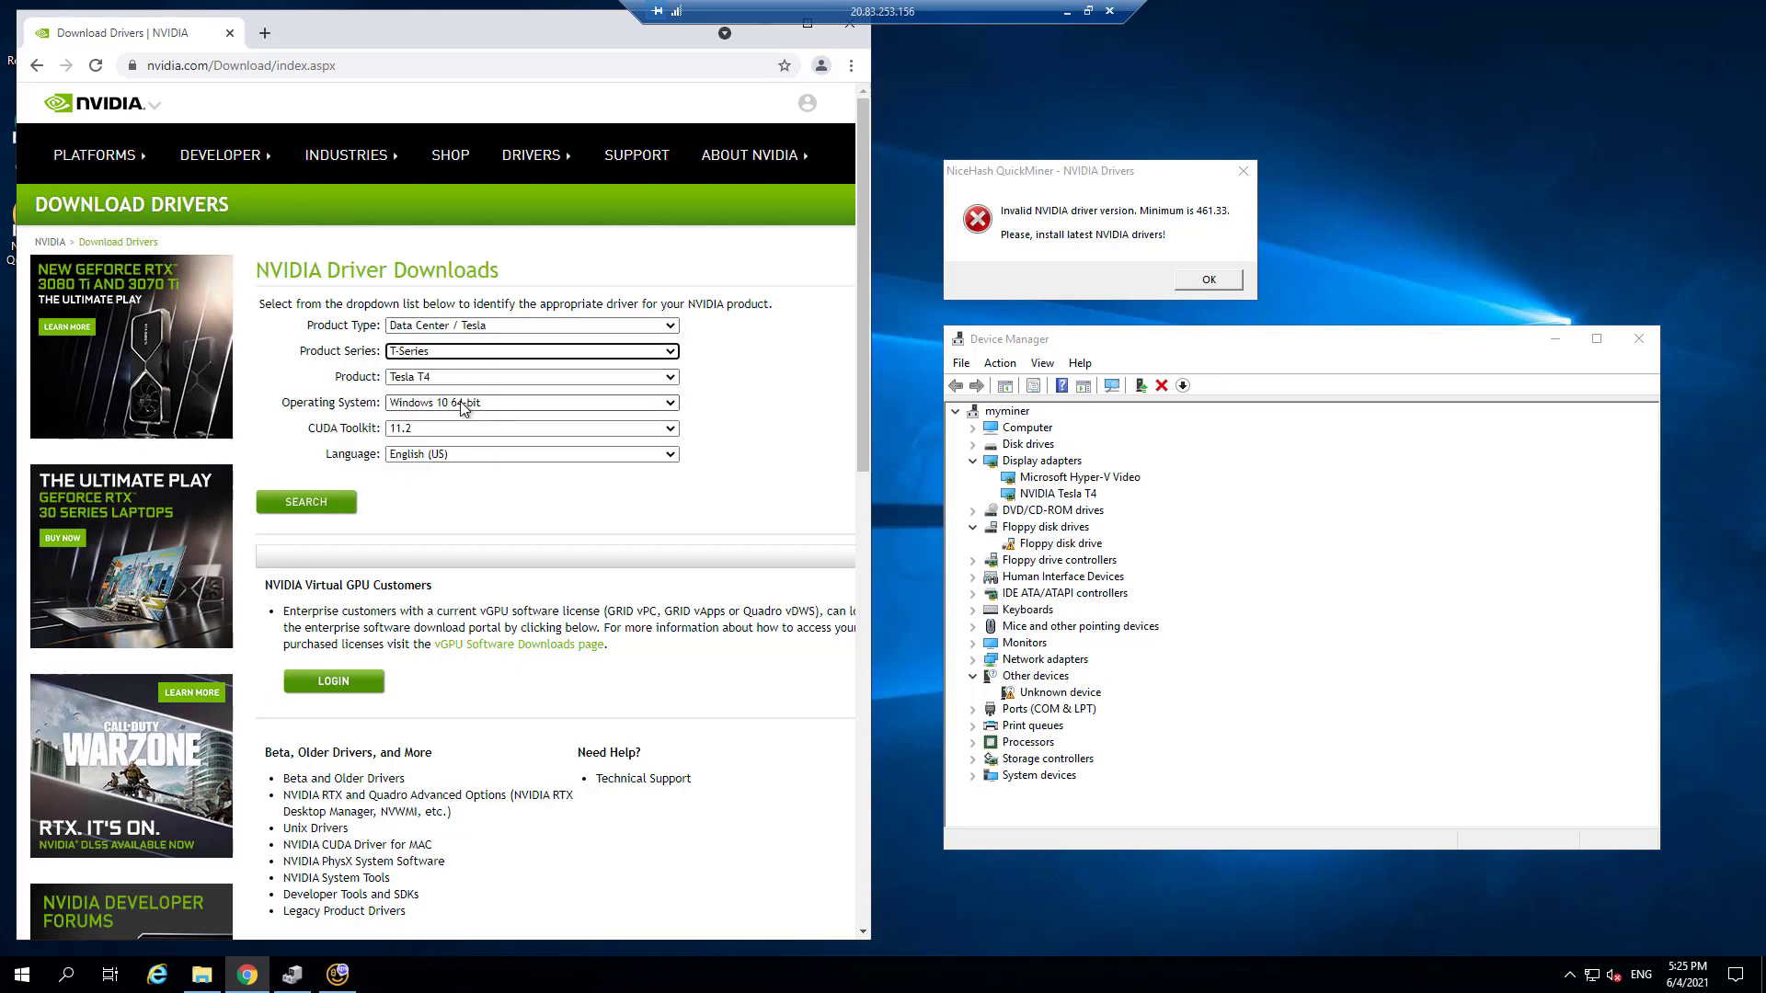
- Set the operating system to Windows Server 2019 and submit the driver search
left_click(530, 403)
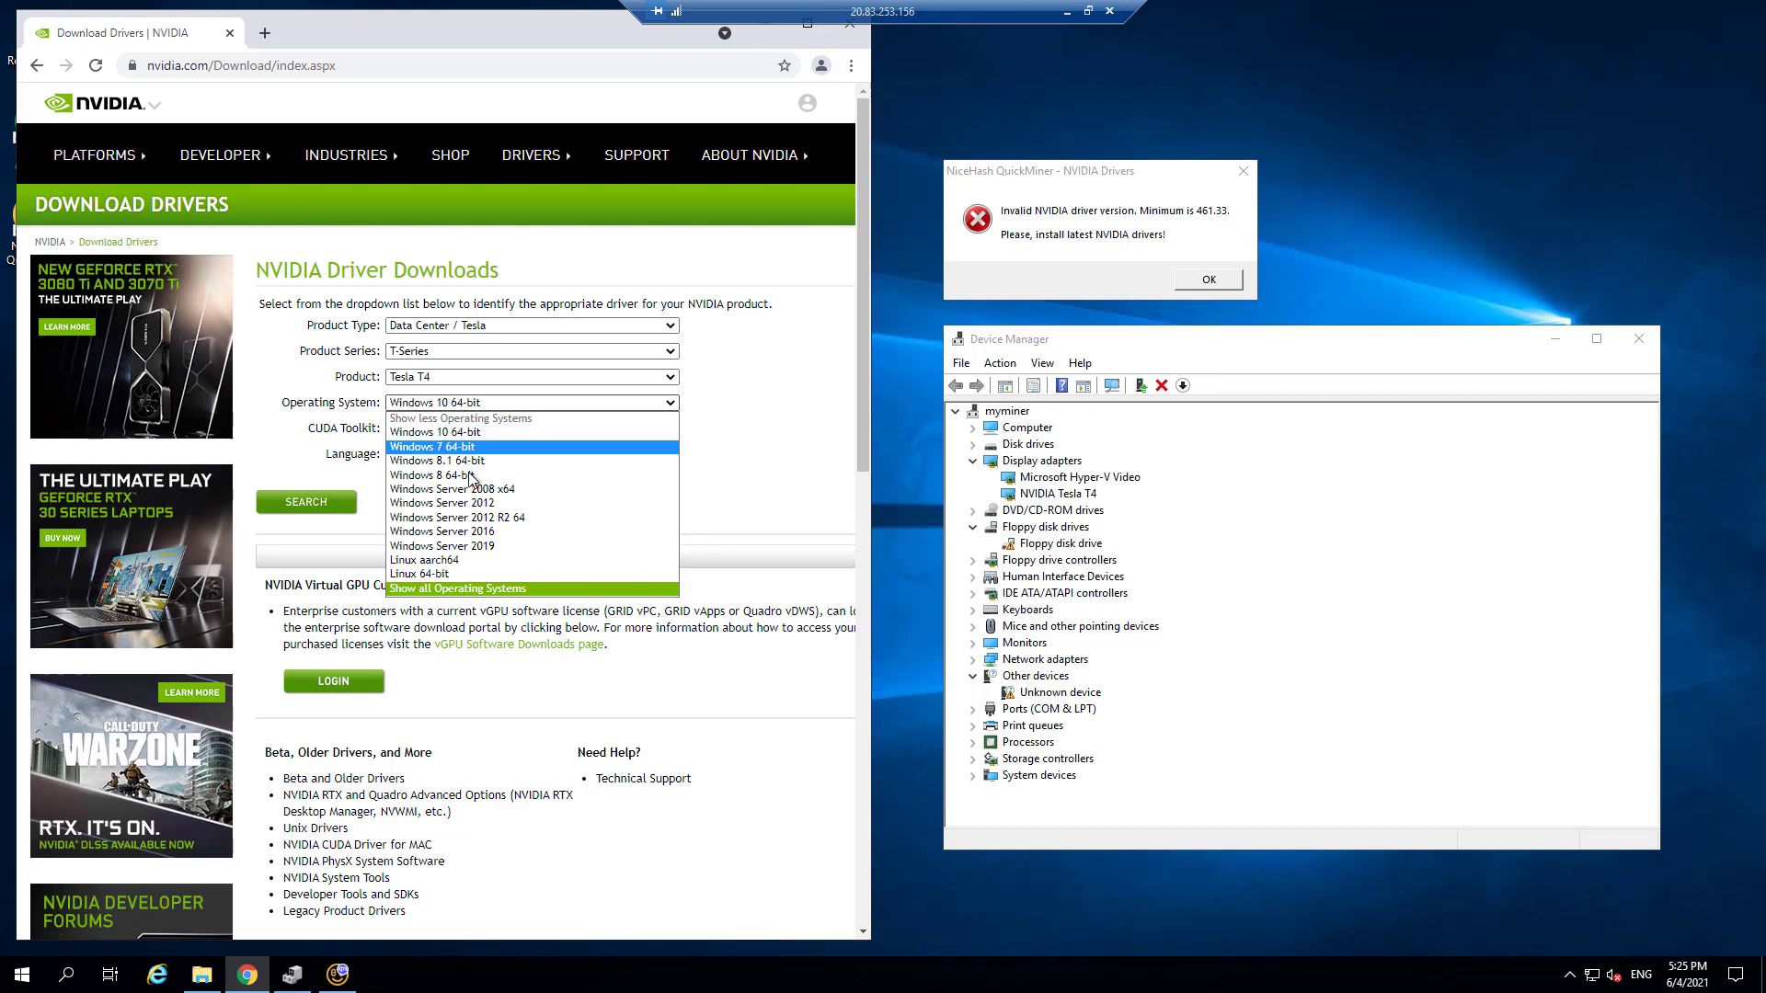
left_click(443, 545)
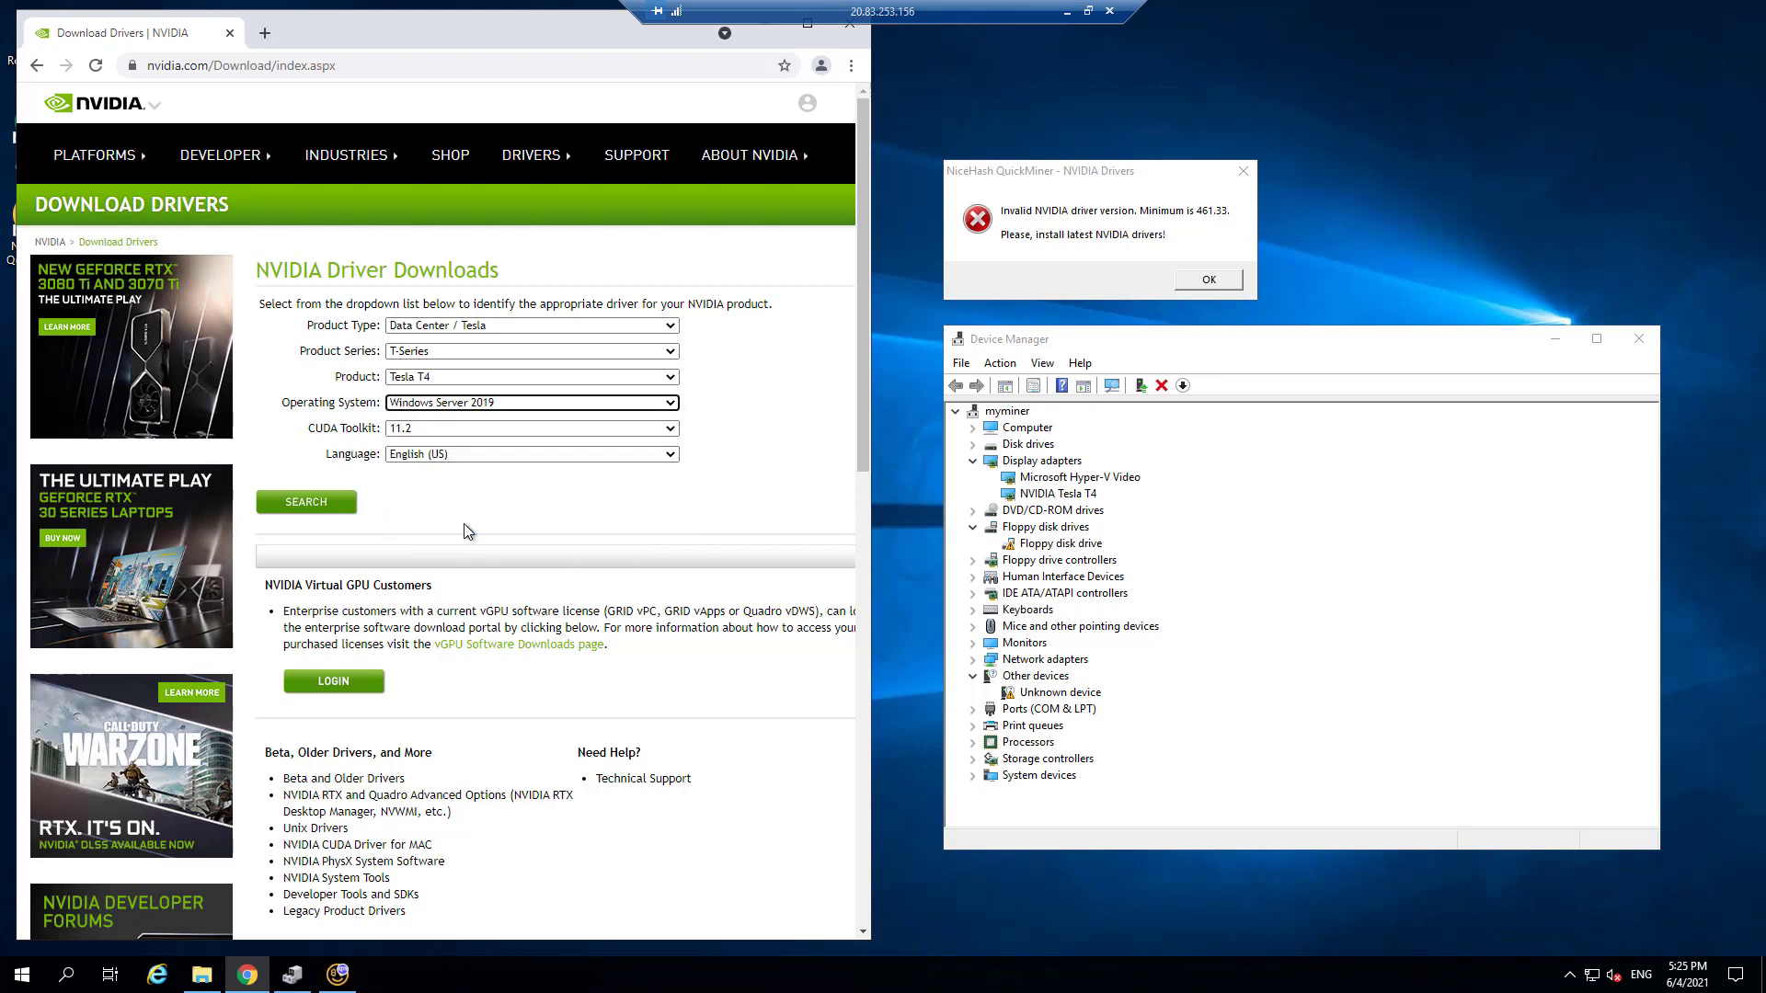
left_click(530, 428)
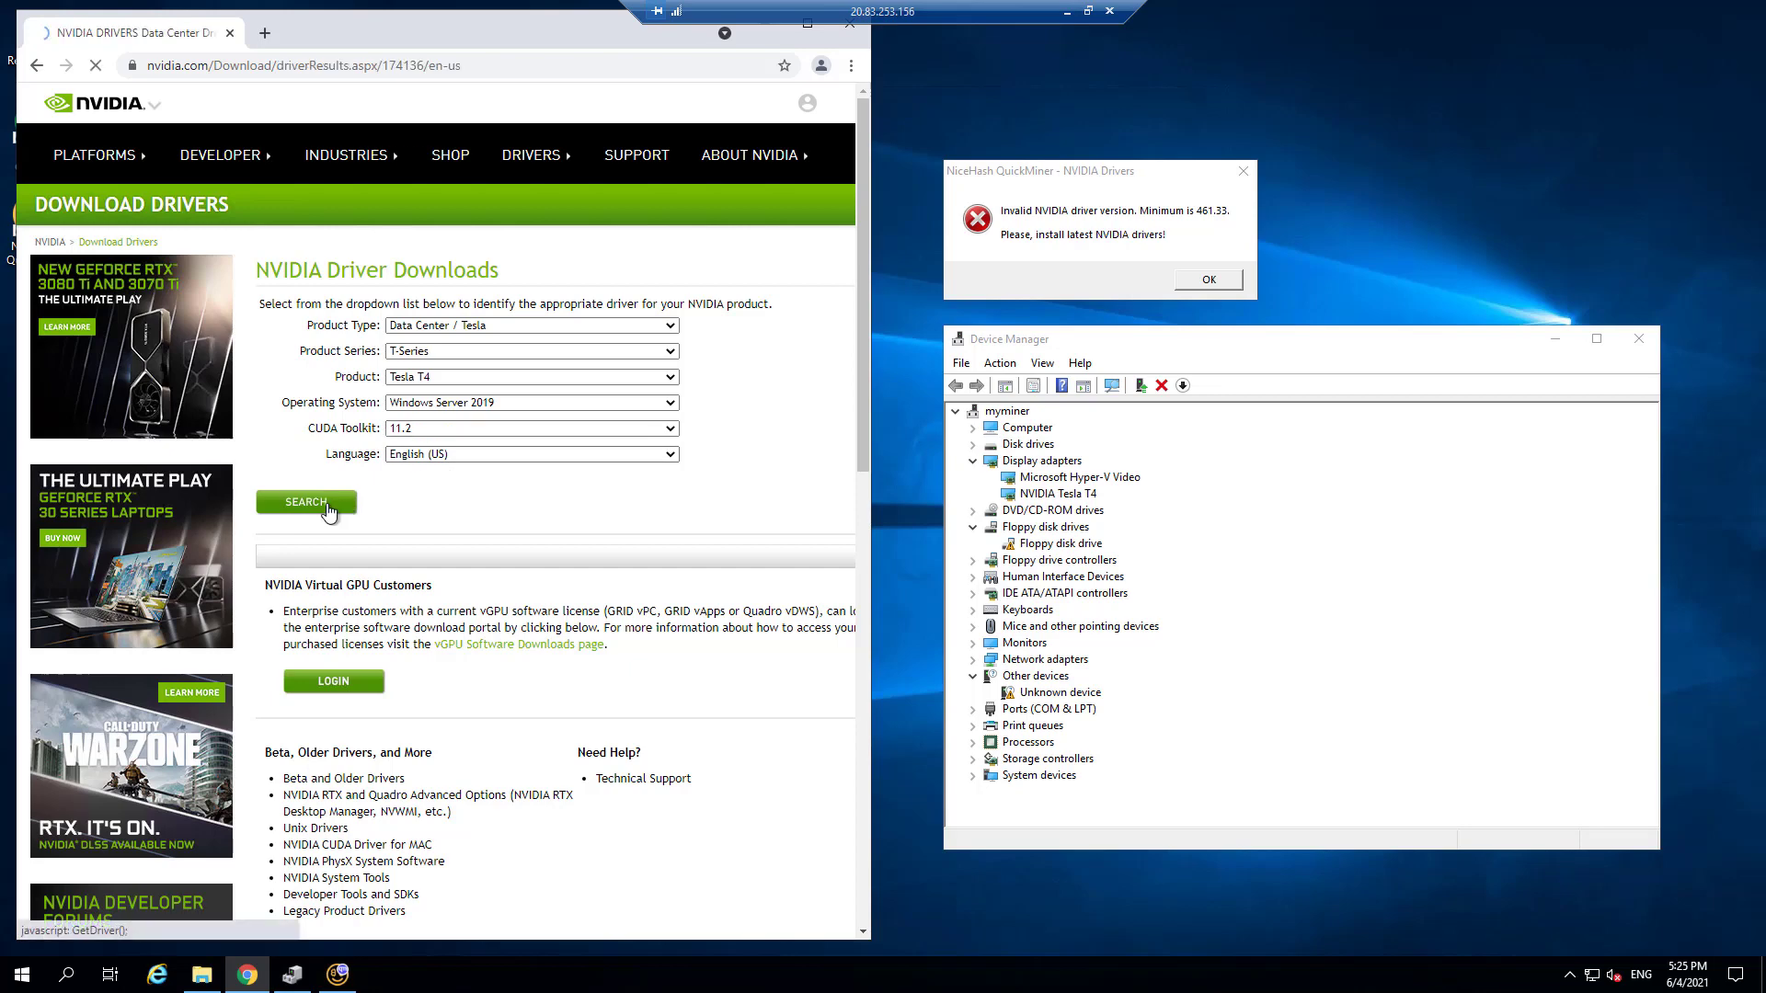
- Download the 462.31 Data Center Driver for Windows, accepting the NVIDIA license terms
left_click(305, 500)
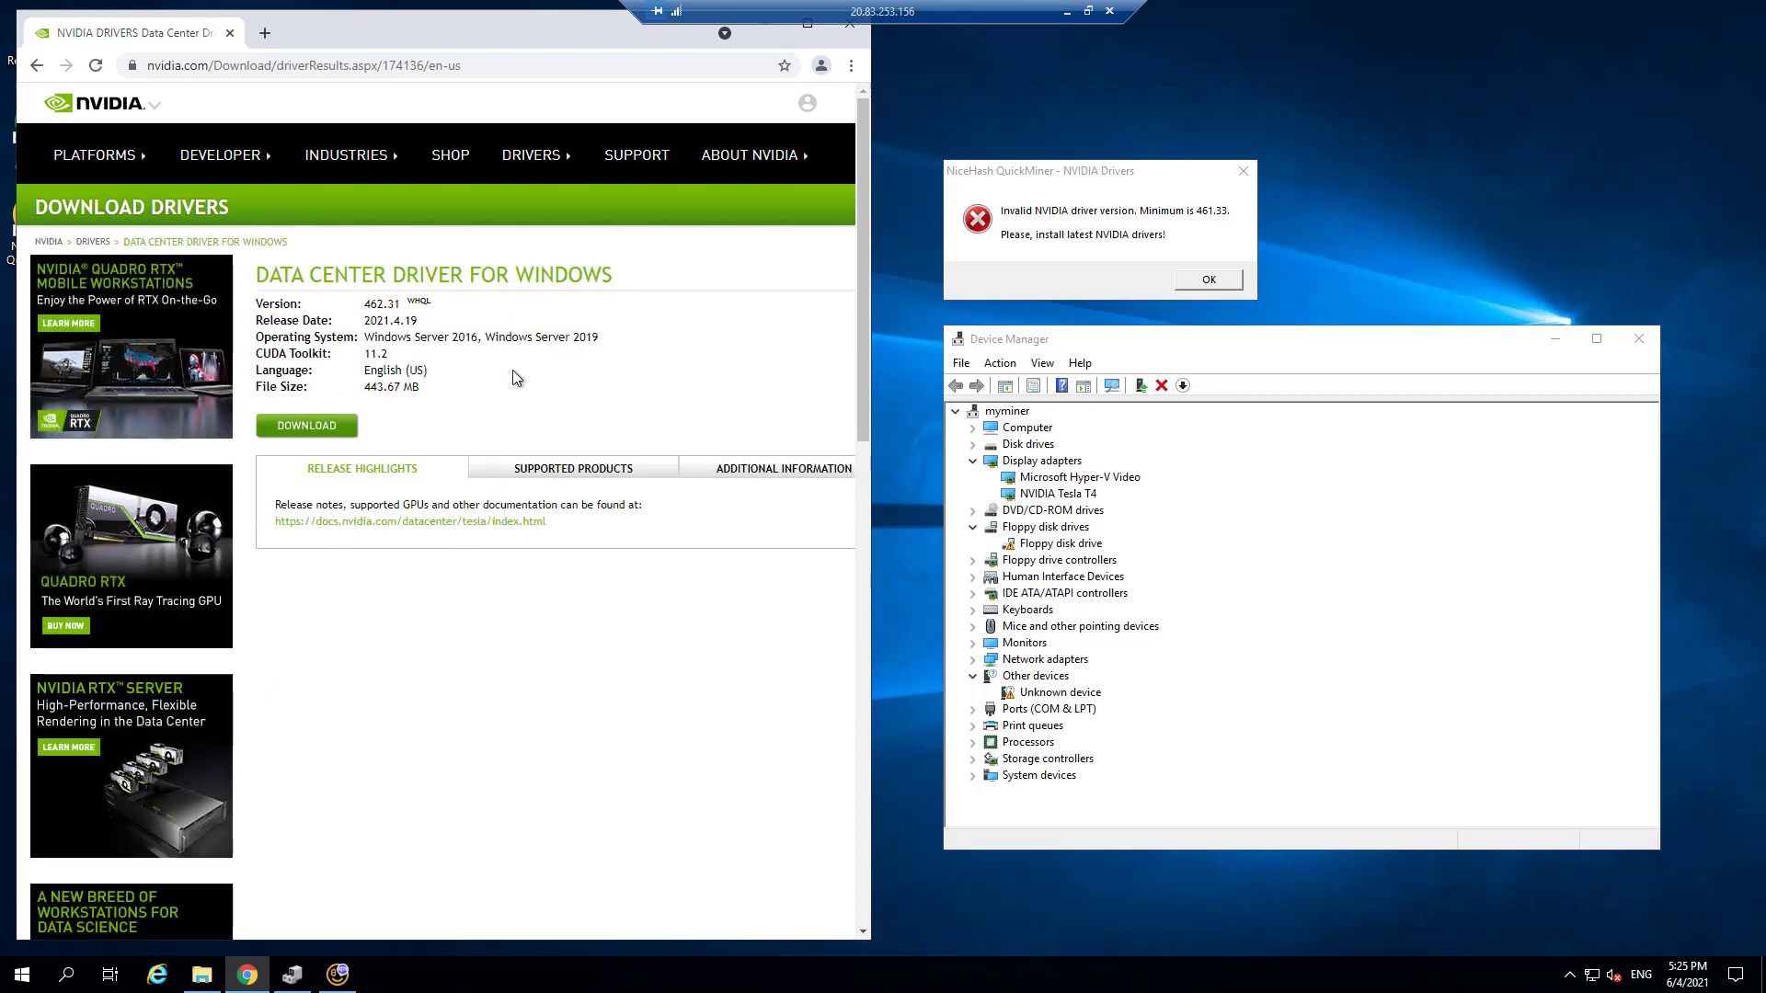
right_click(1060, 493)
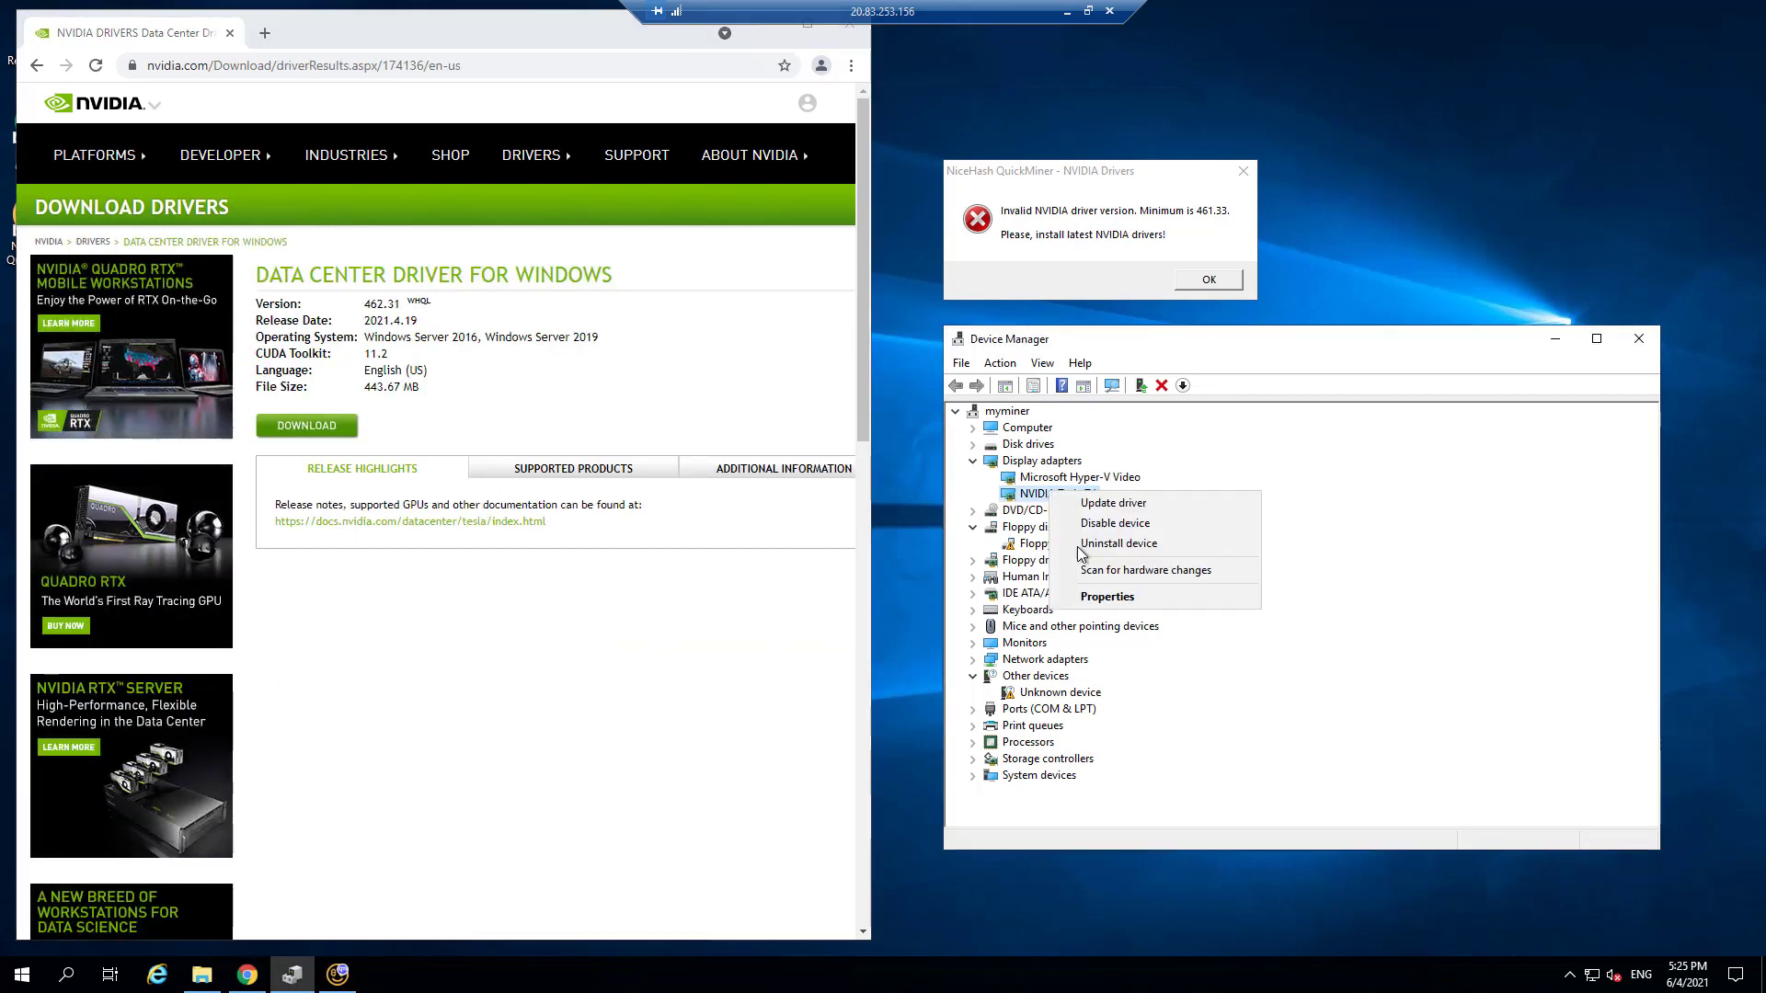
left_click(1106, 596)
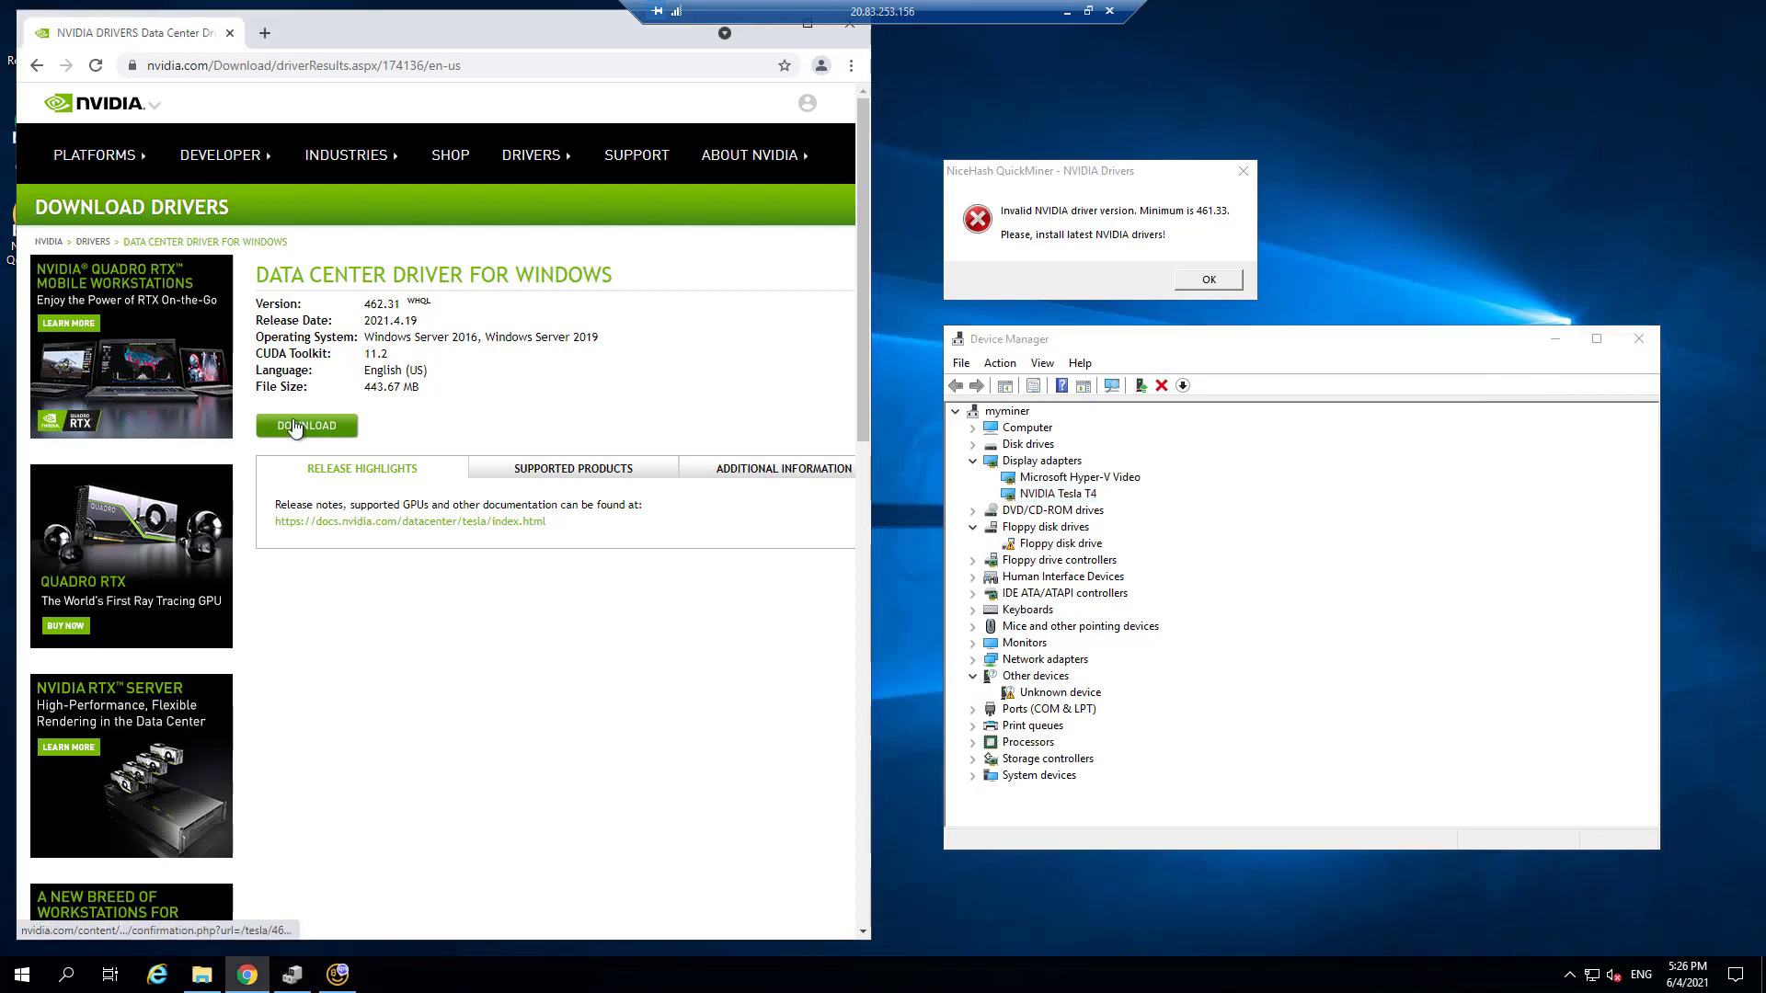
left_click(307, 425)
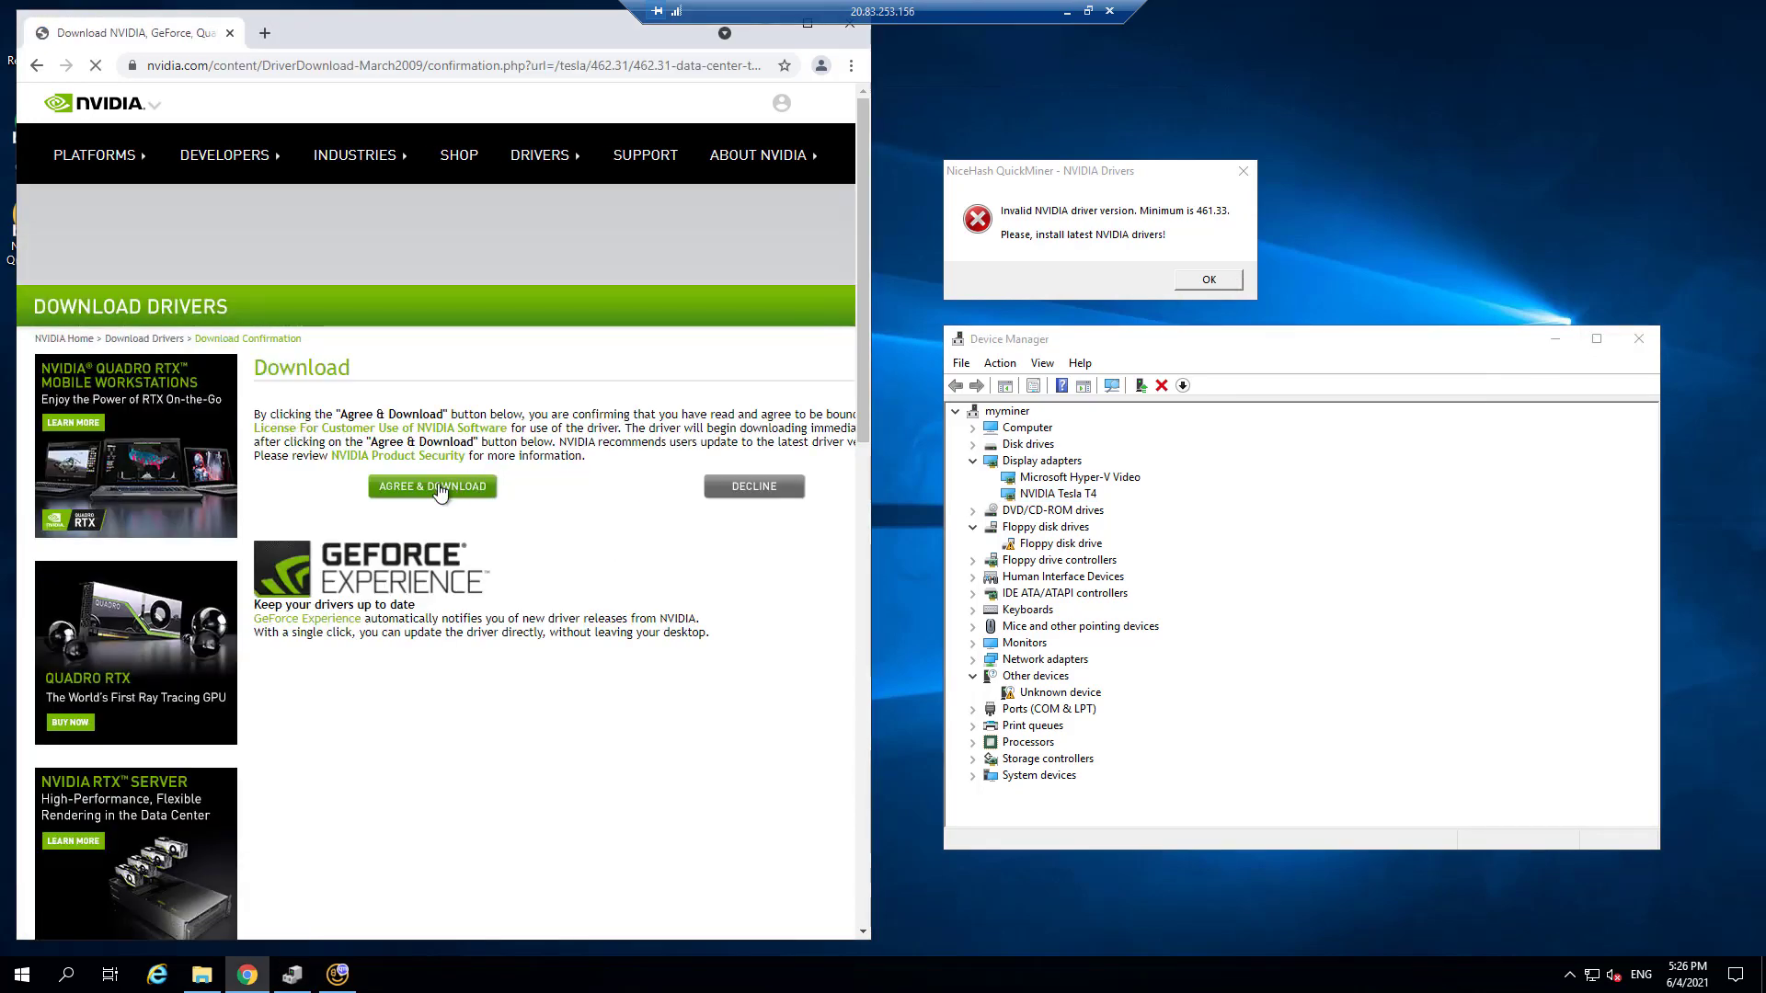
left_click(432, 485)
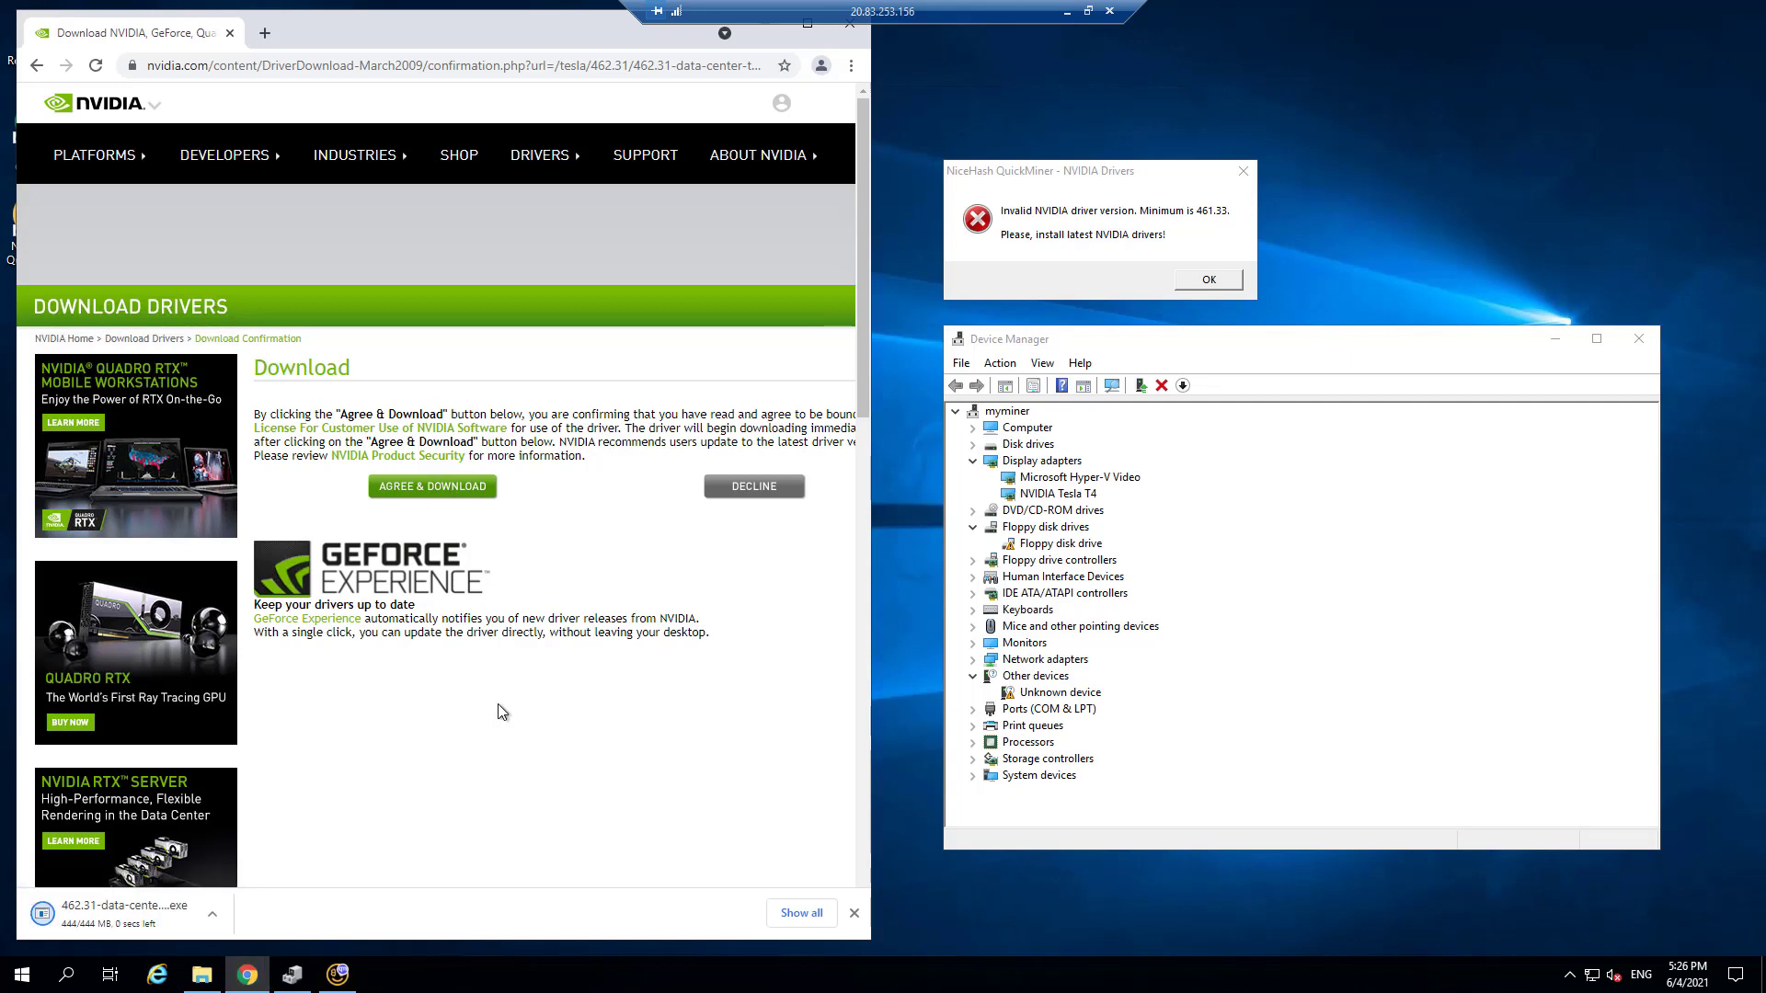
mouse_move(474, 835)
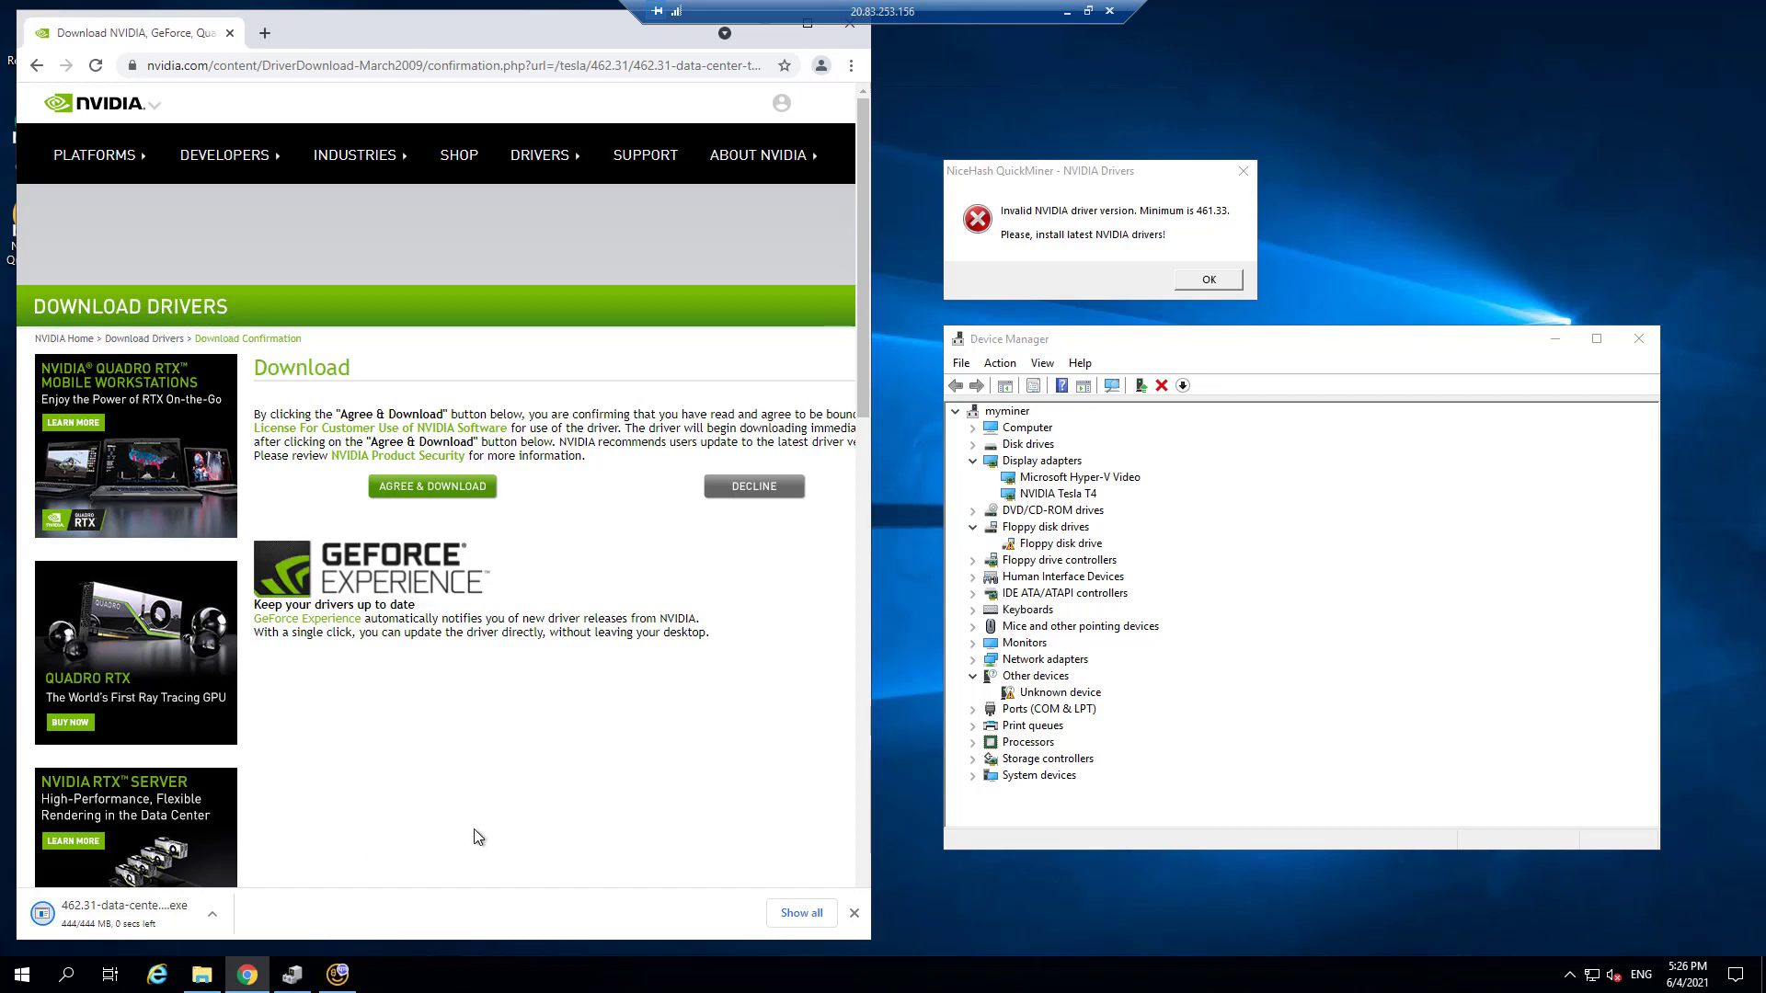
mouse_move(353, 872)
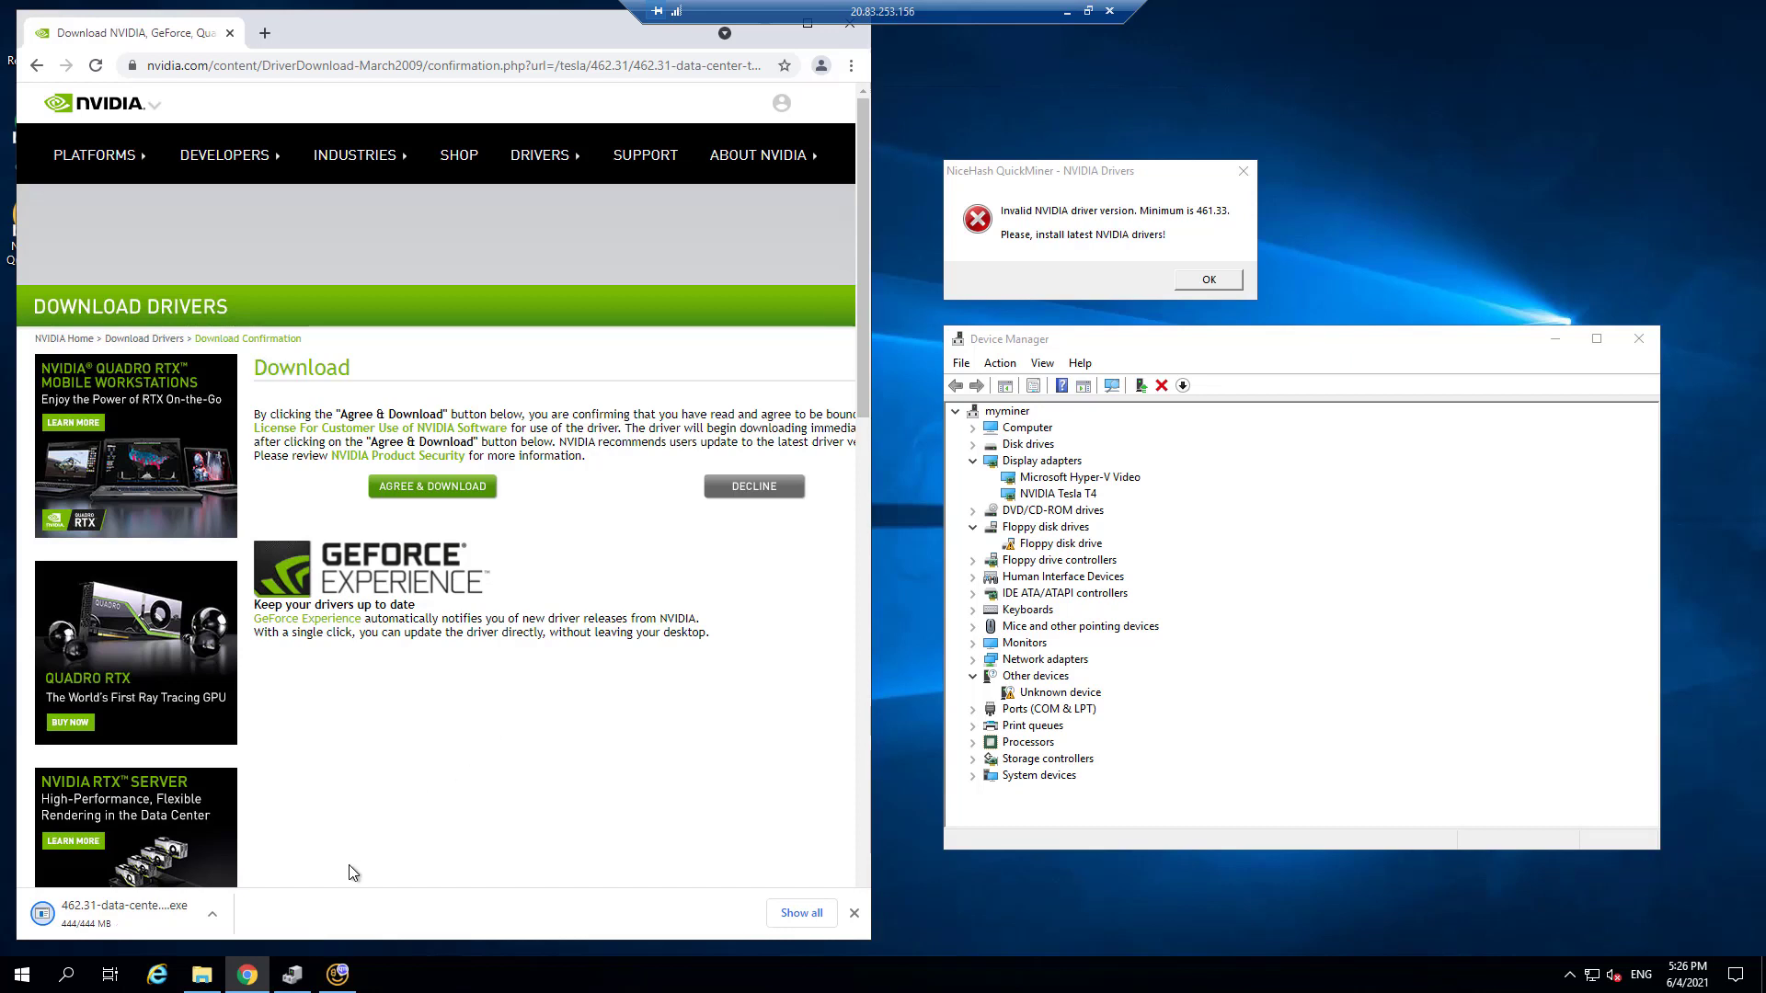
- Run the downloaded 462.31 driver .exe and let it extract its files
left_click(121, 912)
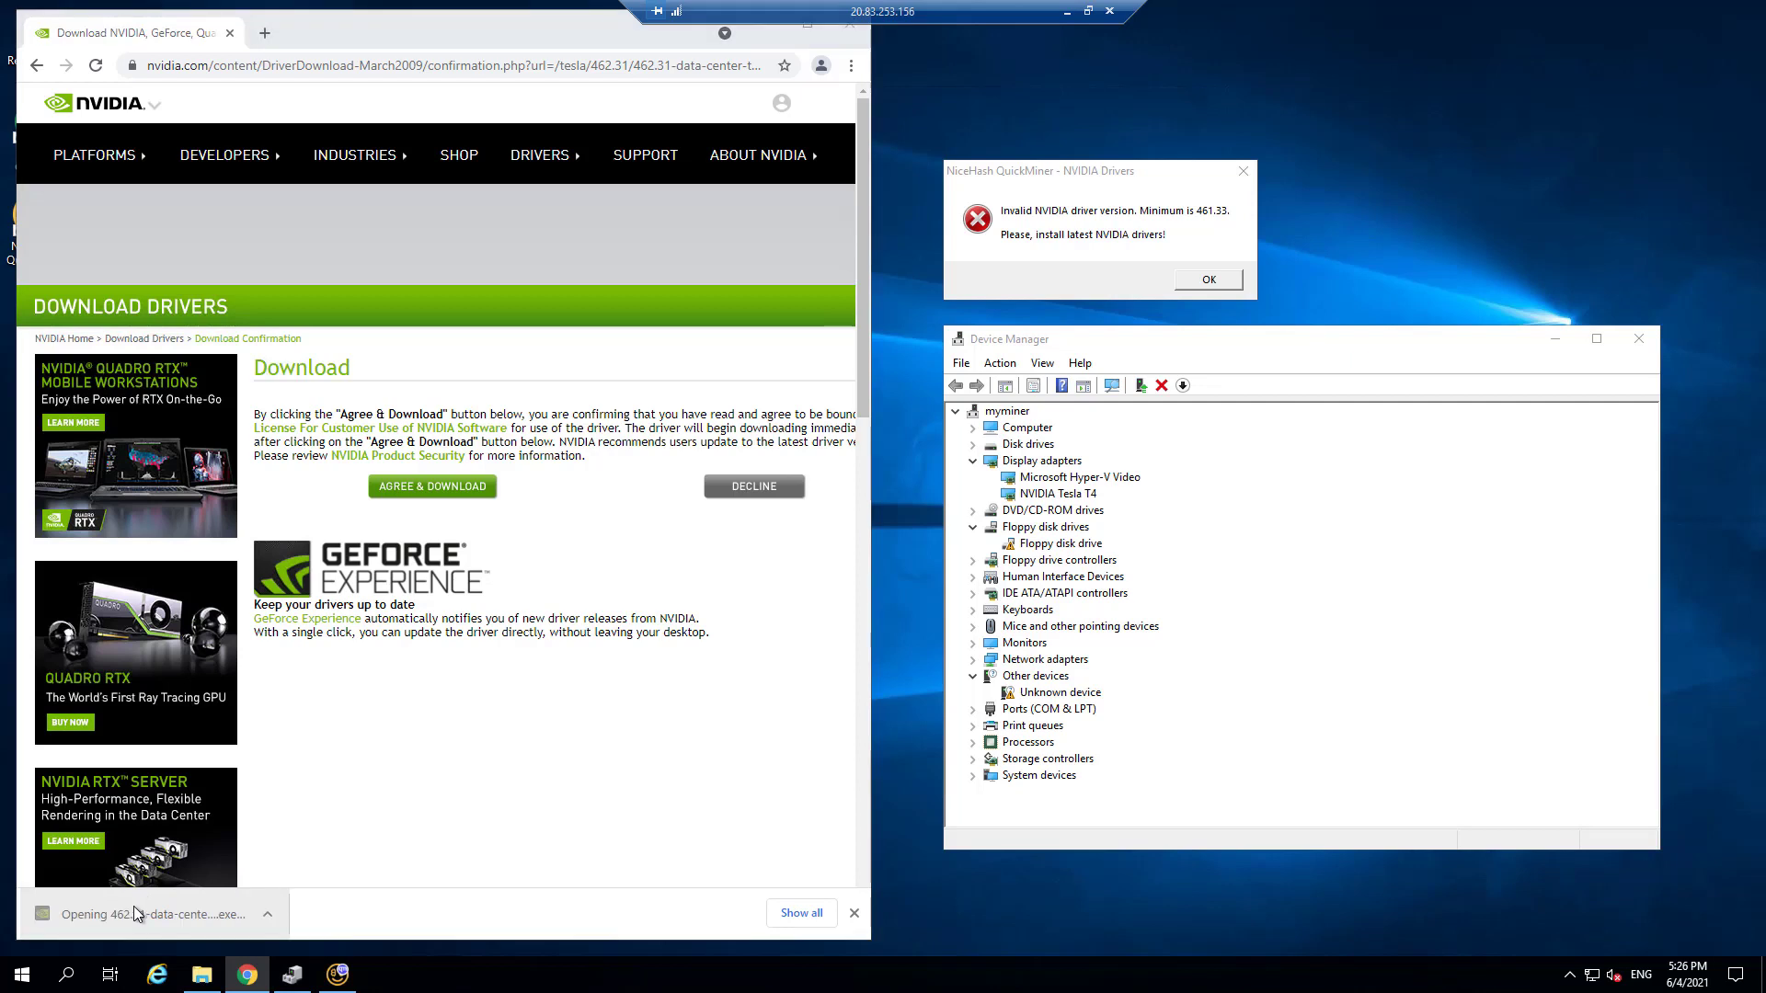
left_click(430, 485)
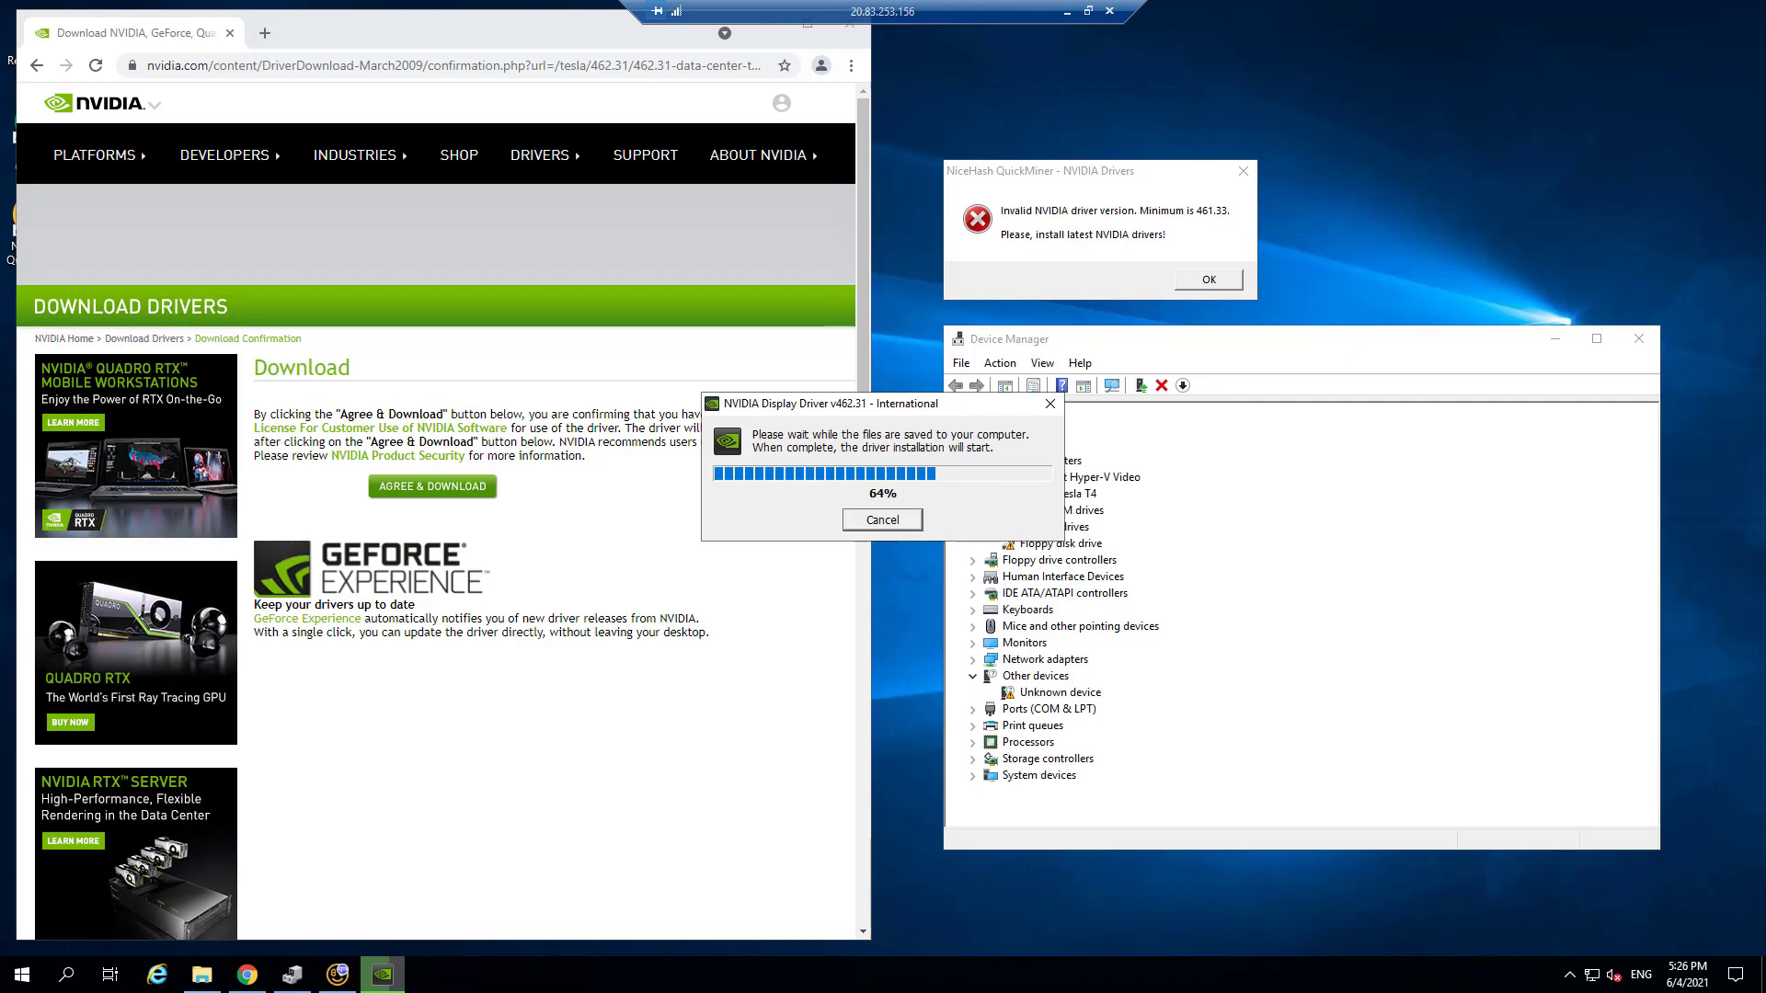
mouse_move(1300, 309)
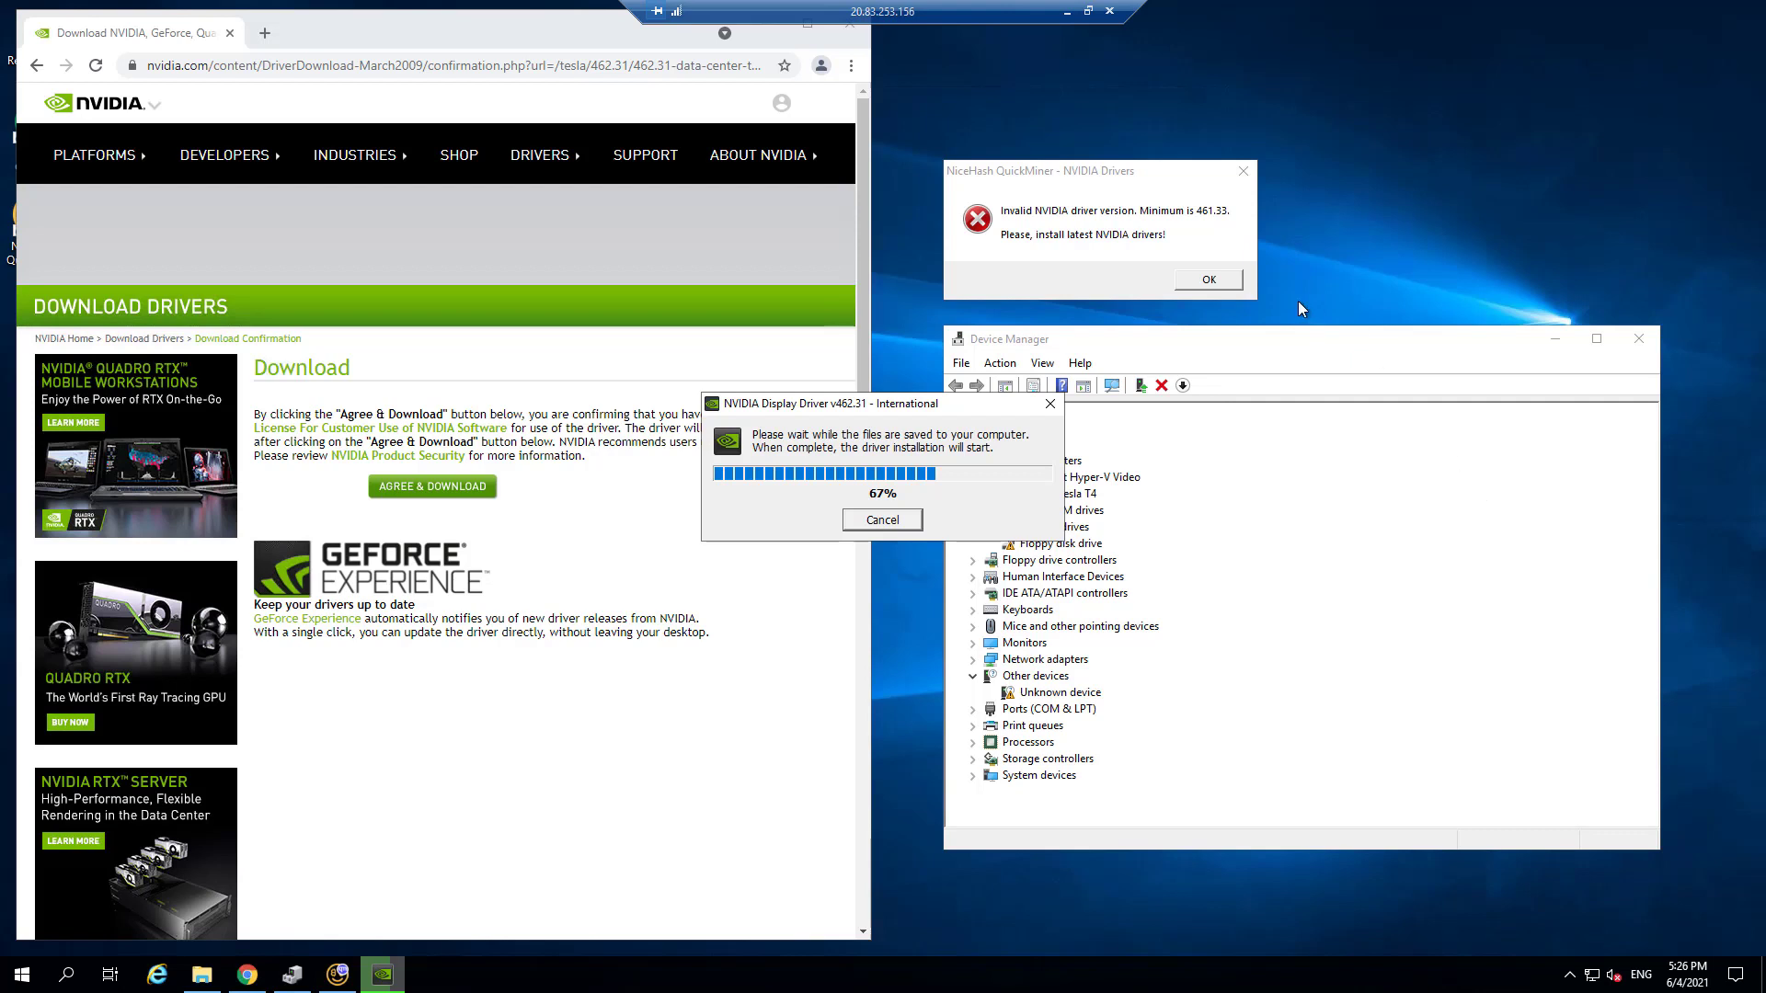
left_click(1206, 280)
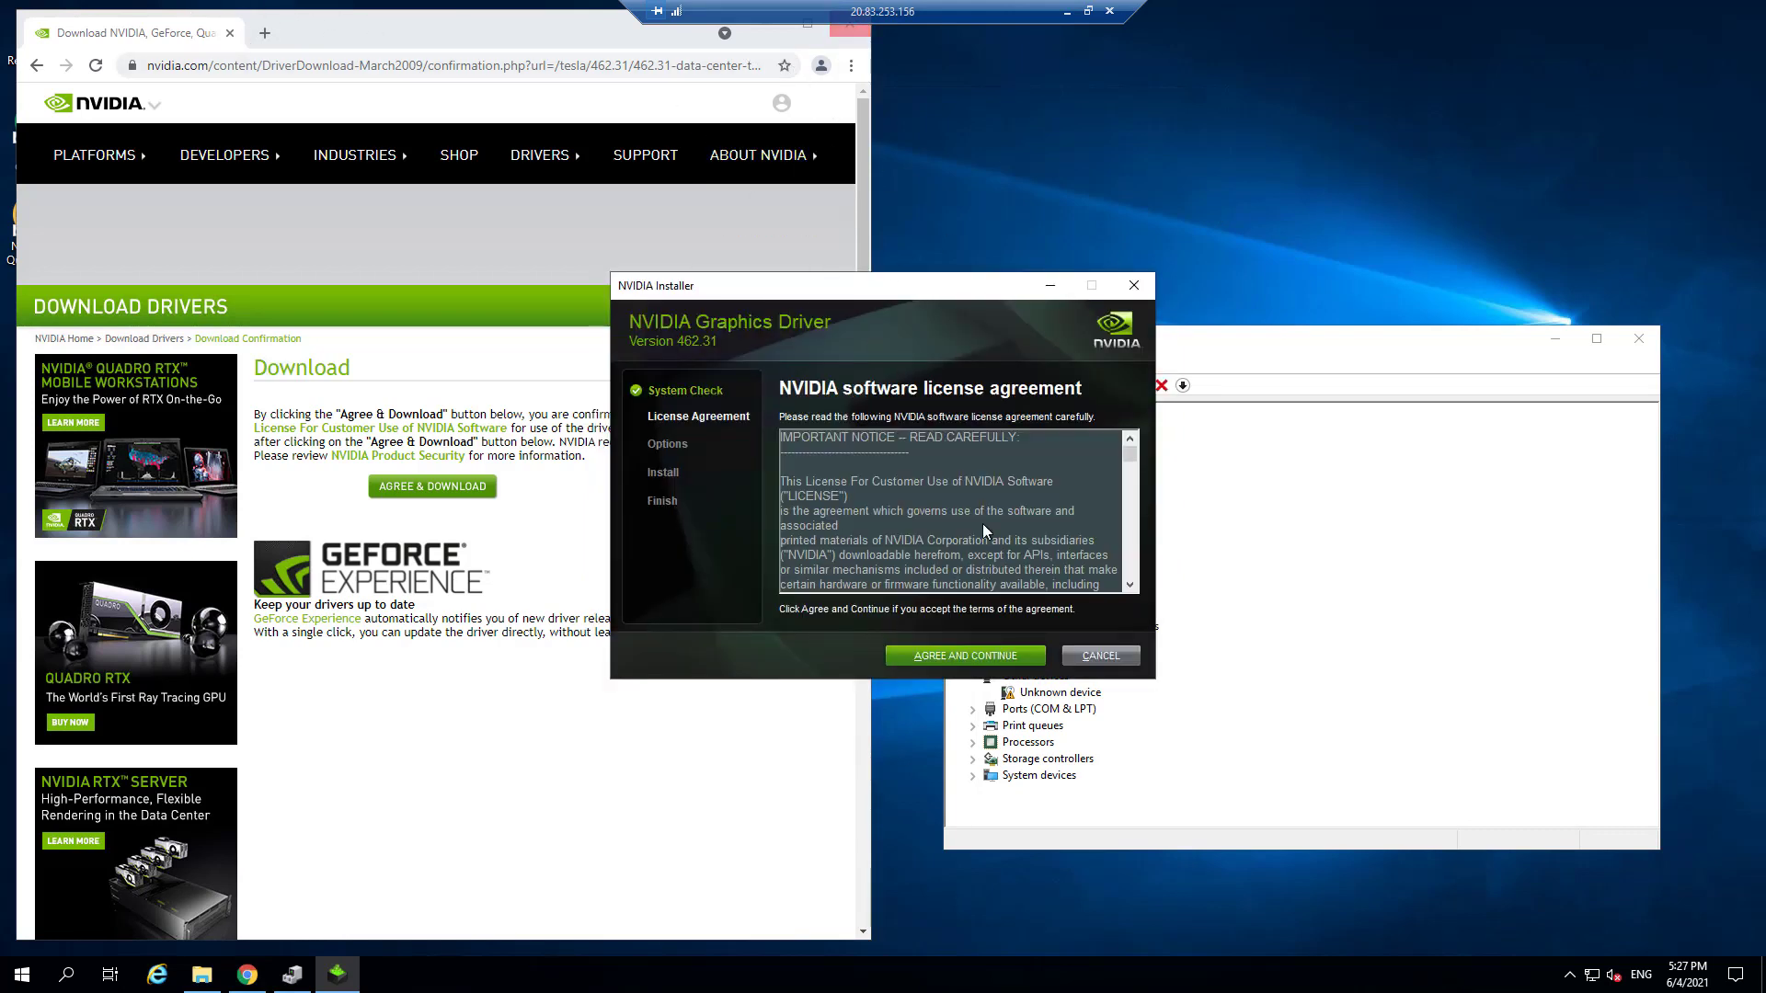
- Install Graphics Driver 462.31 with default components, then close the finished installer
left_click(962, 655)
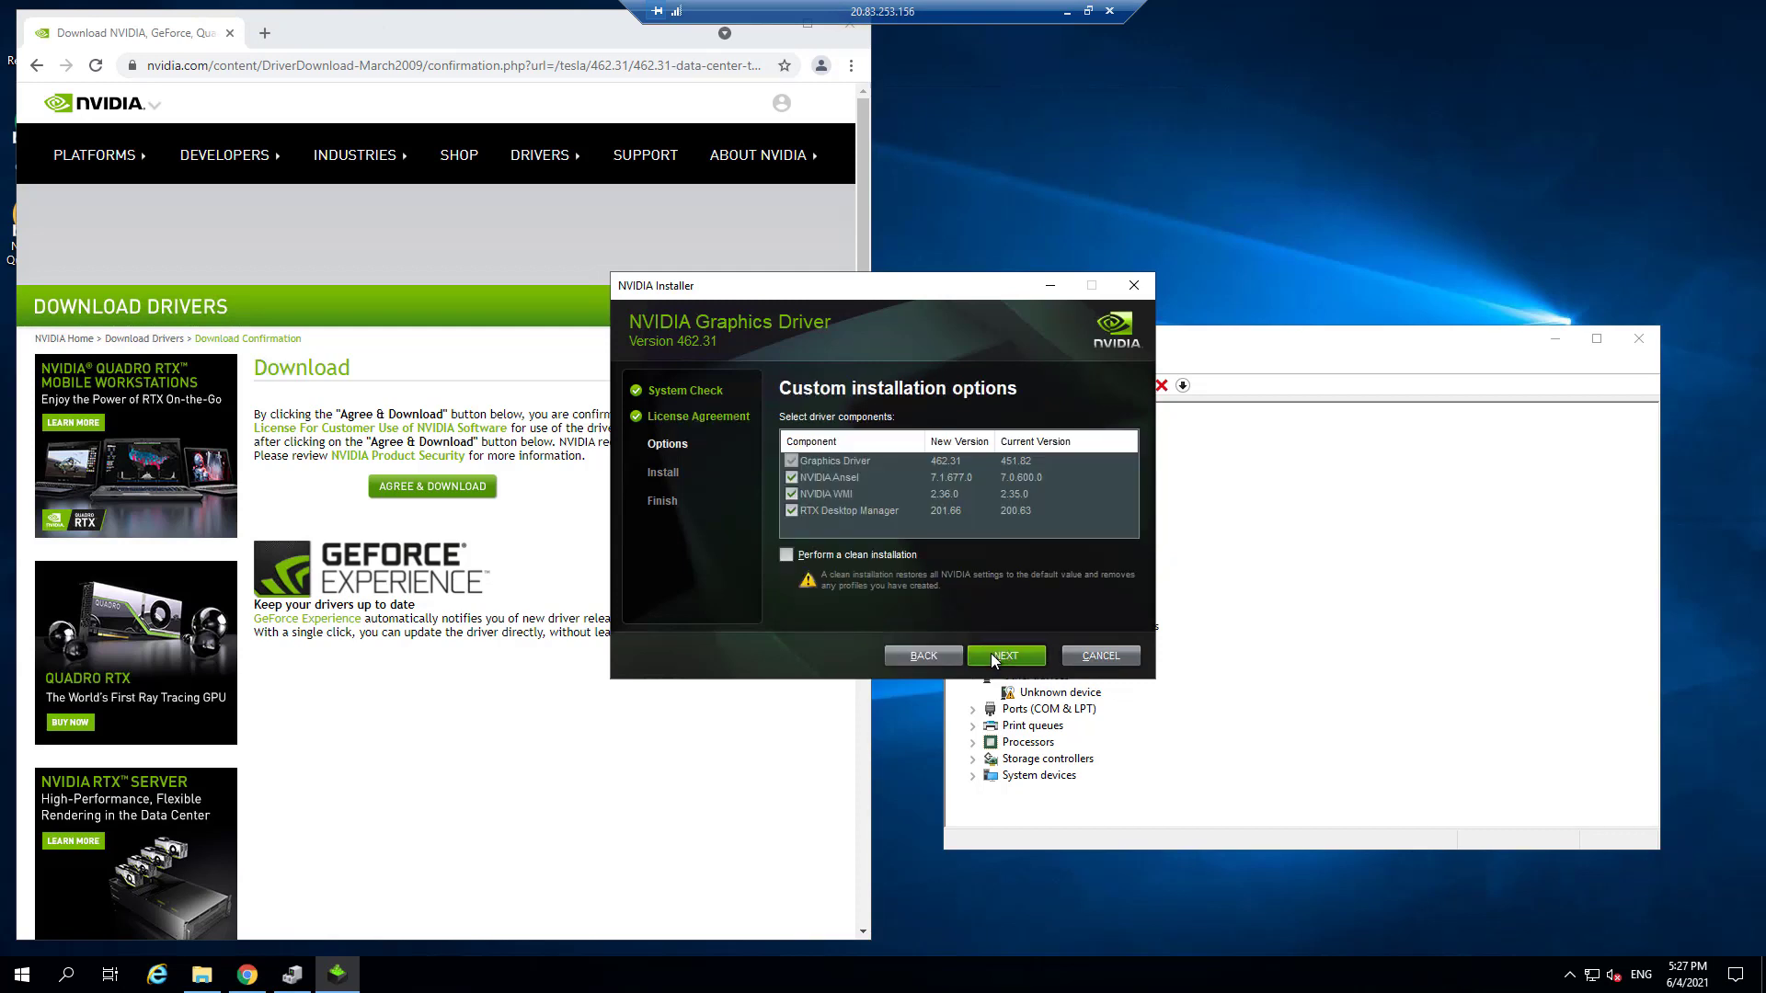
left_click(1005, 655)
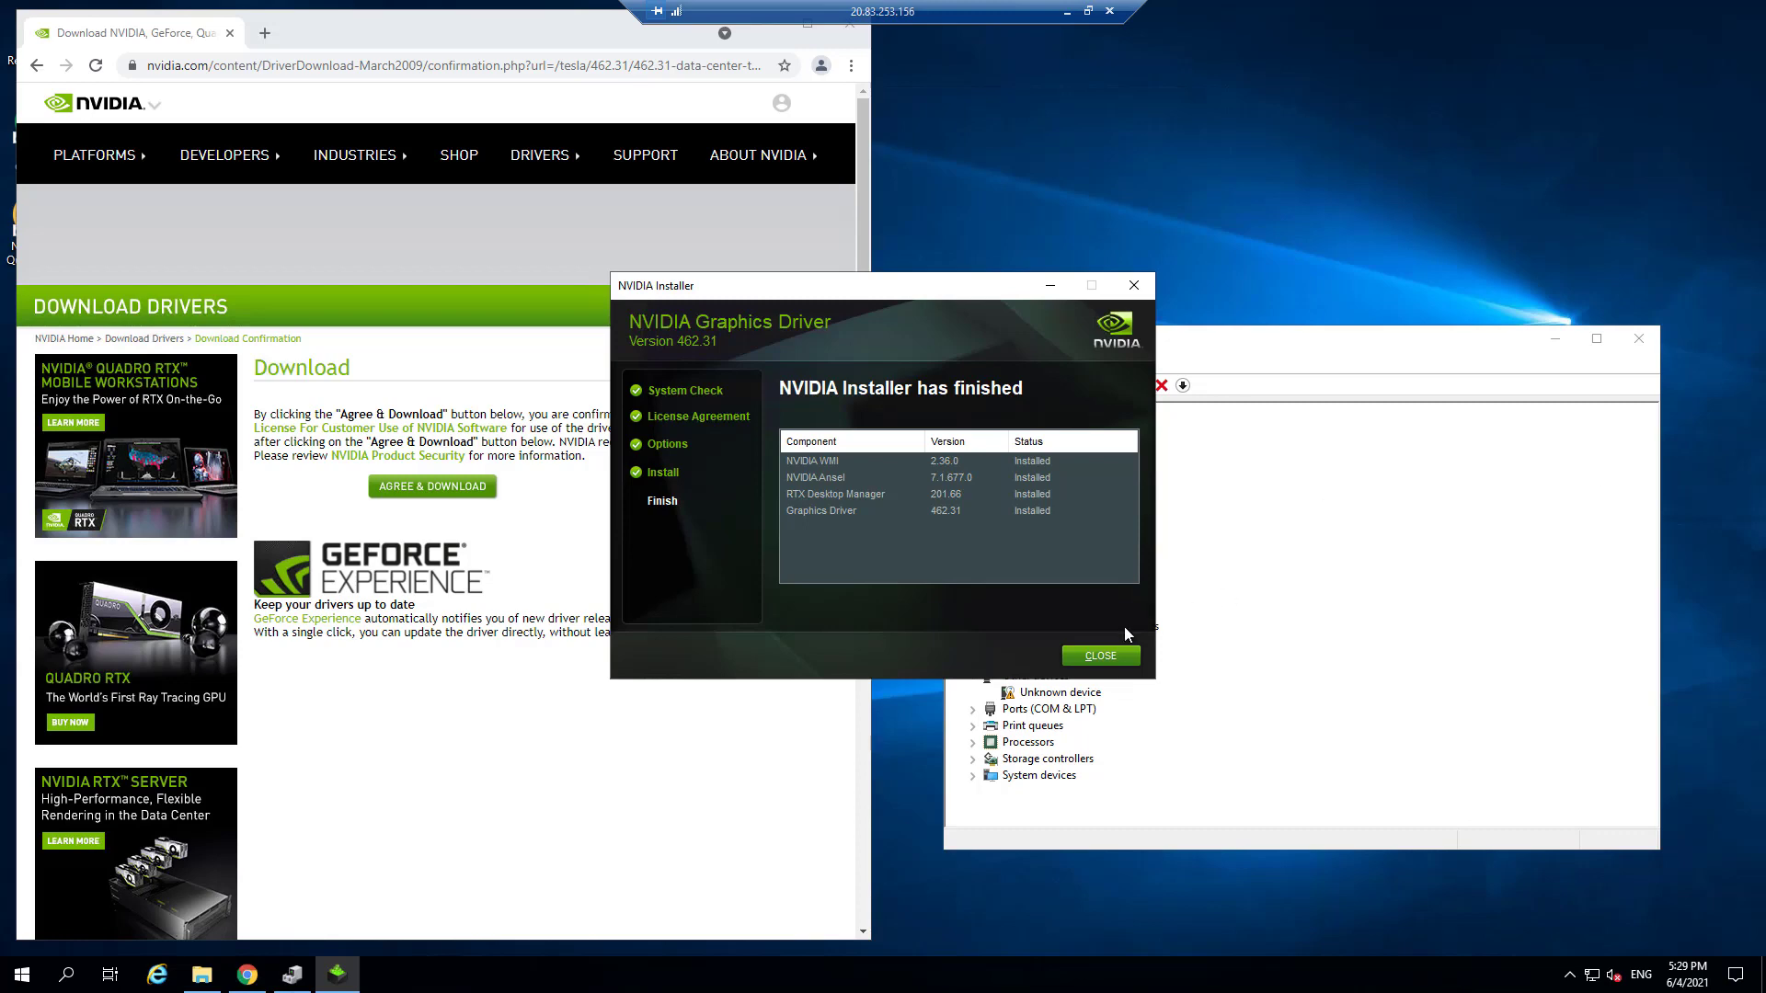
left_click(1098, 655)
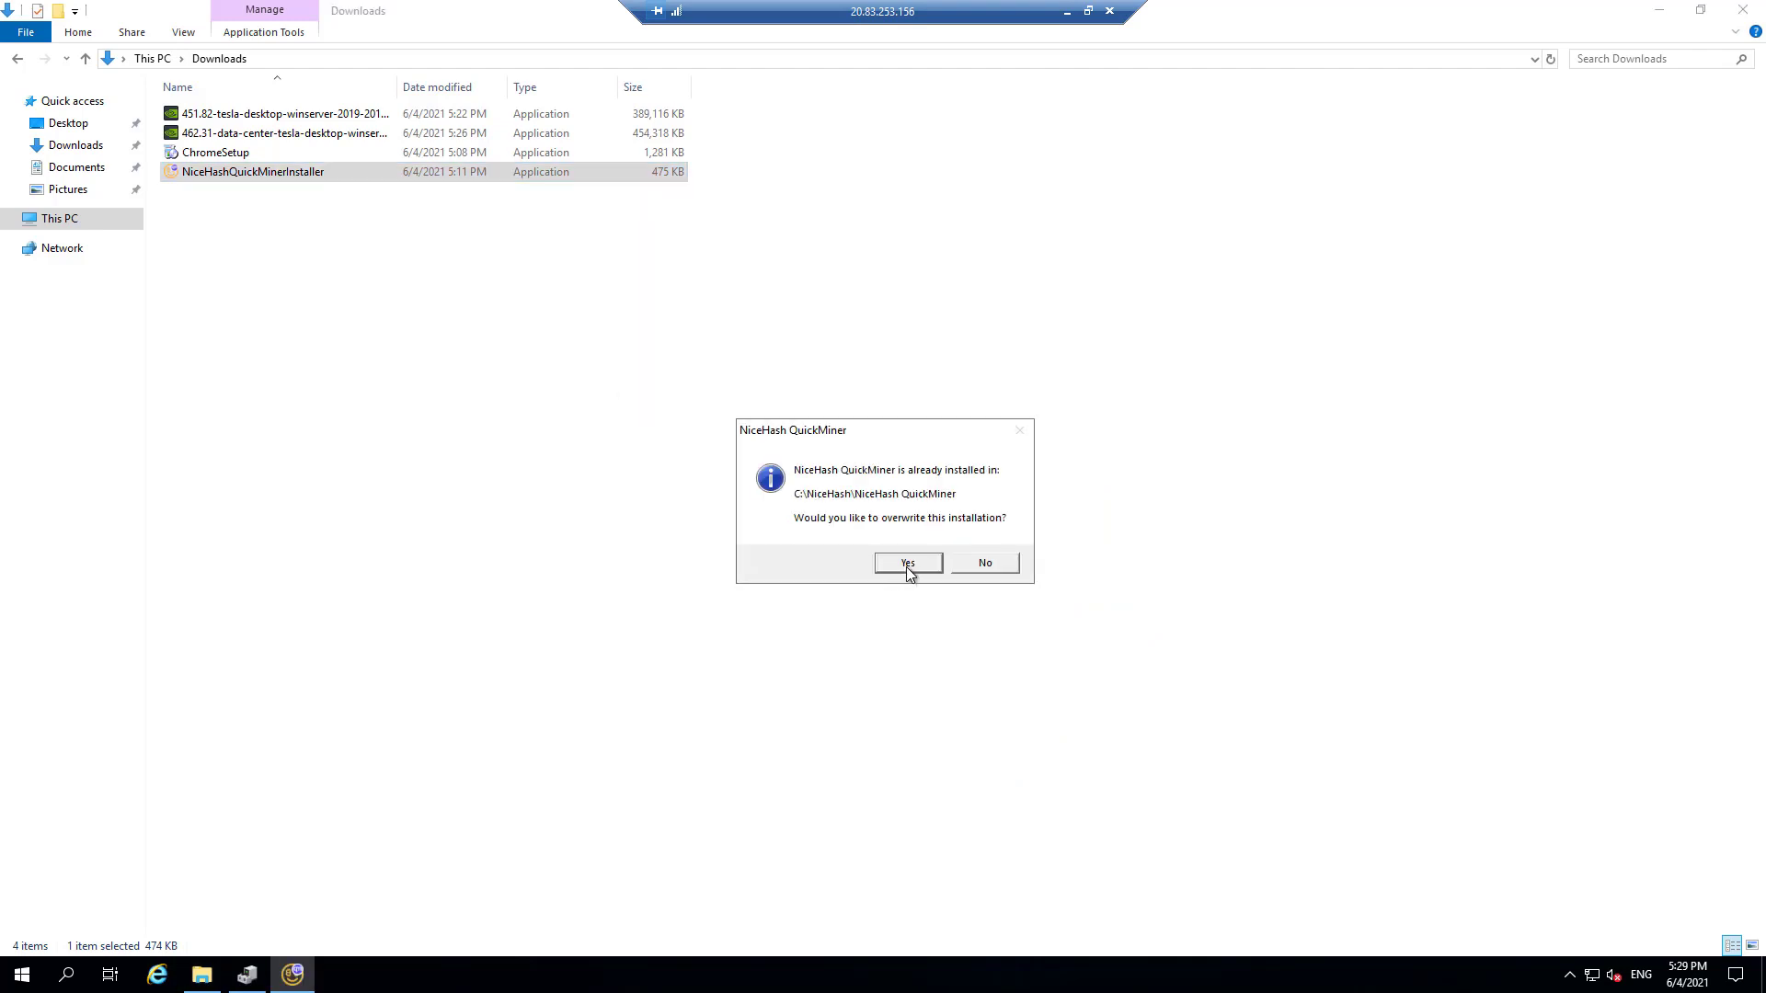
- Install the STABLE v0.5.1.3 QuickMiner over the existing copy and launch it
left_click(907, 563)
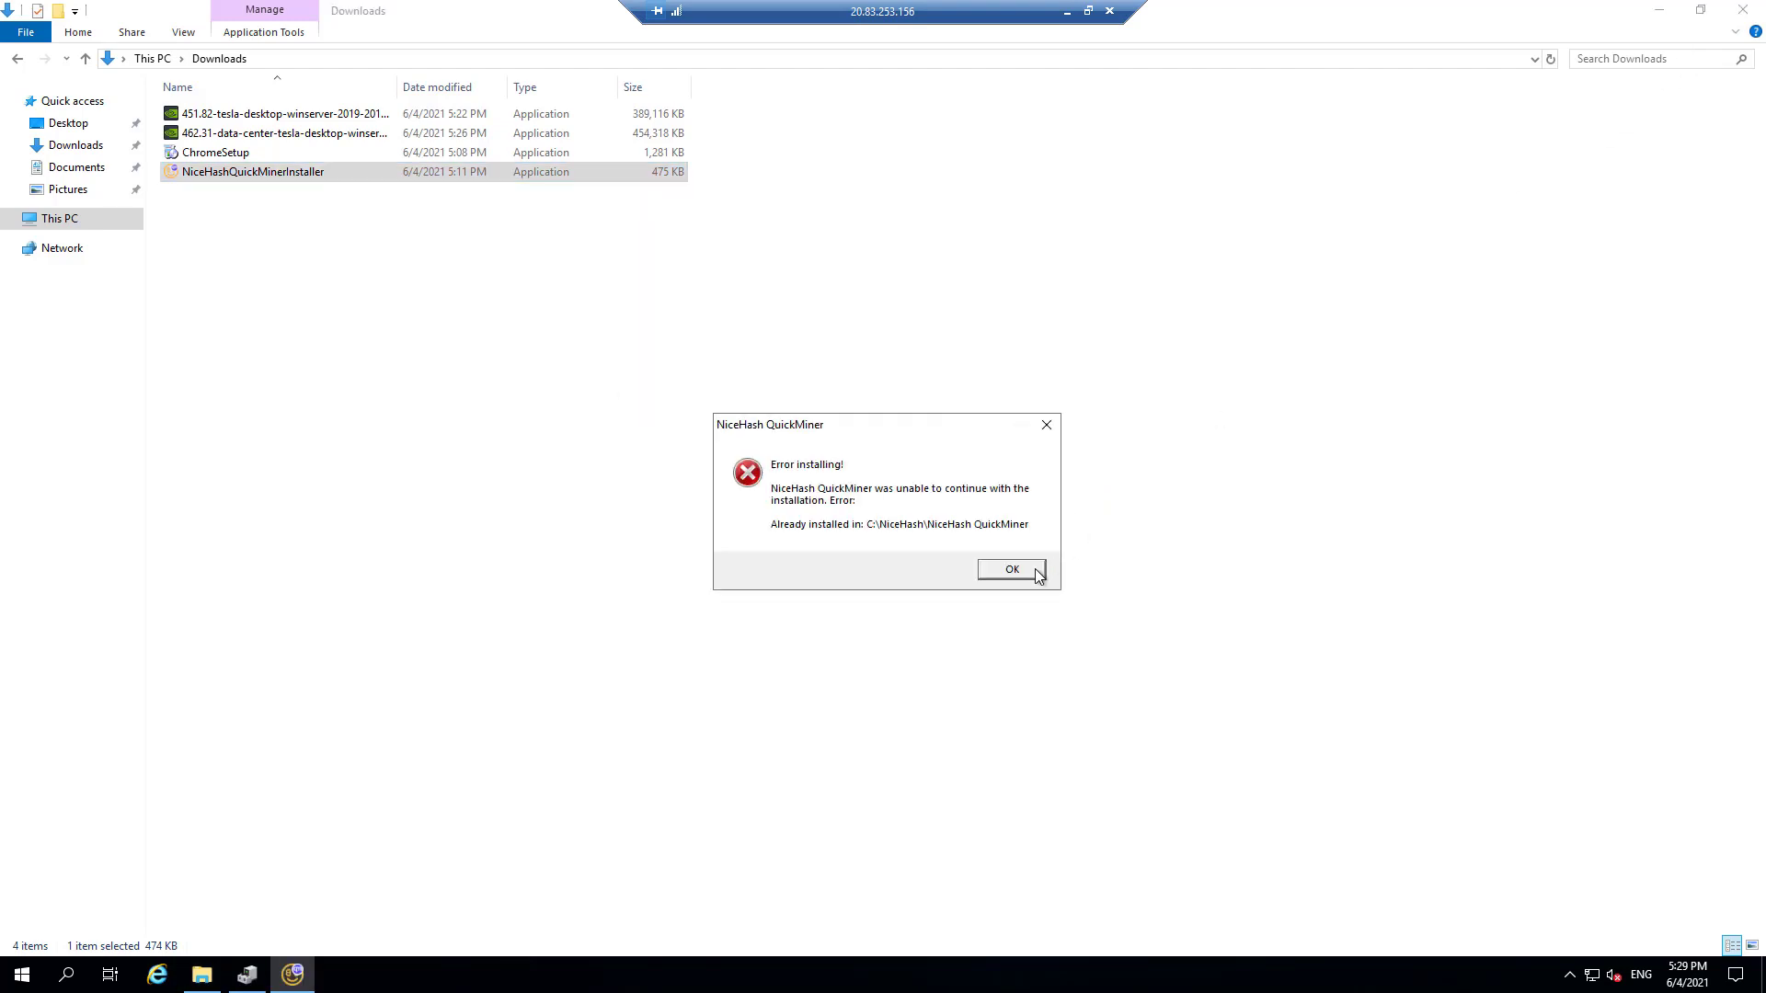
left_click(1010, 568)
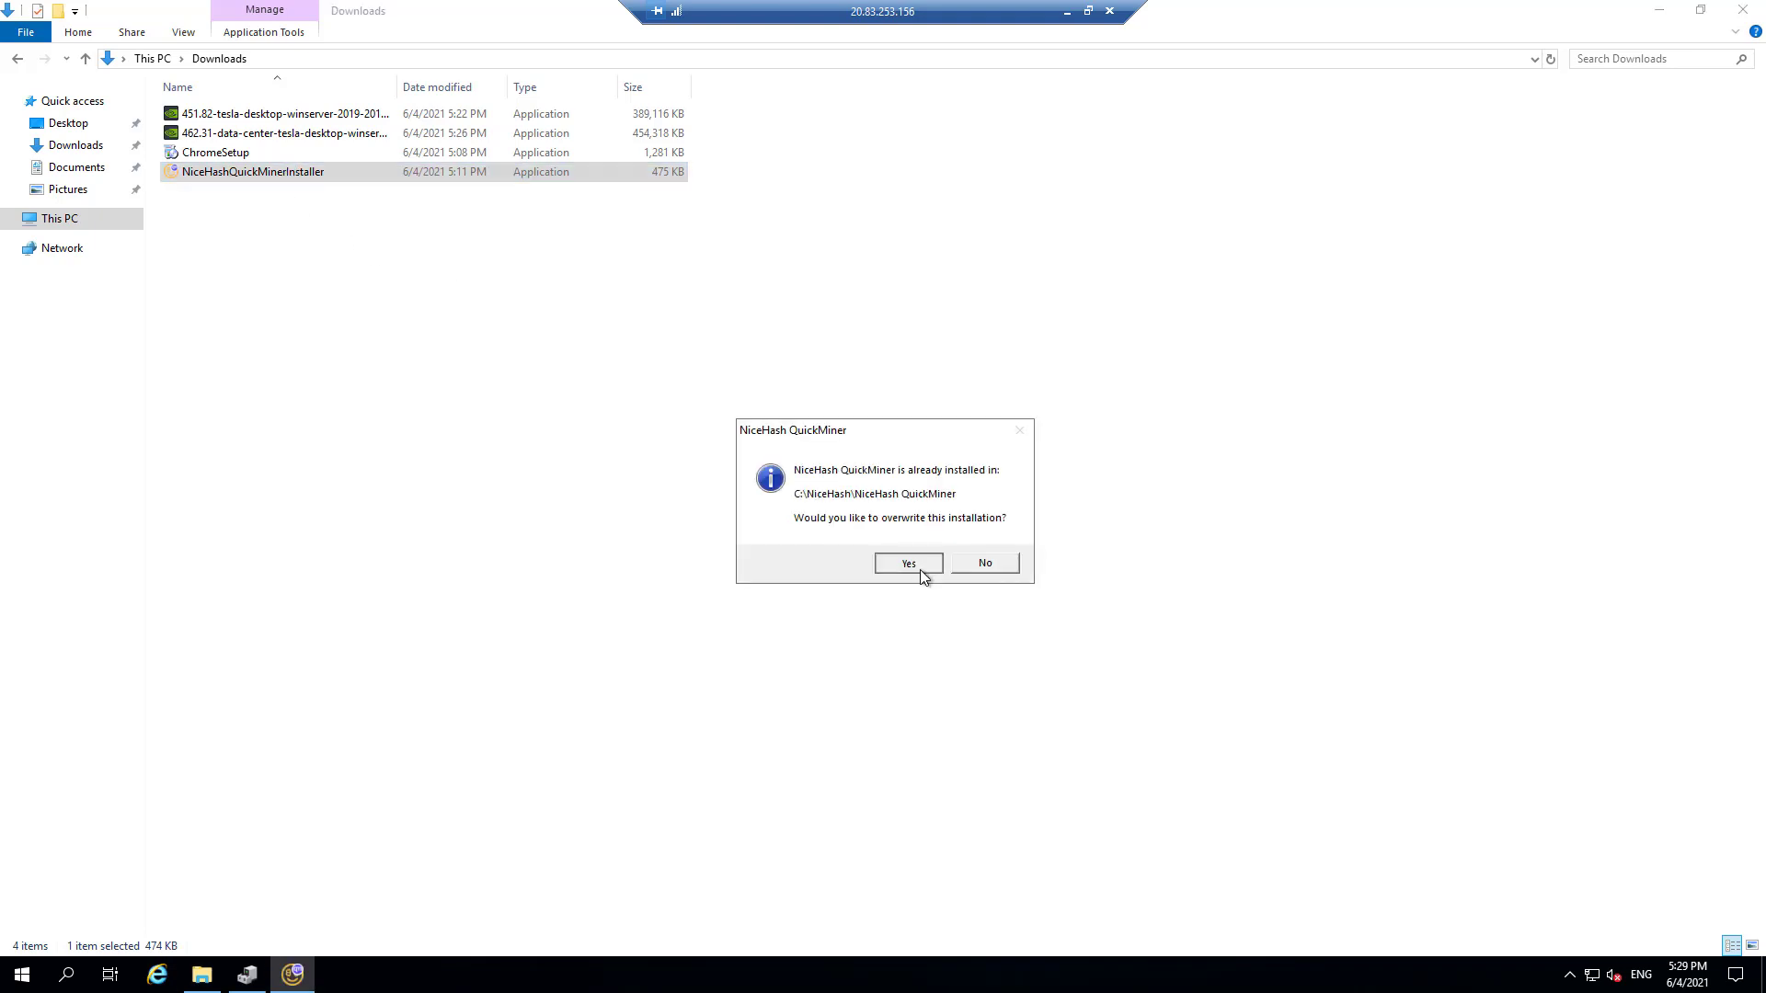
left_click(906, 562)
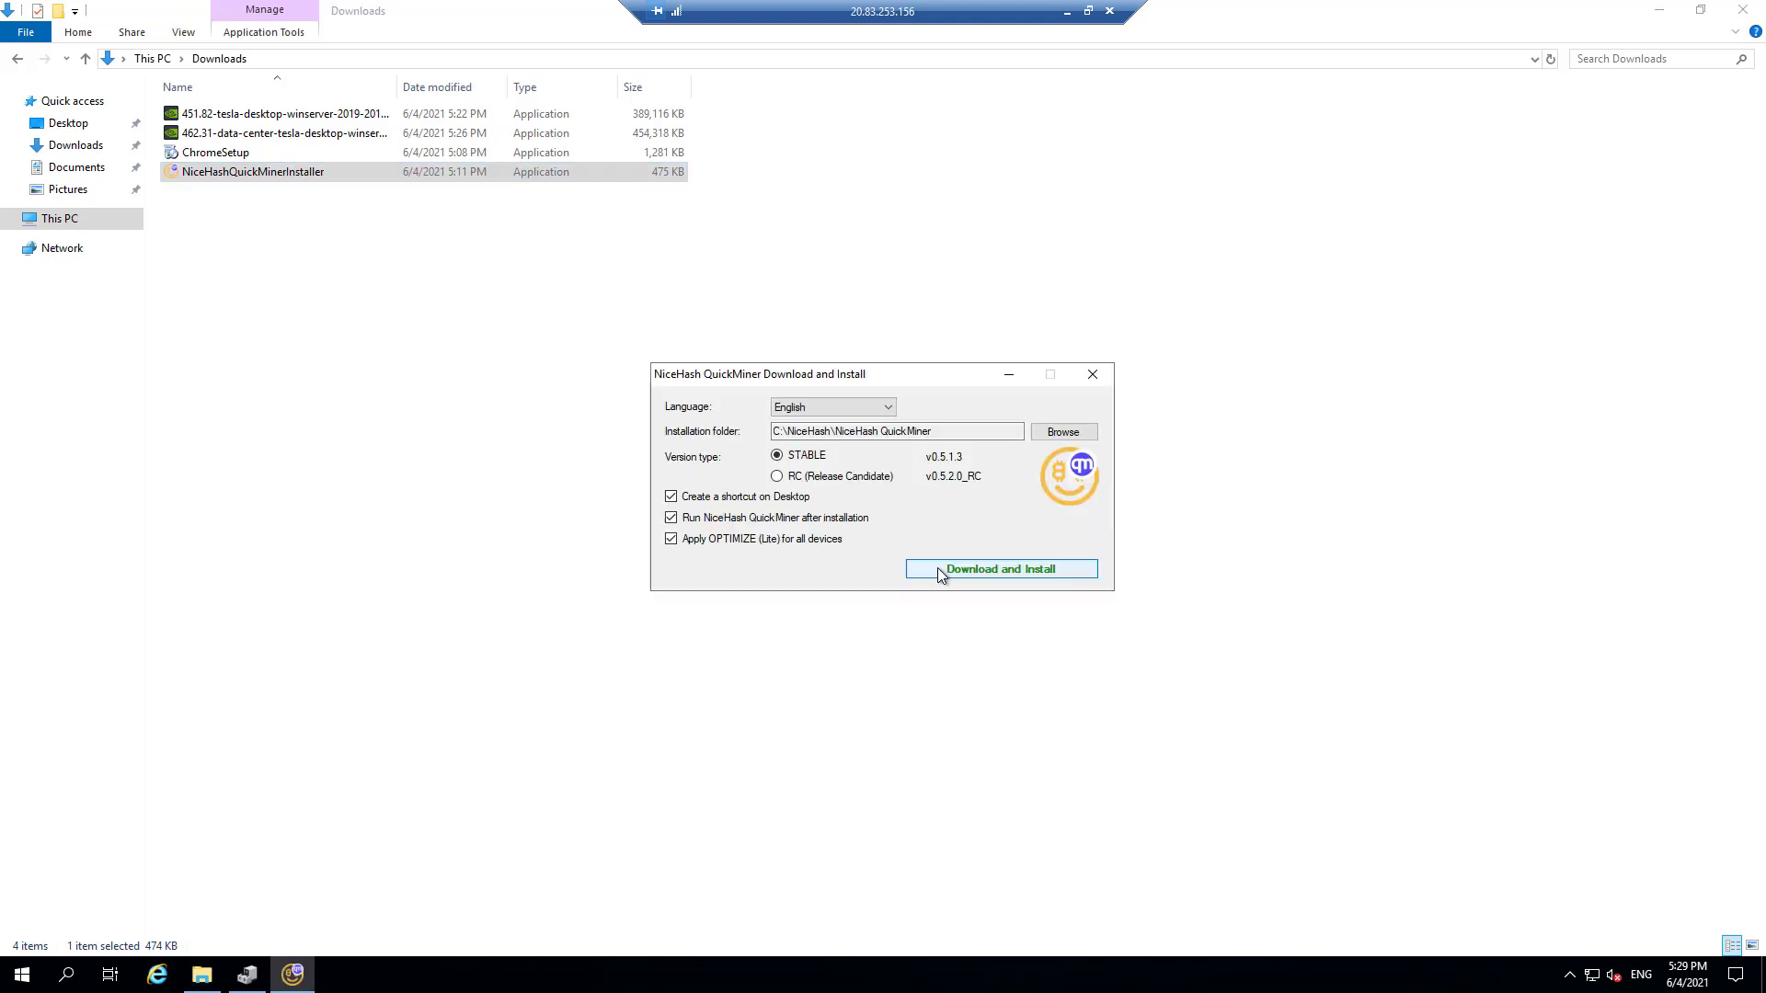
left_click(998, 568)
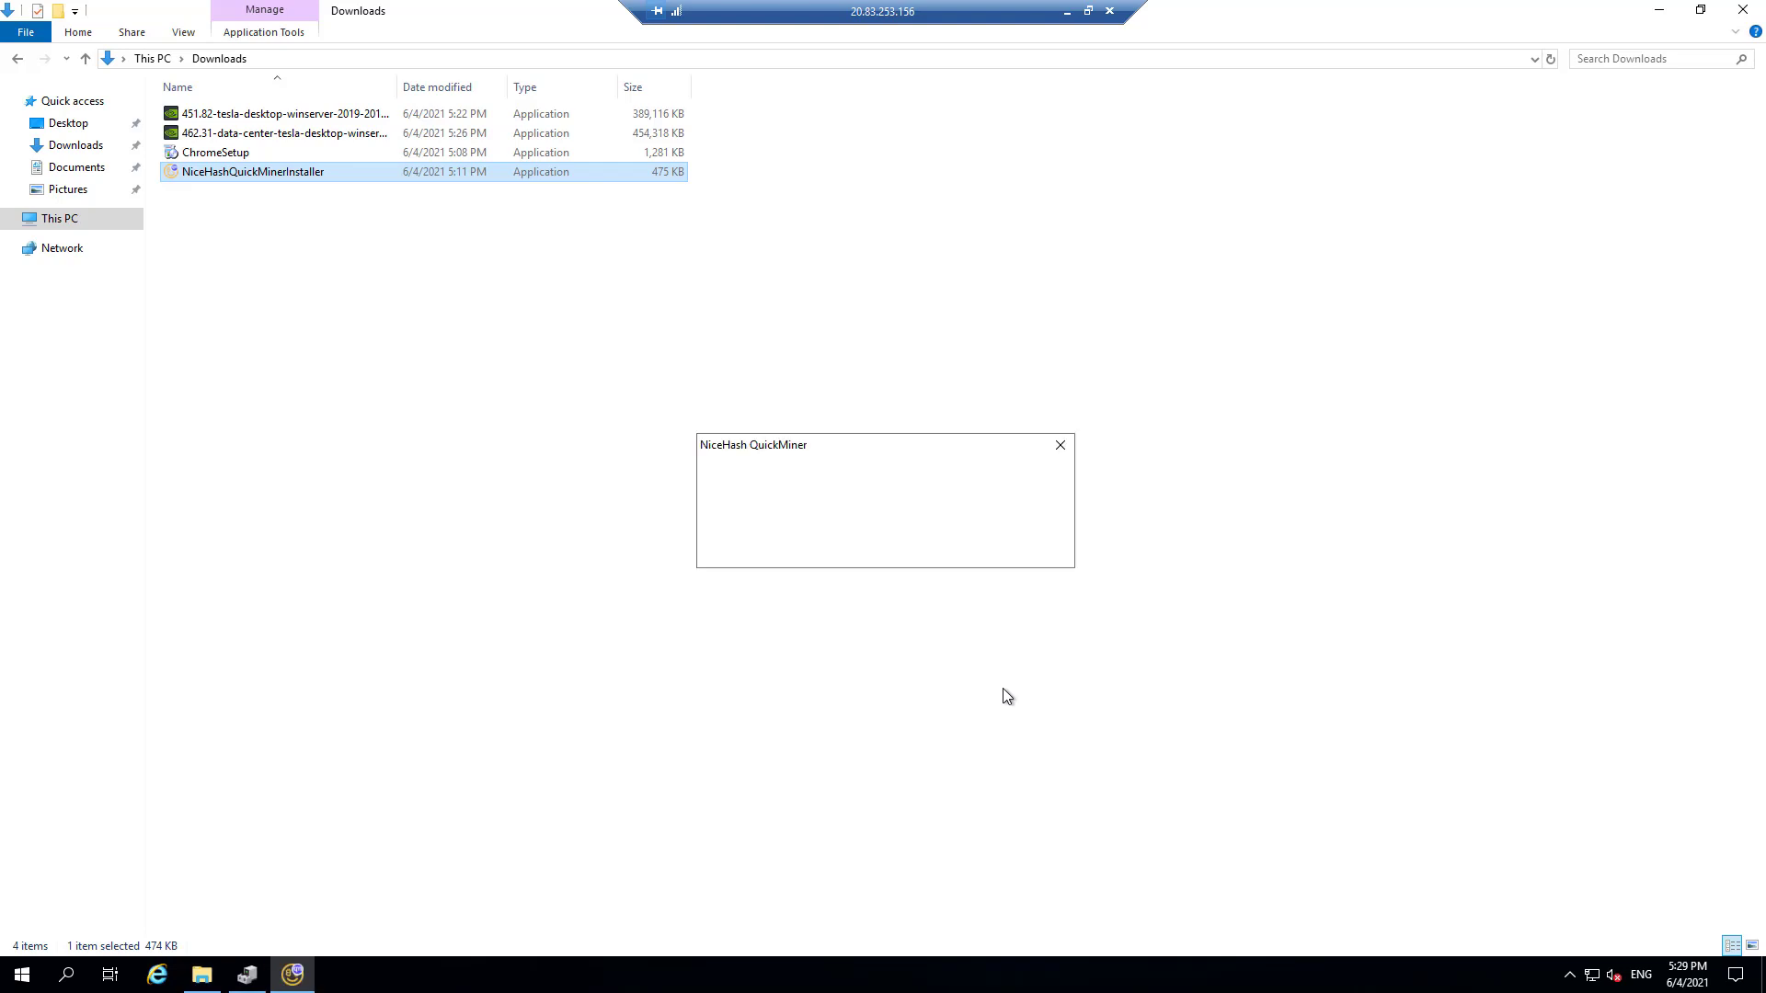
left_click(1059, 446)
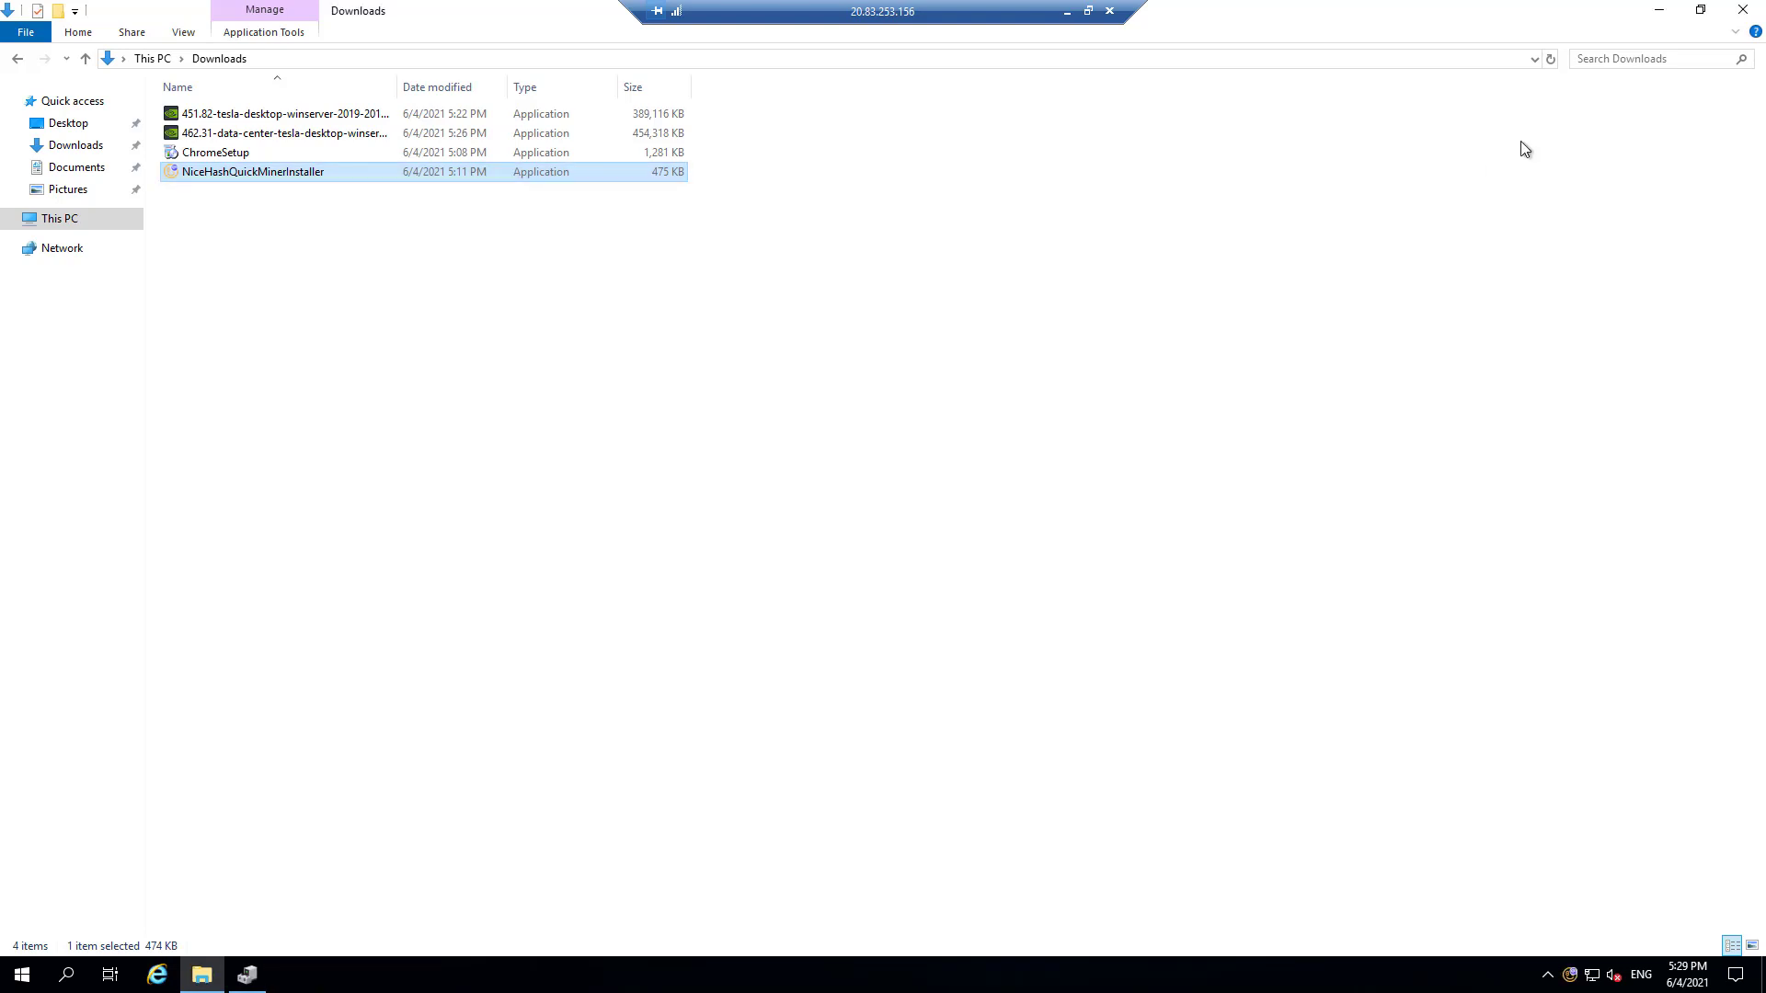
double_click(252, 171)
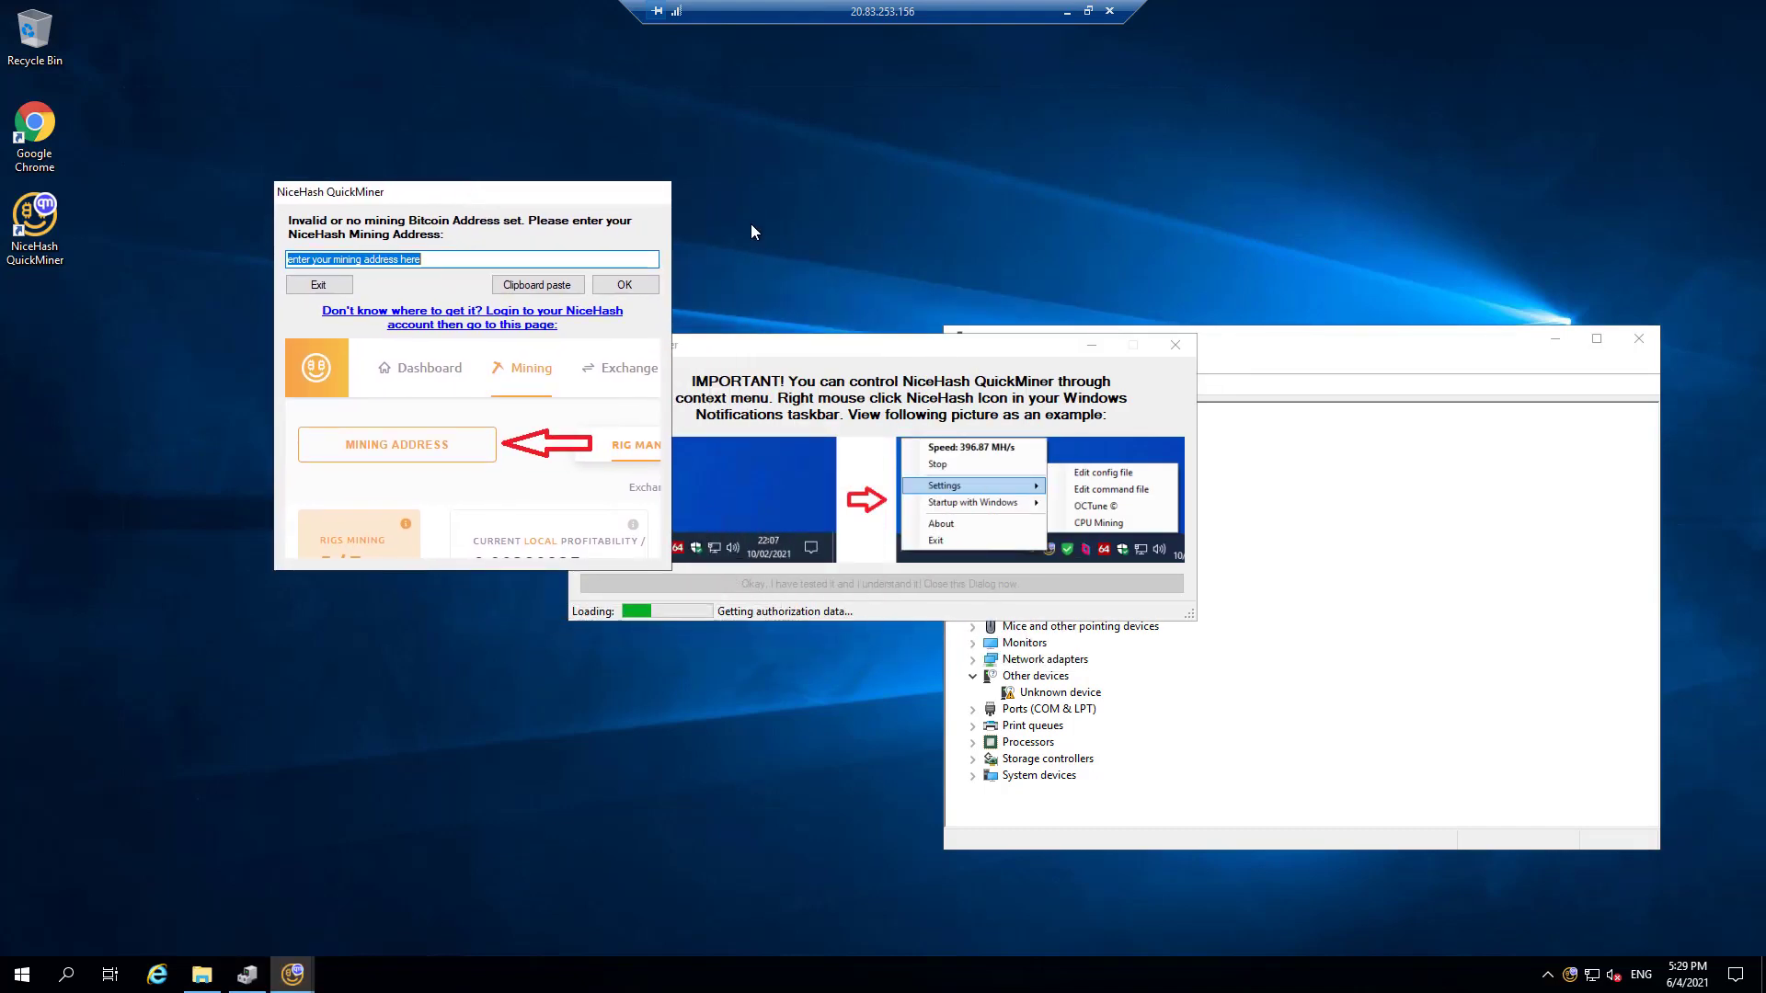
mouse_move(901, 482)
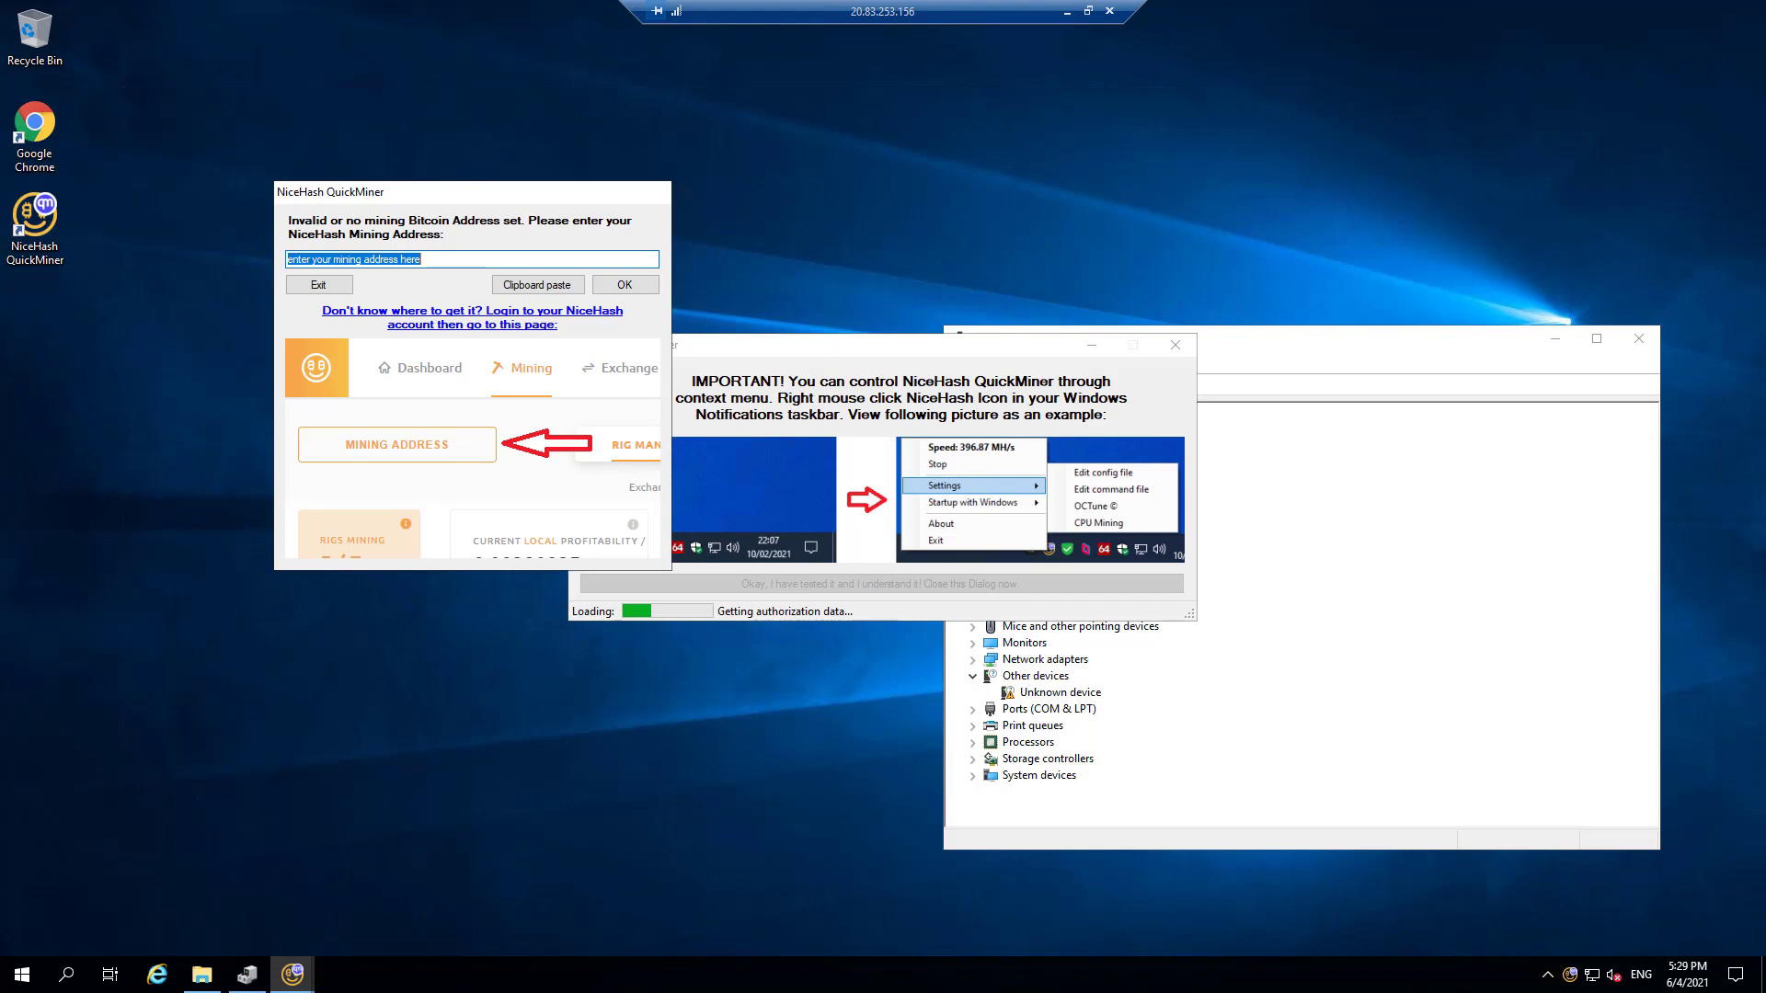
- Enter the NiceHash Bitcoin mining address into QuickMiner's prompt and confirm it
left_click(388, 259)
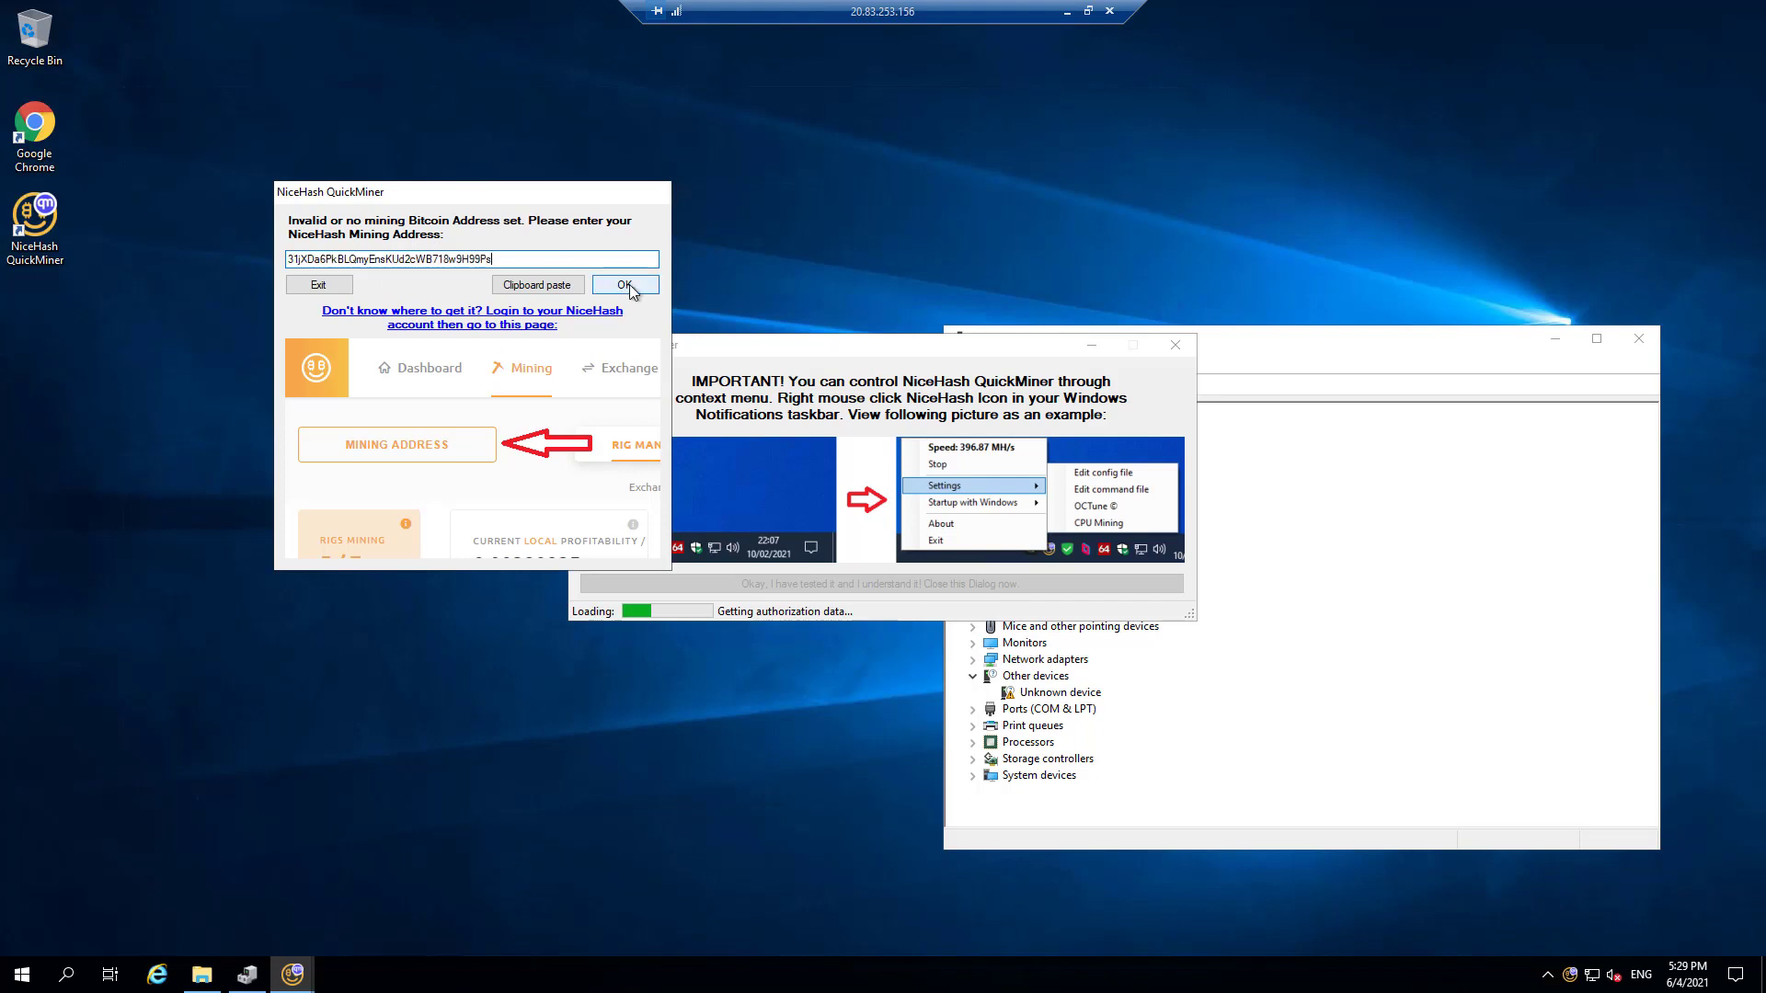
left_click(625, 283)
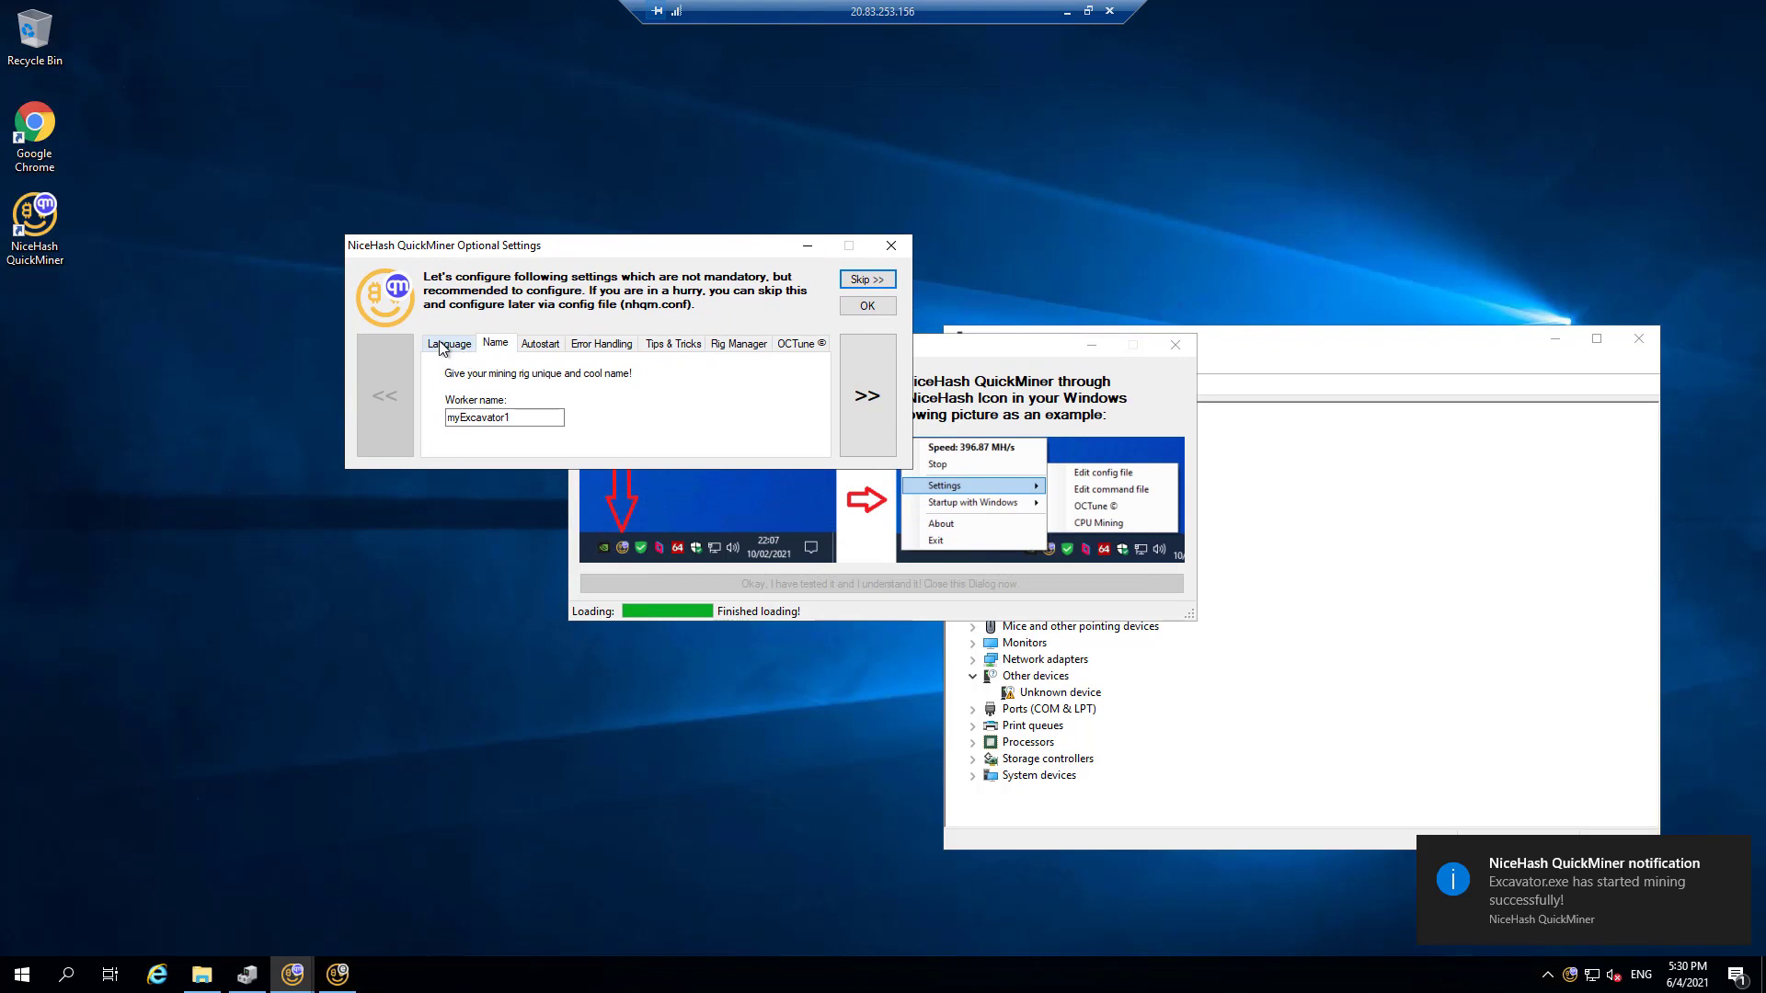
- Enable Autostart with Windows, review the remaining Optional Settings pages, then skip them
left_click(539, 344)
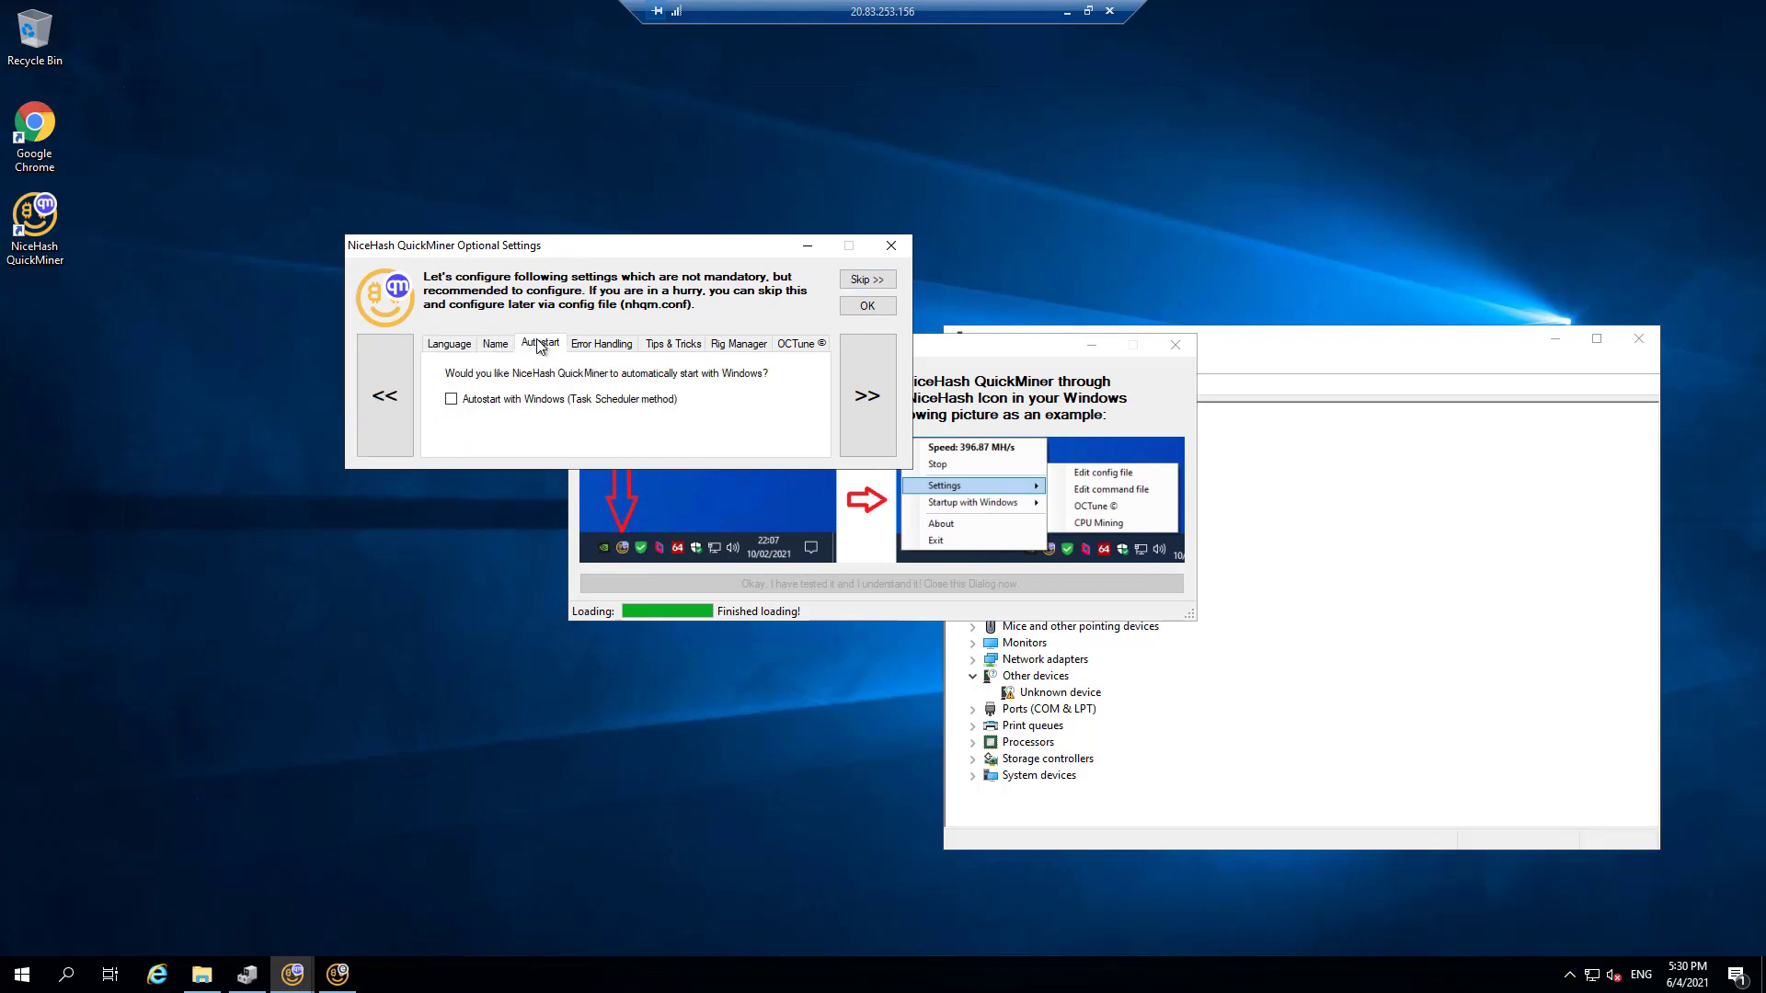
left_click(451, 399)
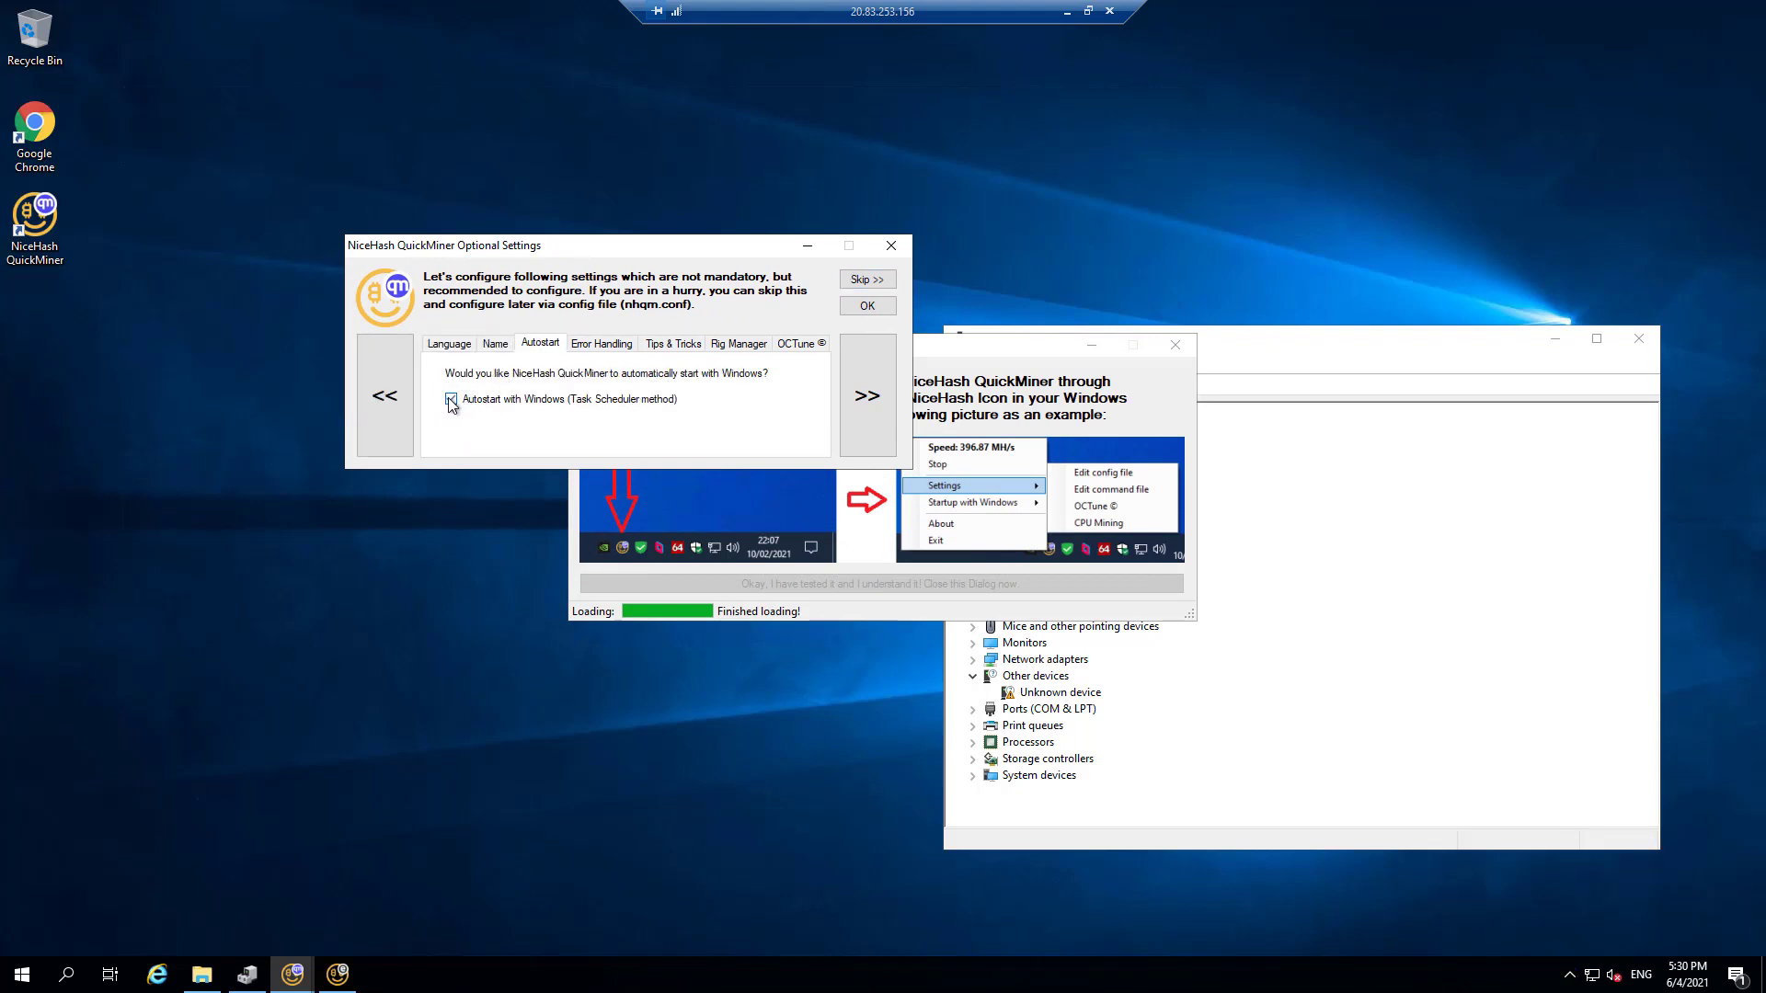
left_click(600, 344)
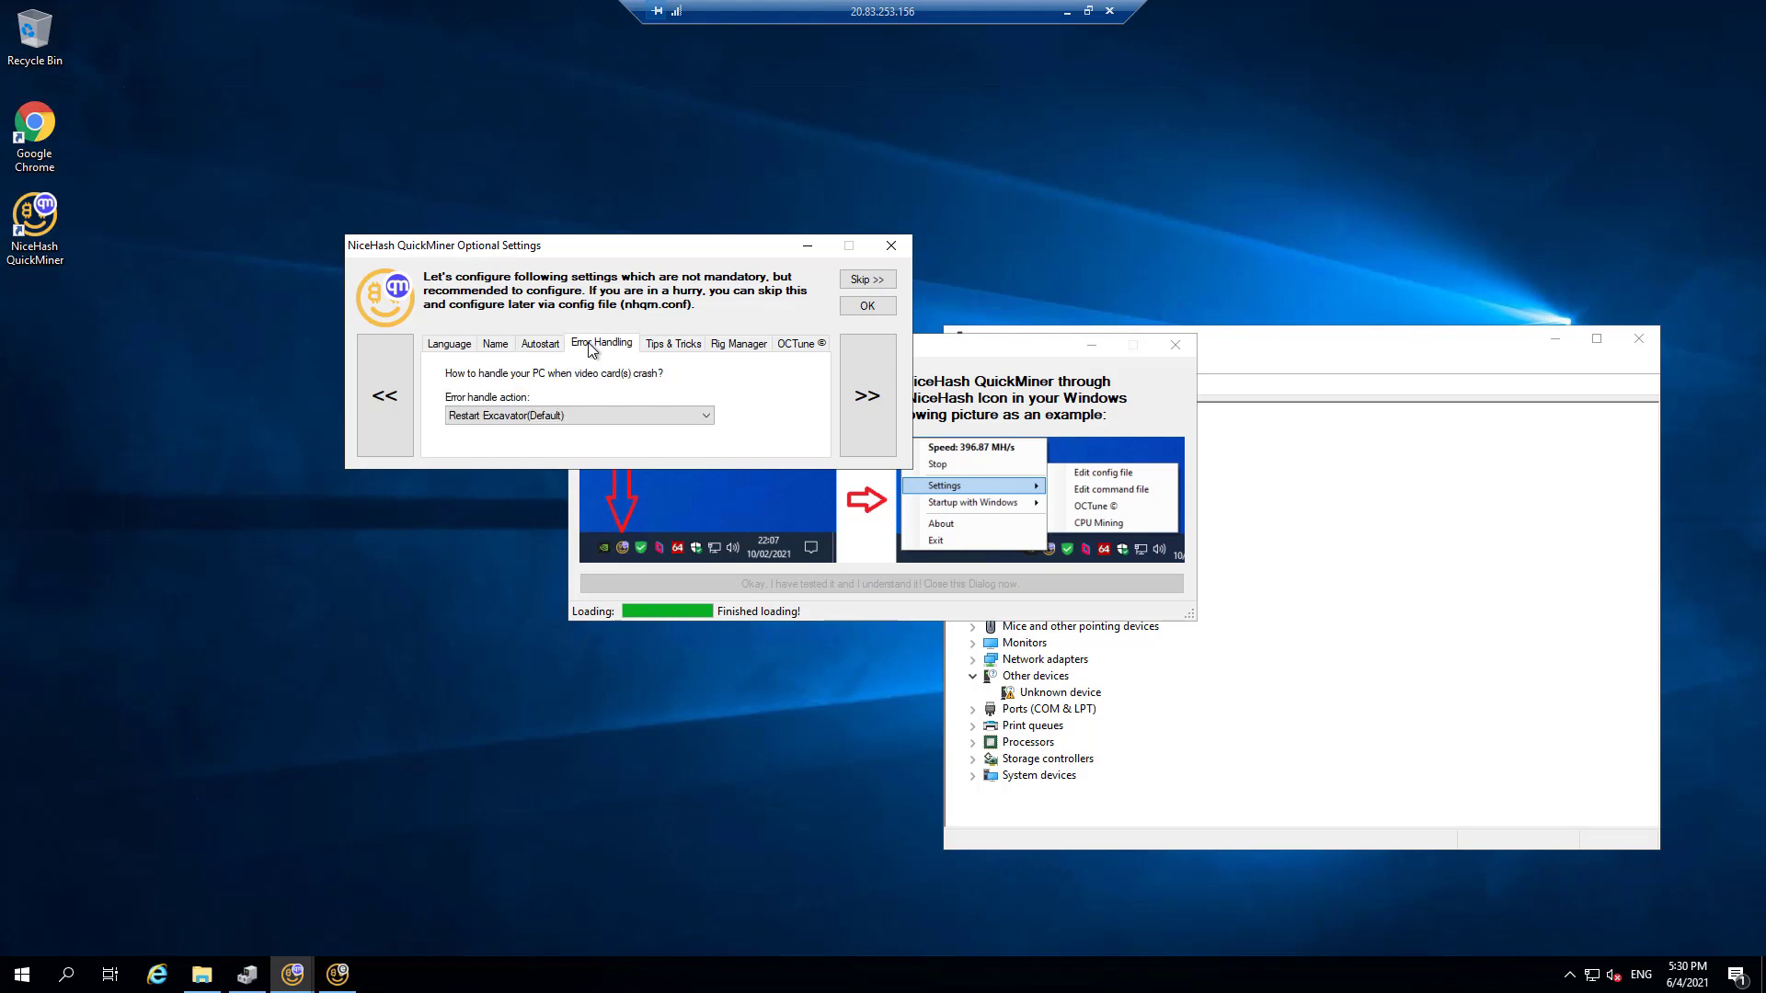
left_click(671, 344)
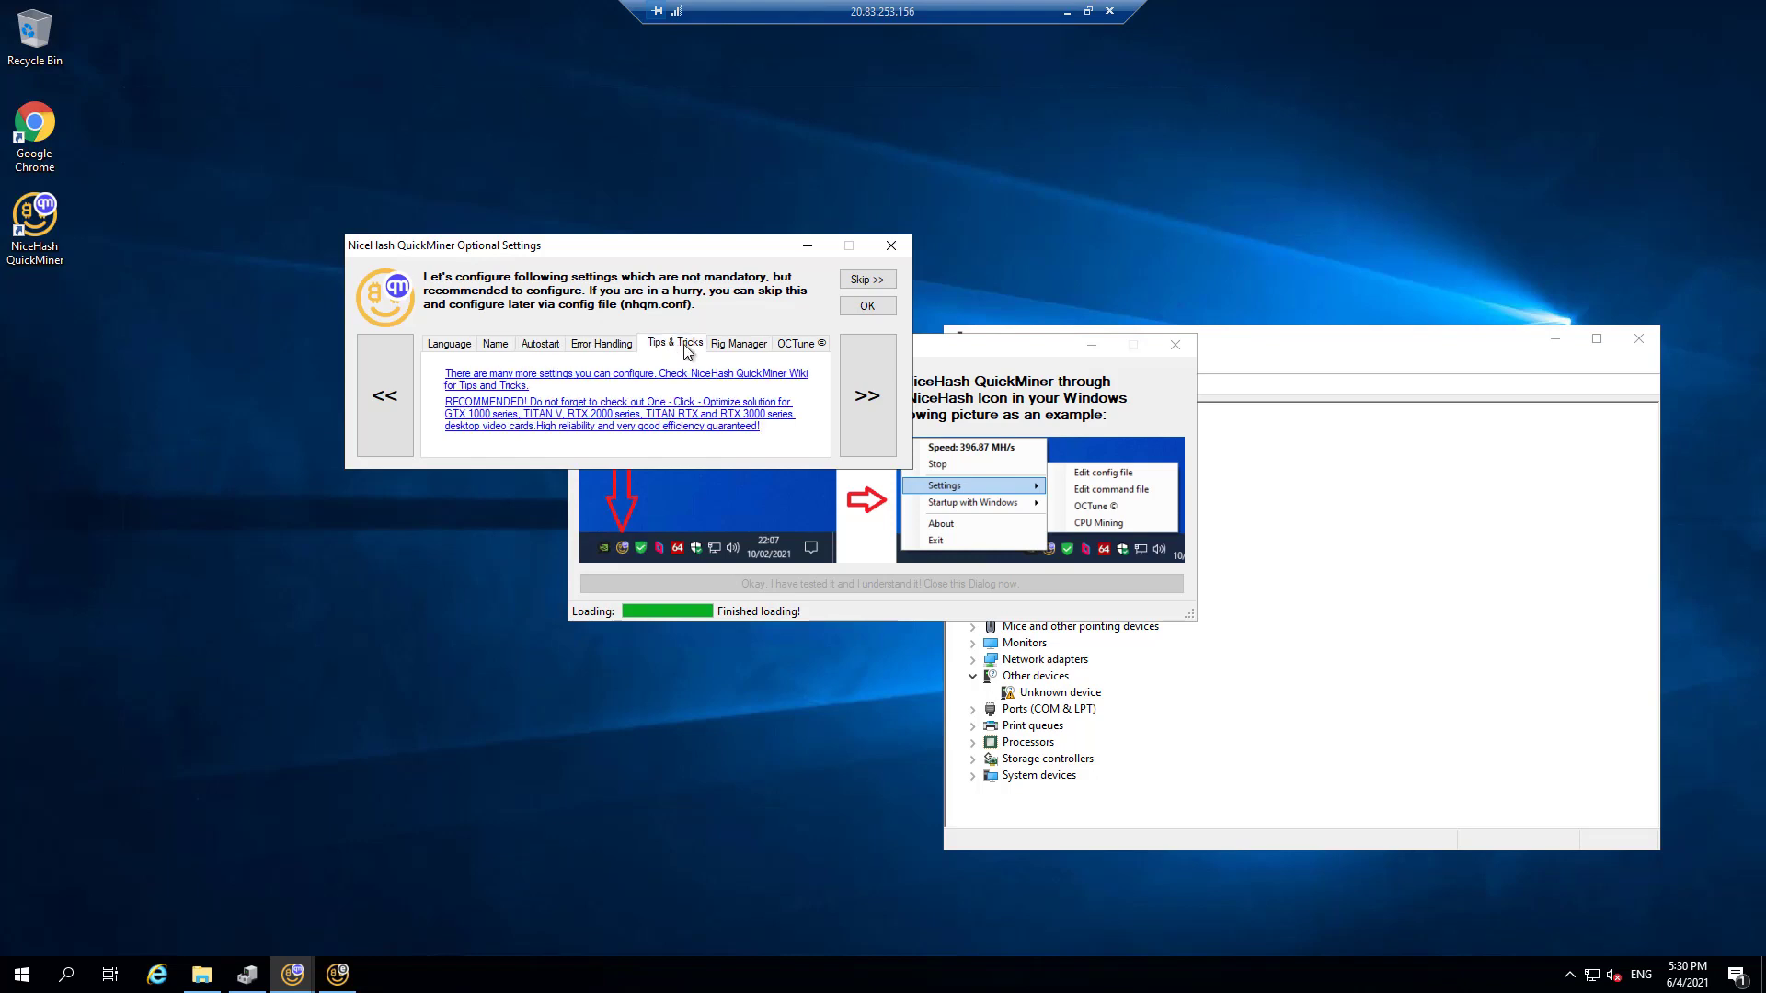
left_click(740, 344)
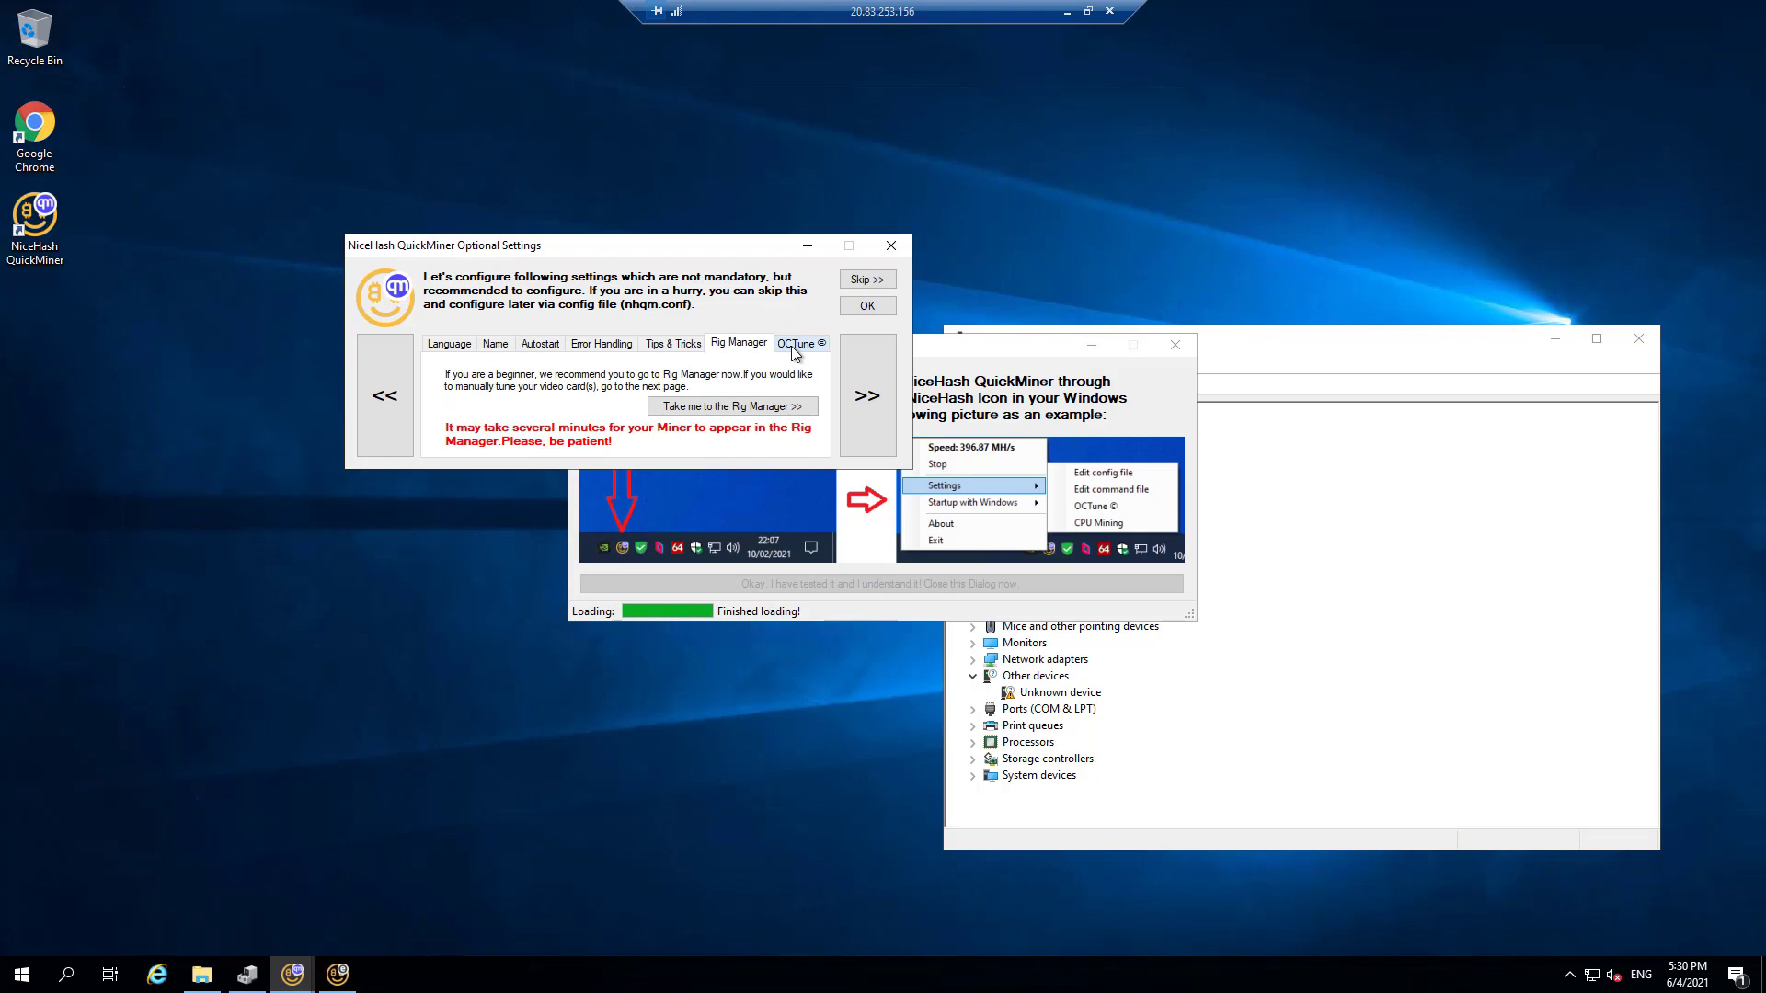
left_click(800, 344)
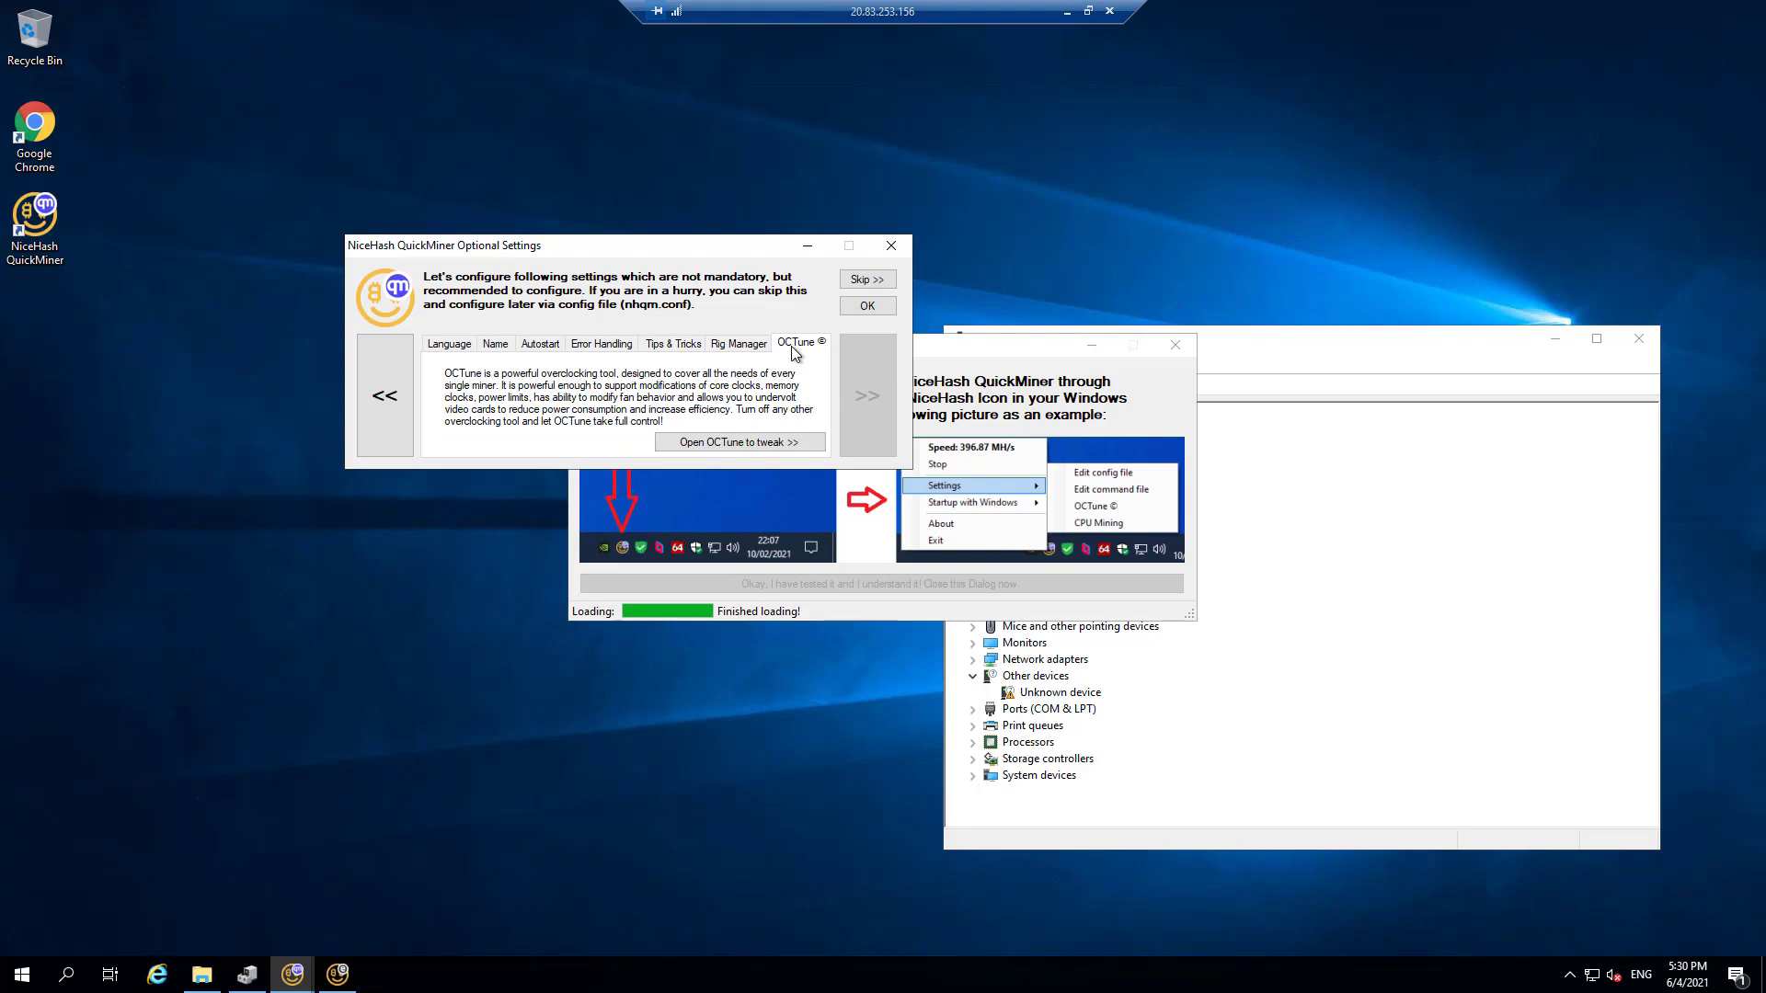
mouse_move(866, 279)
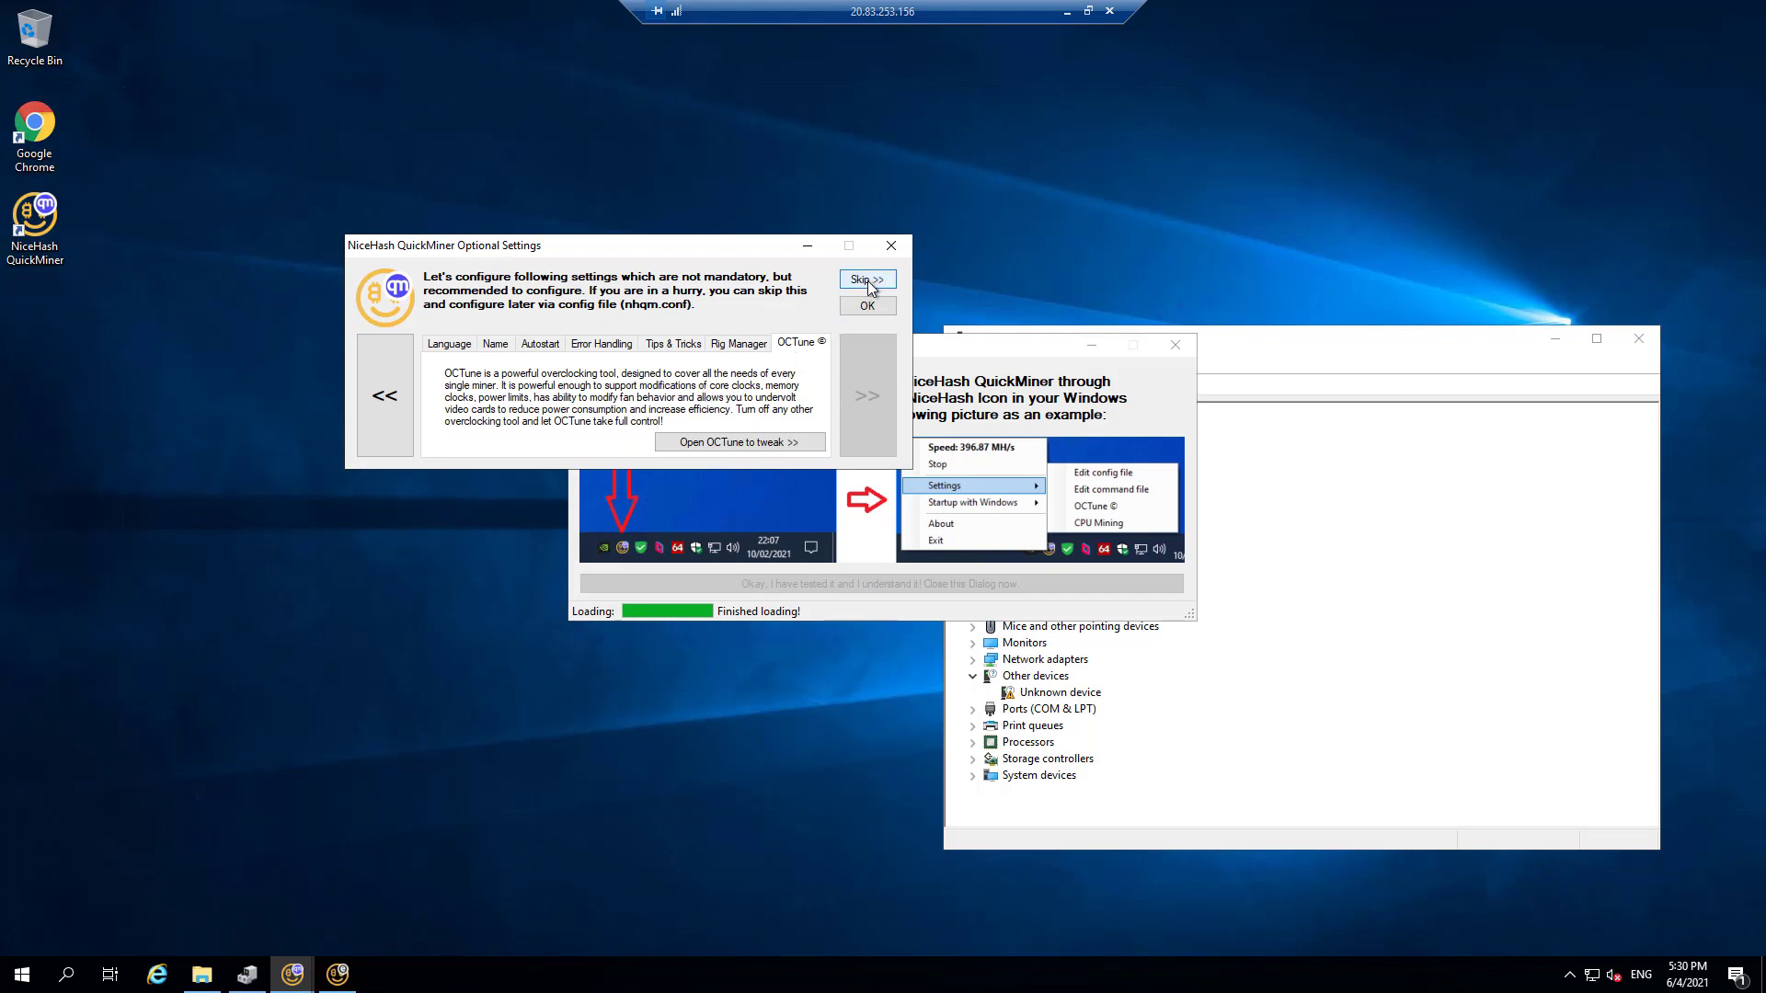
left_click(867, 279)
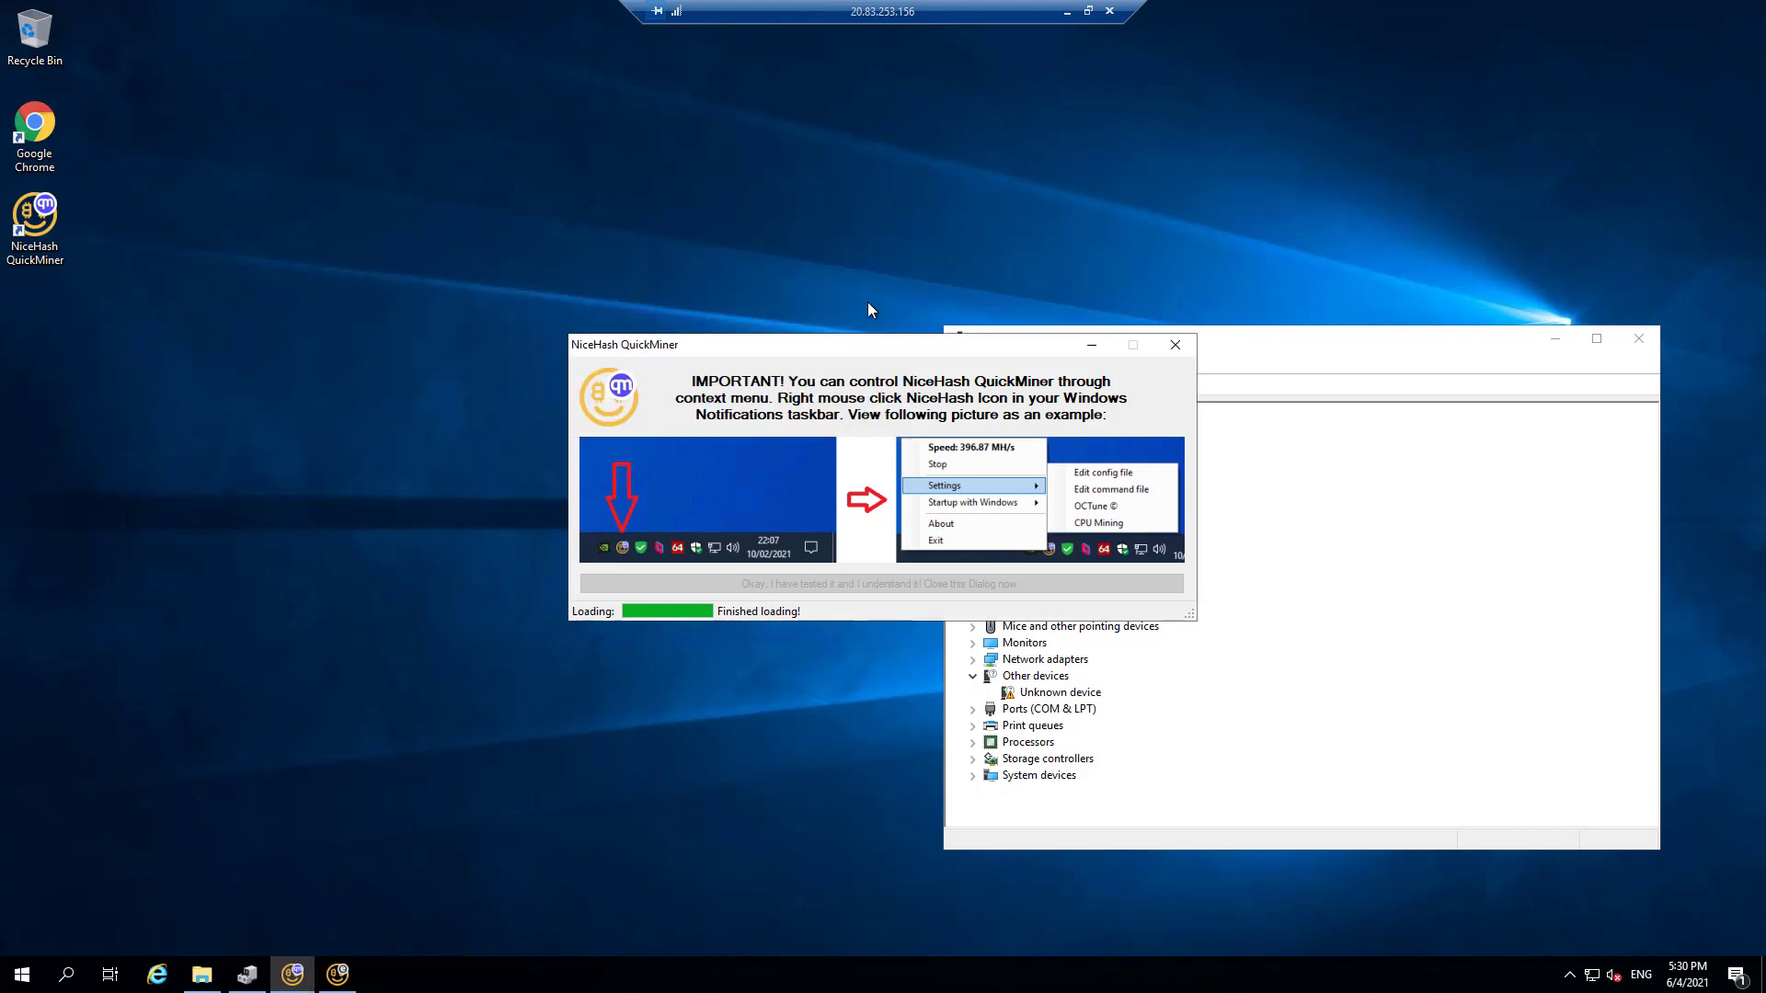
mouse_move(912, 355)
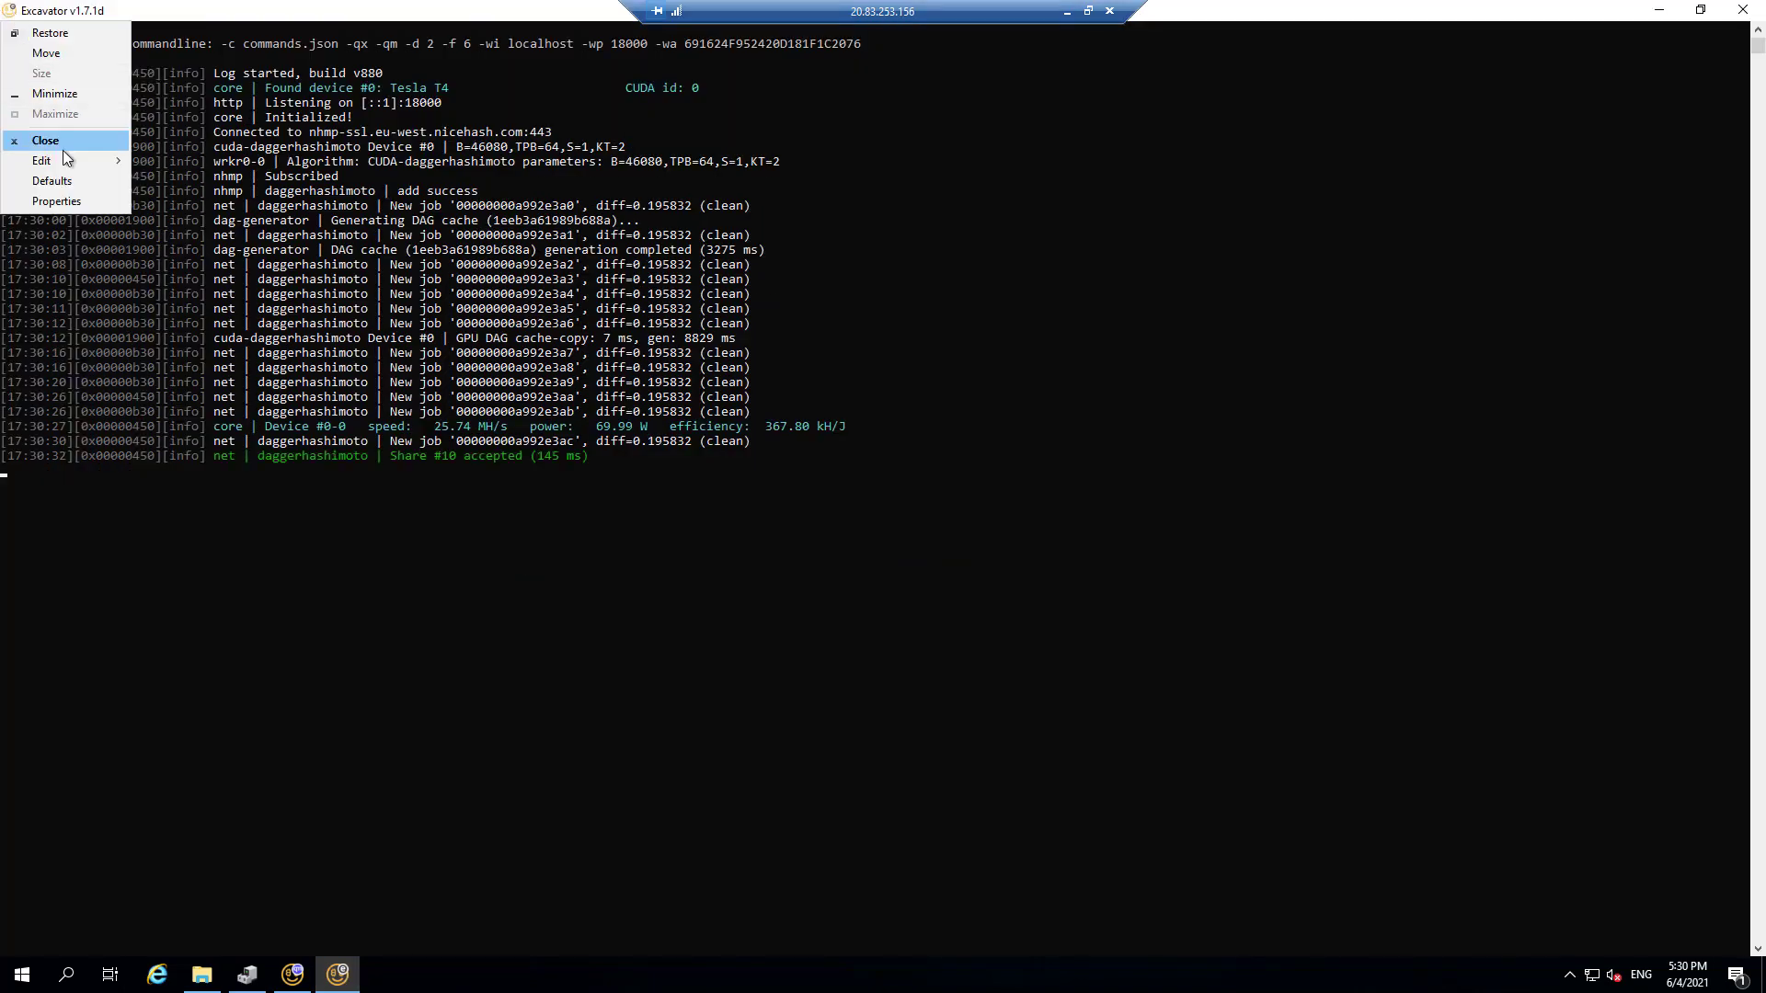
- Set the Excavator console font to size-28 Consolas via its Properties
left_click(57, 201)
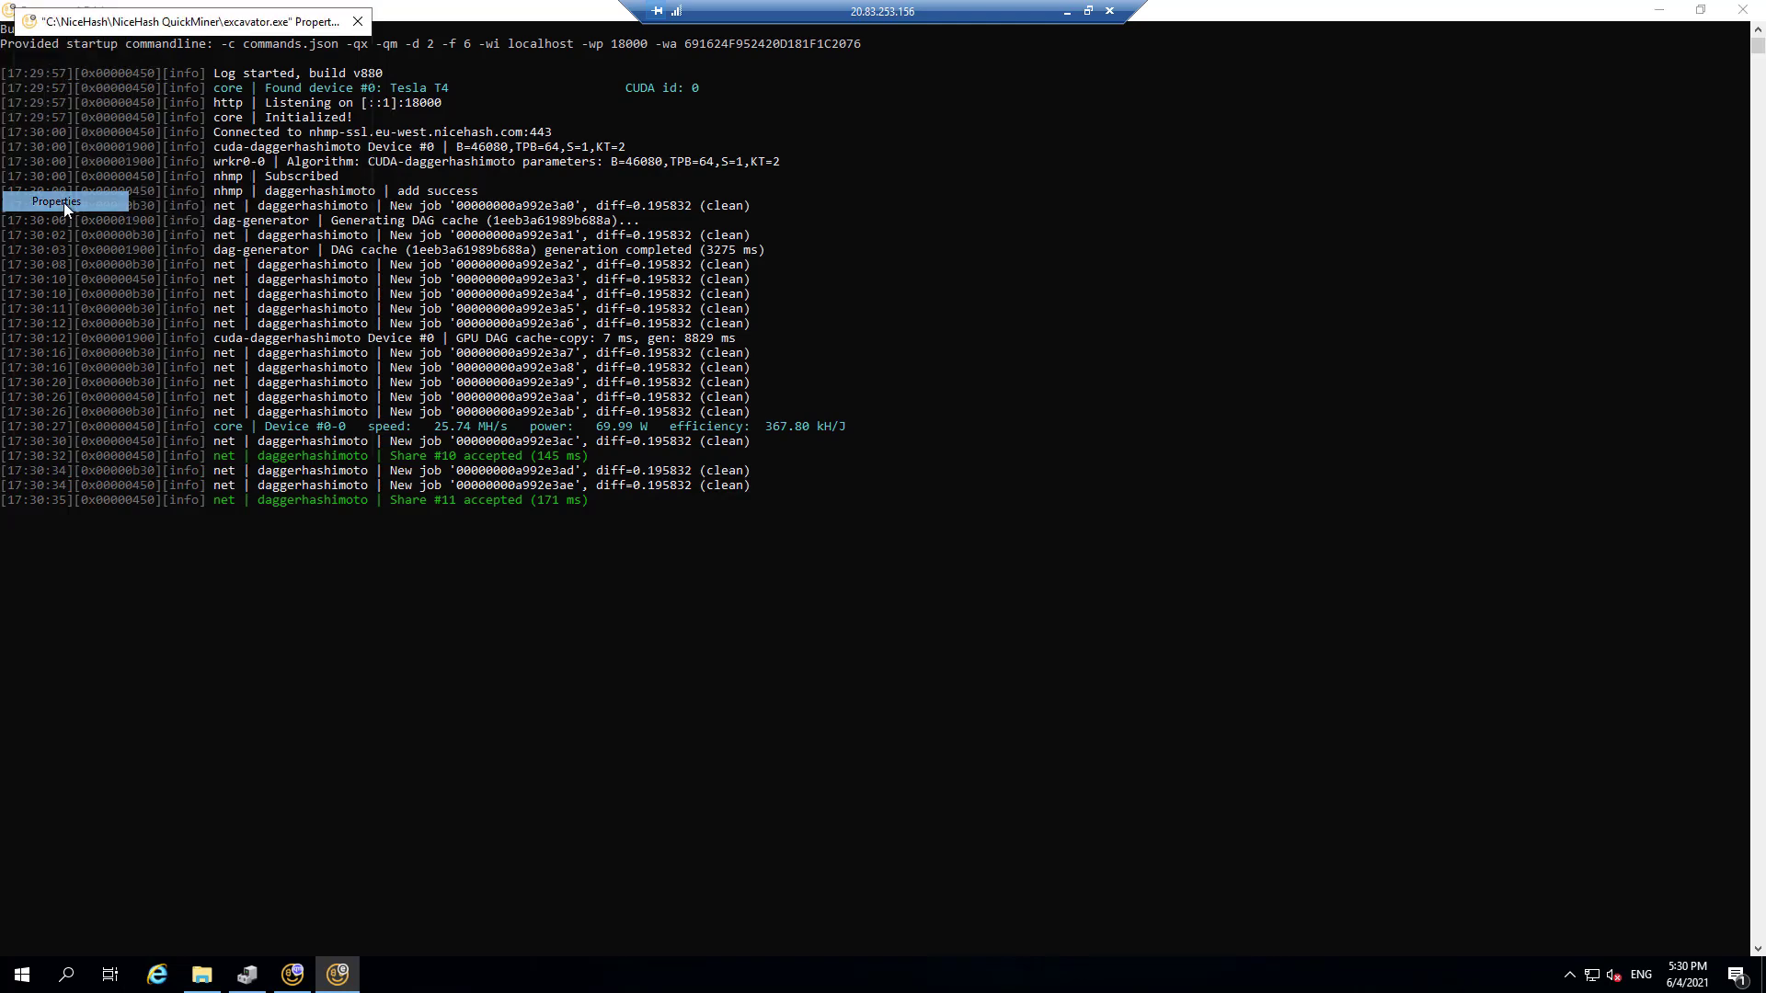
left_click(53, 200)
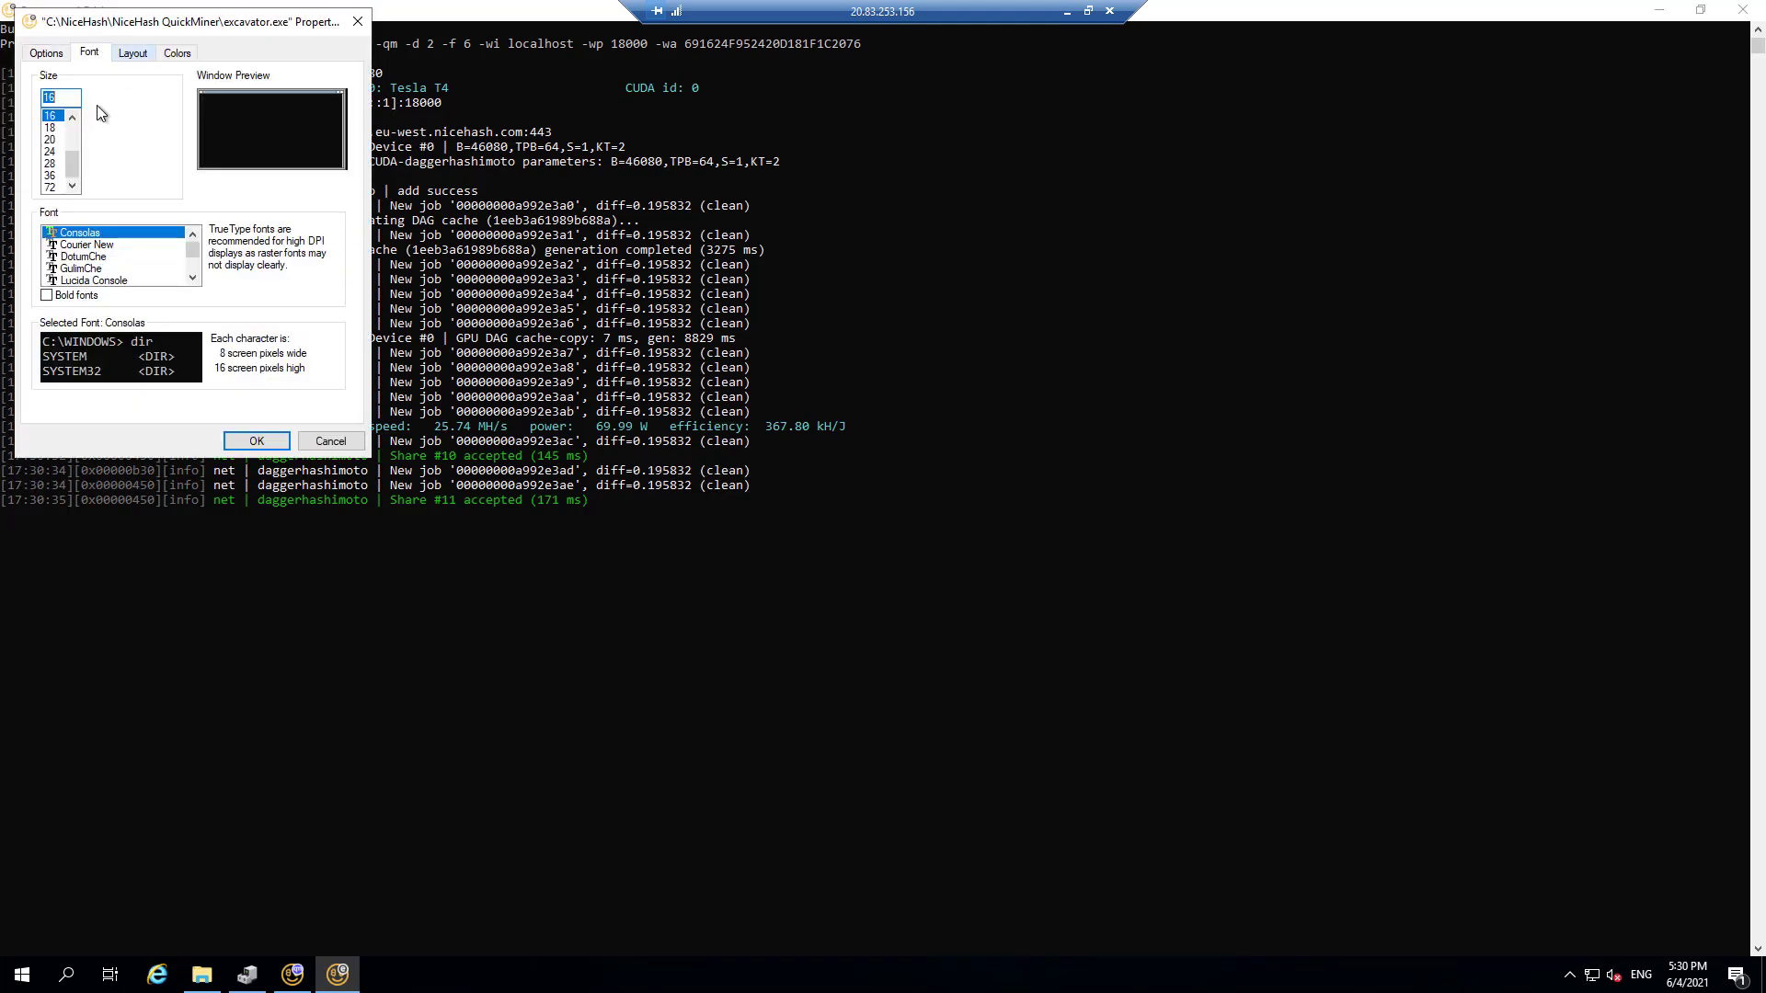
left_click(51, 163)
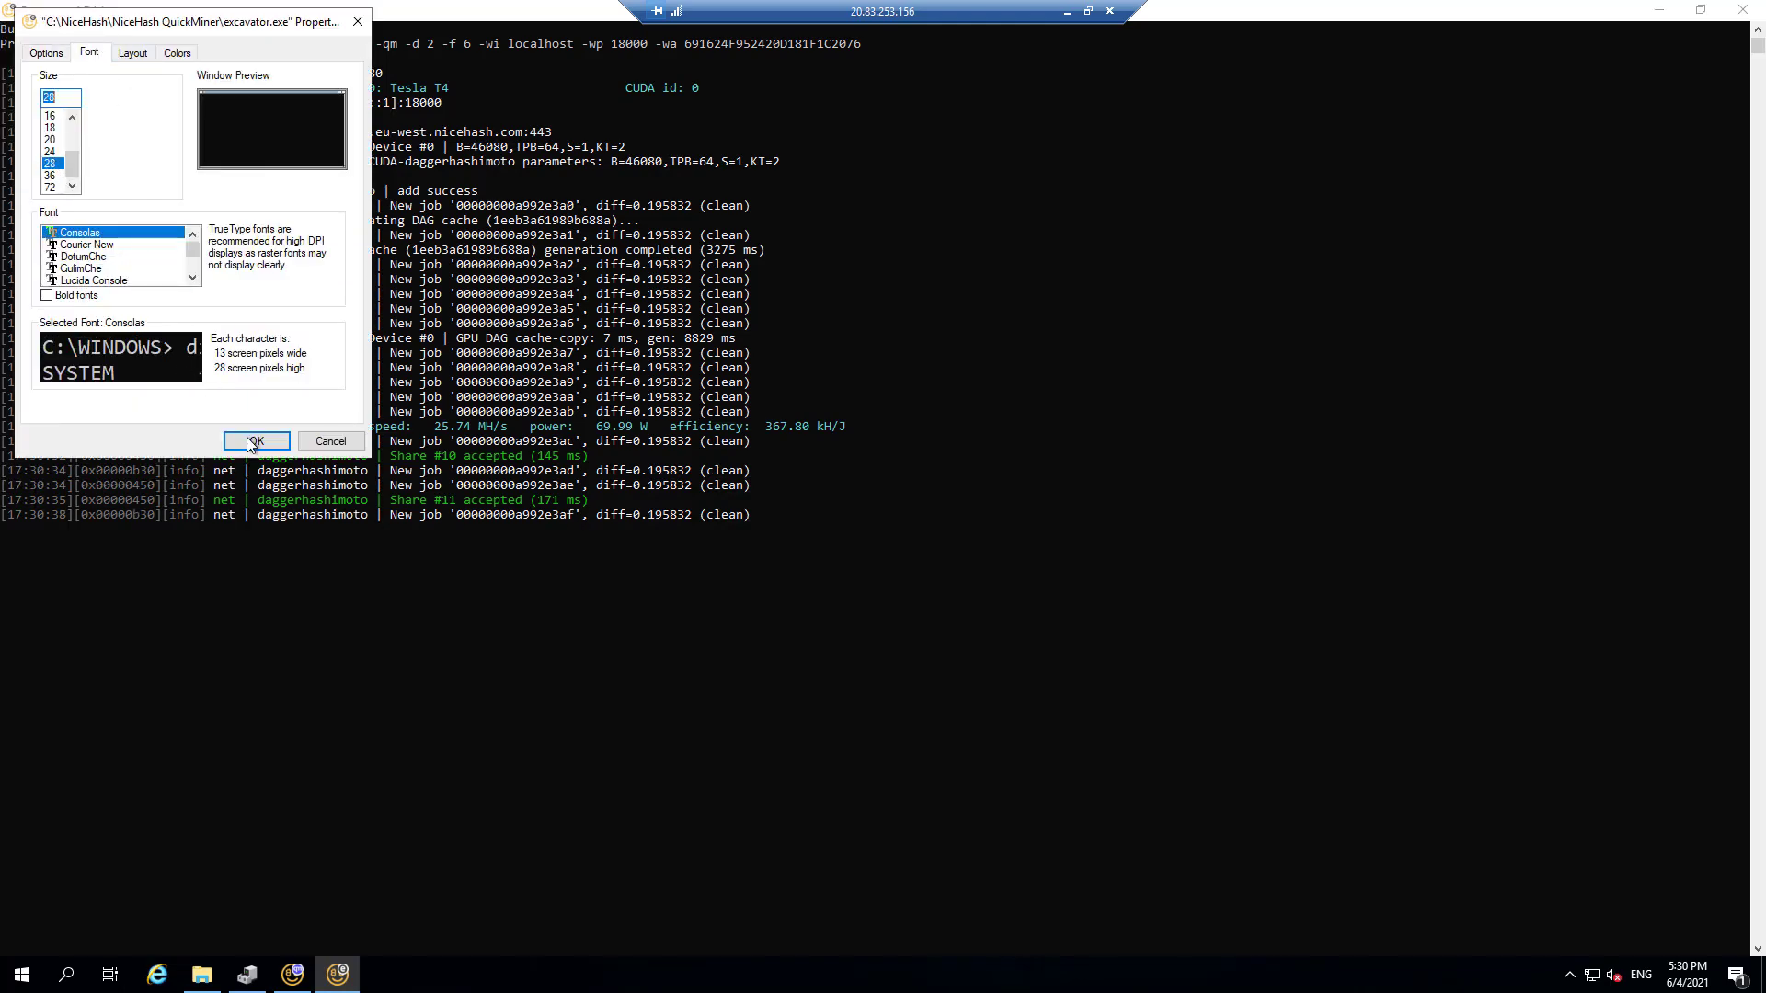
left_click(253, 440)
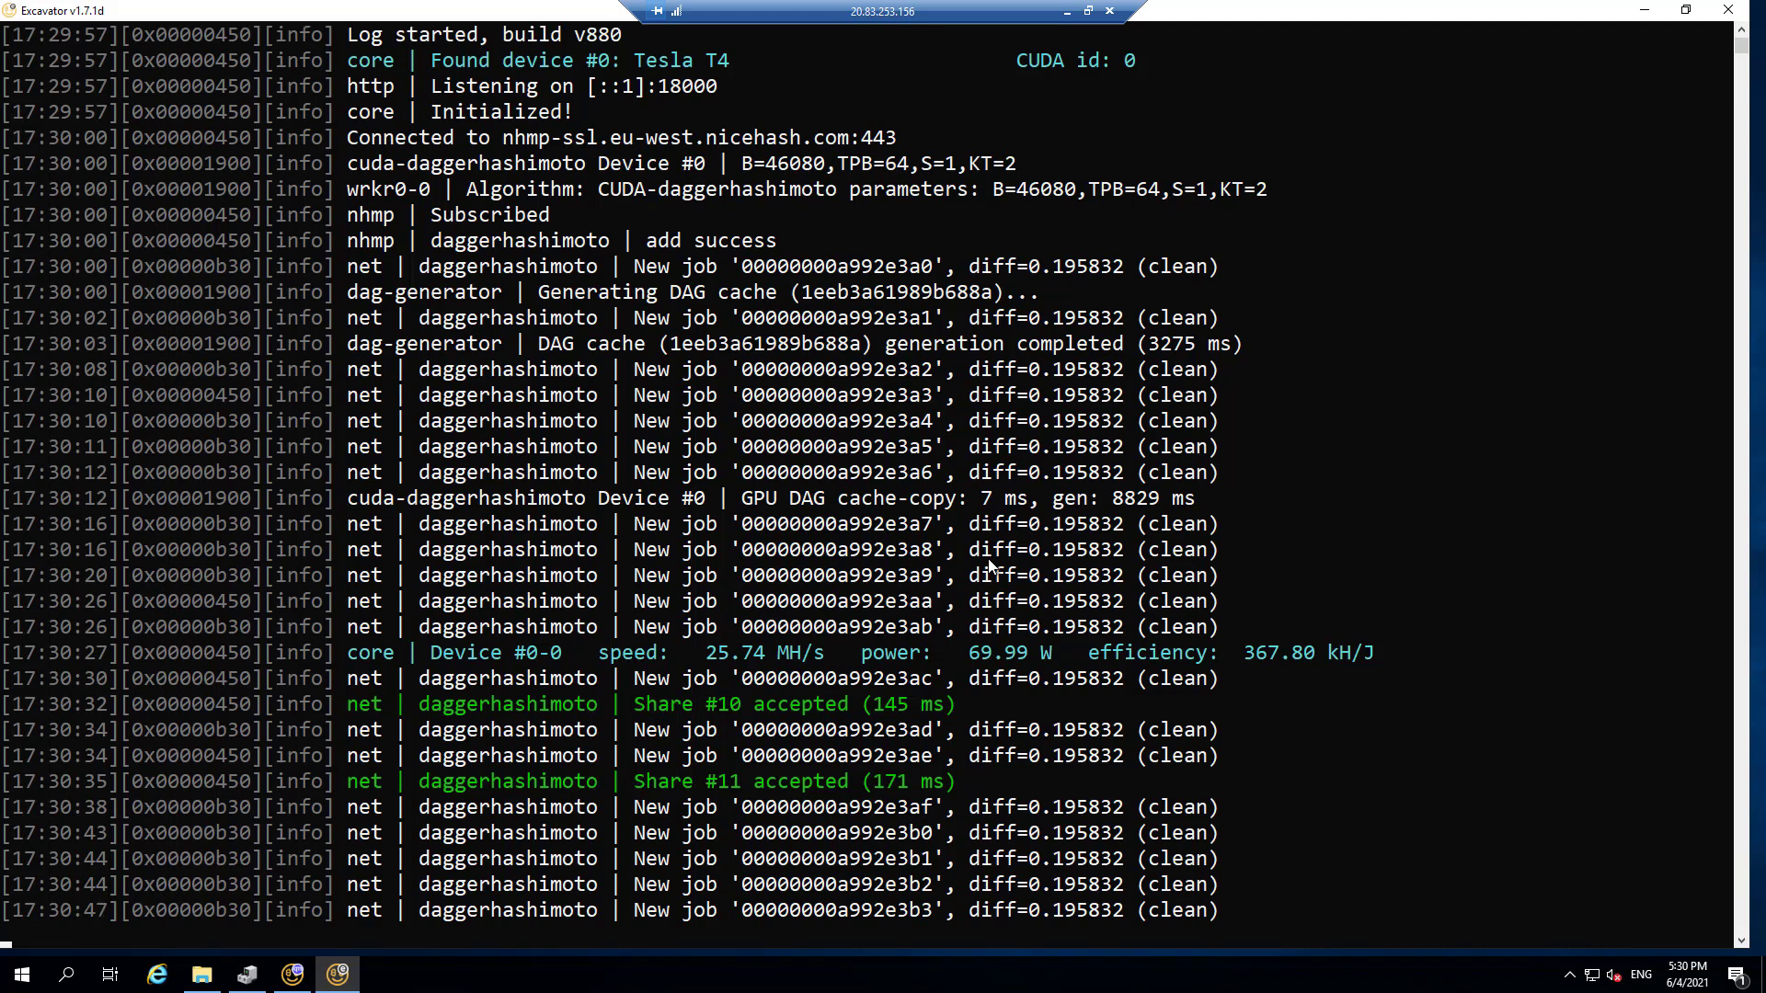
scroll("down", 3)
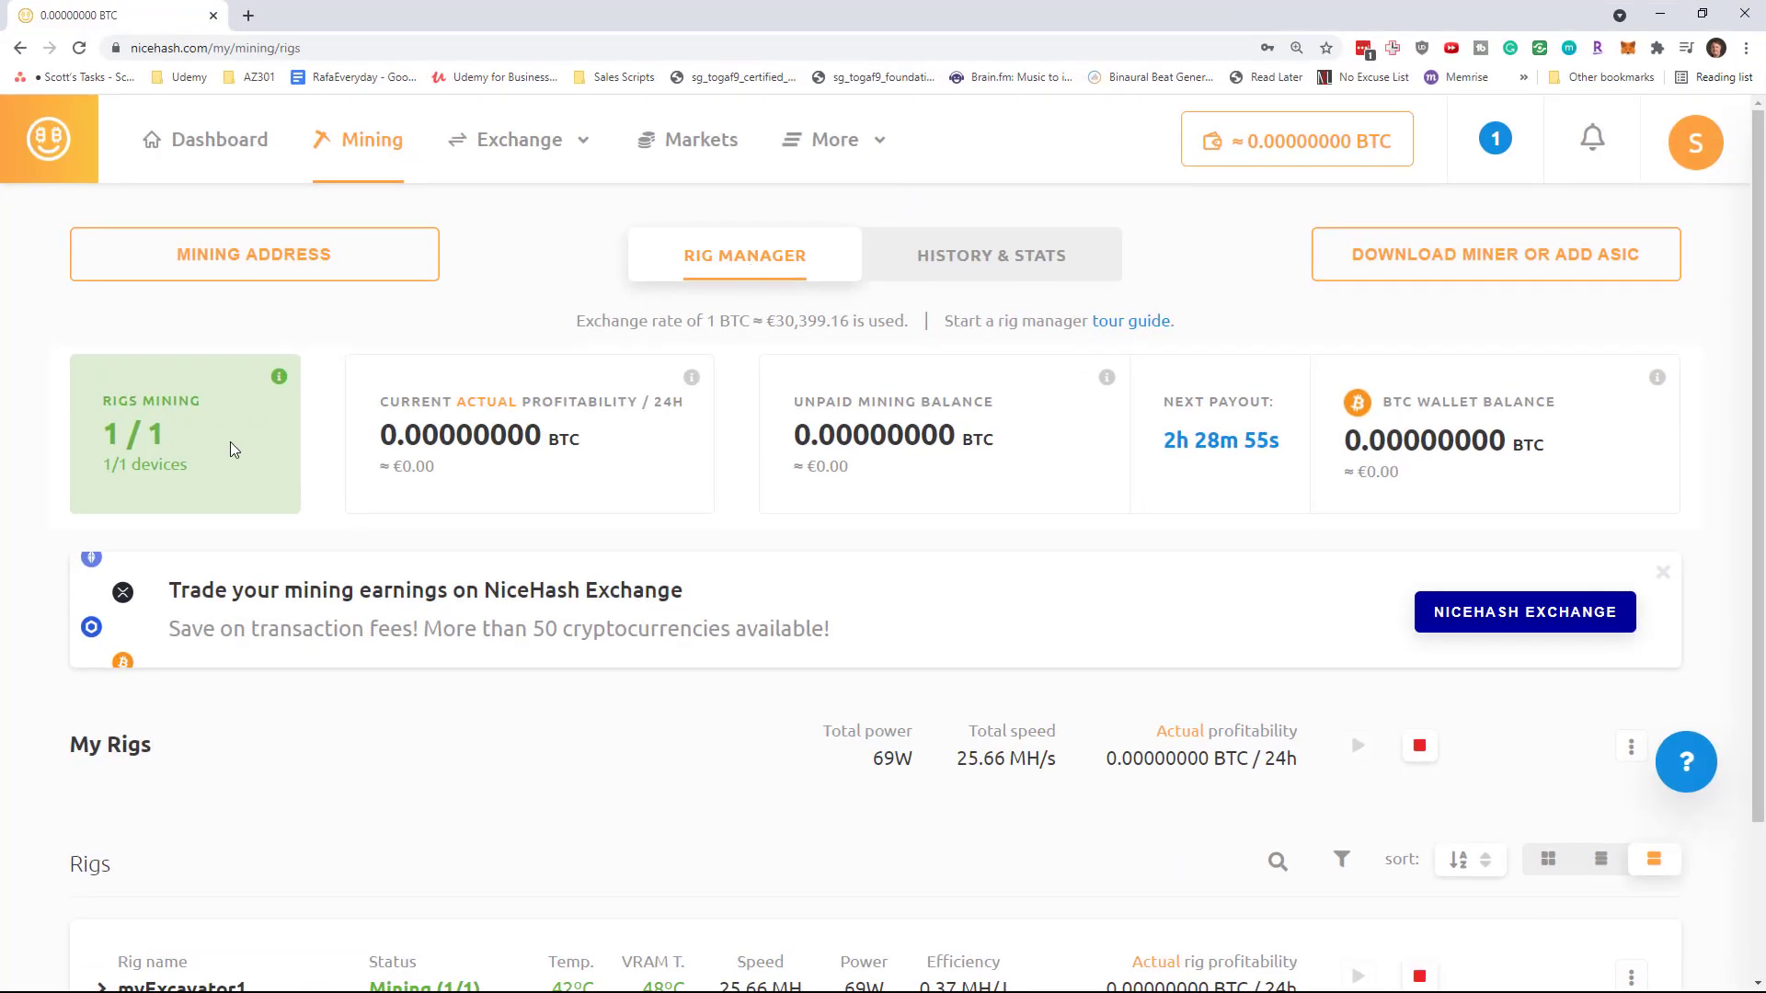
mouse_move(802, 464)
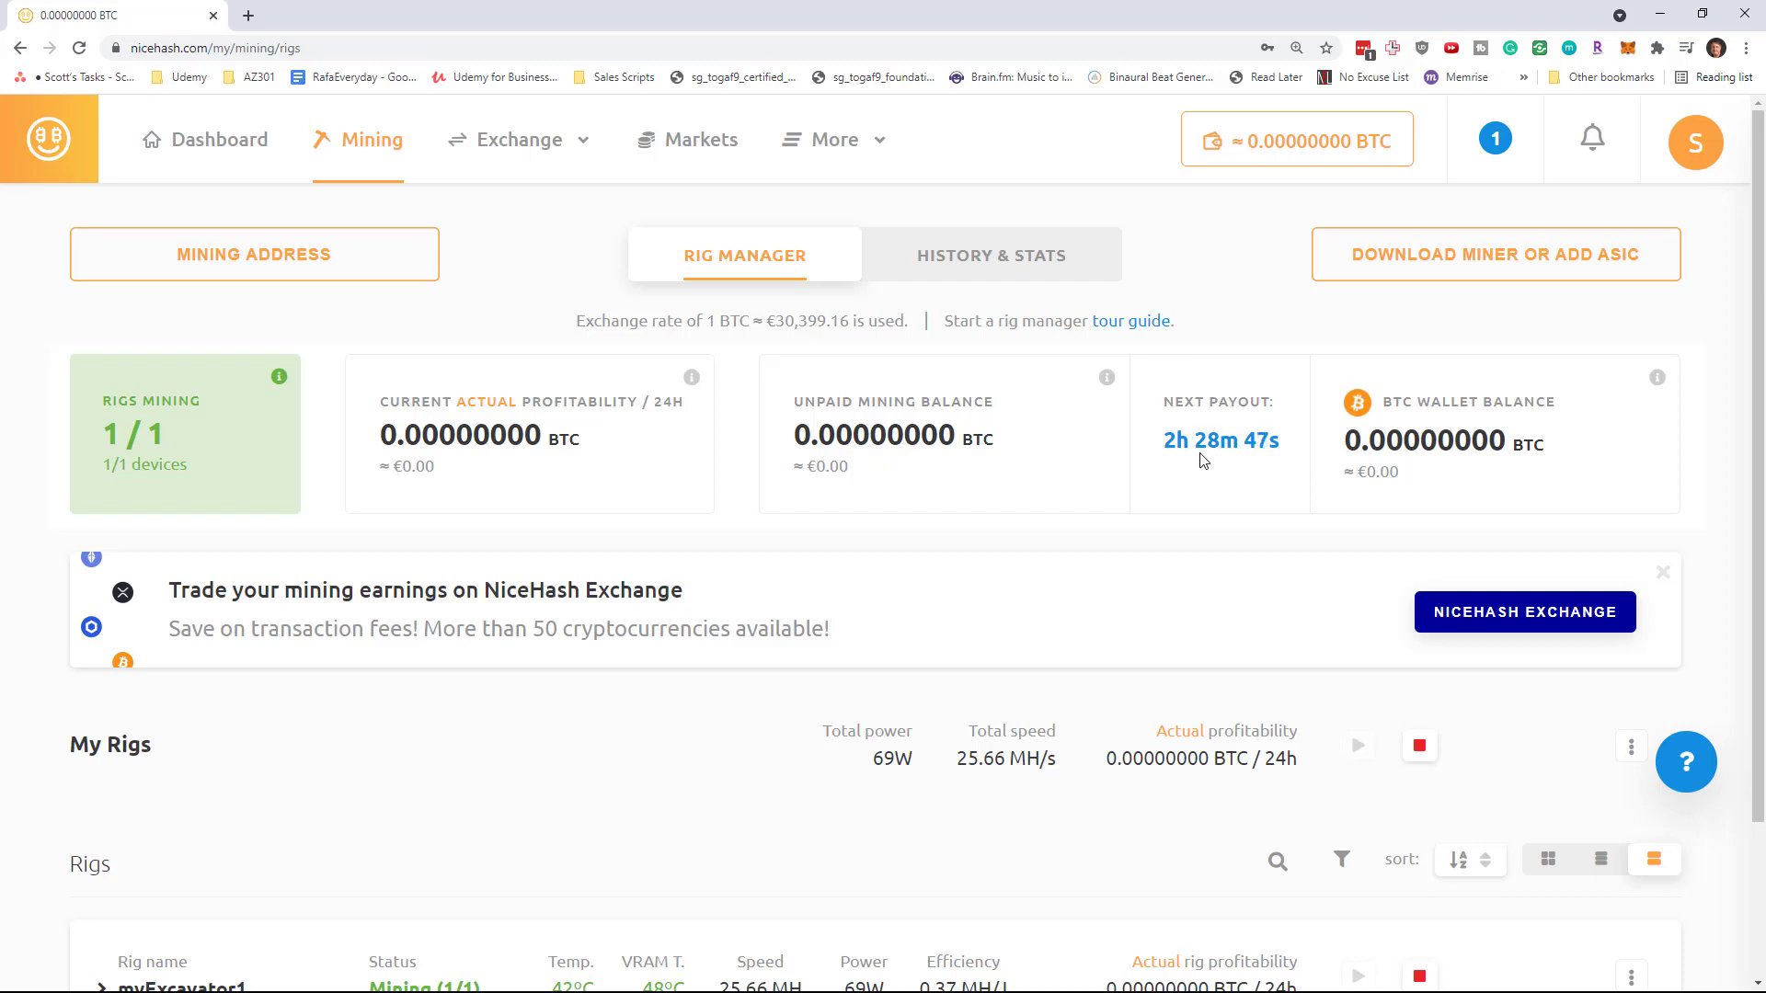
- Scroll the NiceHash Rig Manager down to the Rigs list showing myExcavator1 mining
scroll("down", 3)
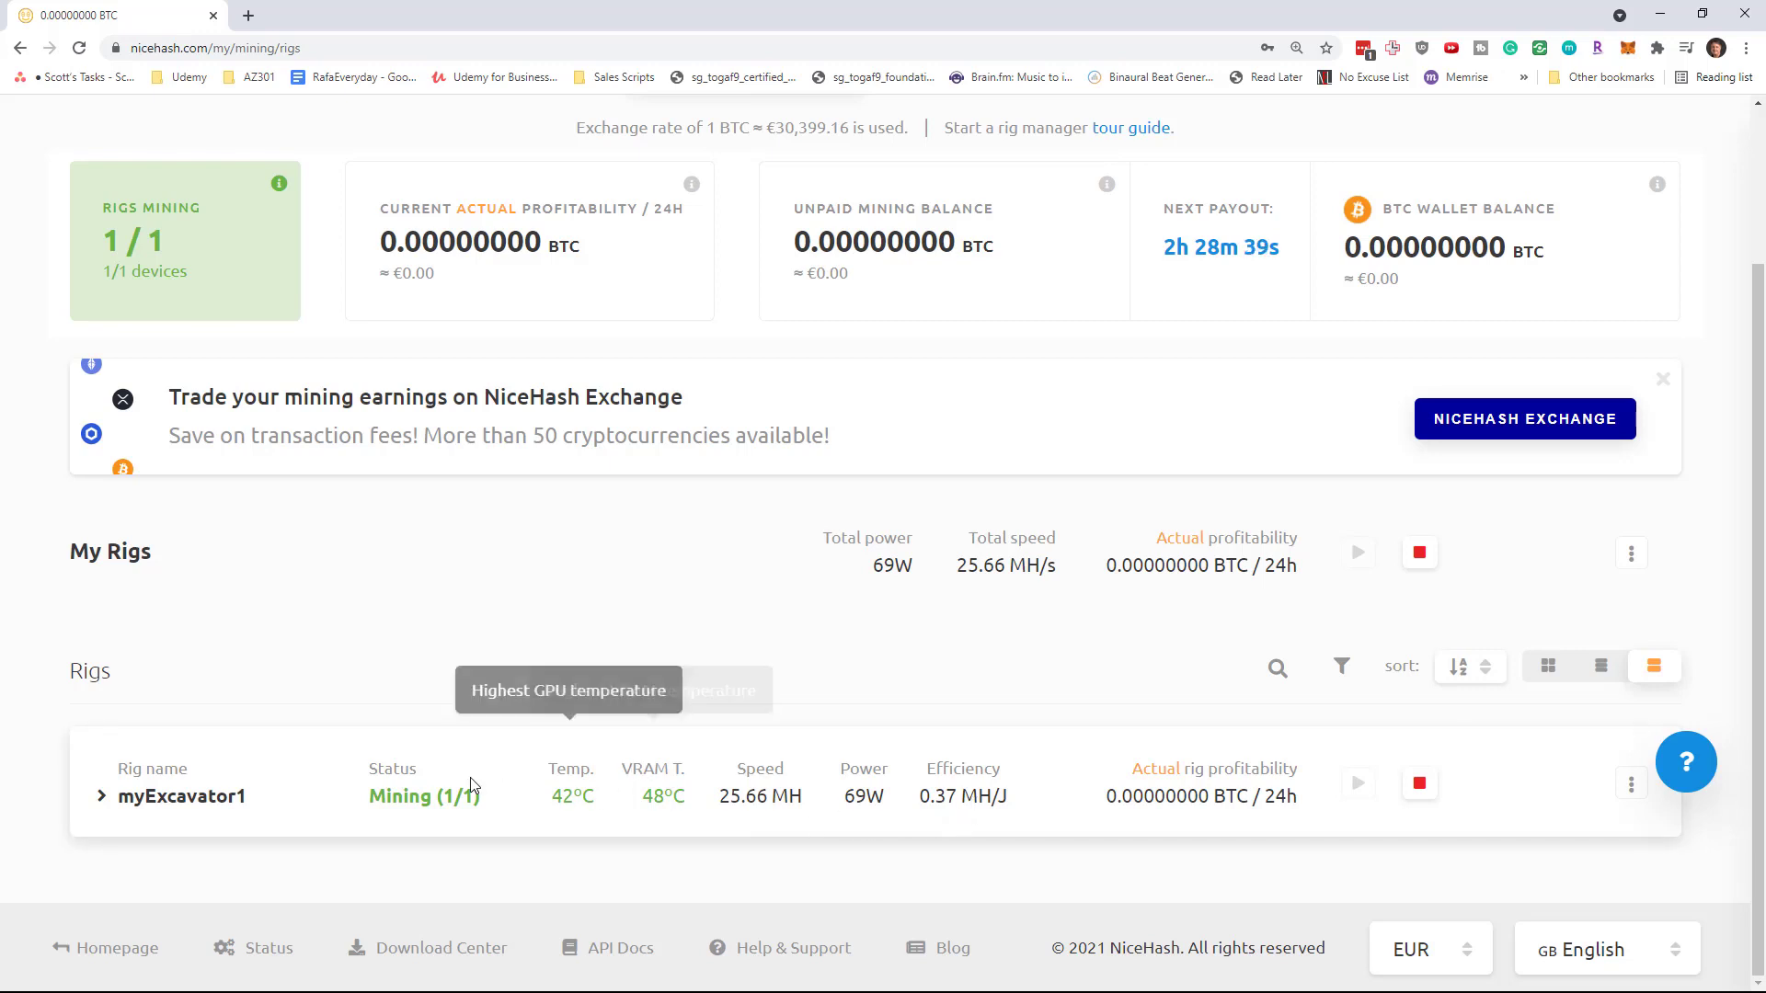
mouse_move(958, 121)
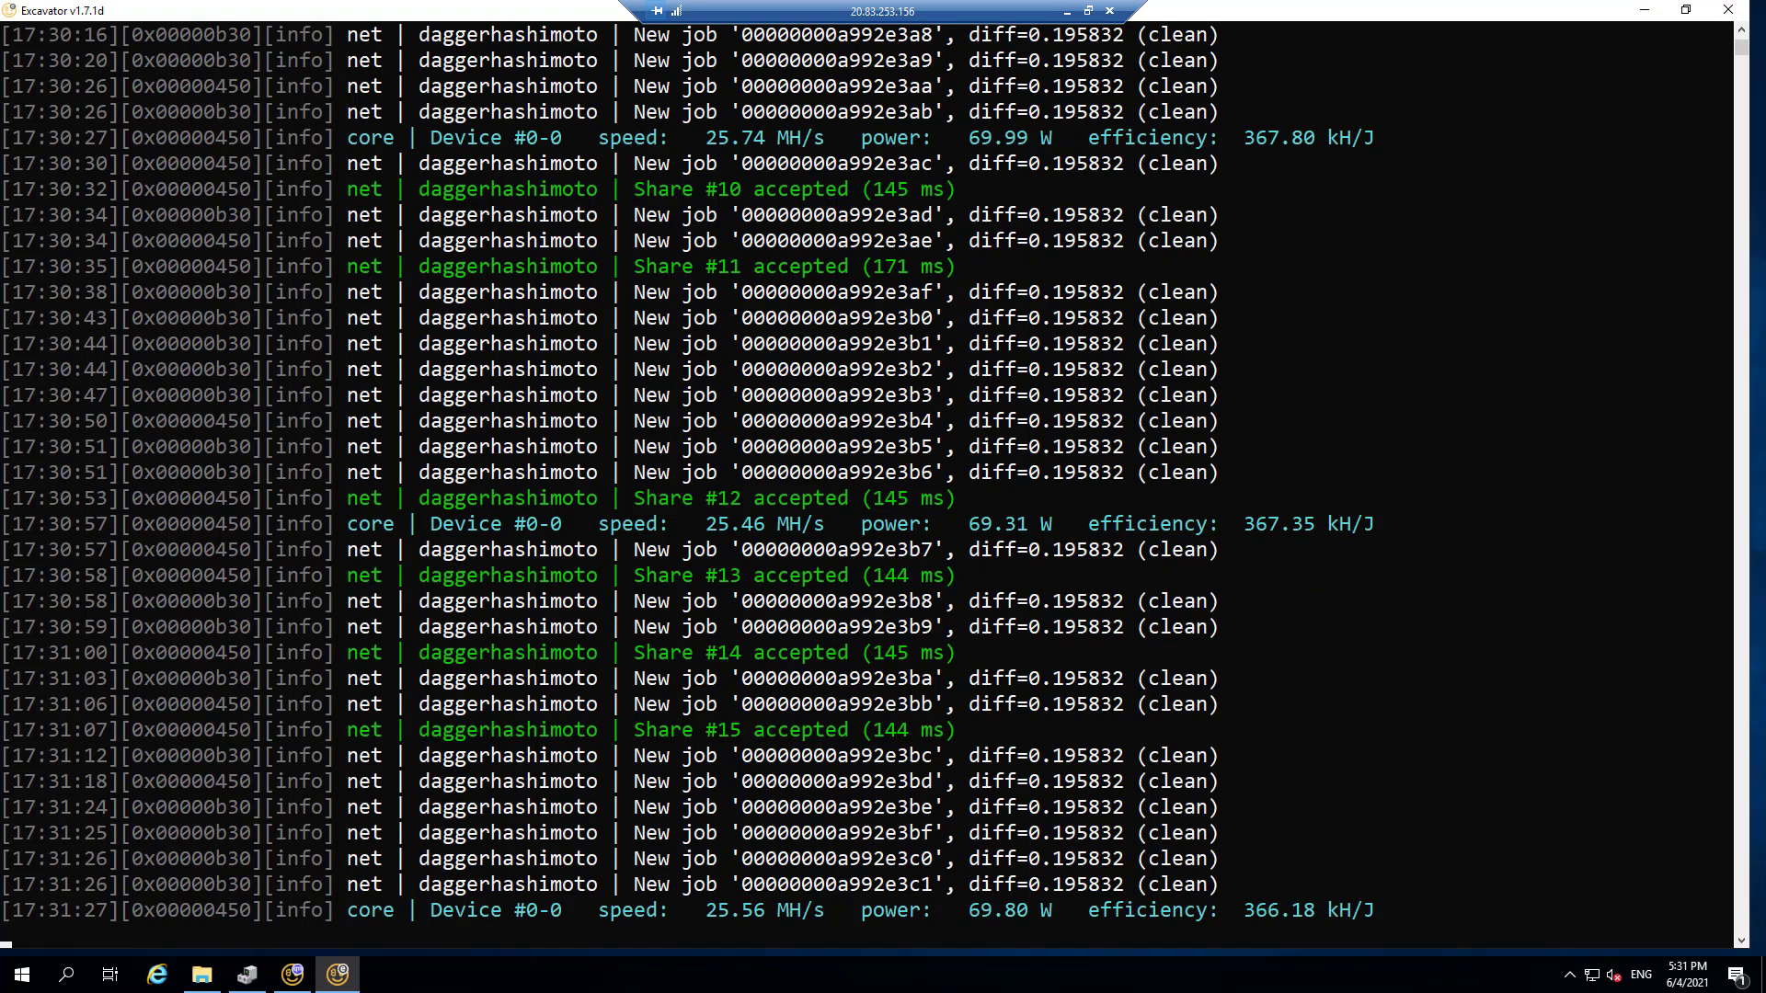
scroll("down", 3)
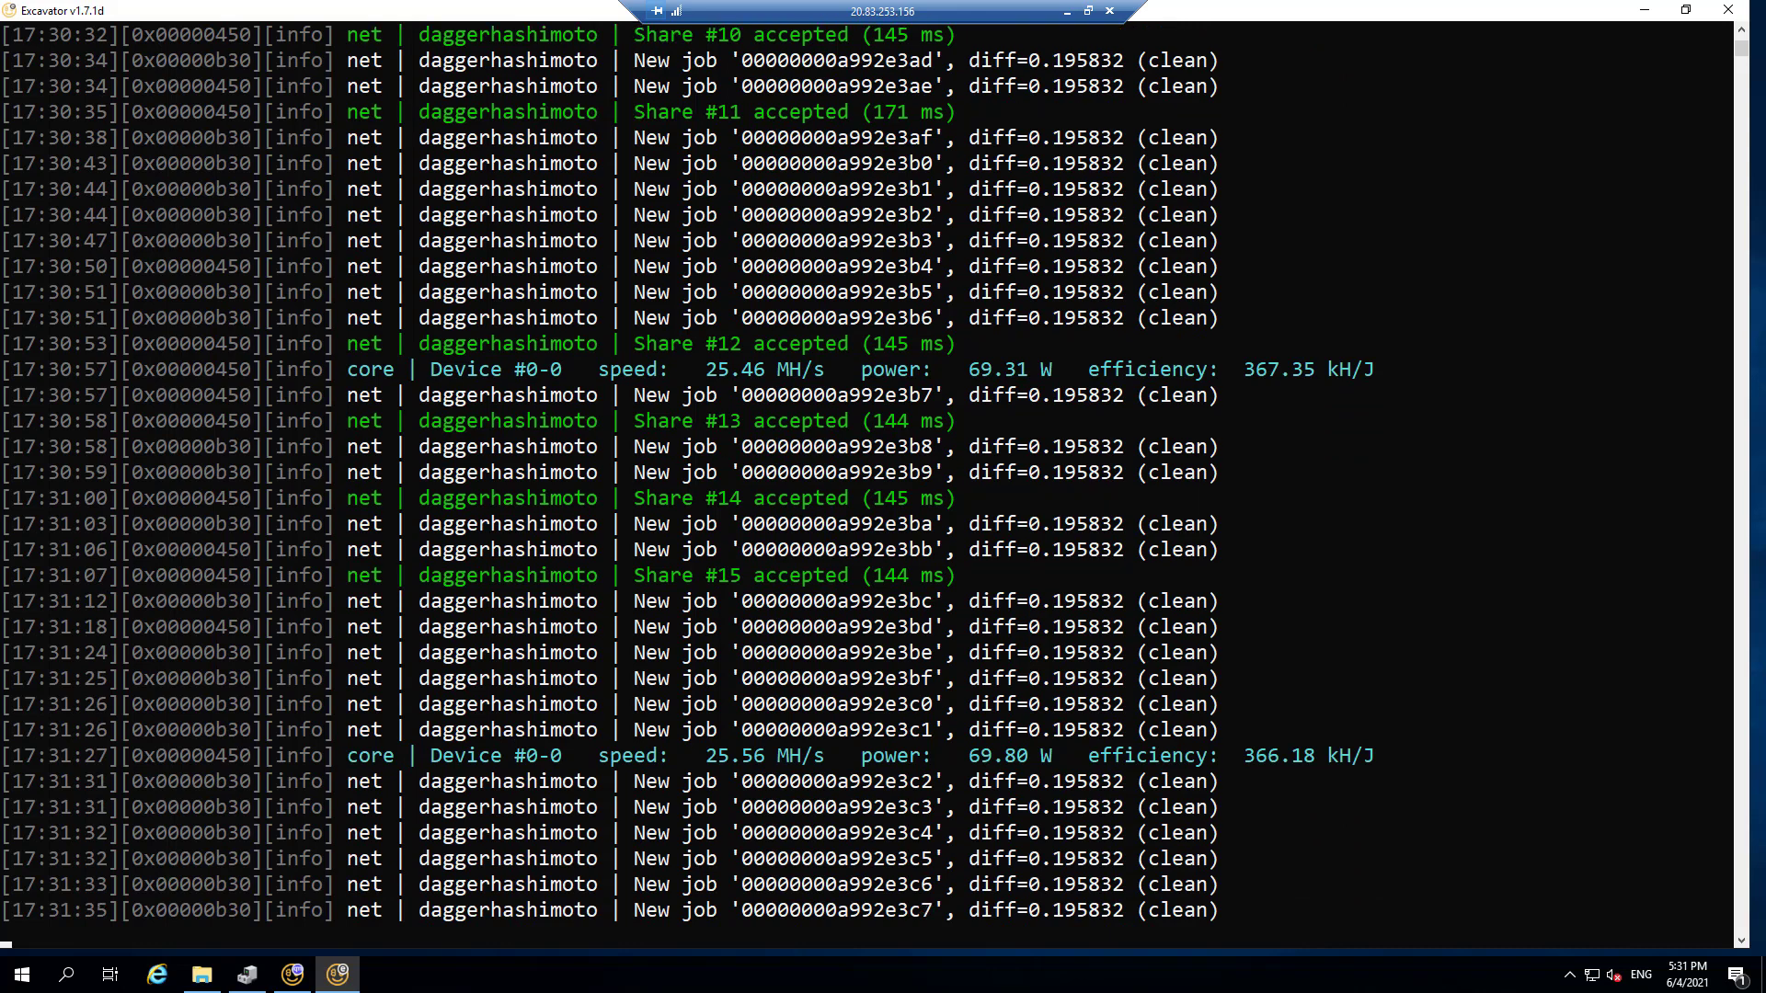
scroll("down", 3)
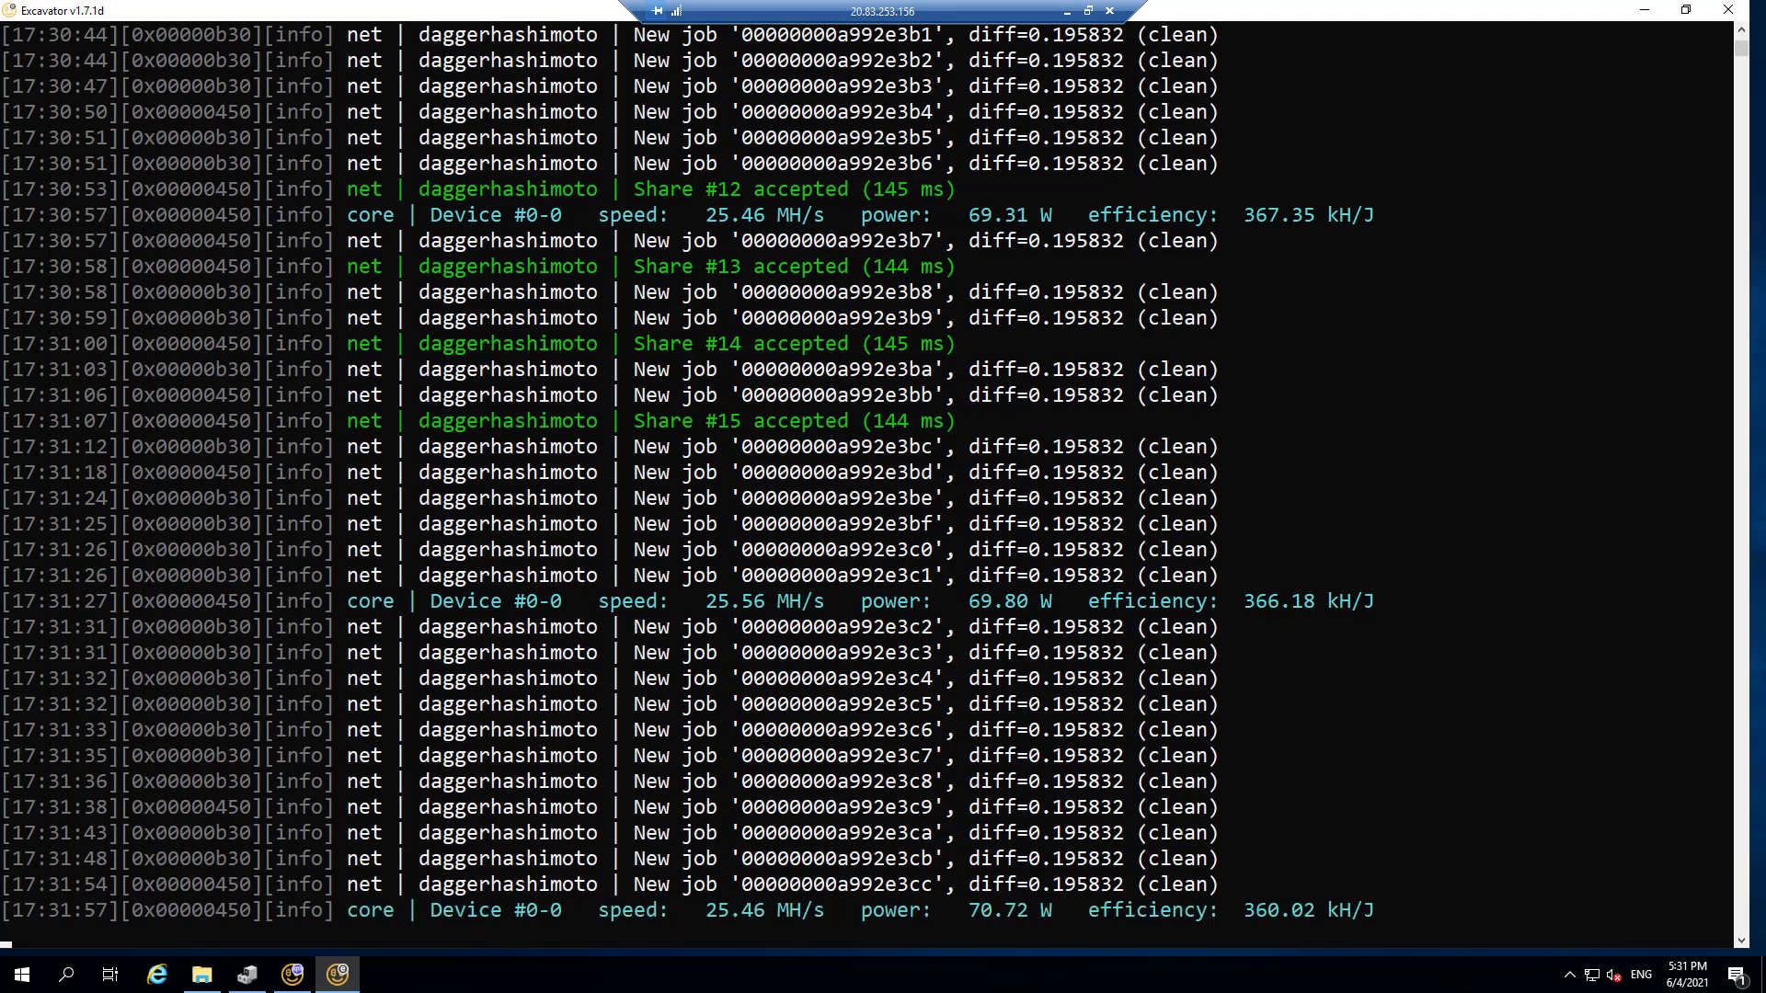
scroll("down", 3)
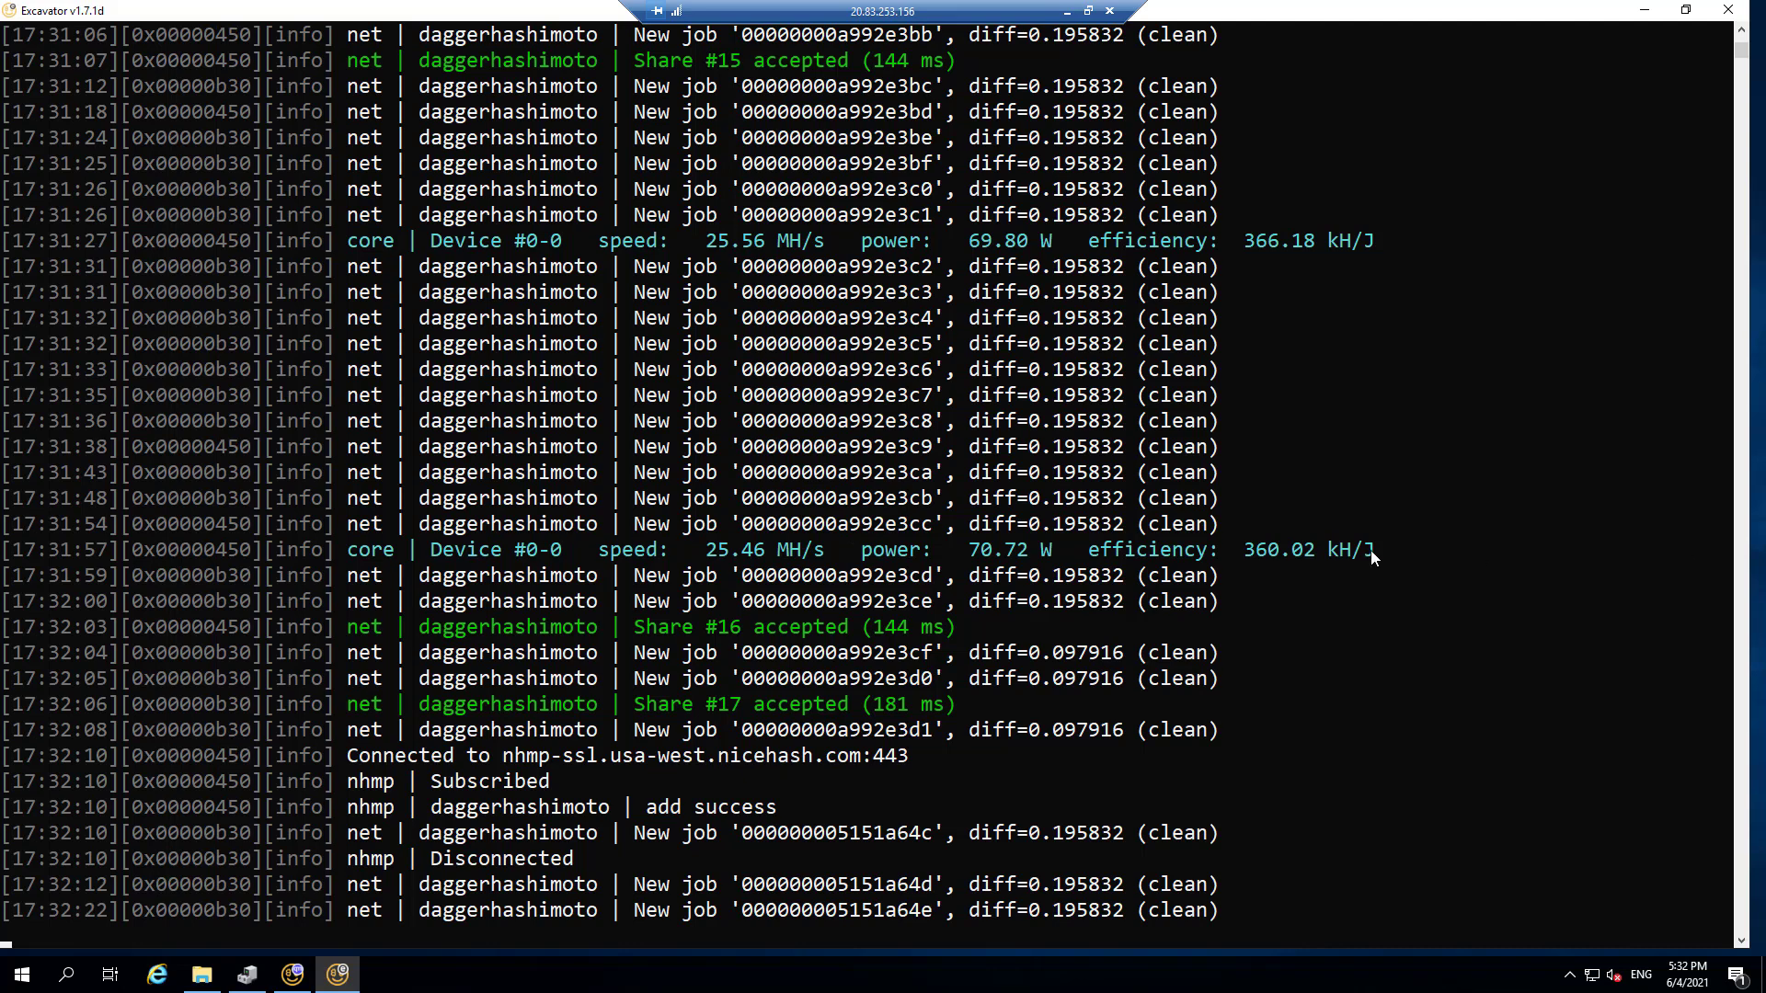
scroll("down", 3)
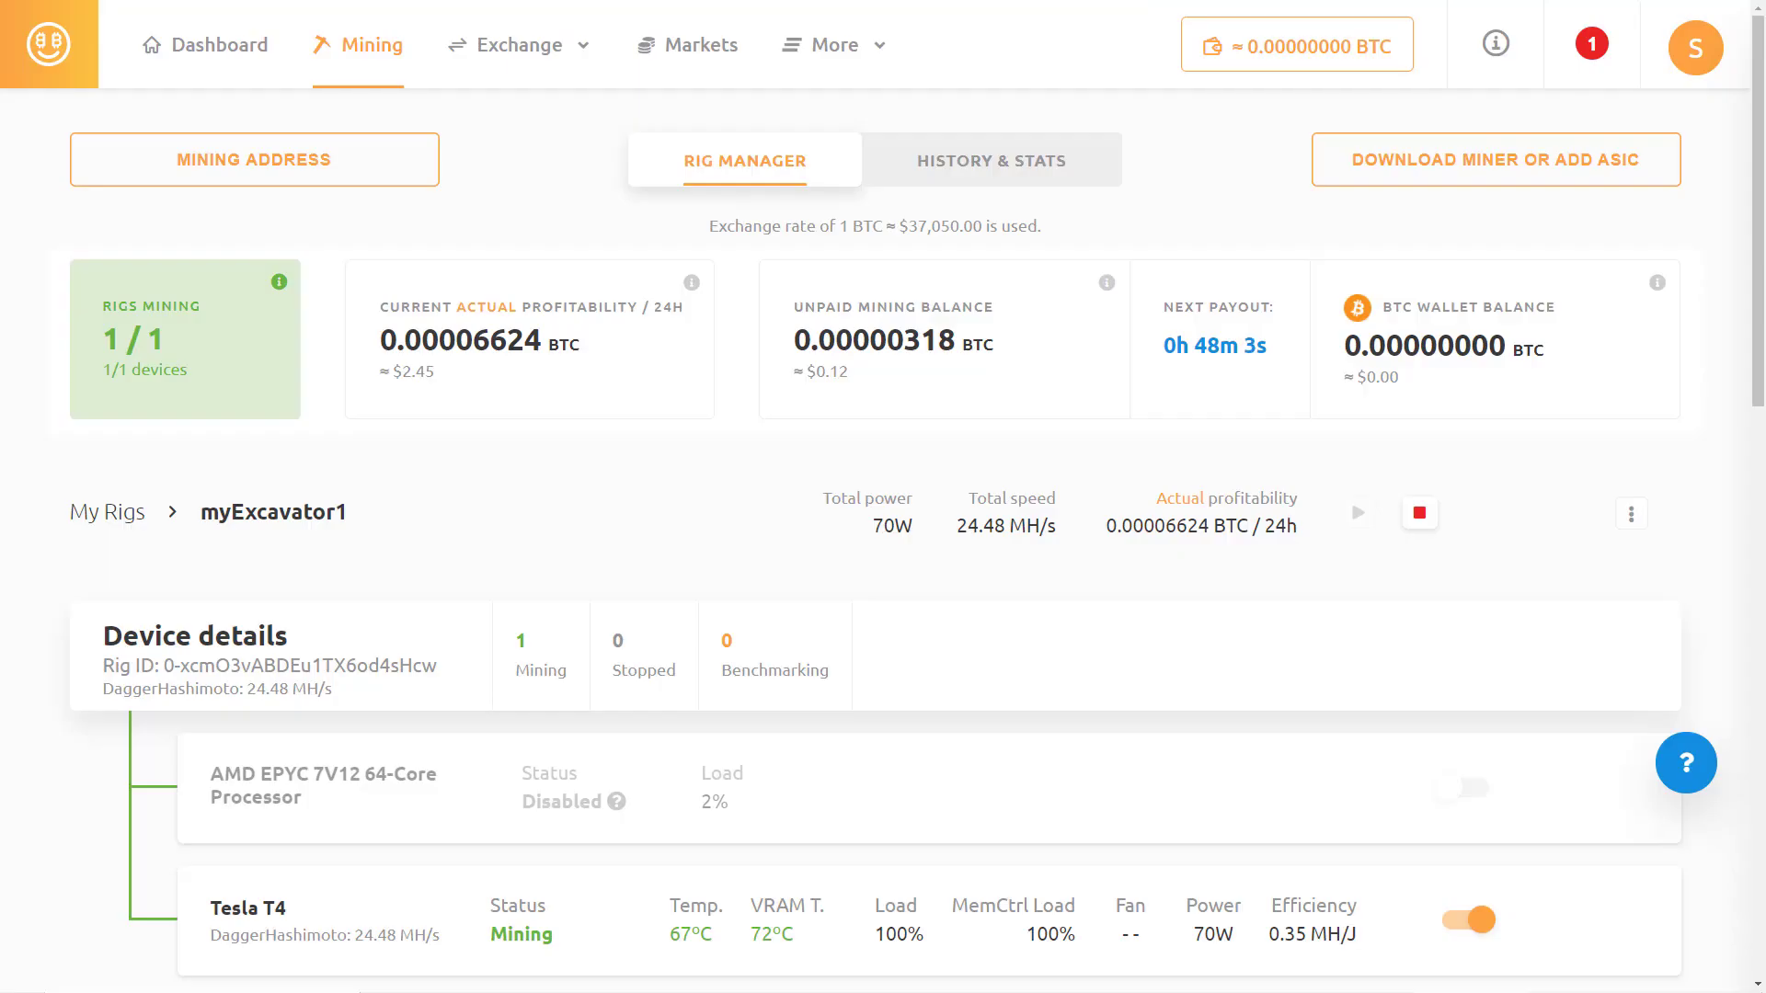
mouse_move(965, 463)
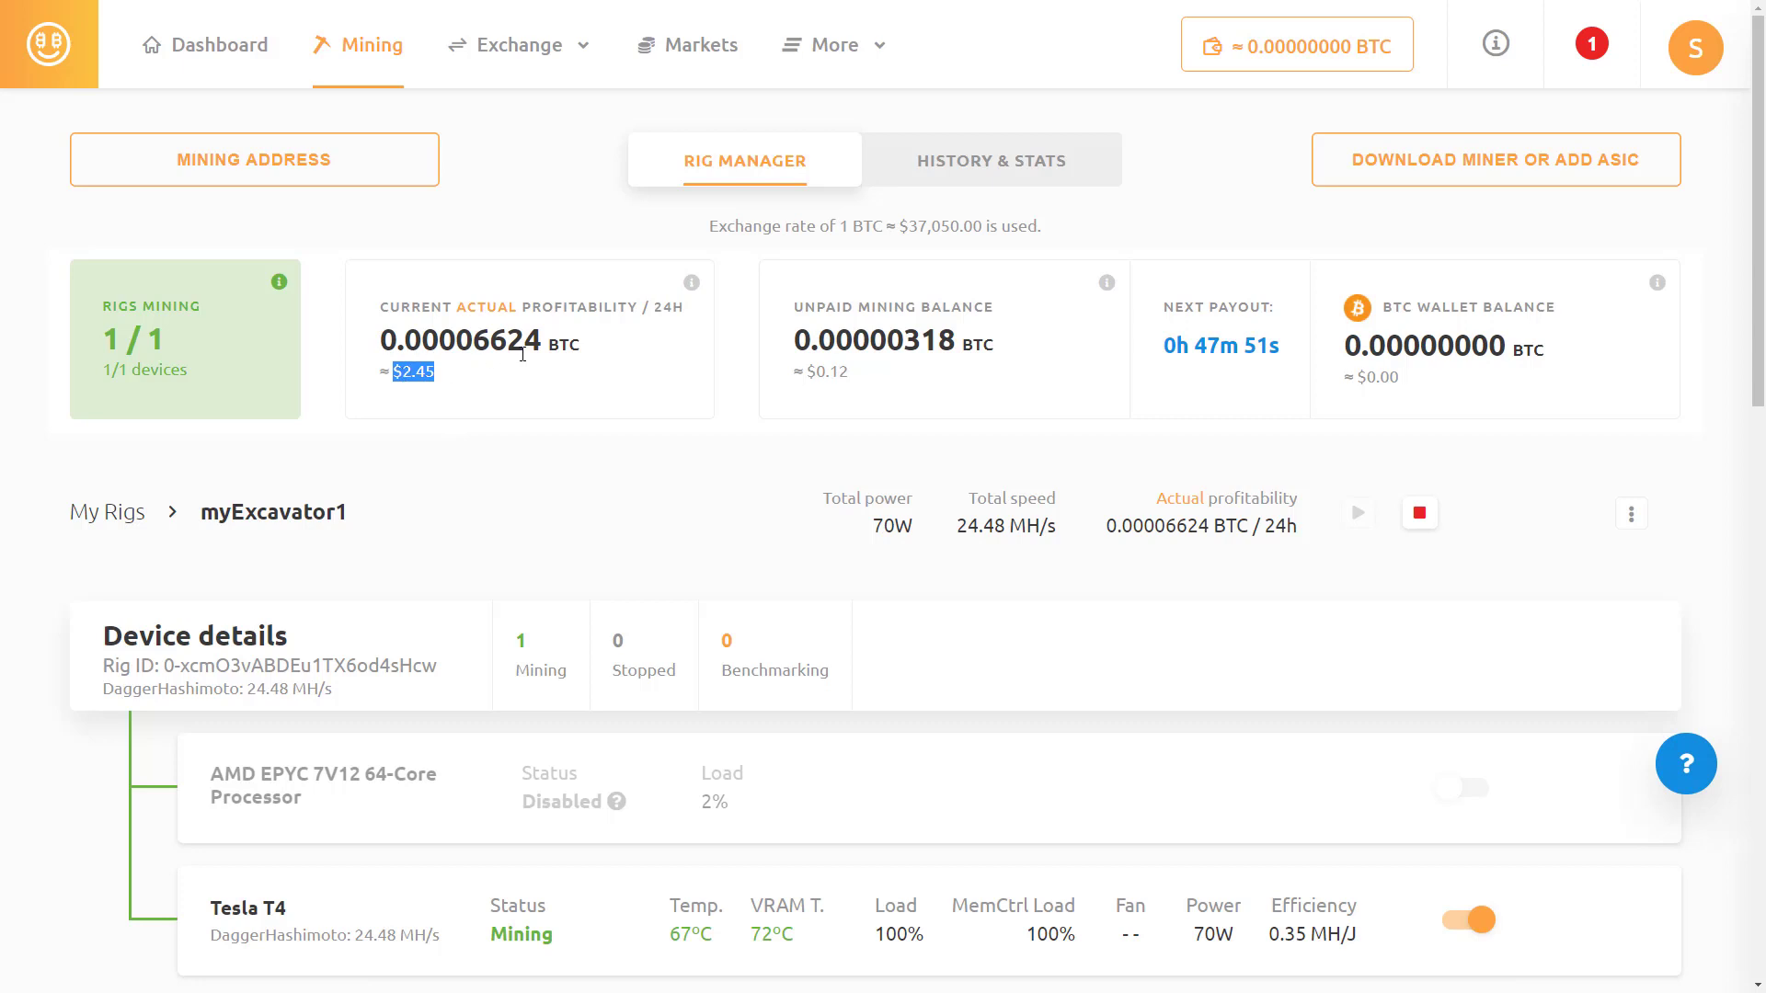
mouse_move(930, 373)
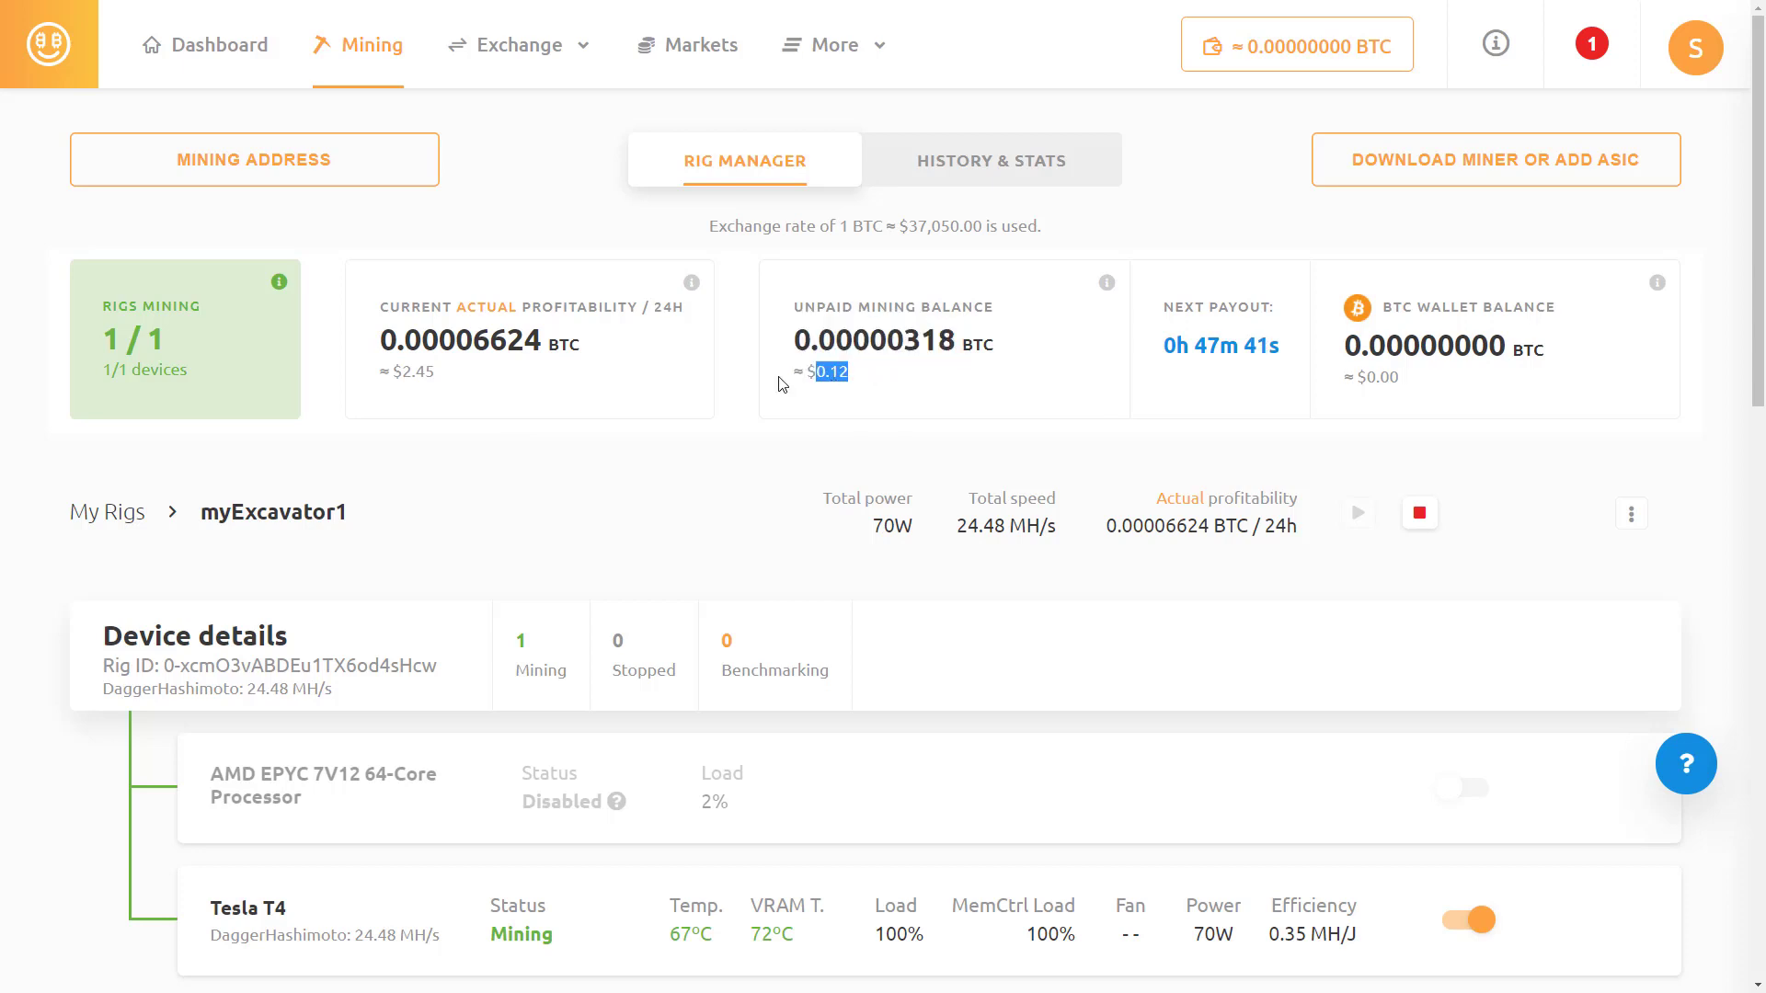
scroll("down", 3)
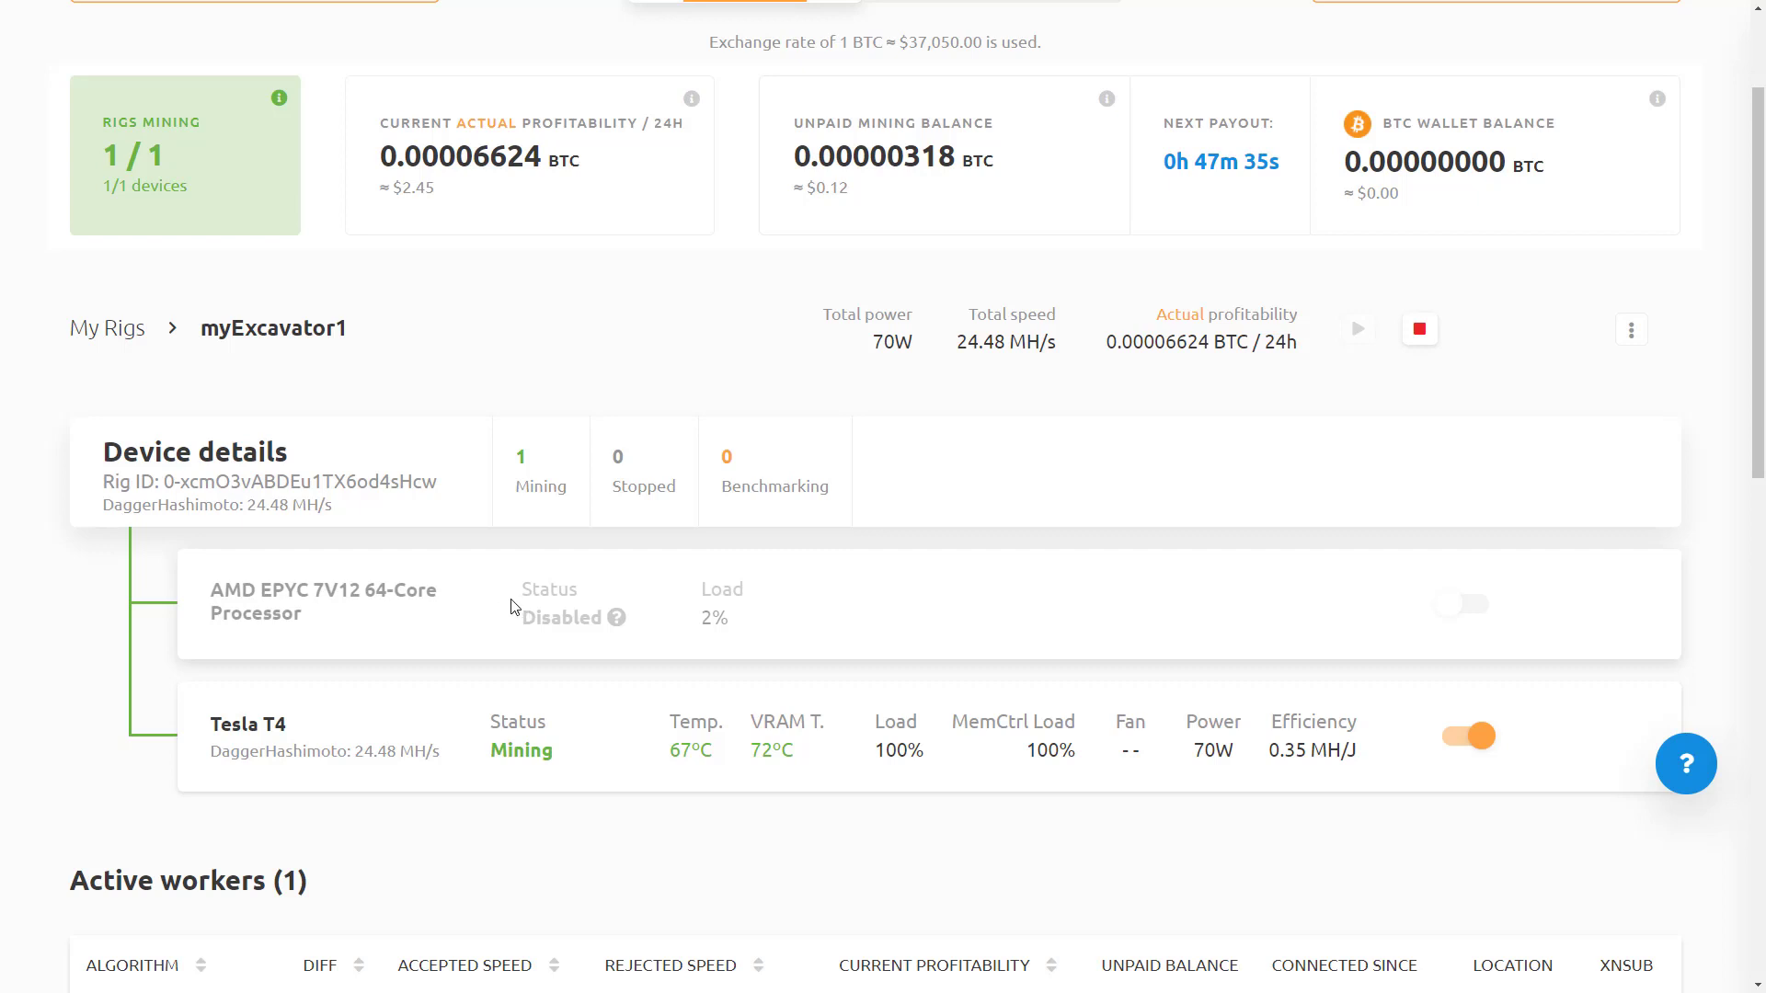
mouse_move(673, 752)
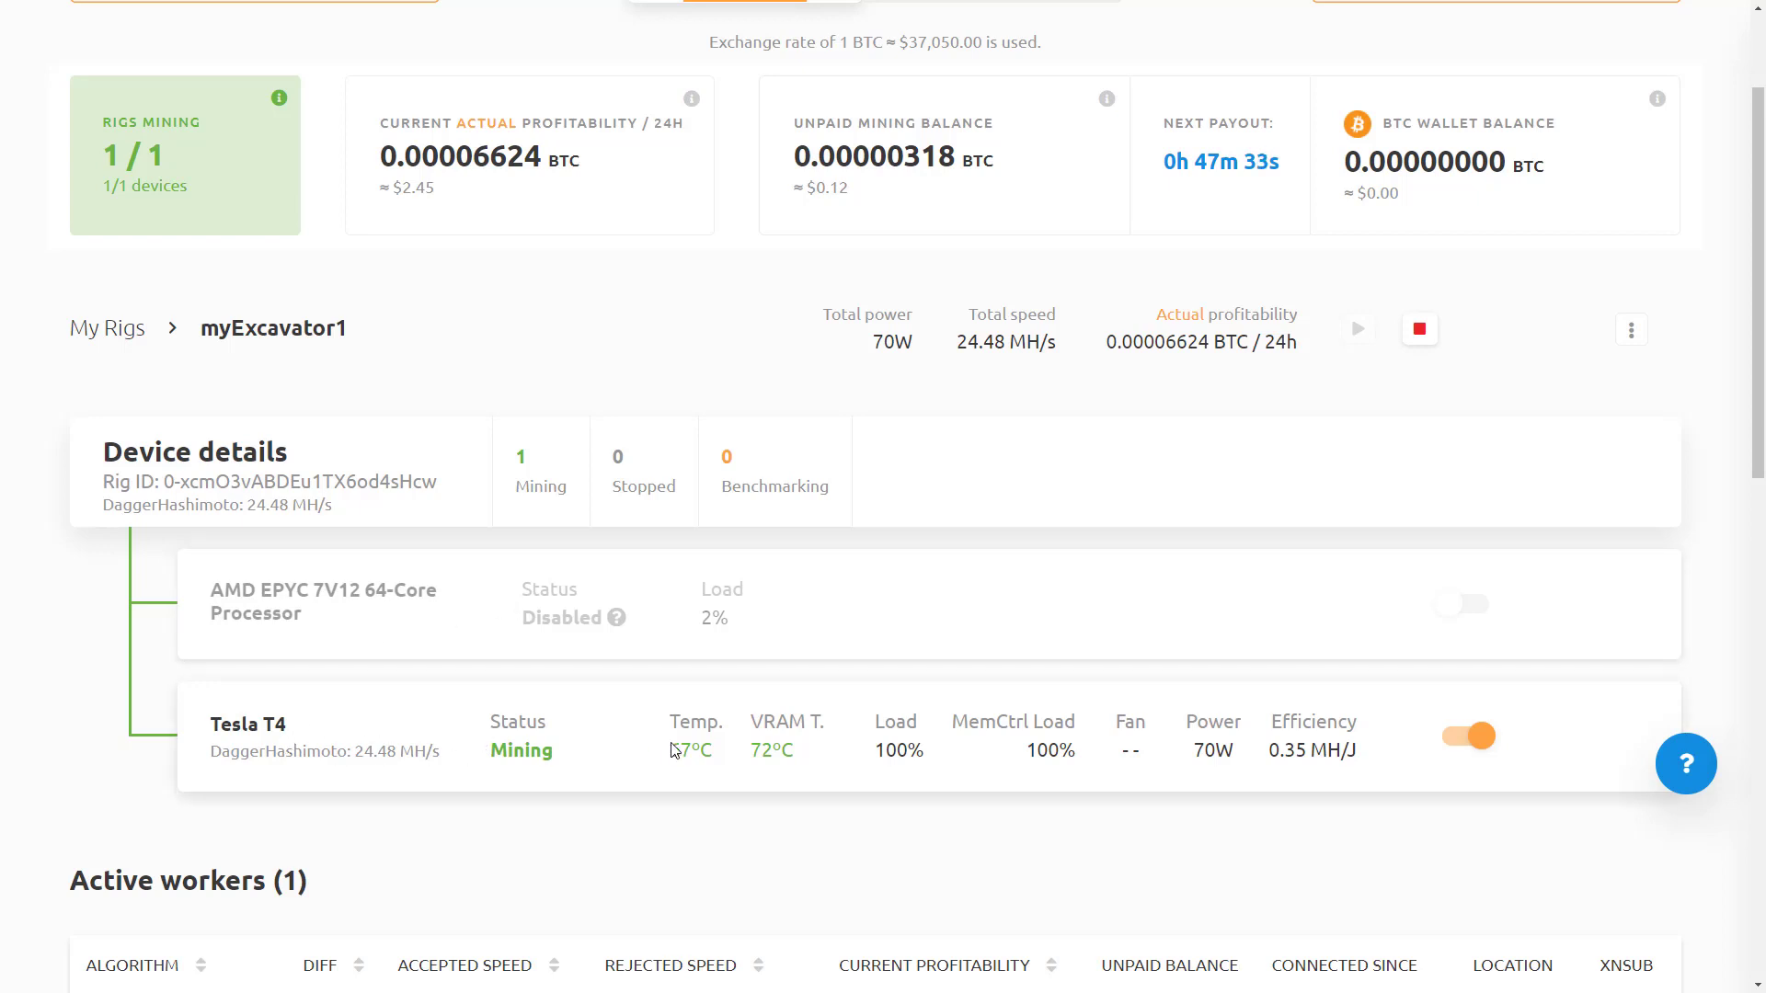
mouse_move(896, 759)
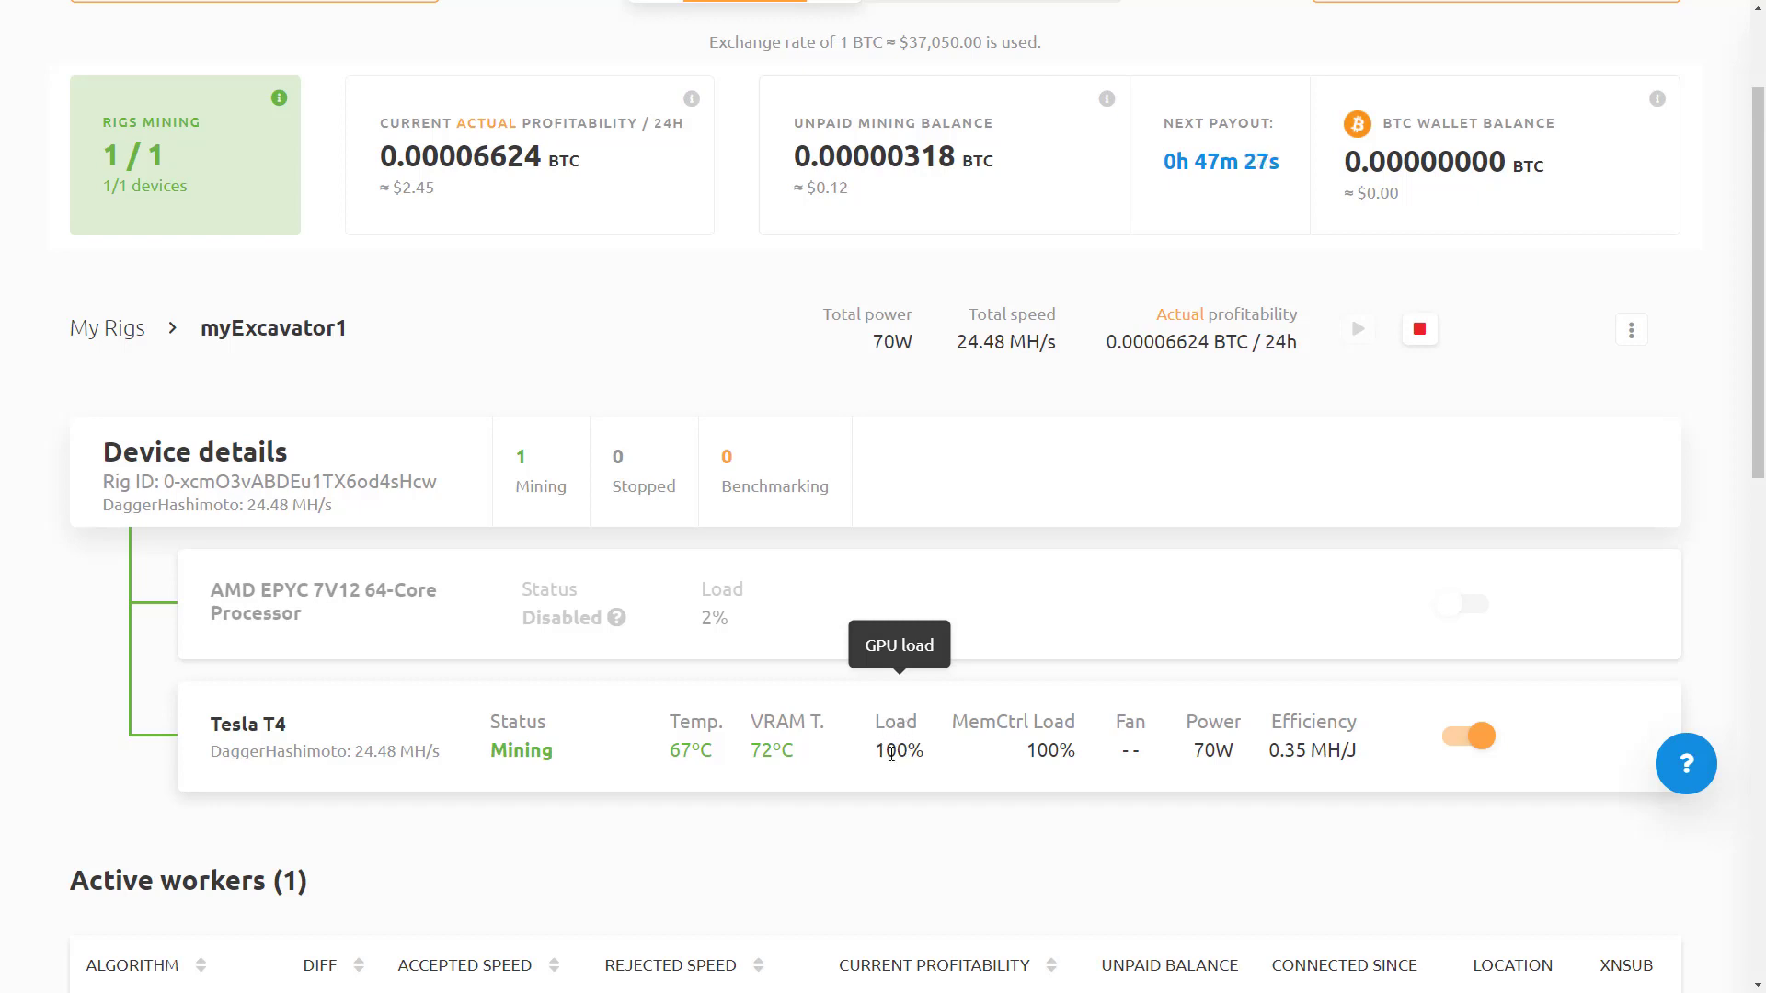
scroll("up", 3)
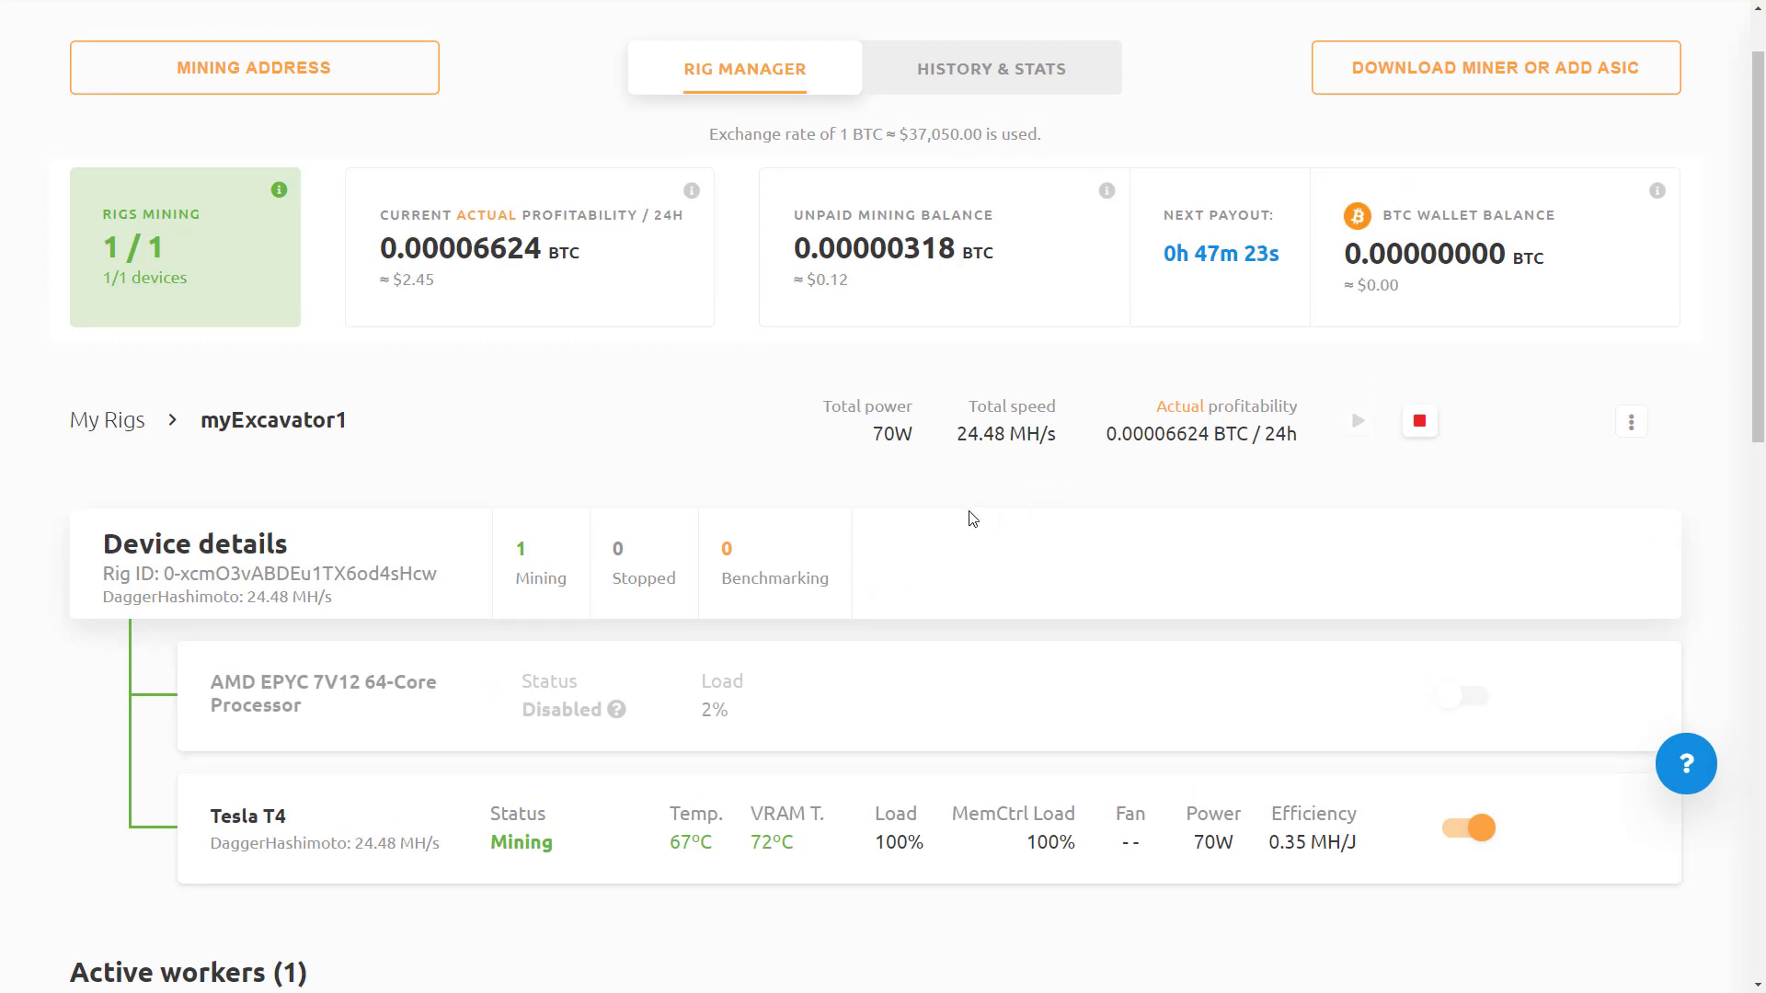
scroll("up", 3)
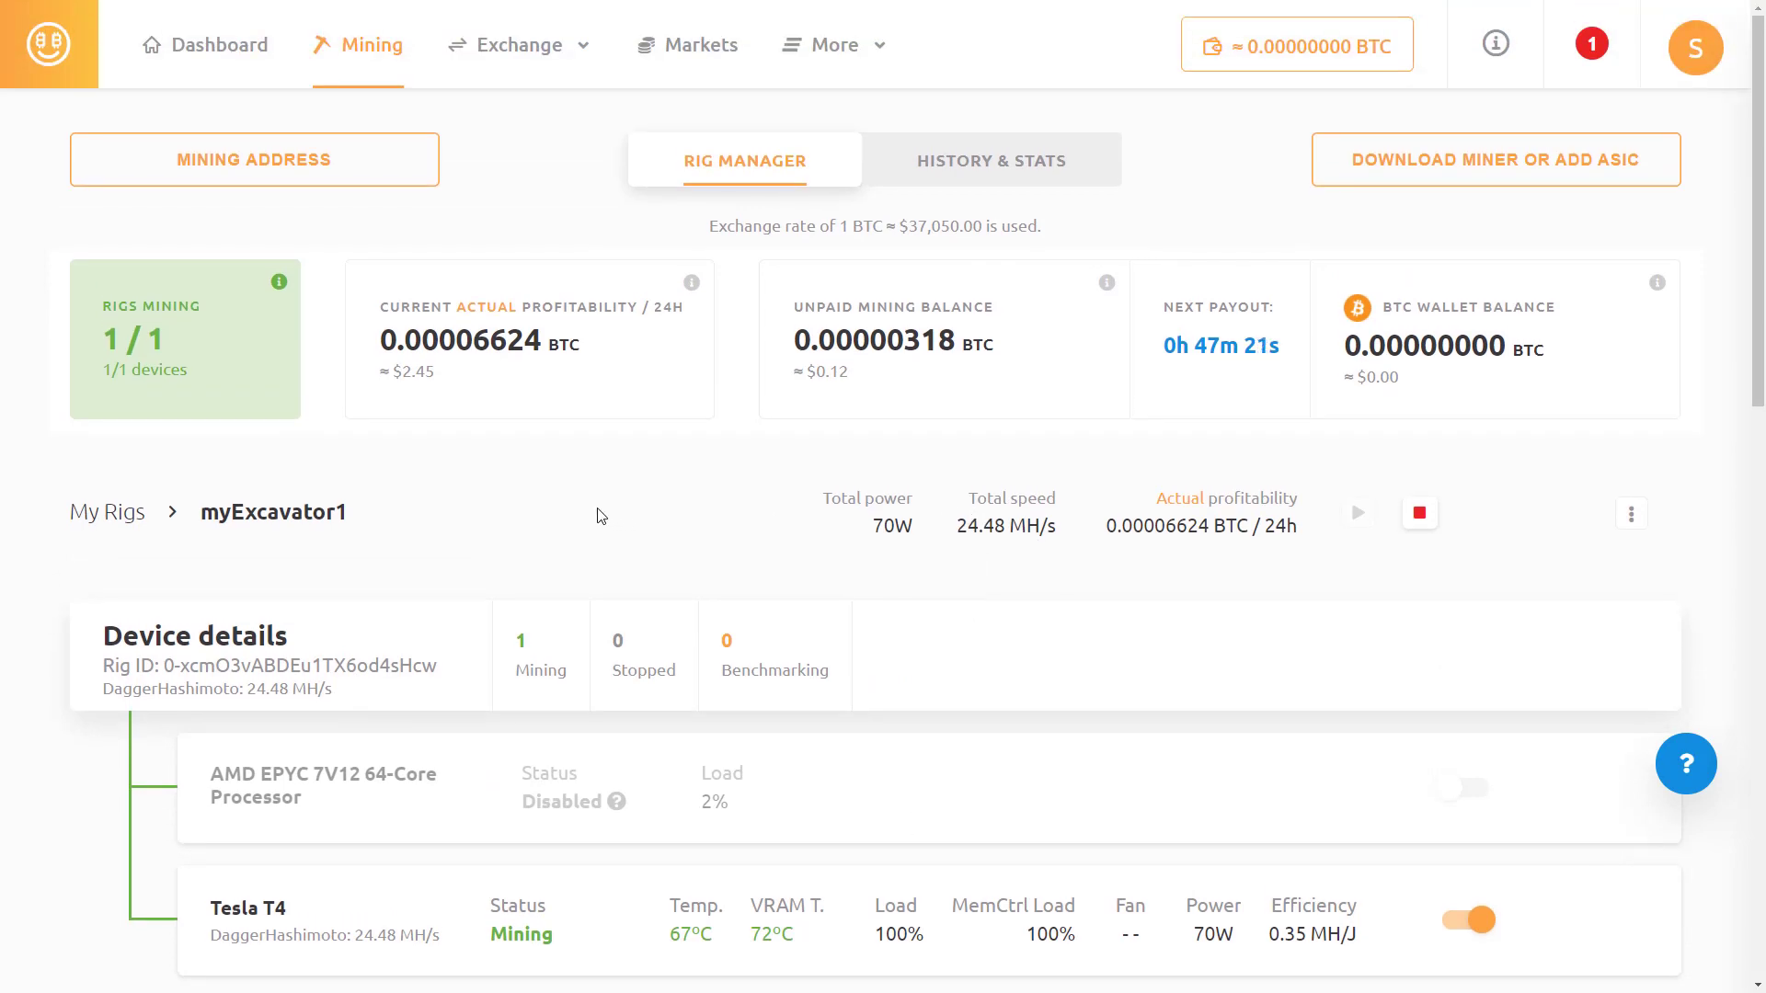